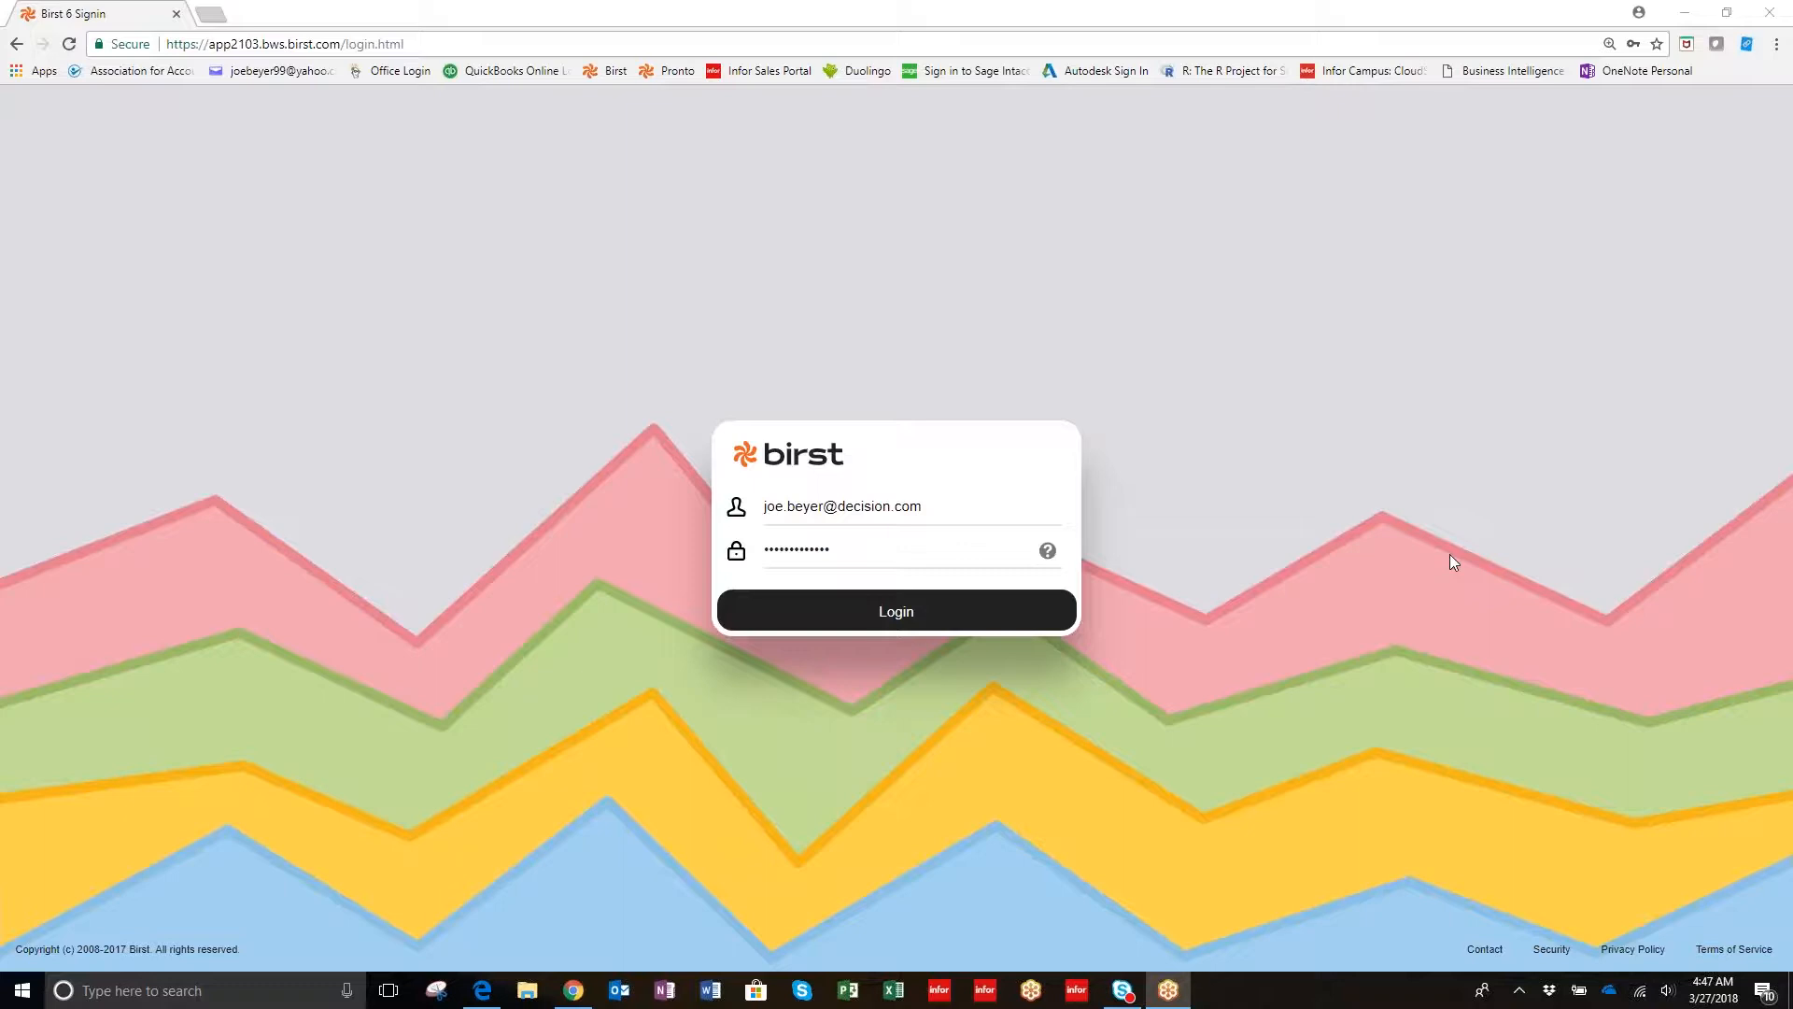
mouse_move(1126, 482)
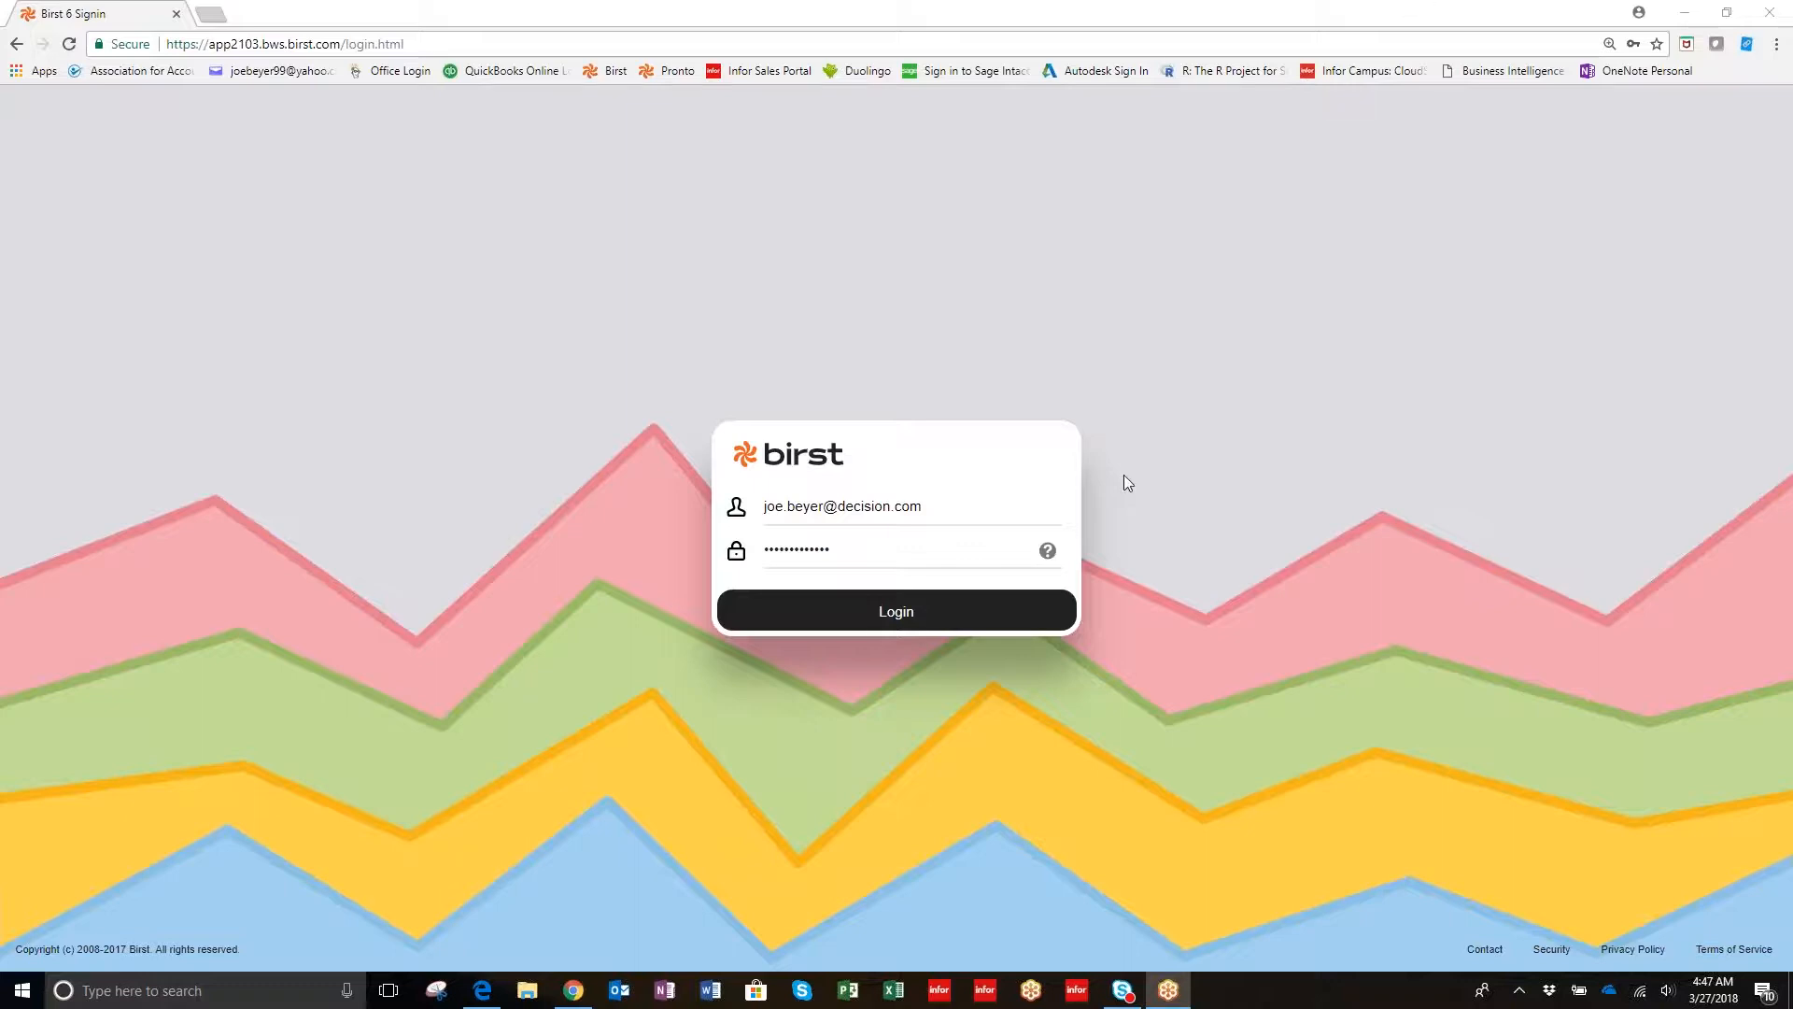
mouse_move(1095, 356)
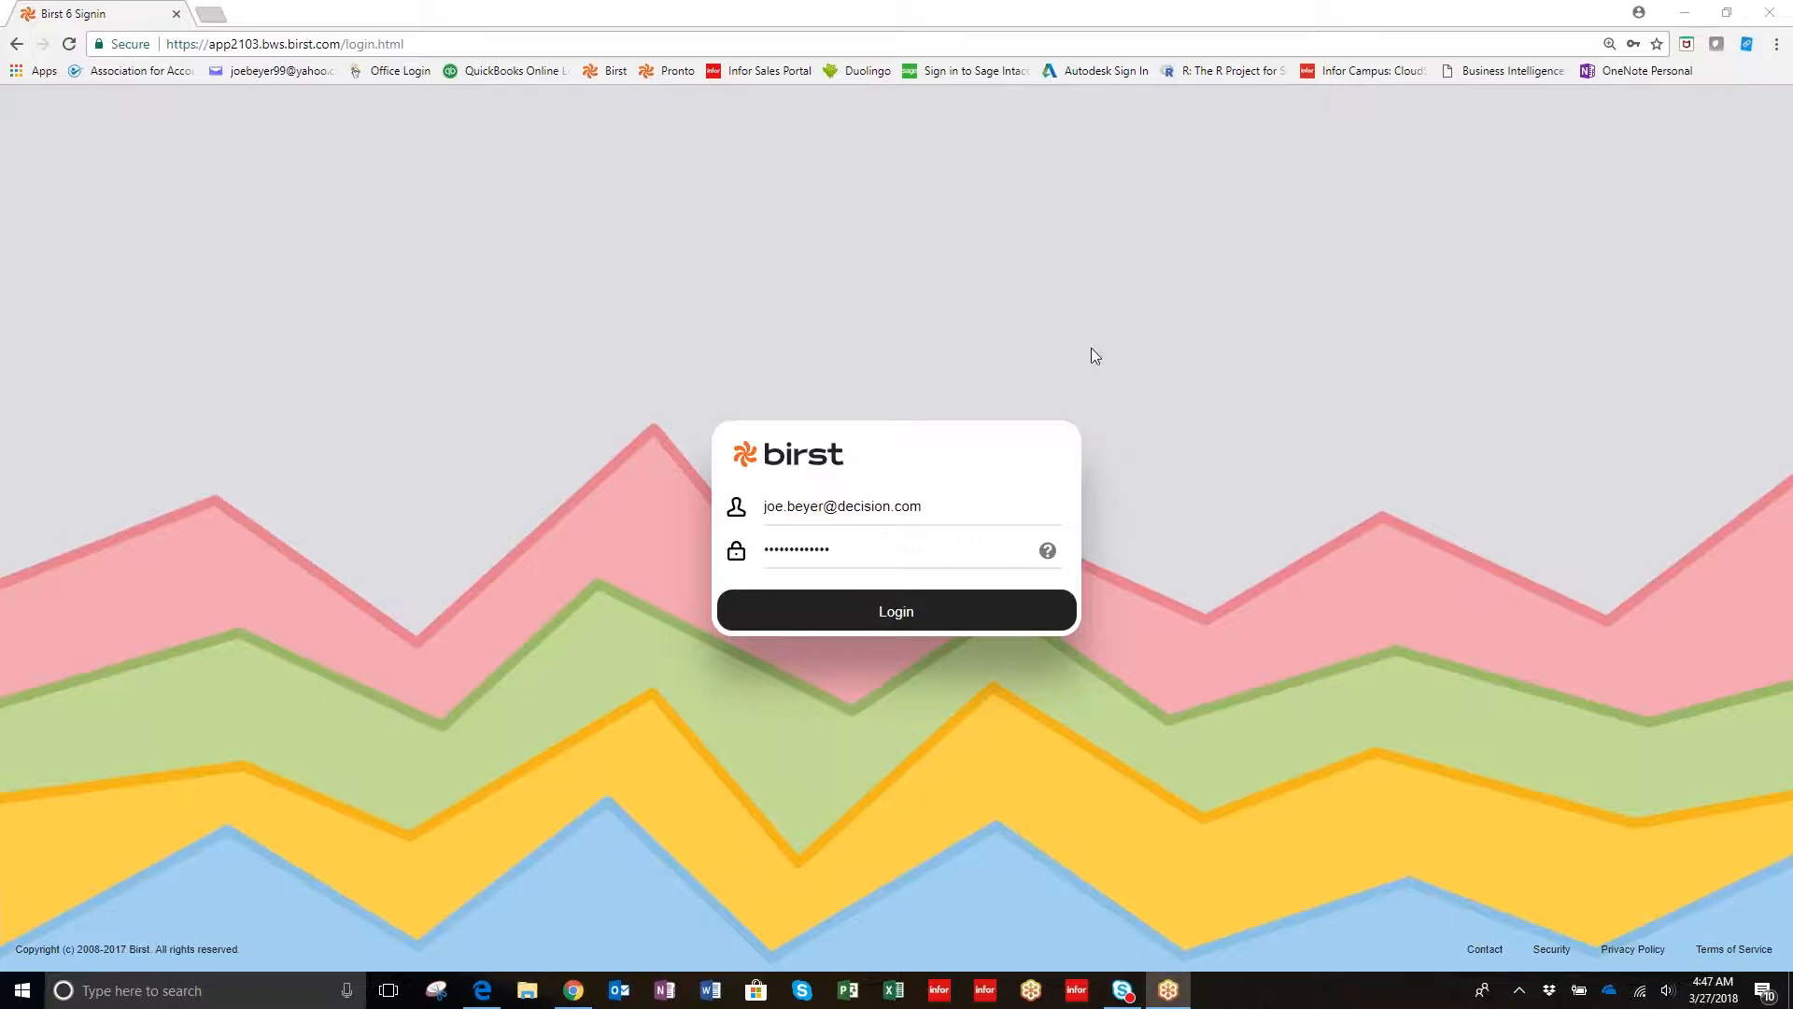
mouse_move(1168, 341)
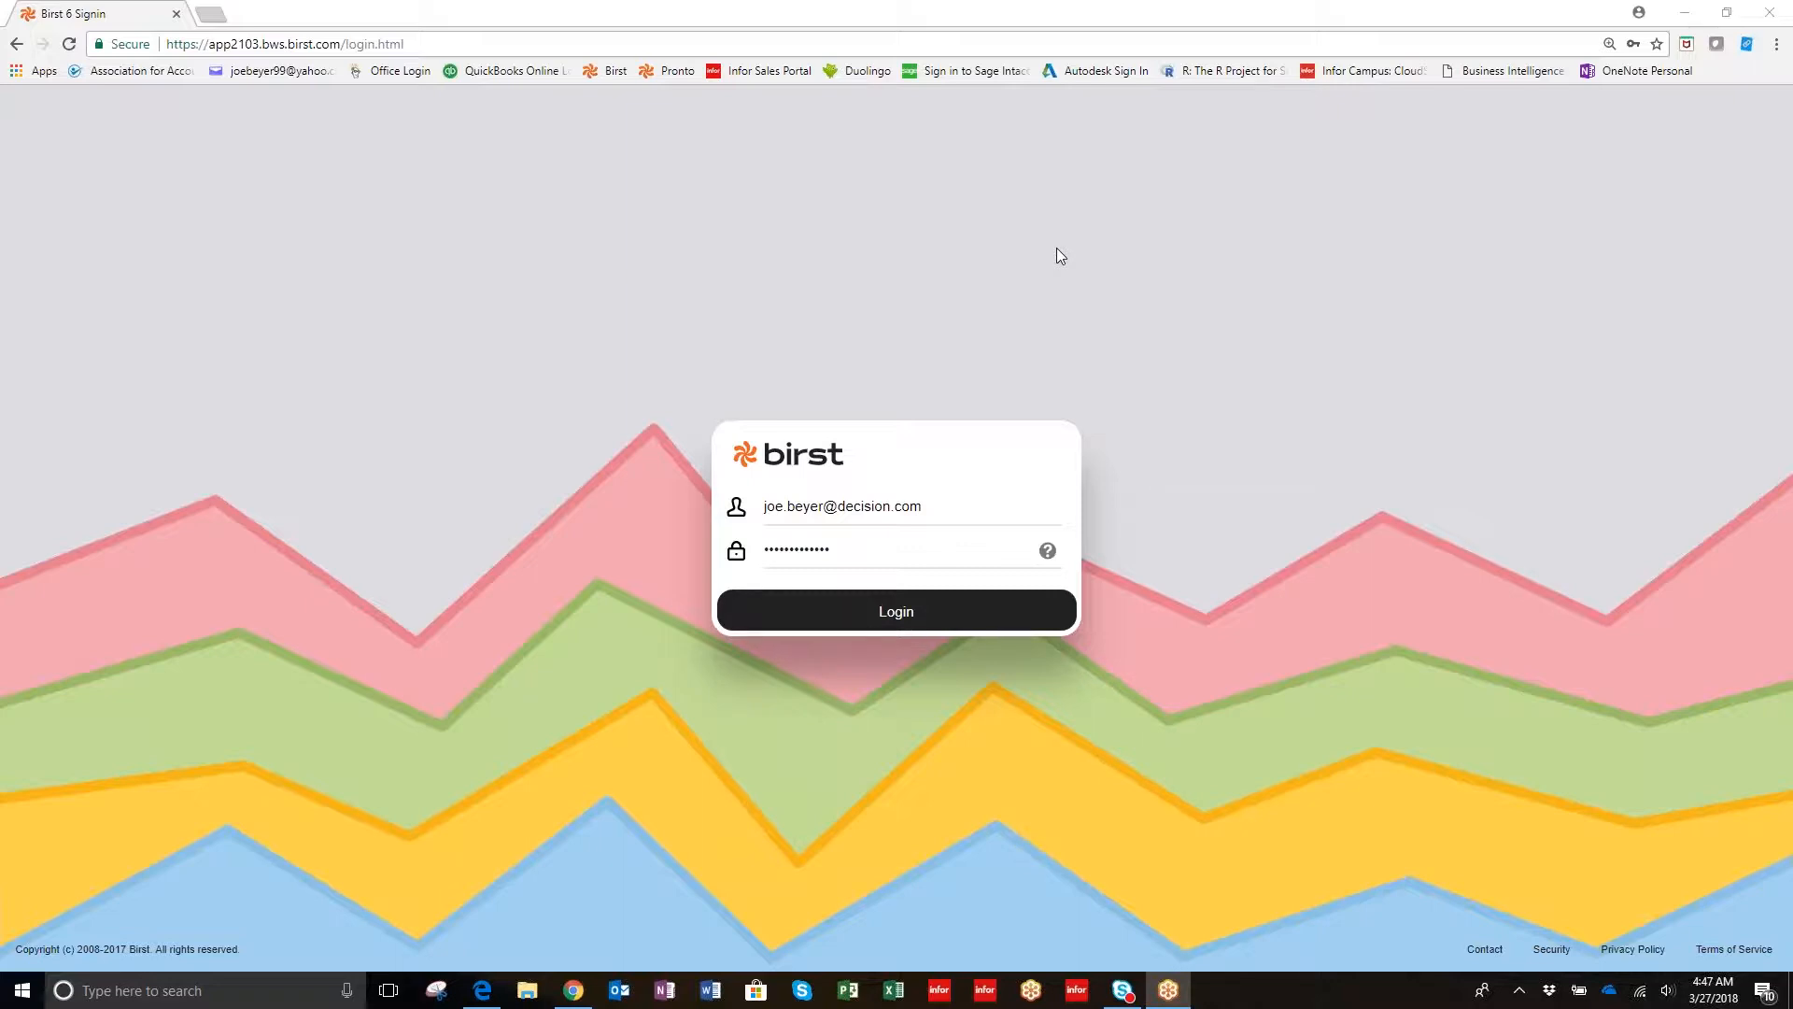
Sign in to Birst to reach the welcome page with the project list.
left_click(895, 611)
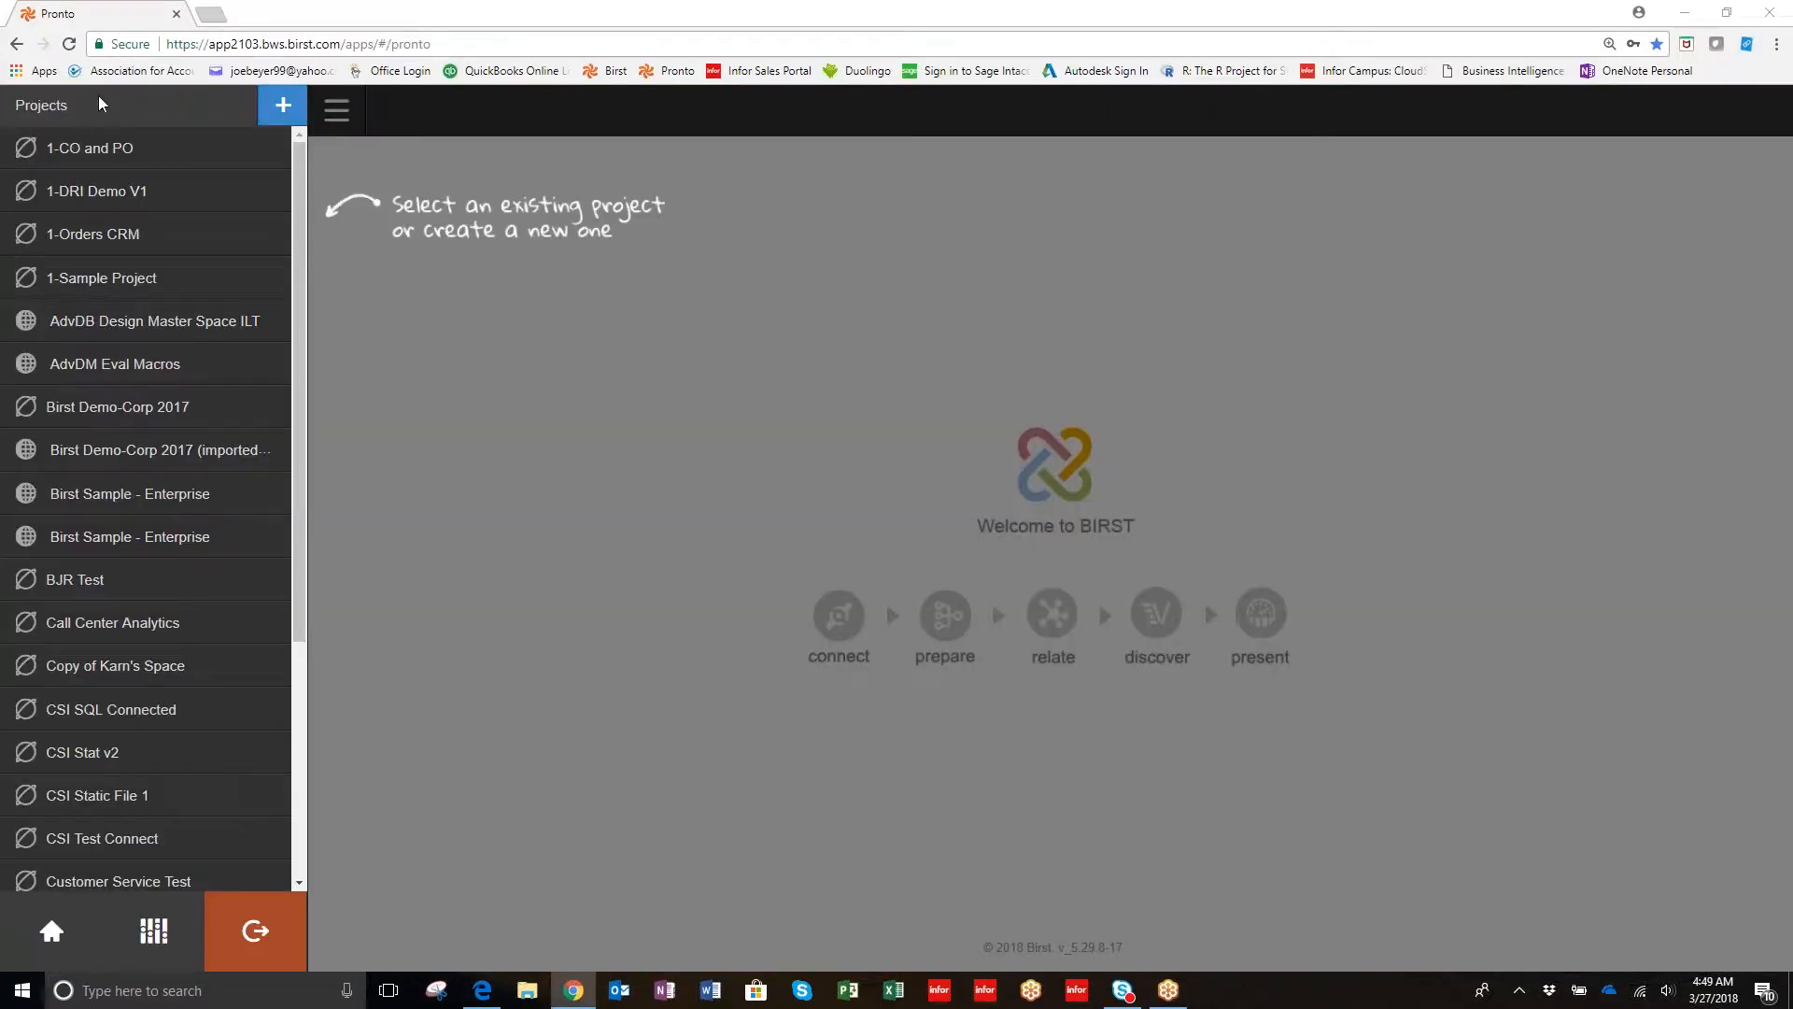
mouse_move(117, 407)
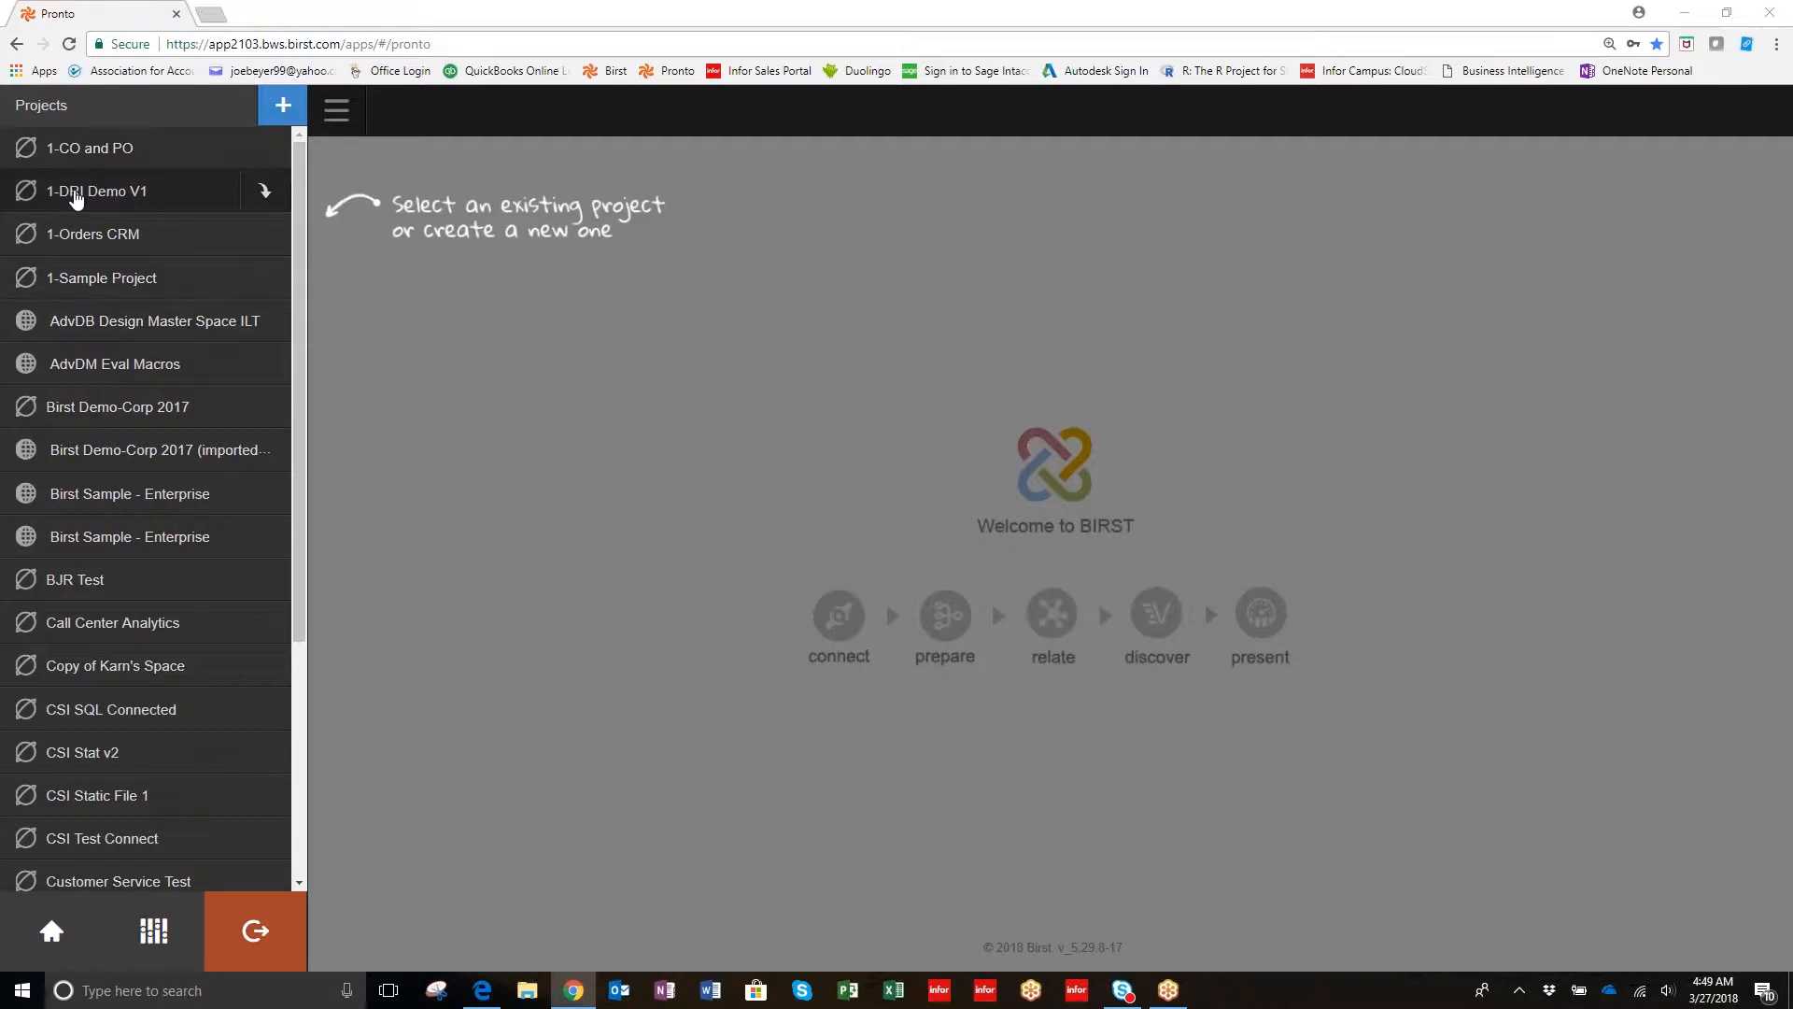
mouse_move(80, 197)
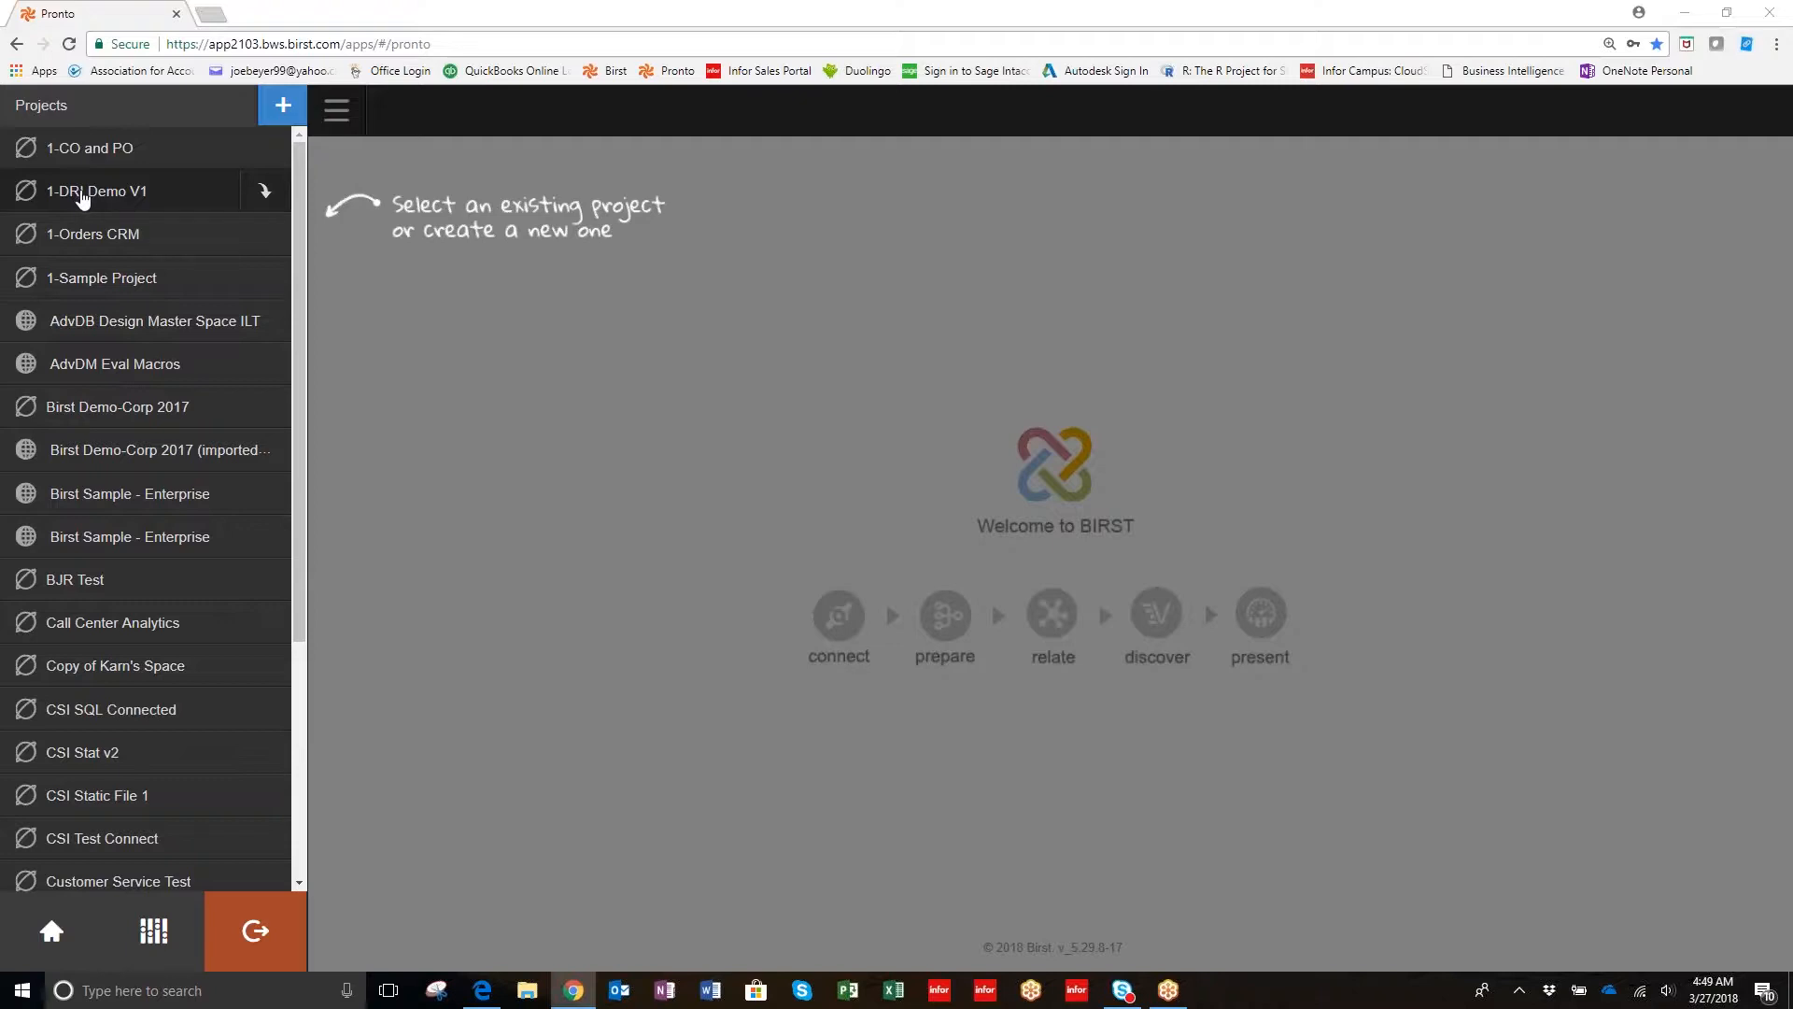
mouse_move(122, 198)
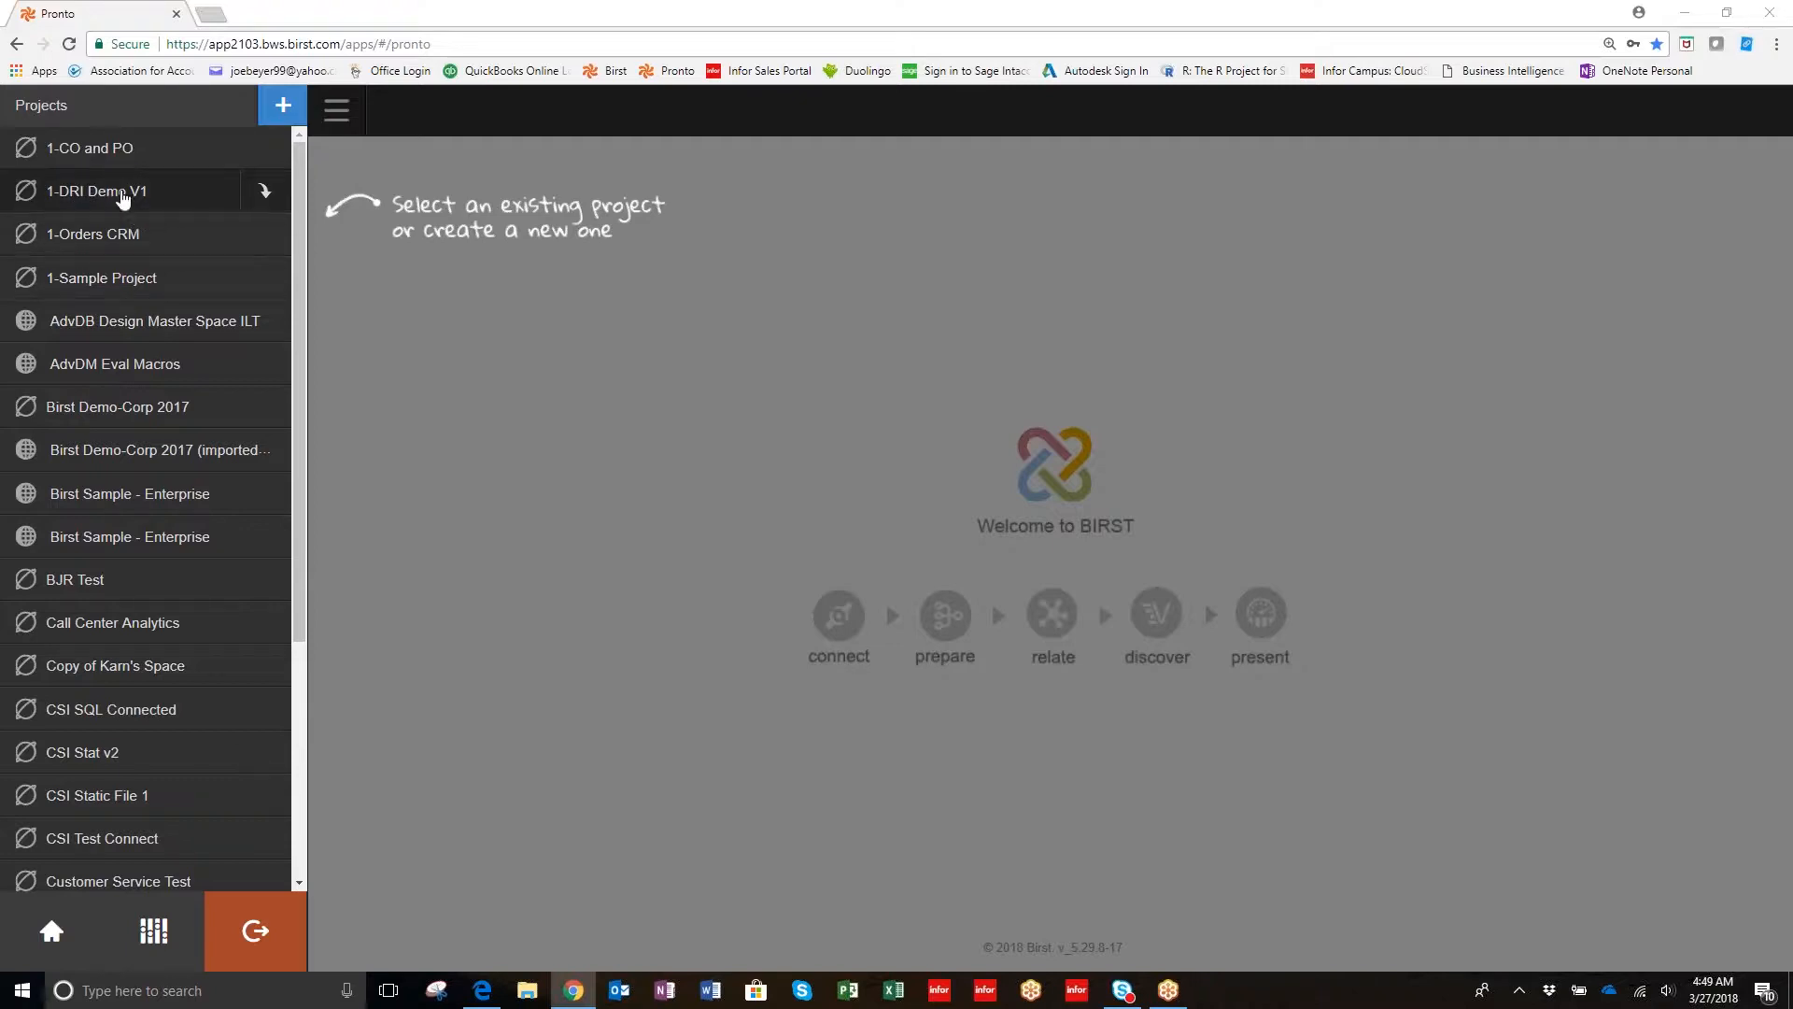
mouse_move(94, 212)
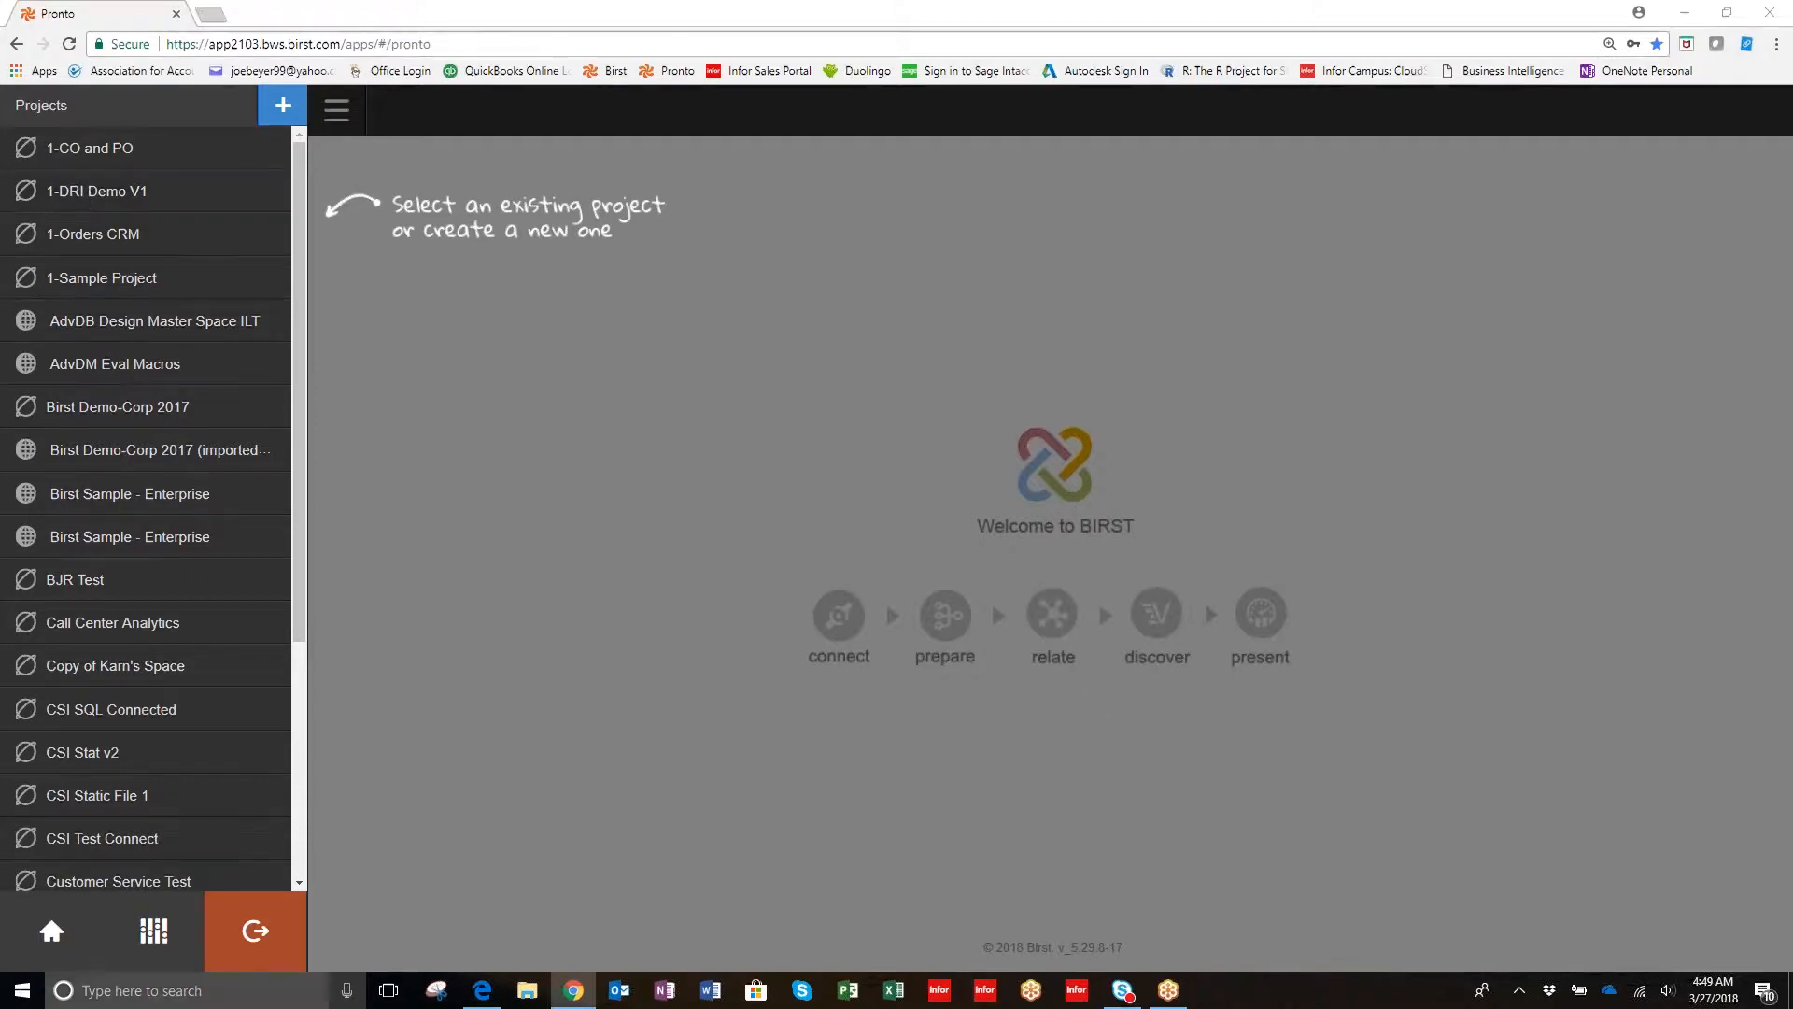
mouse_move(96, 191)
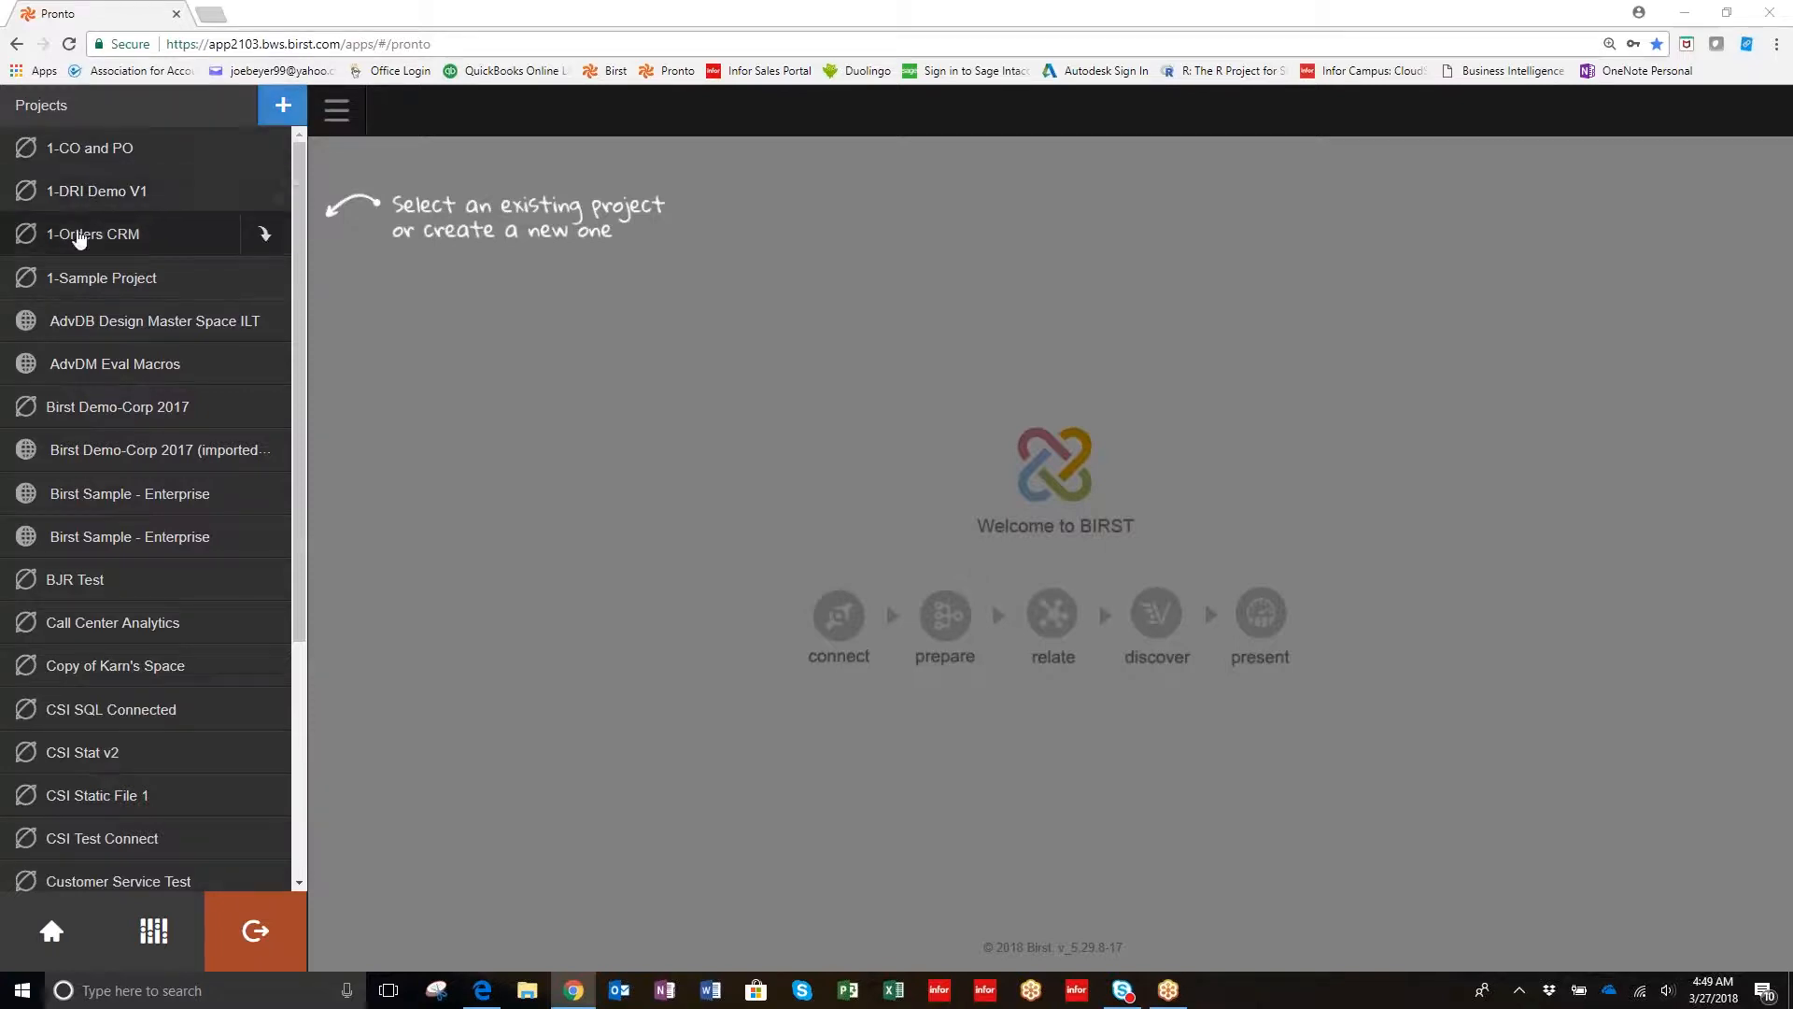
mouse_move(91, 191)
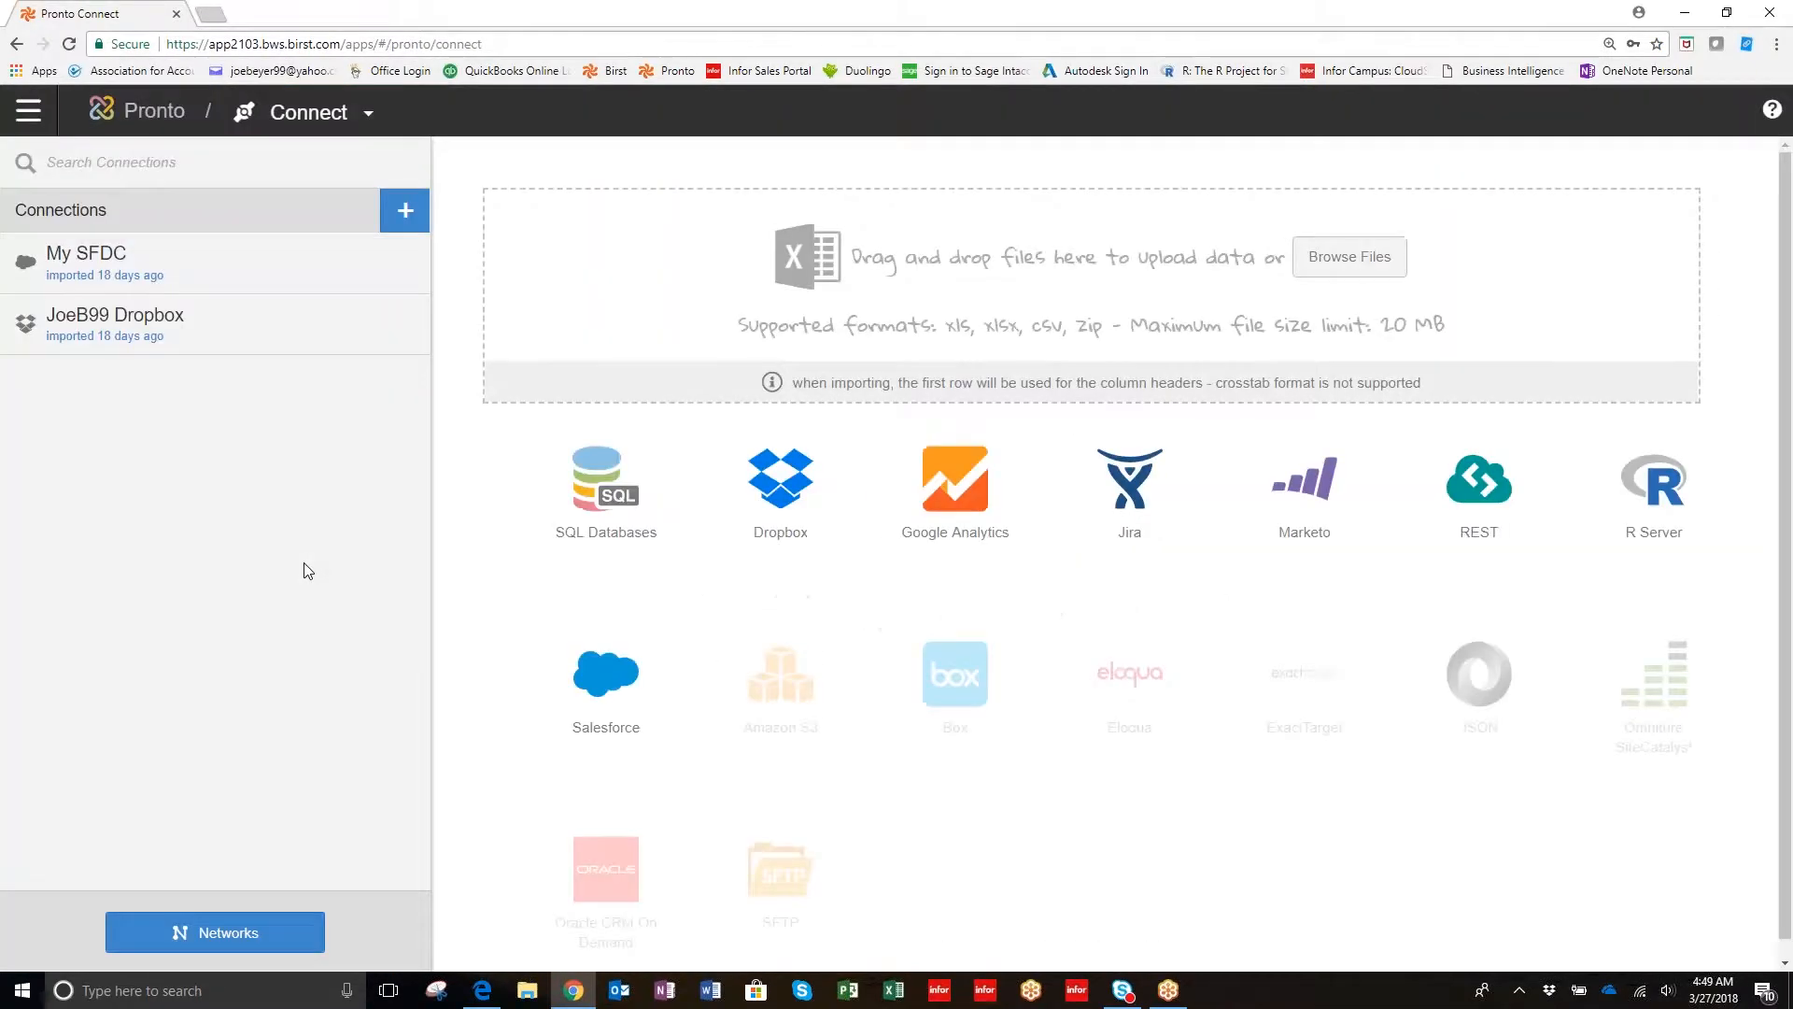
mouse_move(450, 622)
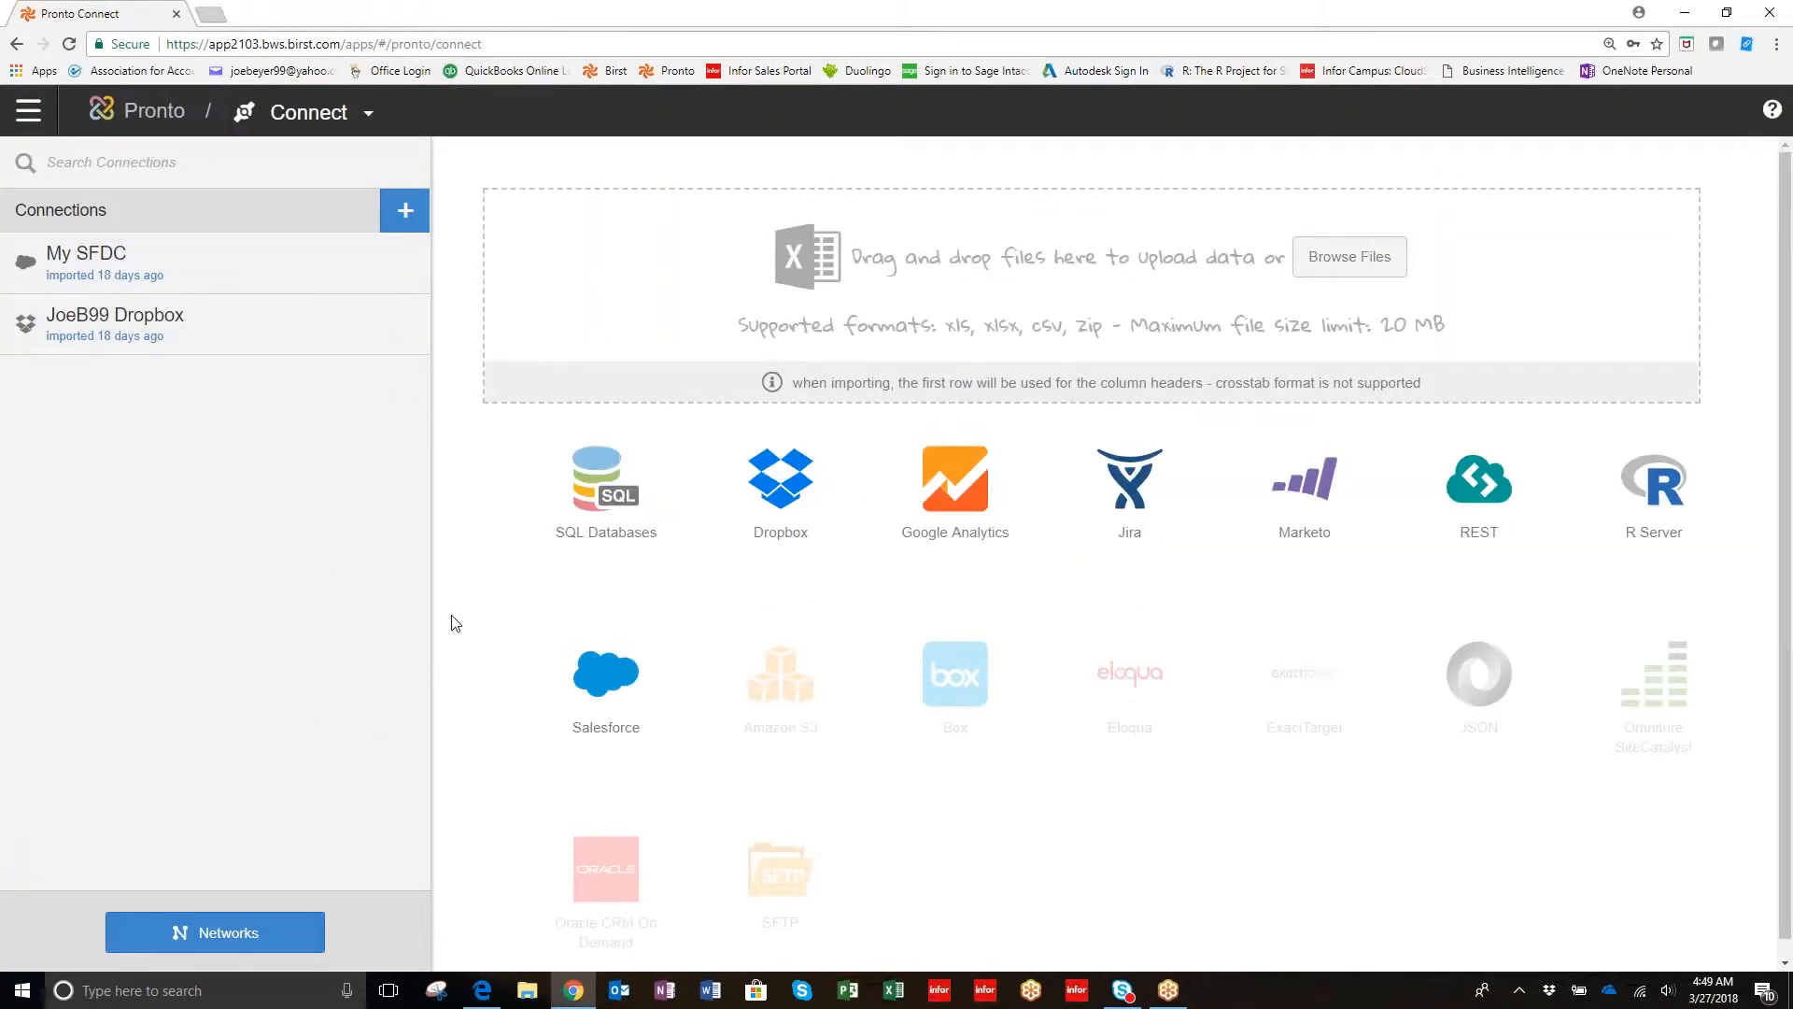
mouse_move(479, 620)
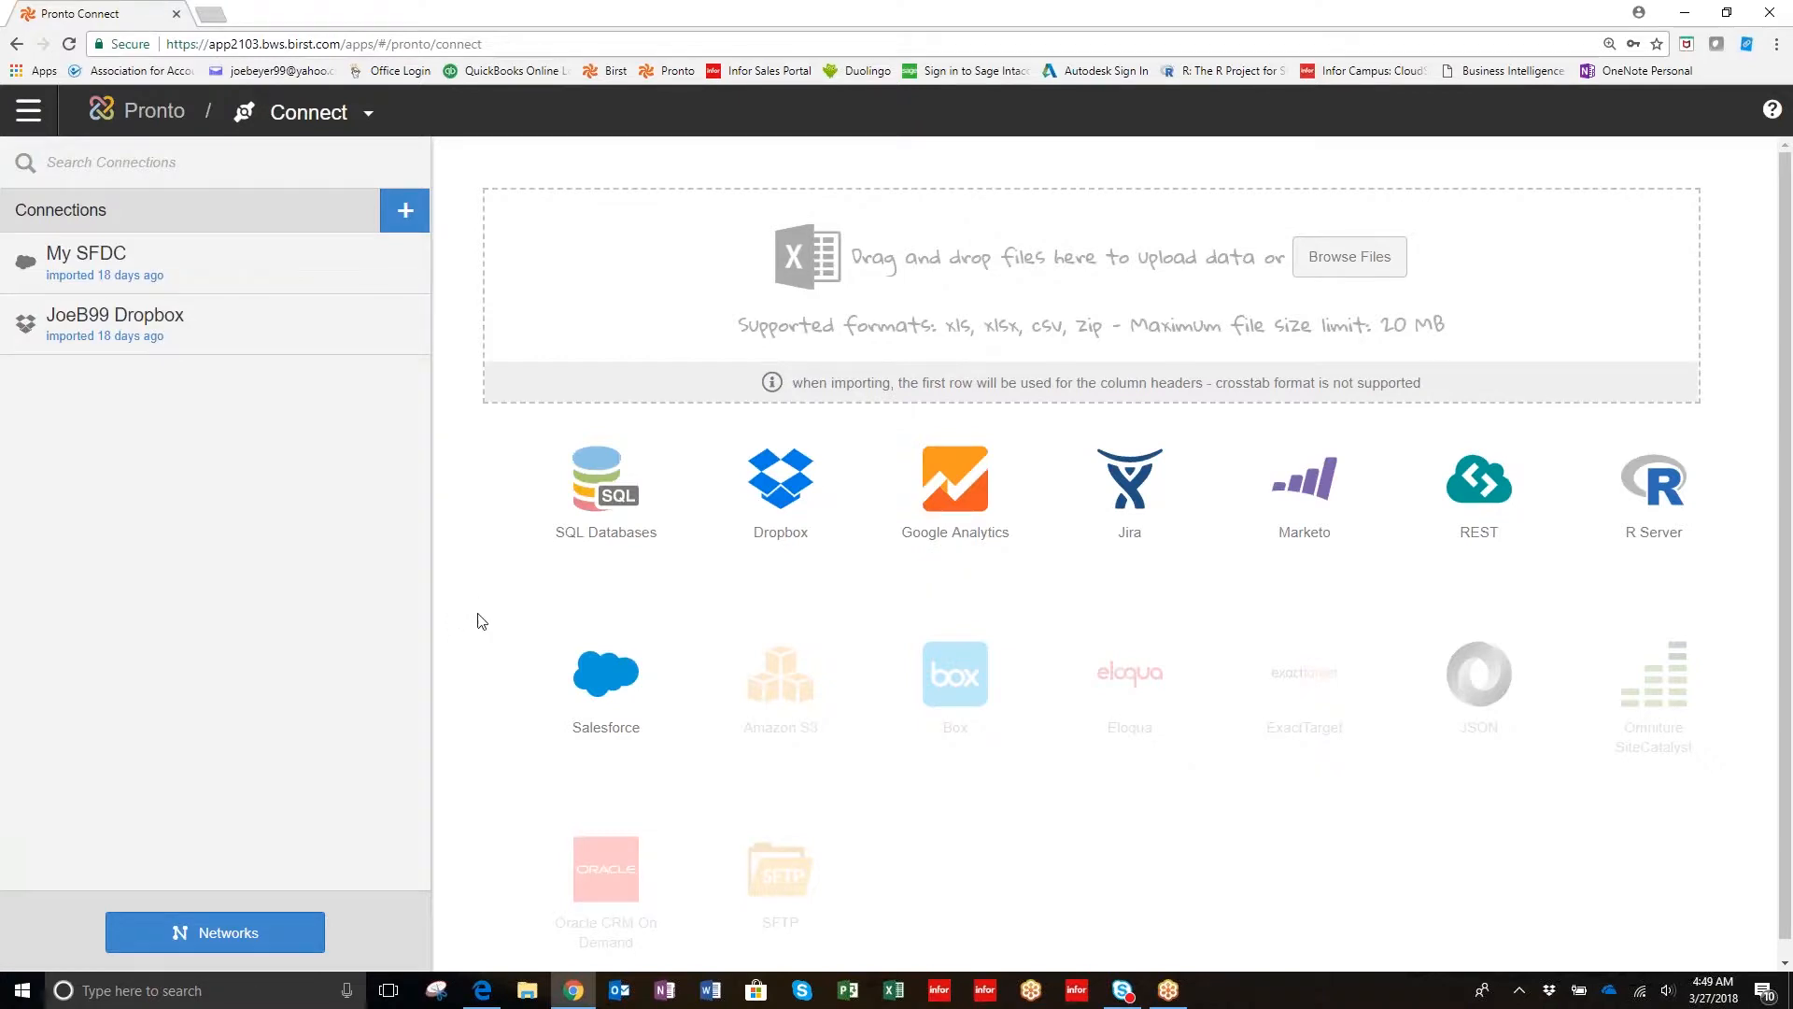
mouse_move(1338, 251)
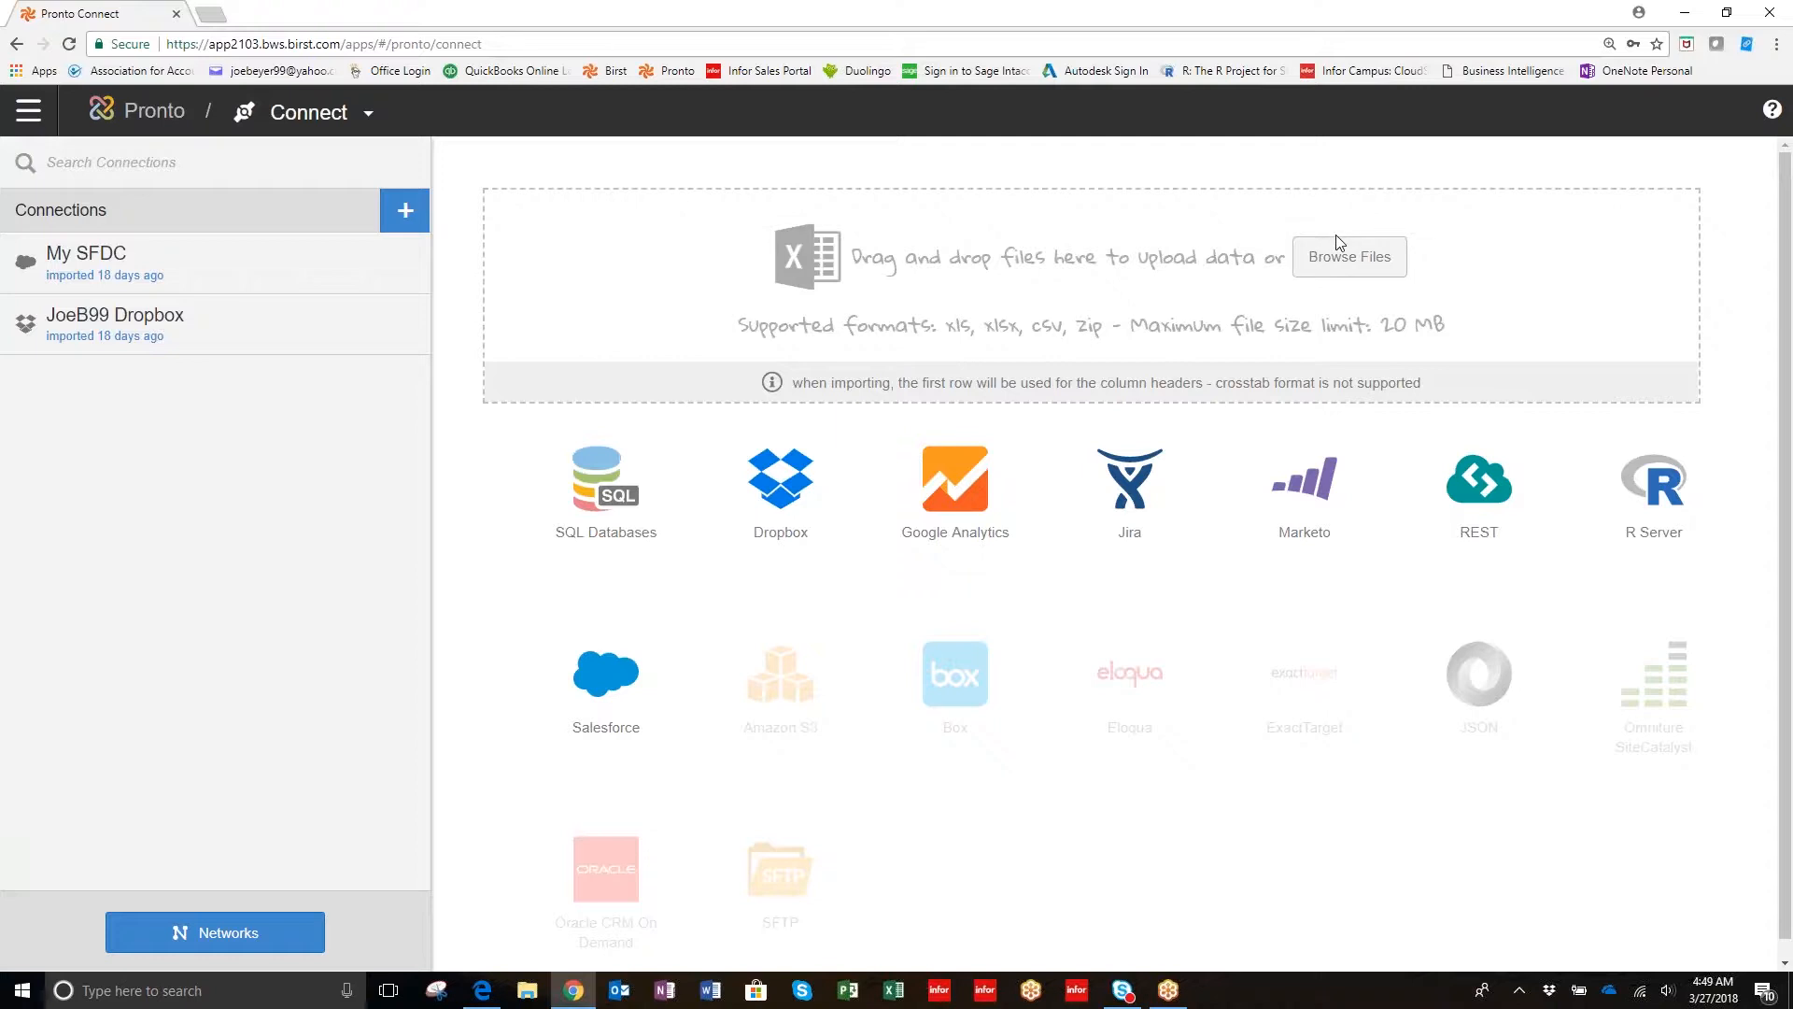
mouse_move(1355, 271)
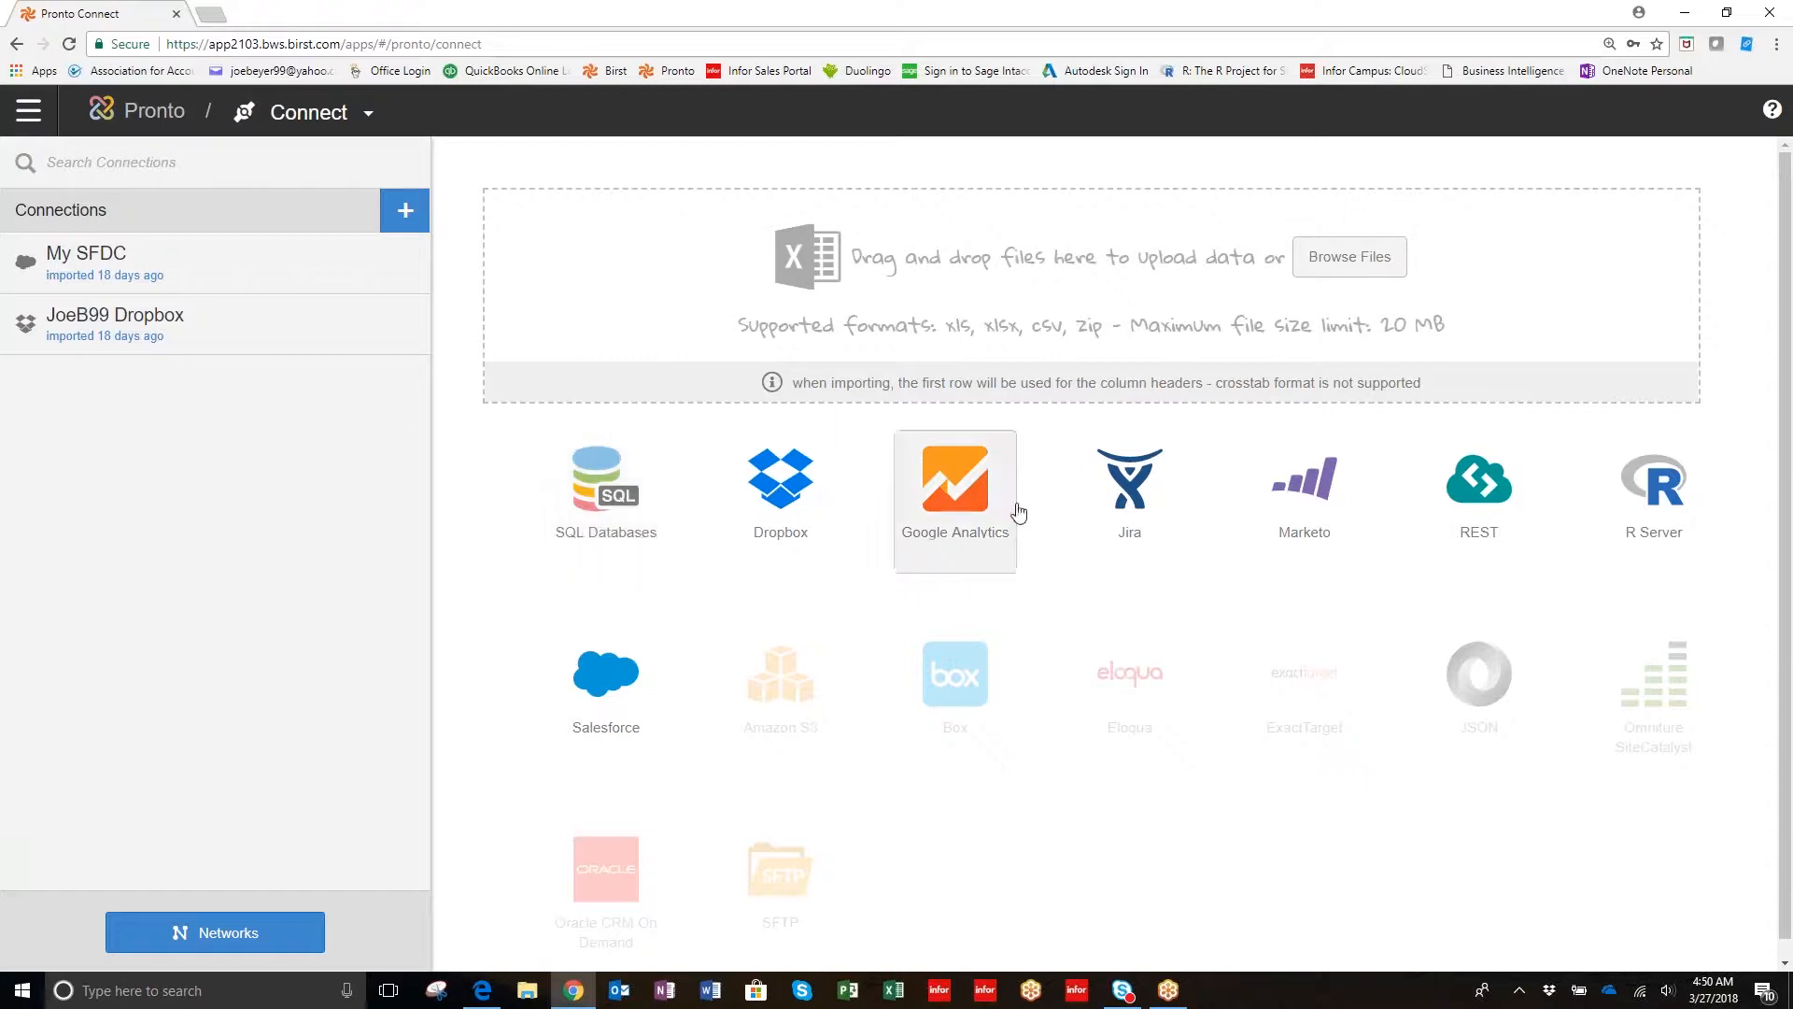
mouse_move(1723, 348)
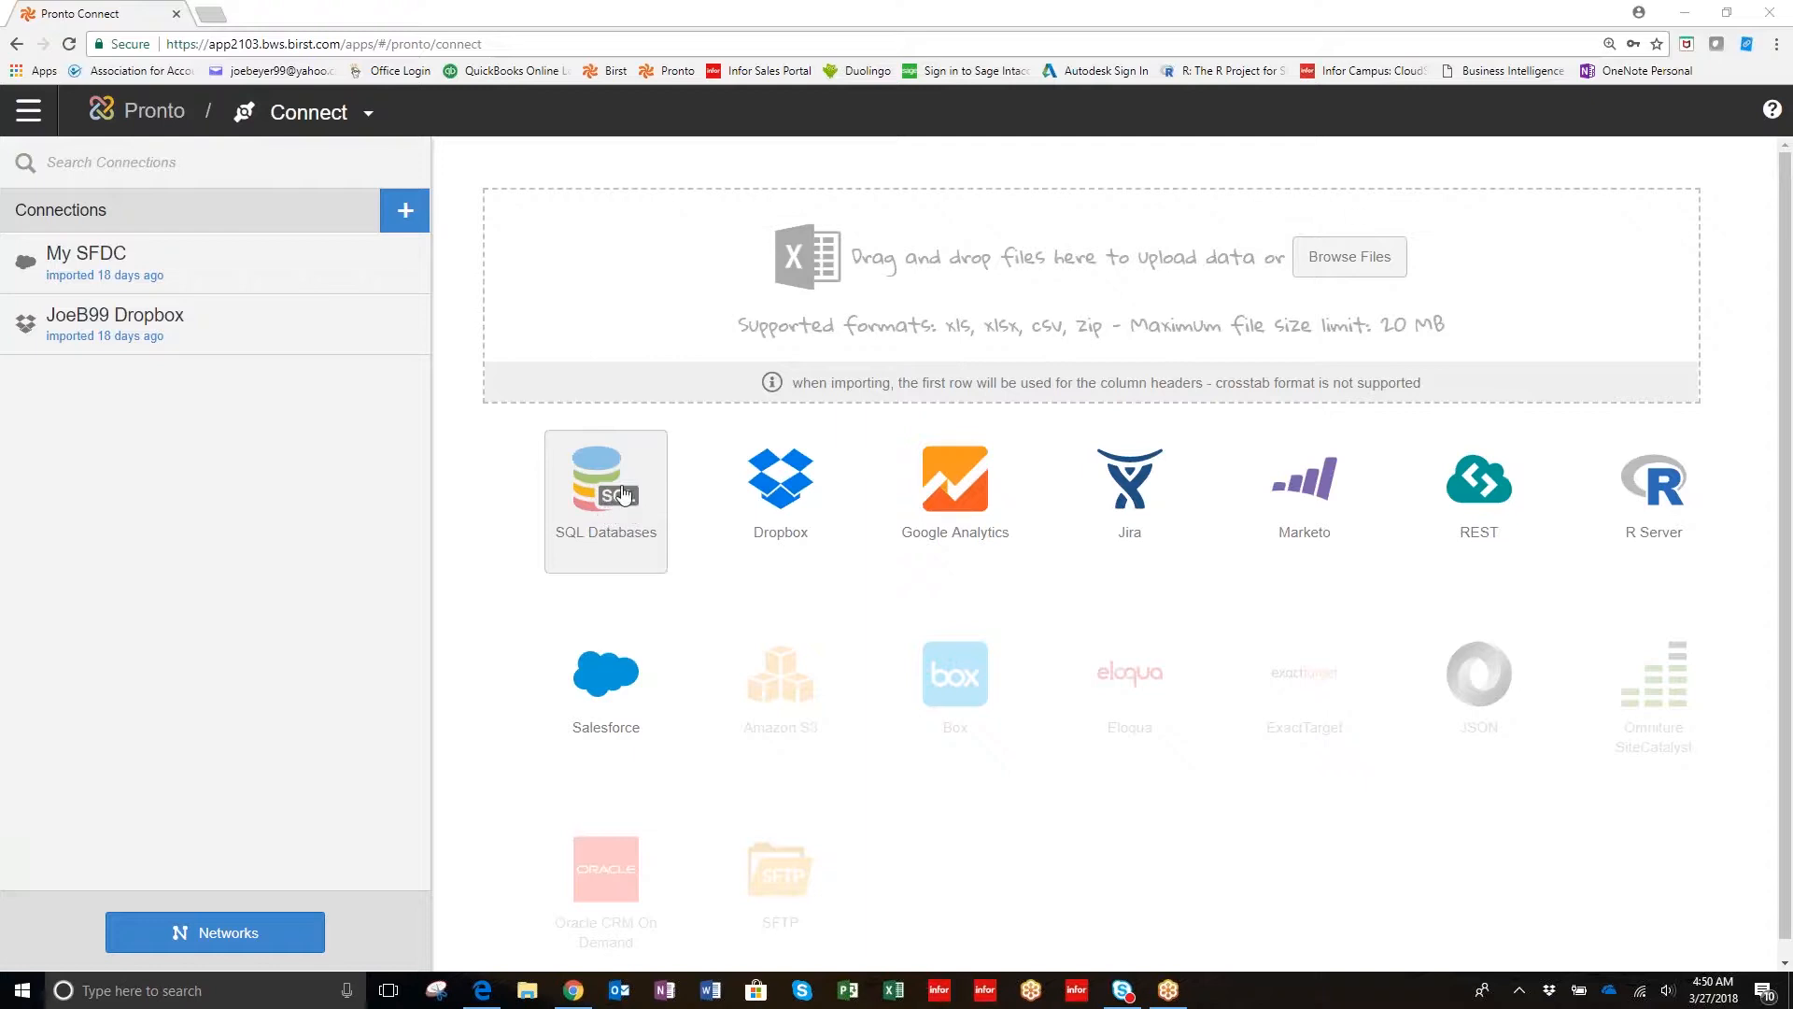
mouse_move(612, 504)
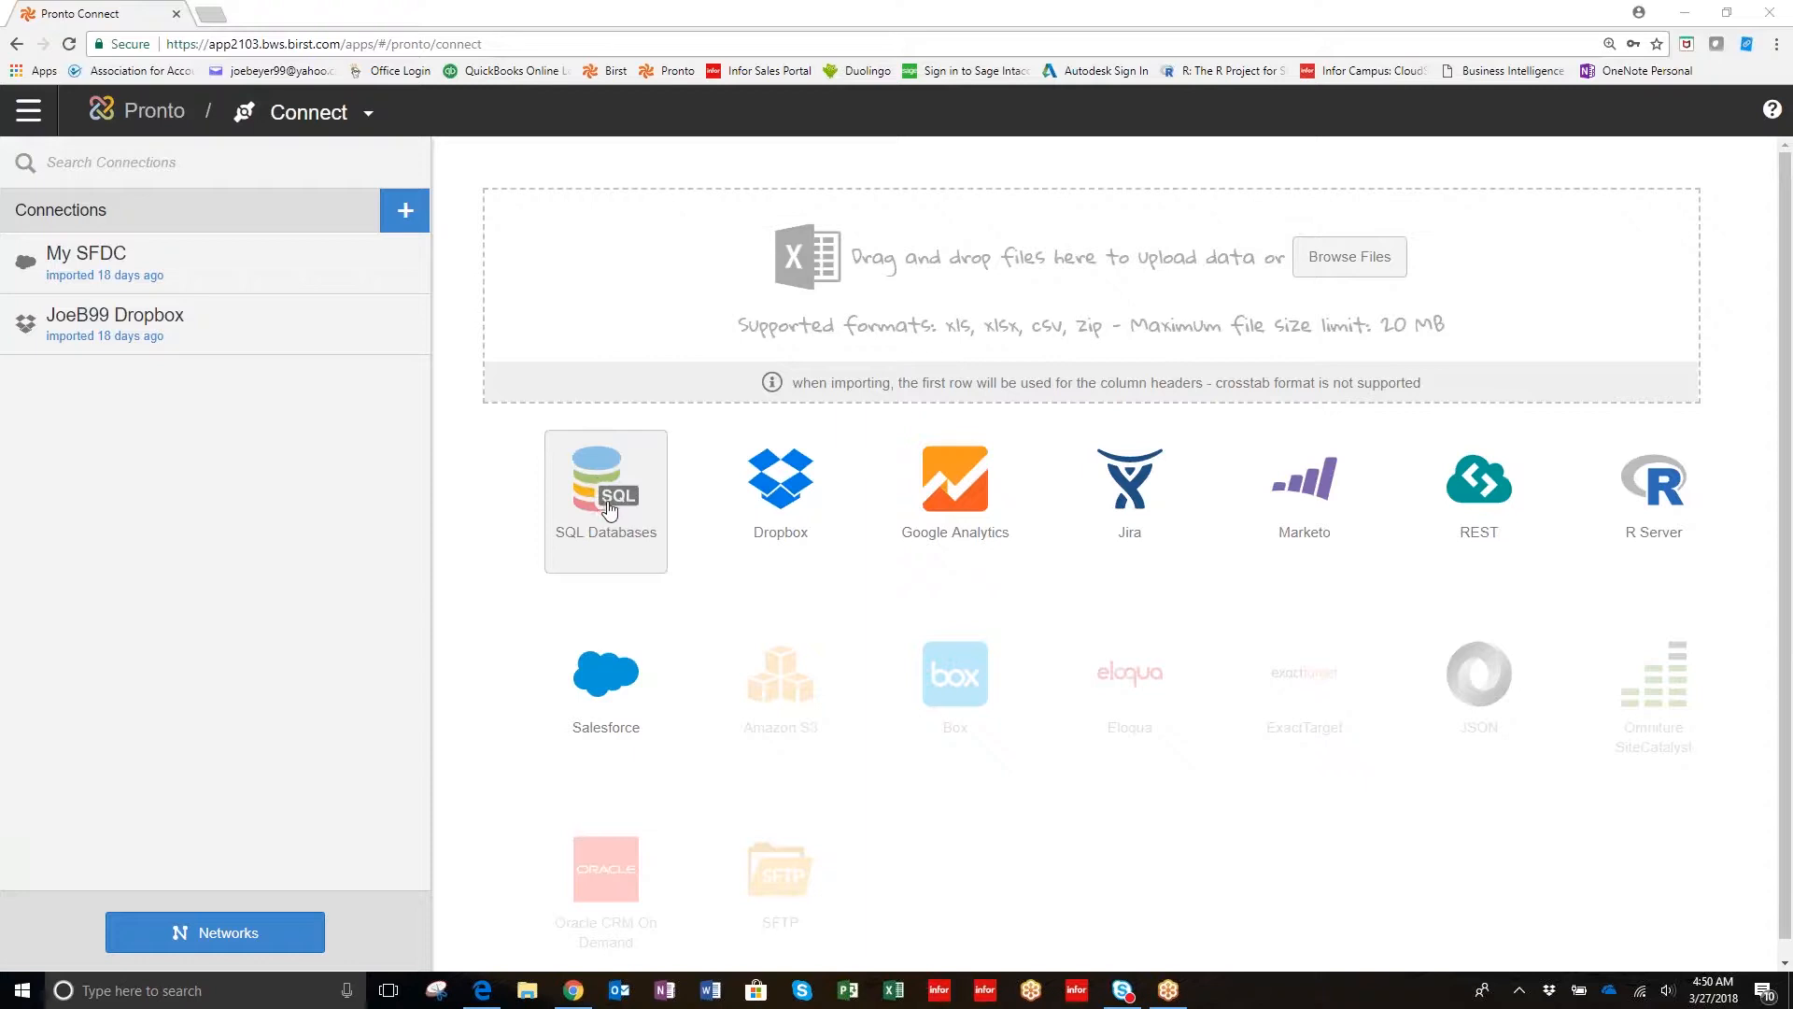
mouse_move(641, 515)
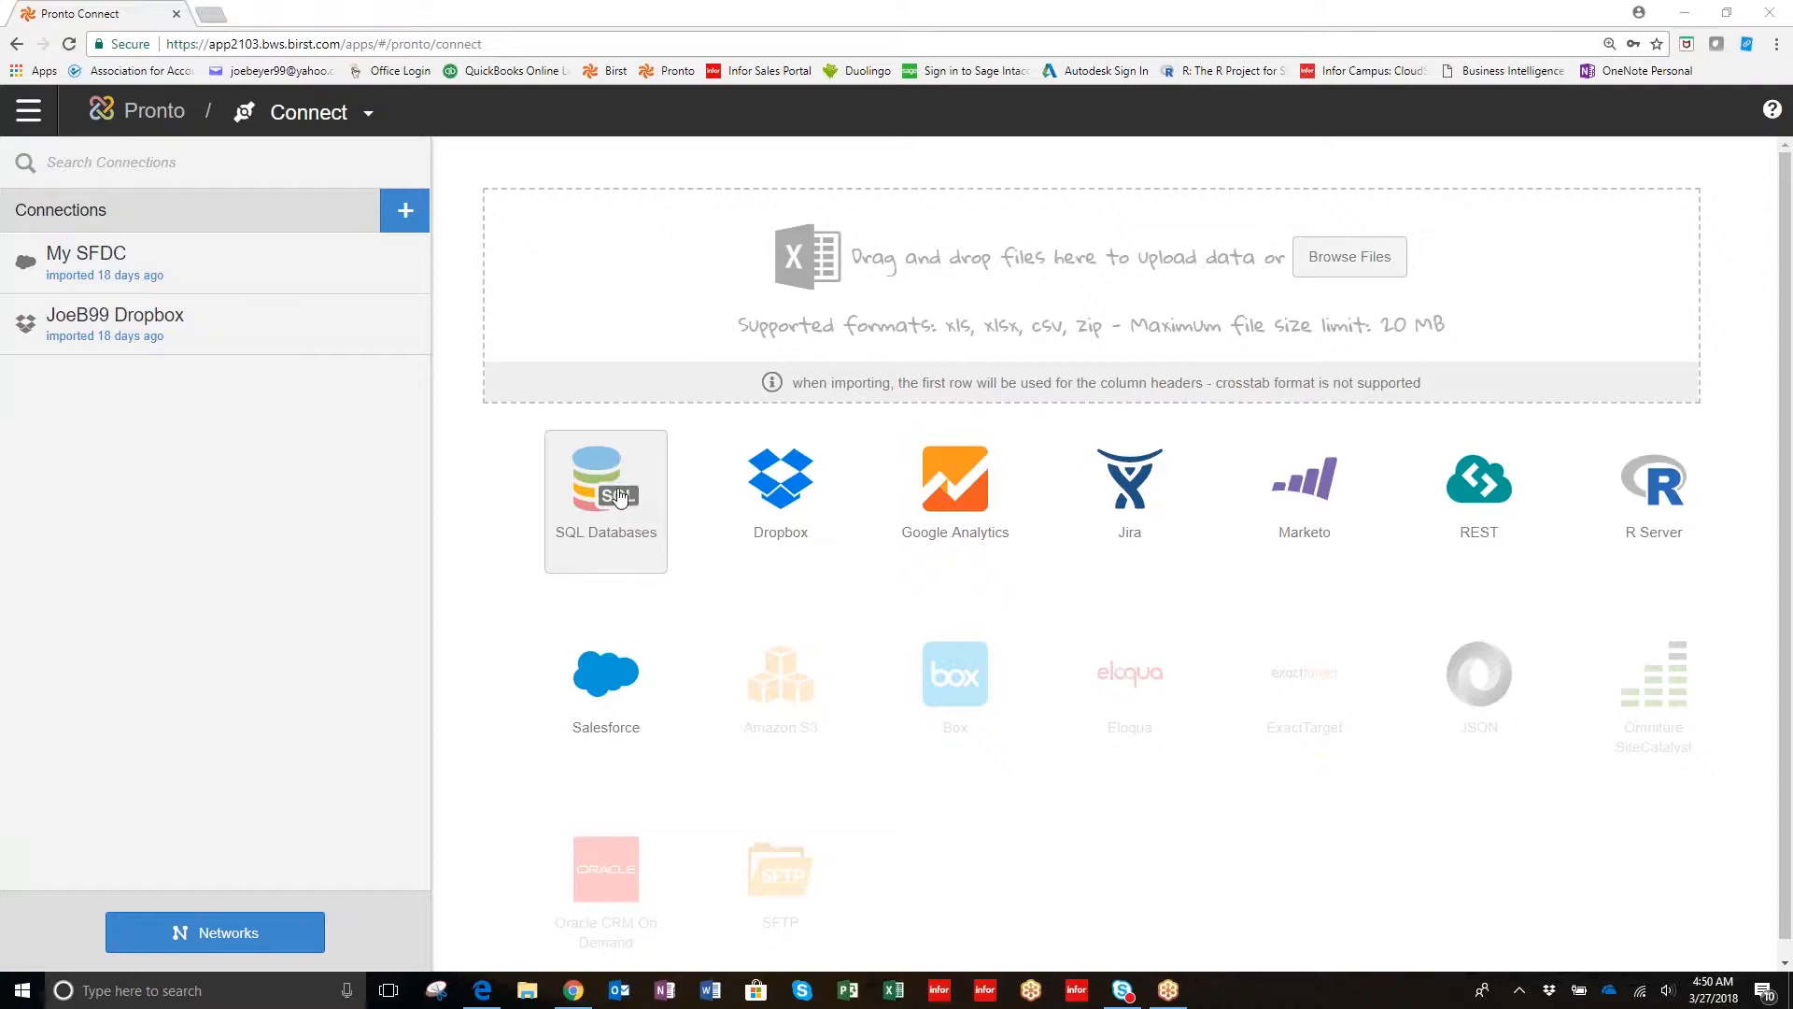
mouse_move(635, 535)
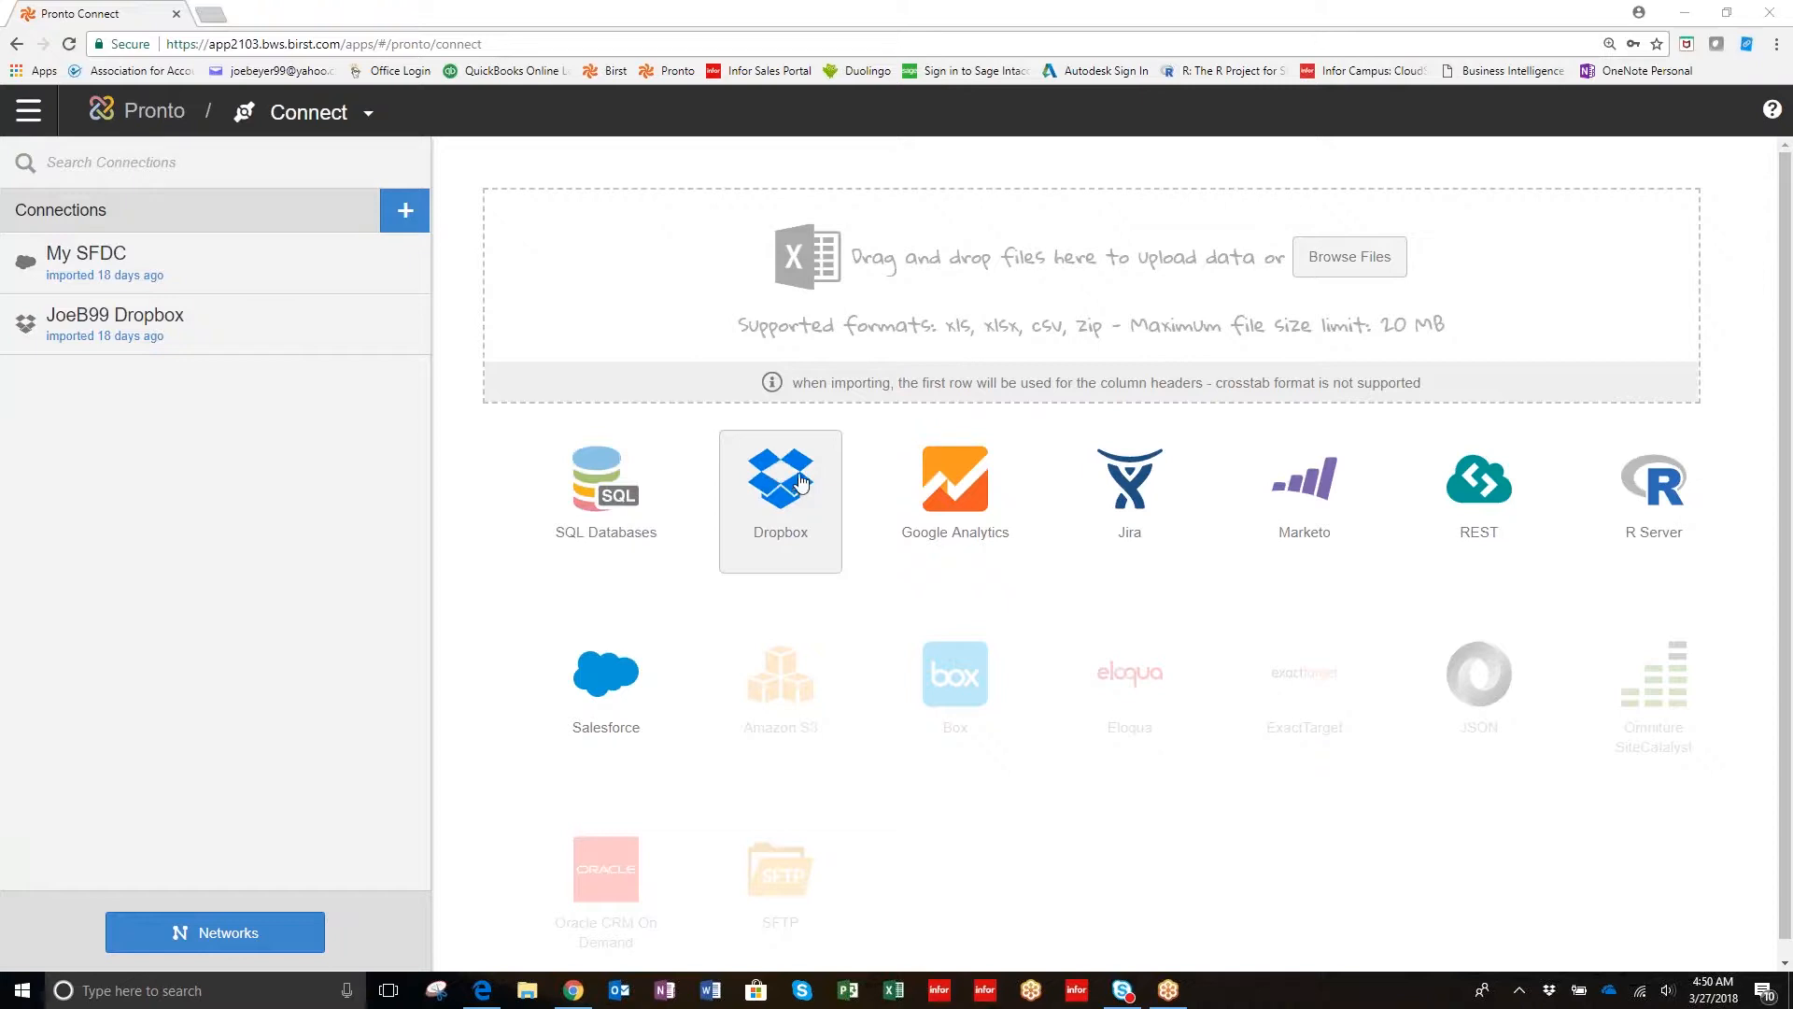
mouse_move(1585, 844)
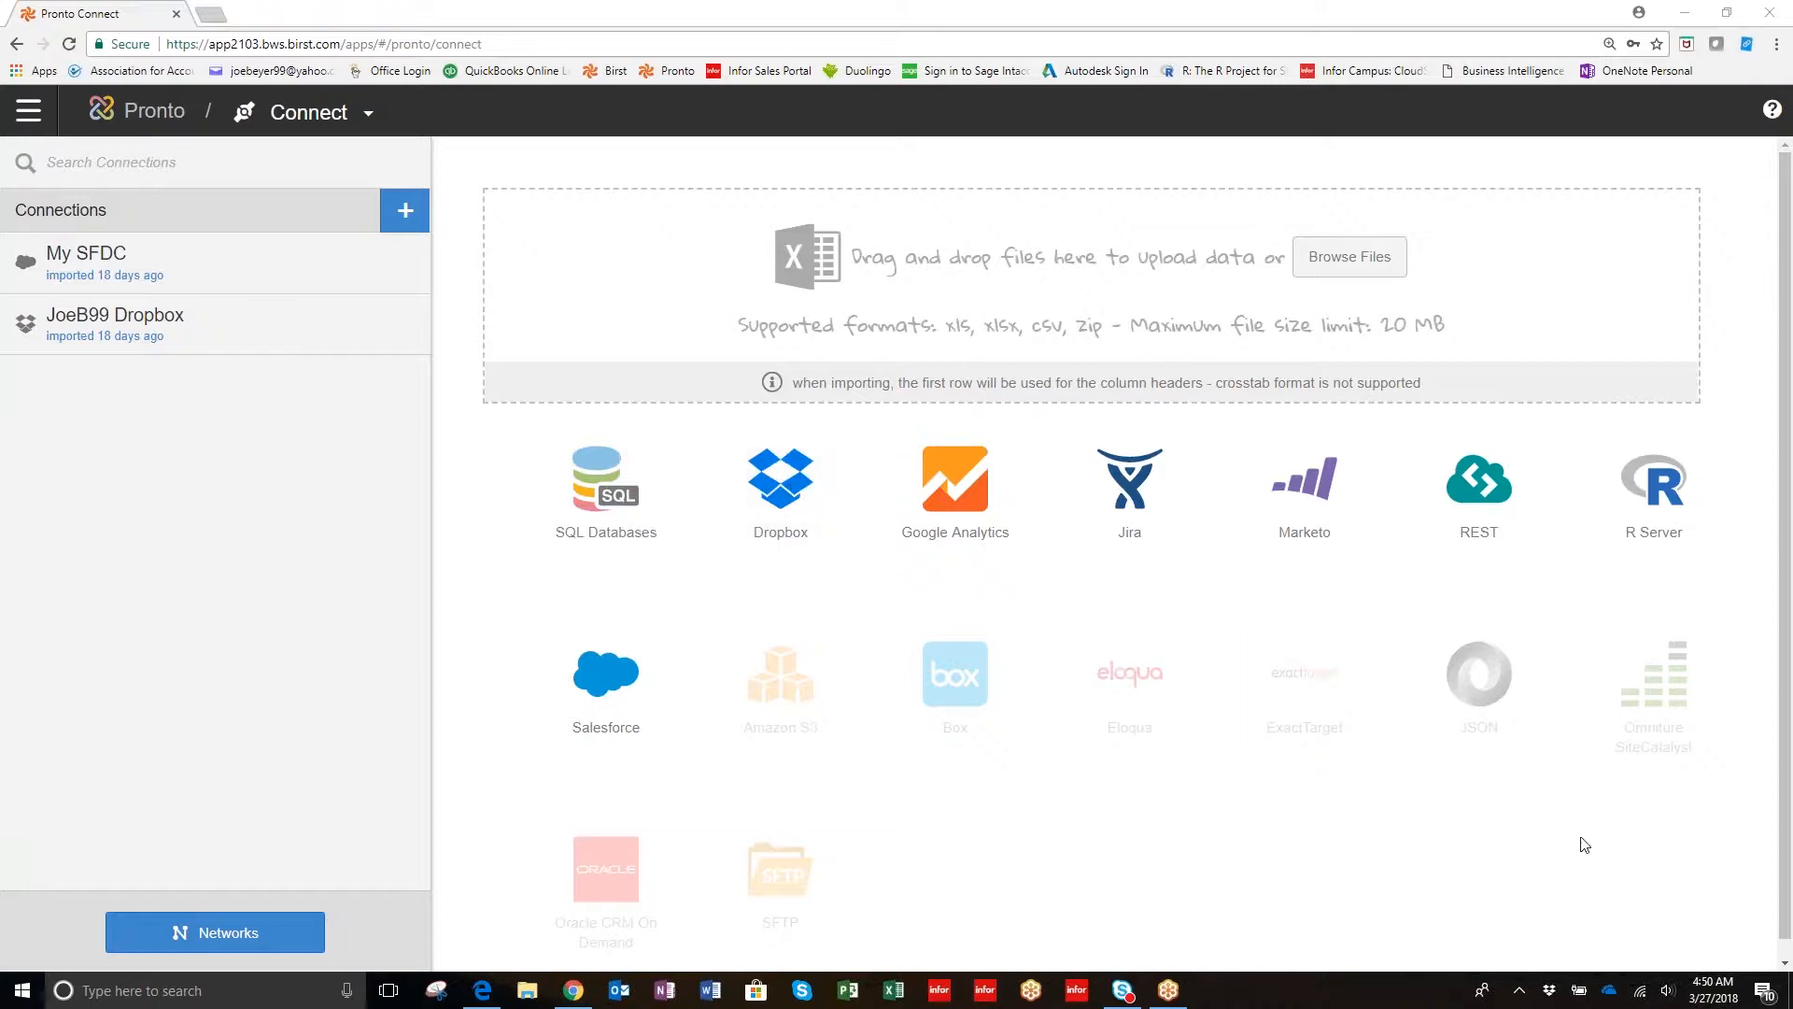
mouse_move(1028, 504)
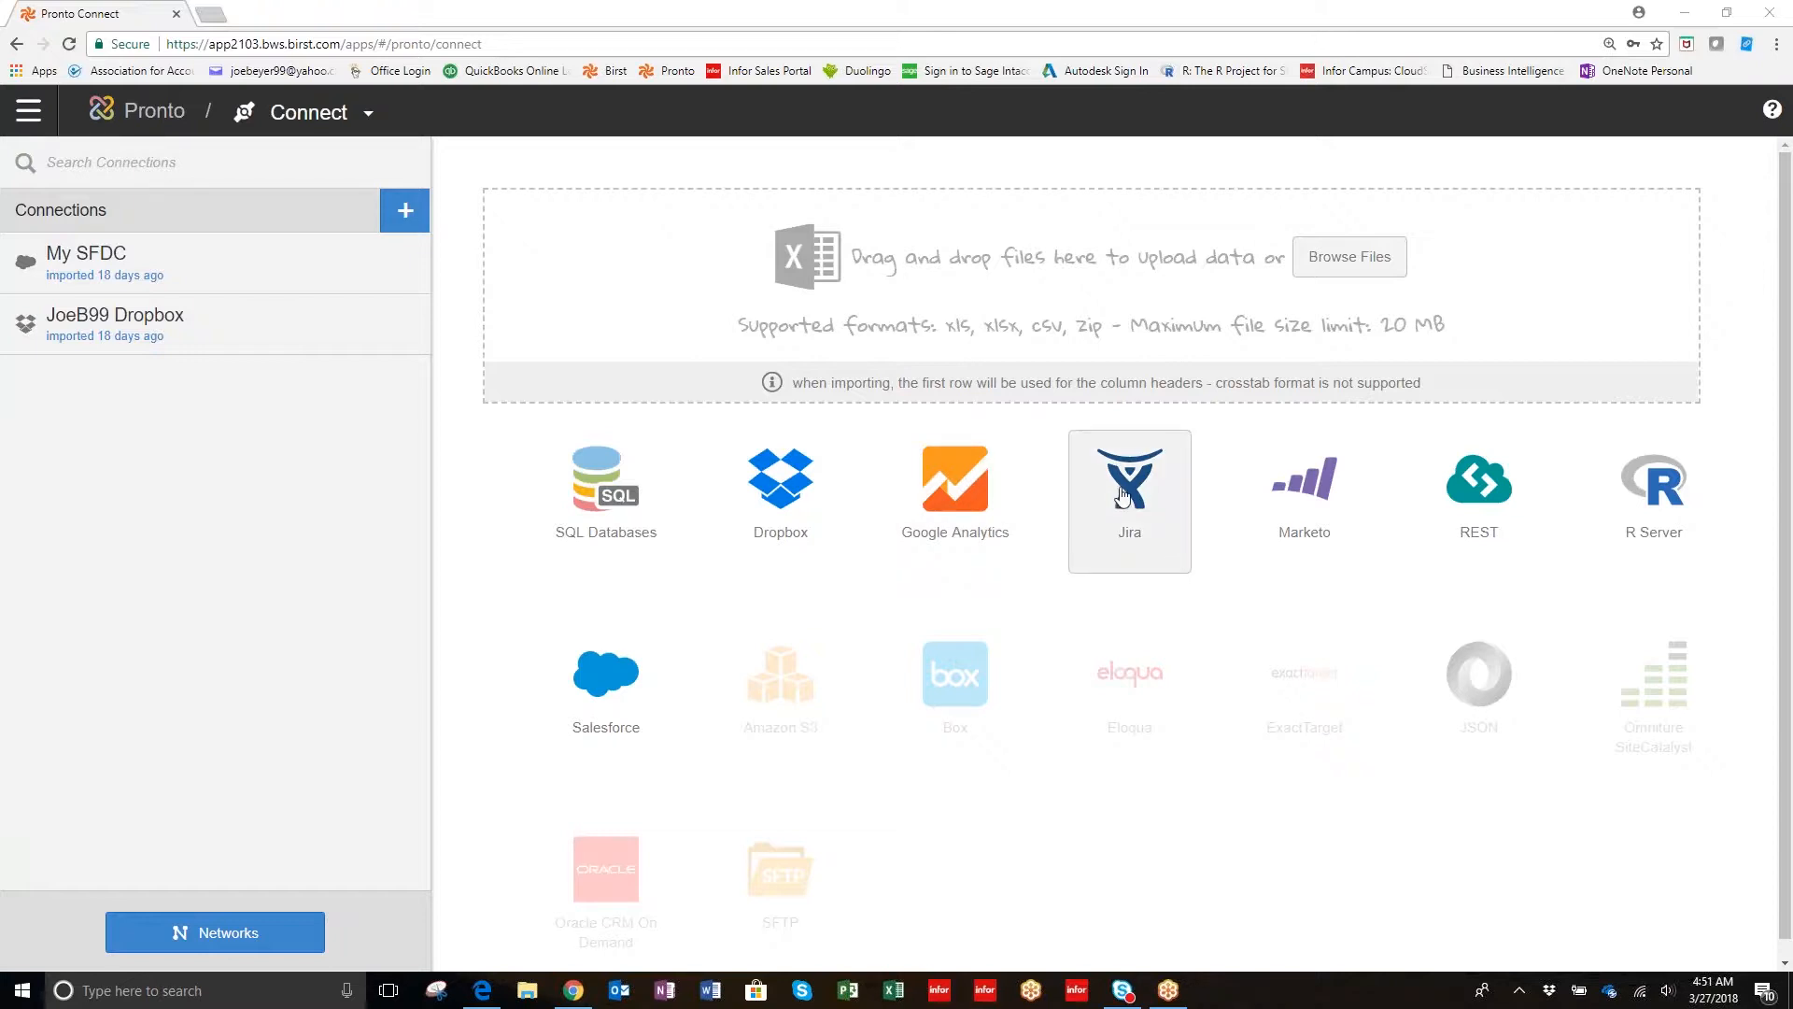
mouse_move(1157, 532)
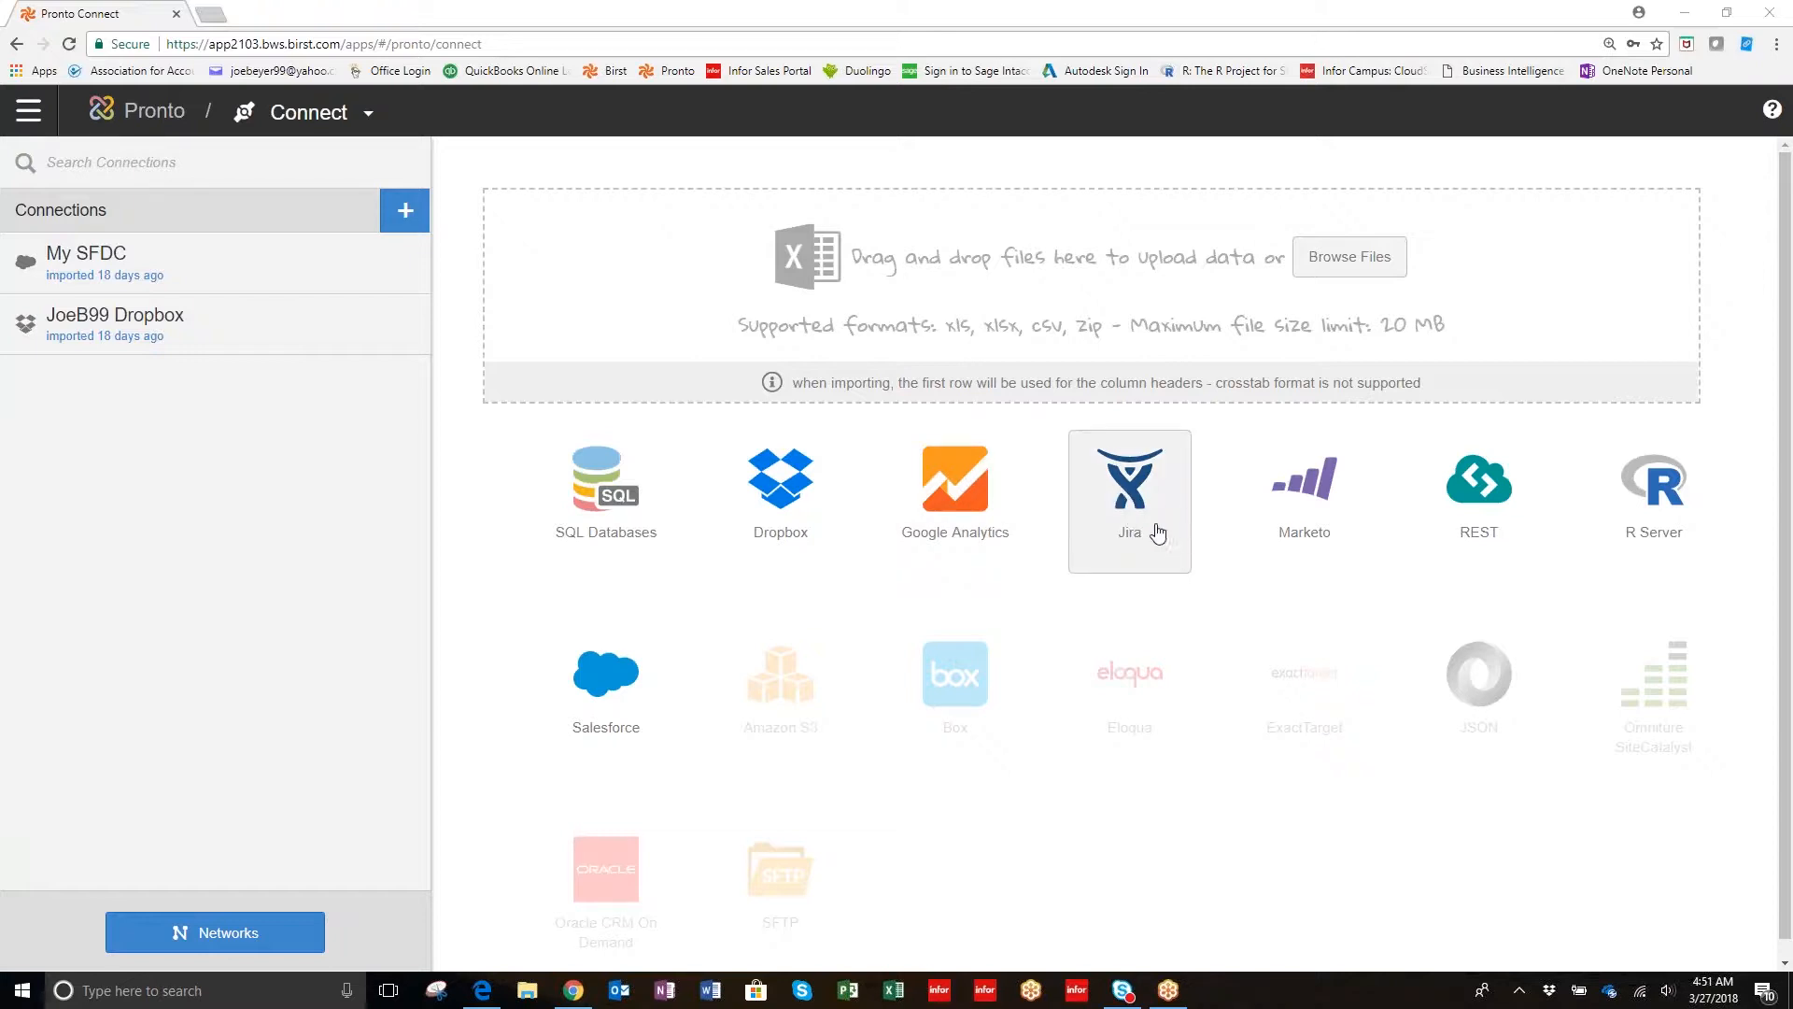
mouse_move(1268, 467)
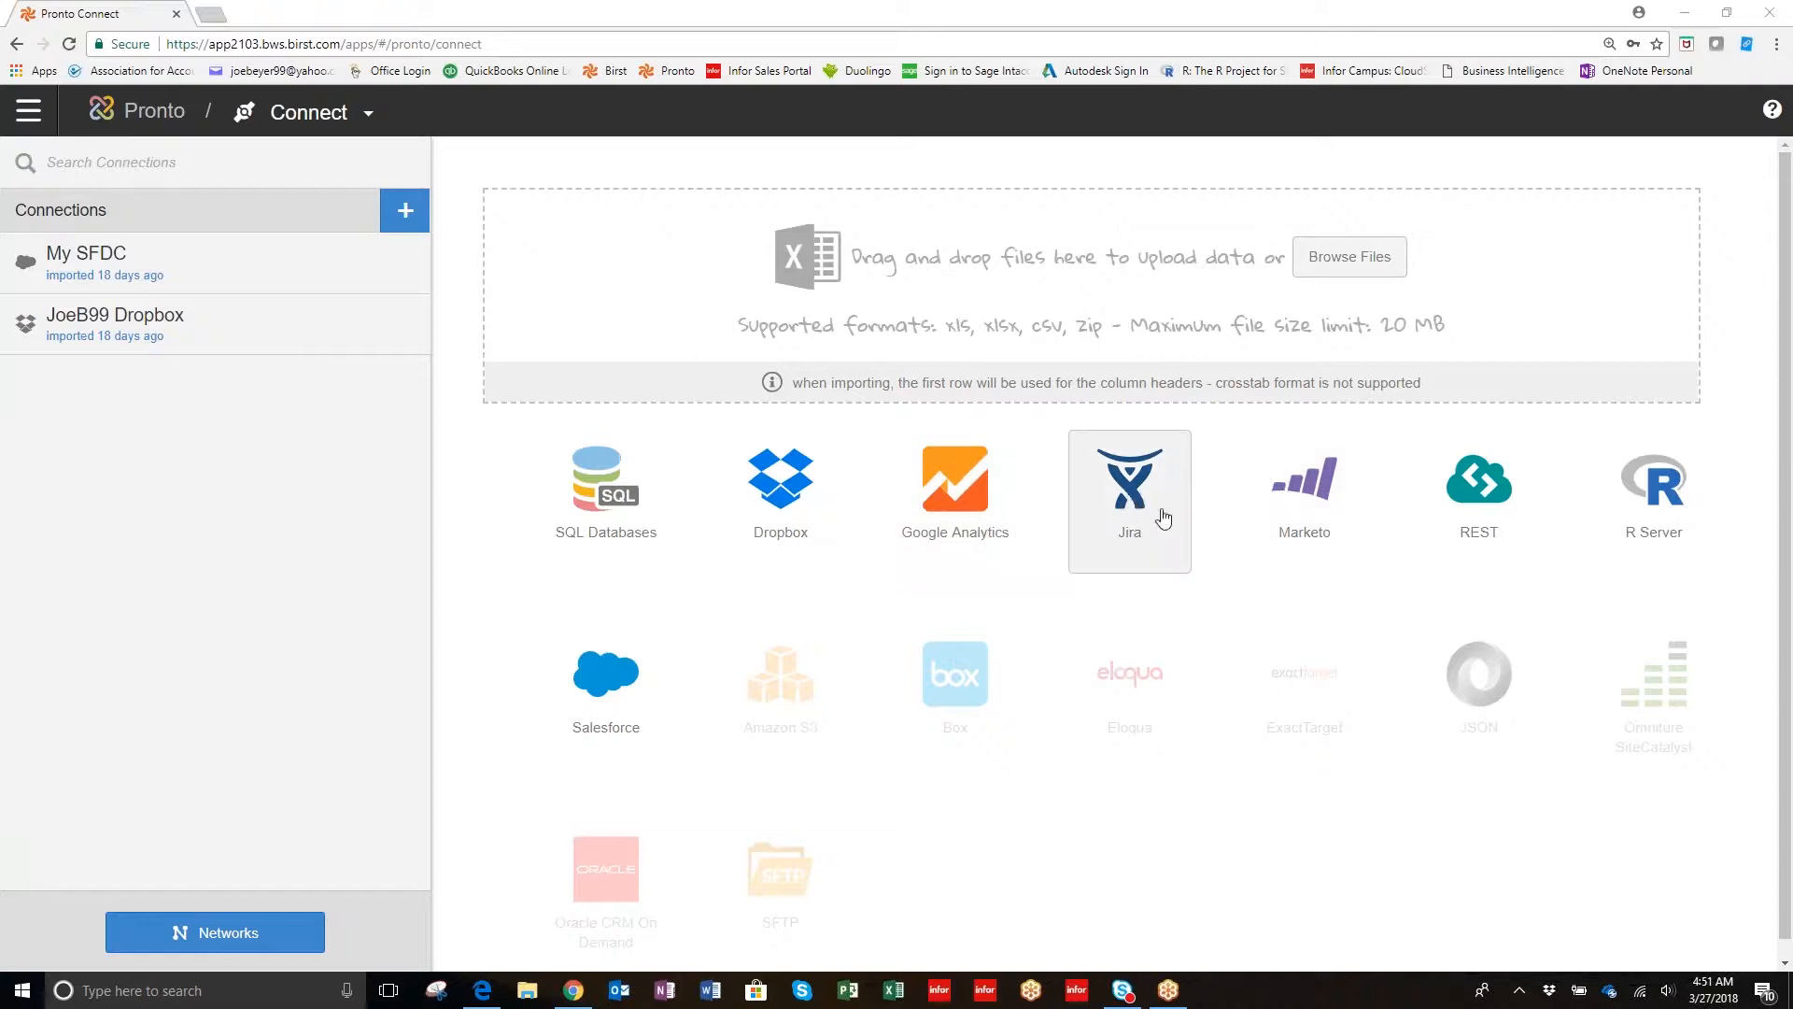
mouse_move(1700, 293)
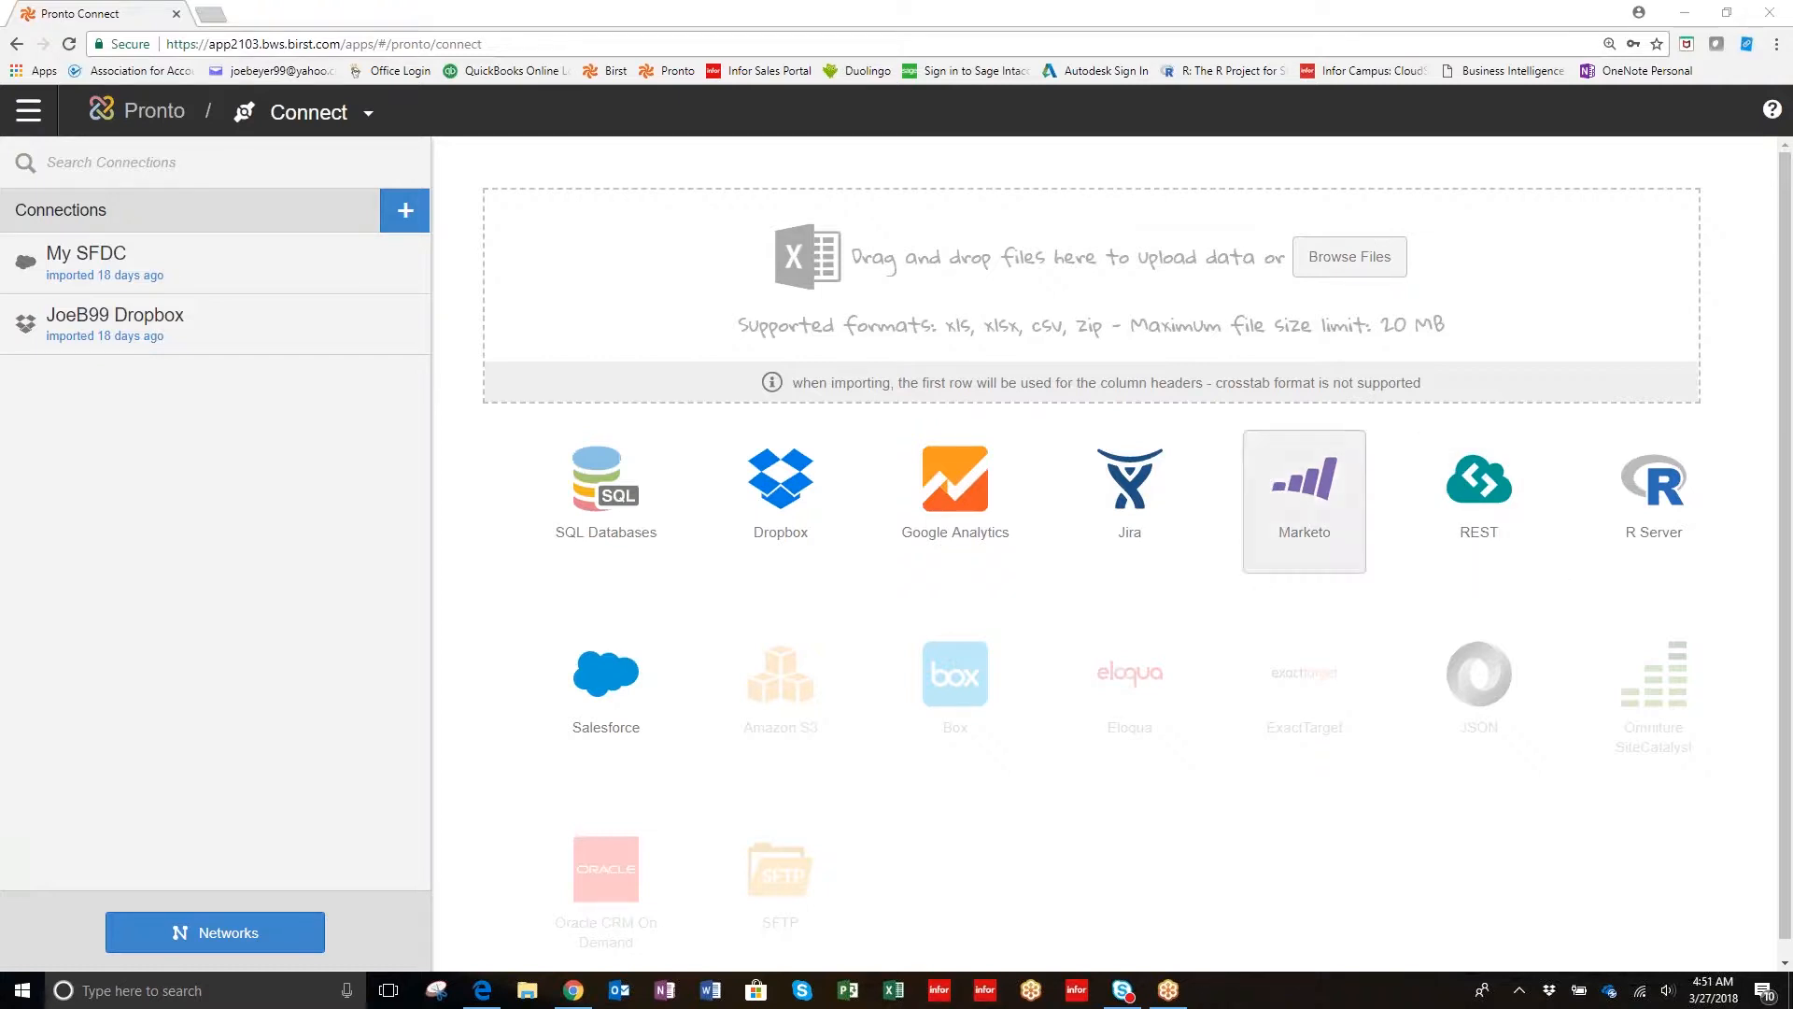
mouse_move(1477, 500)
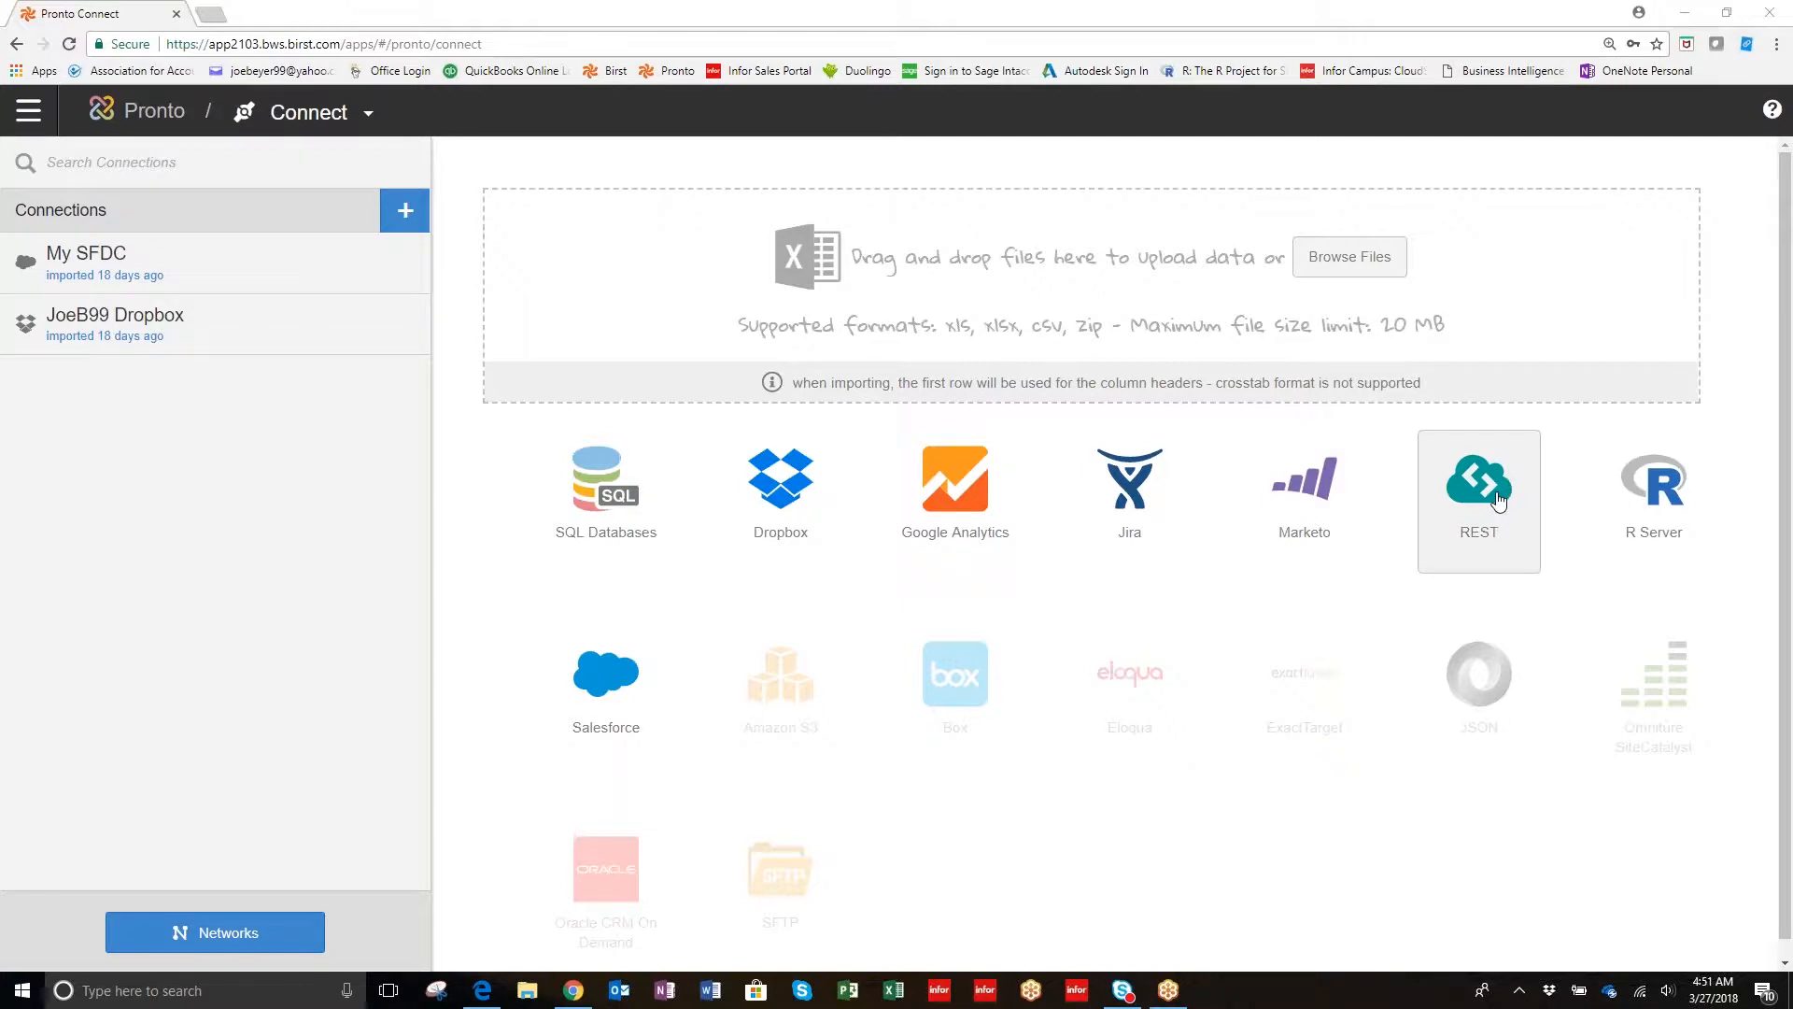
mouse_move(1652, 500)
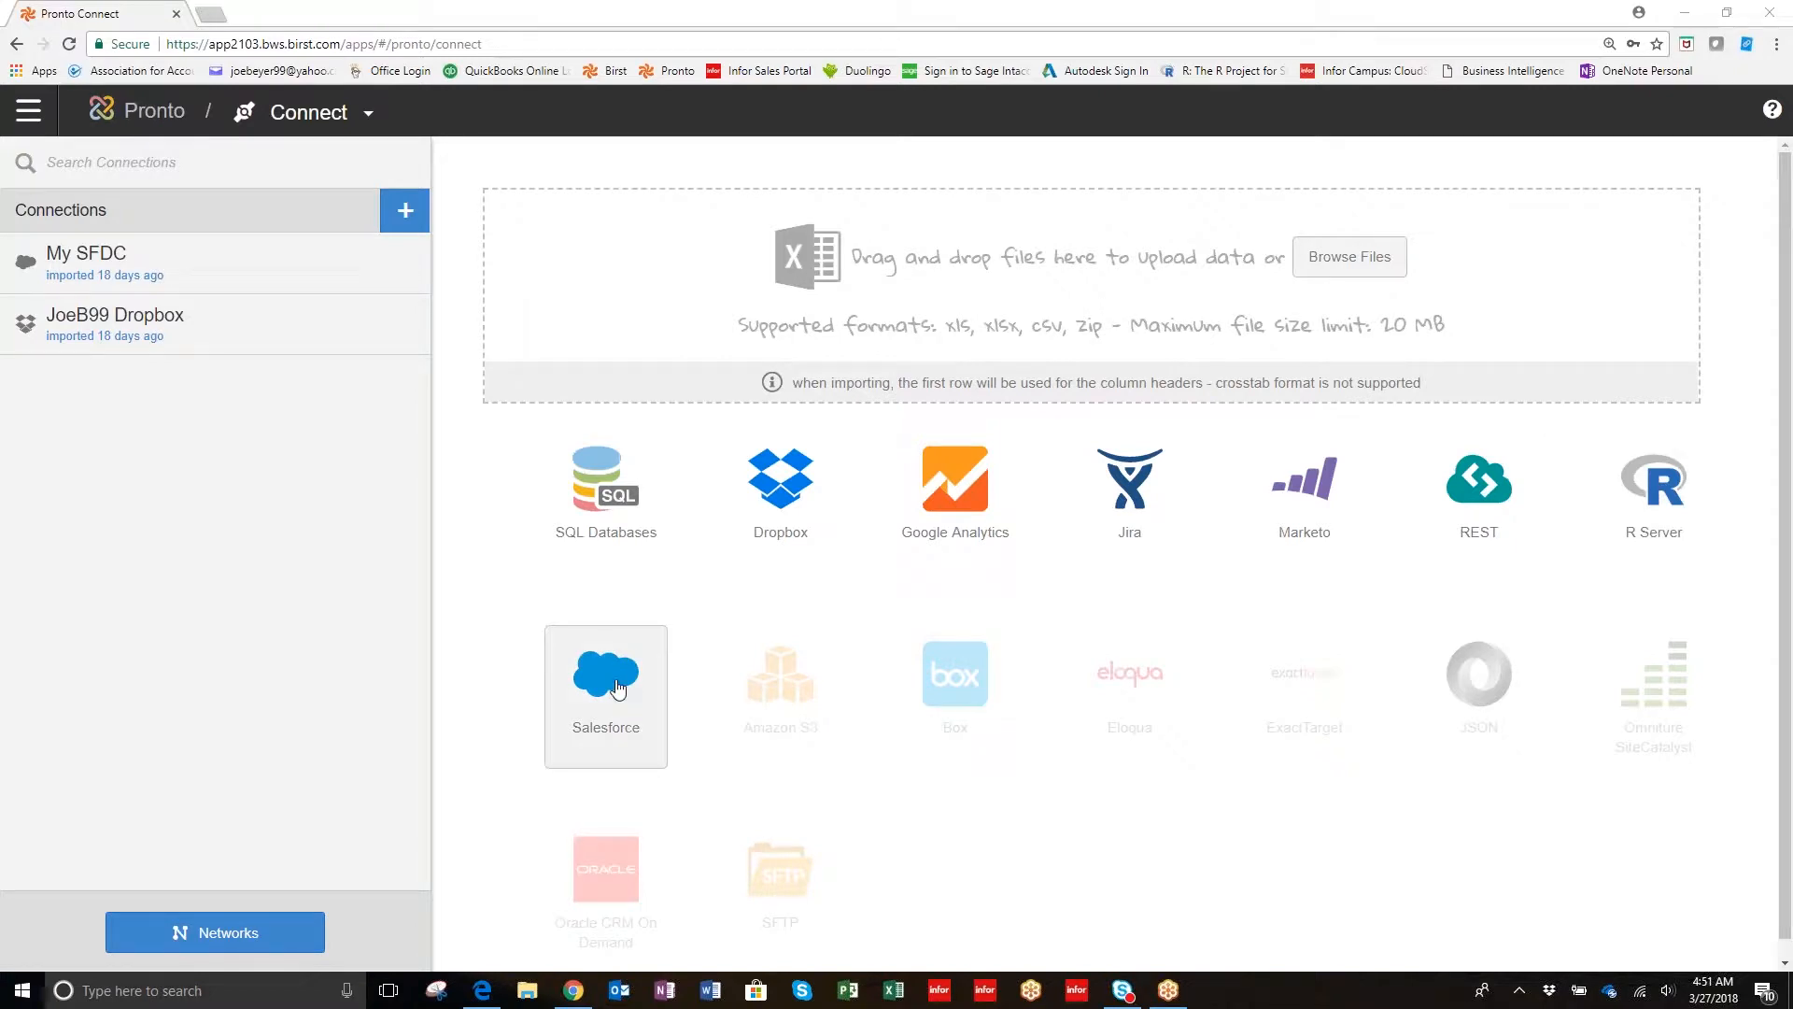
mouse_move(606, 674)
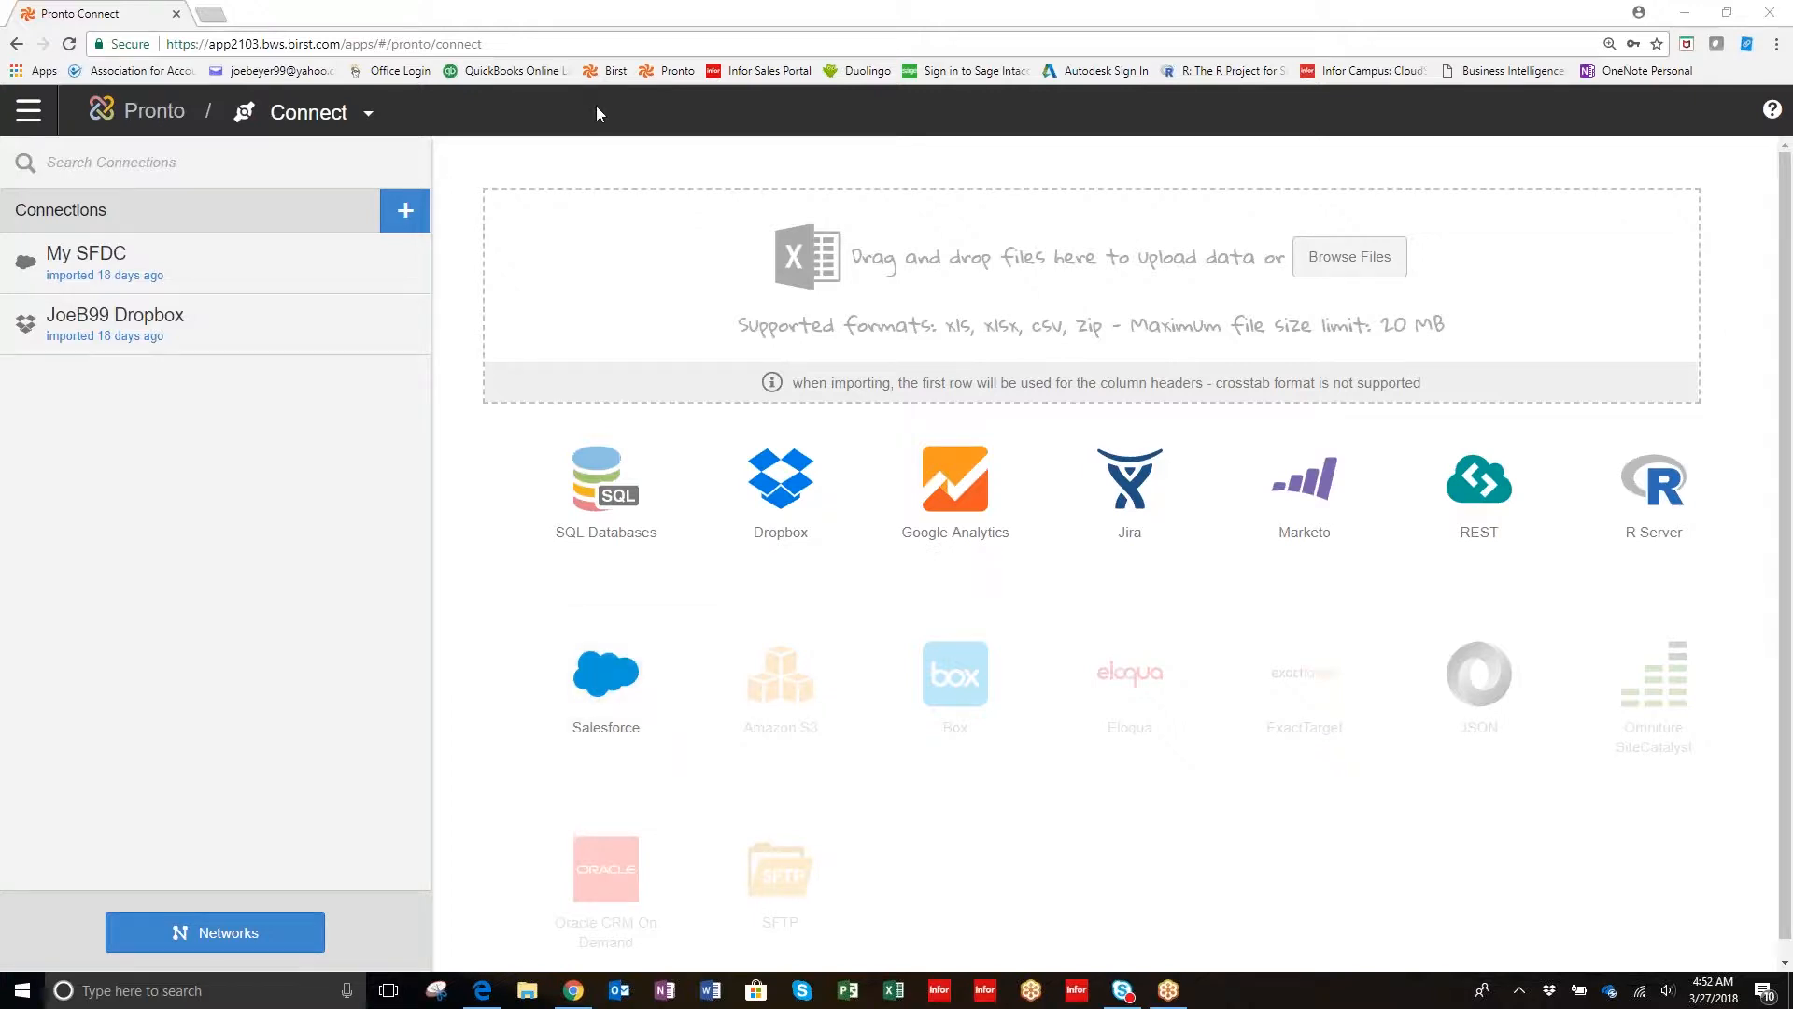
mouse_move(97, 269)
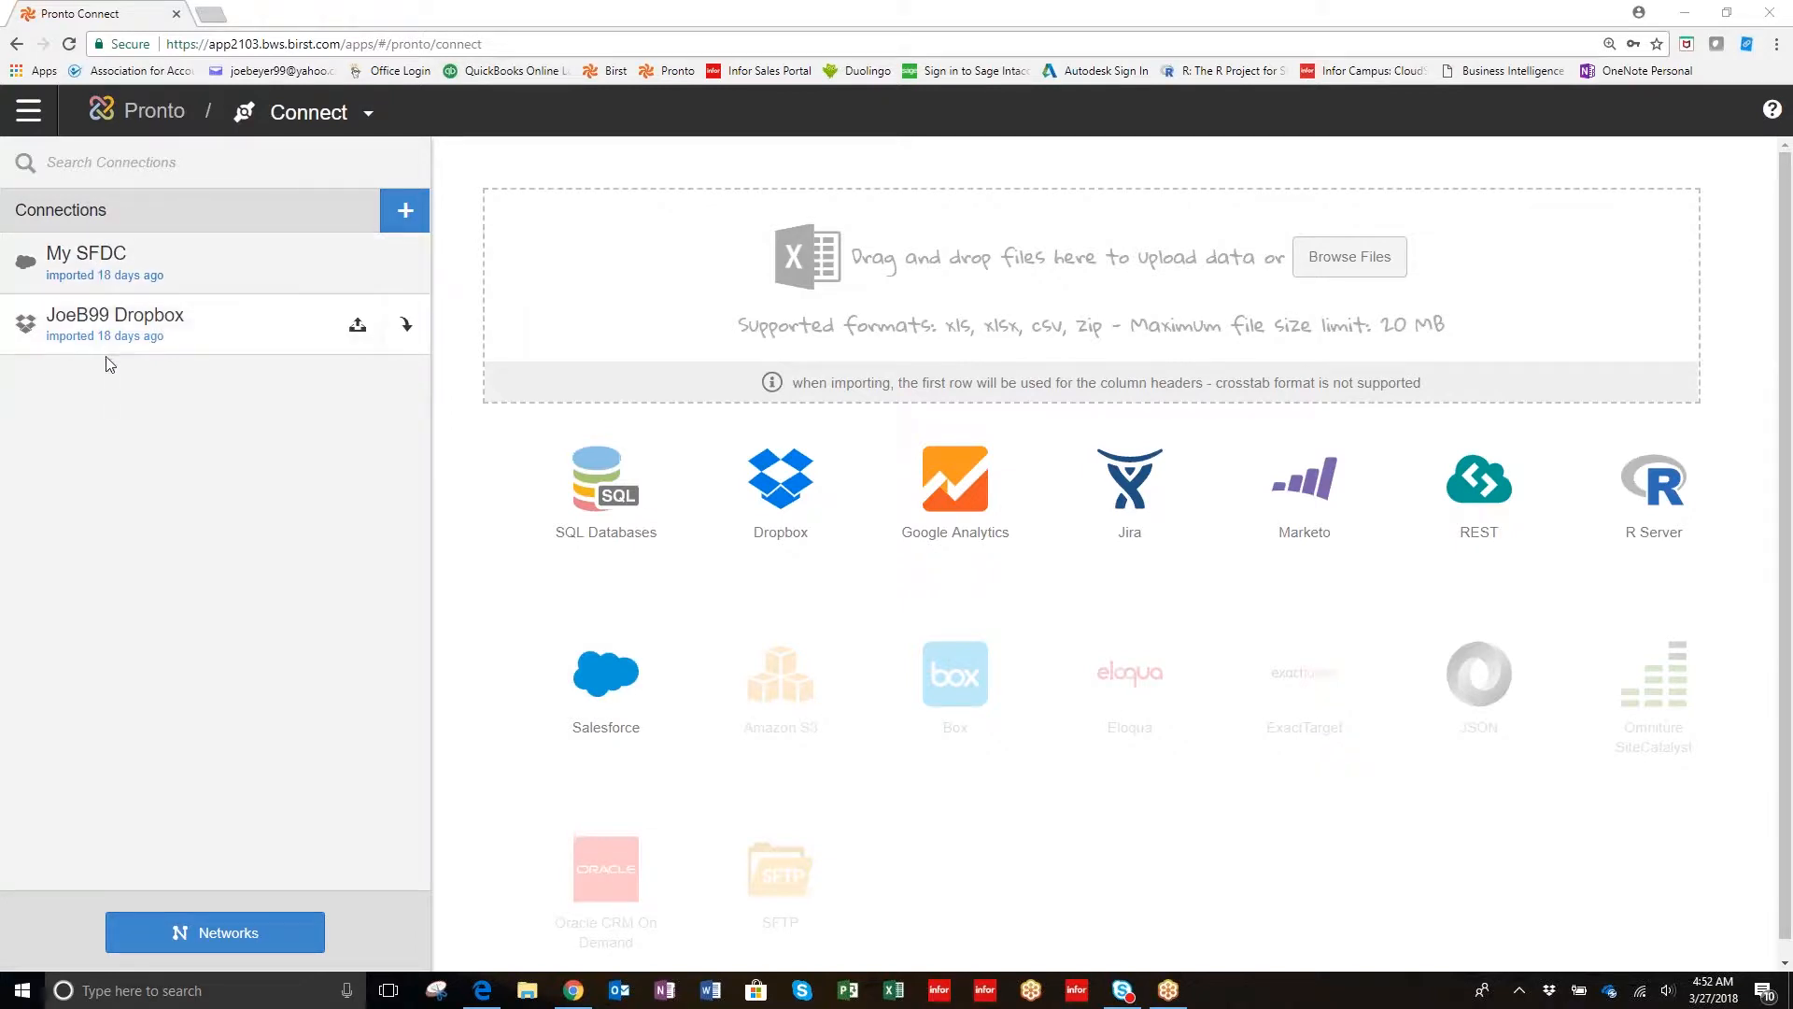
mouse_move(128, 352)
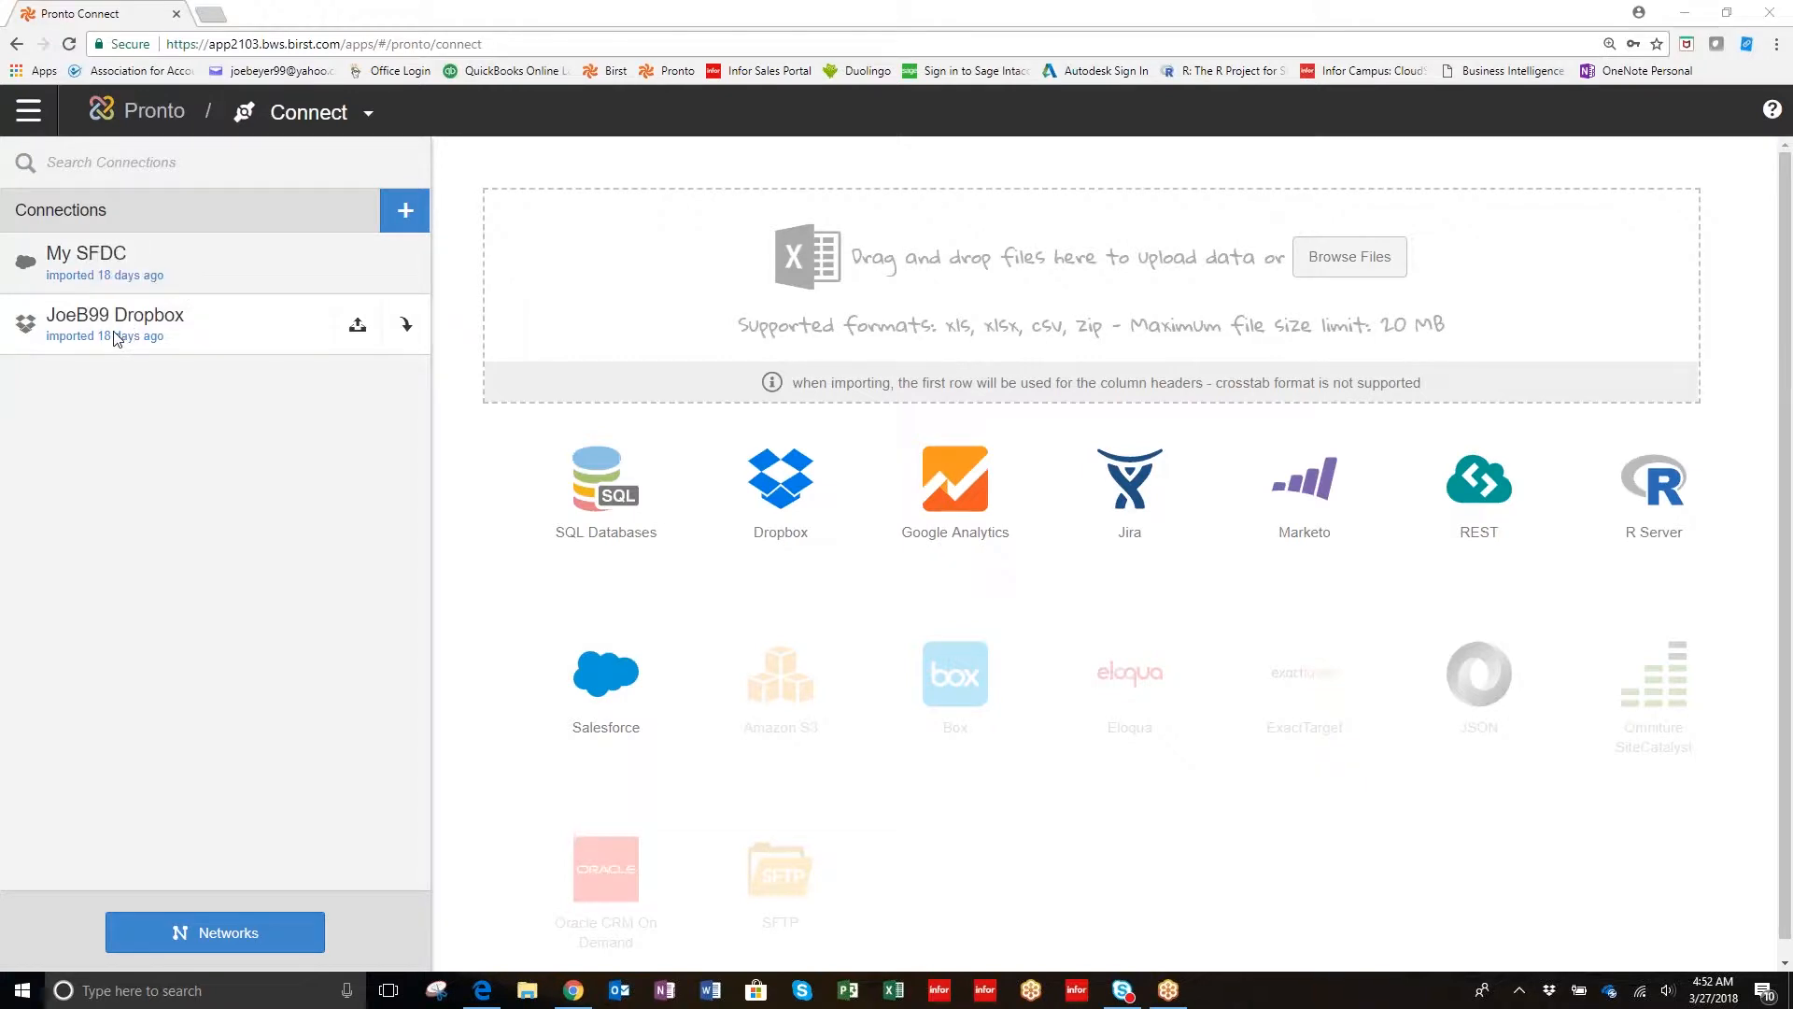
mouse_move(114, 269)
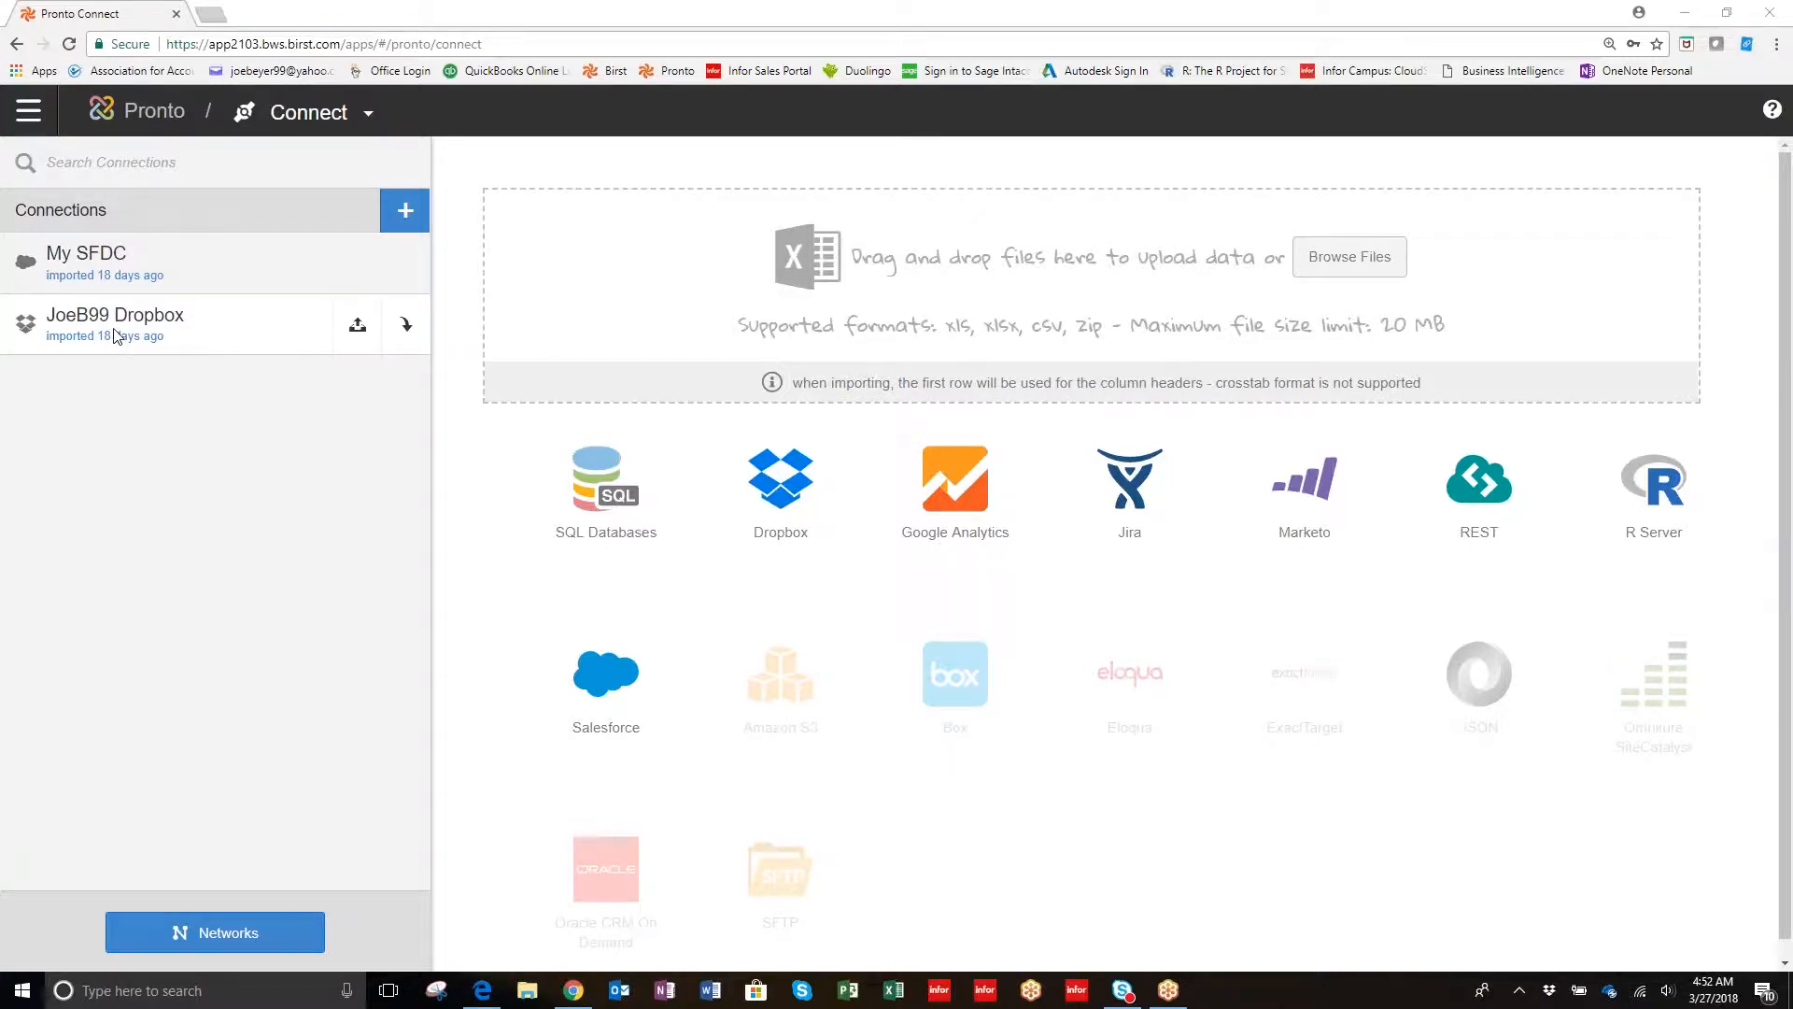
Open My SFDC and preview the Account table's account names, regions and segments.
left_click(86, 264)
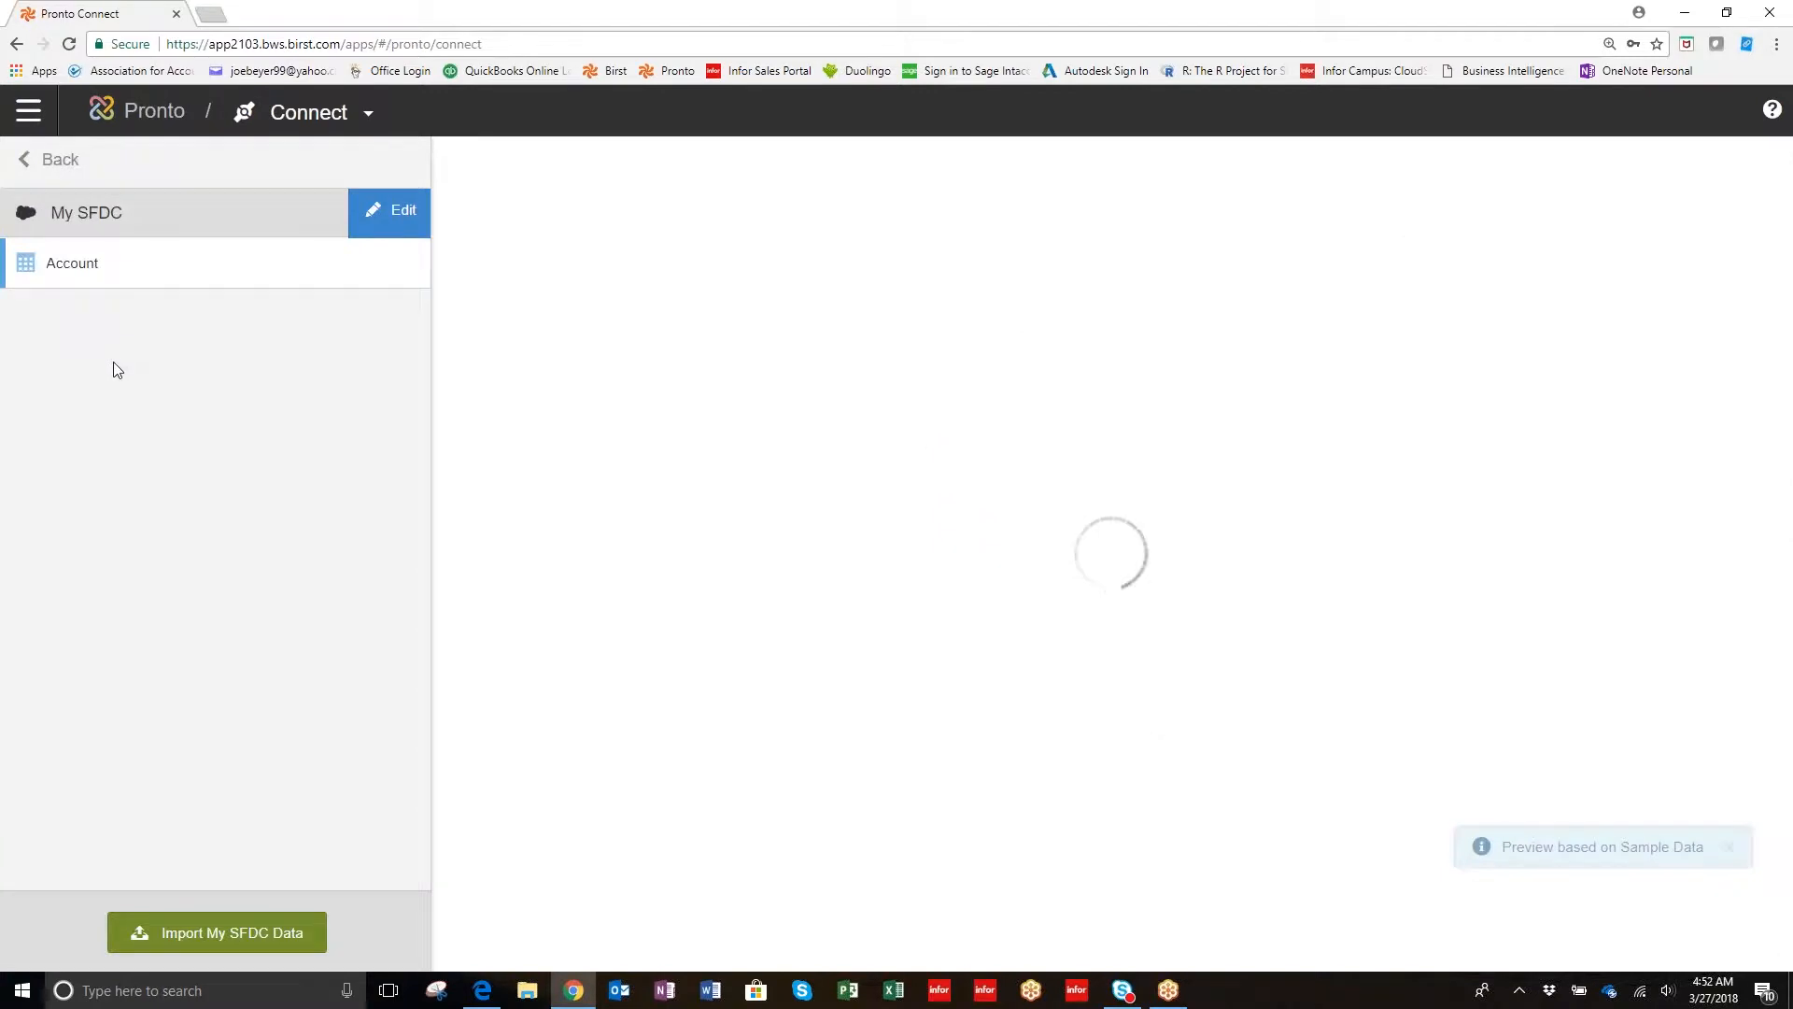
left_click(71, 263)
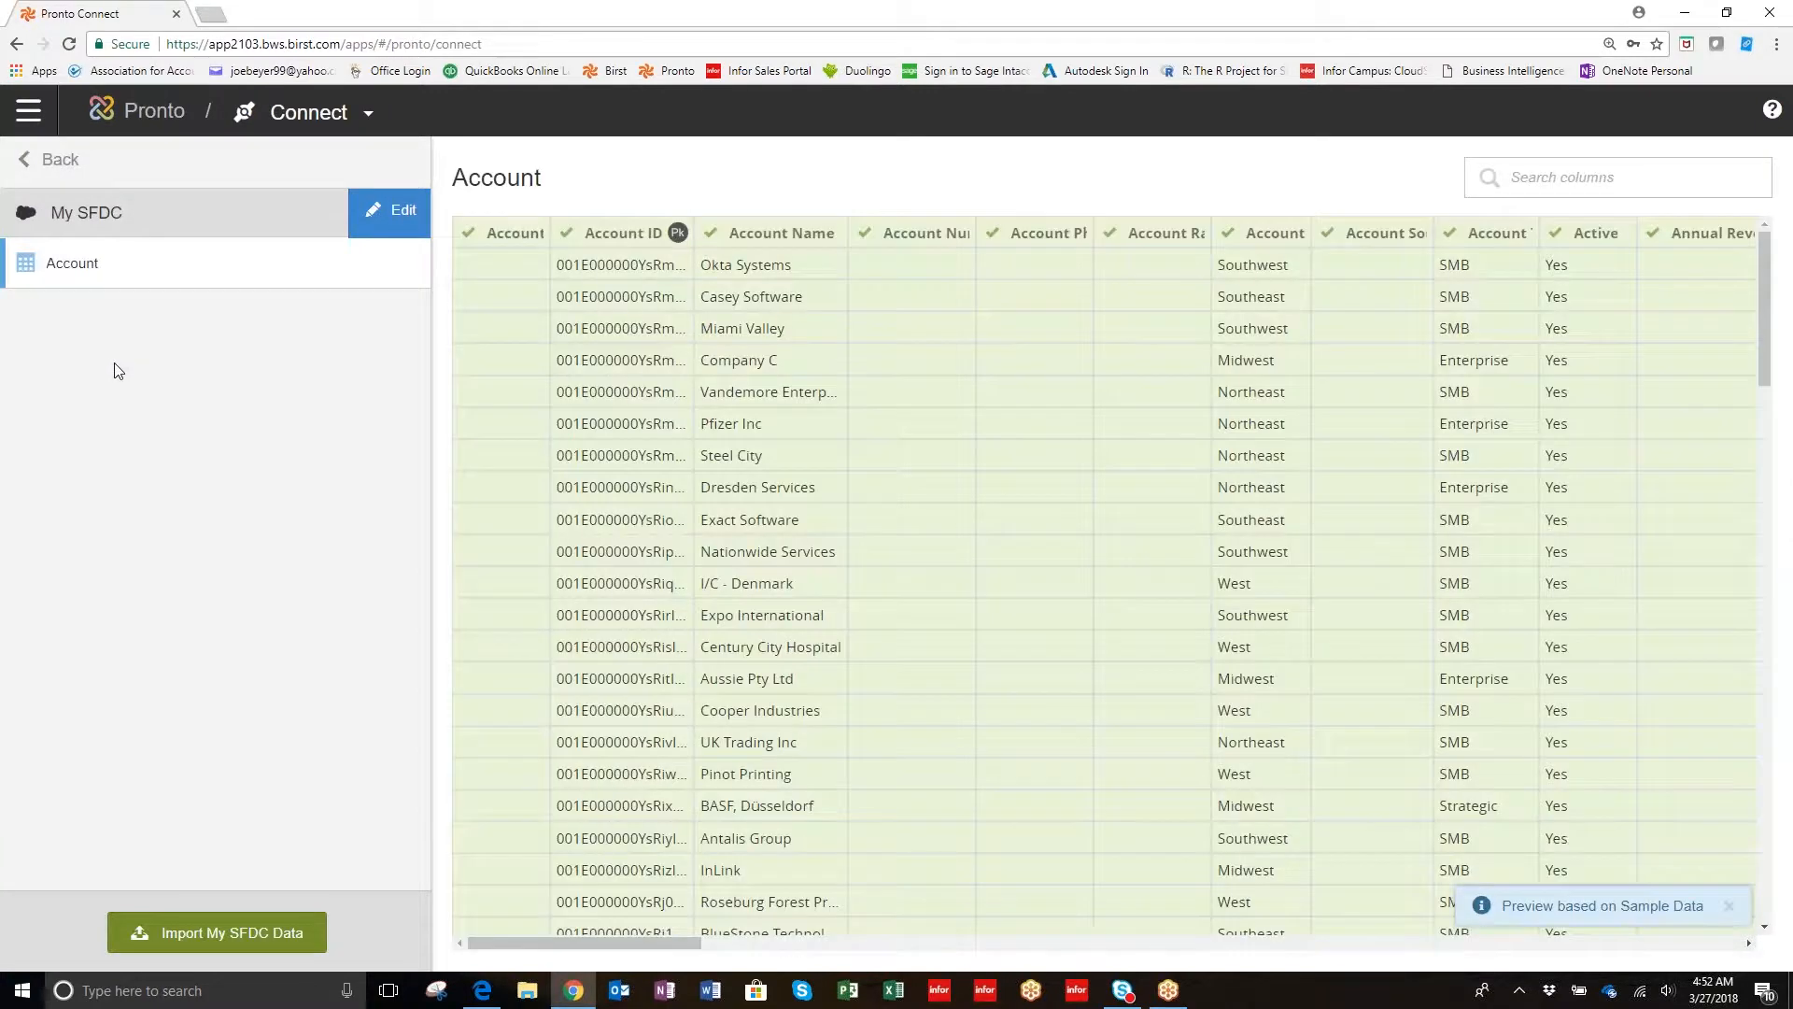
mouse_move(235, 306)
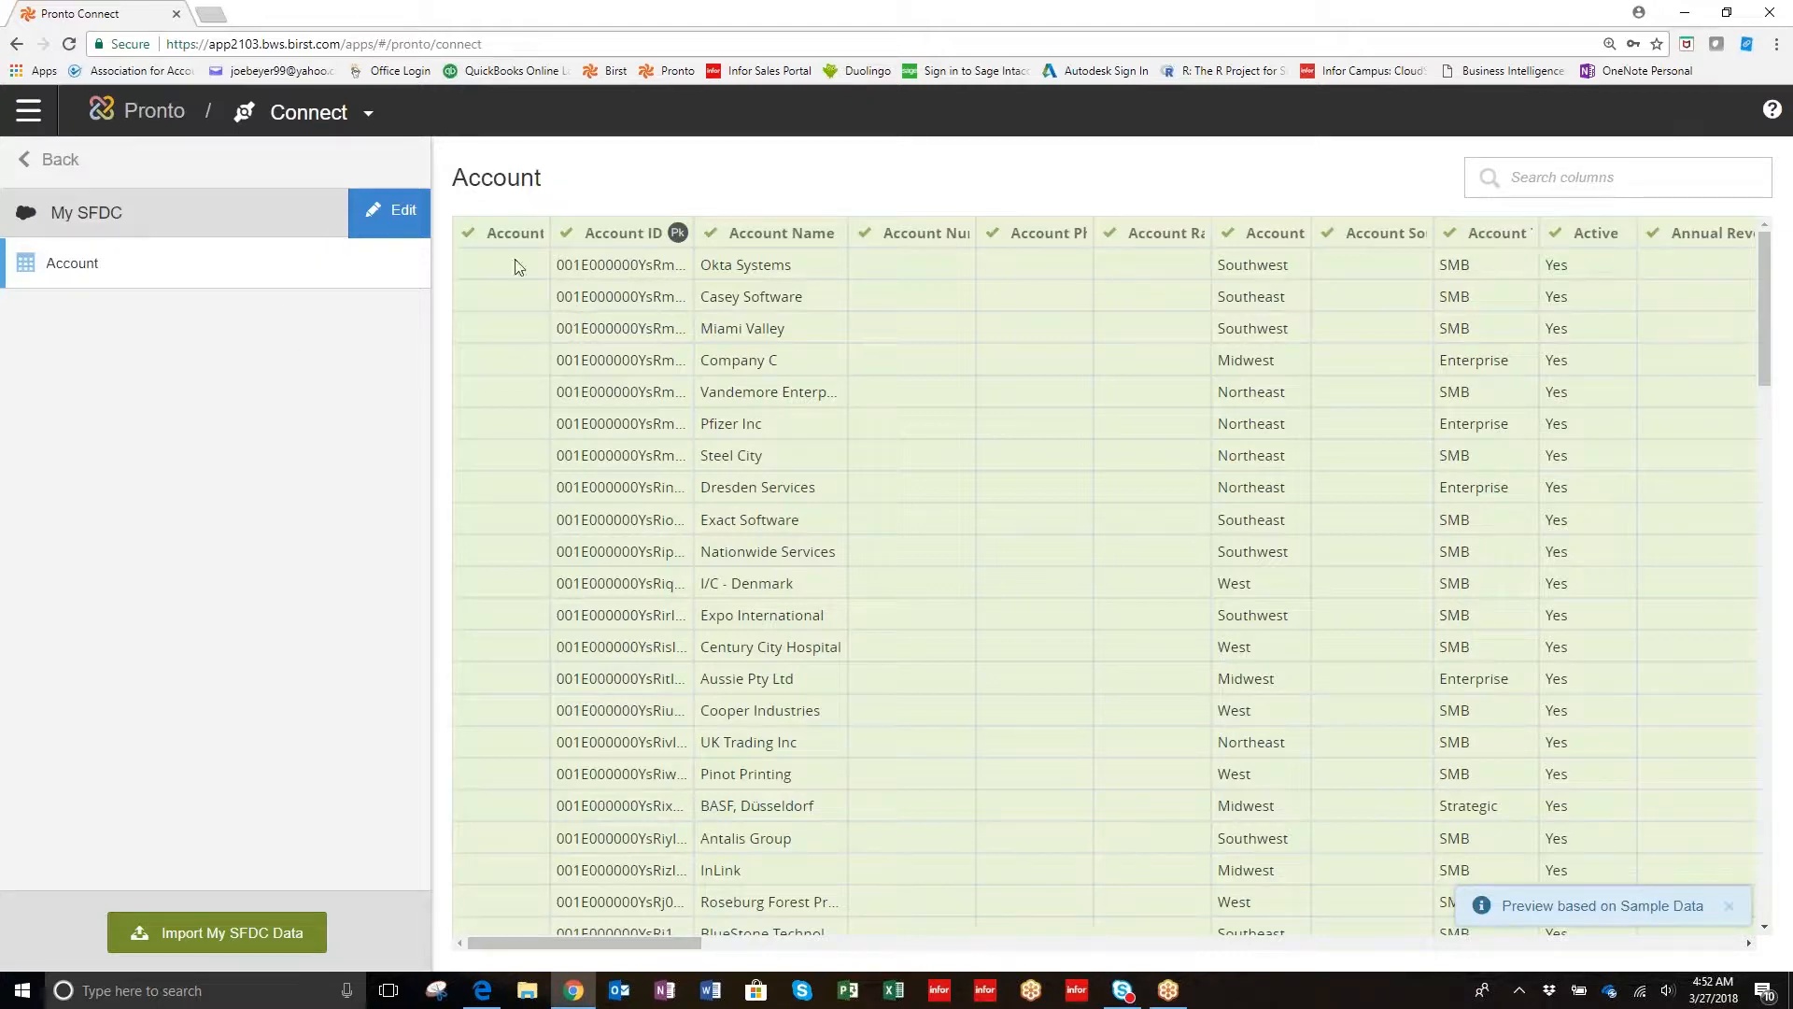
mouse_move(356, 388)
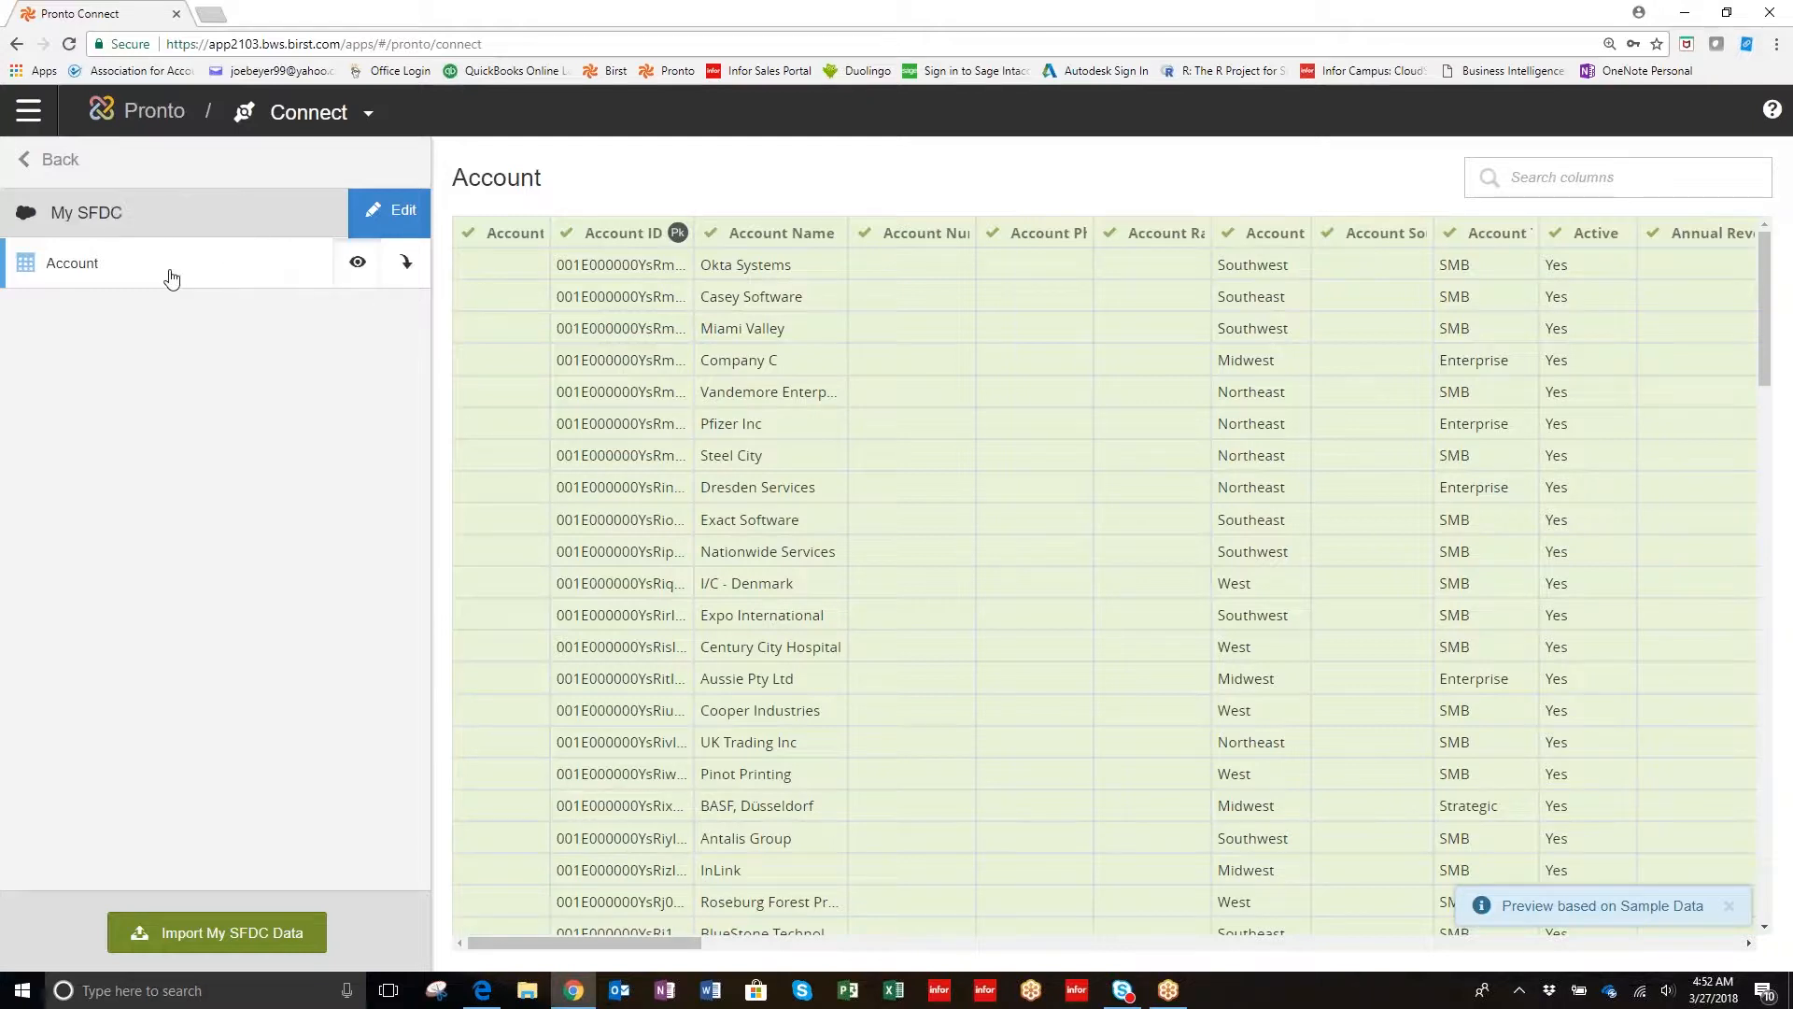
mouse_move(257, 275)
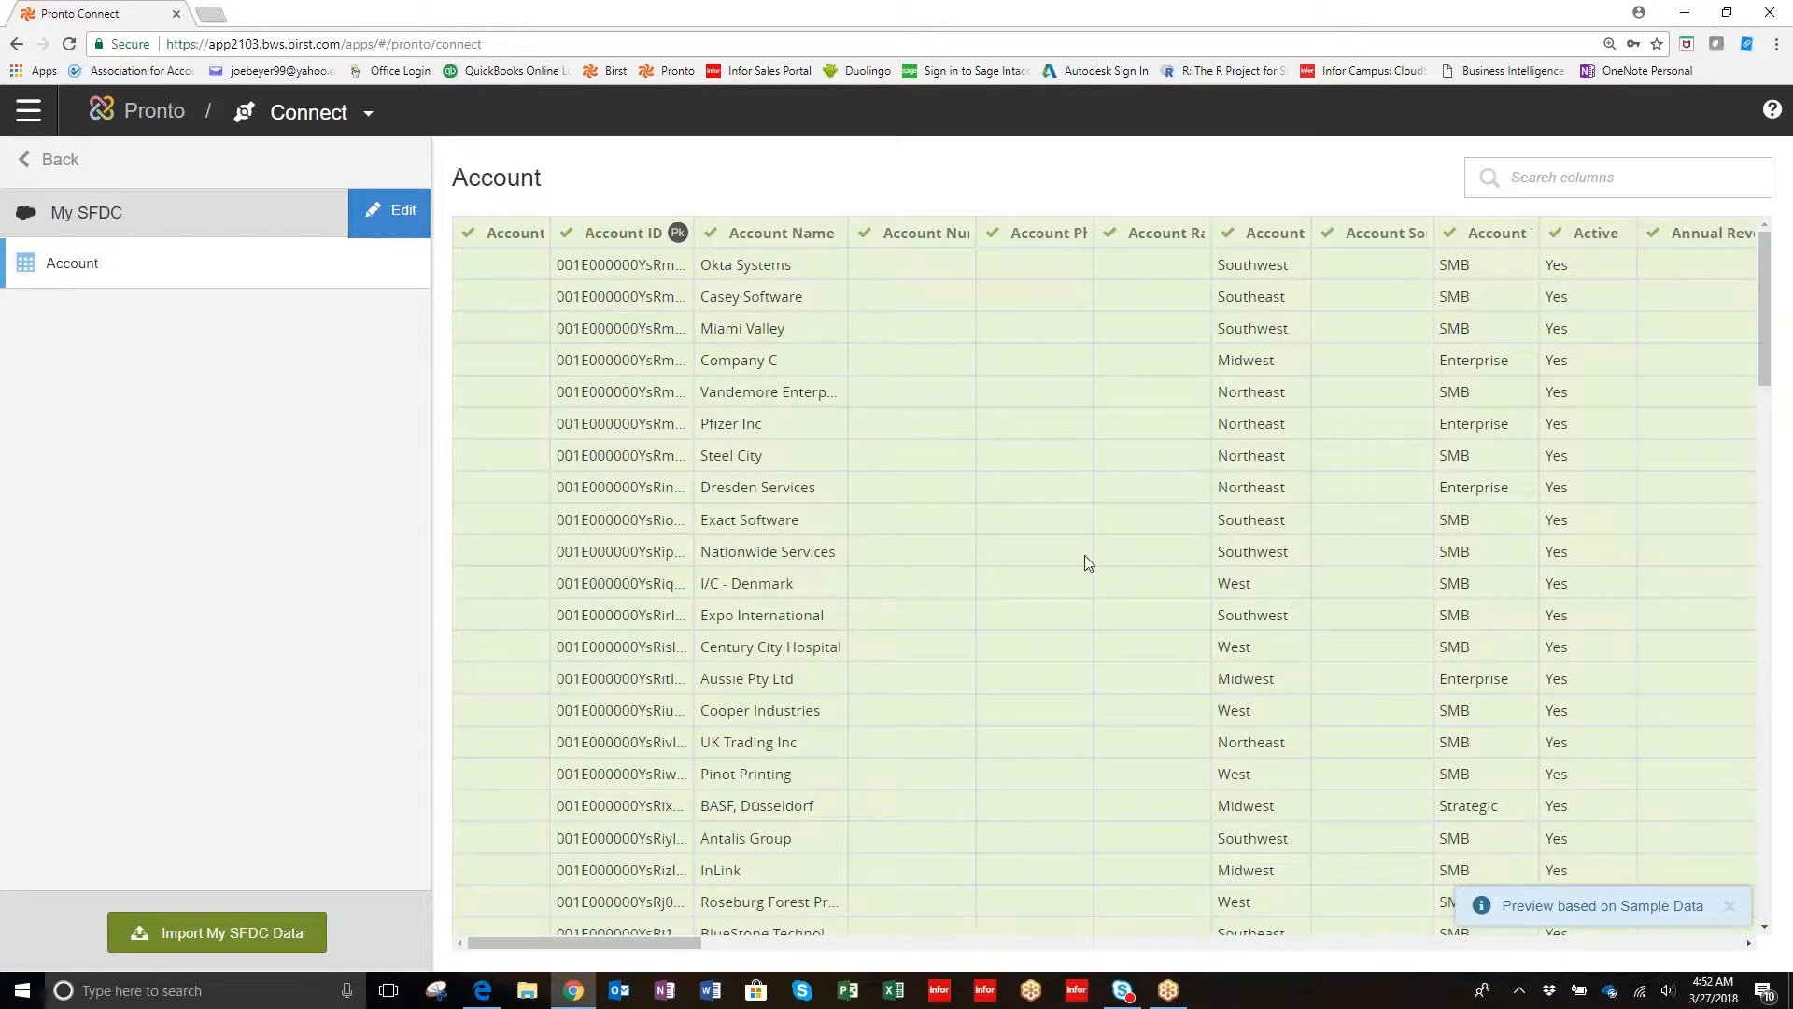
mouse_move(723, 380)
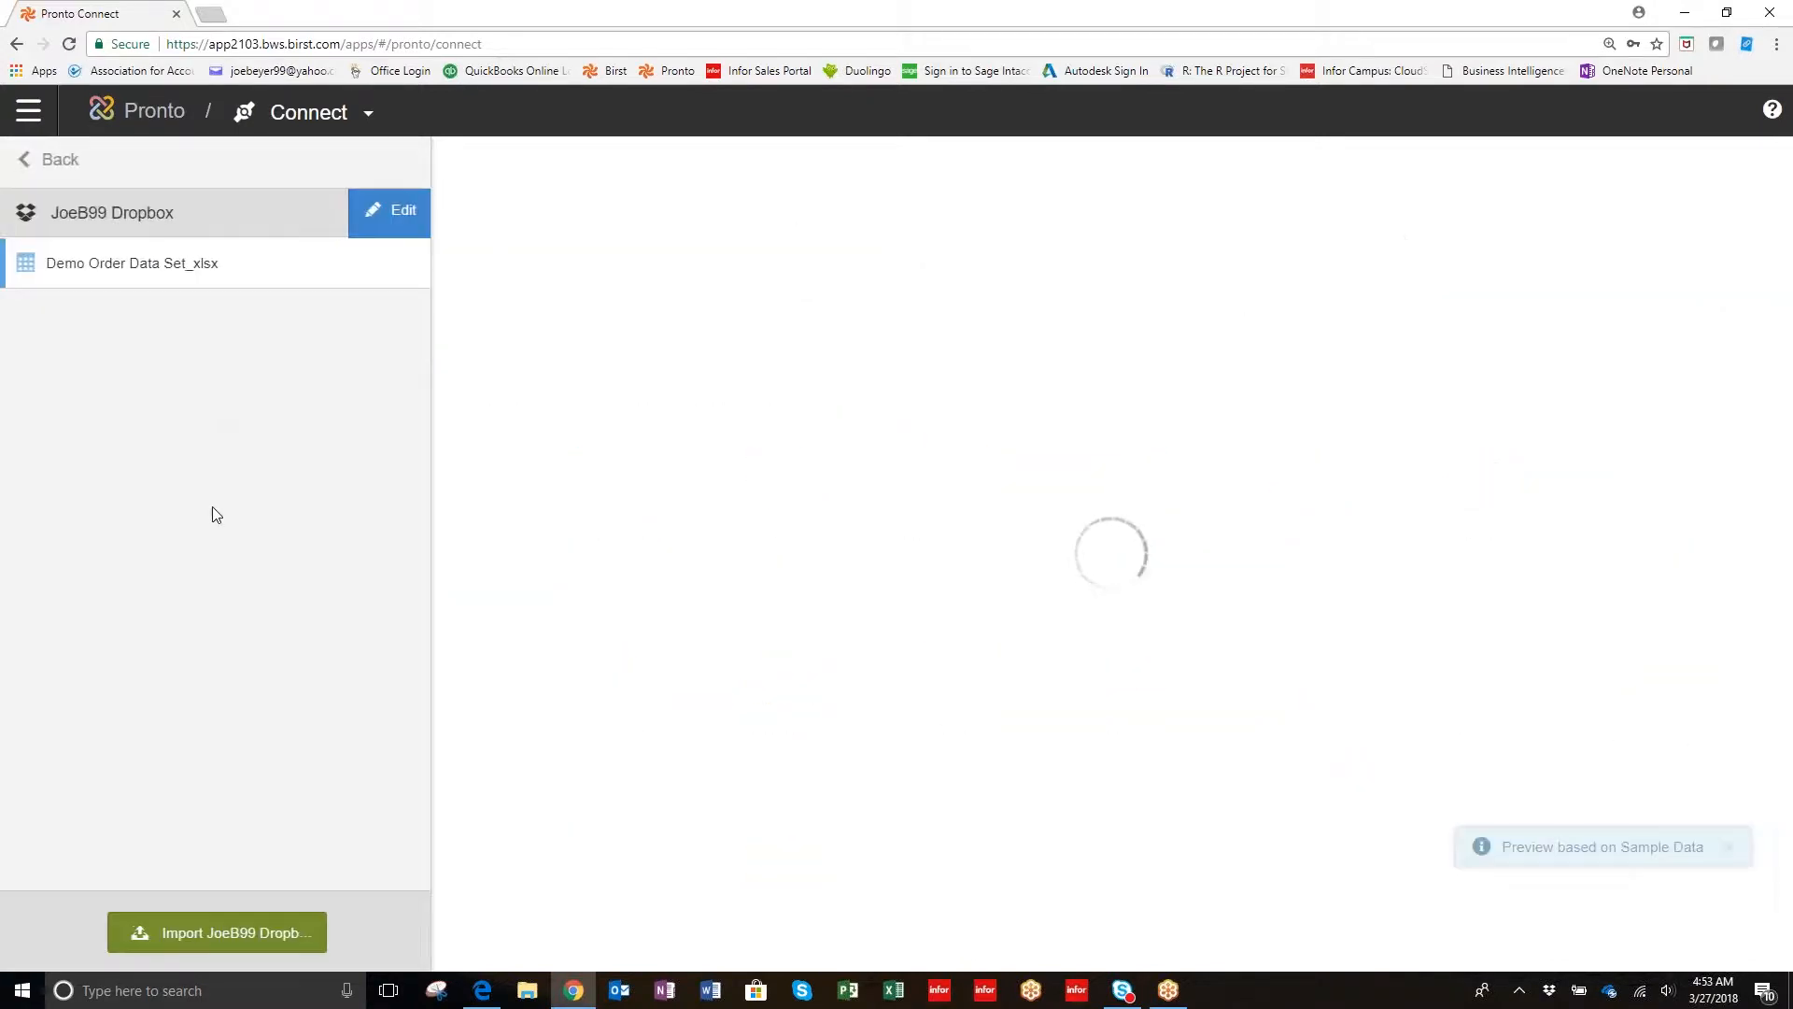
Preview the Demo Order Data Set_xlsx customer orders from the JoeB99 Dropbox connection.
left_click(132, 263)
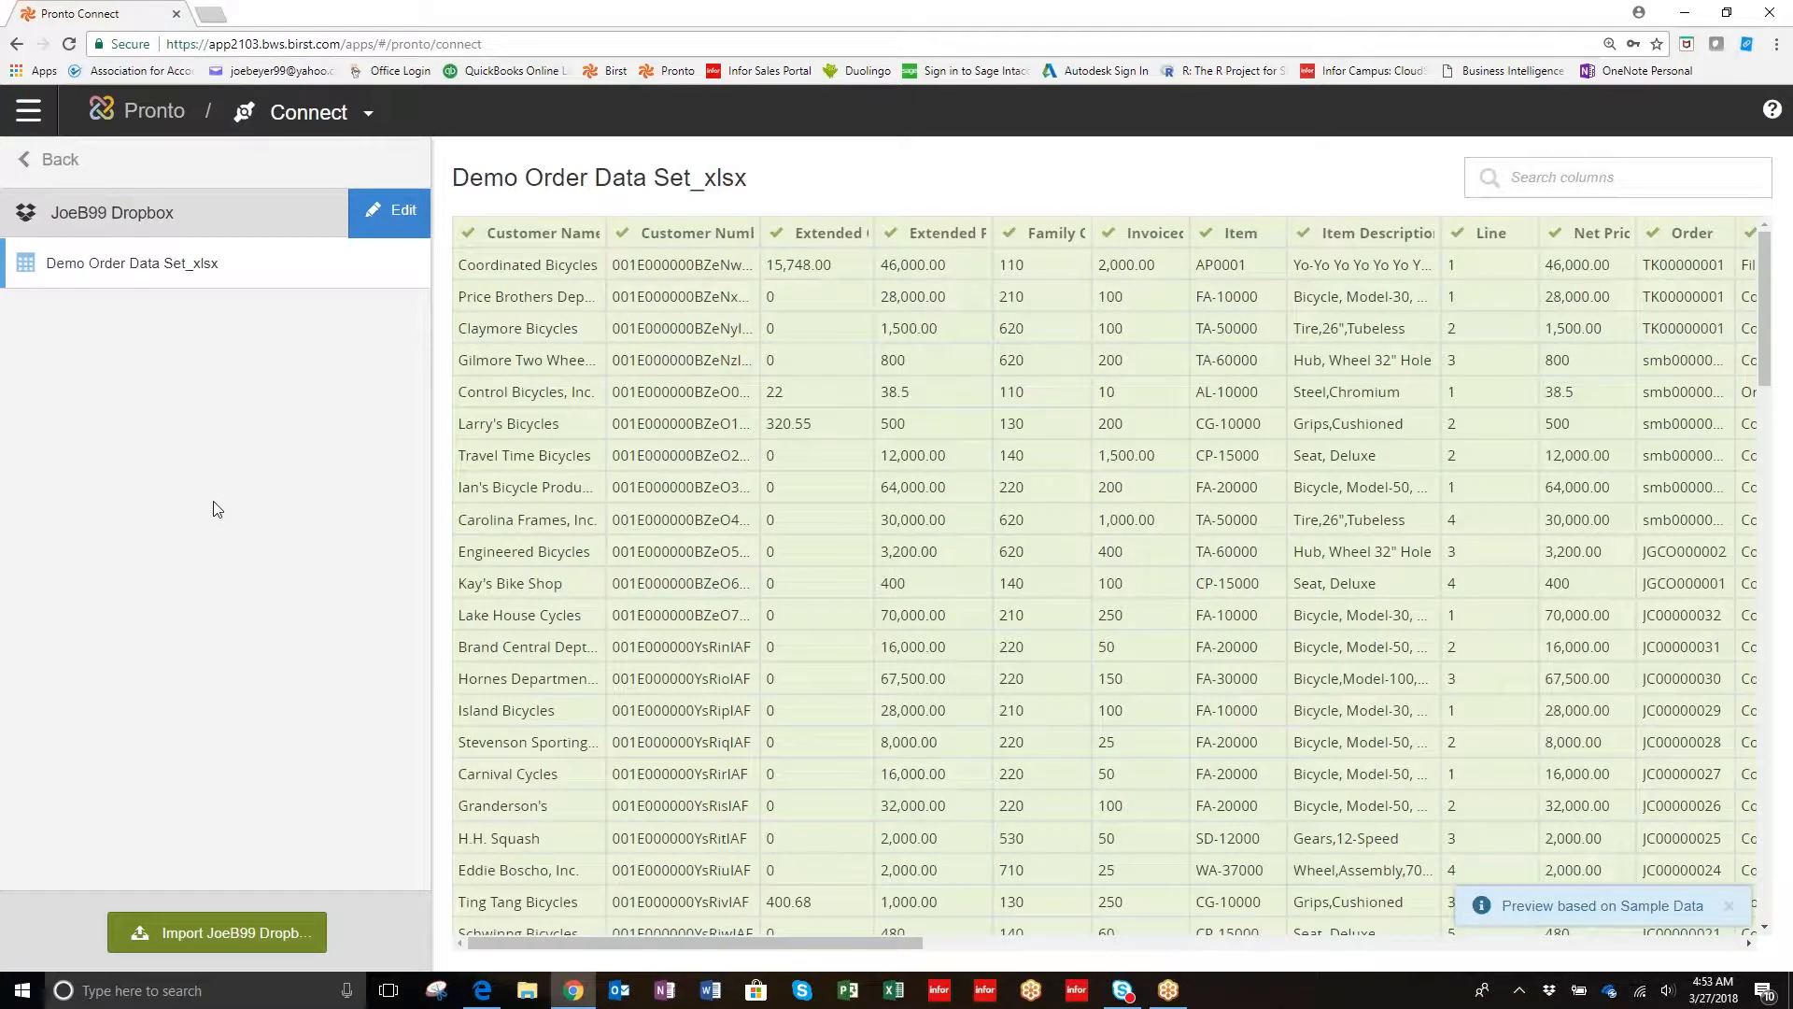
mouse_move(708, 296)
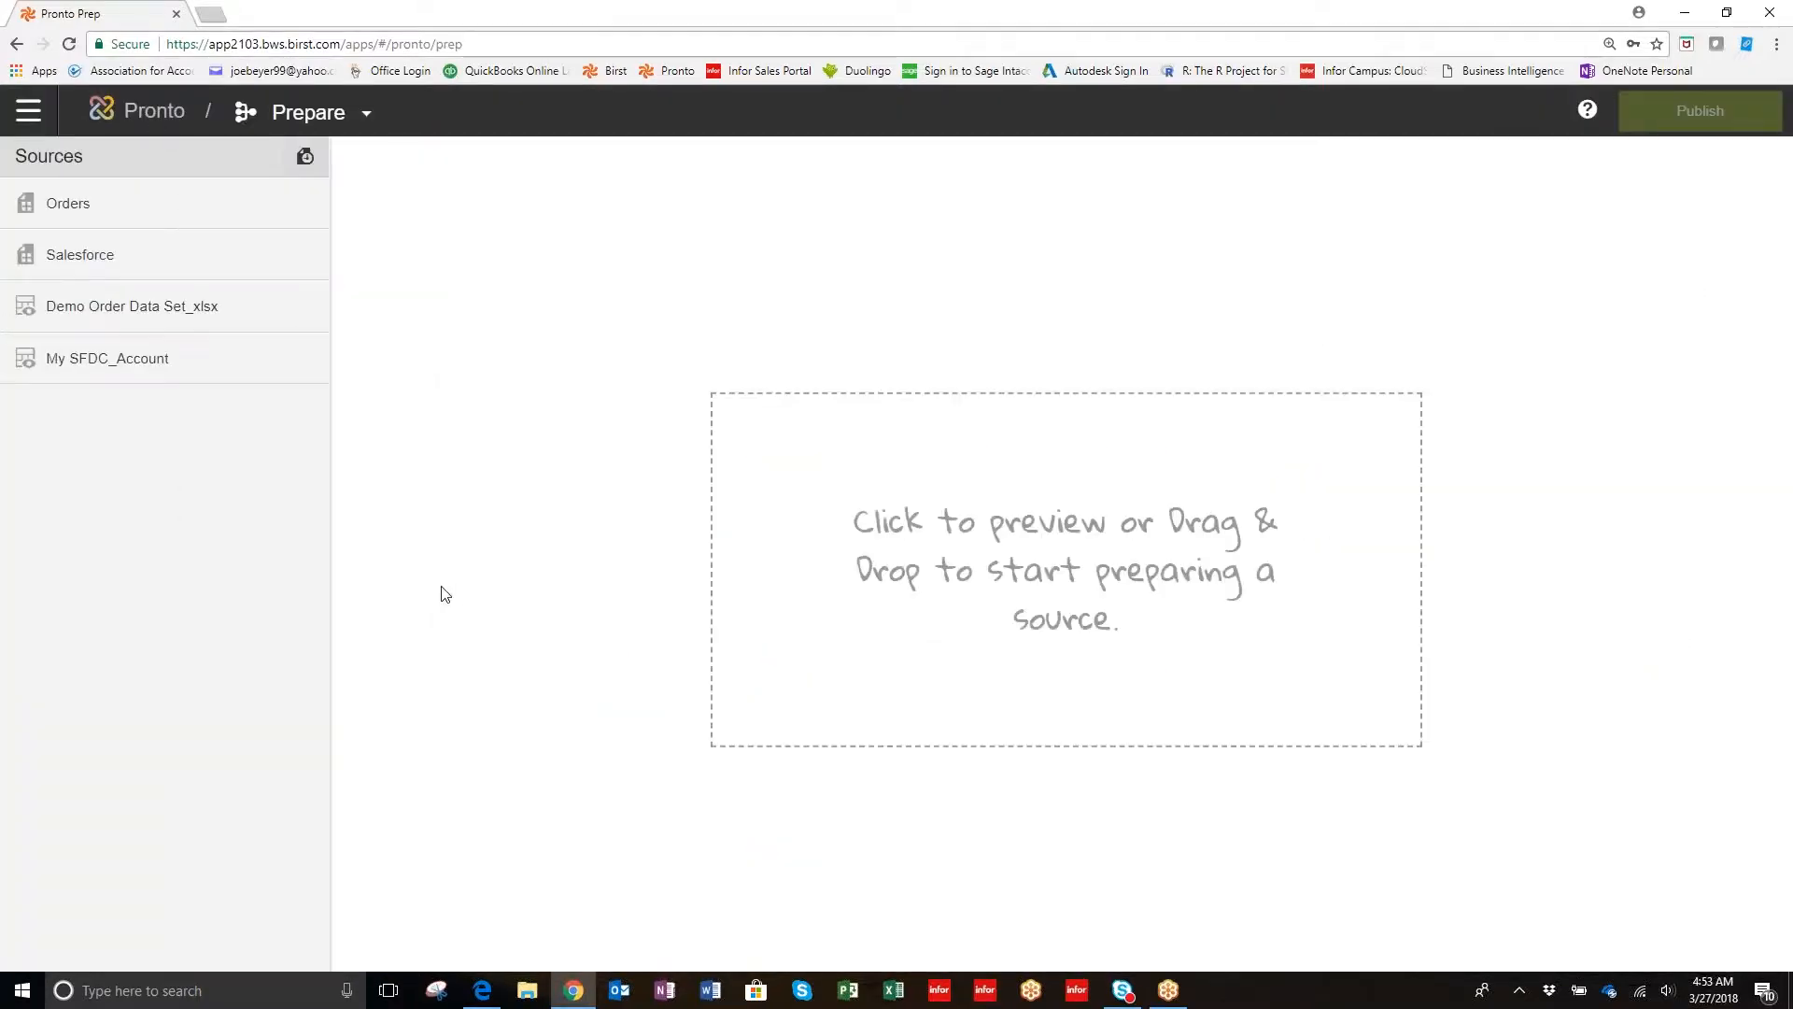
mouse_move(391, 401)
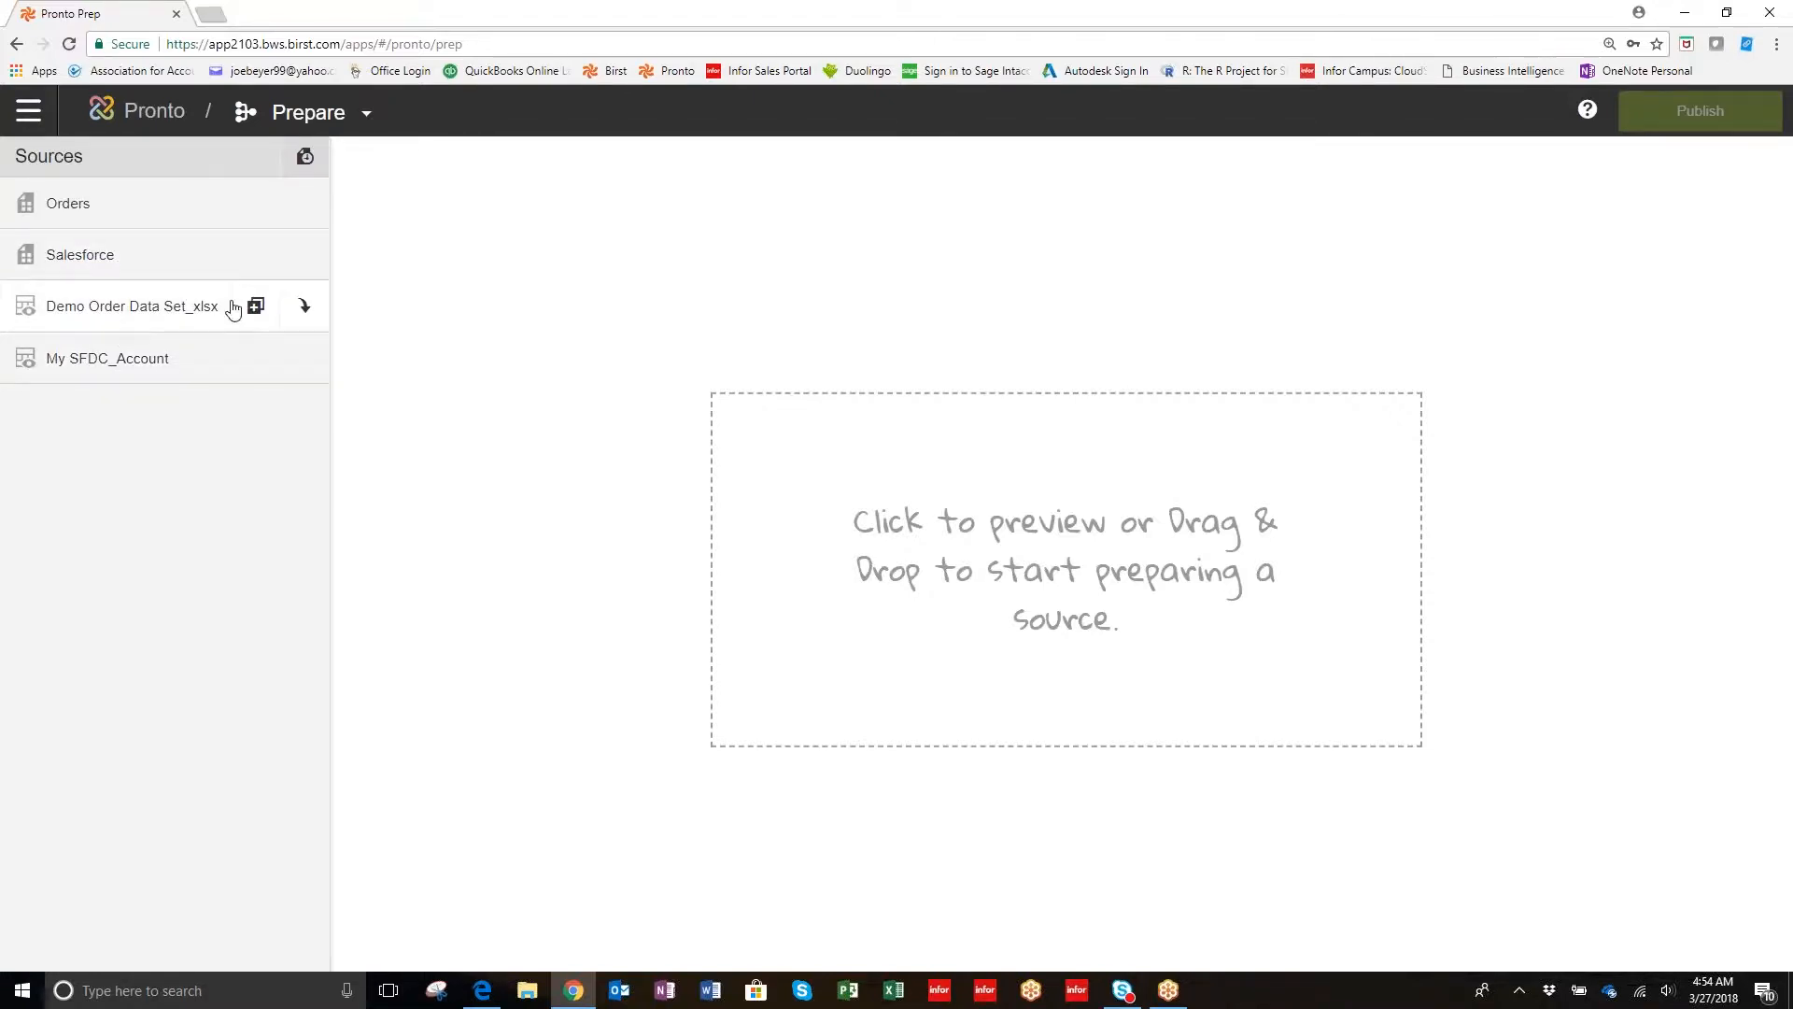
mouse_move(256, 306)
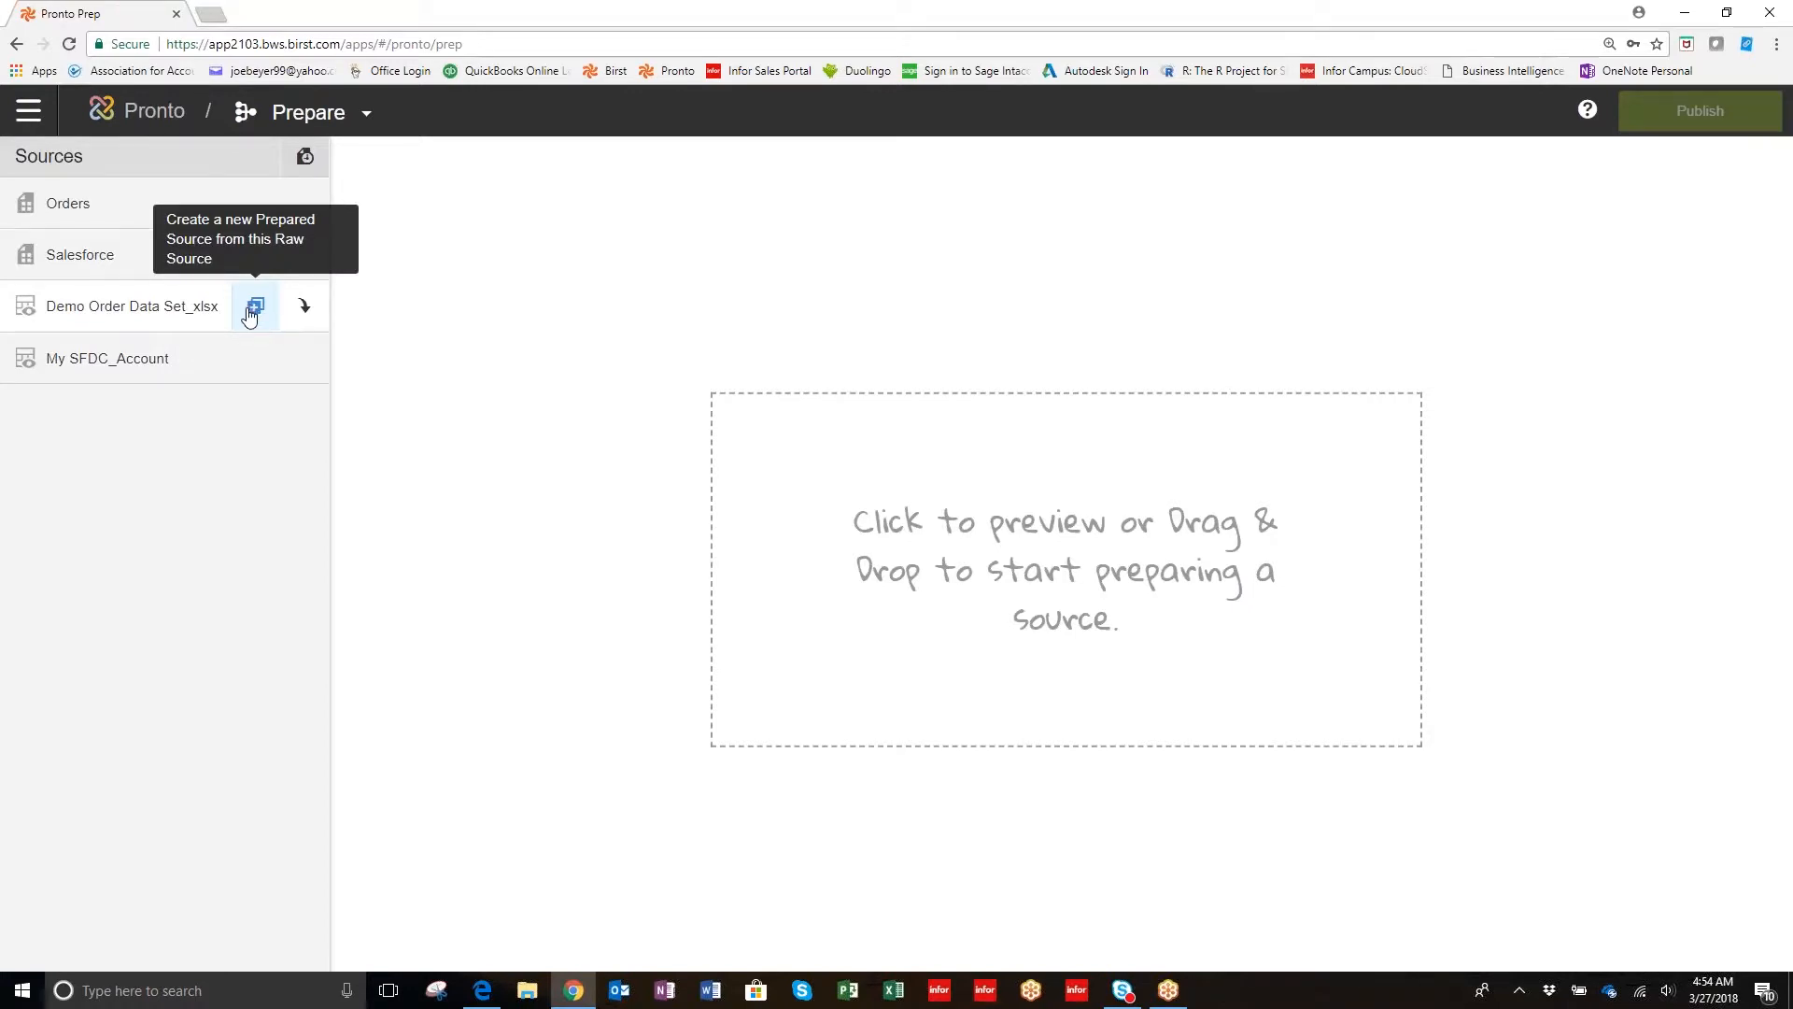
mouse_move(80, 254)
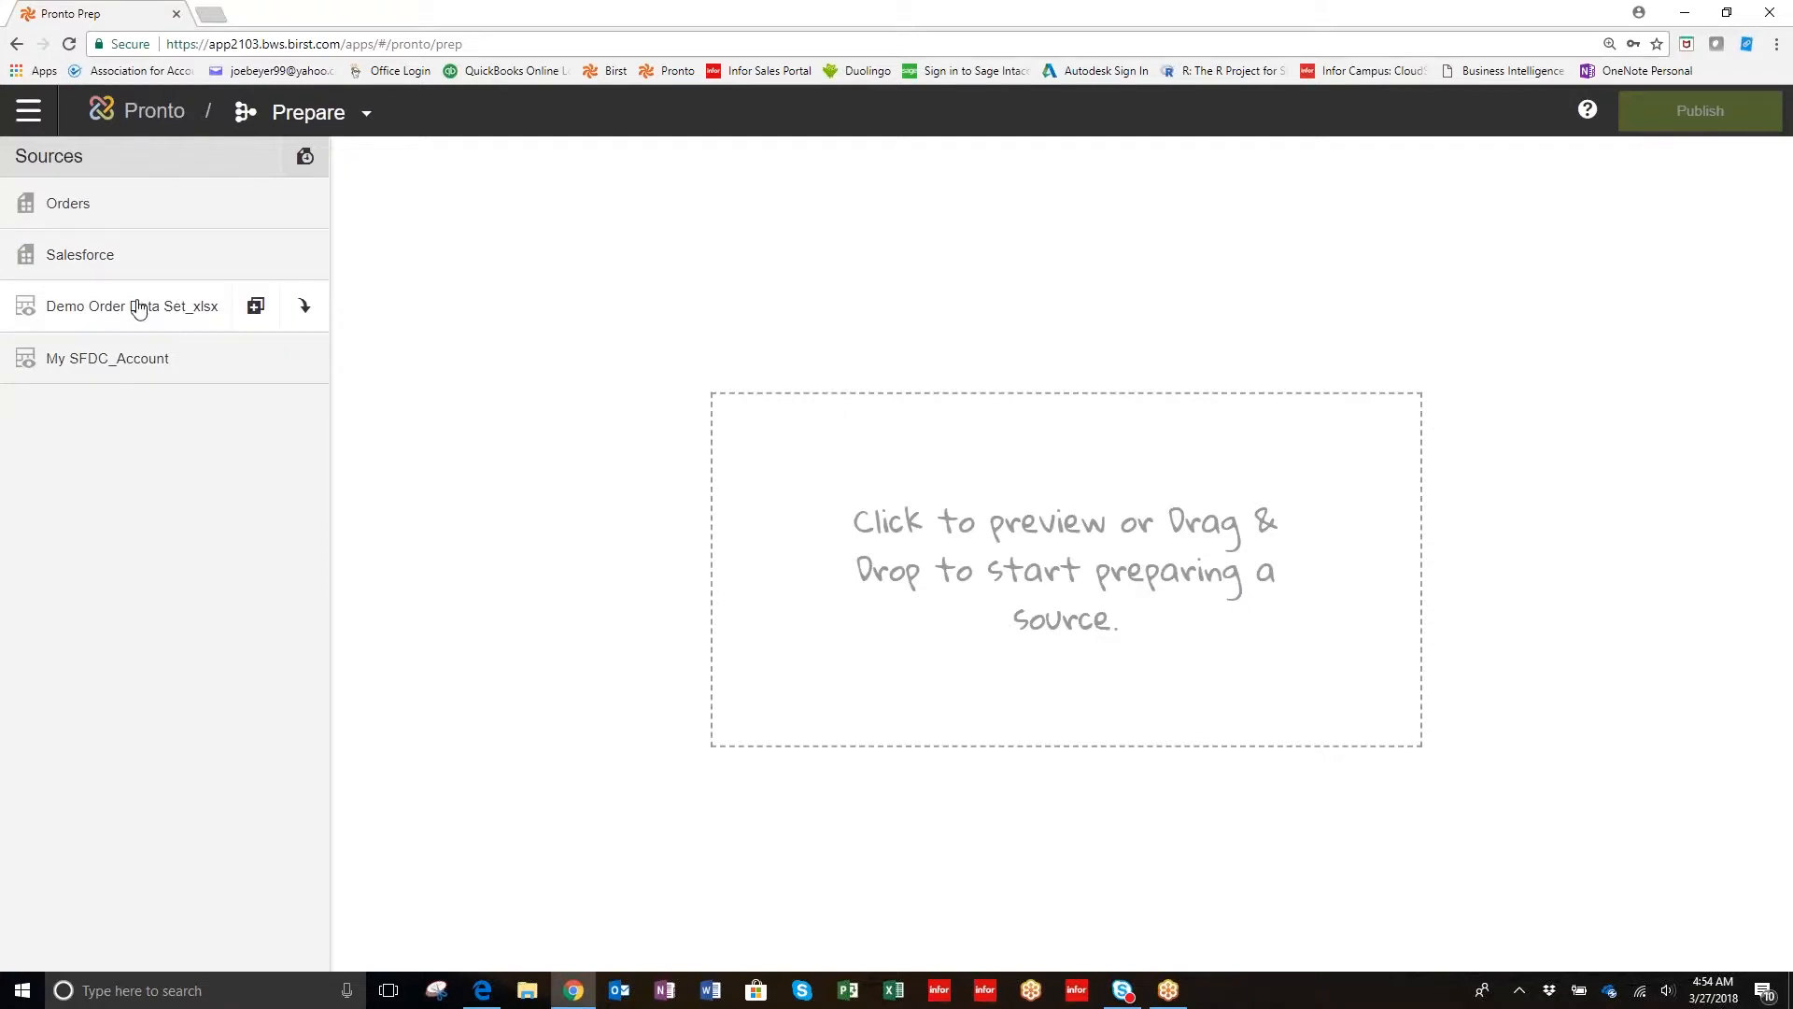
mouse_move(132, 306)
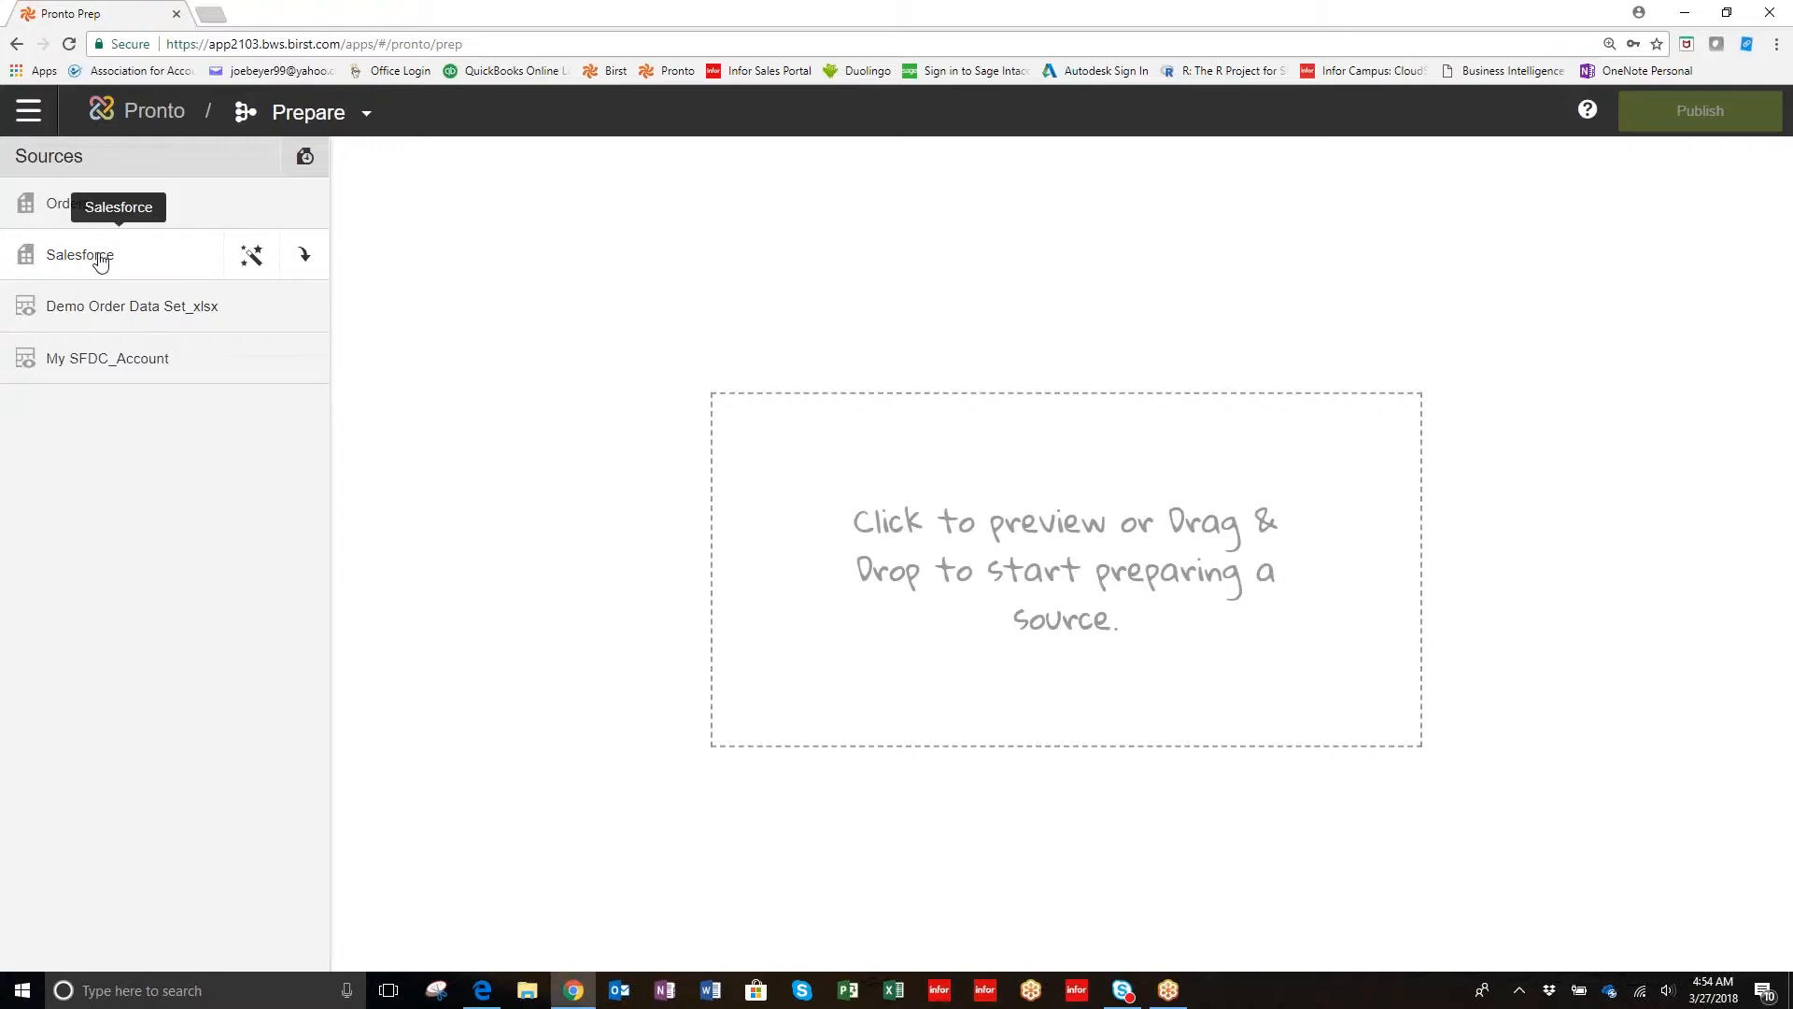
Open the Salesforce source and trace its pipeline back to the My SFDC_Account step.
left_click(81, 254)
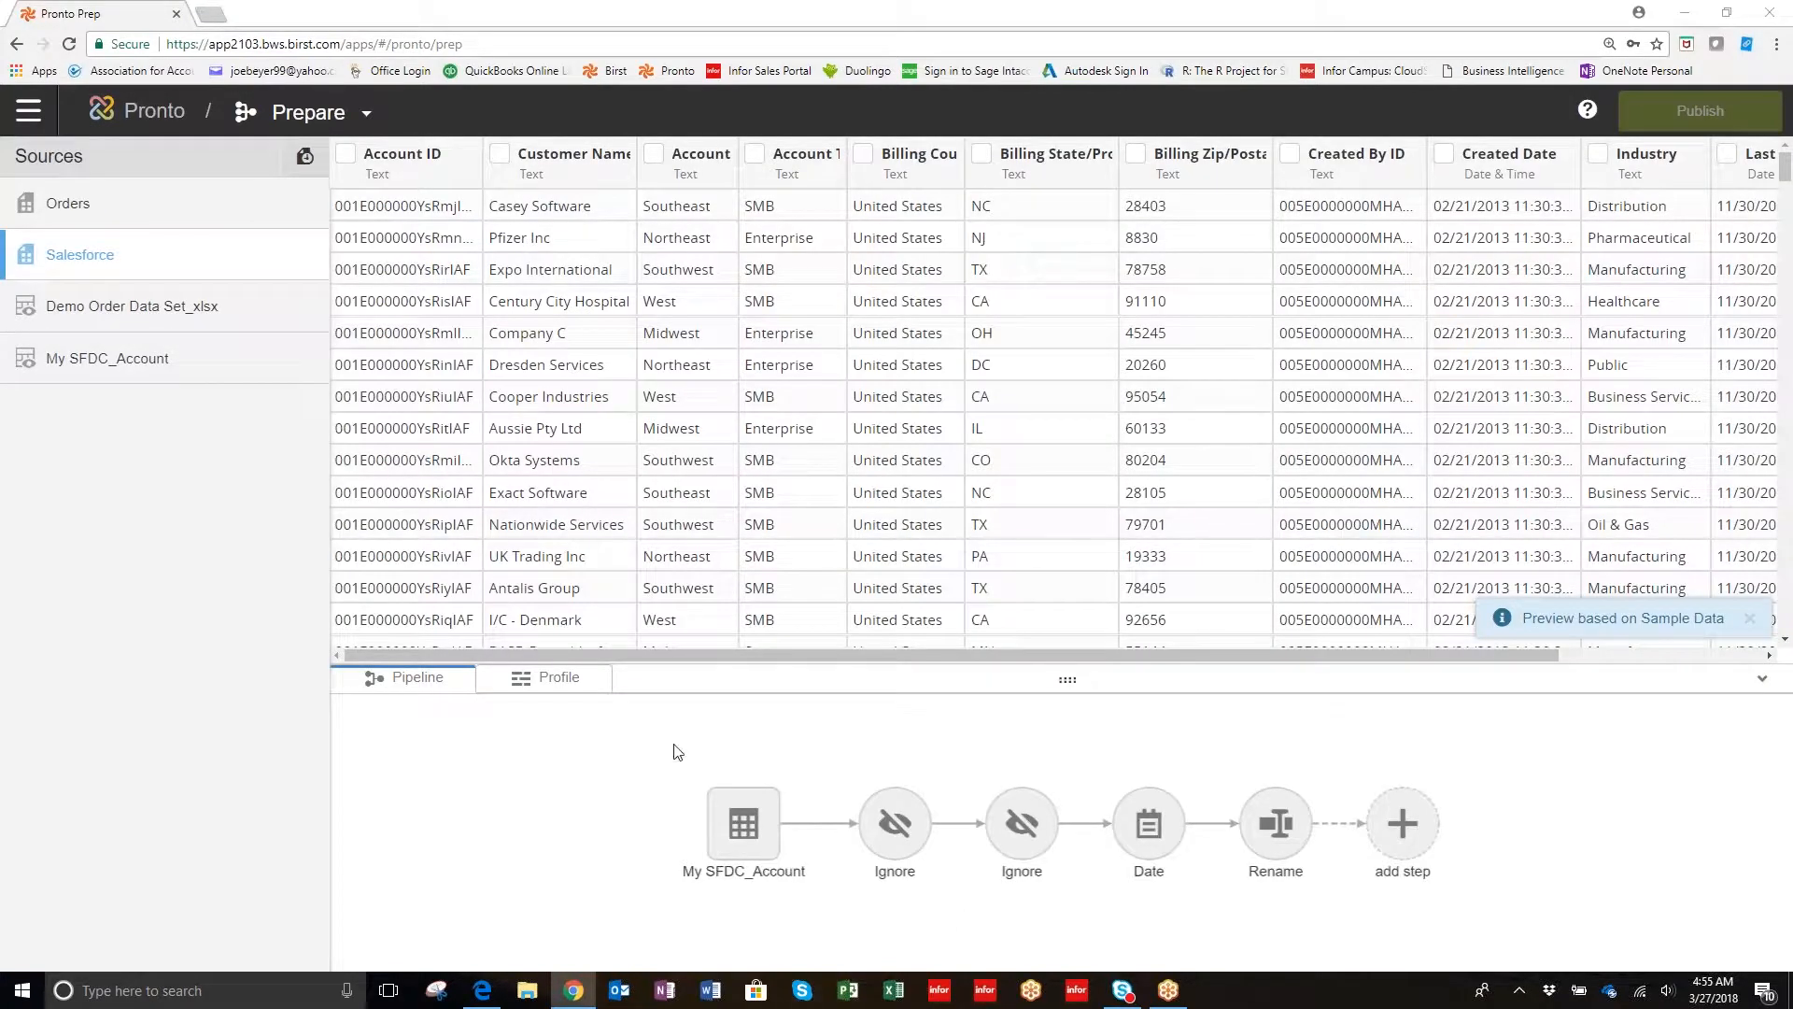
mouse_move(1494, 911)
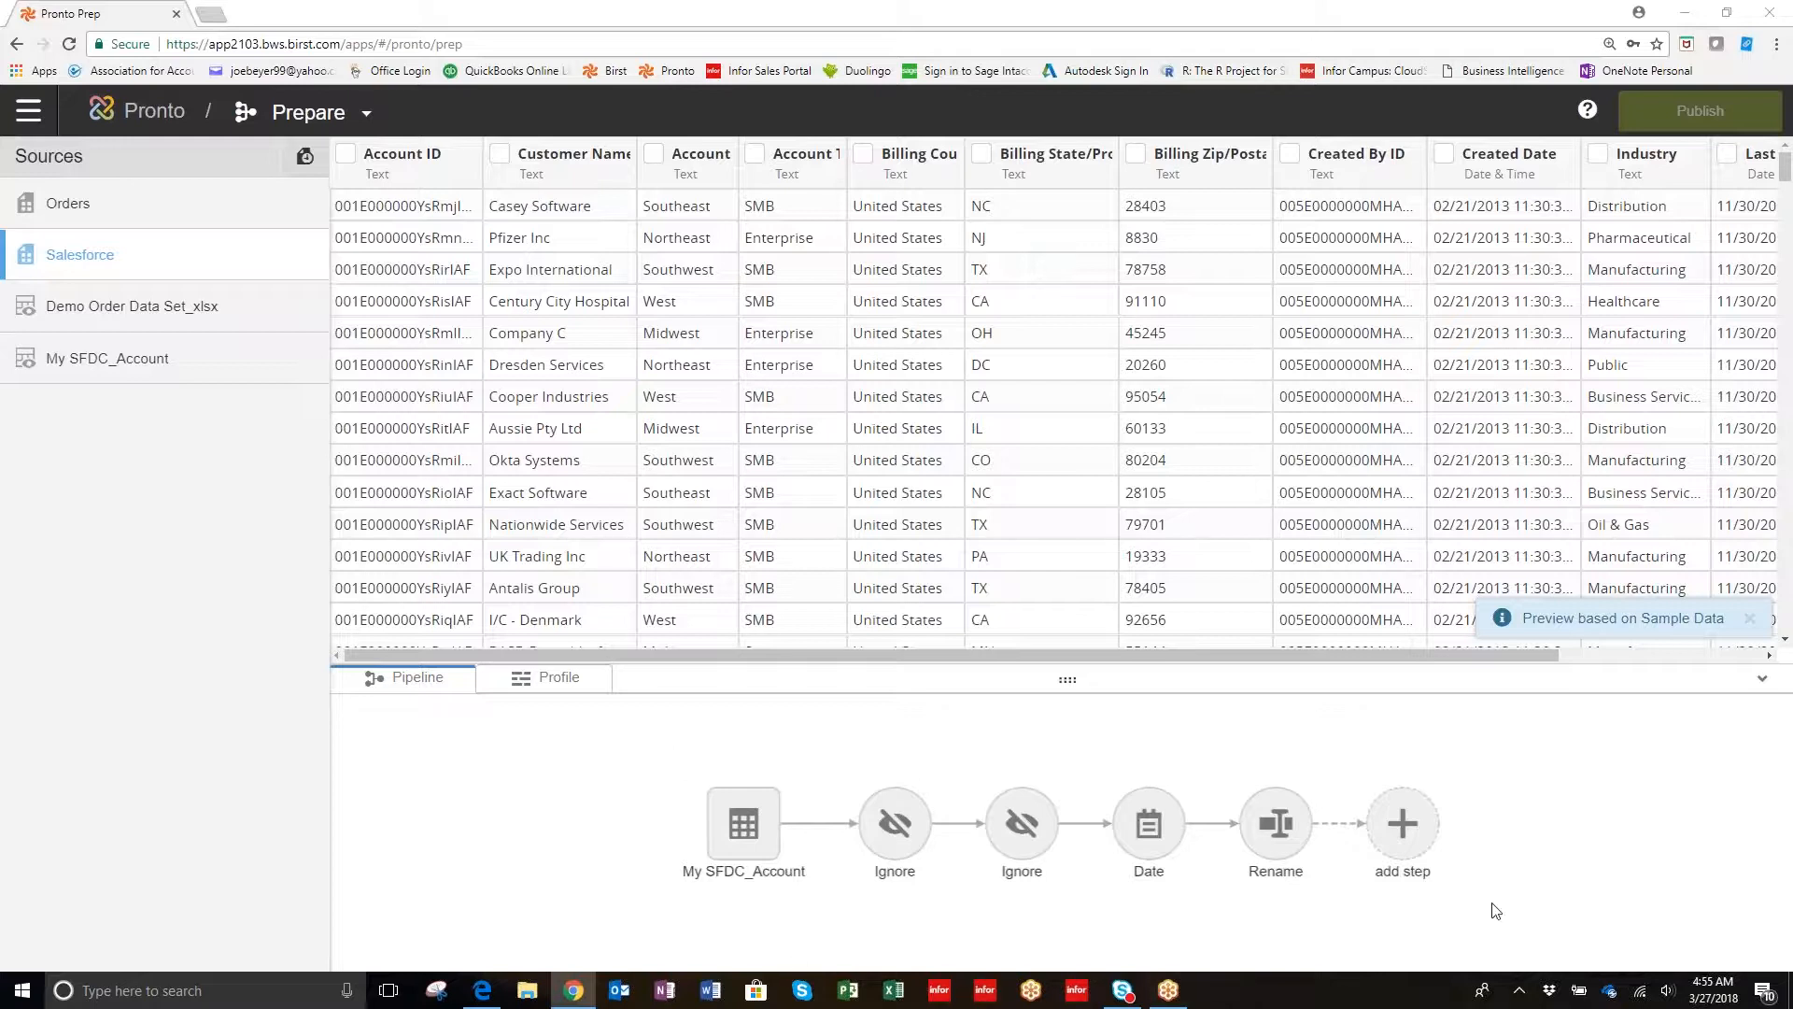
left_click(742, 822)
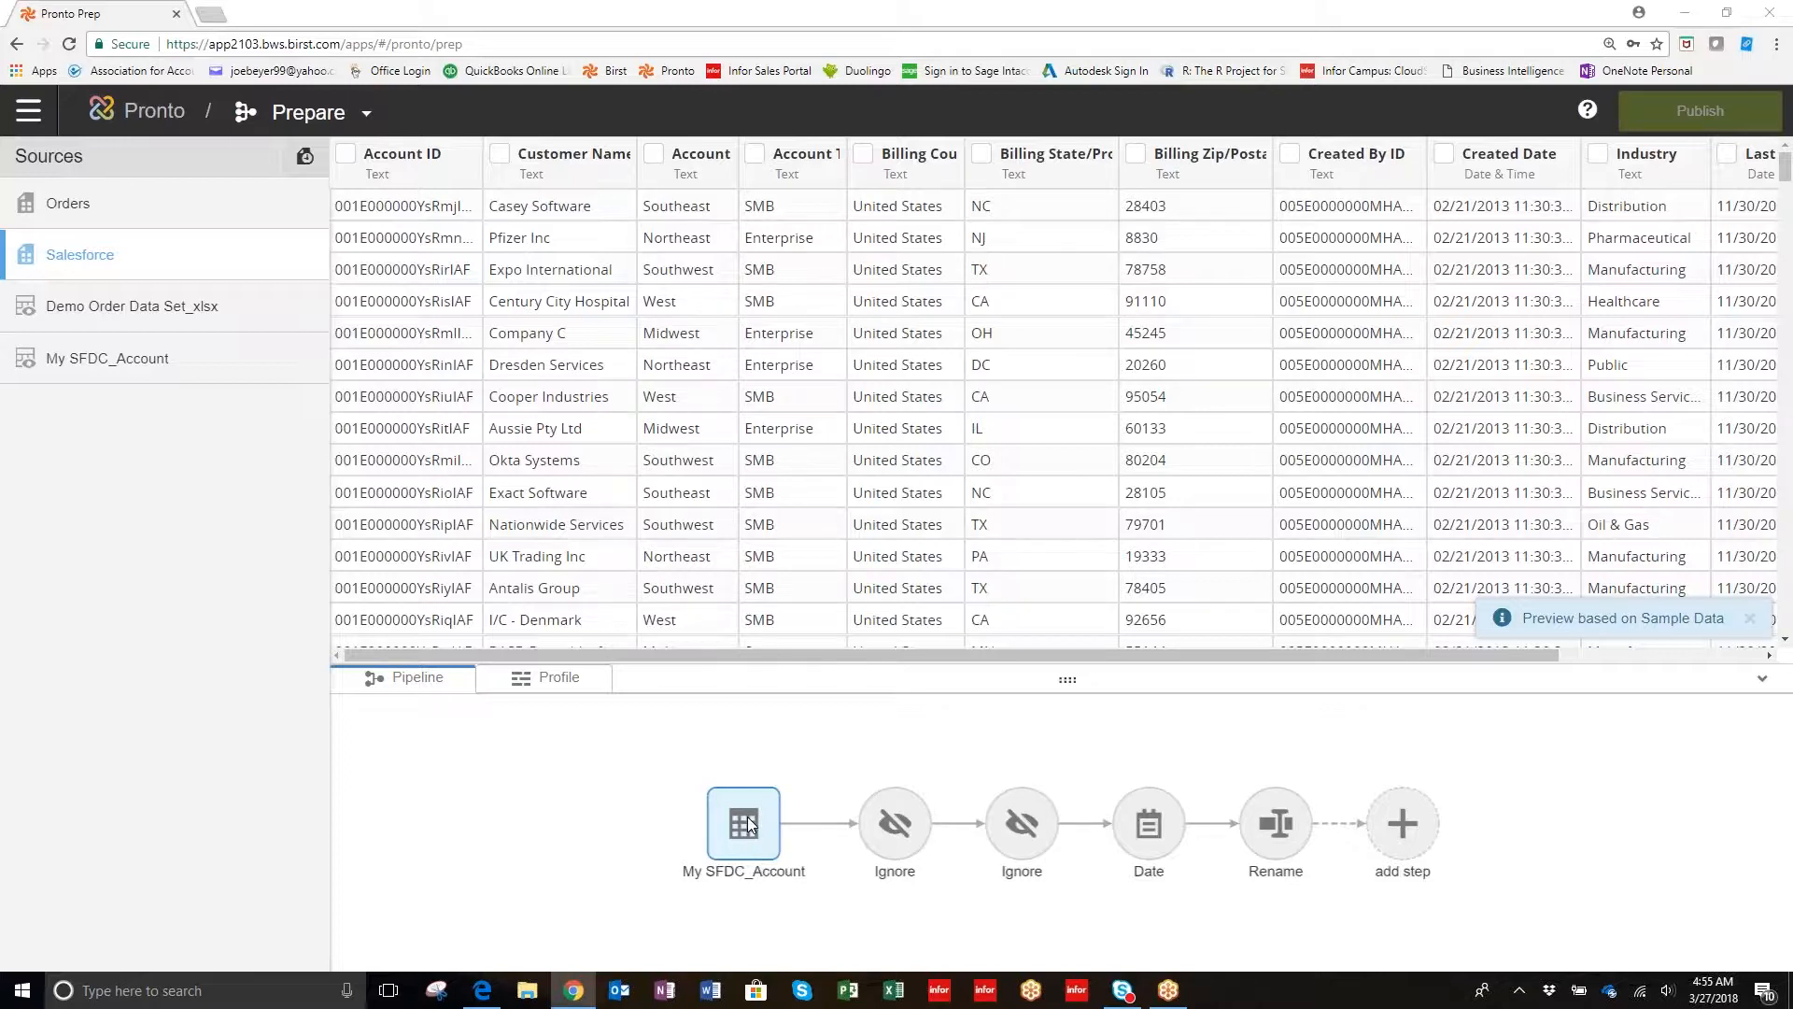
mouse_move(895, 824)
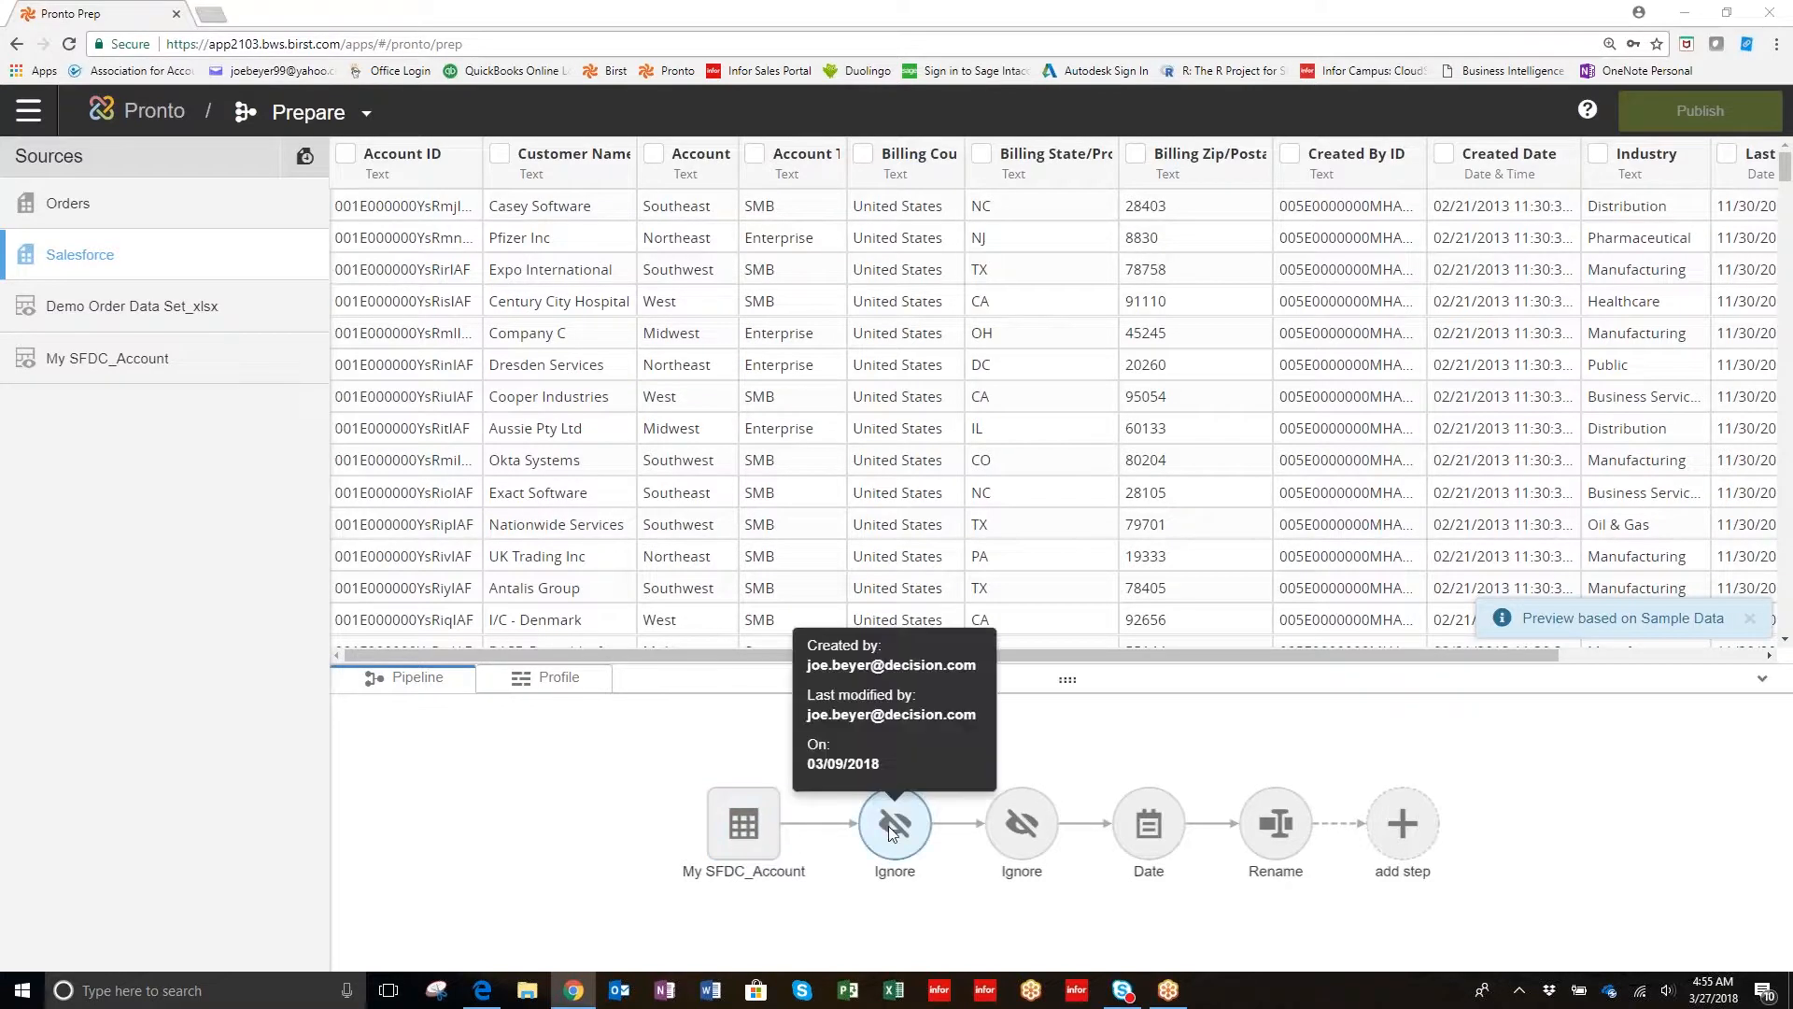
mouse_move(1109, 860)
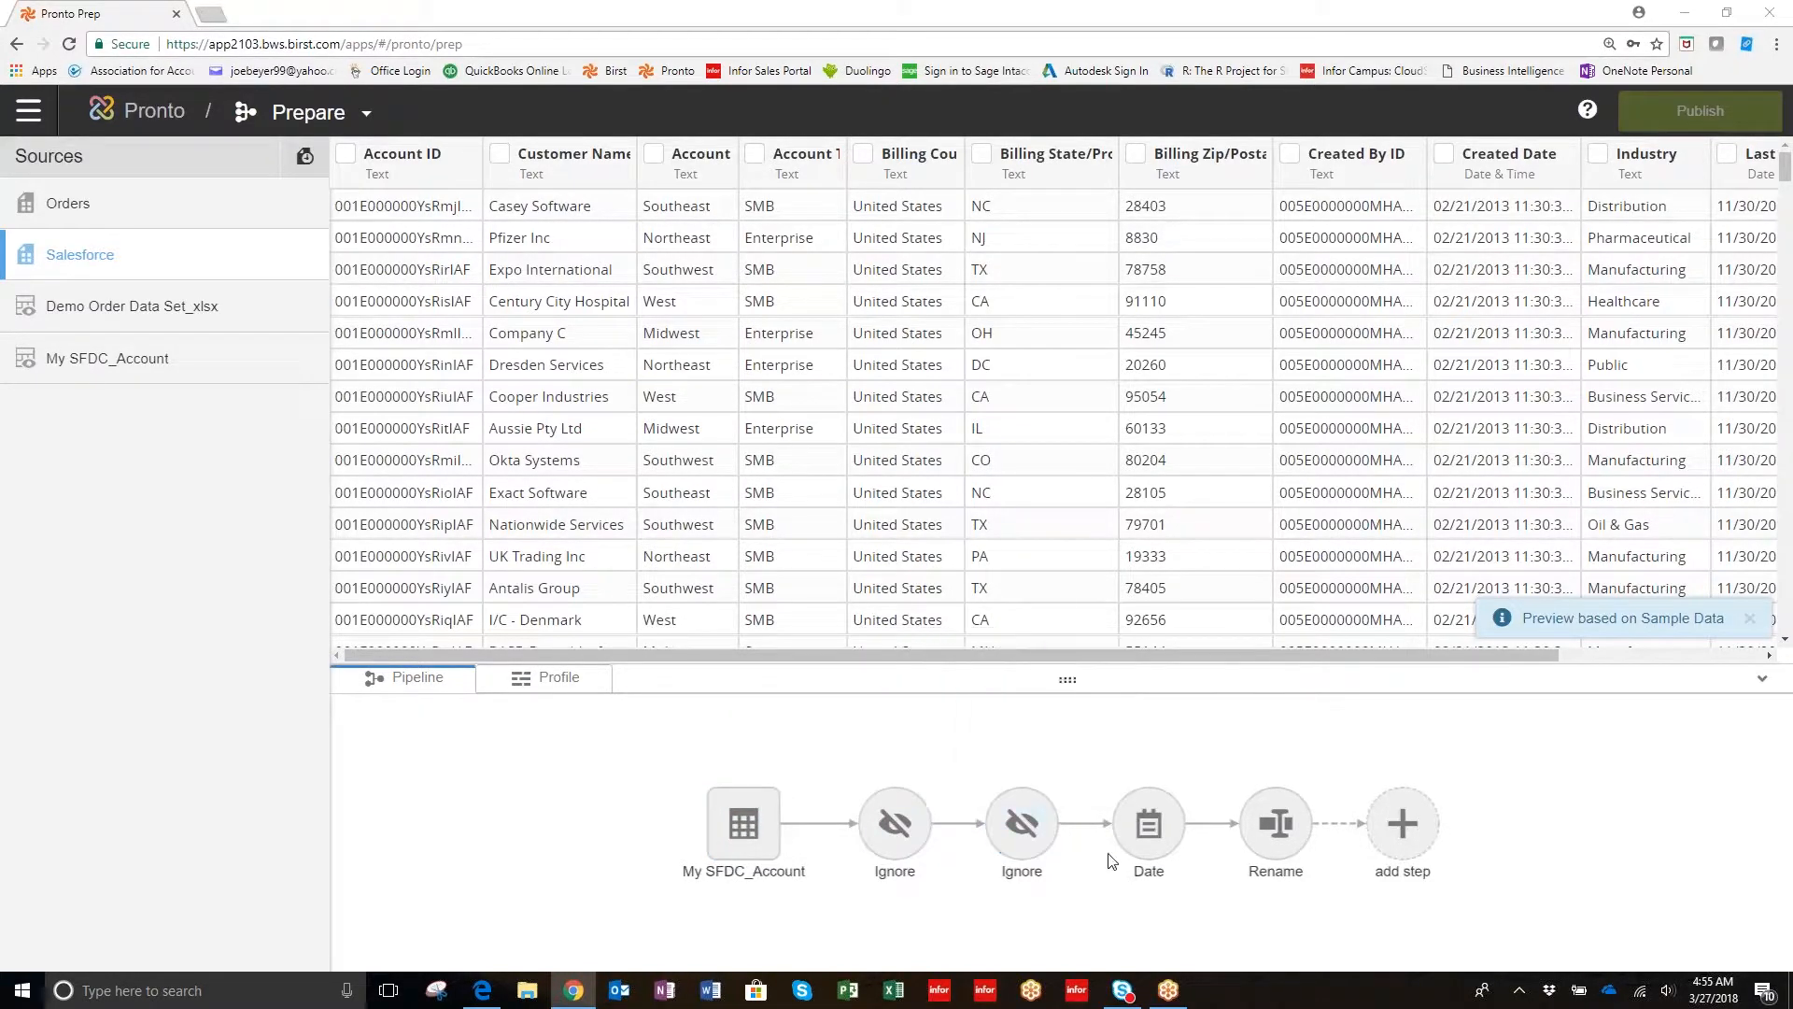
mouse_move(1147, 822)
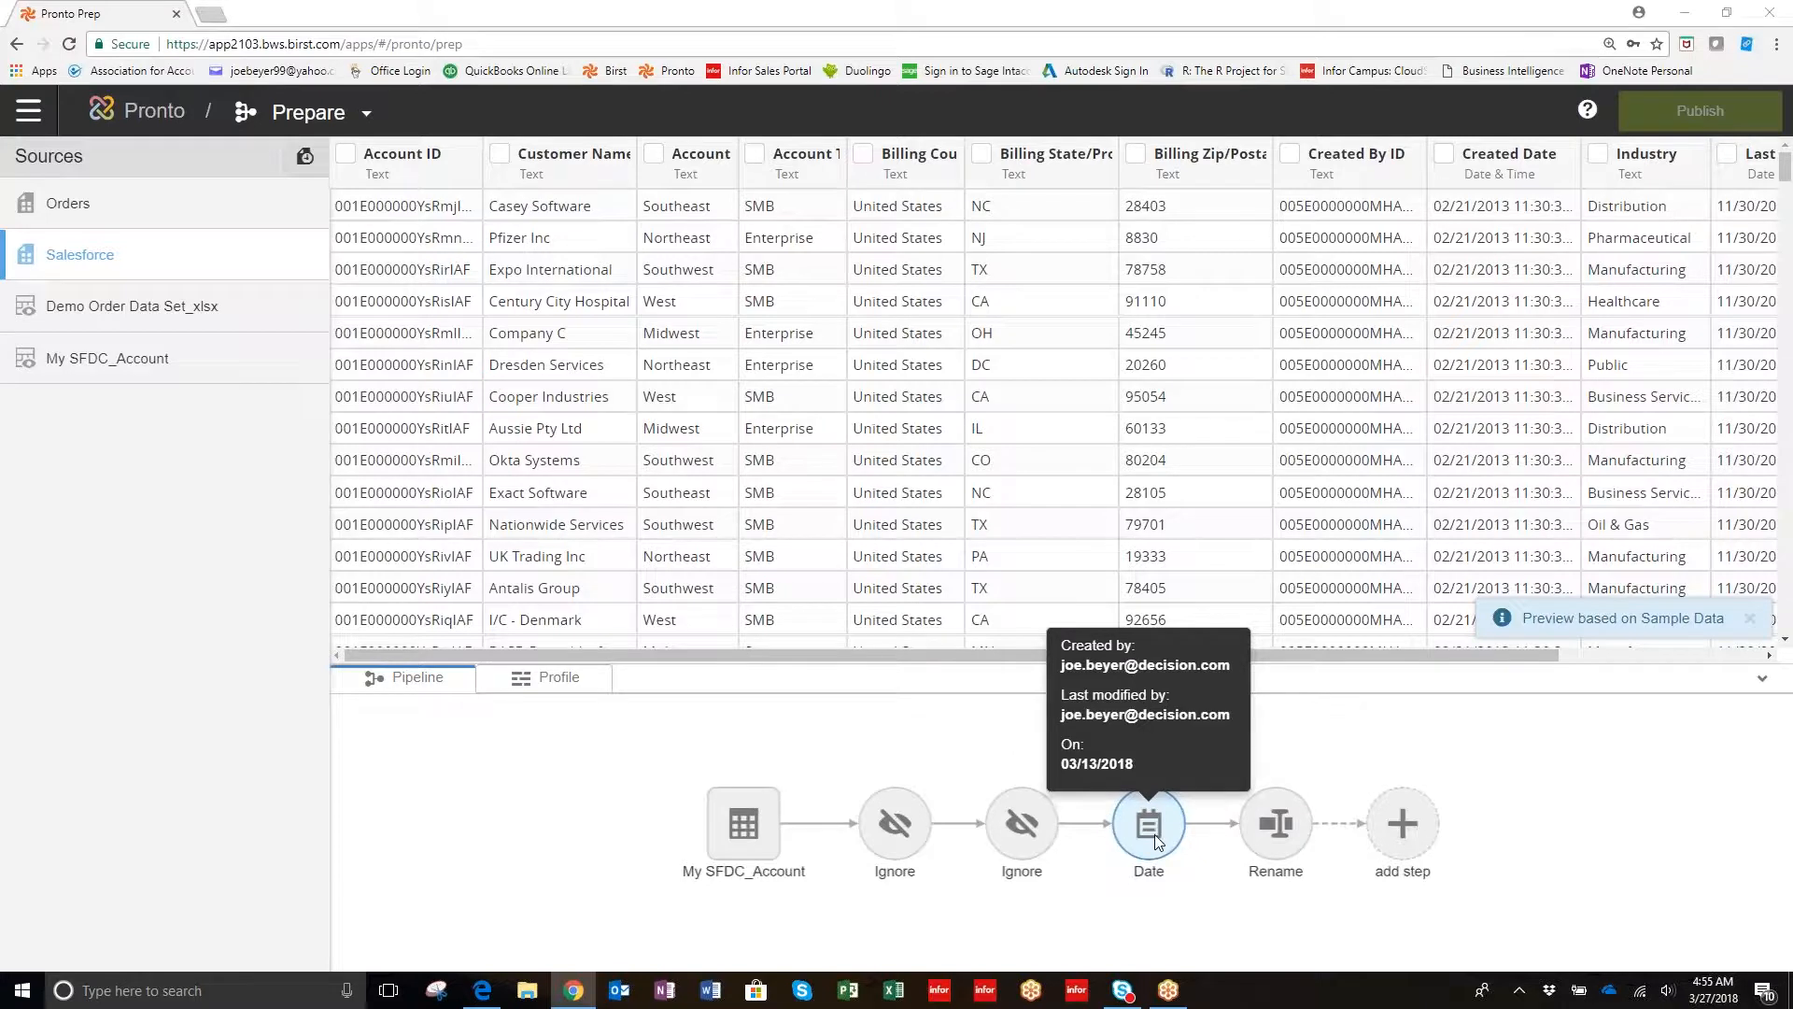
mouse_move(1274, 824)
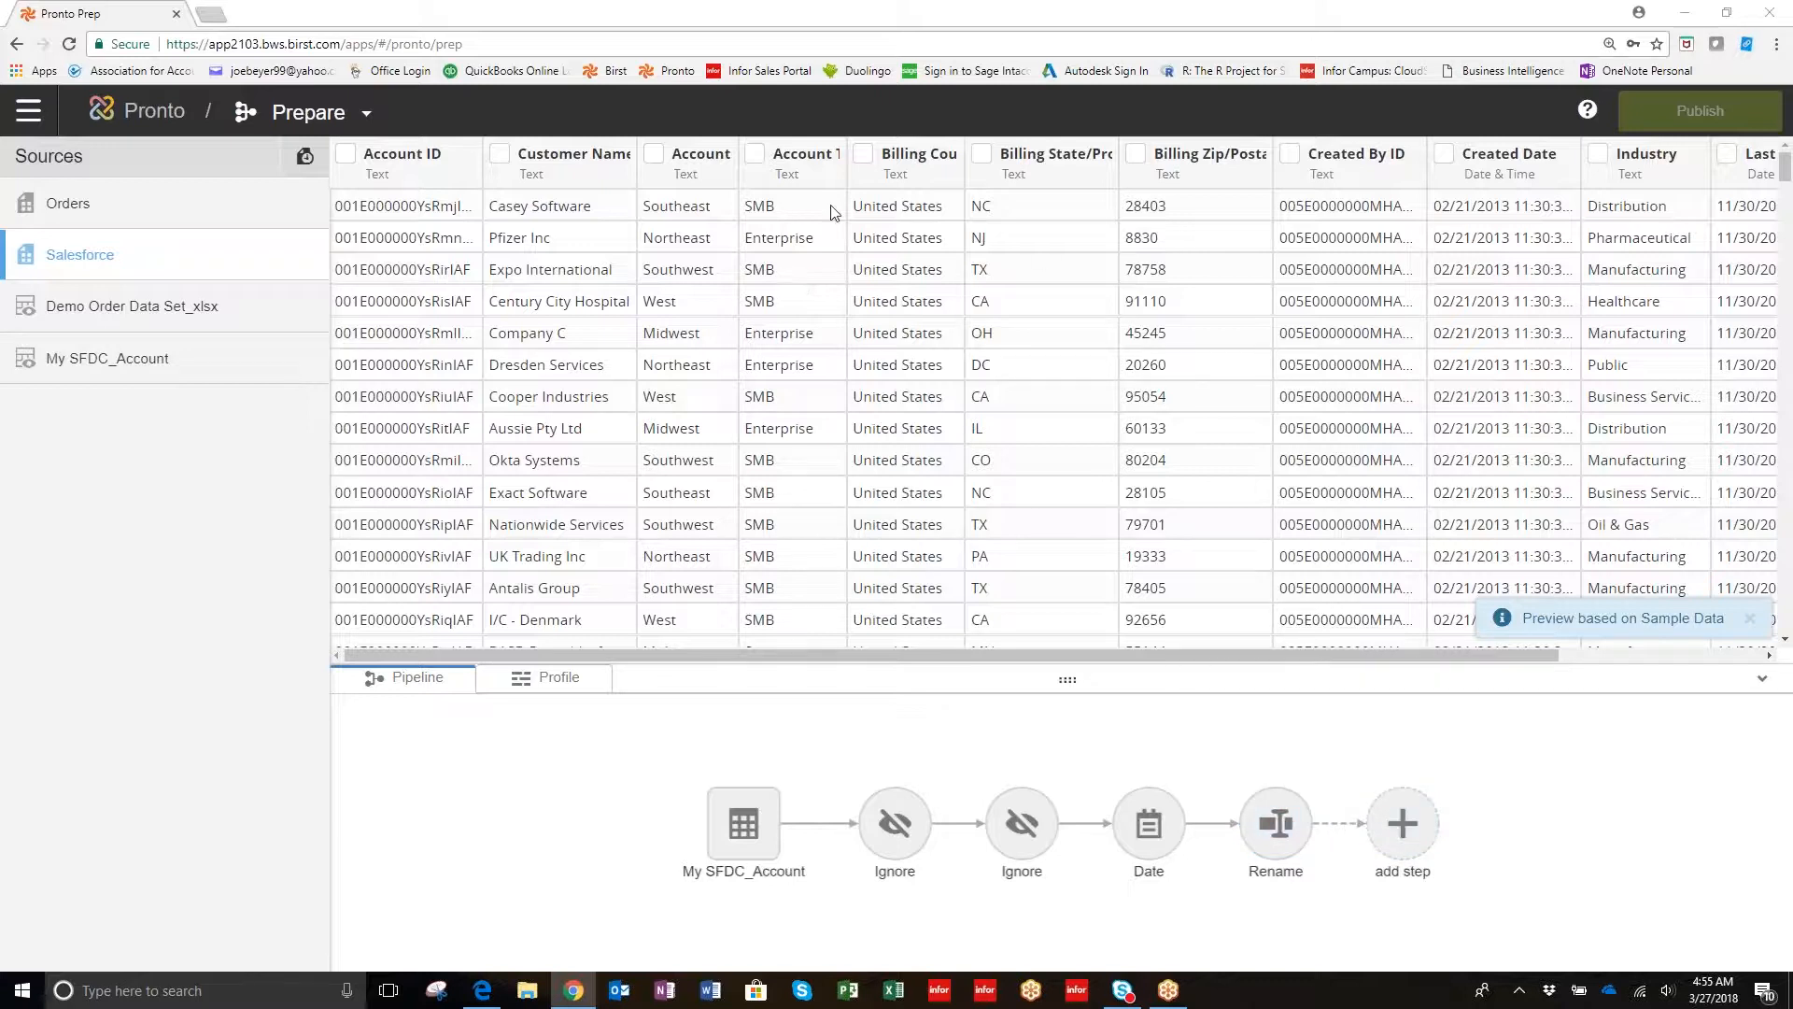
mouse_move(990, 163)
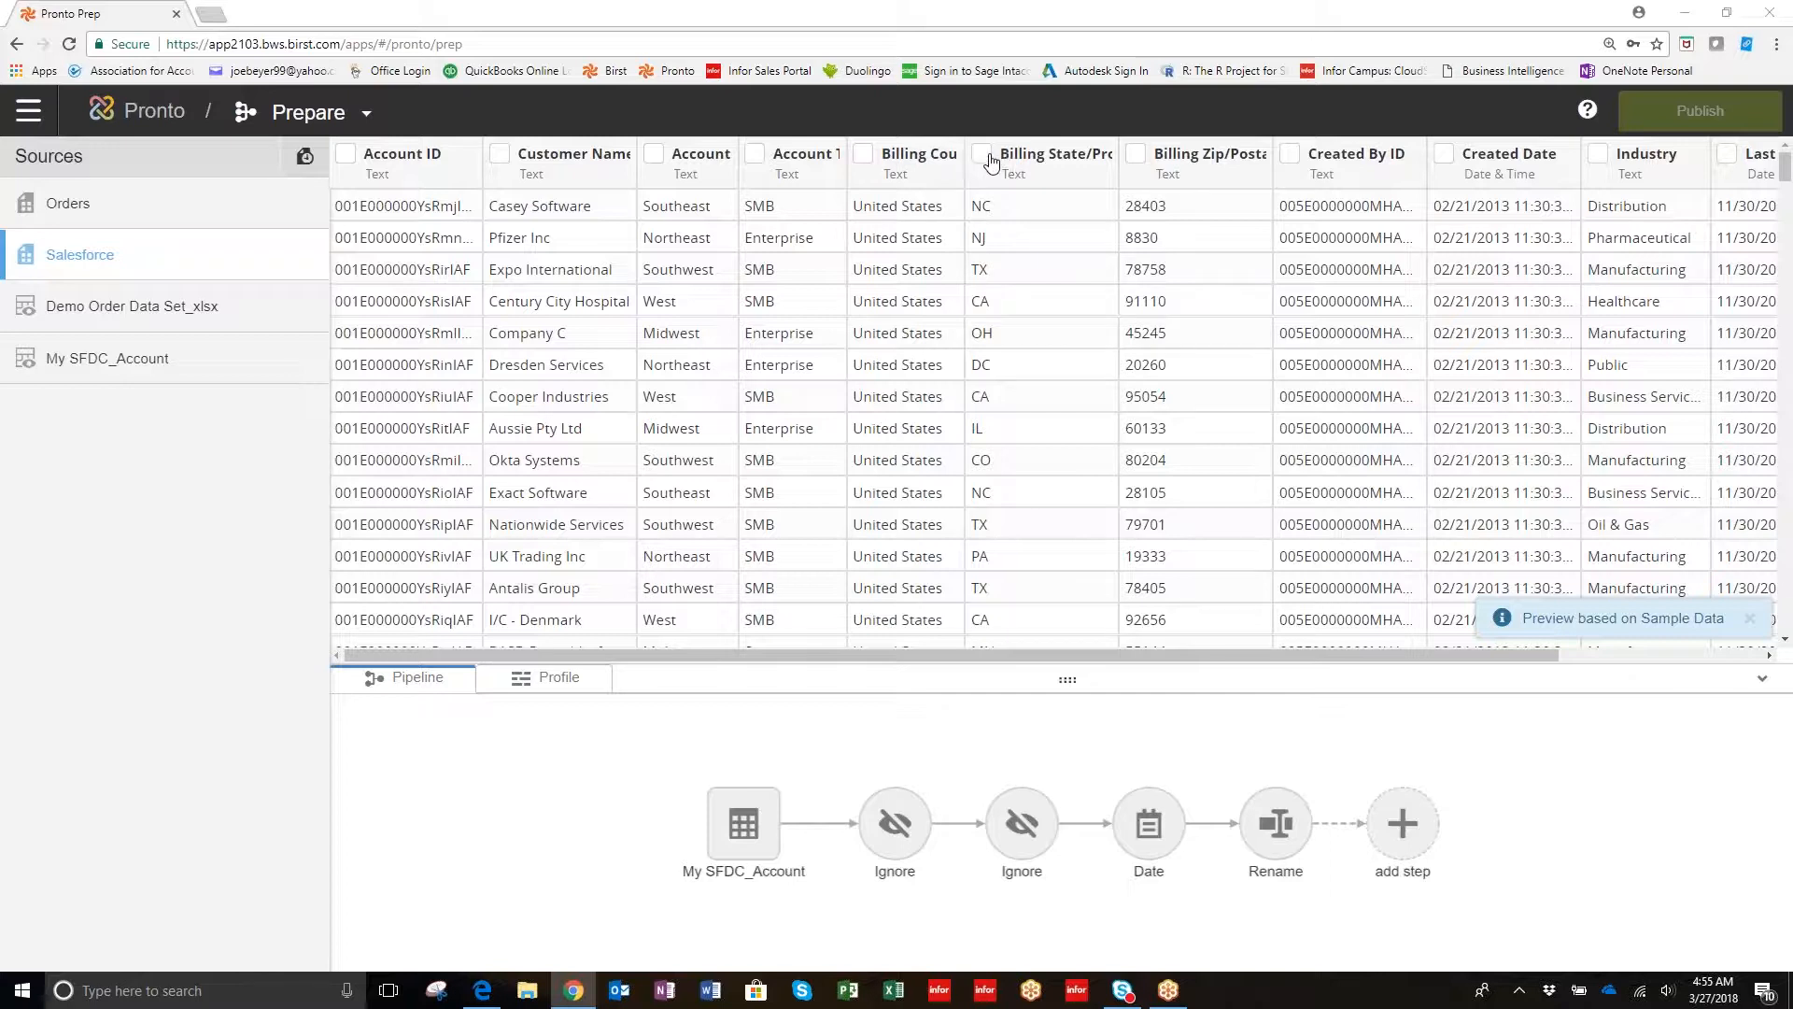
Rename the Billing State/Province column to State and publish the Salesforce source.
left_click(980, 153)
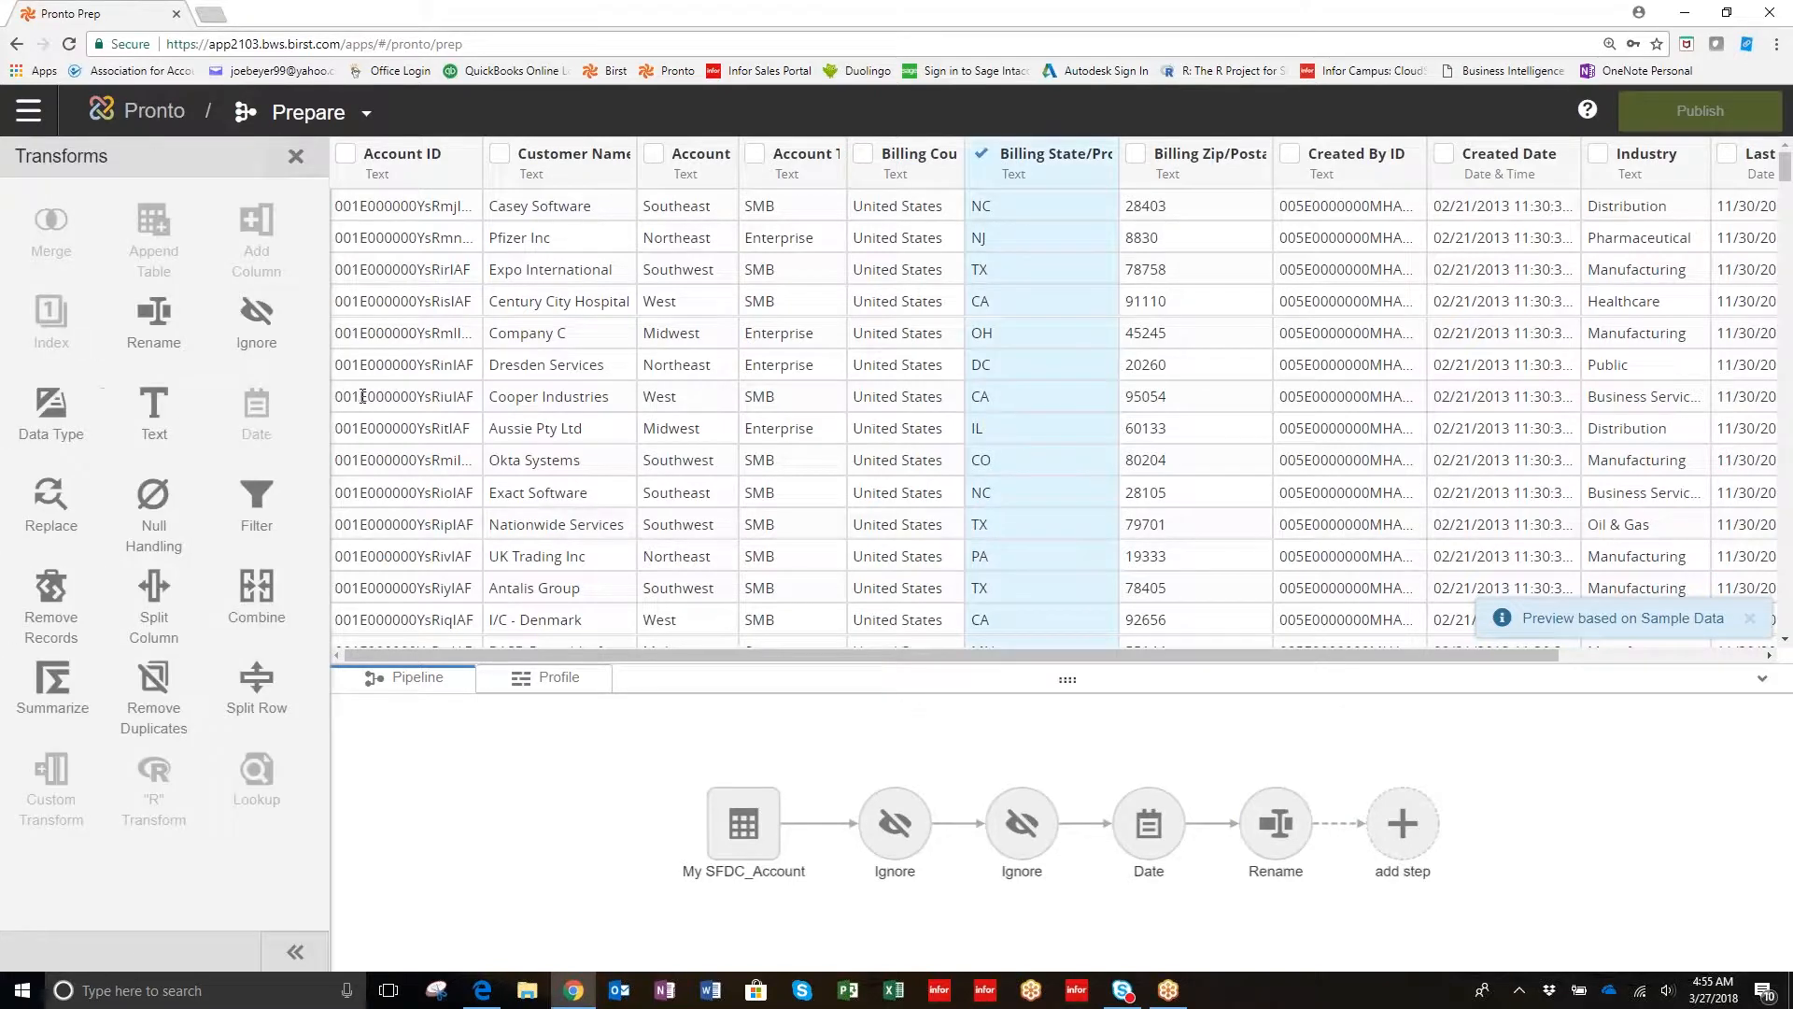
mouse_move(153, 320)
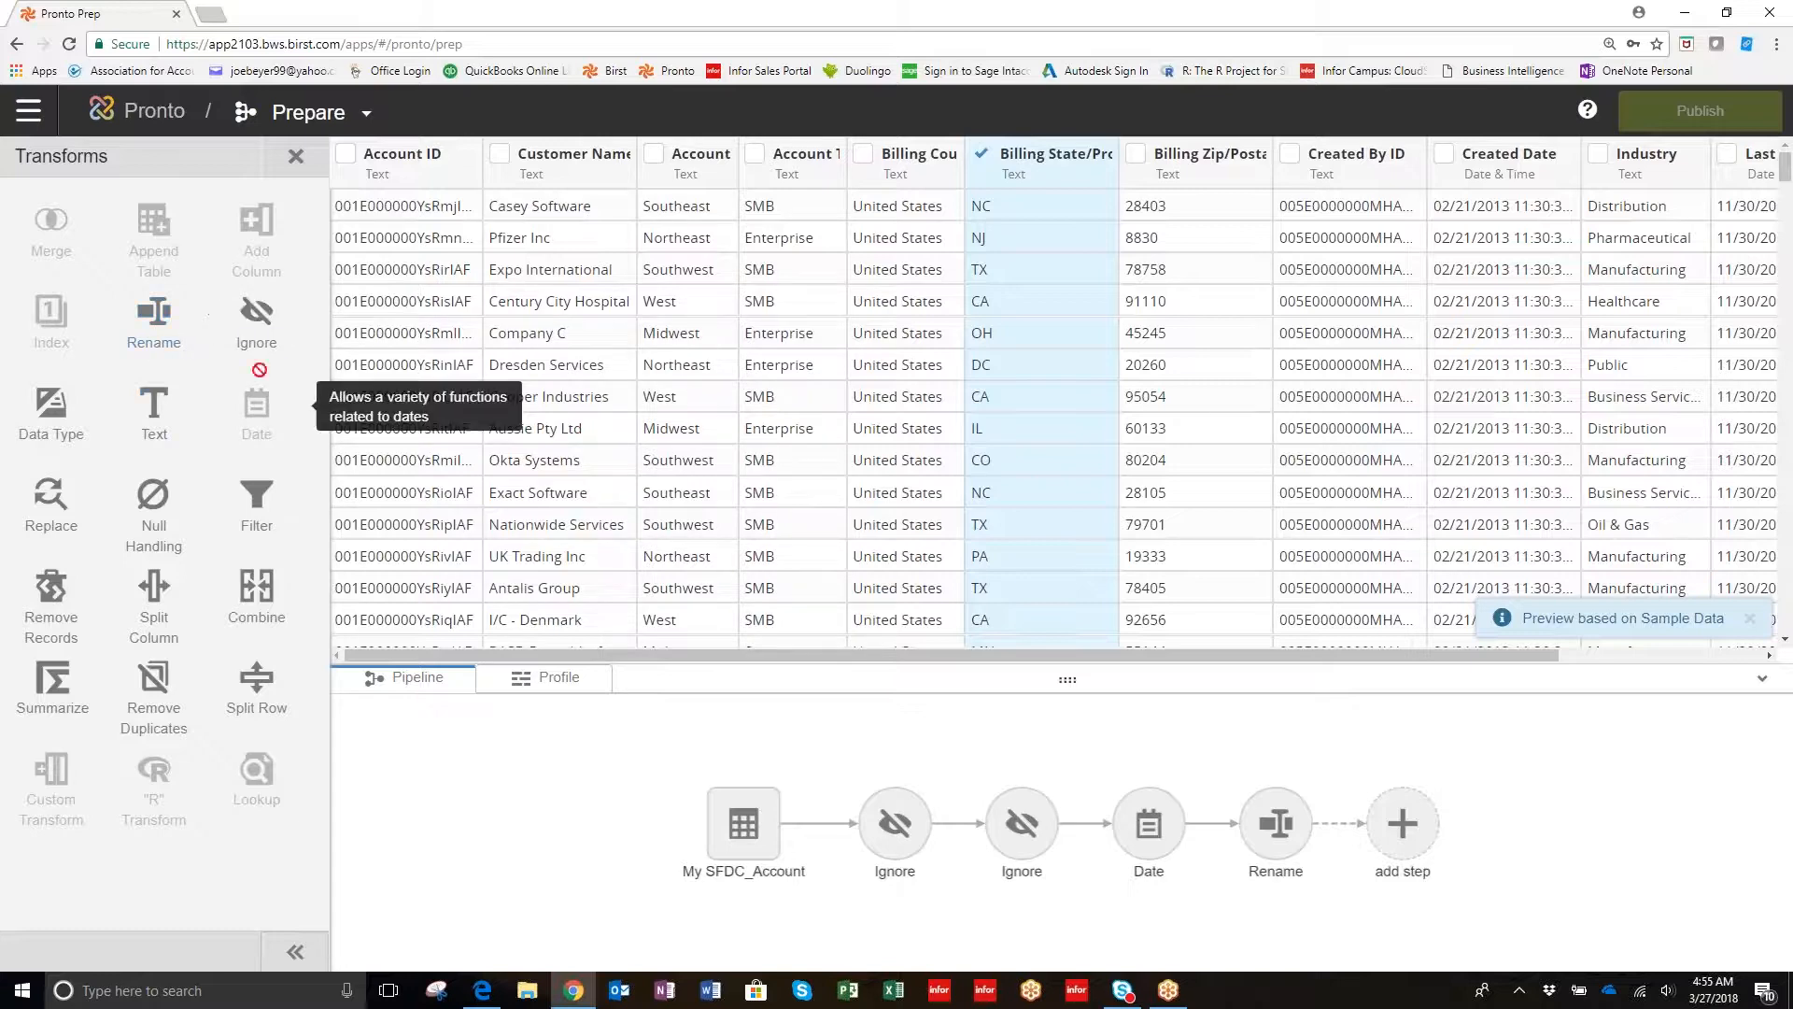
mouse_move(256, 324)
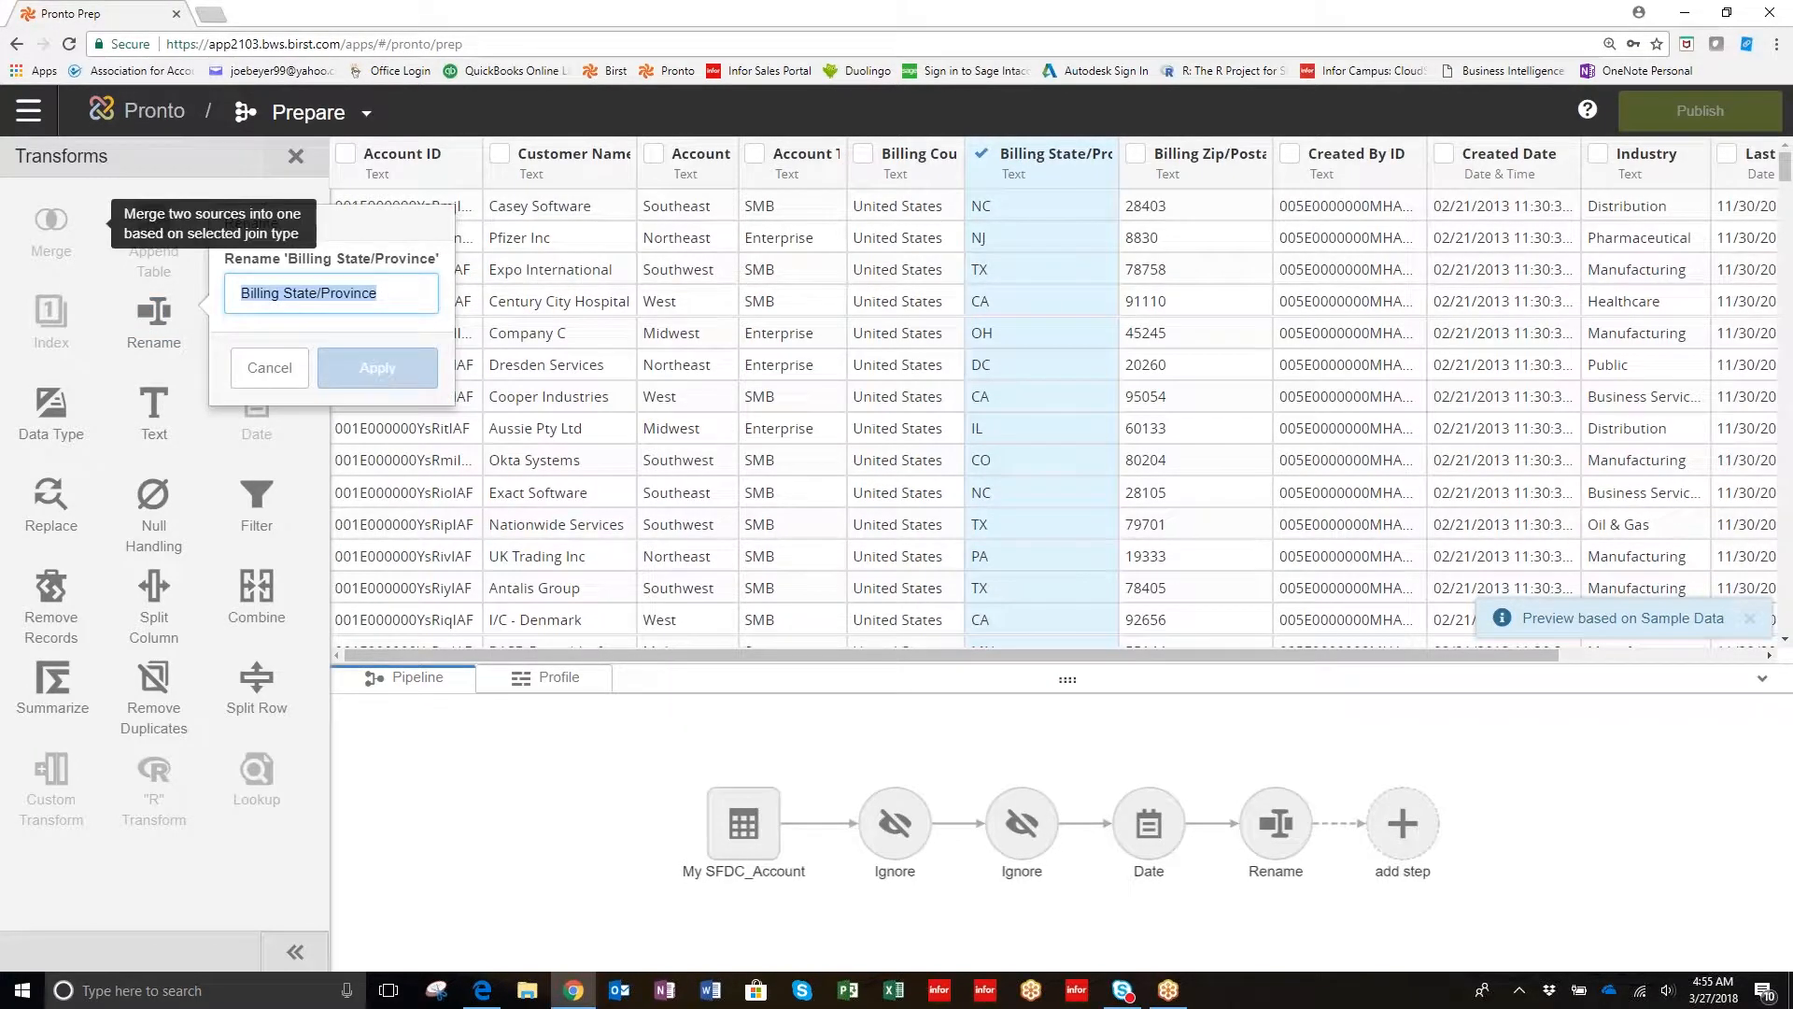
type("State")
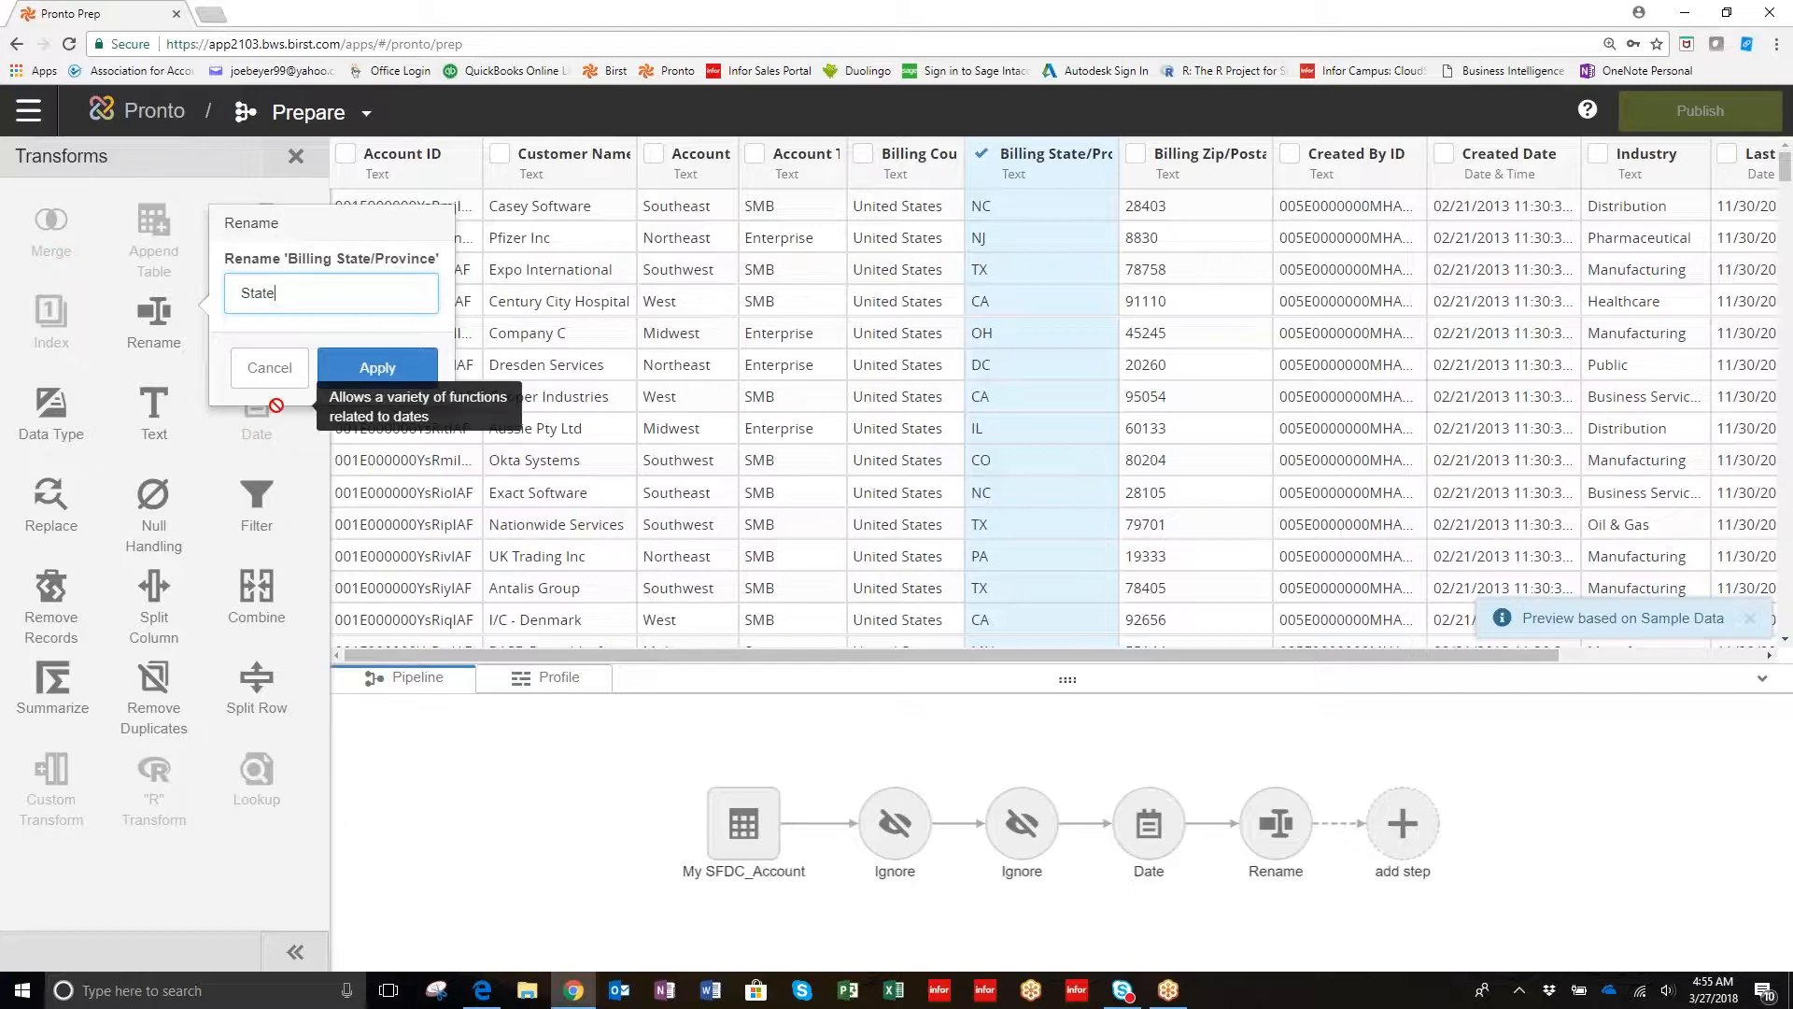
left_click(377, 367)
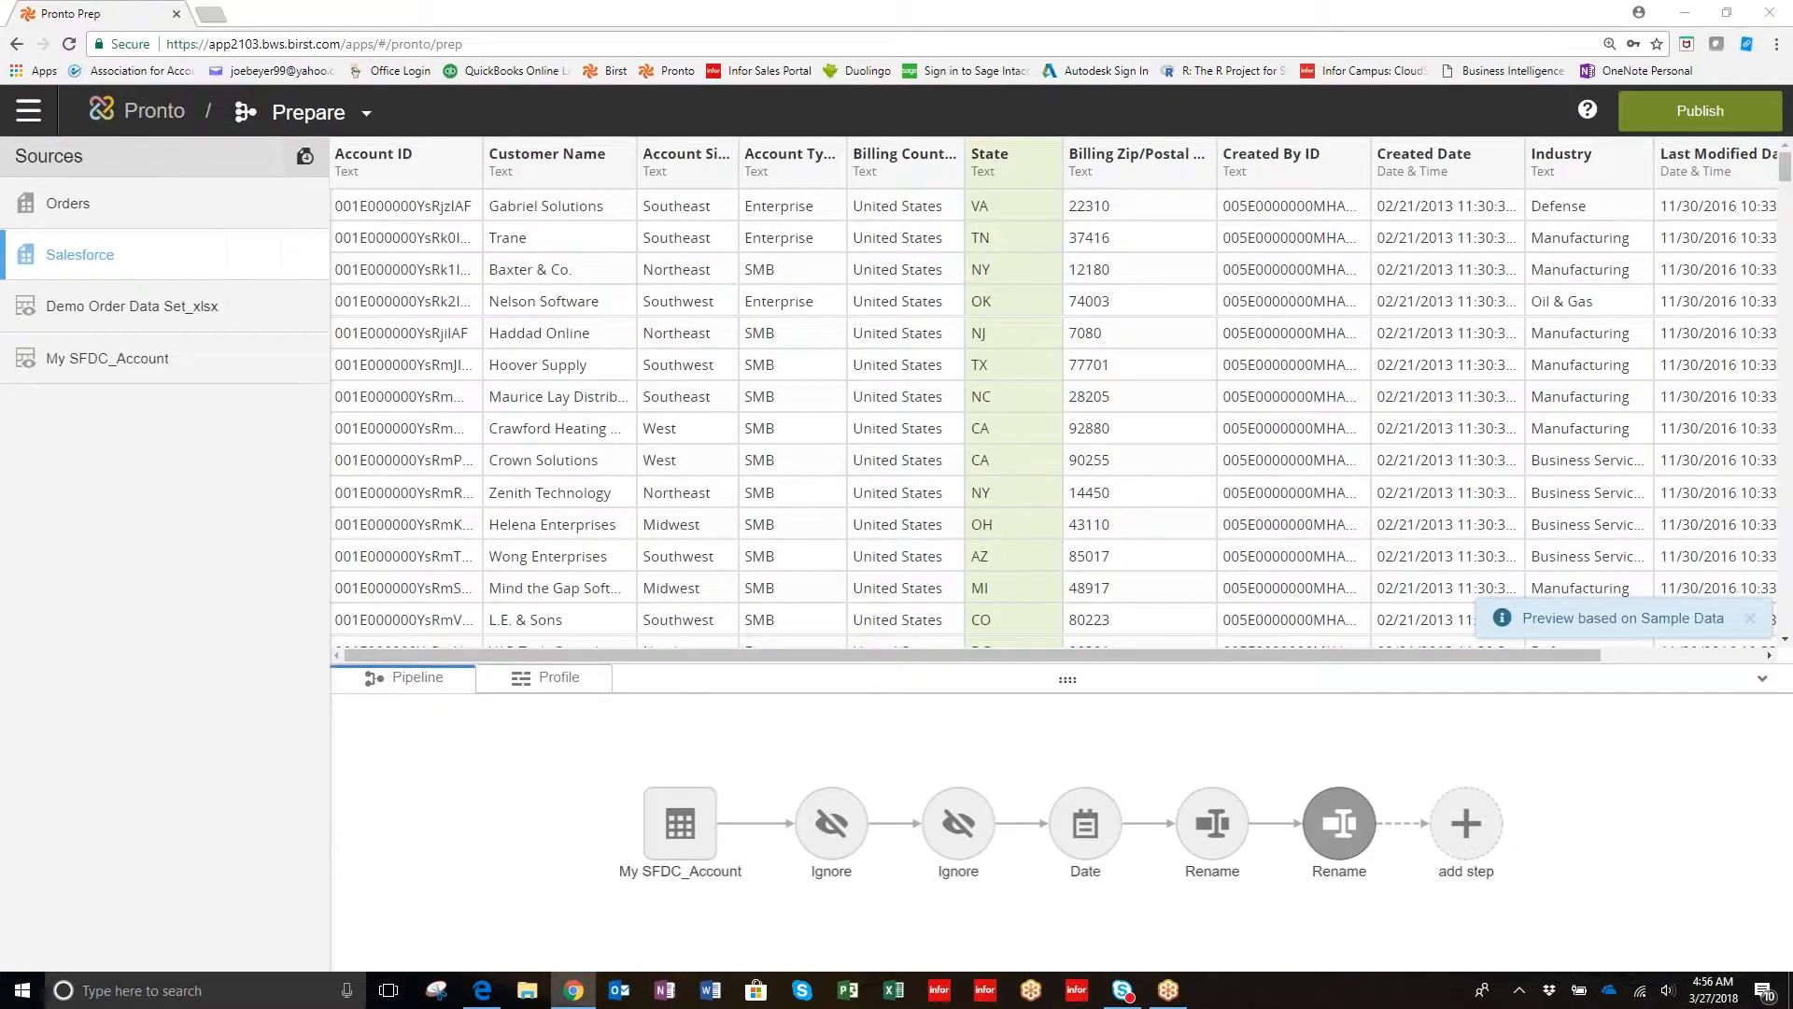
left_click(1698, 111)
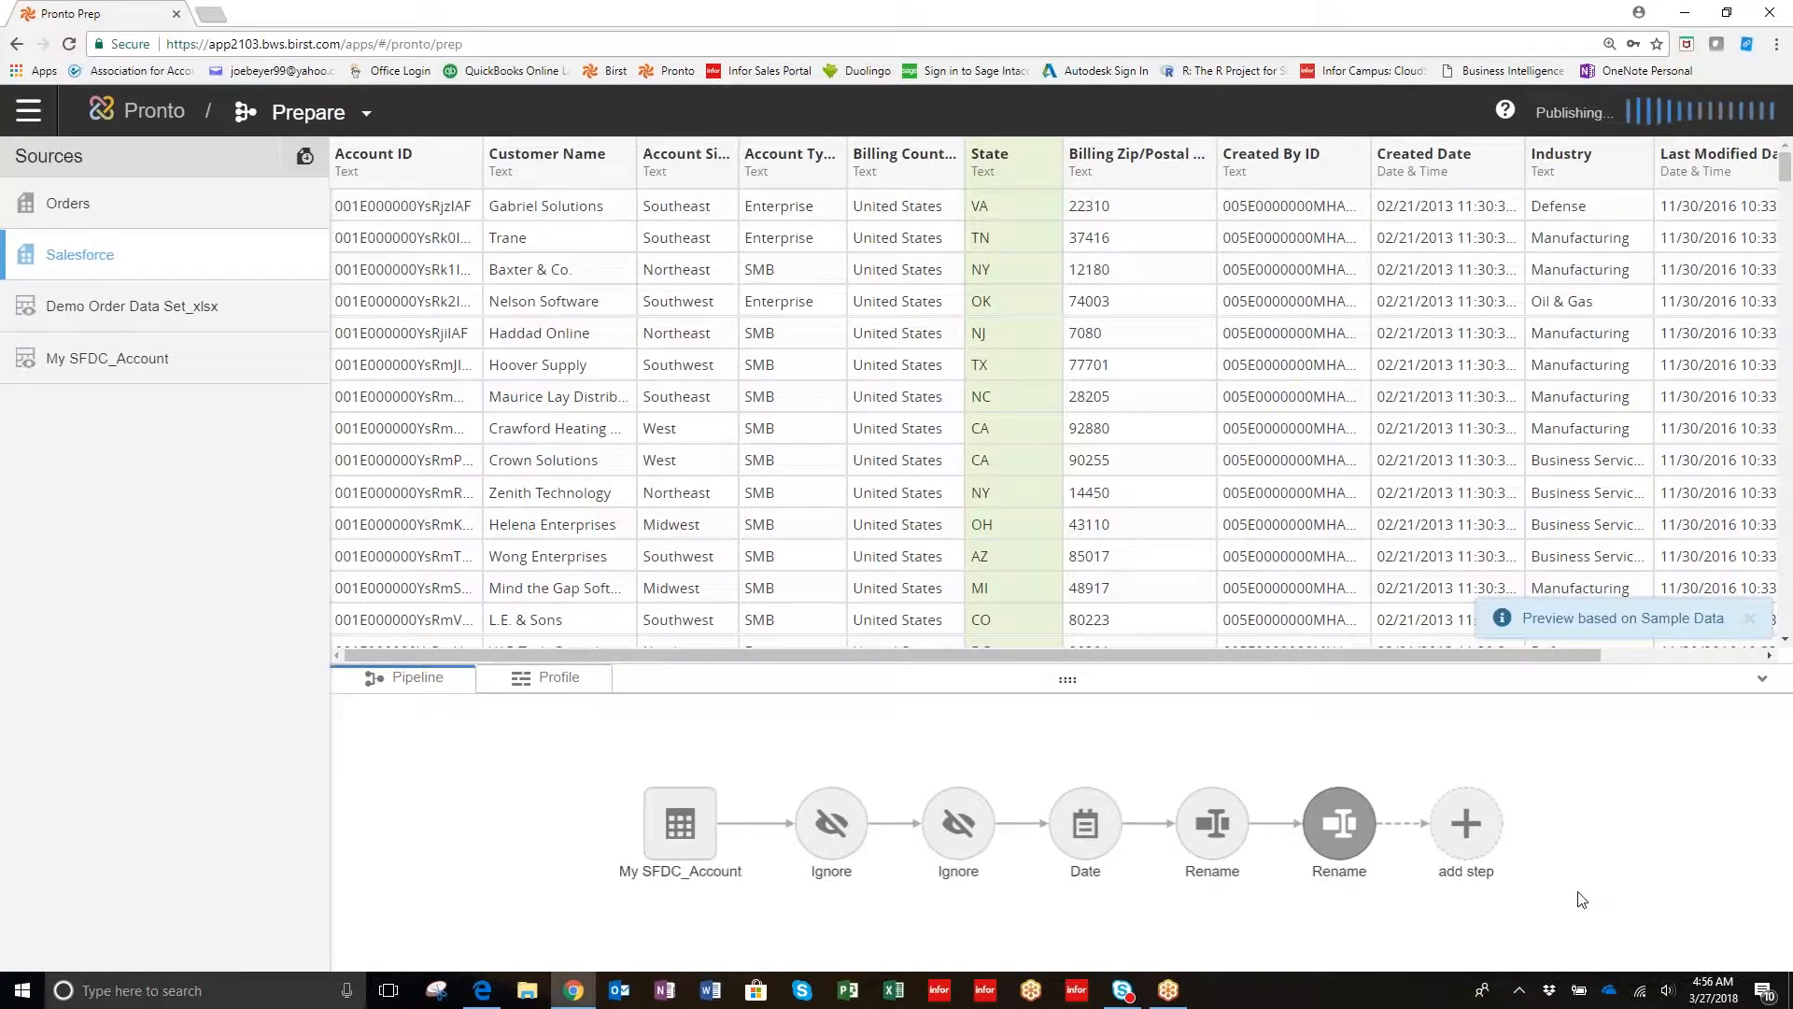
mouse_move(1560, 892)
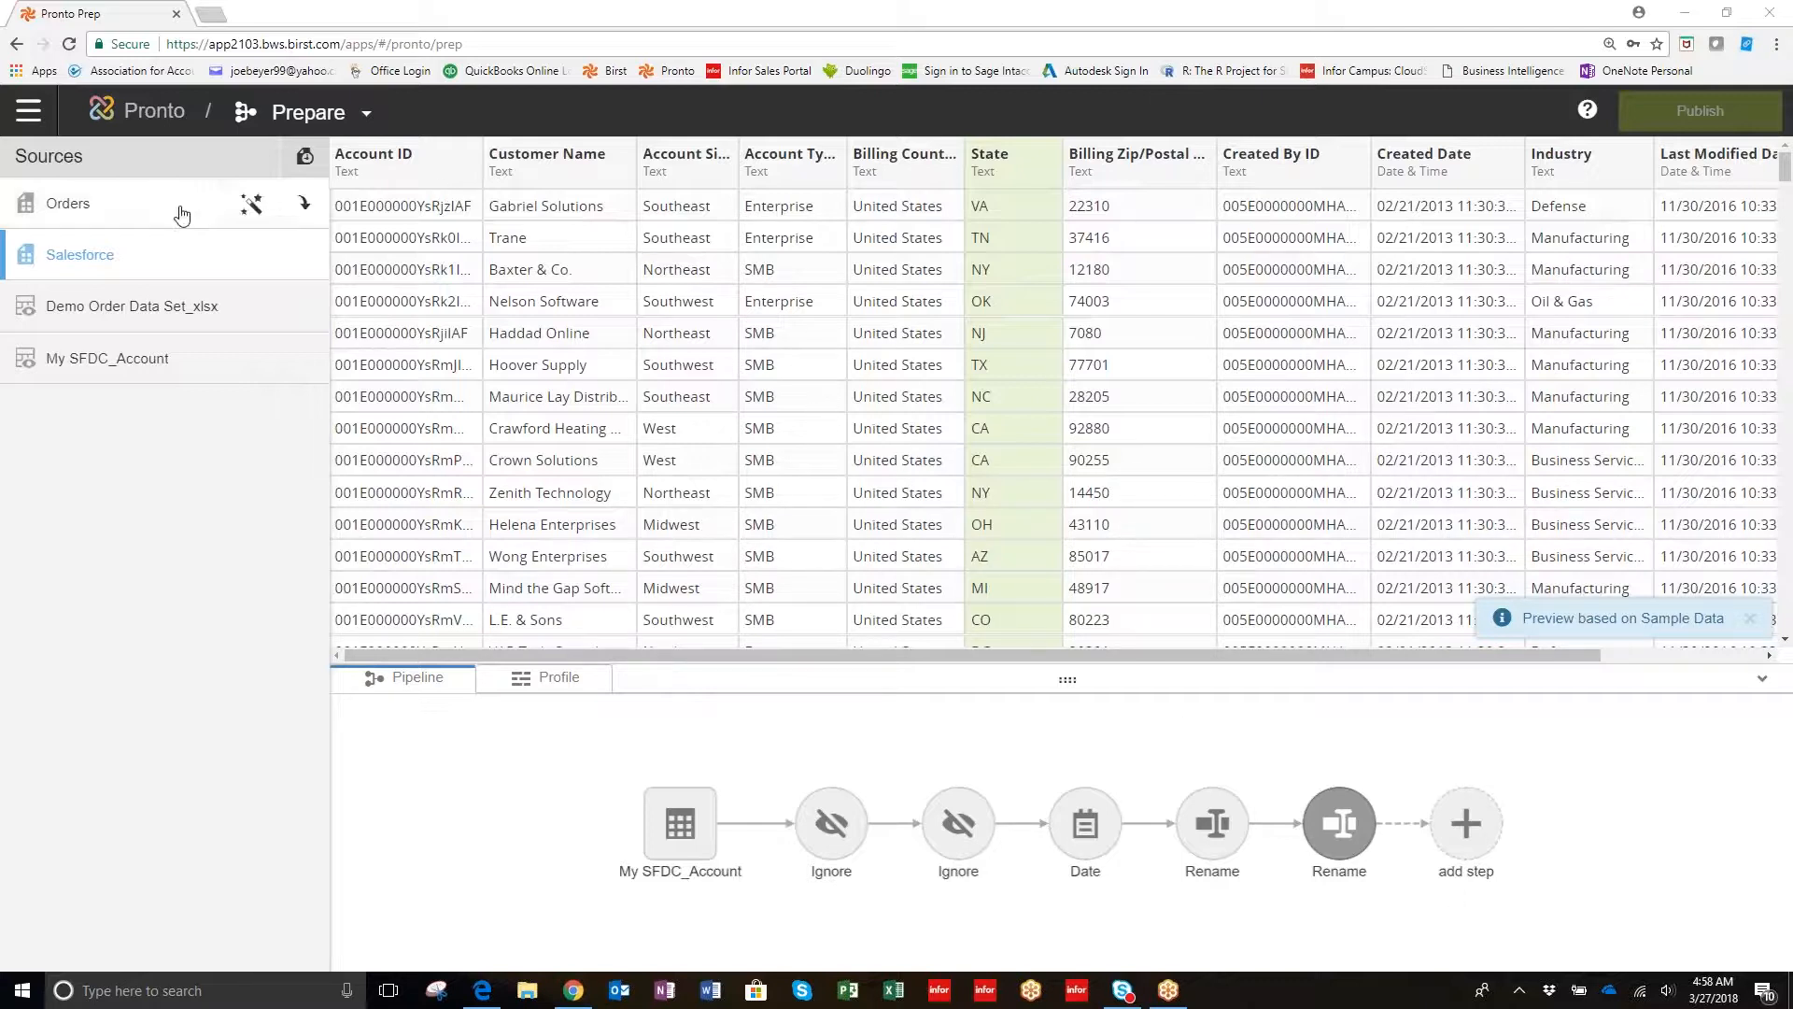
mouse_move(81, 204)
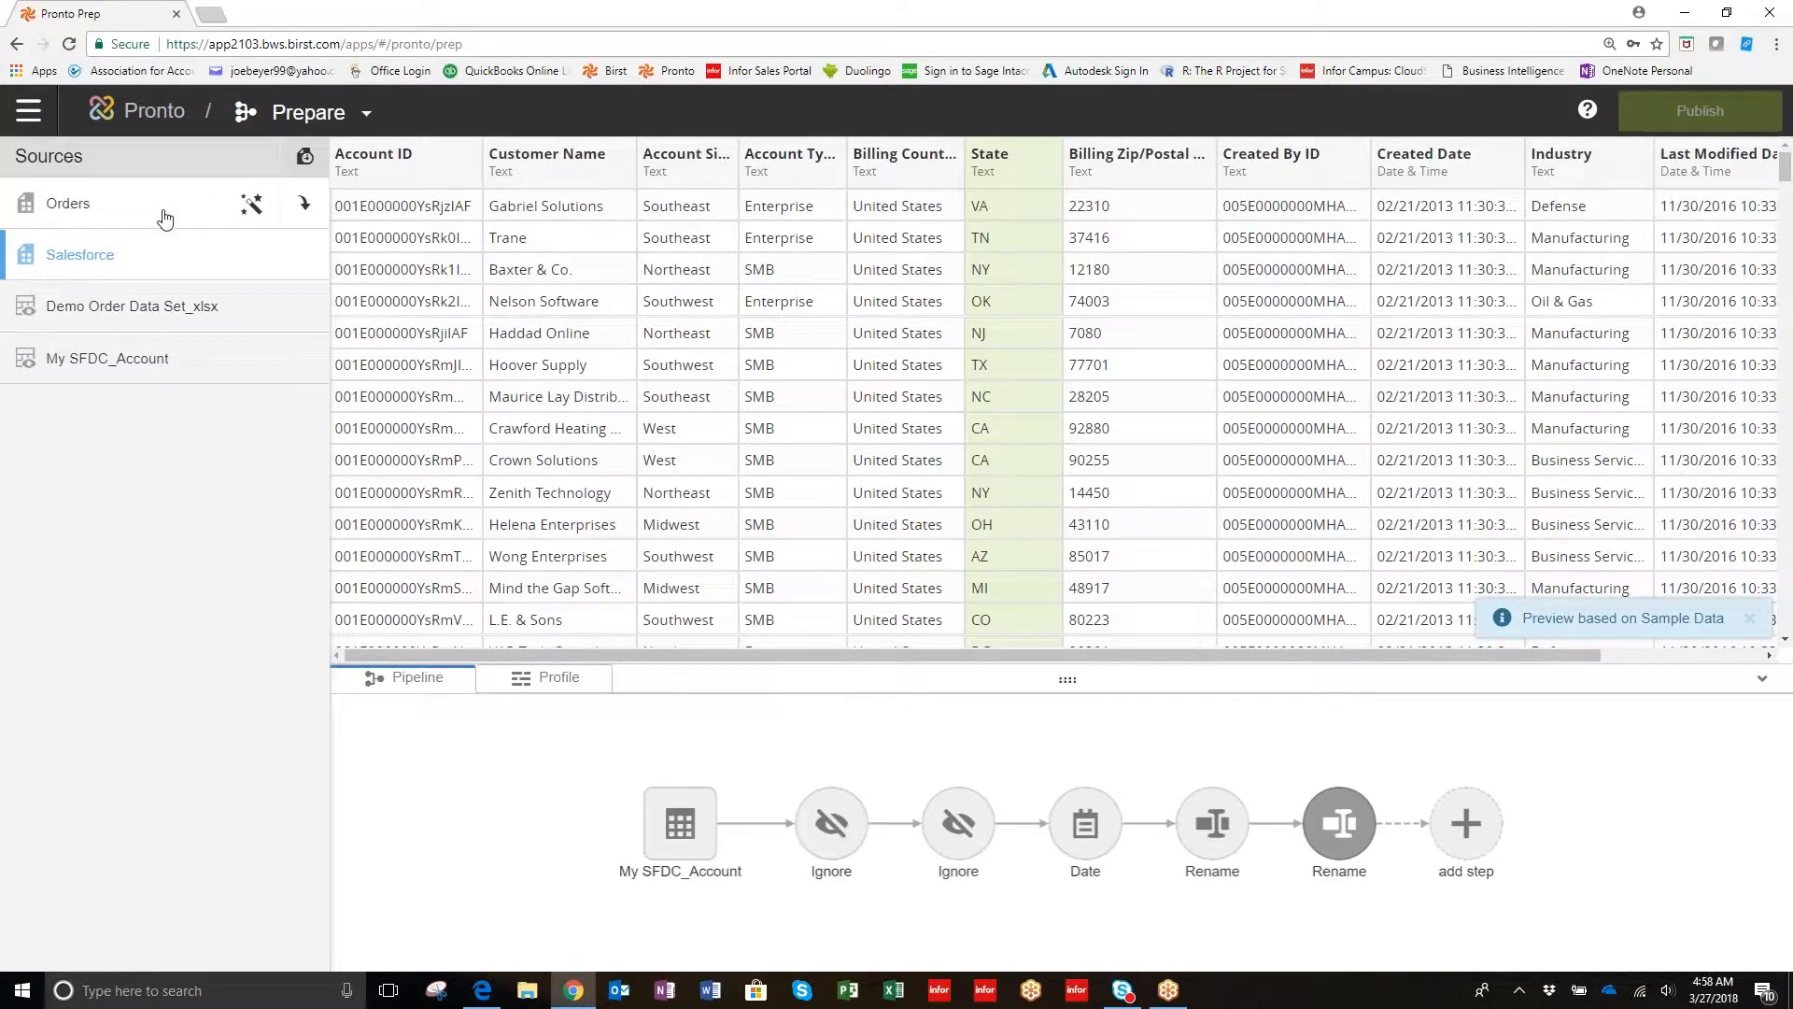
Open the Orders source and select its Order Line Status column for transforms.
left_click(67, 203)
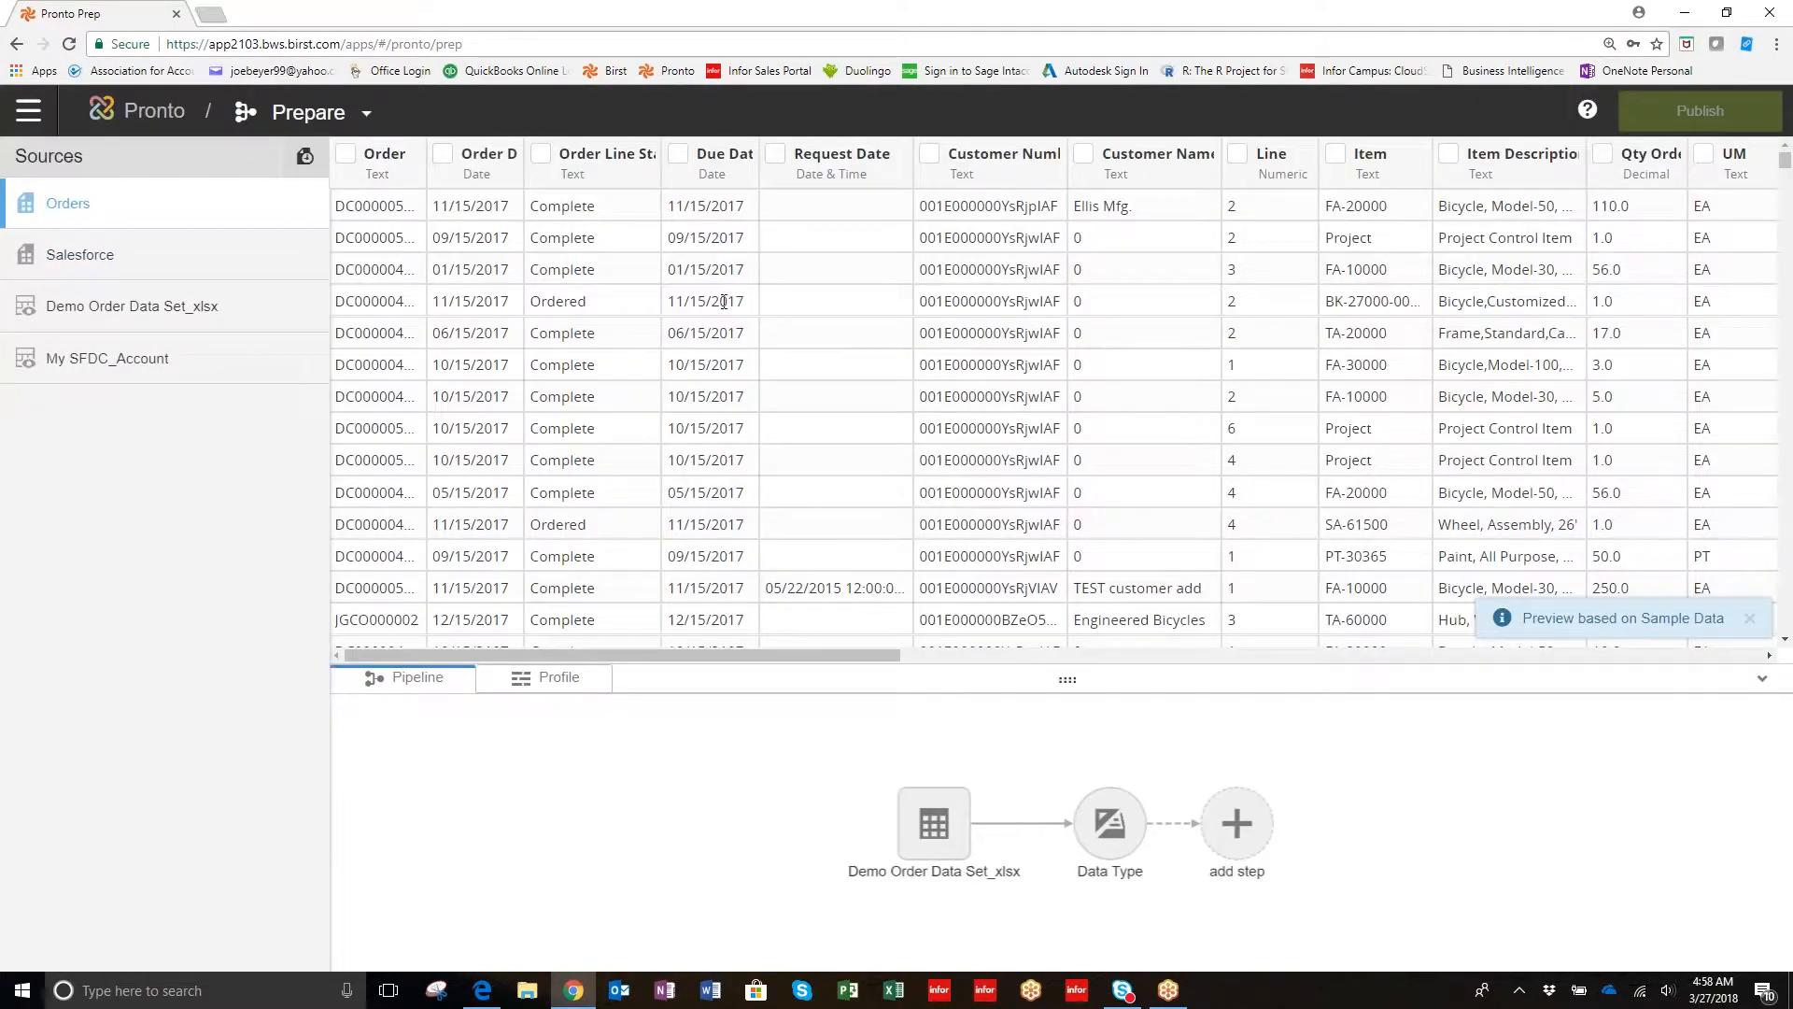
mouse_move(684, 160)
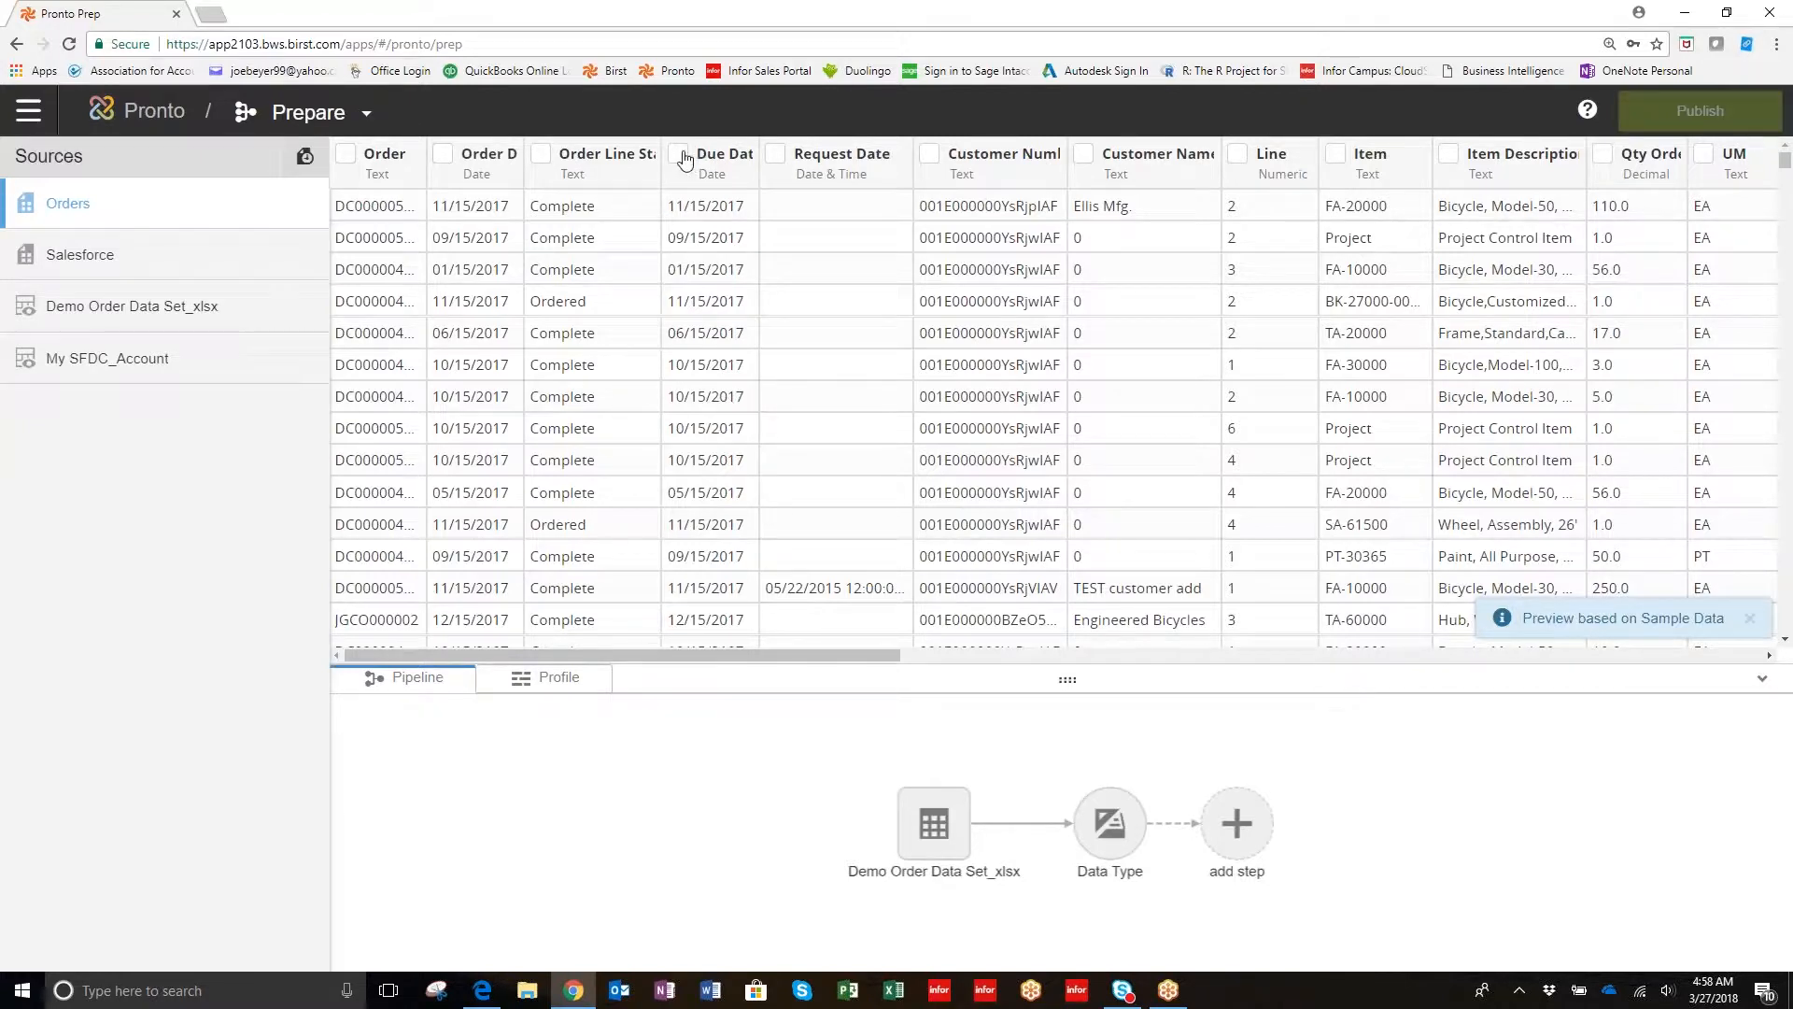
mouse_move(546, 160)
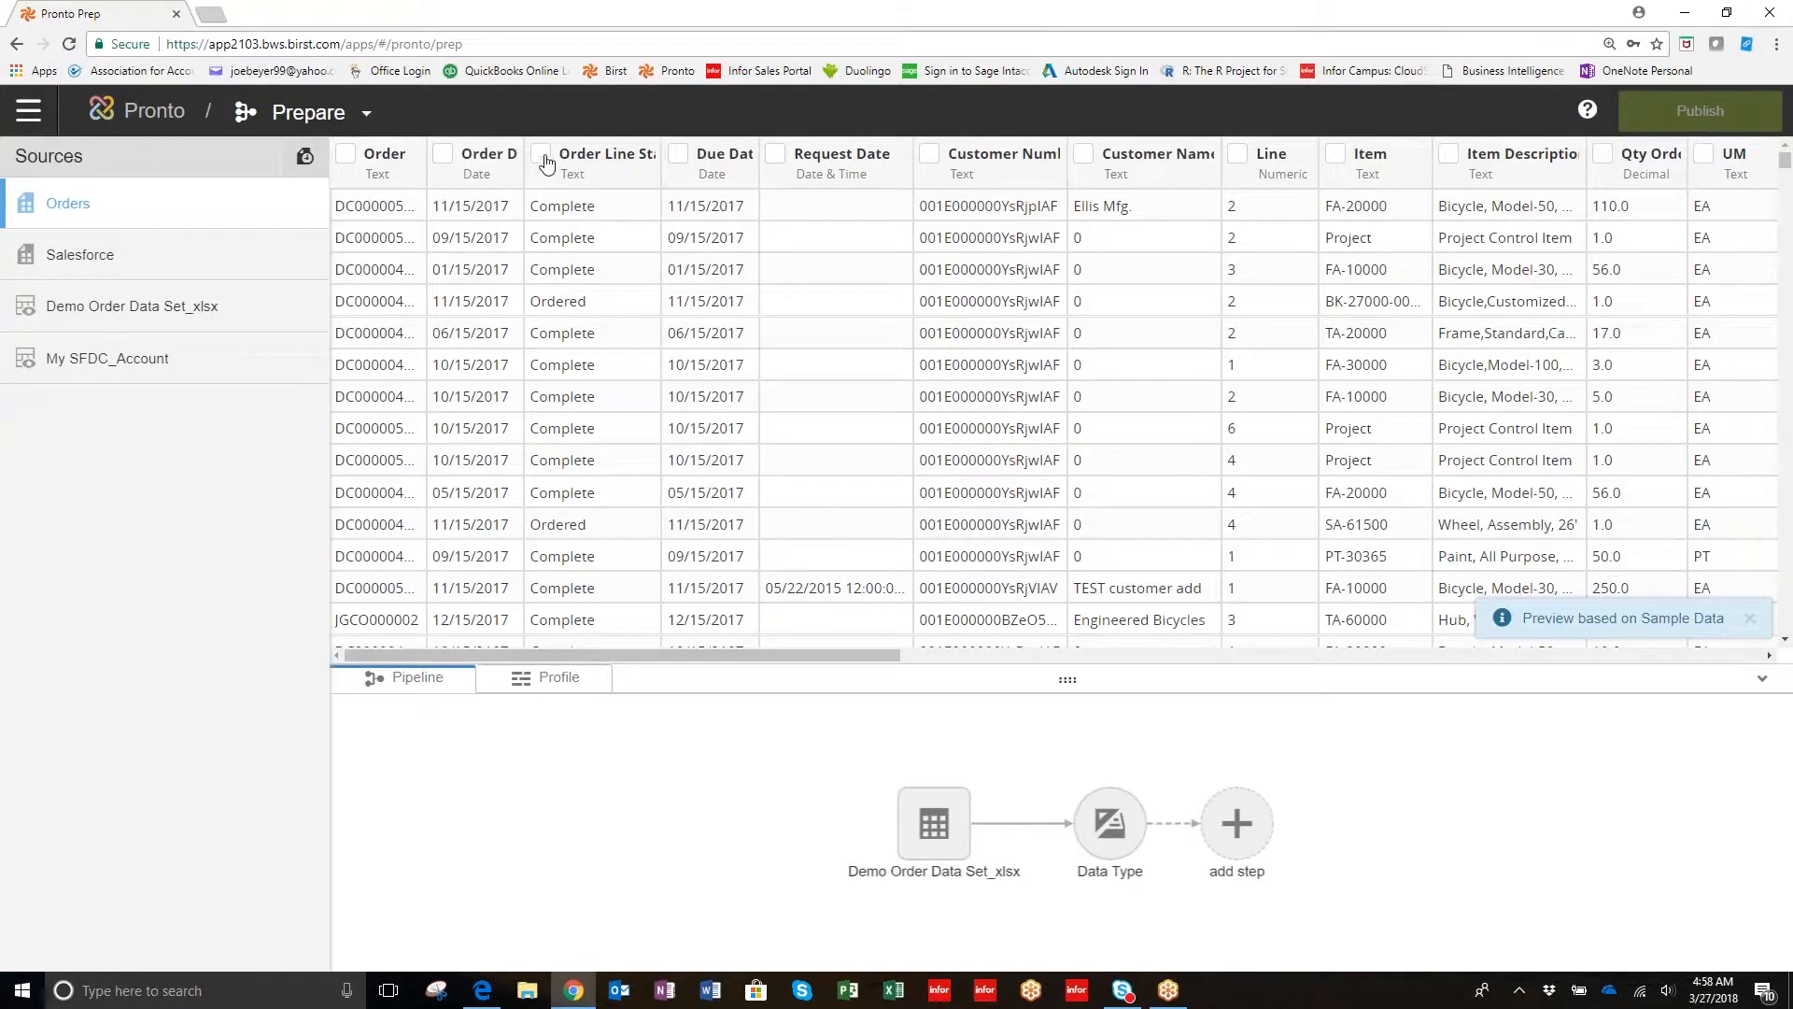
left_click(542, 162)
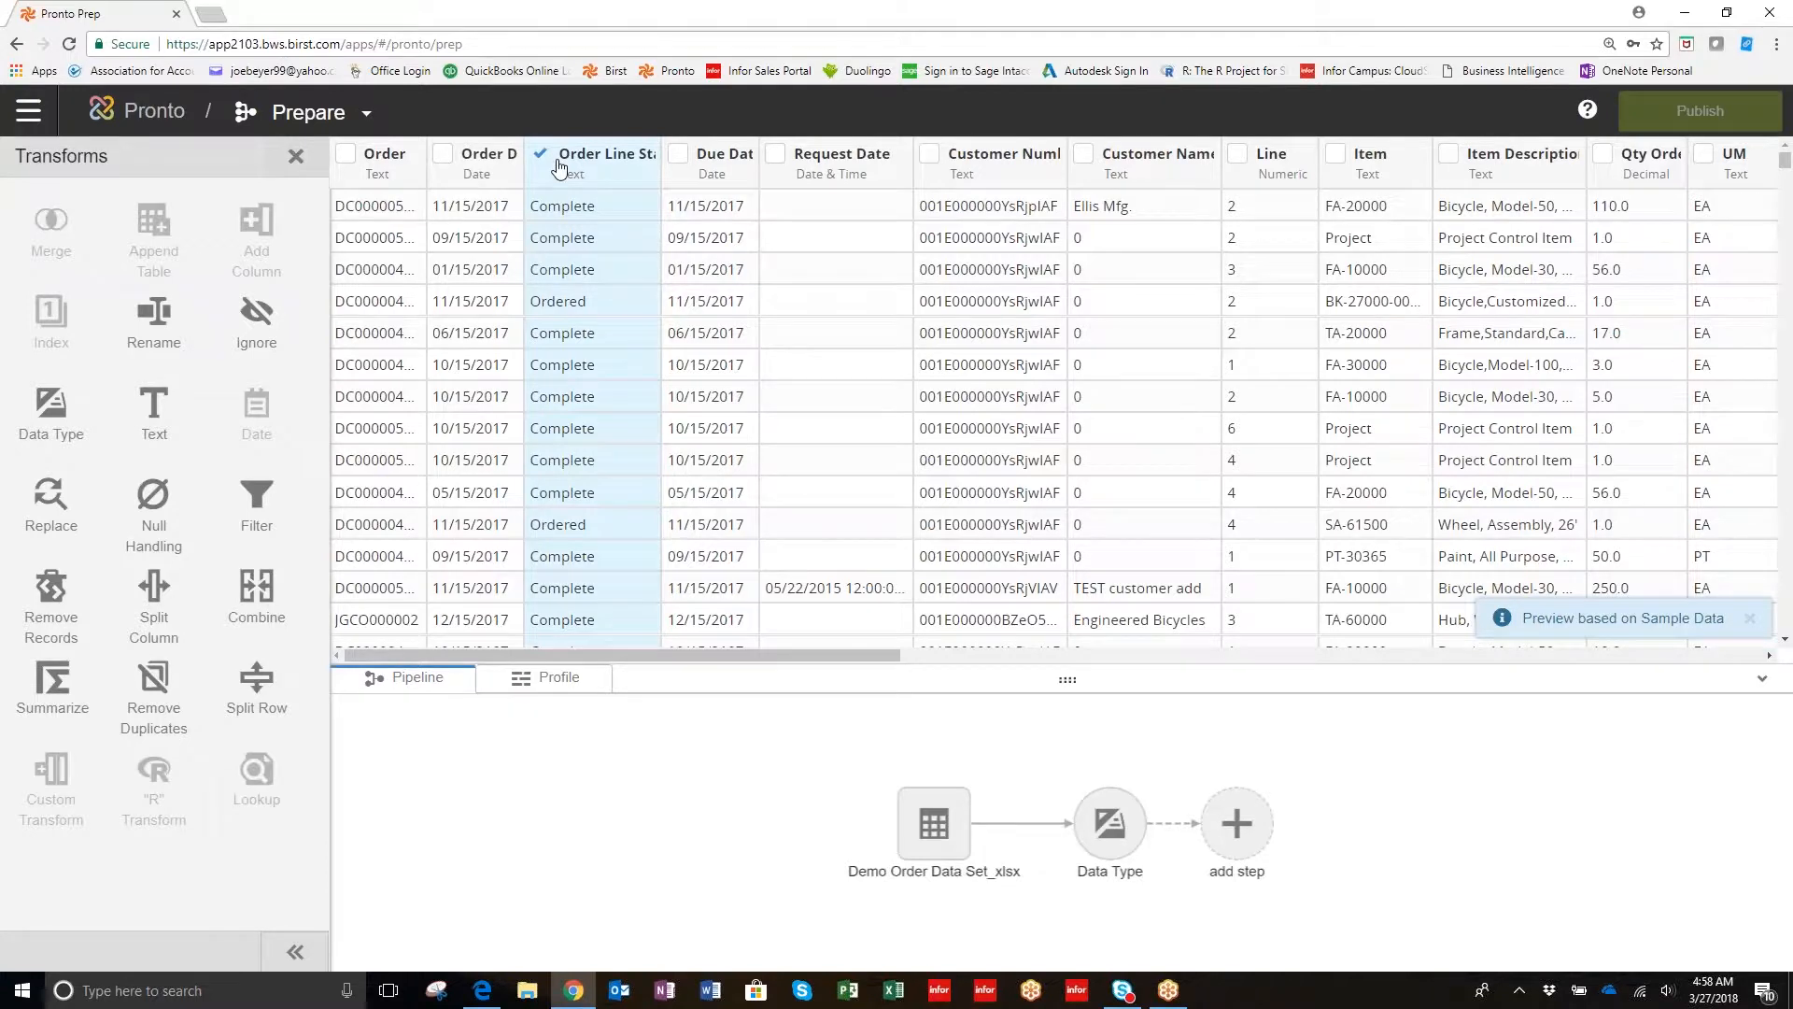
mouse_move(153, 587)
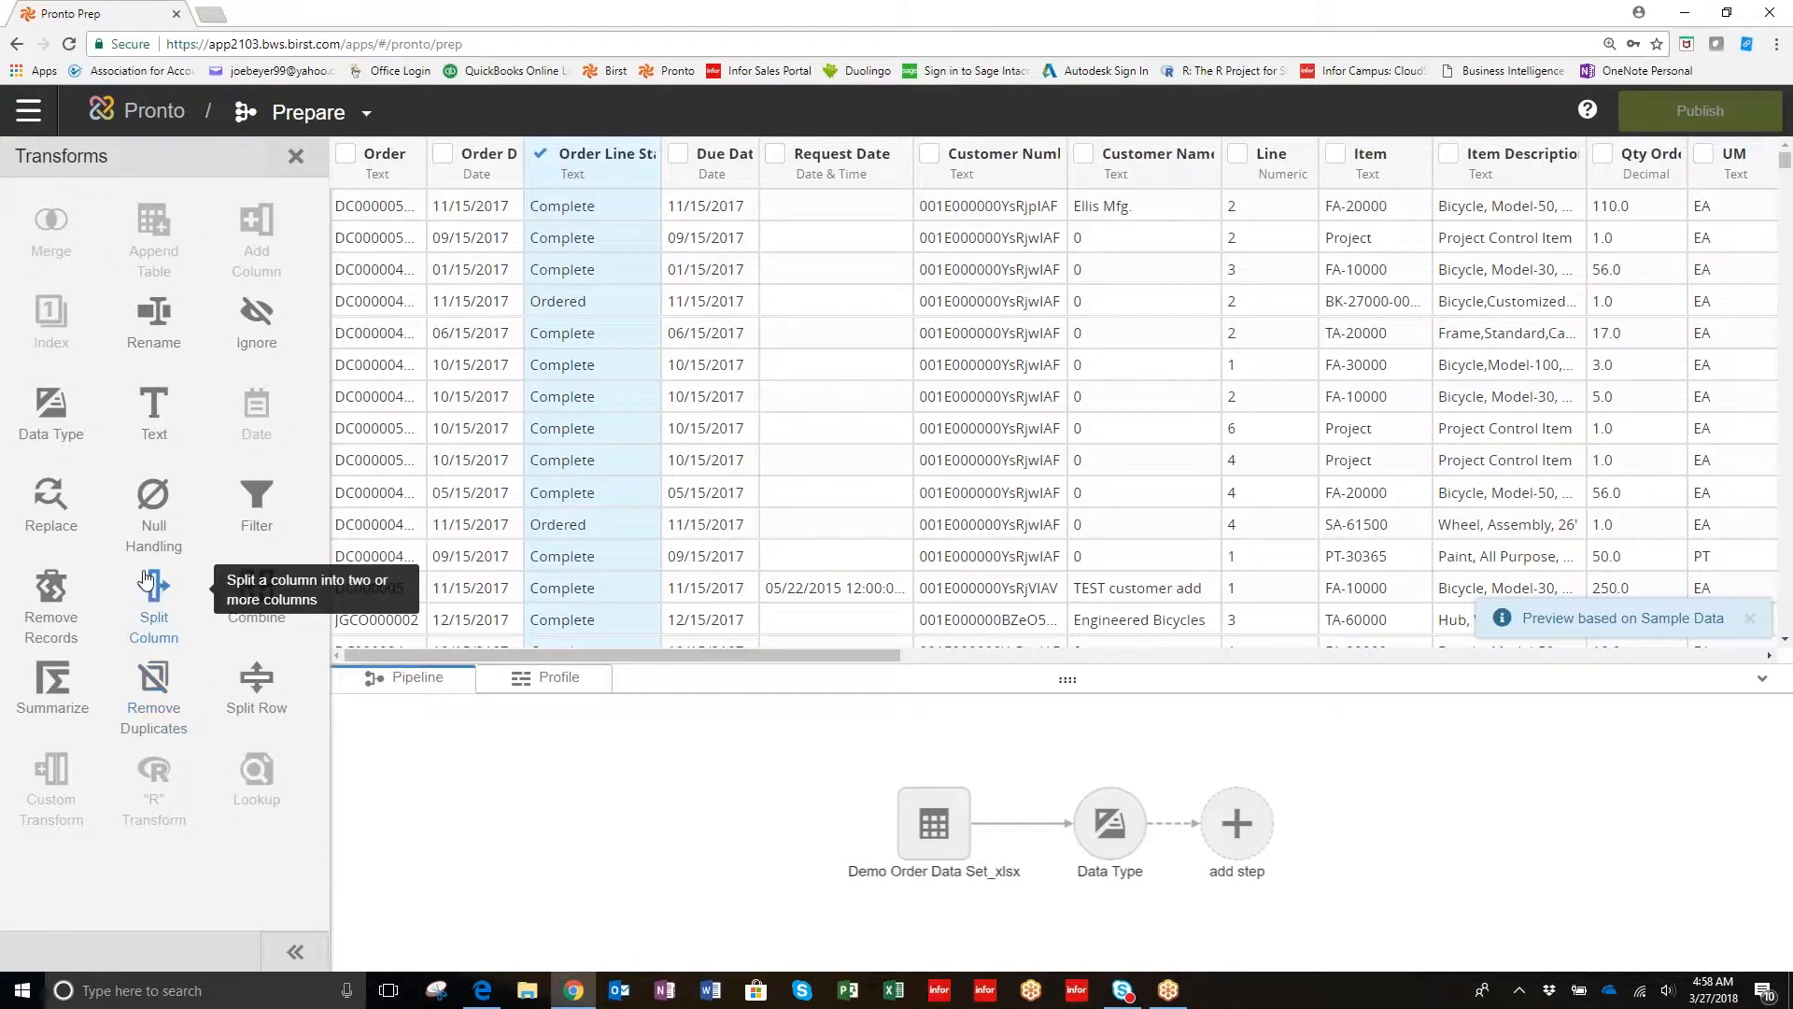
mouse_move(51, 315)
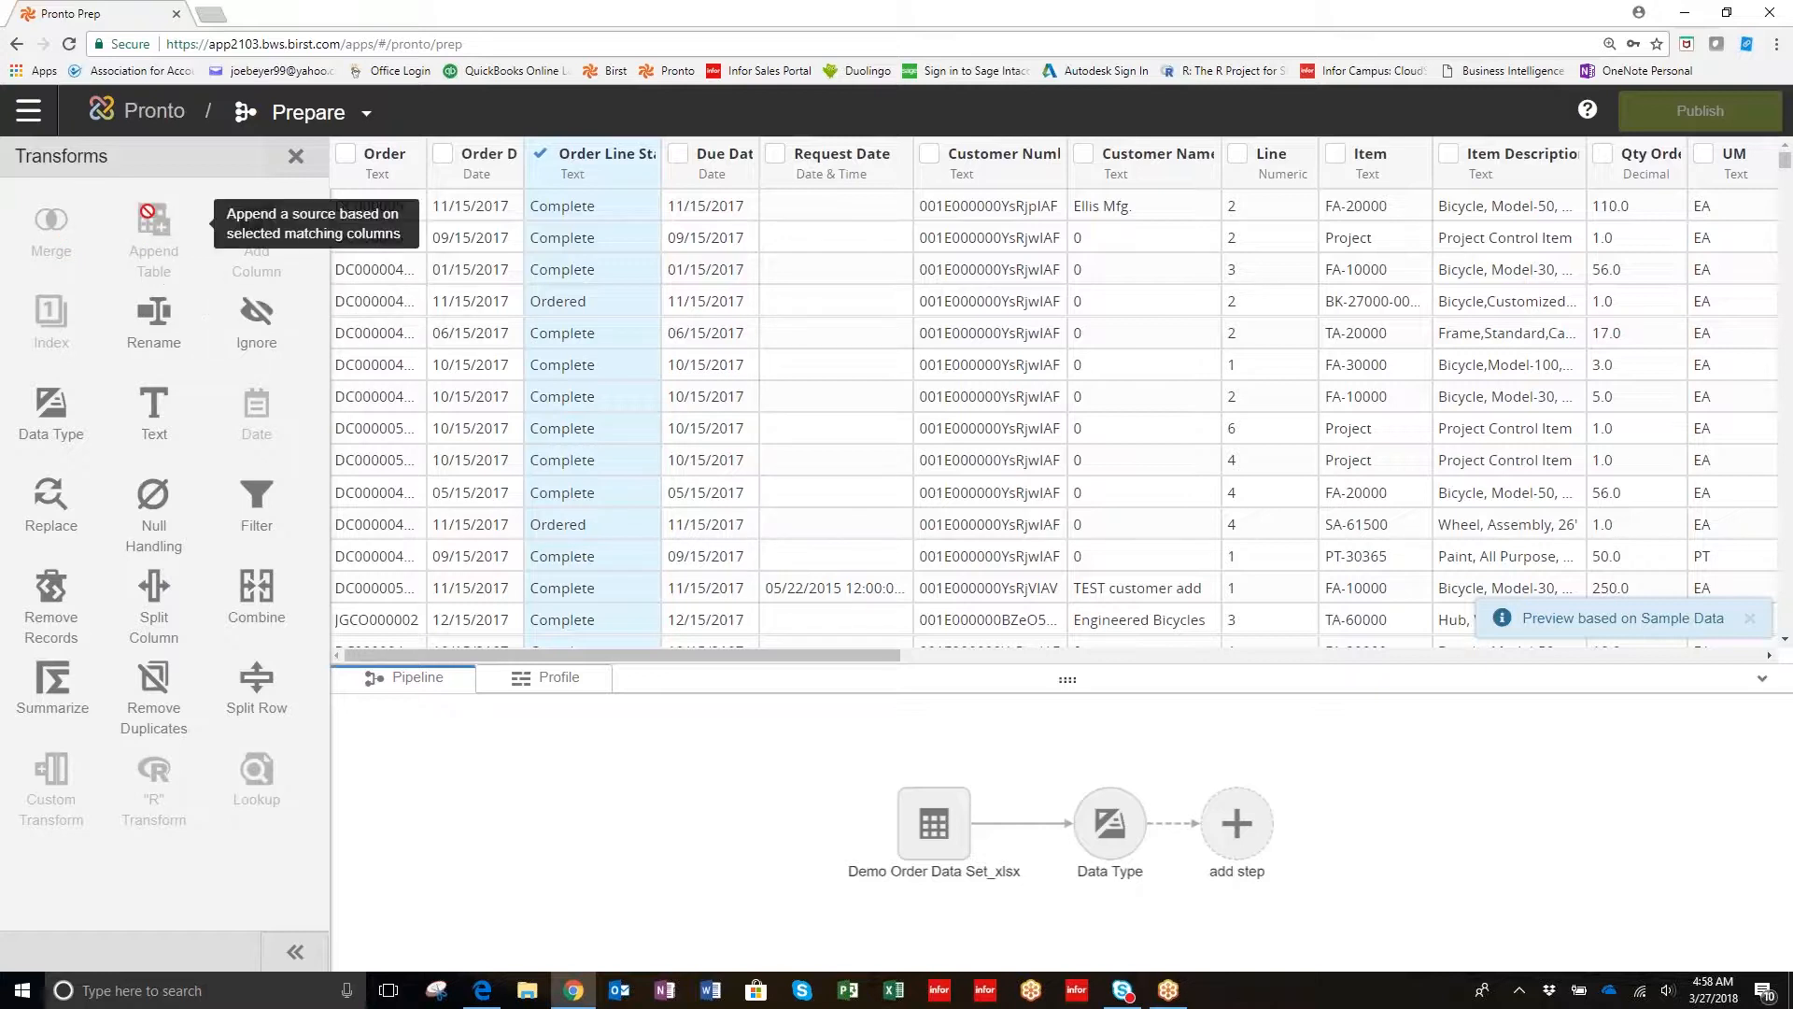
mouse_move(256, 229)
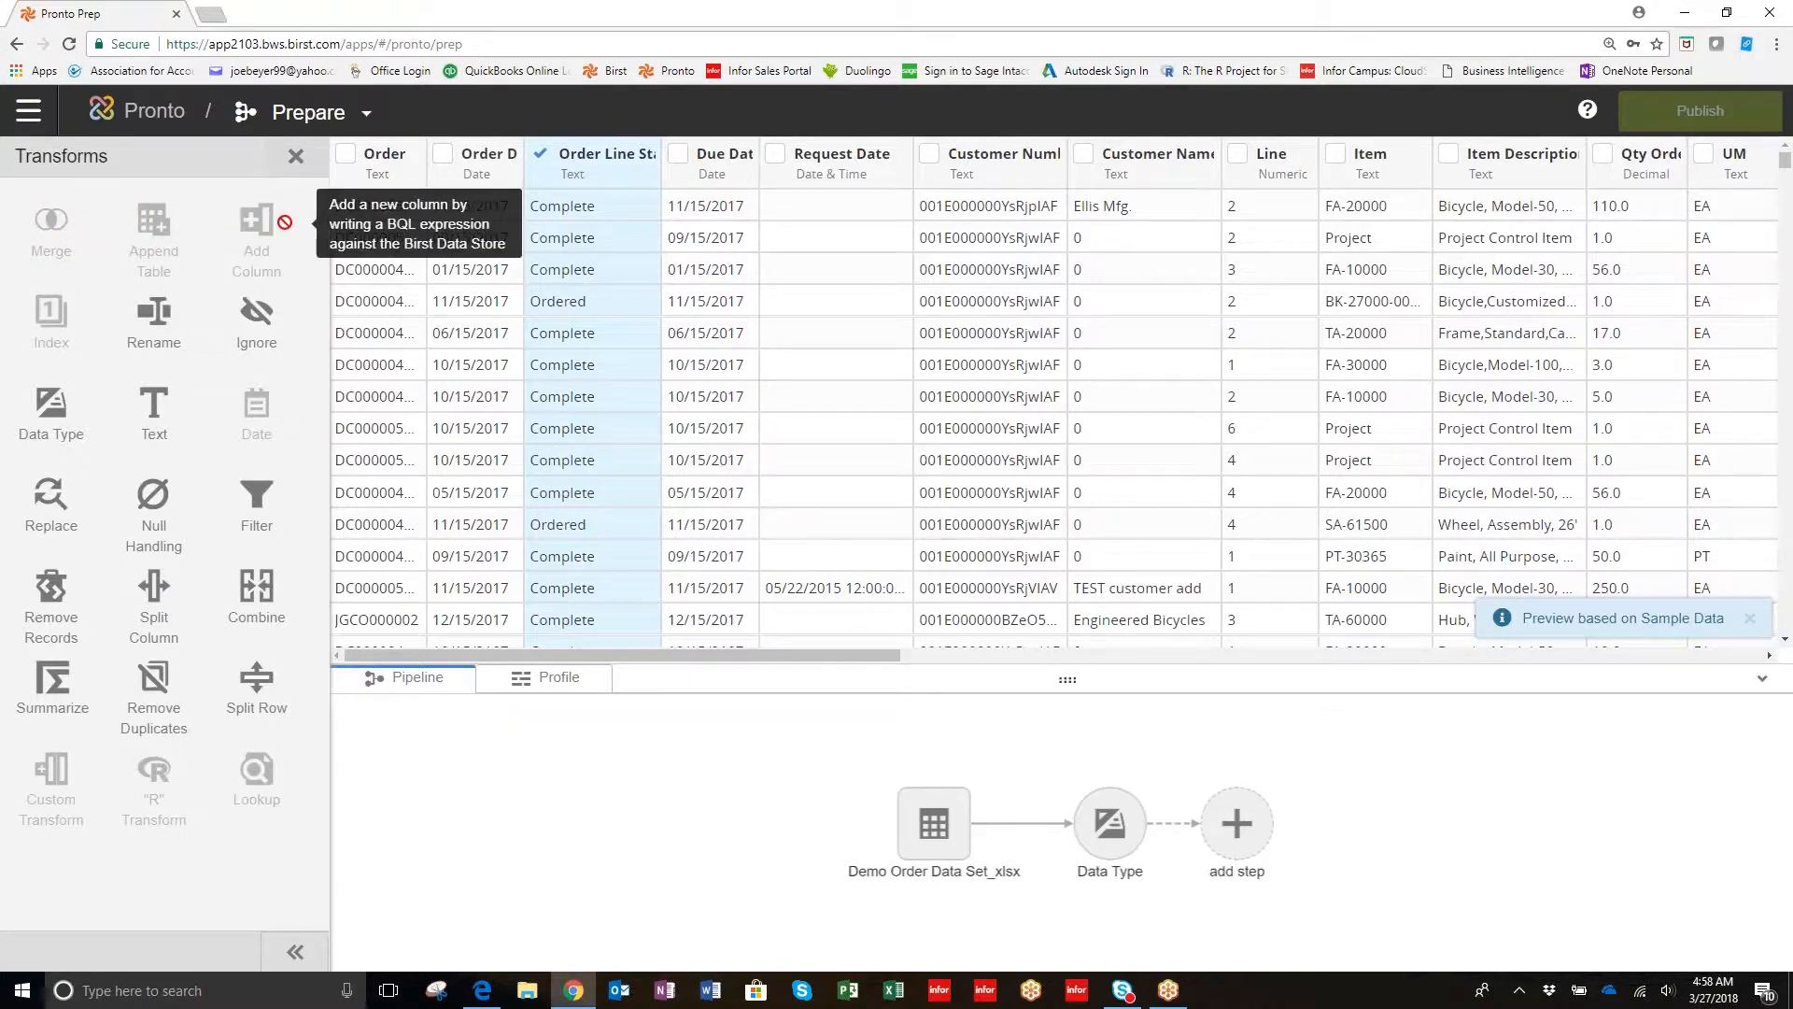
mouse_move(50, 321)
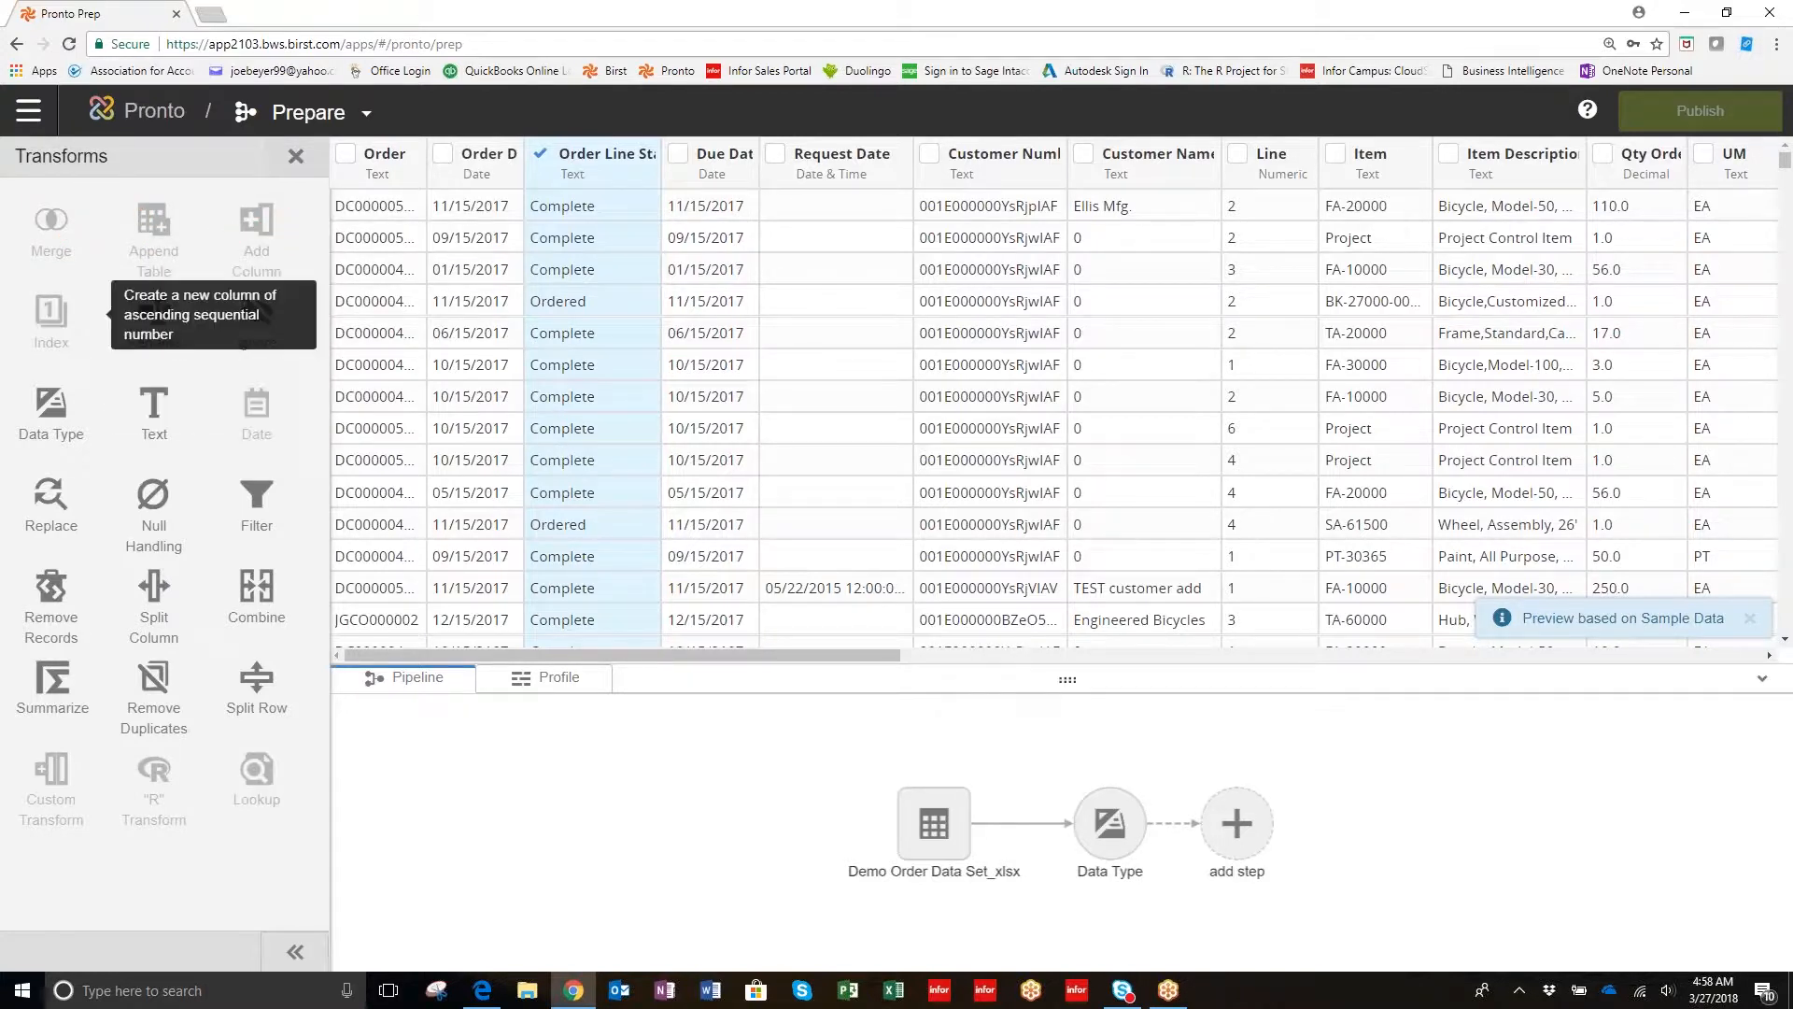
mouse_move(153, 324)
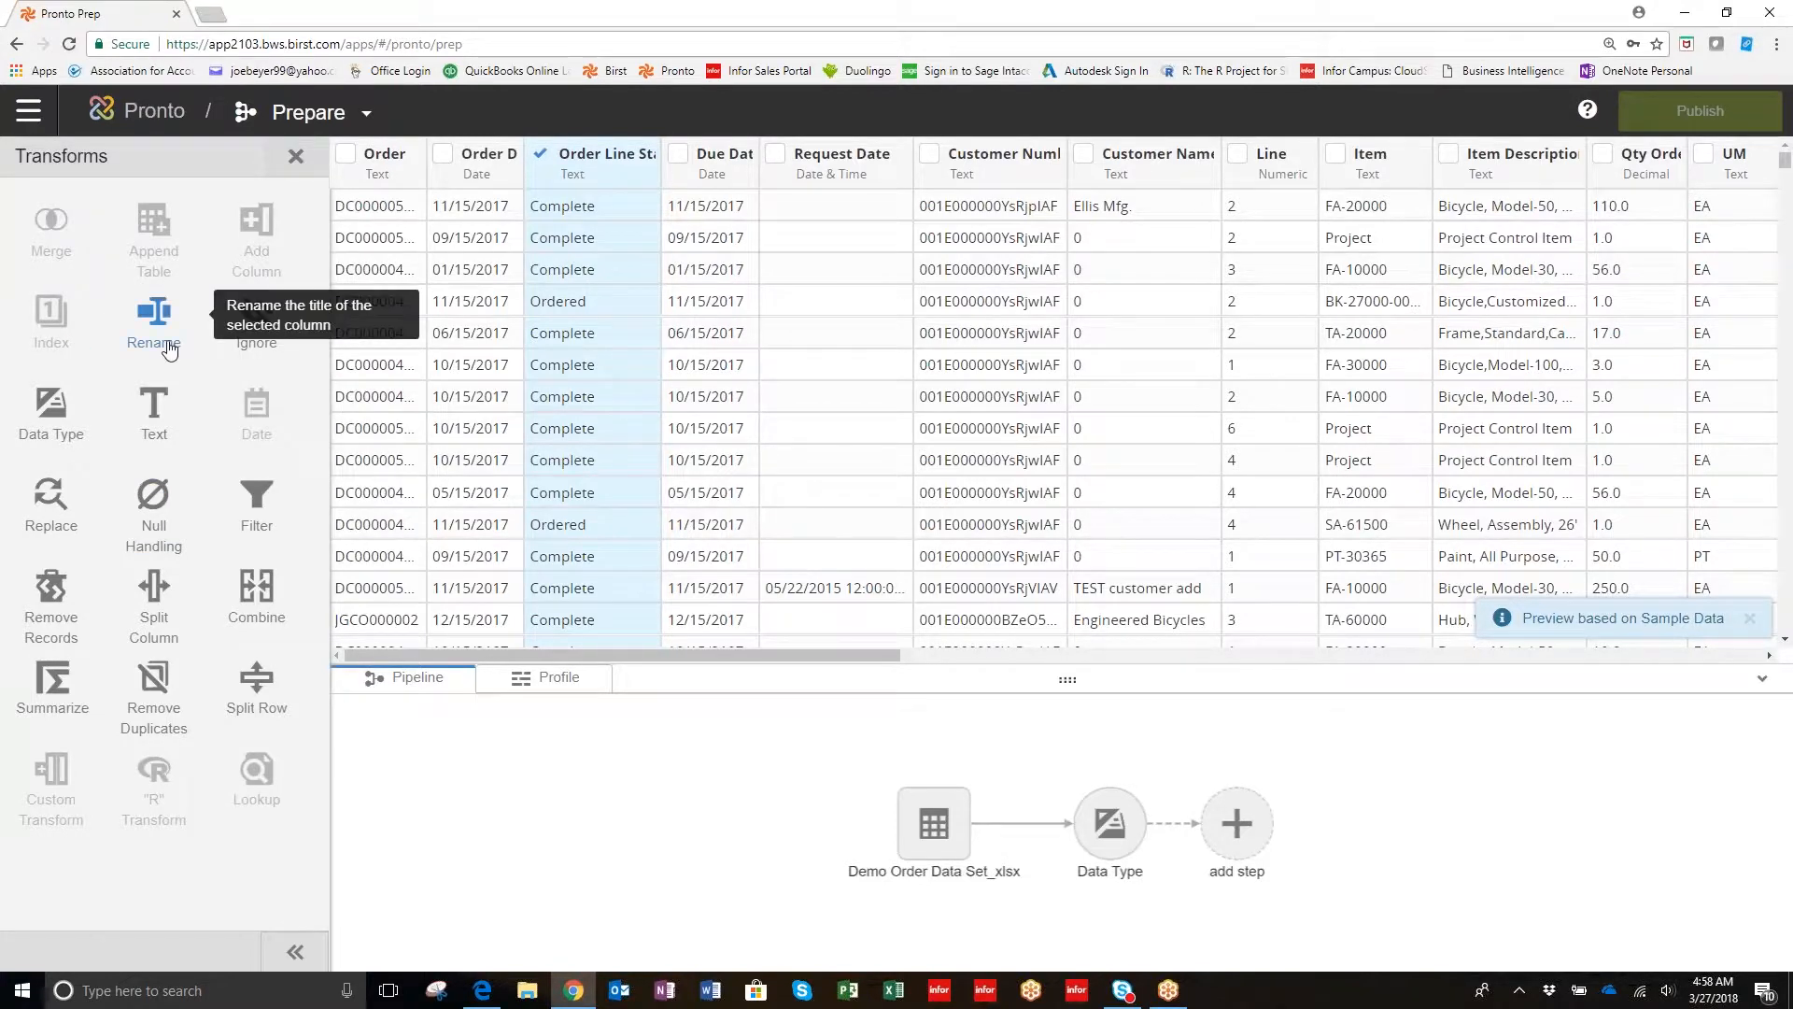
mouse_move(153, 412)
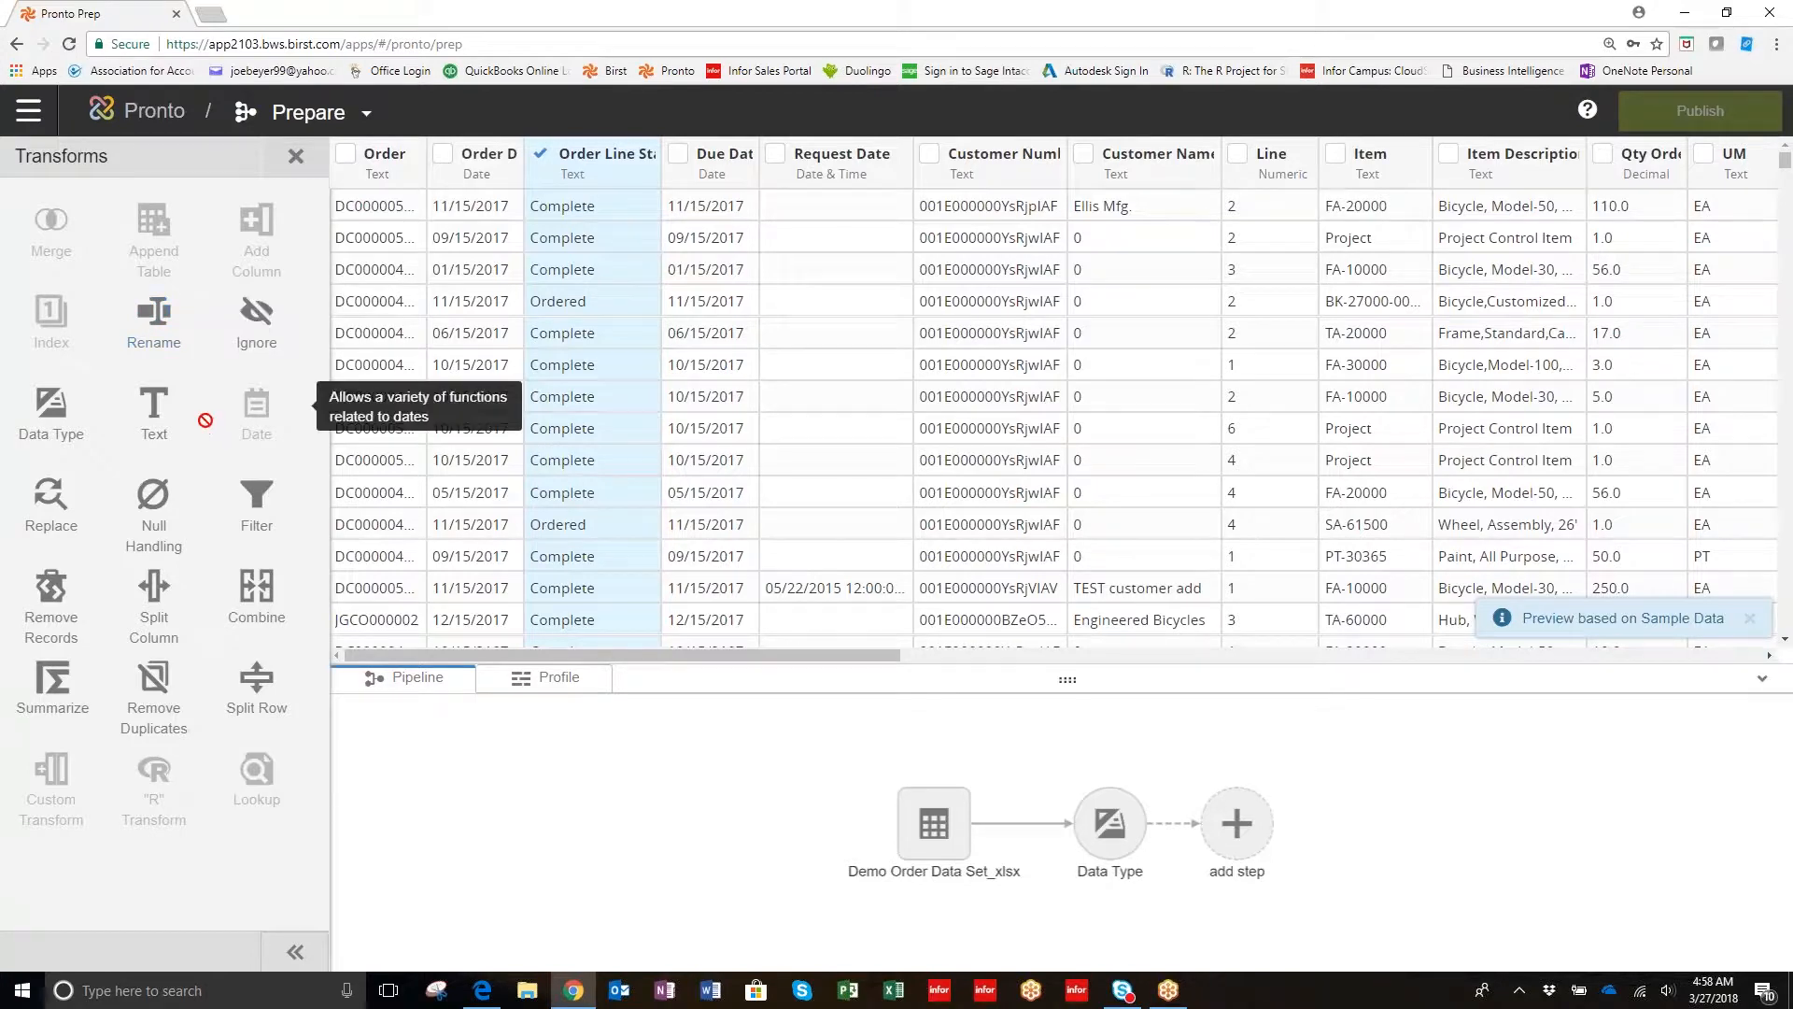
mouse_move(153, 326)
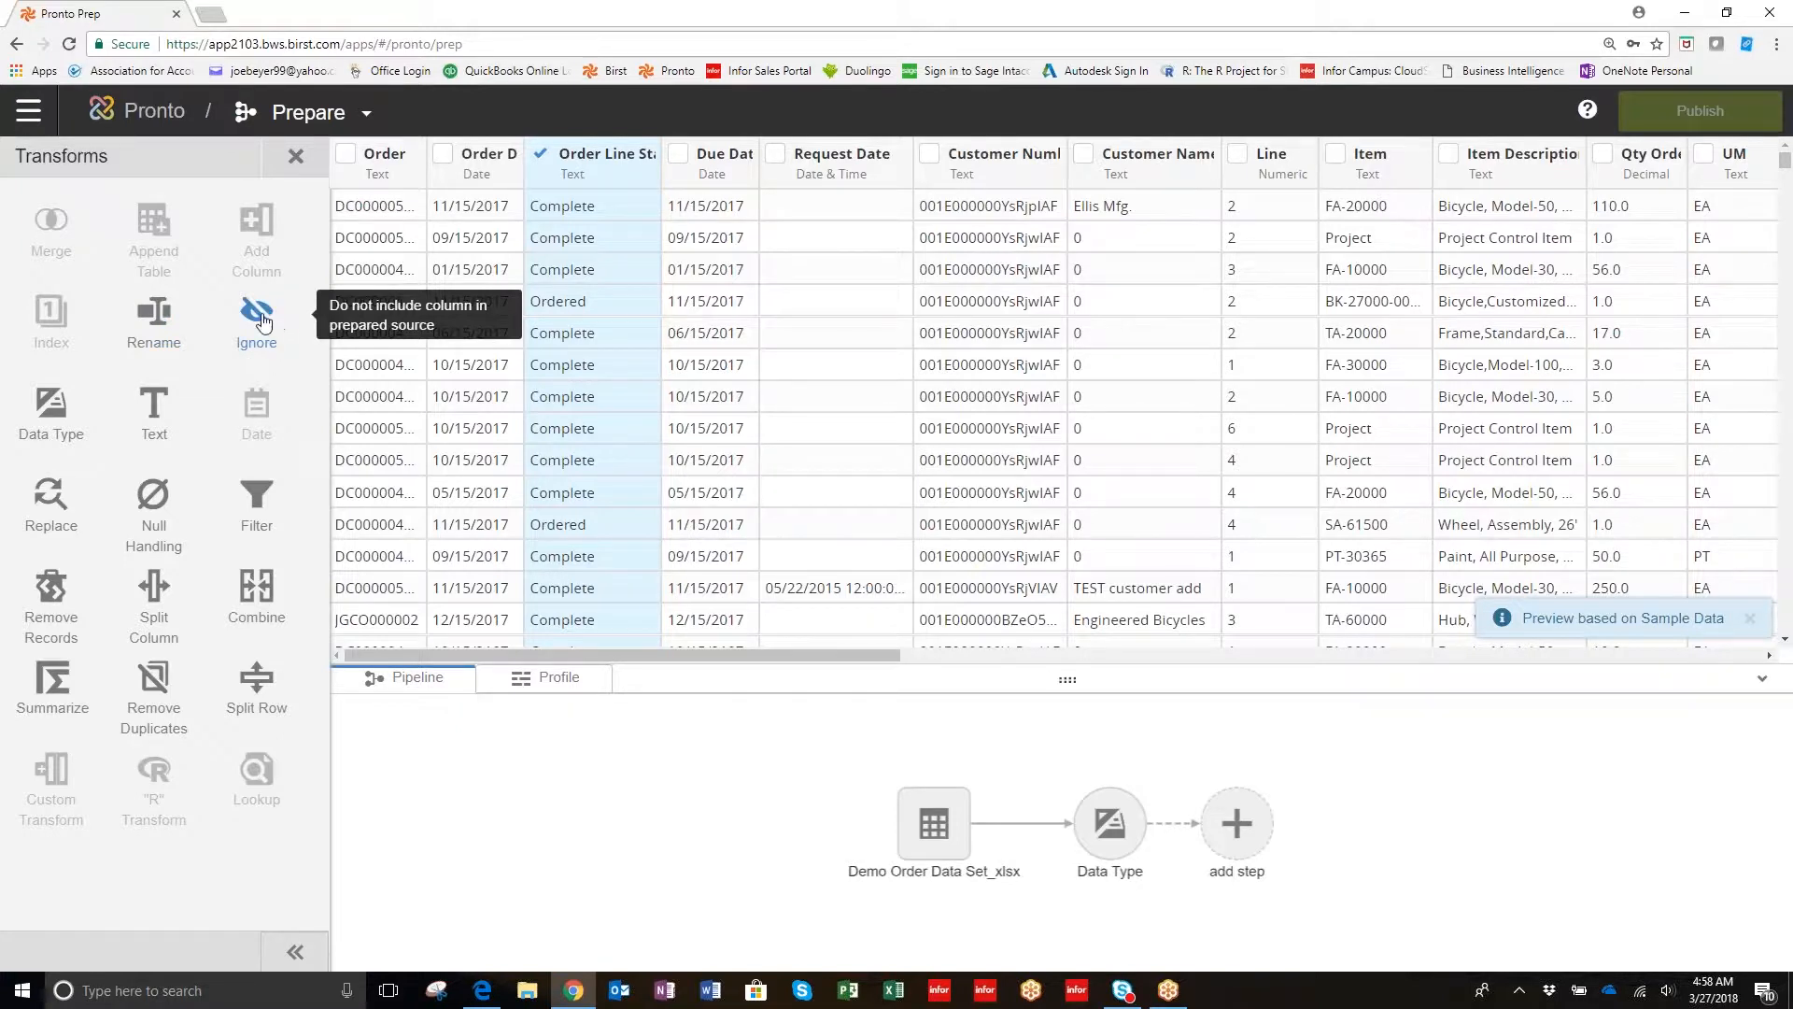
mouse_move(153, 508)
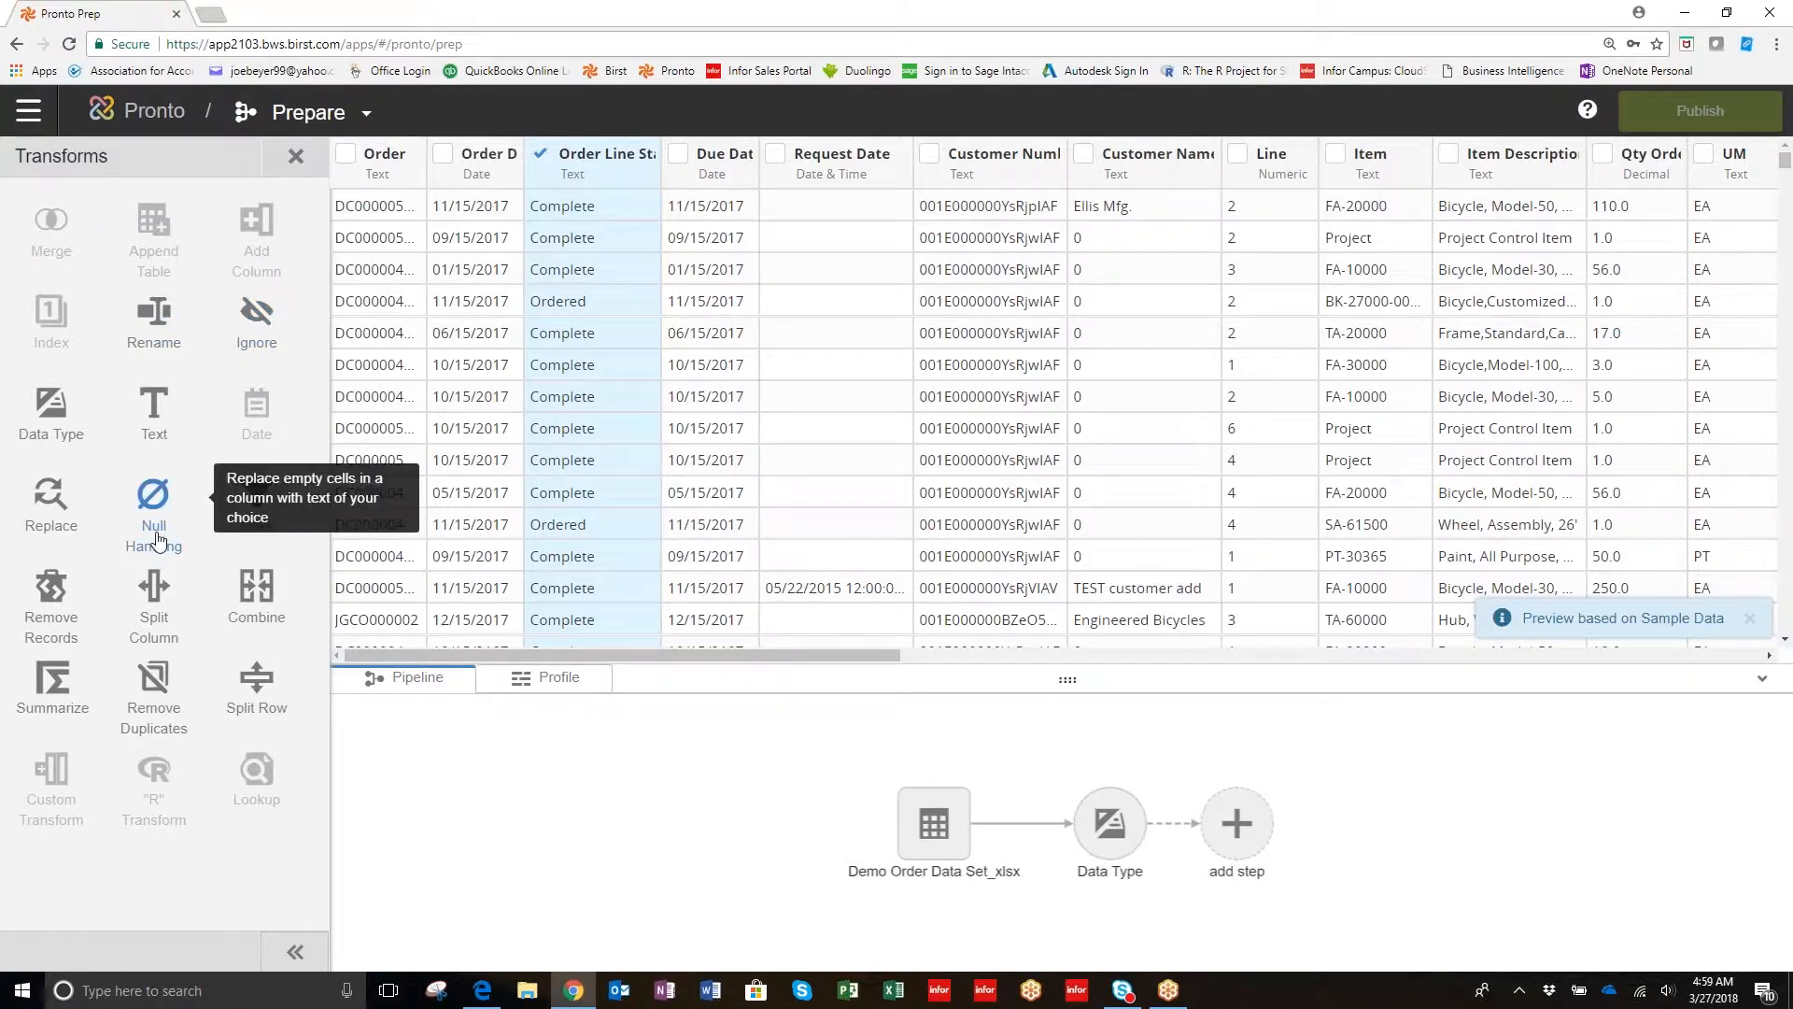
mouse_move(256, 495)
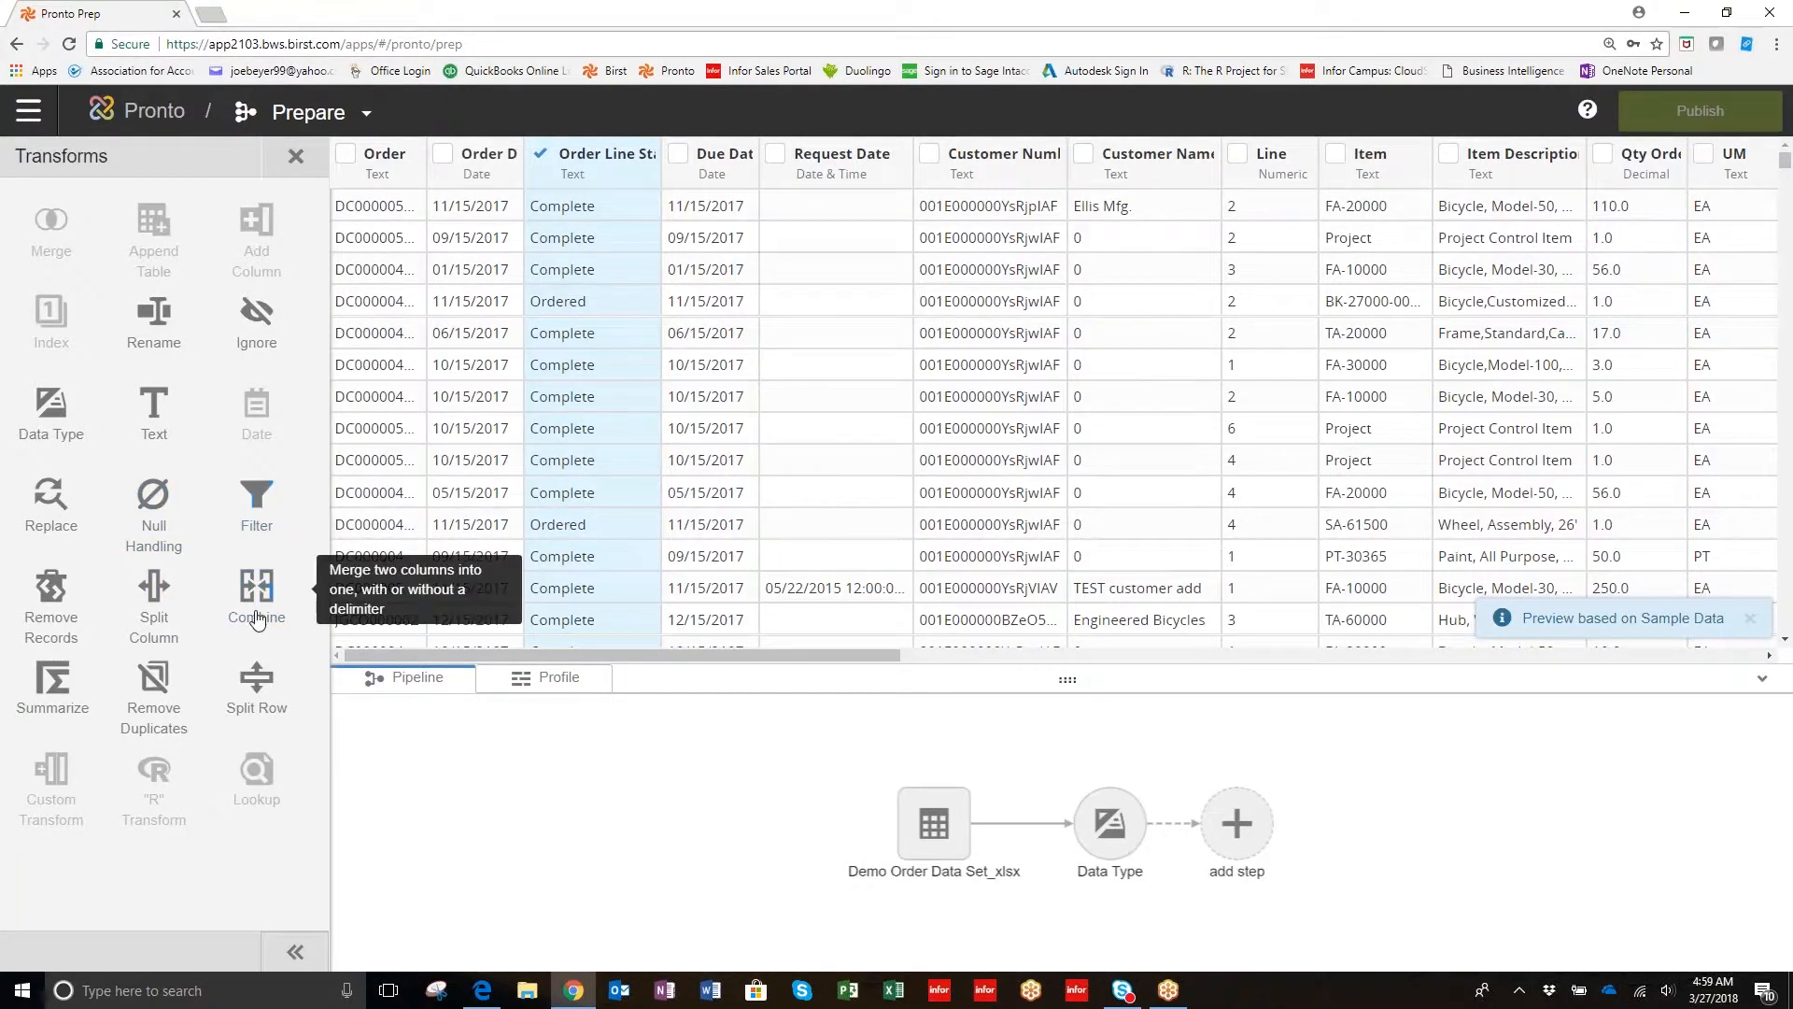
mouse_move(50, 600)
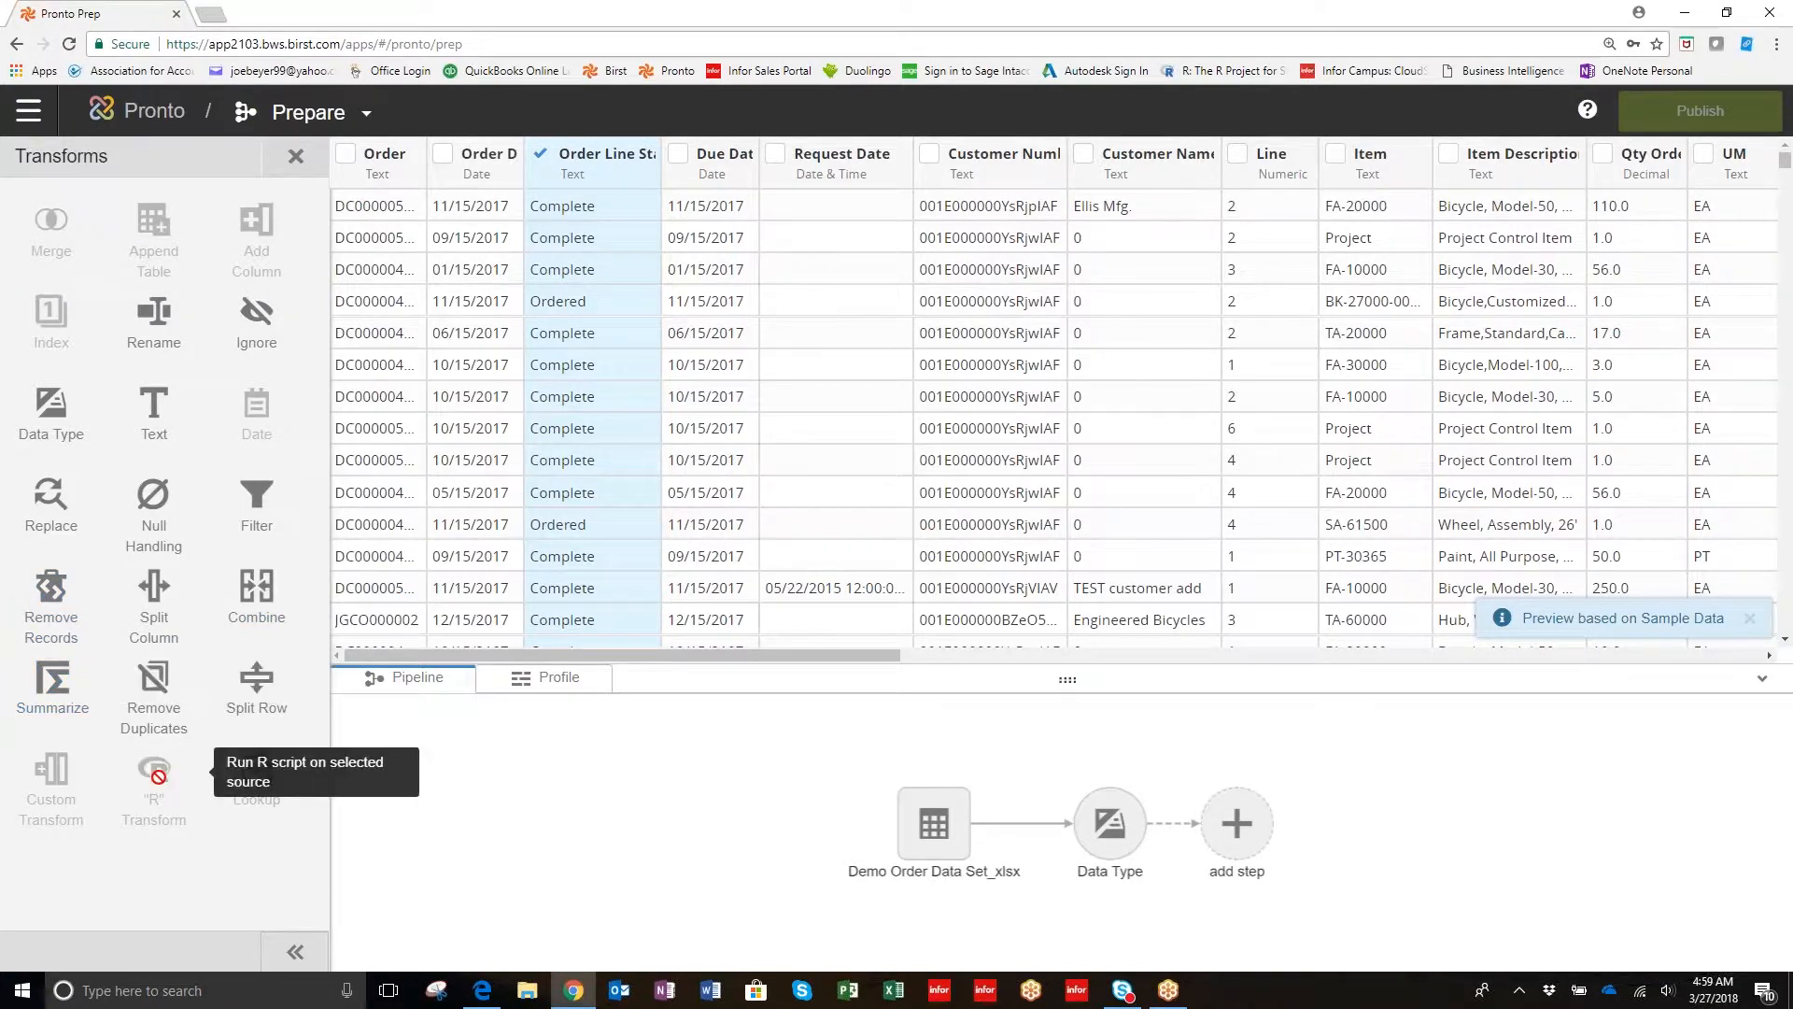
mouse_move(256, 680)
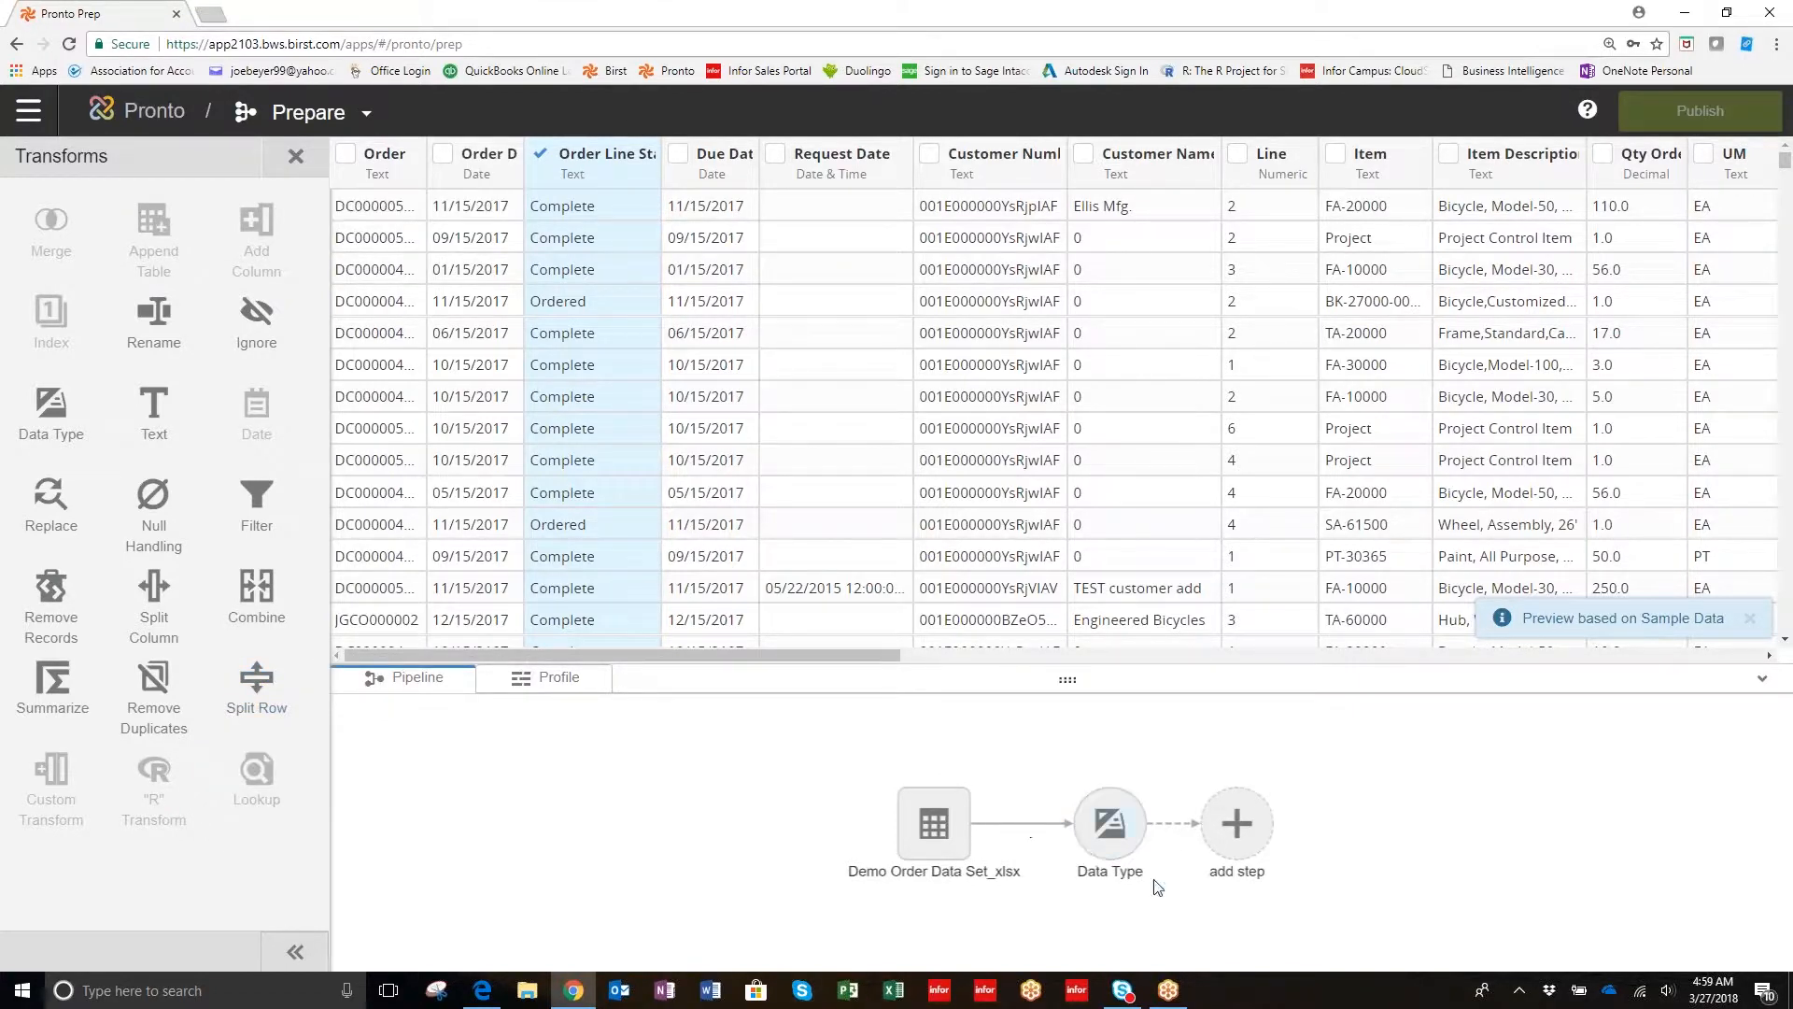
mouse_move(1244, 741)
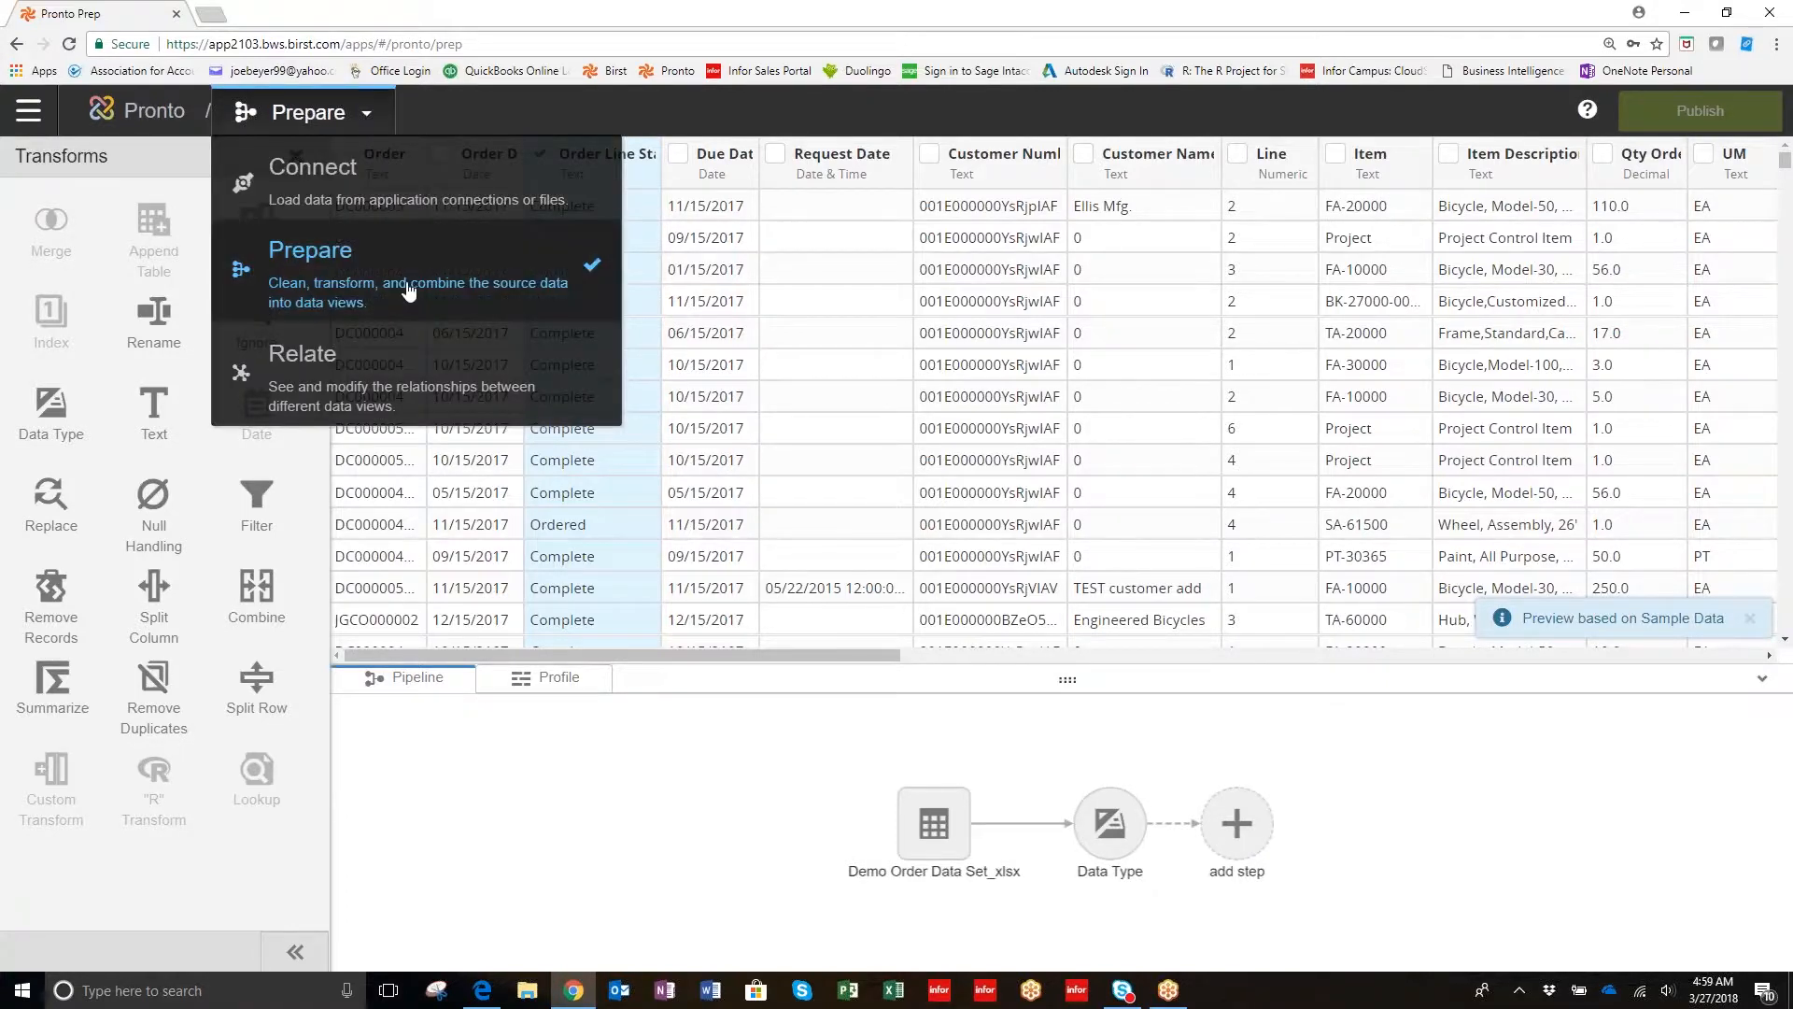
Switch to the Relate view showing Salesforce and Orders joined by a link.
left_click(303, 377)
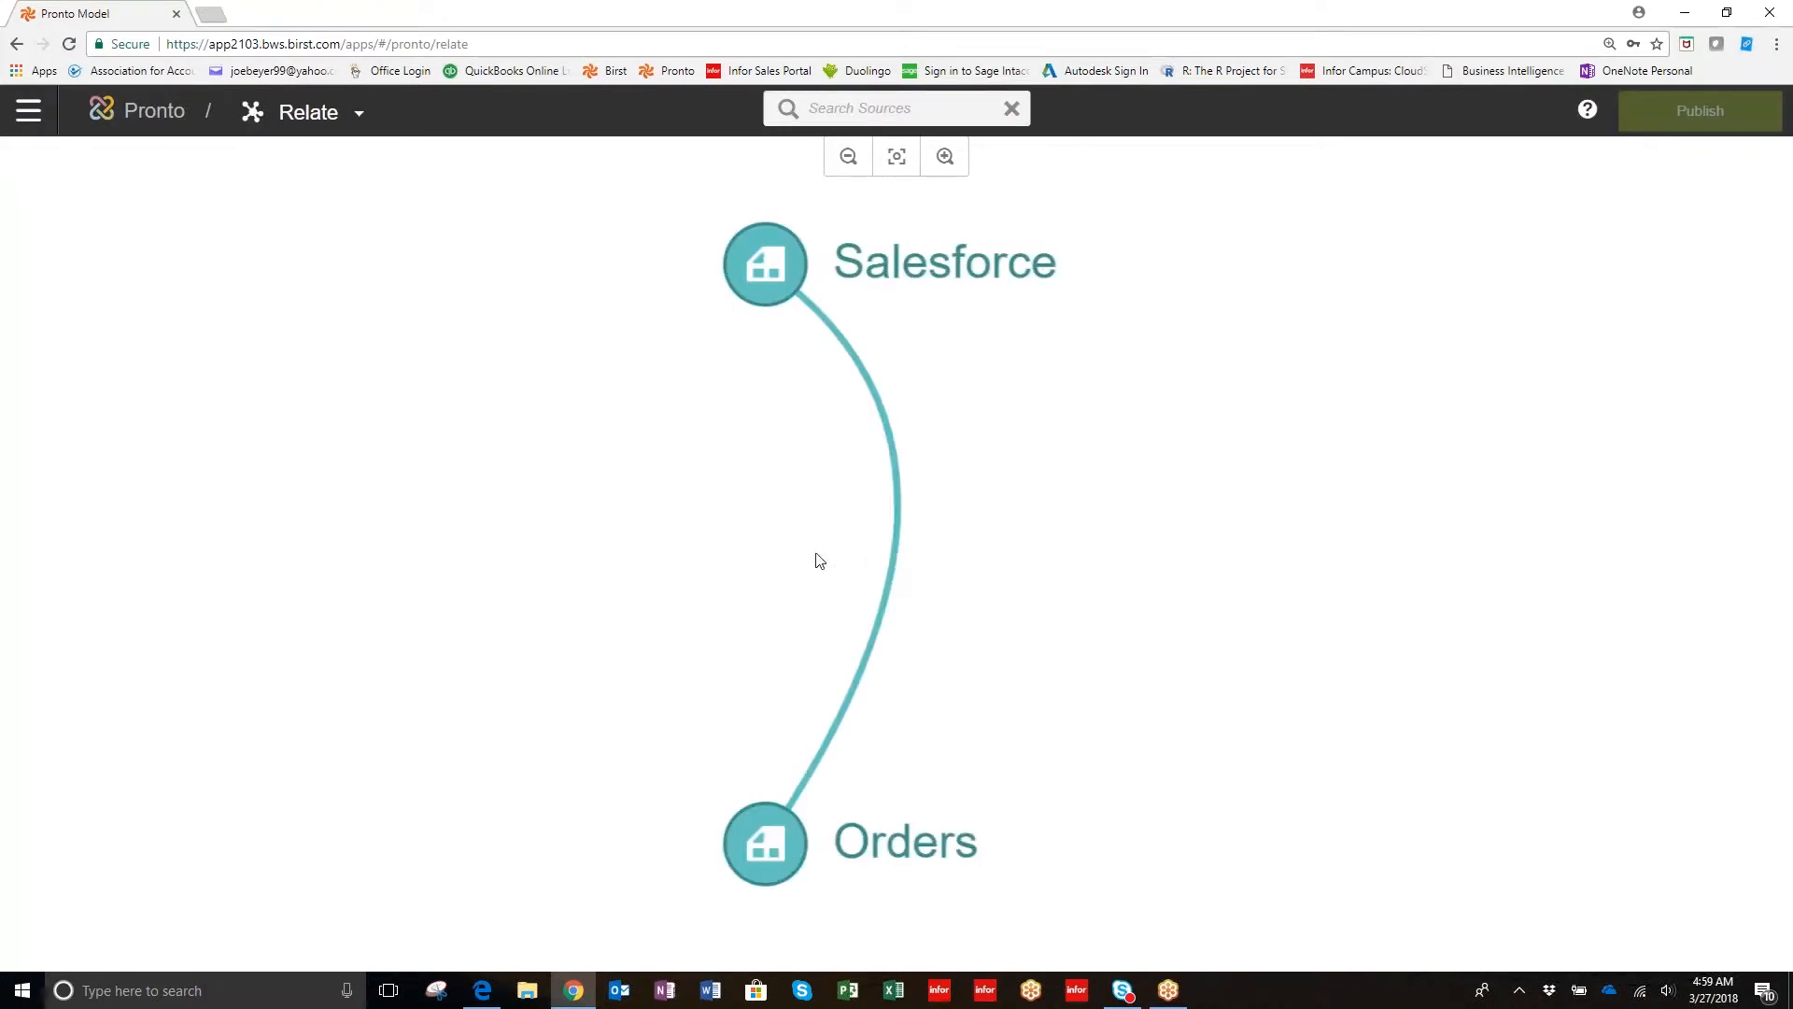
mouse_move(614, 478)
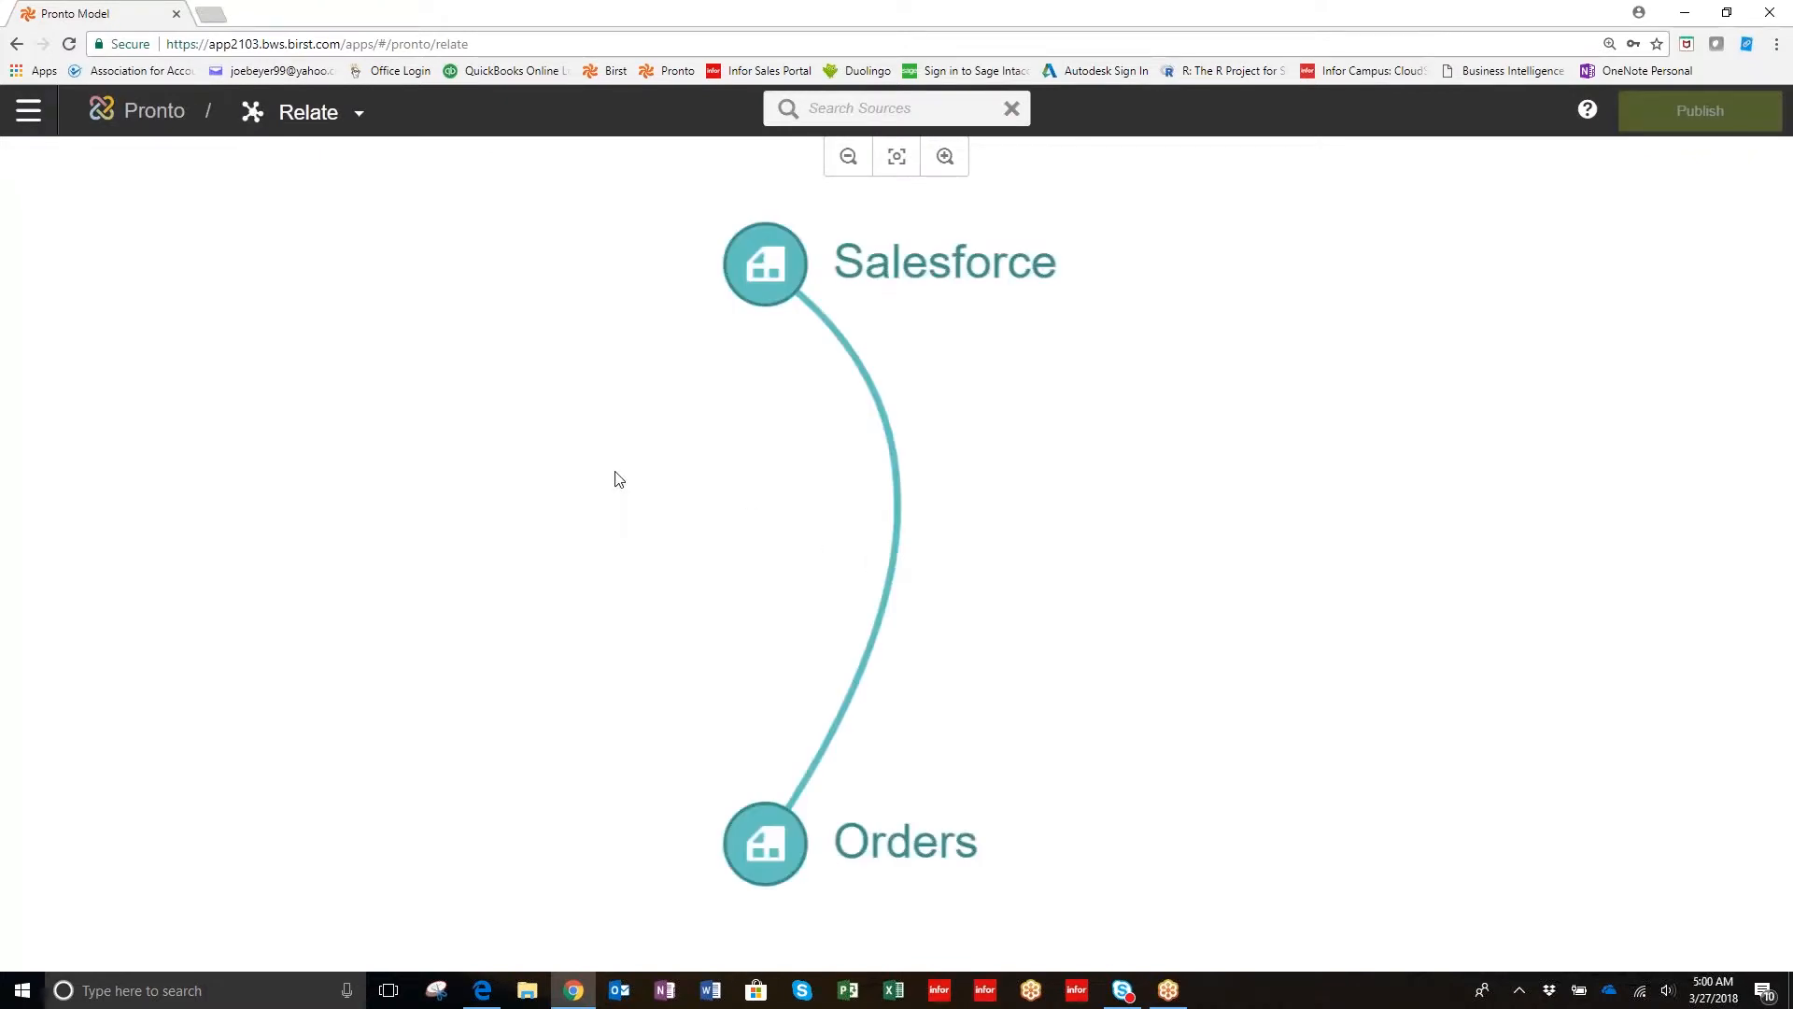
mouse_move(746, 506)
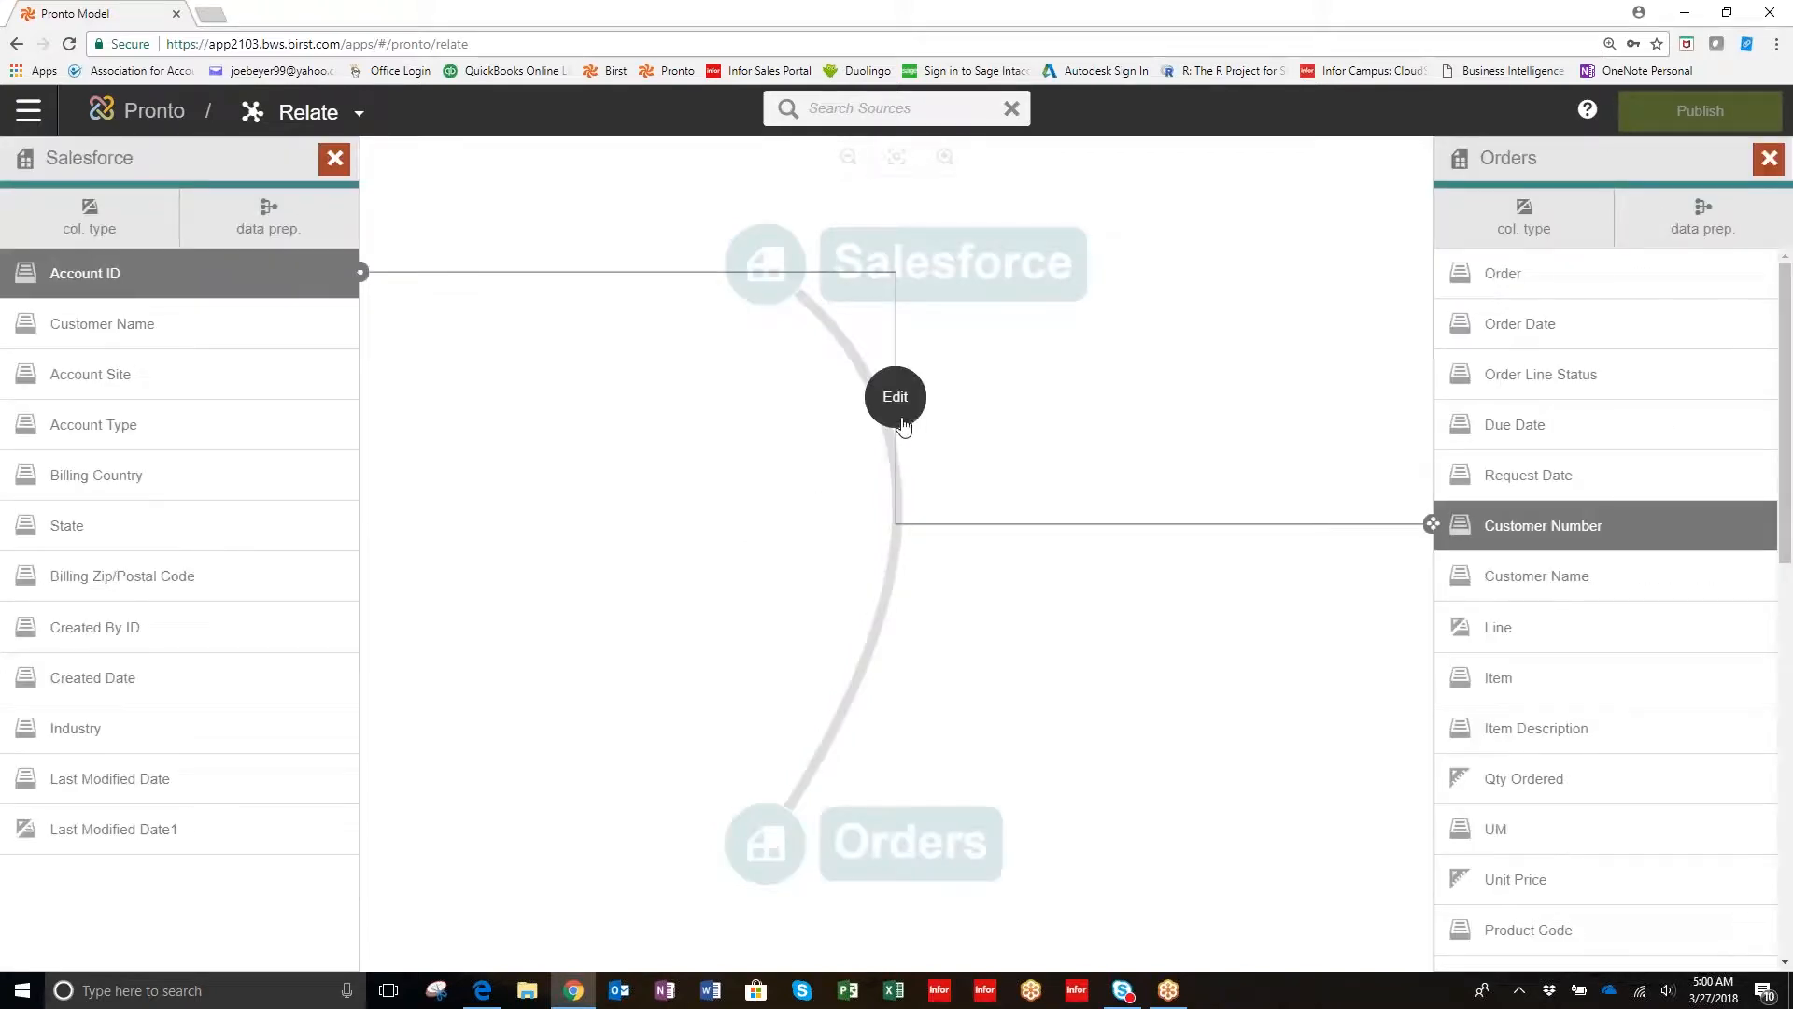
Open the Edit Join dialog for the Salesforce–Orders relationship, showing Inner Join.
left_click(895, 397)
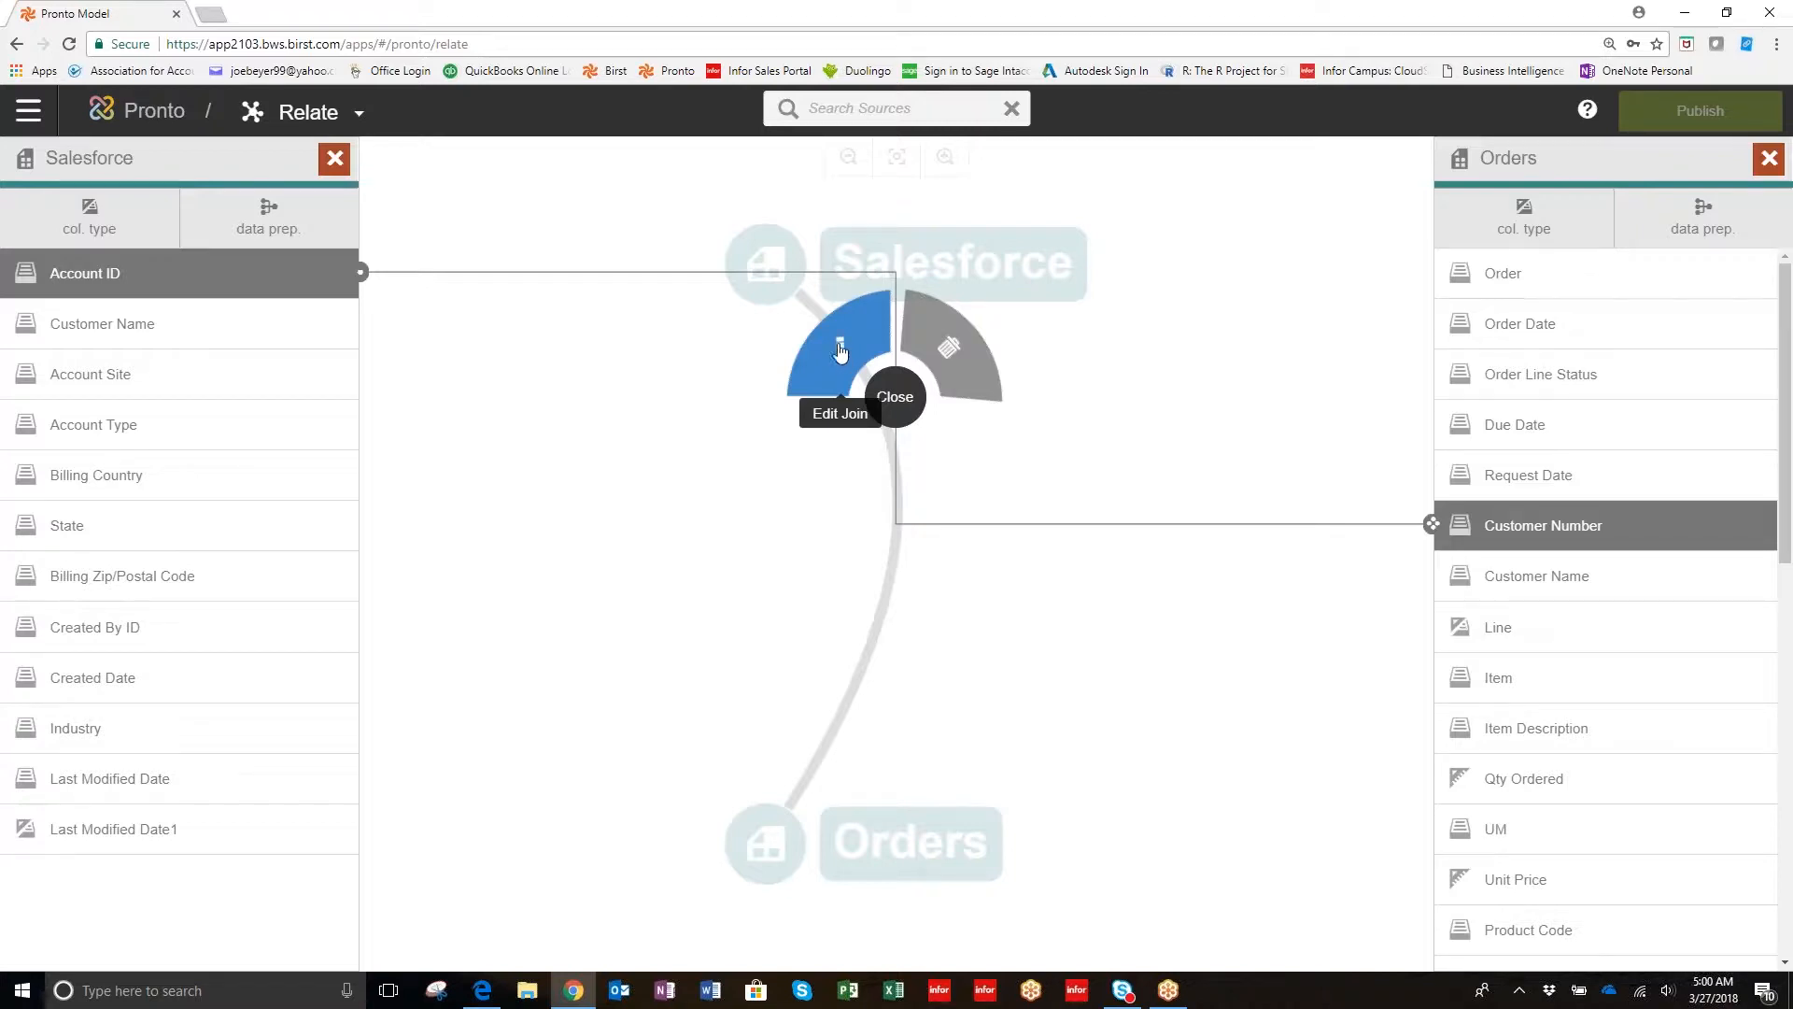
left_click(839, 352)
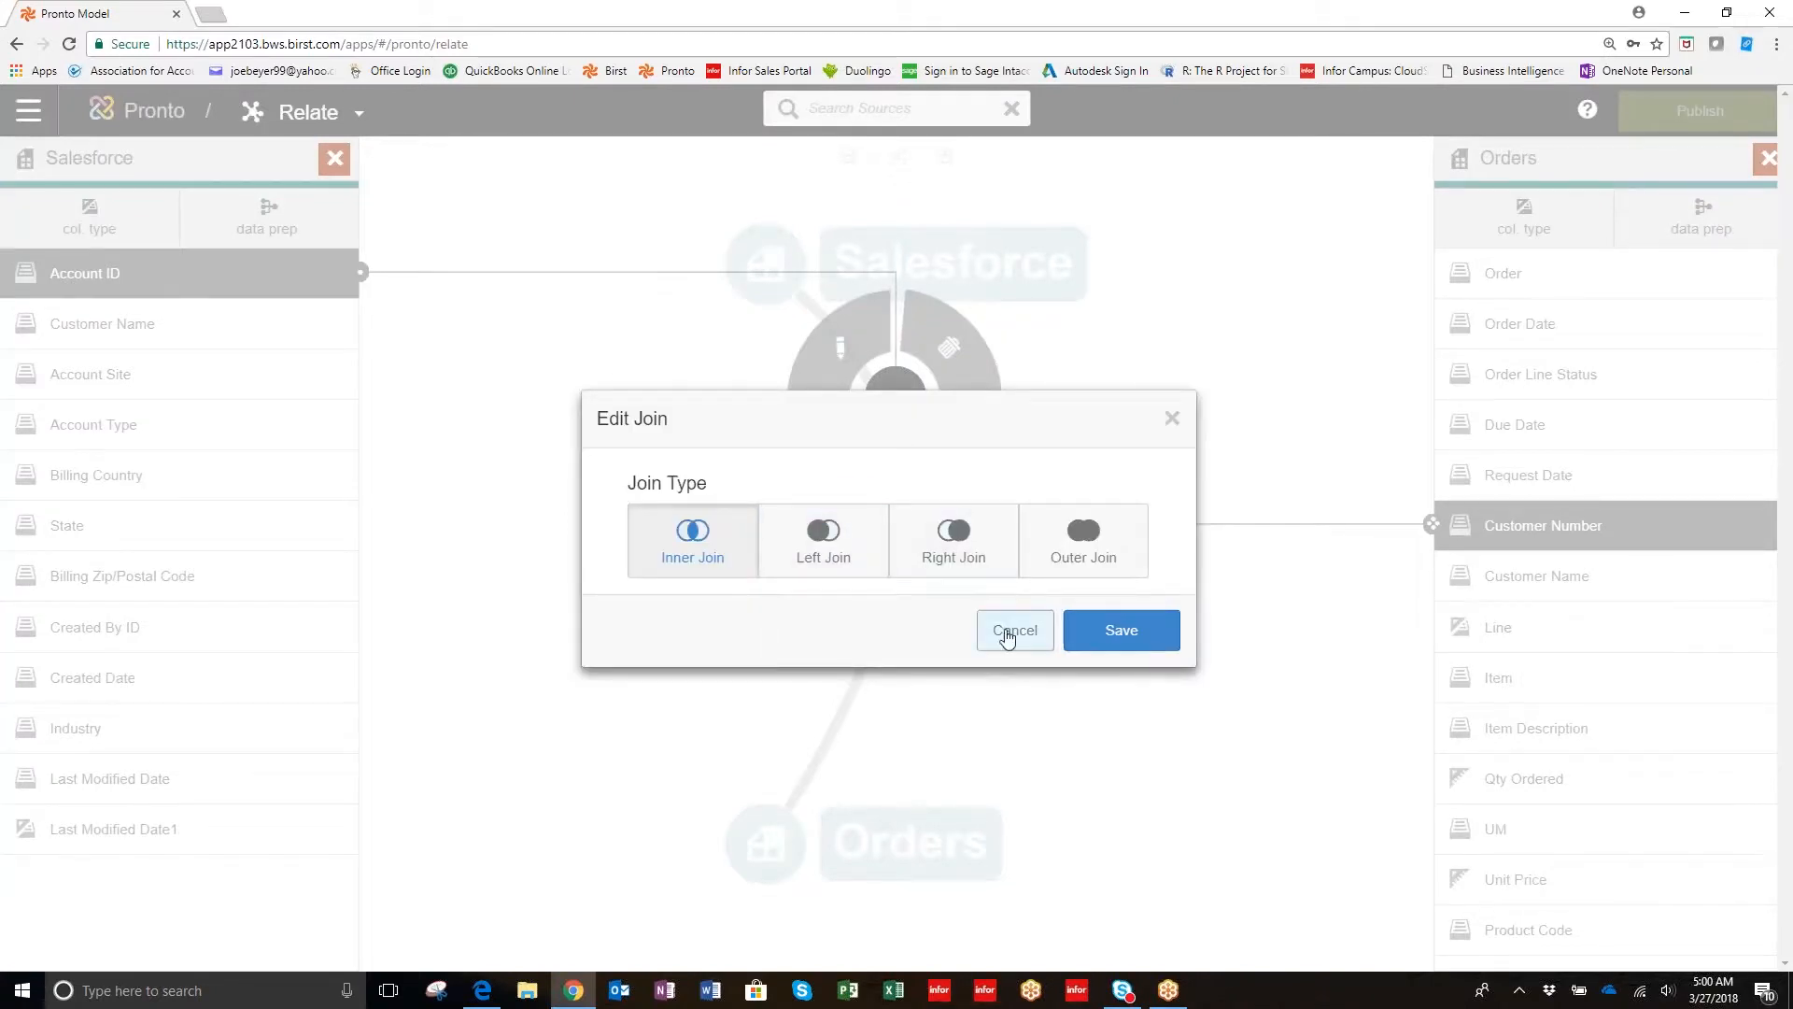
left_click(822, 540)
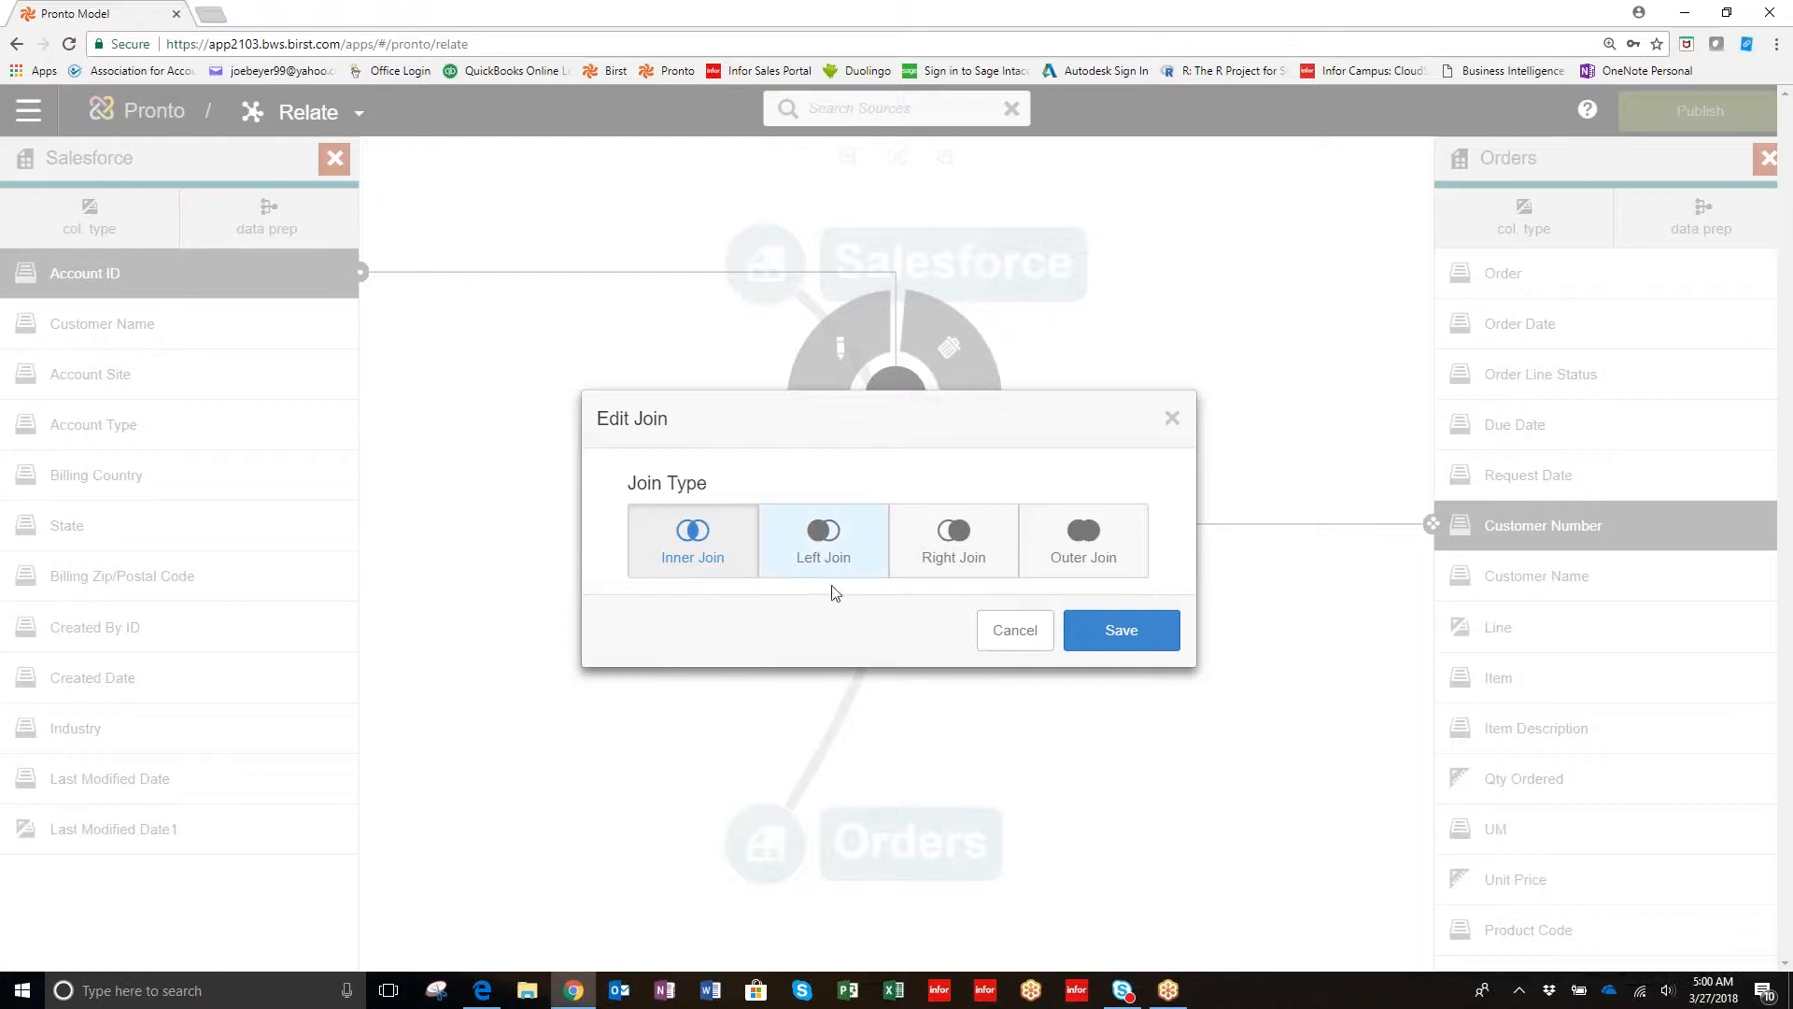
left_click(692, 540)
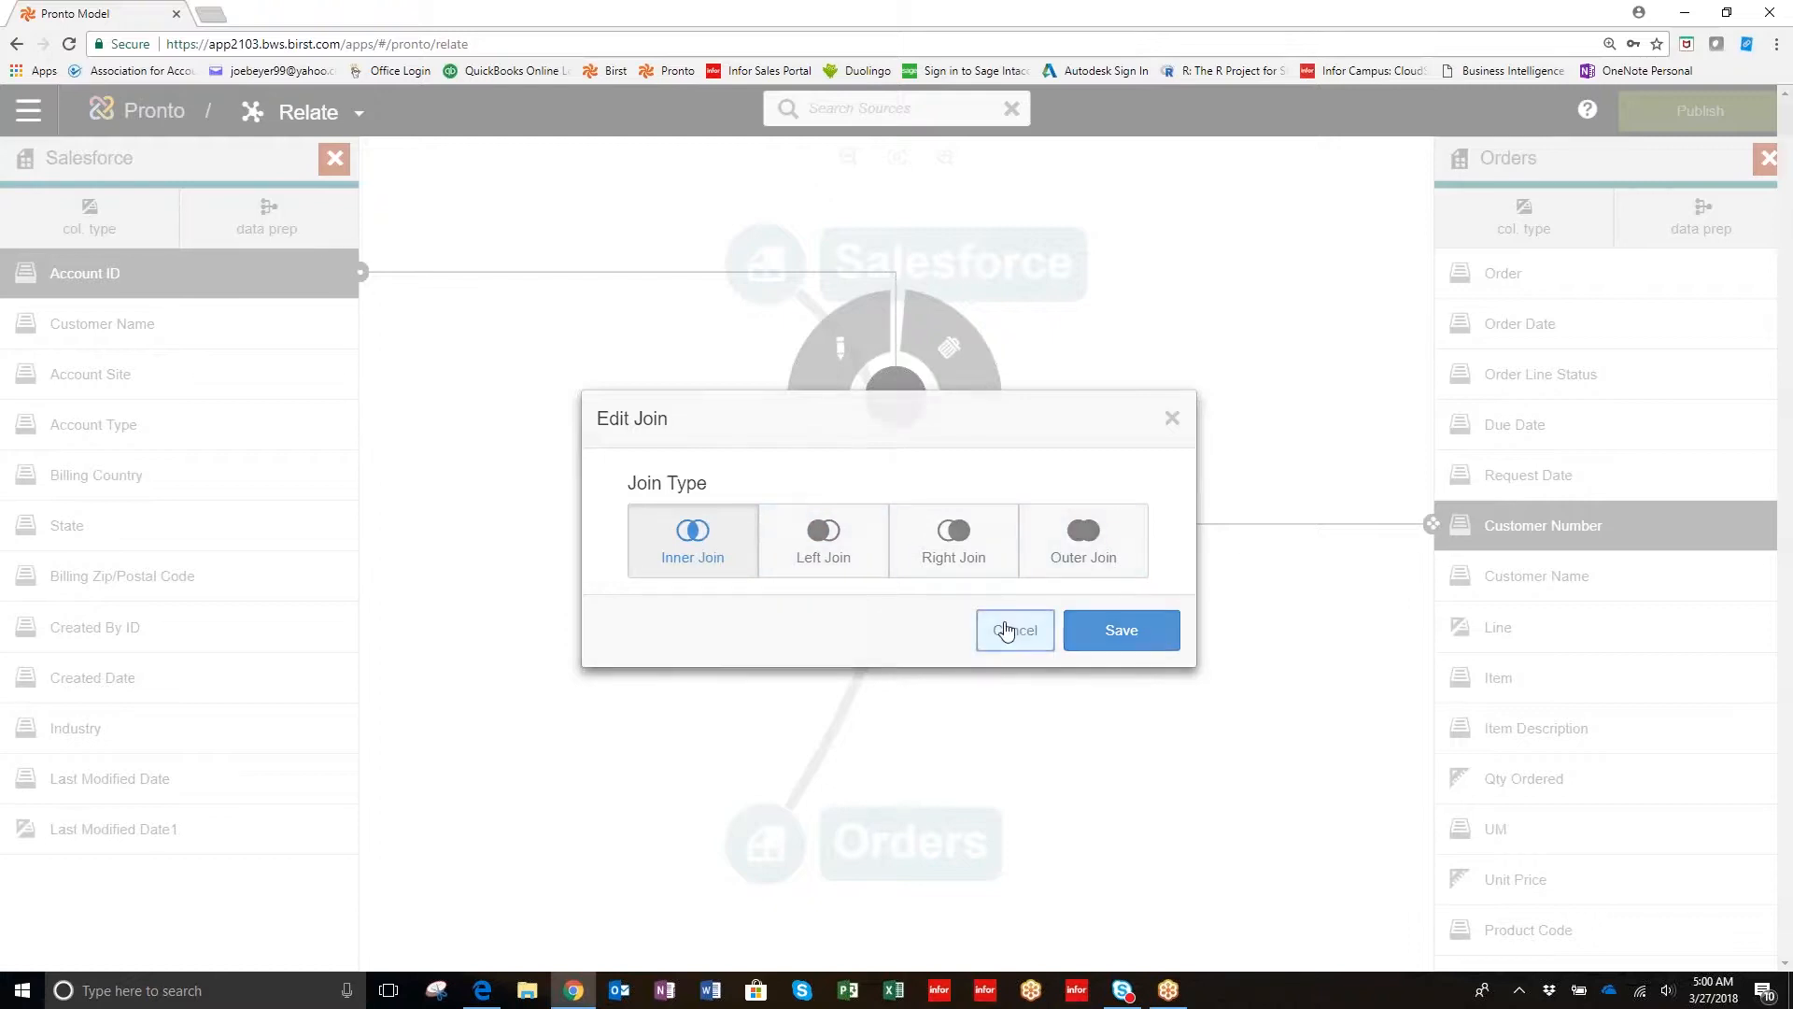
left_click(1014, 631)
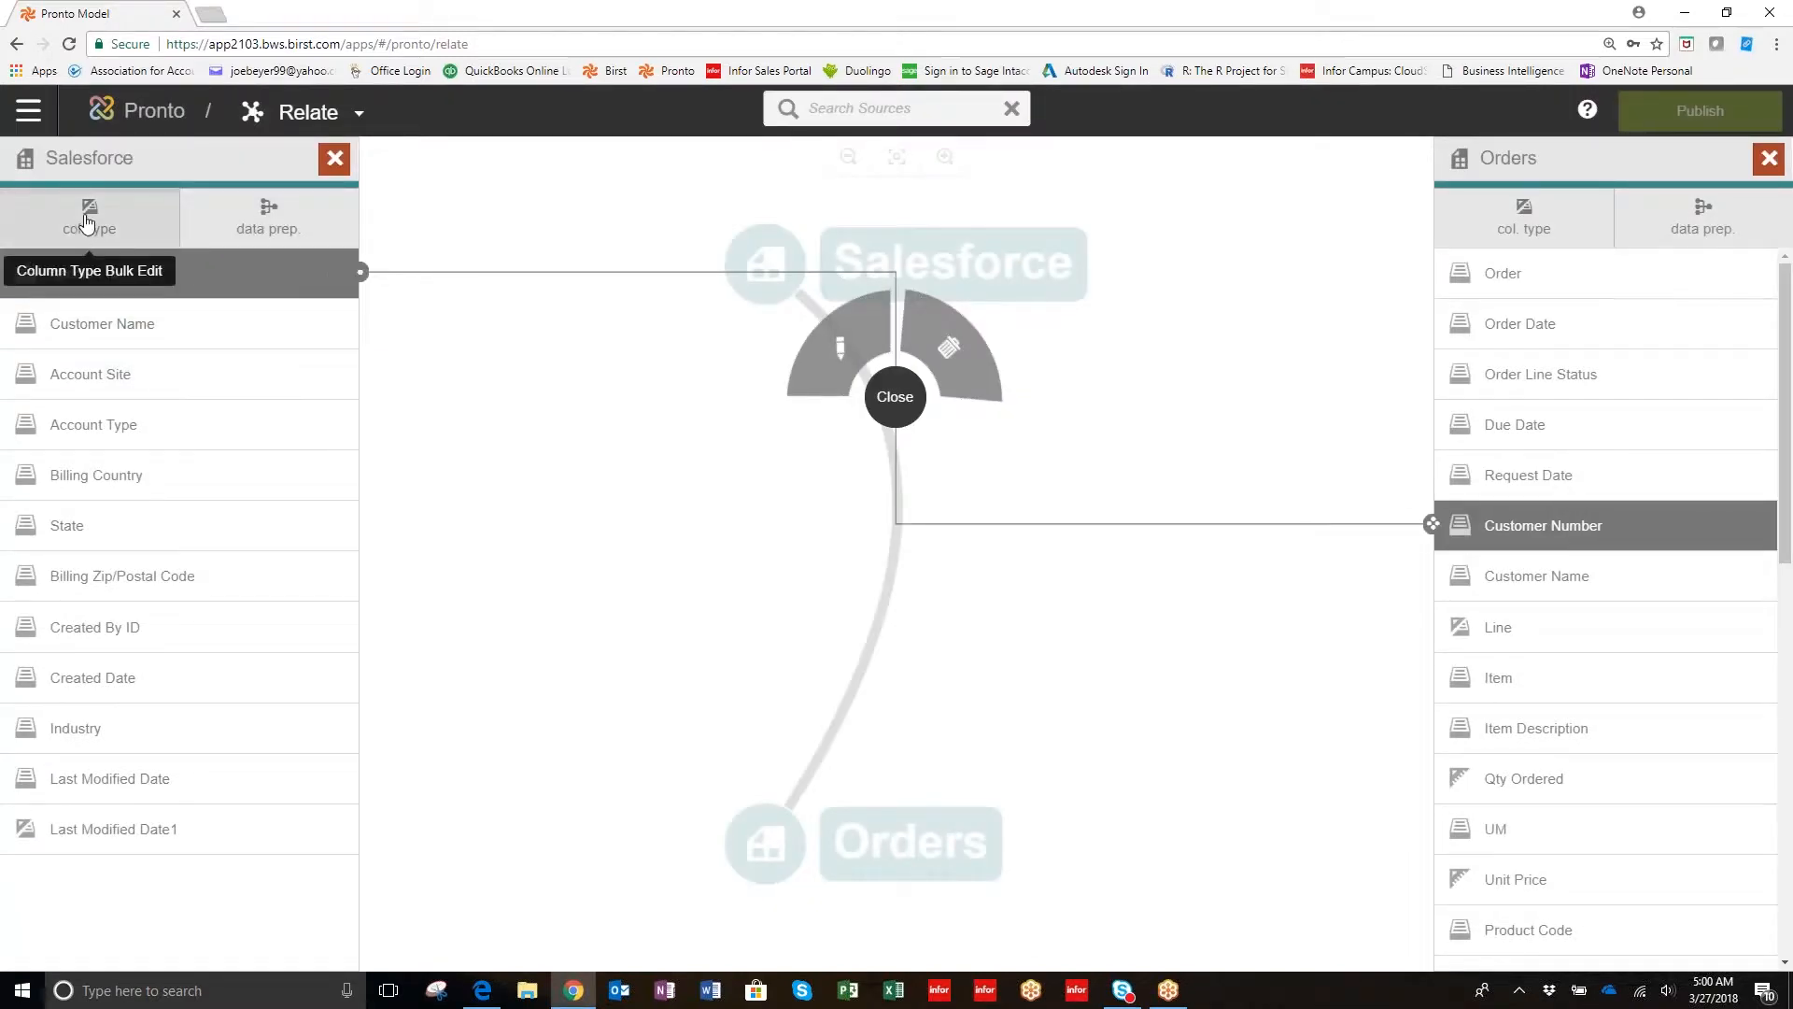
Open the Salesforce column type bulk editor, then close it without applying changes.
left_click(90, 216)
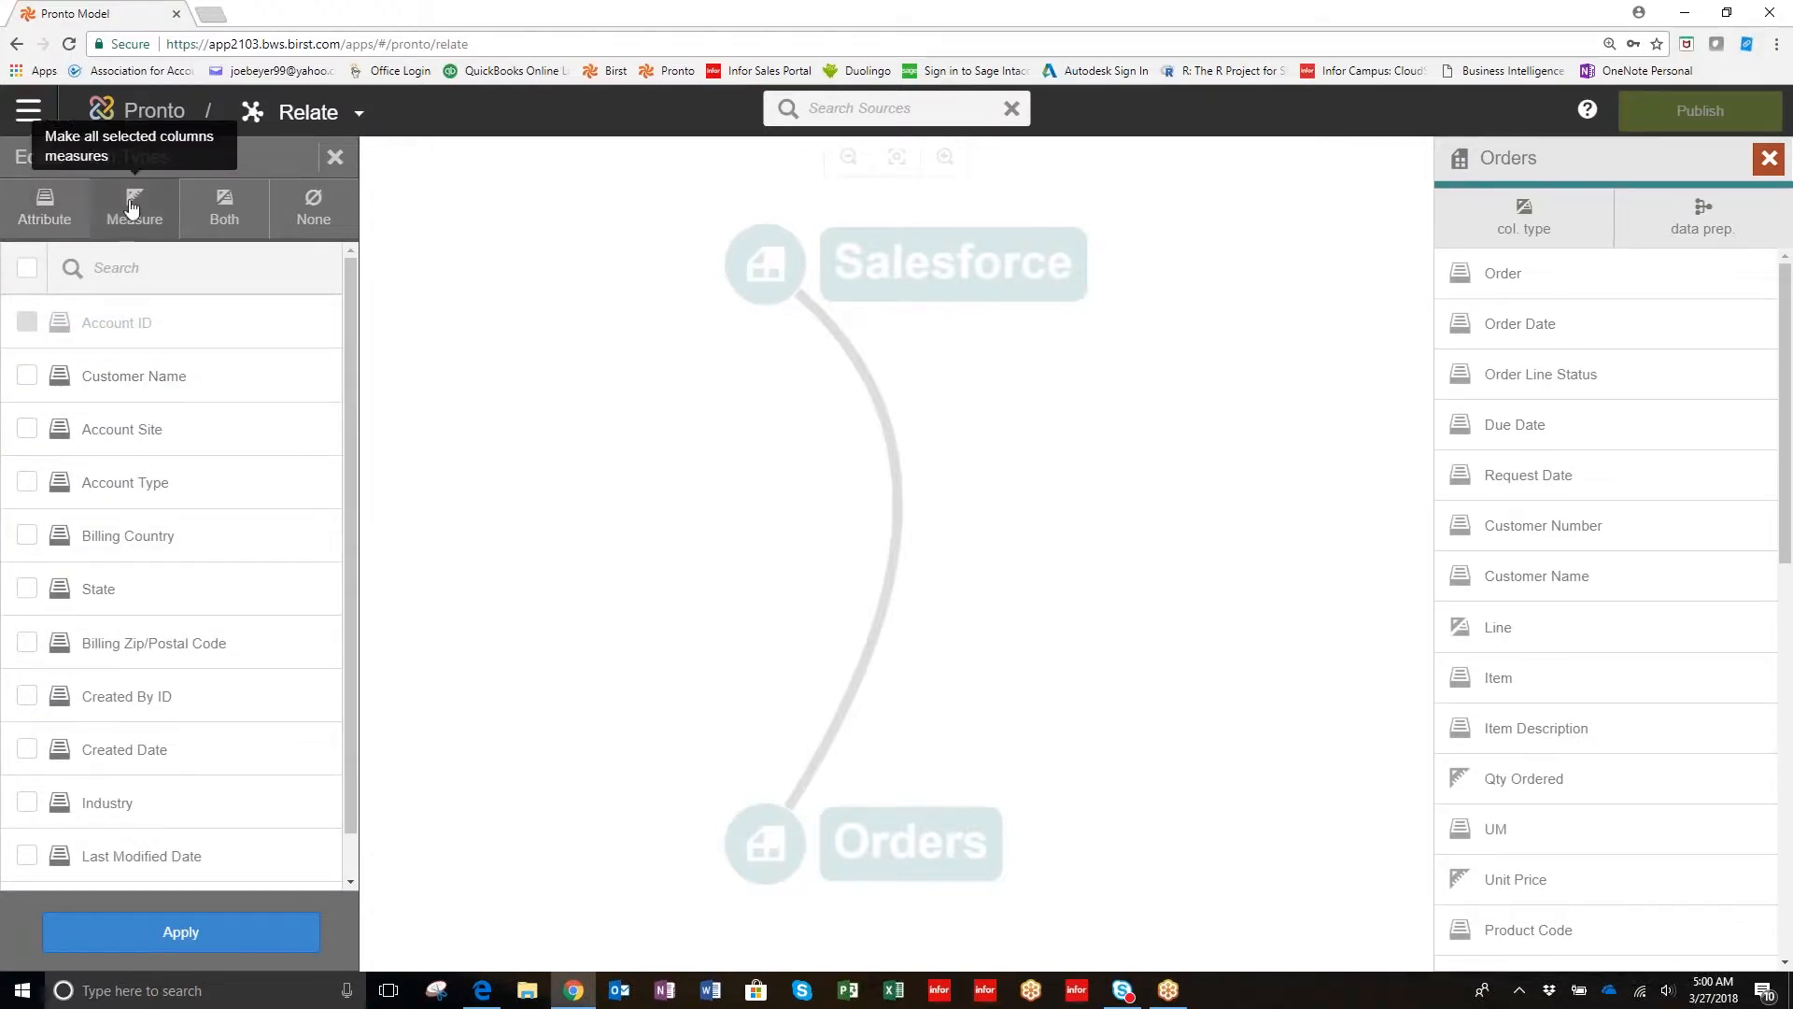
mouse_move(134, 218)
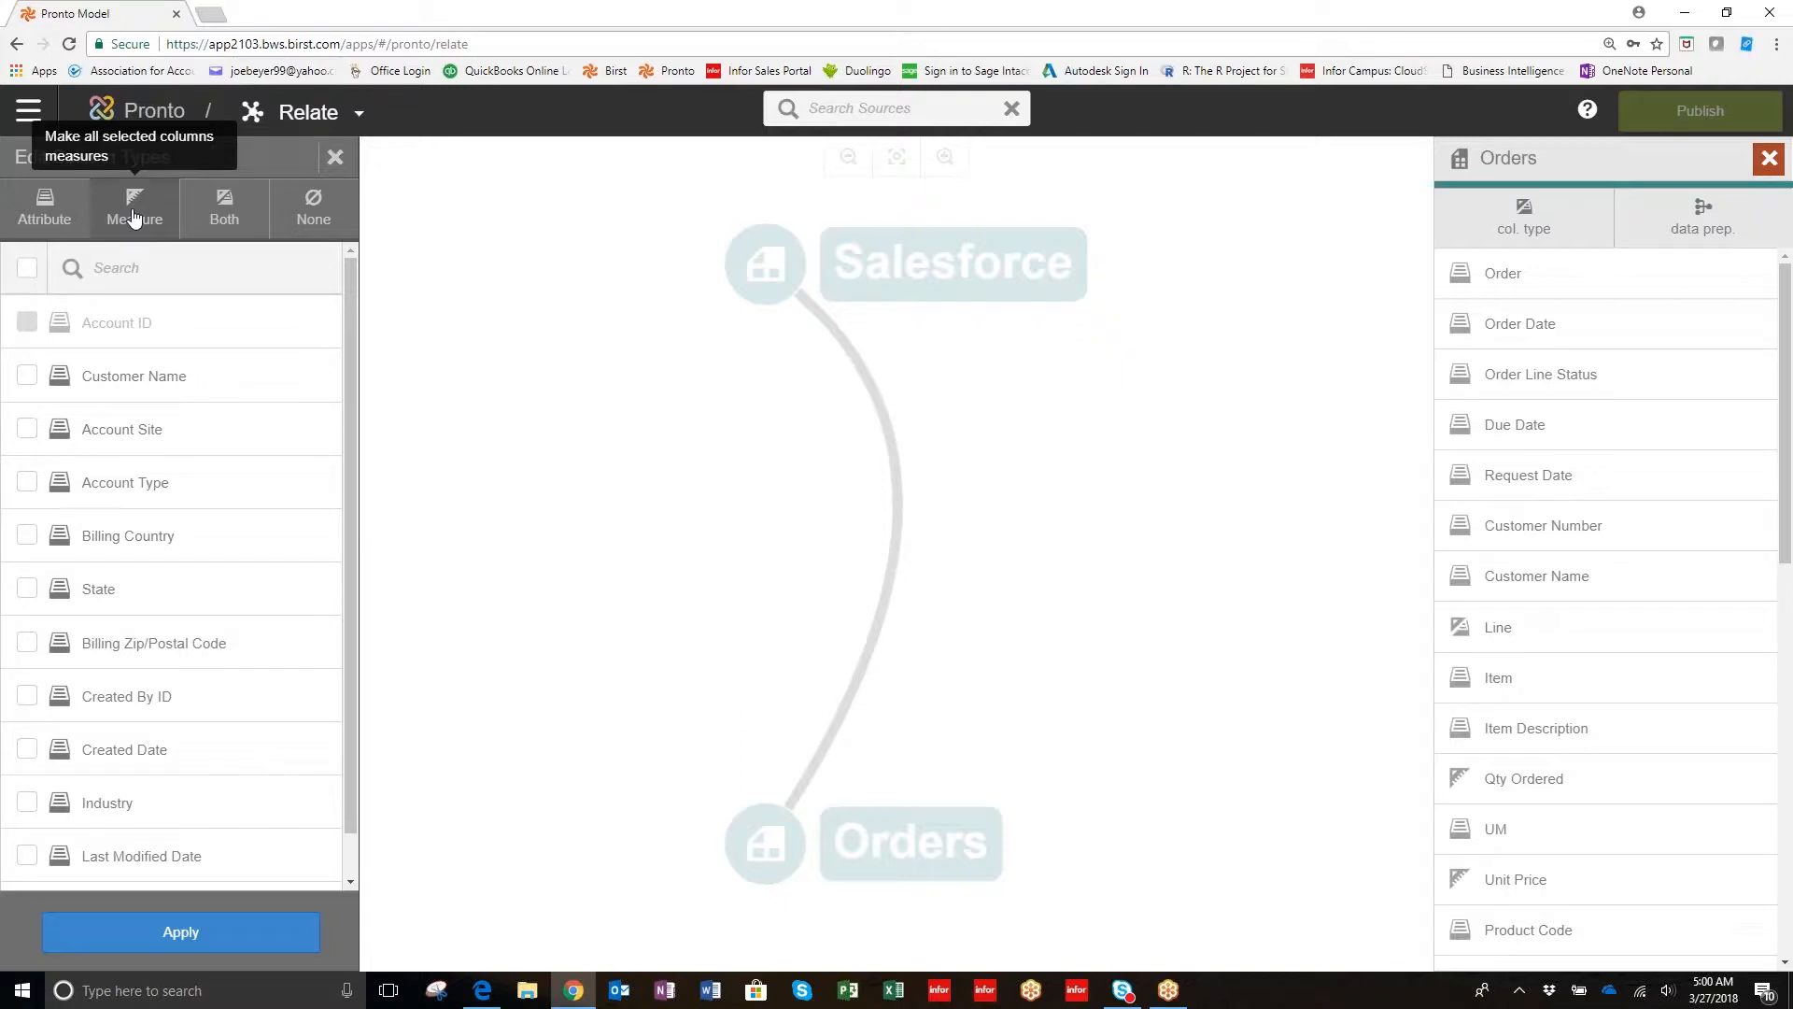
mouse_move(45, 208)
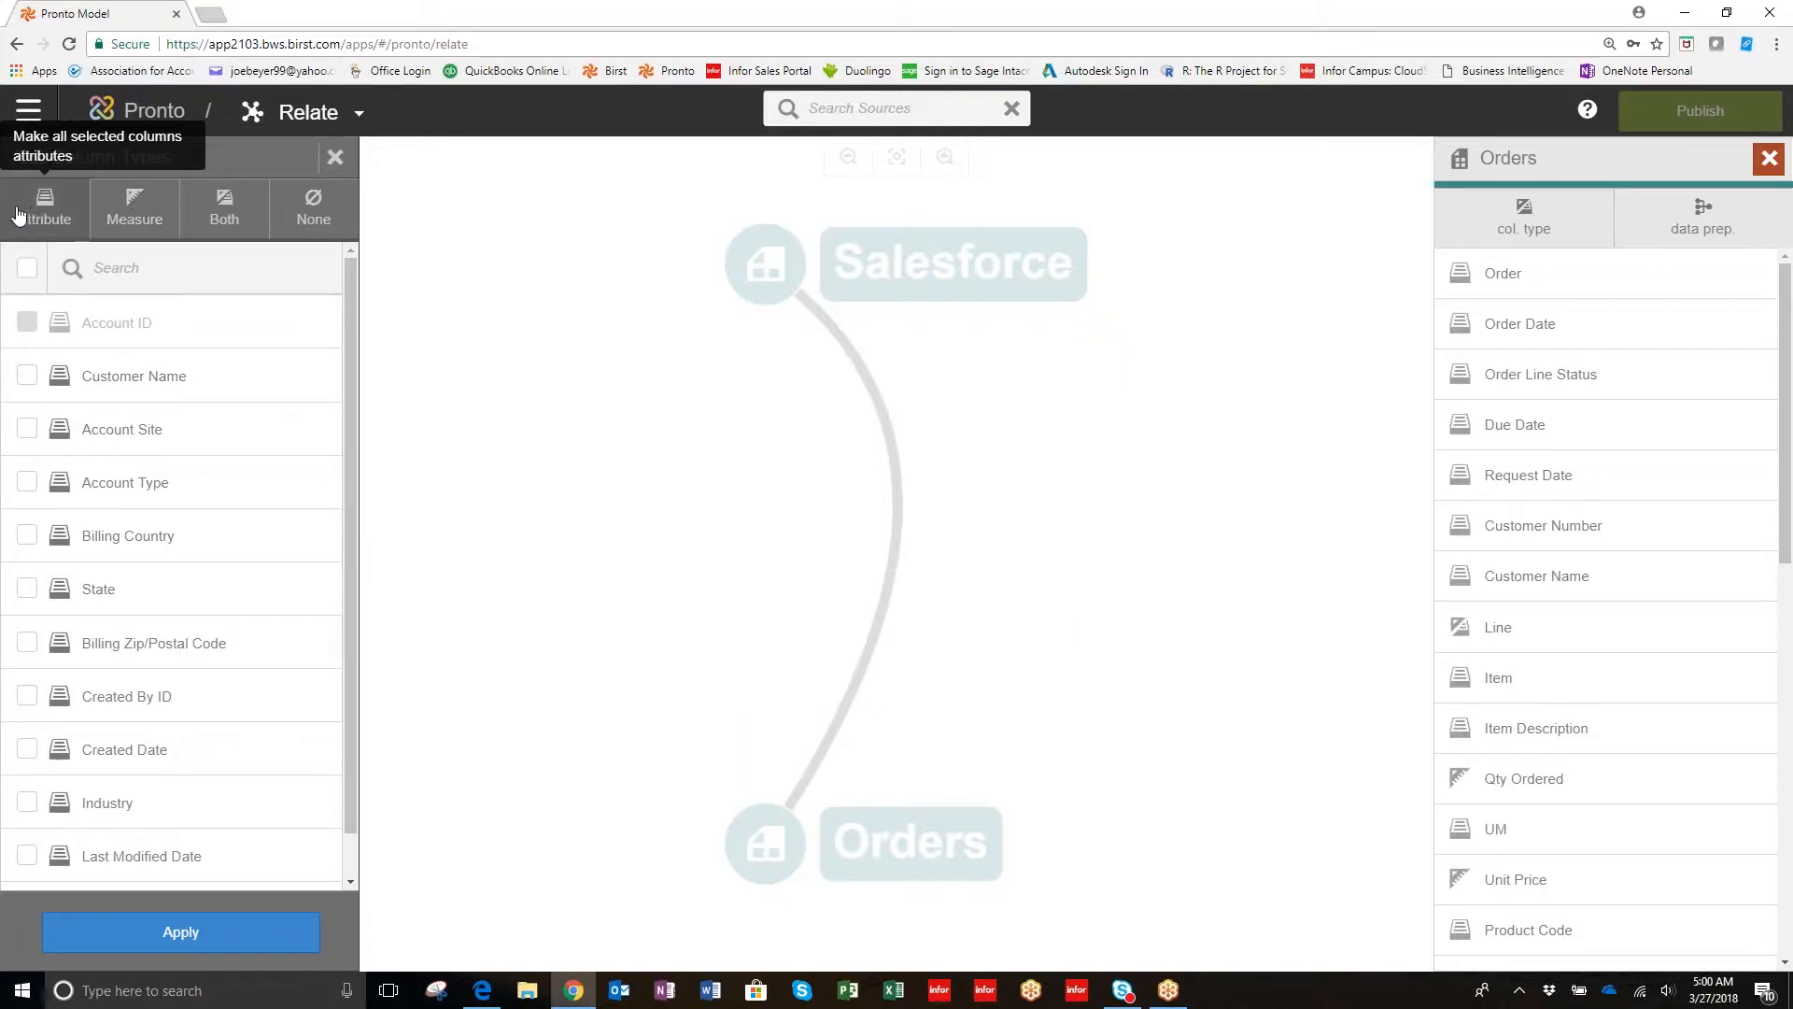
mouse_move(133, 209)
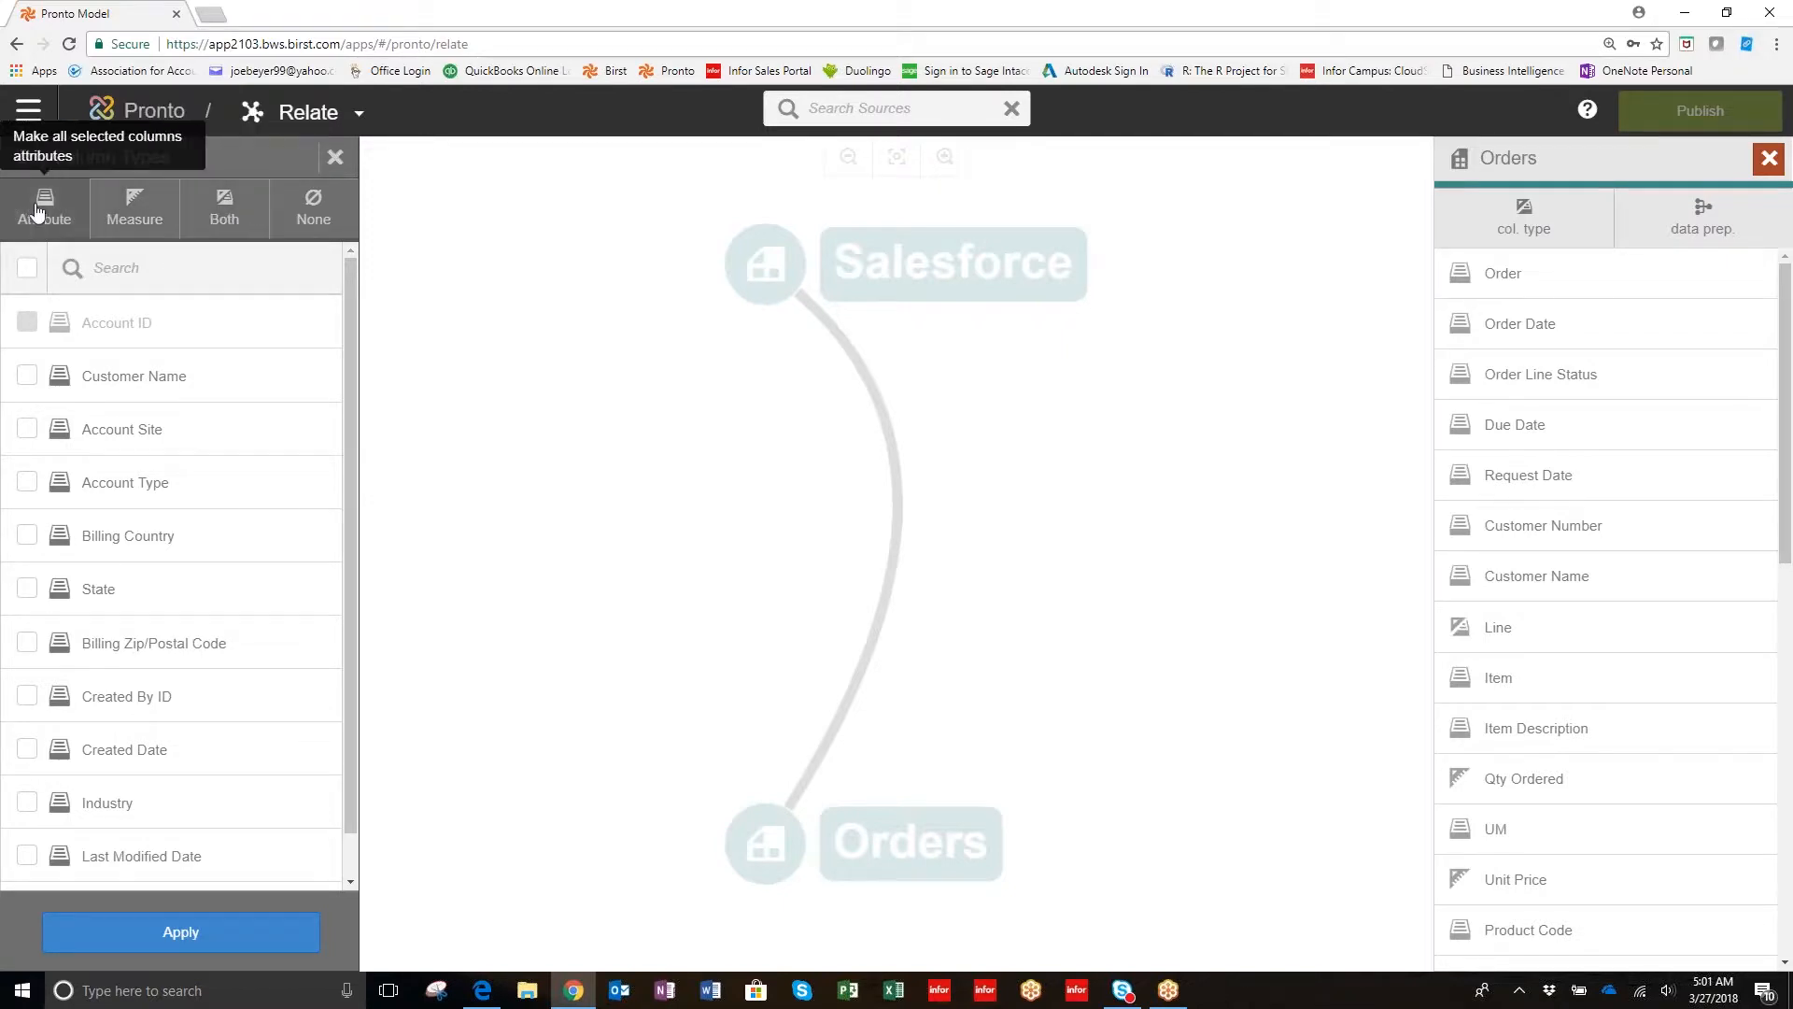
mouse_move(1064, 352)
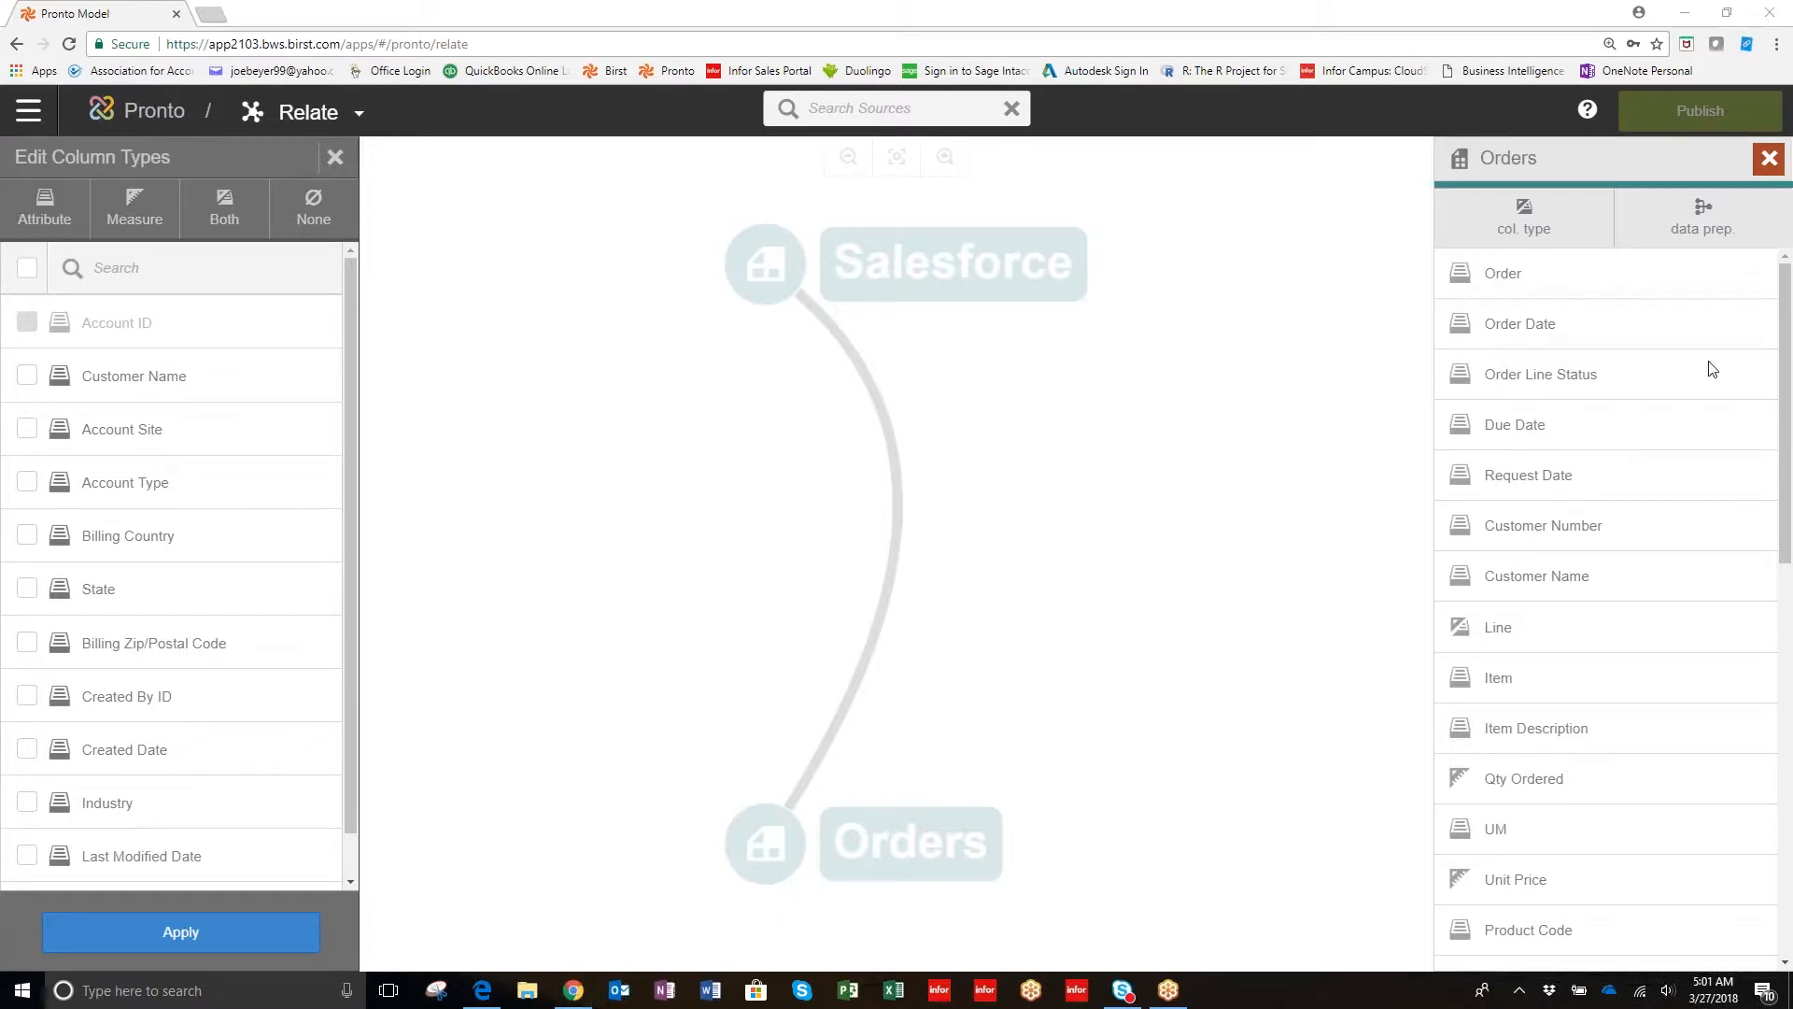
mouse_move(912, 528)
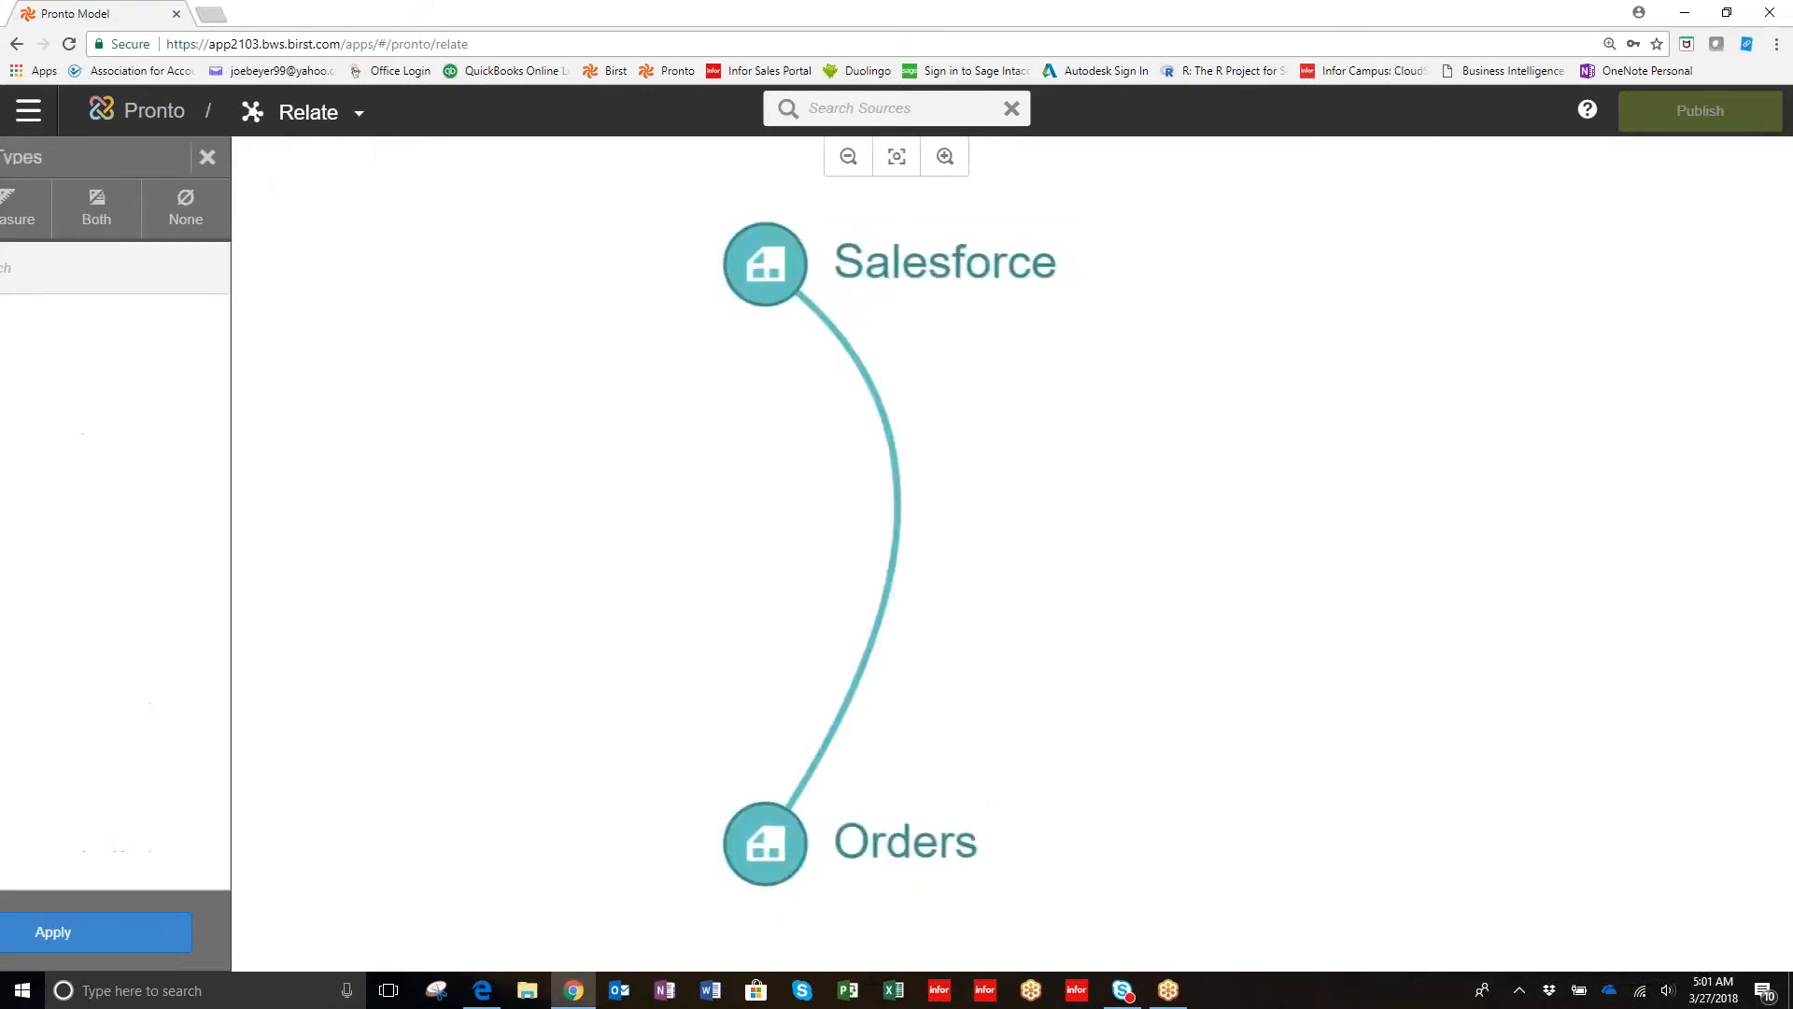
left_click(208, 156)
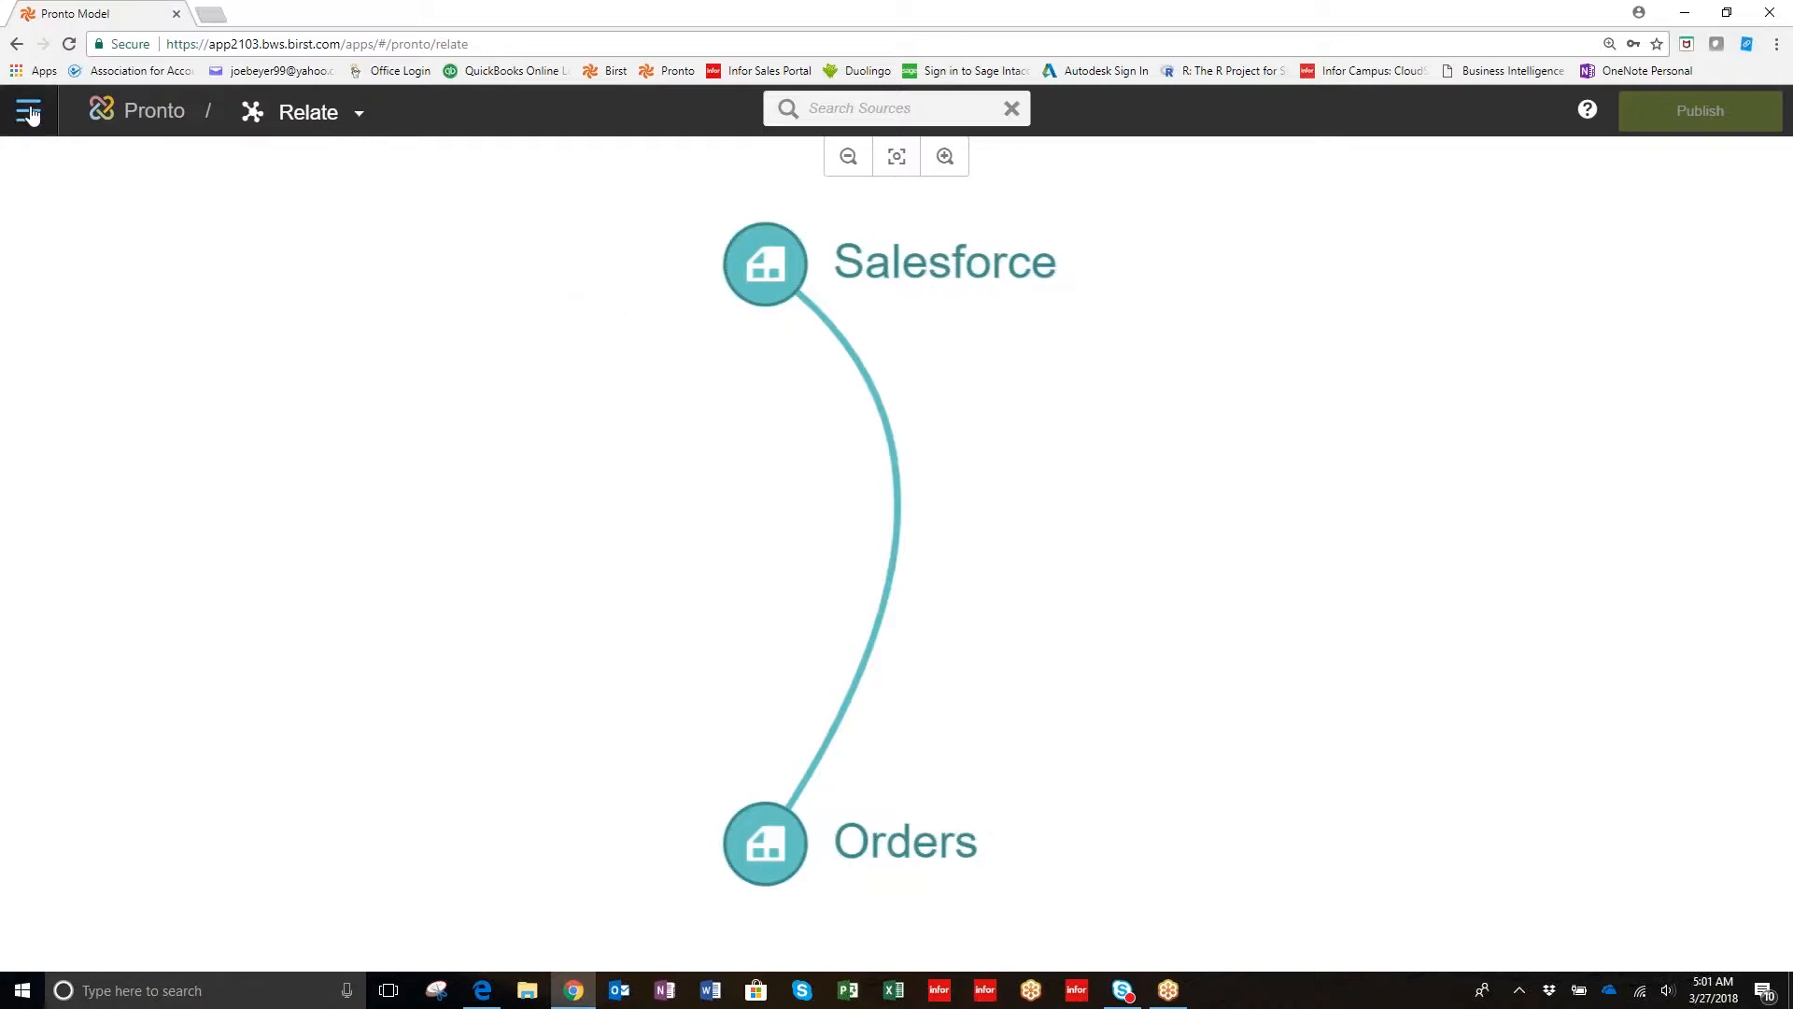
Open the hamburger navigation menu listing Dashboards, Visualizer, Pronto and Network.
left_click(28, 112)
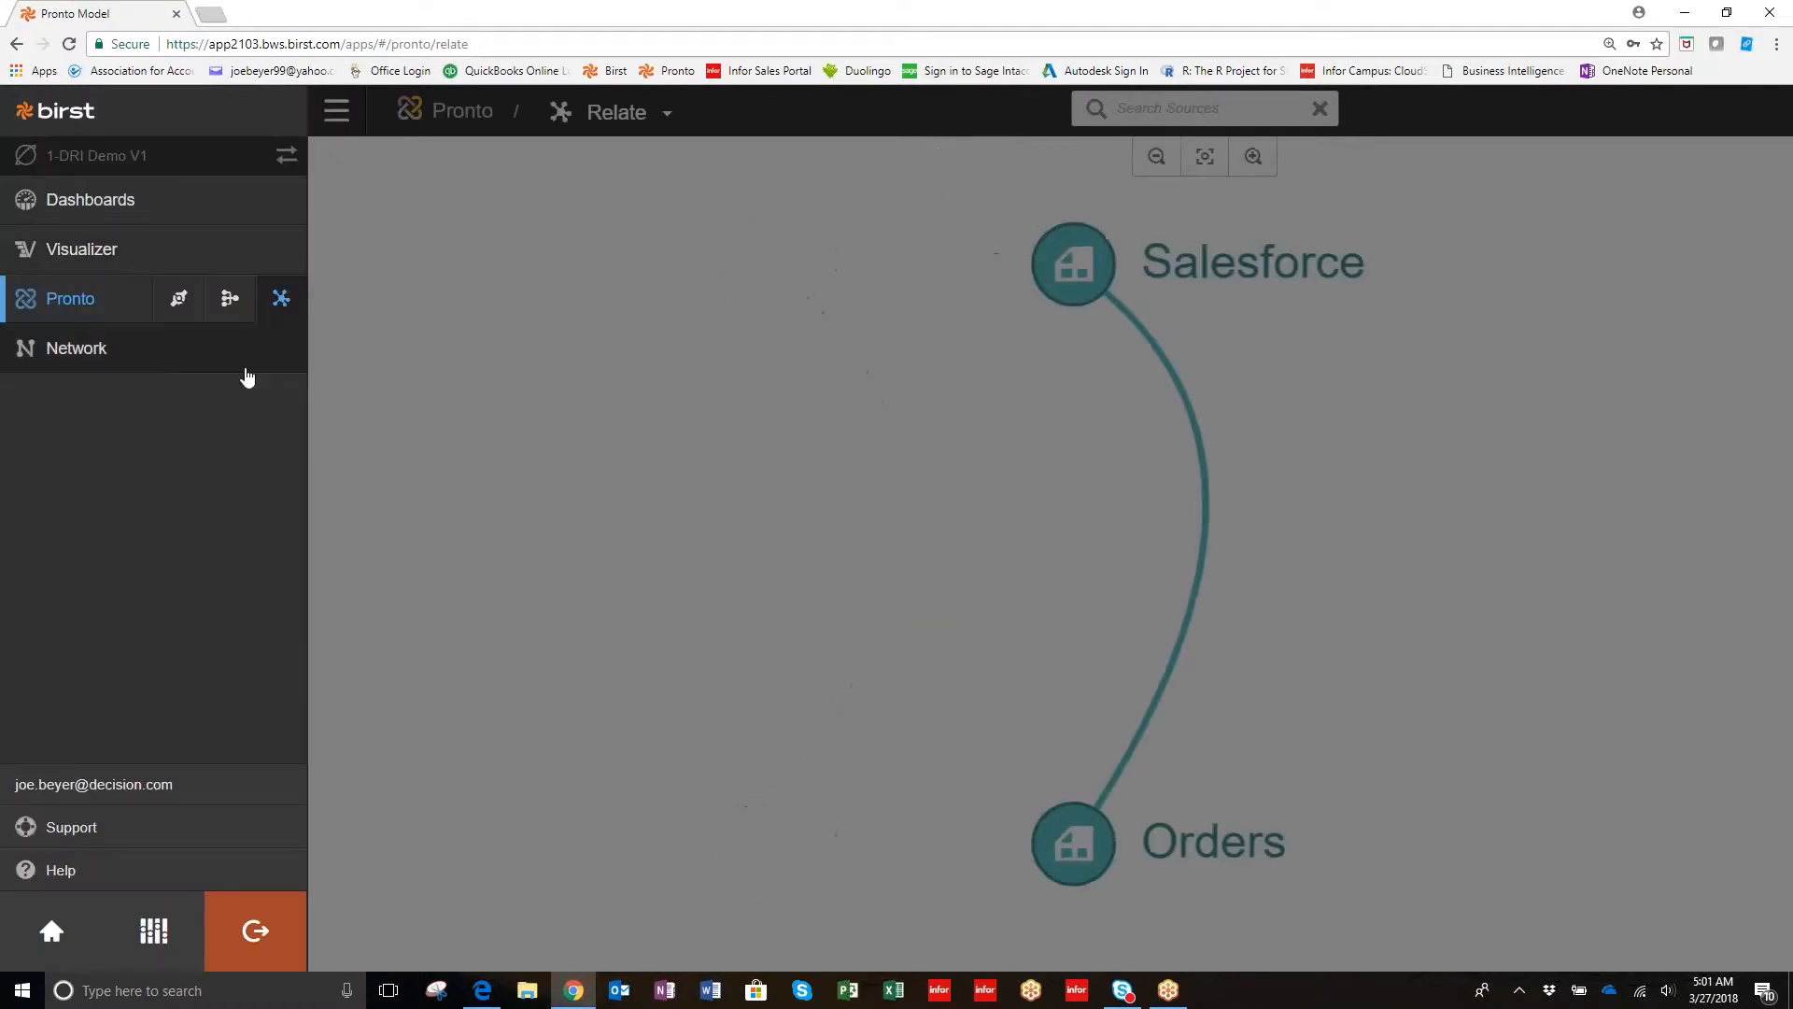
mouse_move(101, 314)
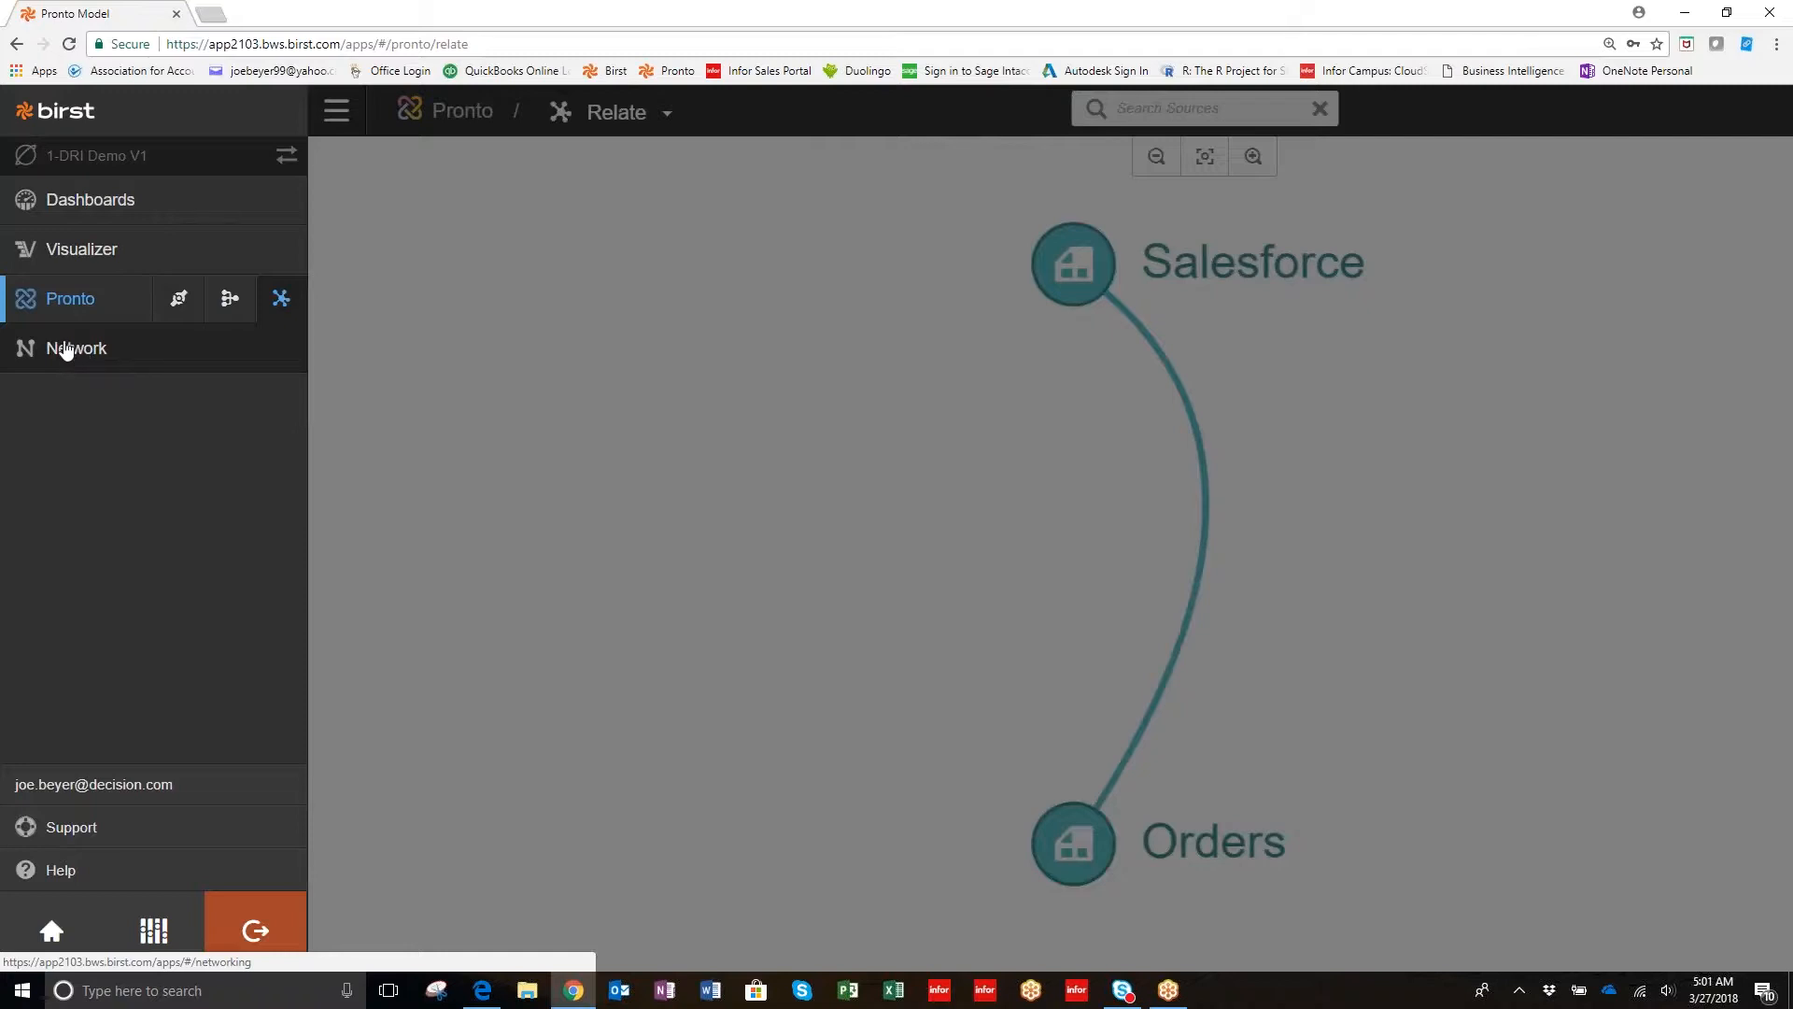
mouse_move(66, 351)
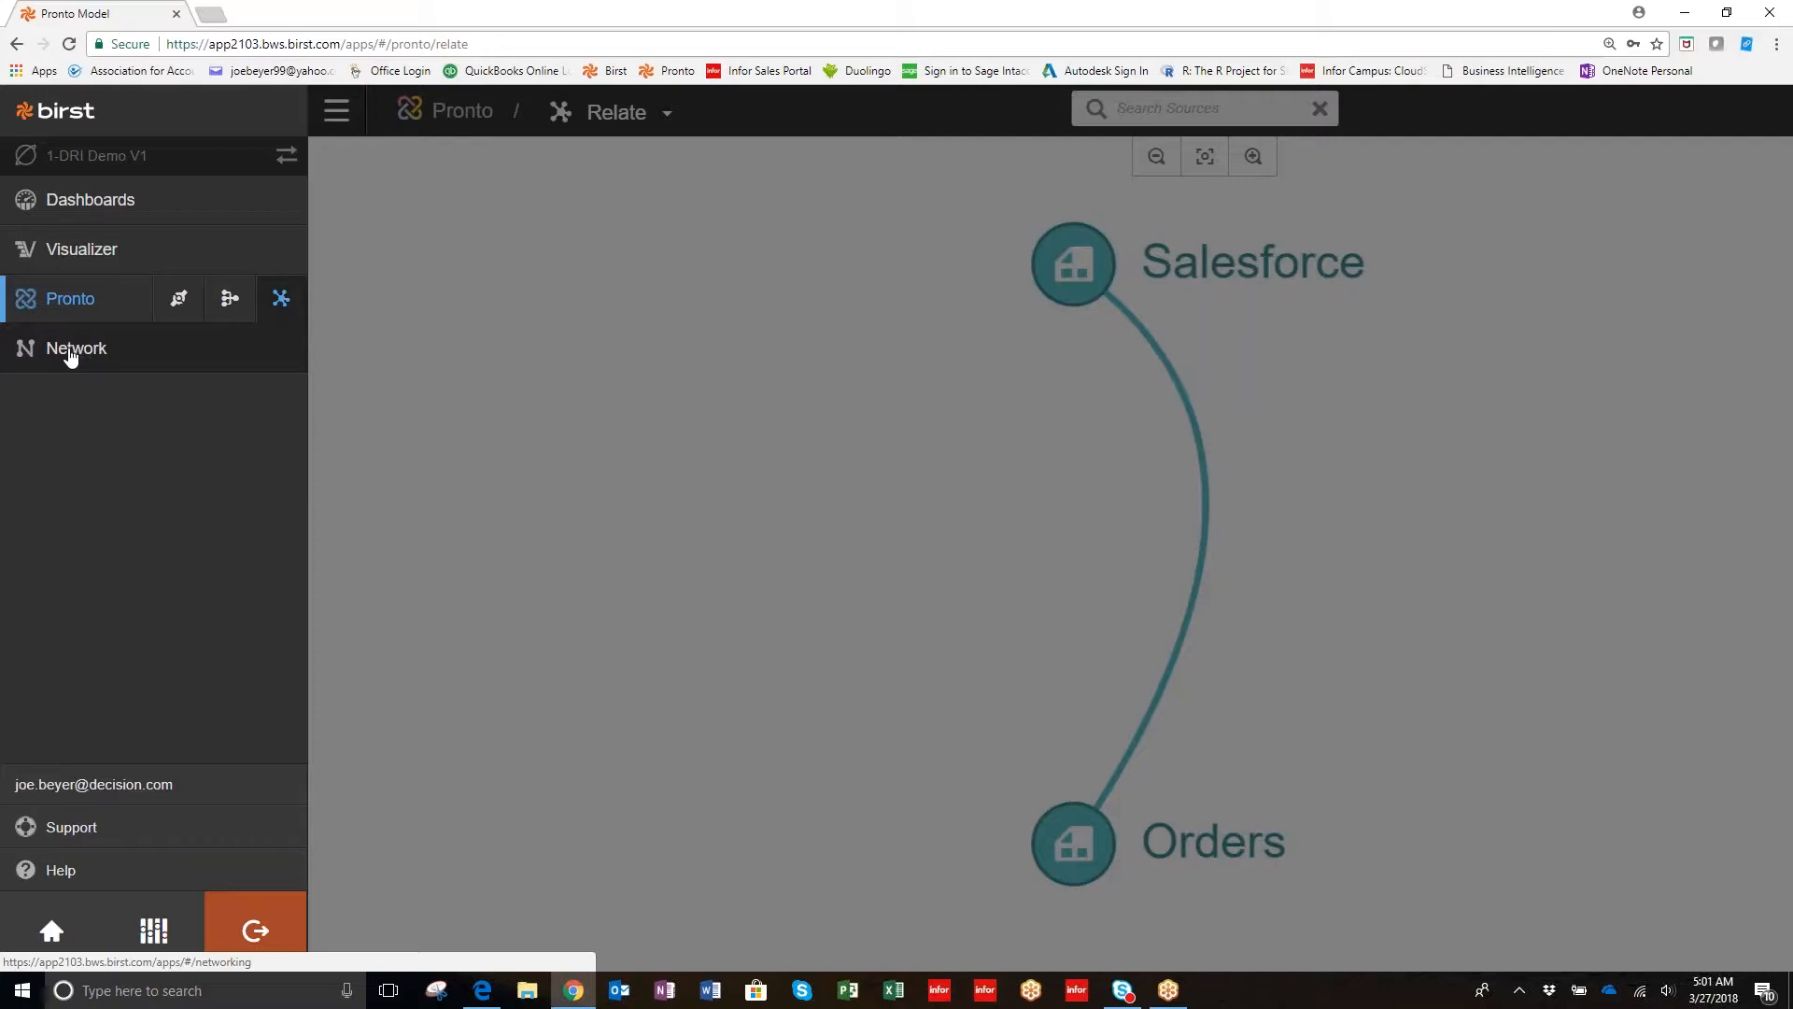
mouse_move(71, 363)
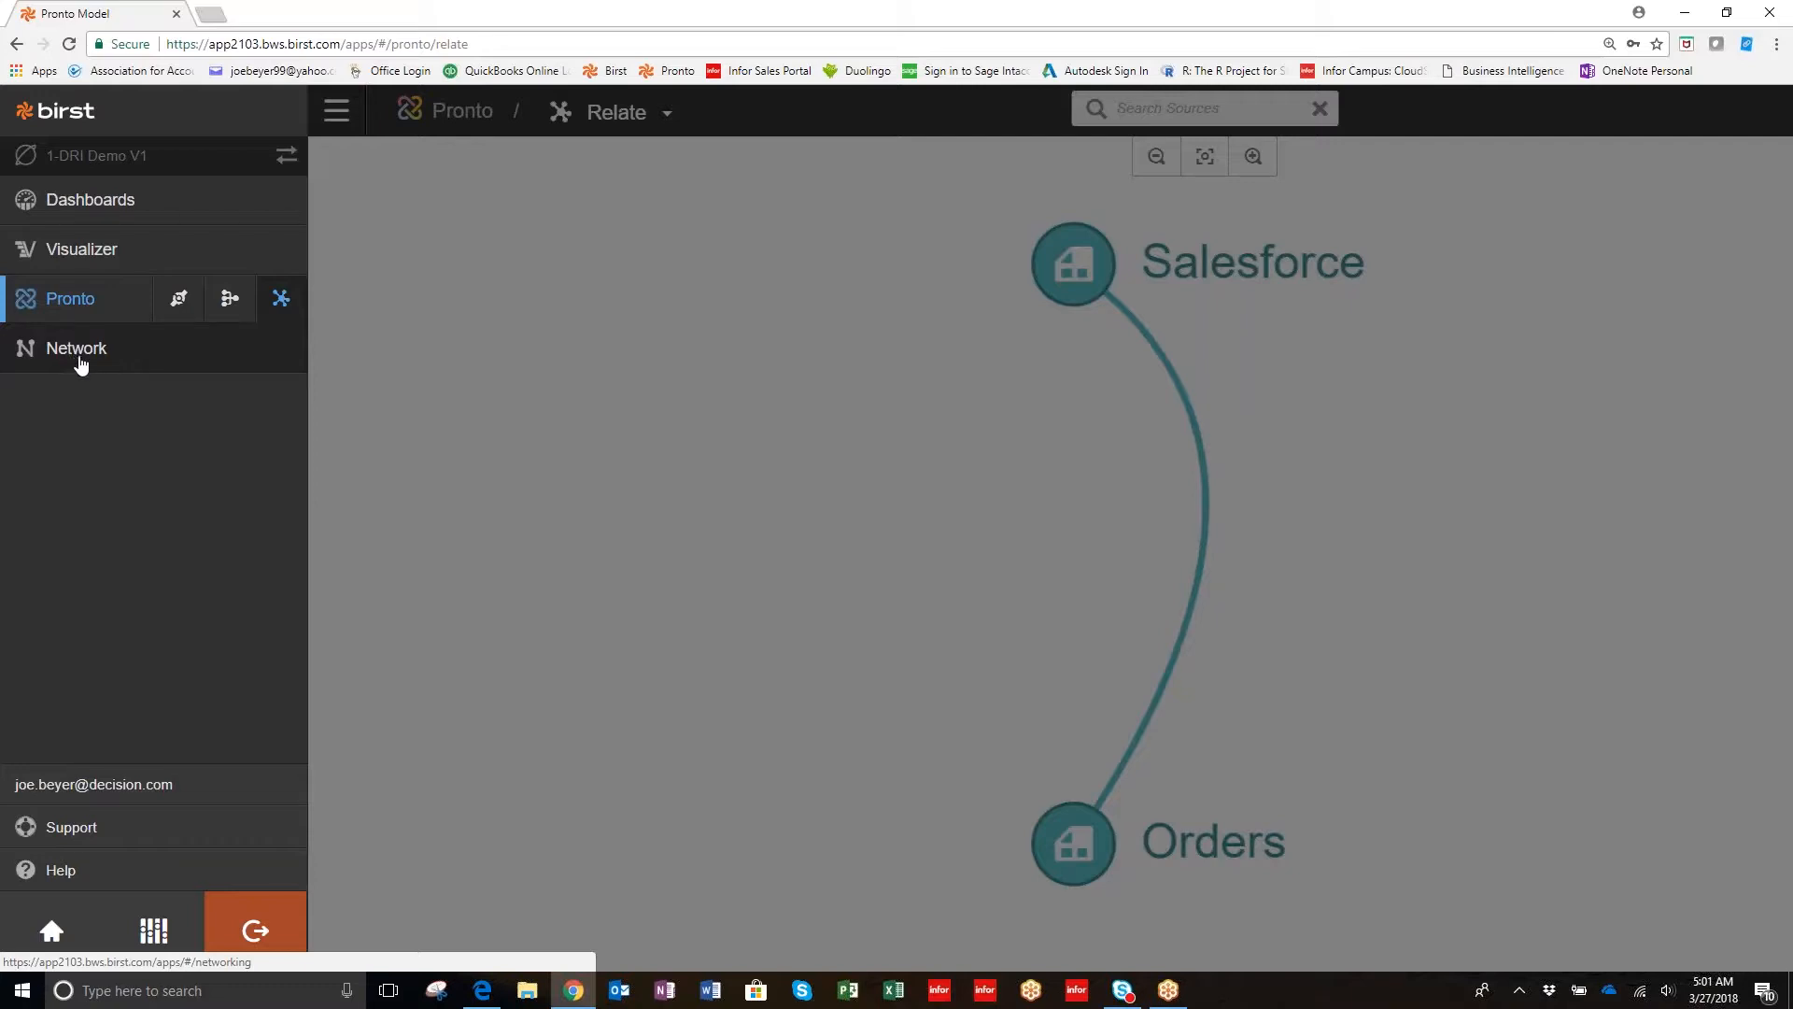
mouse_move(89, 199)
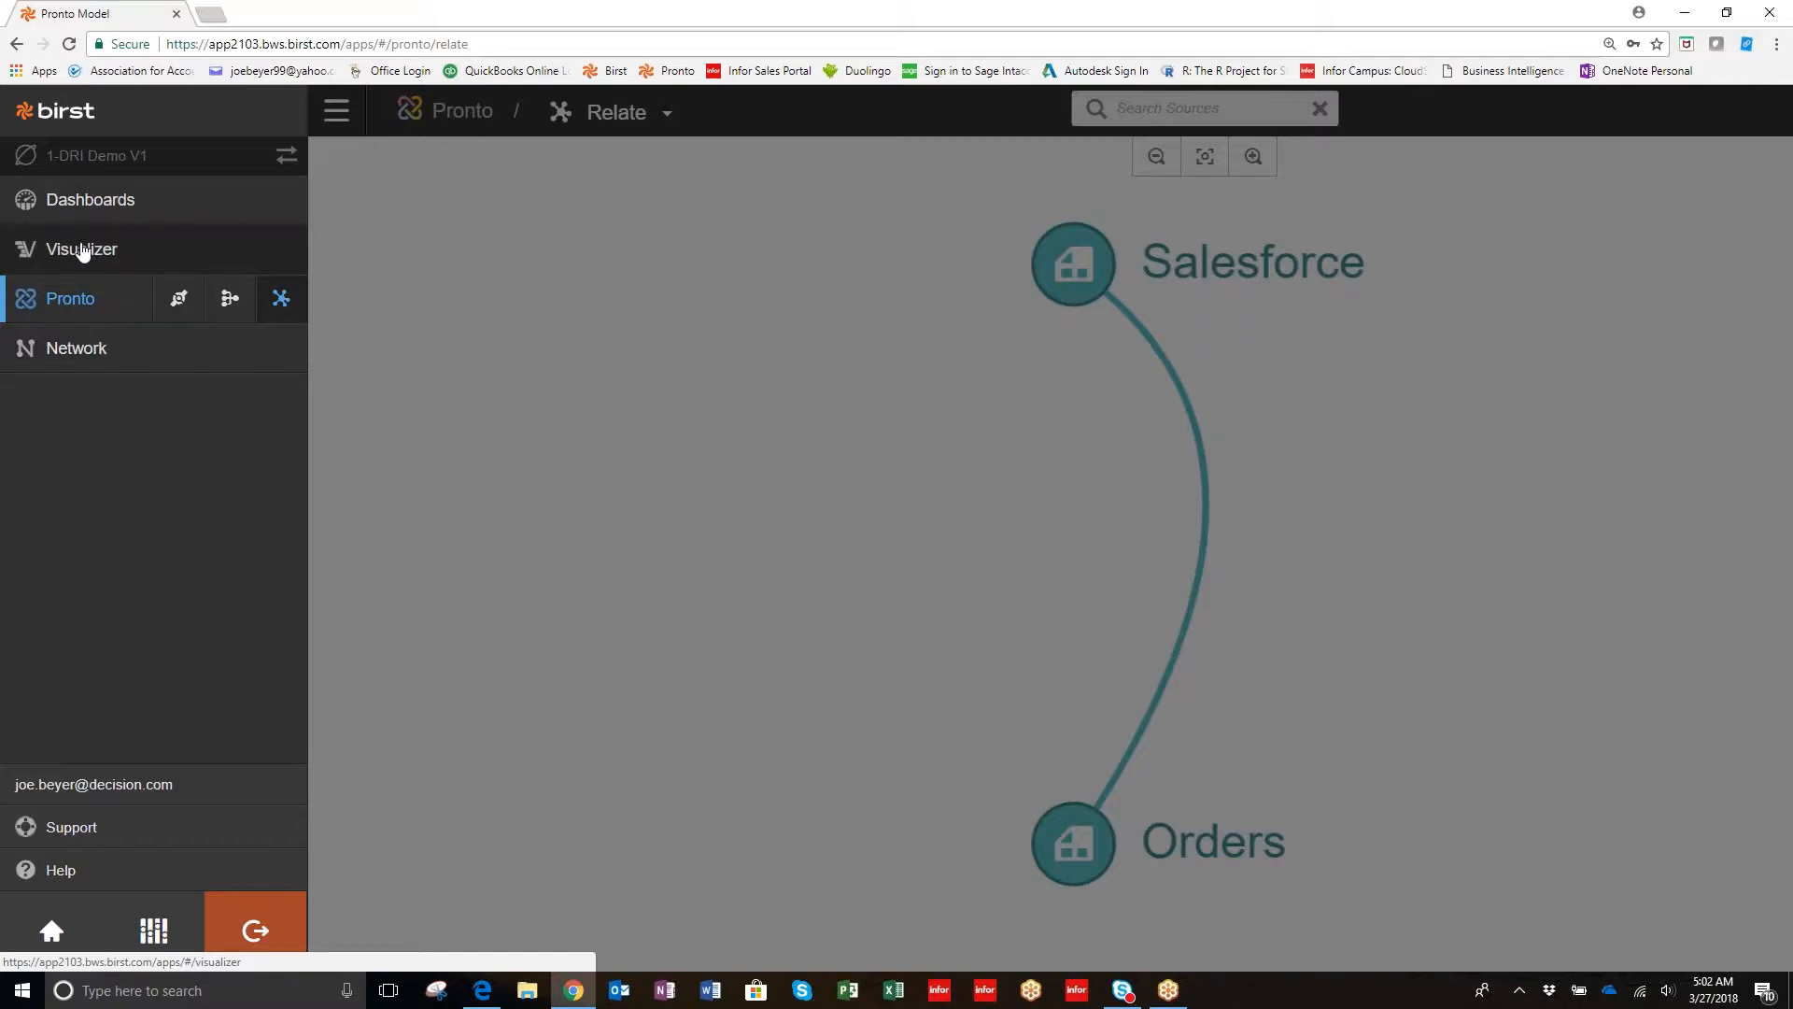
mouse_move(89, 199)
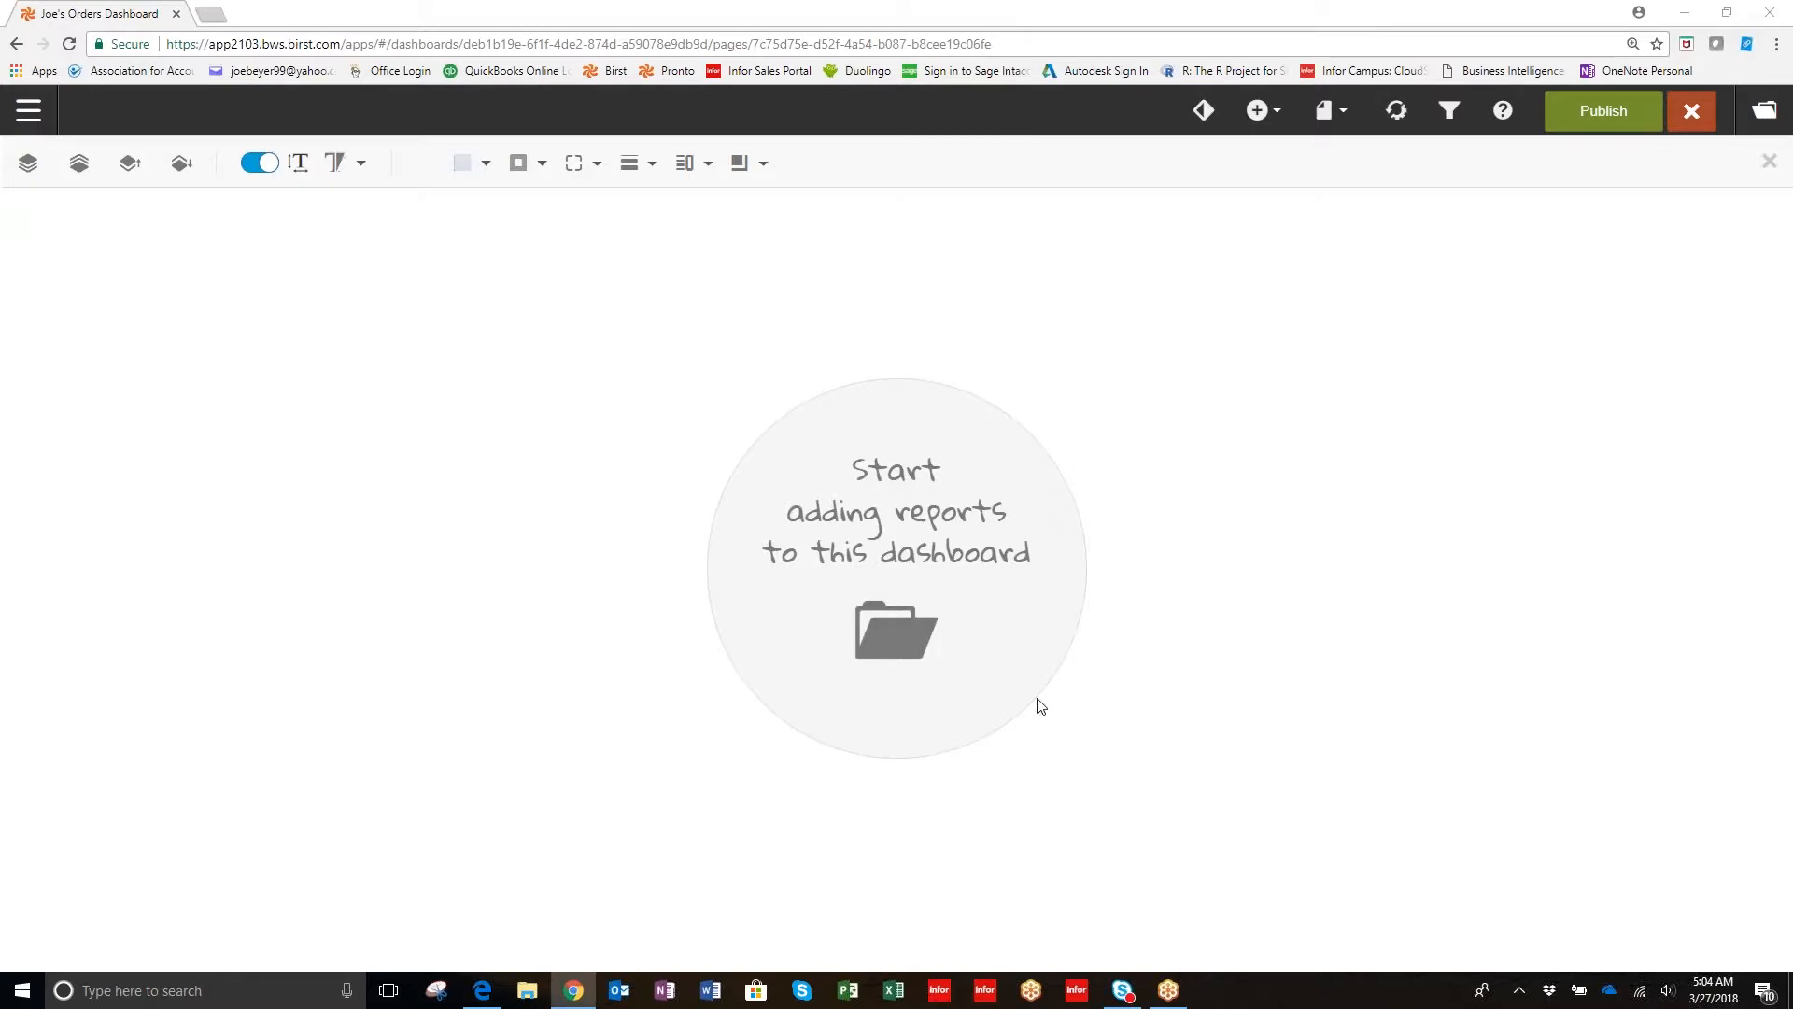
mouse_move(1029, 189)
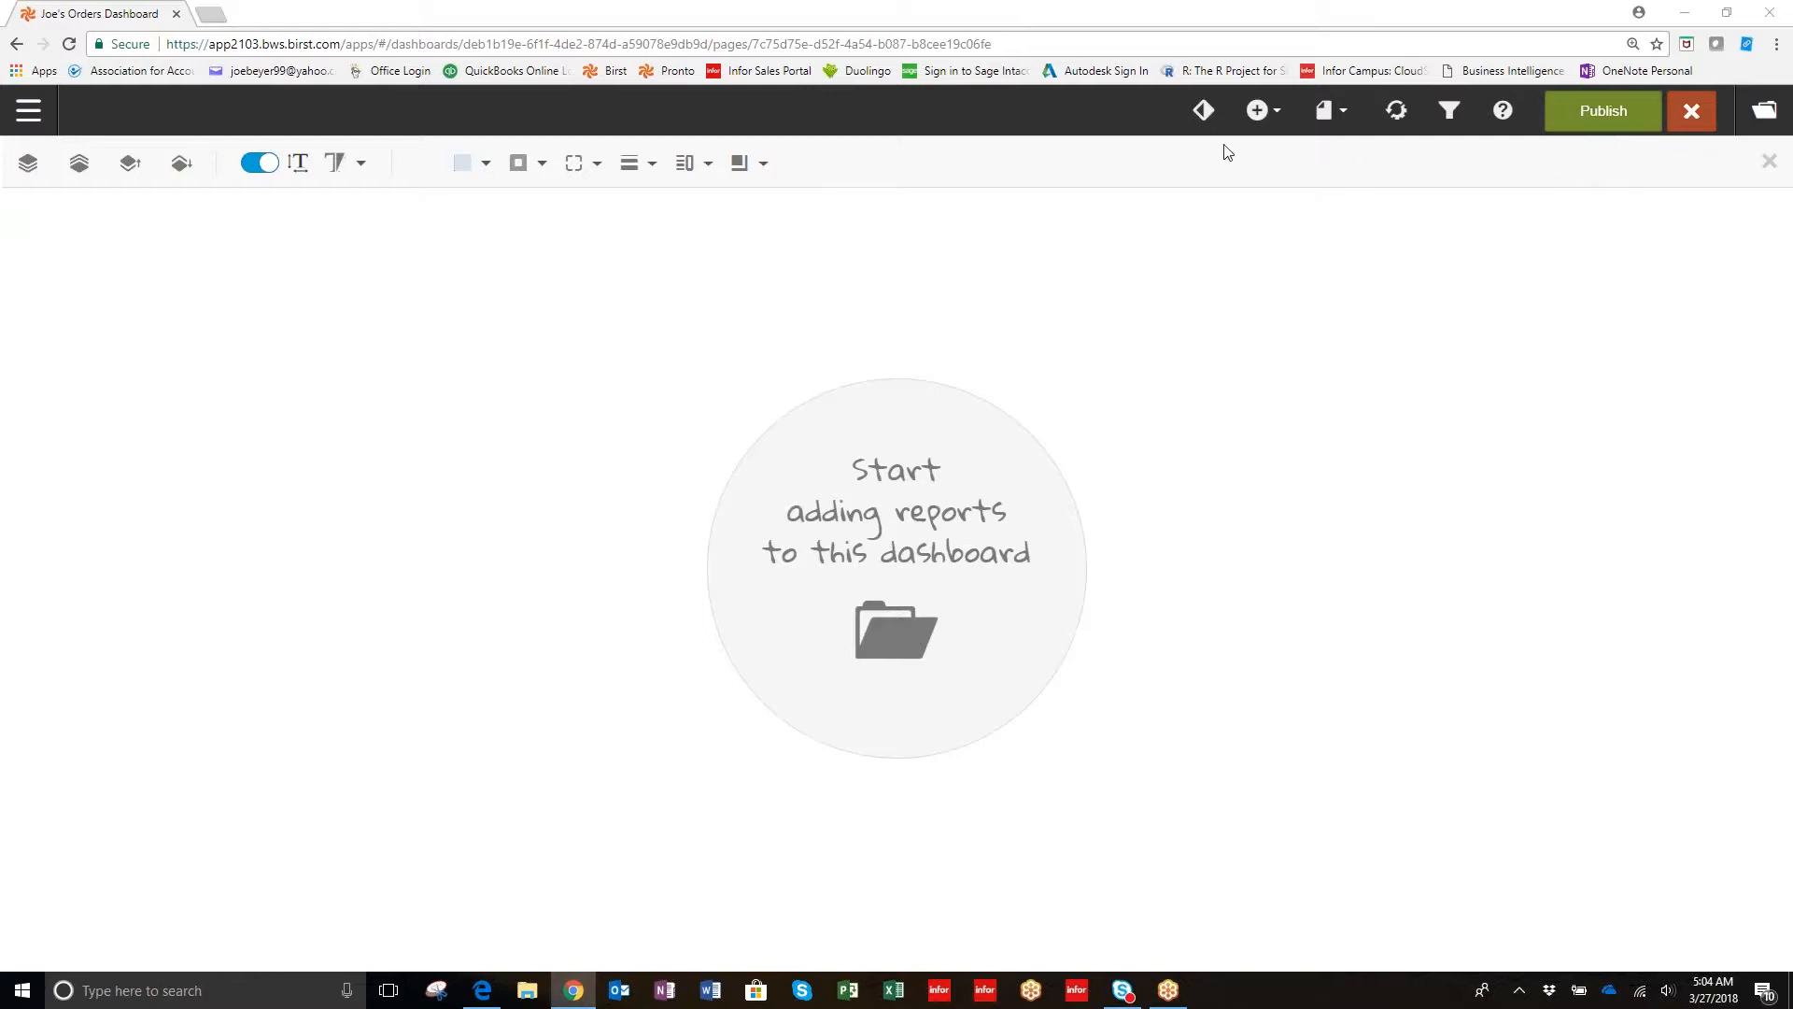
mouse_move(1202, 110)
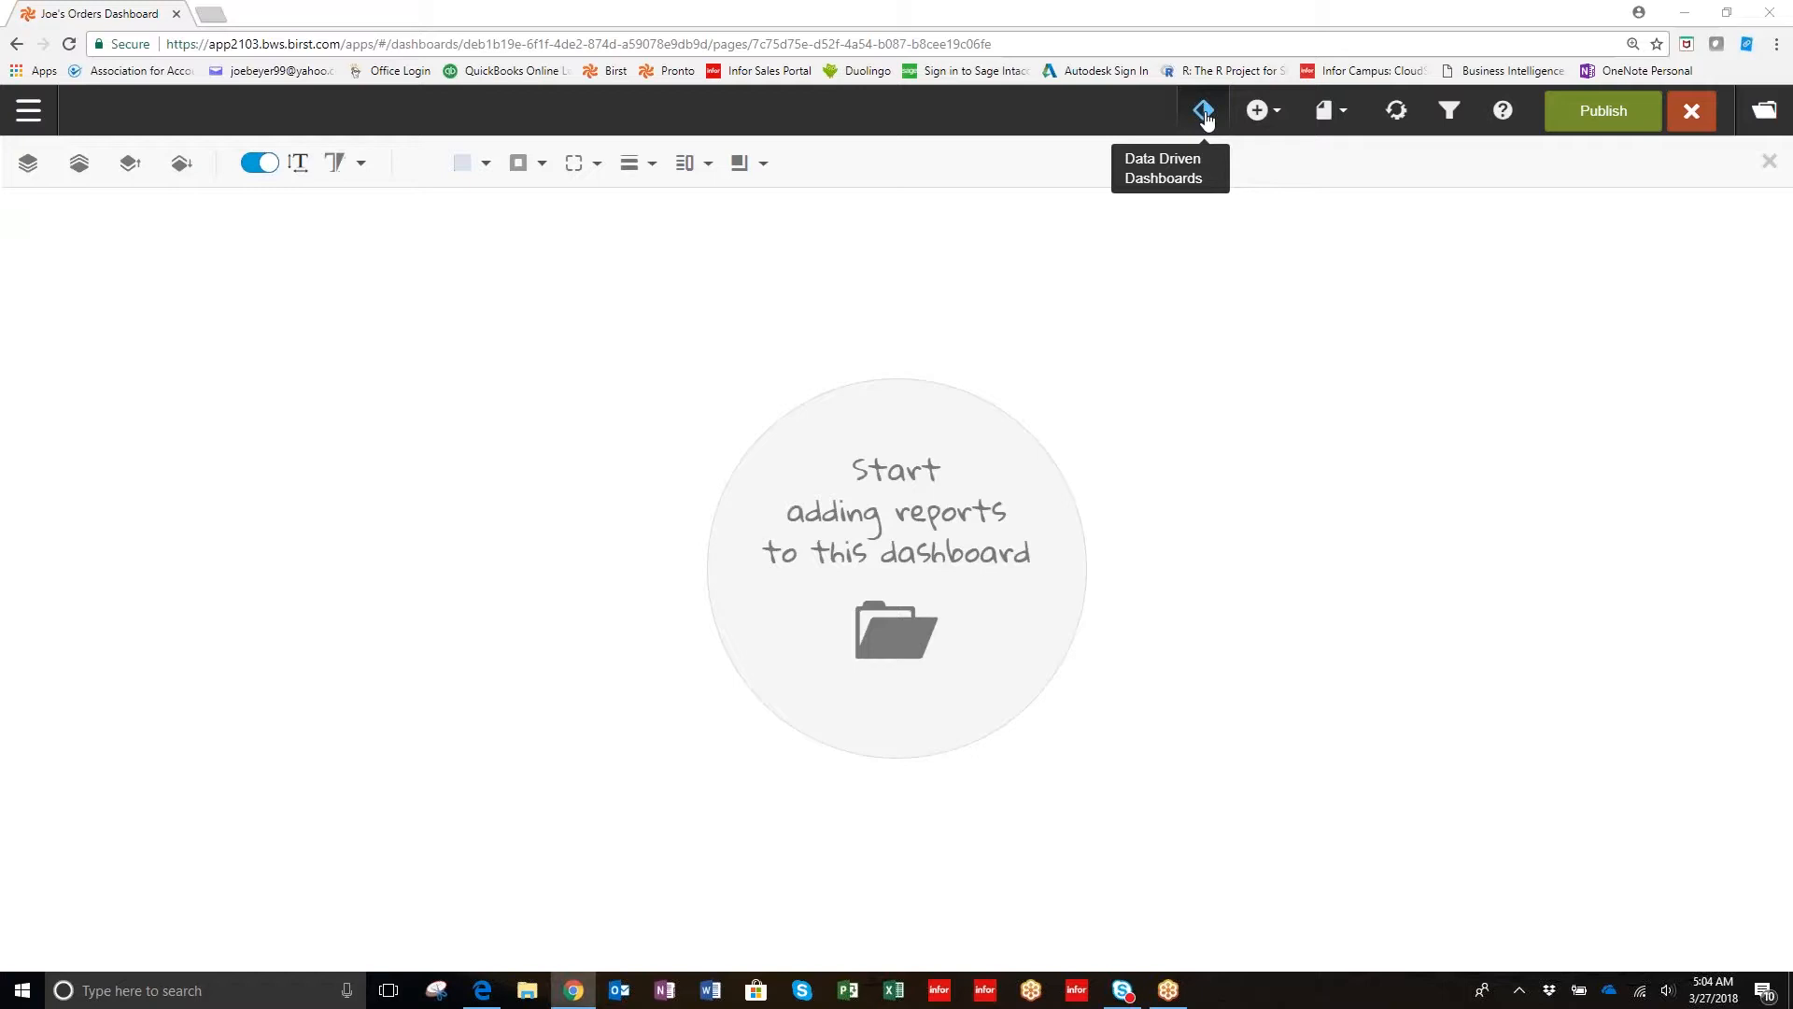
mouse_move(1214, 123)
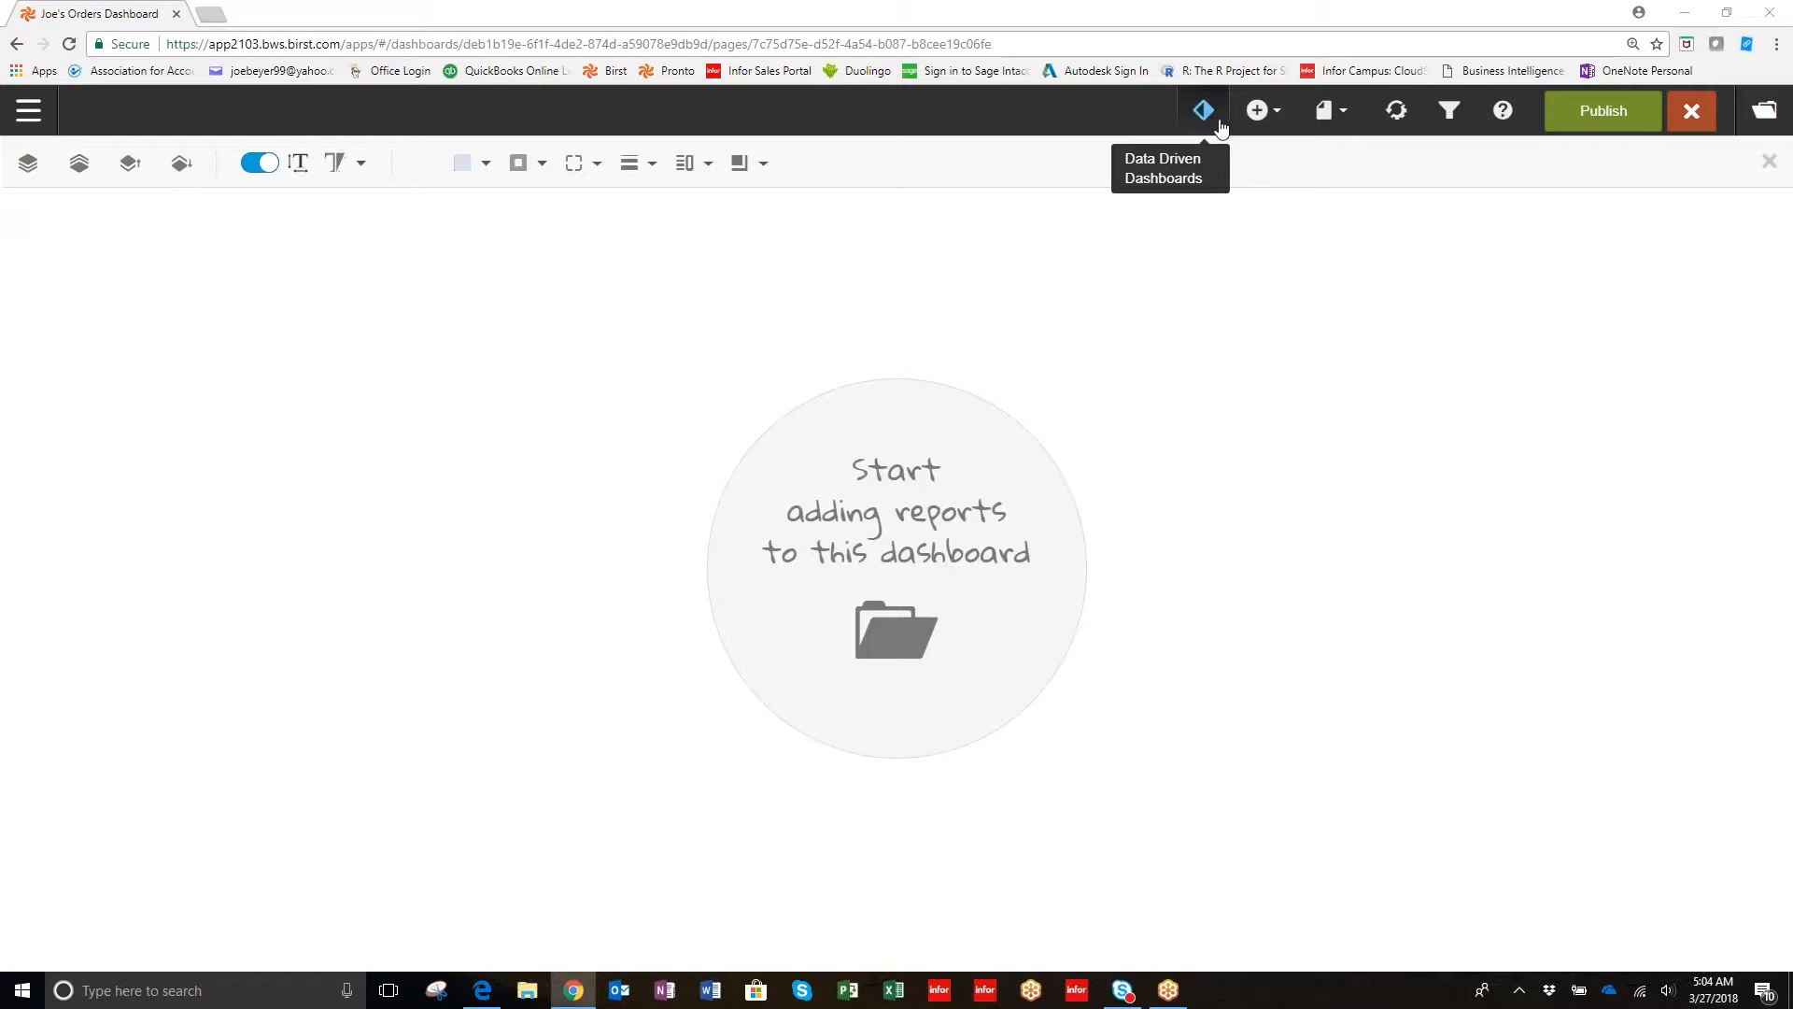
mouse_move(1255, 111)
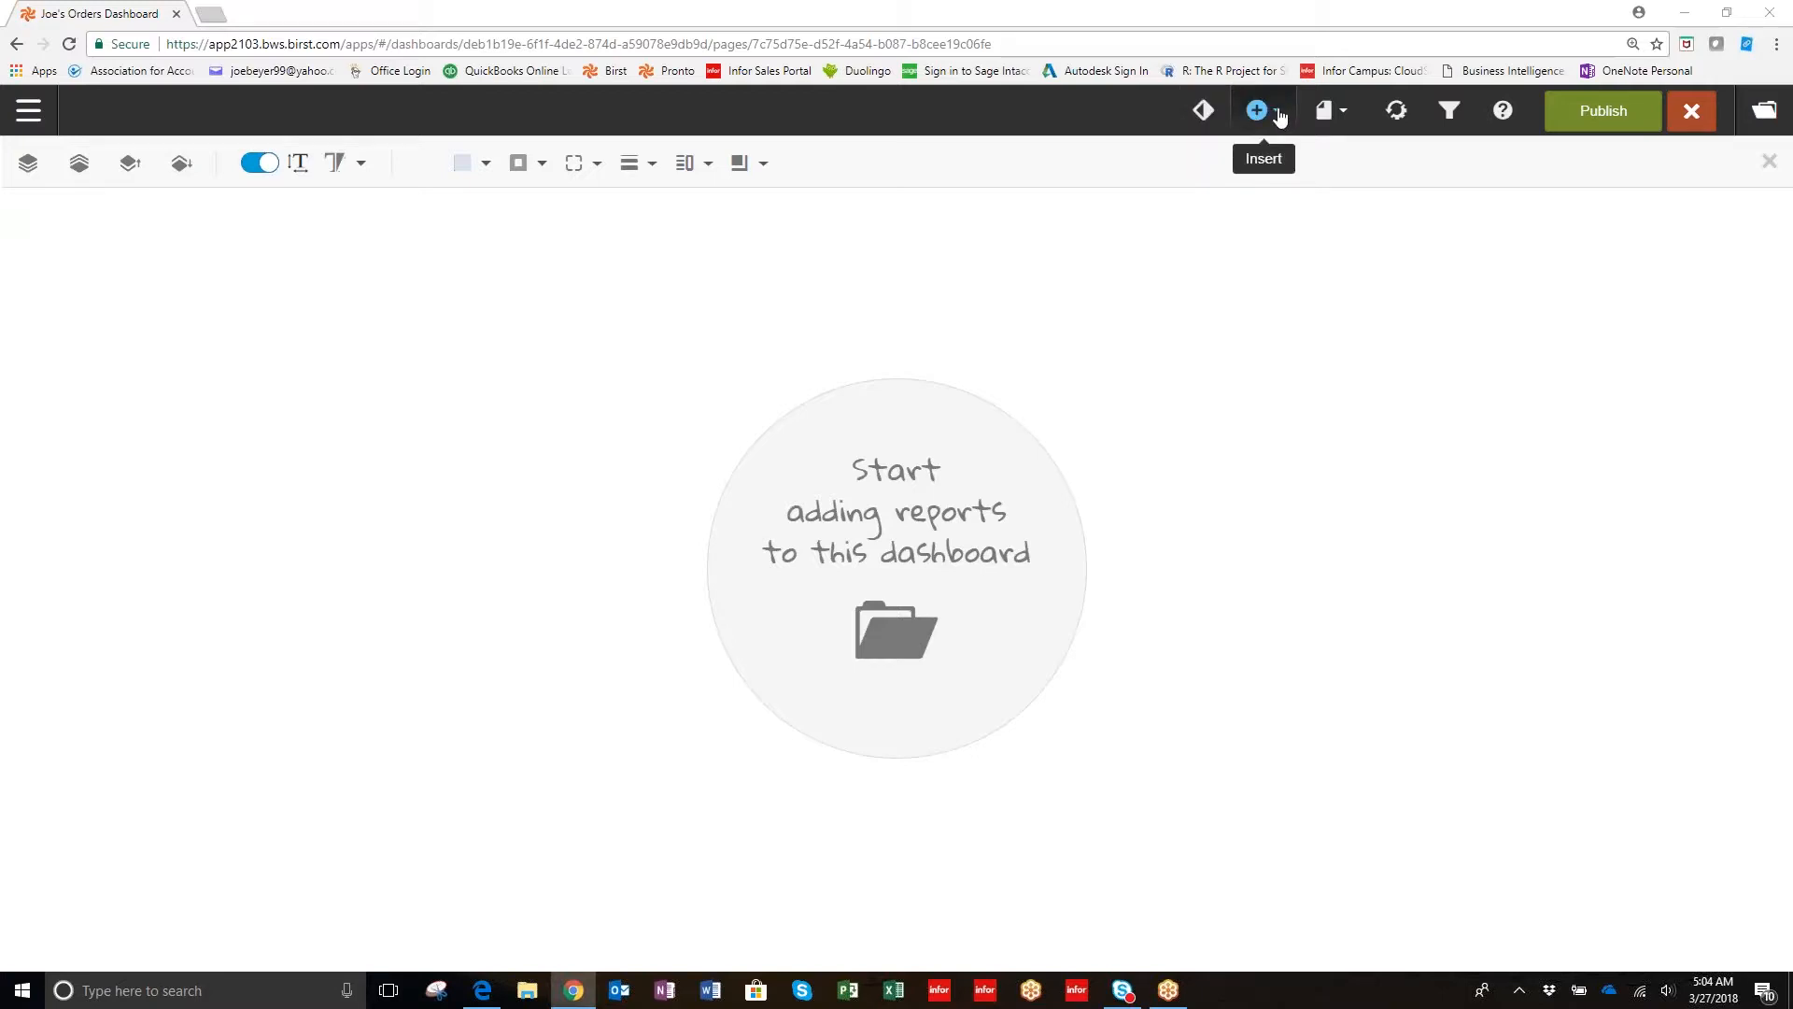
Open the dashboard's Insert list, showing Existing Report and New Report options.
left_click(1255, 110)
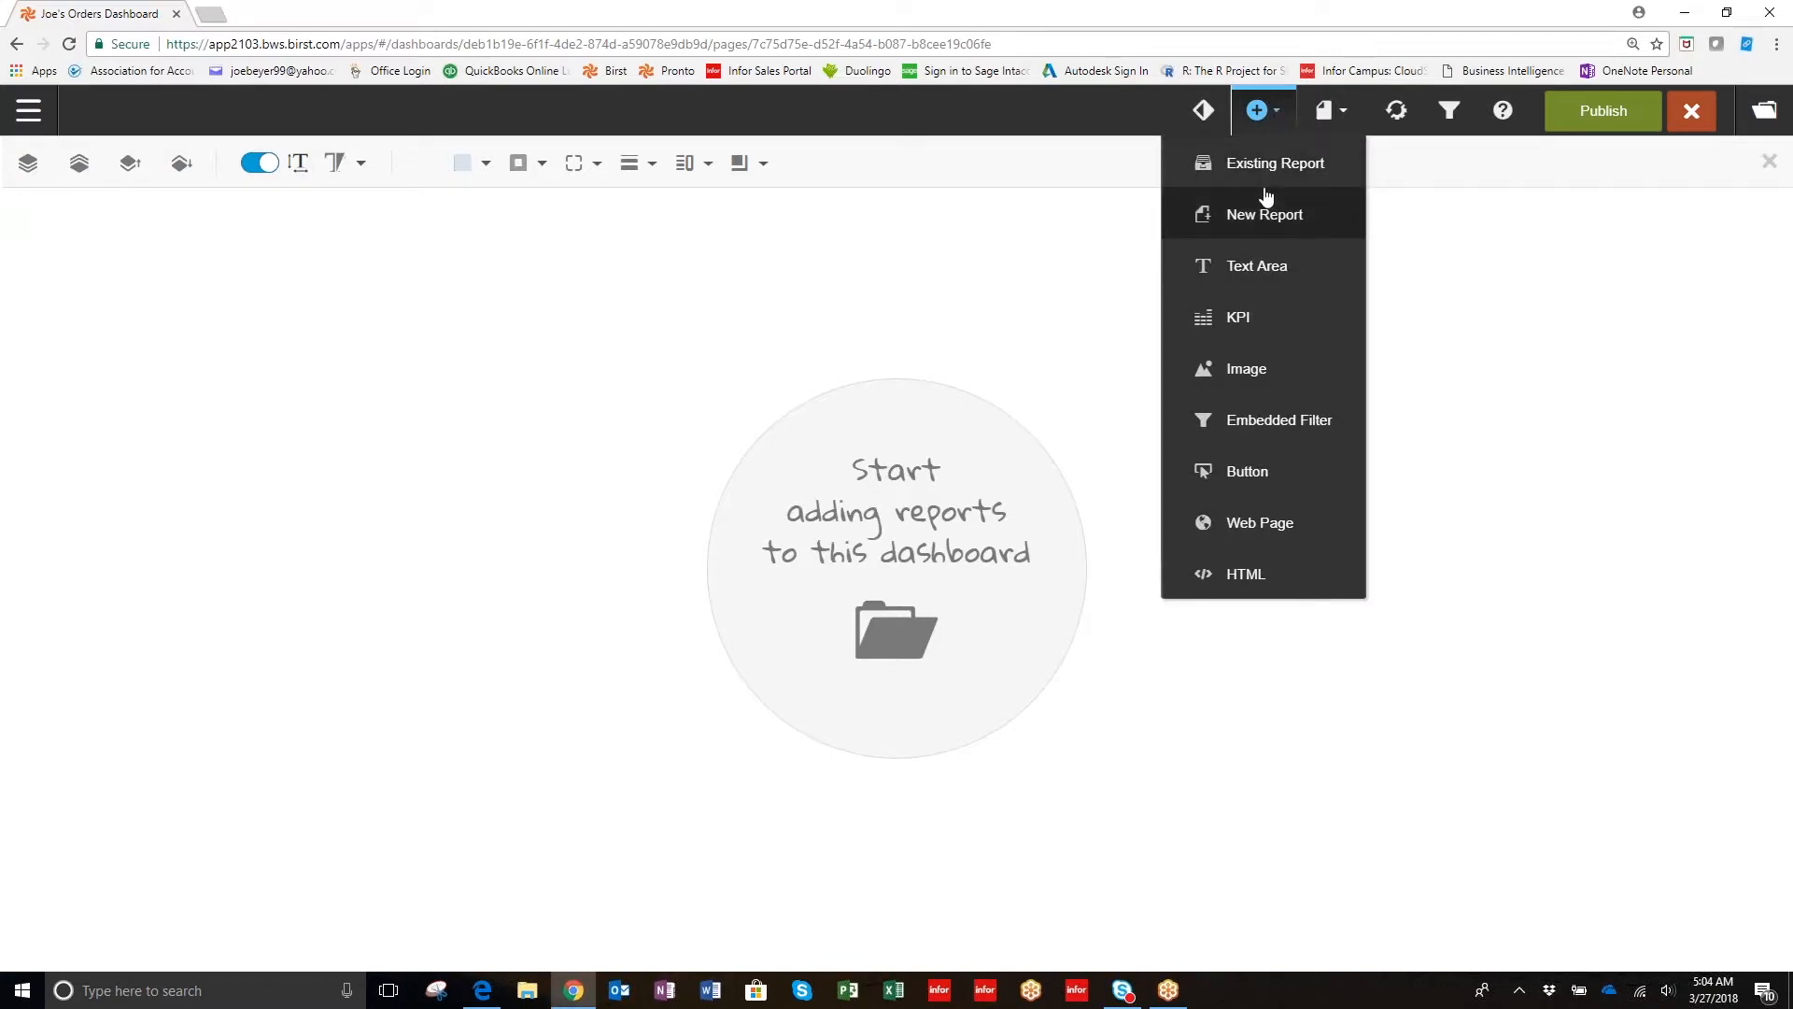
mouse_move(1219, 330)
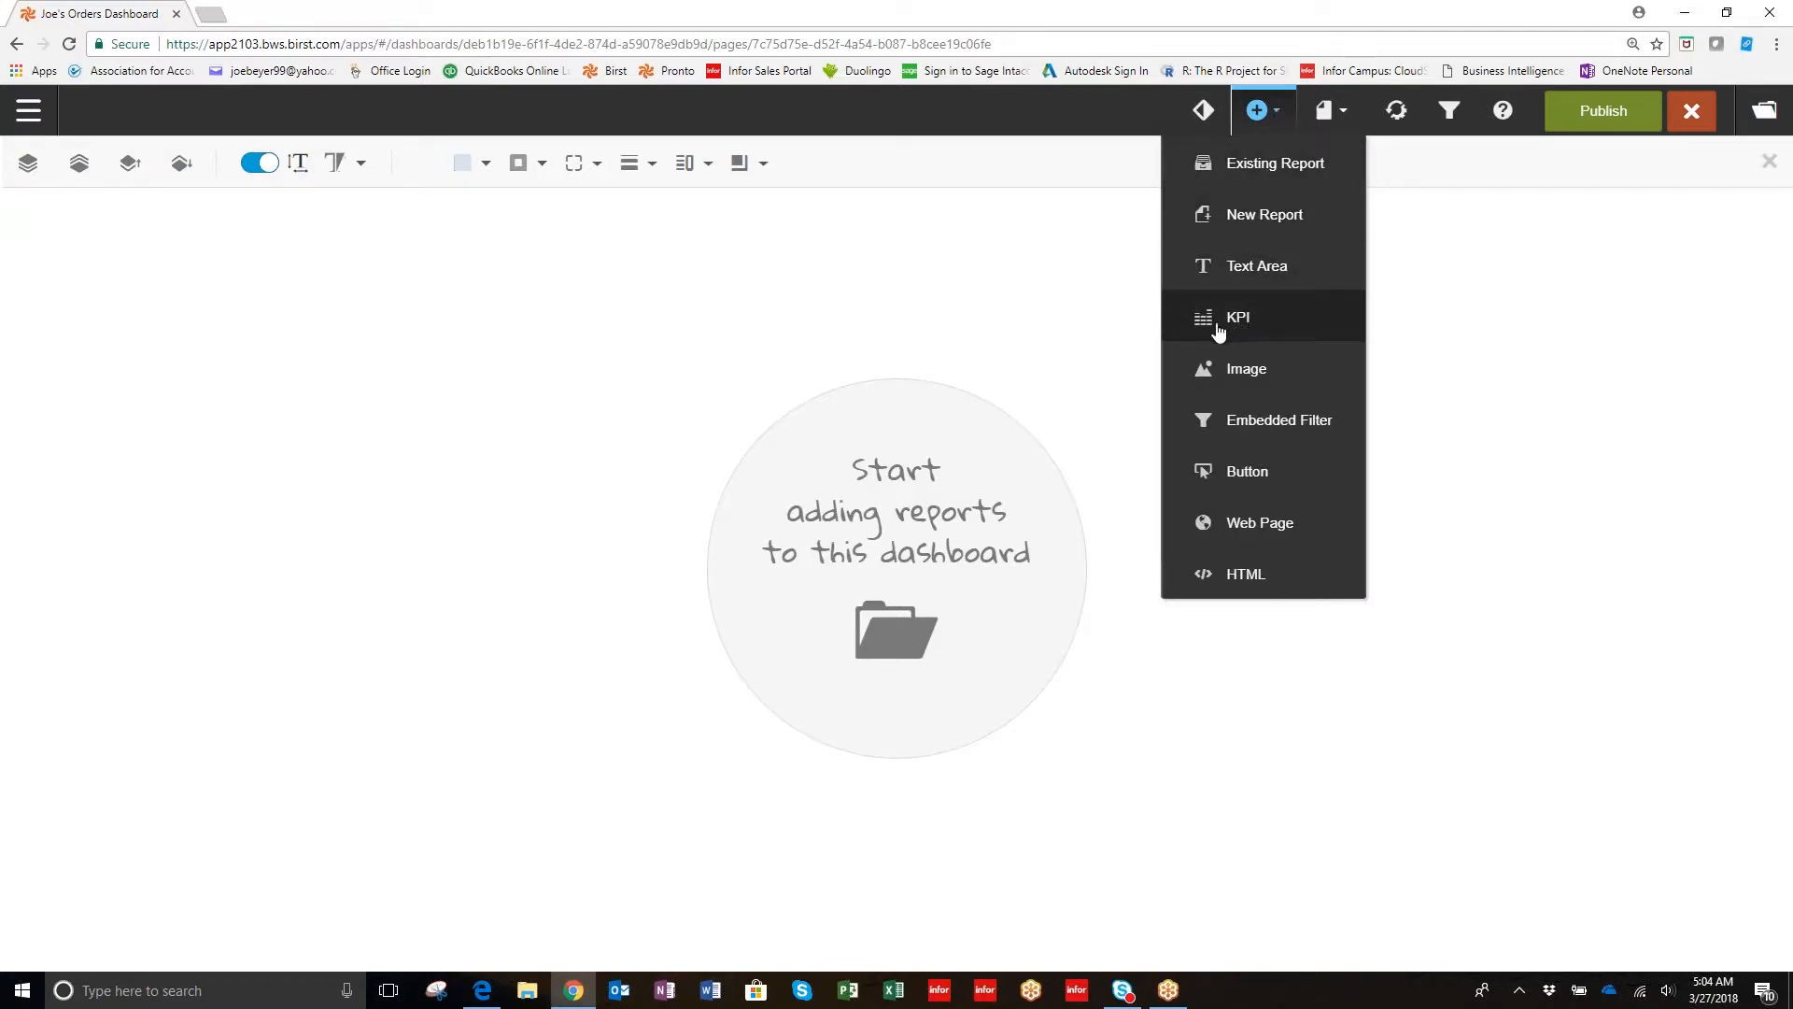
mouse_move(1206, 326)
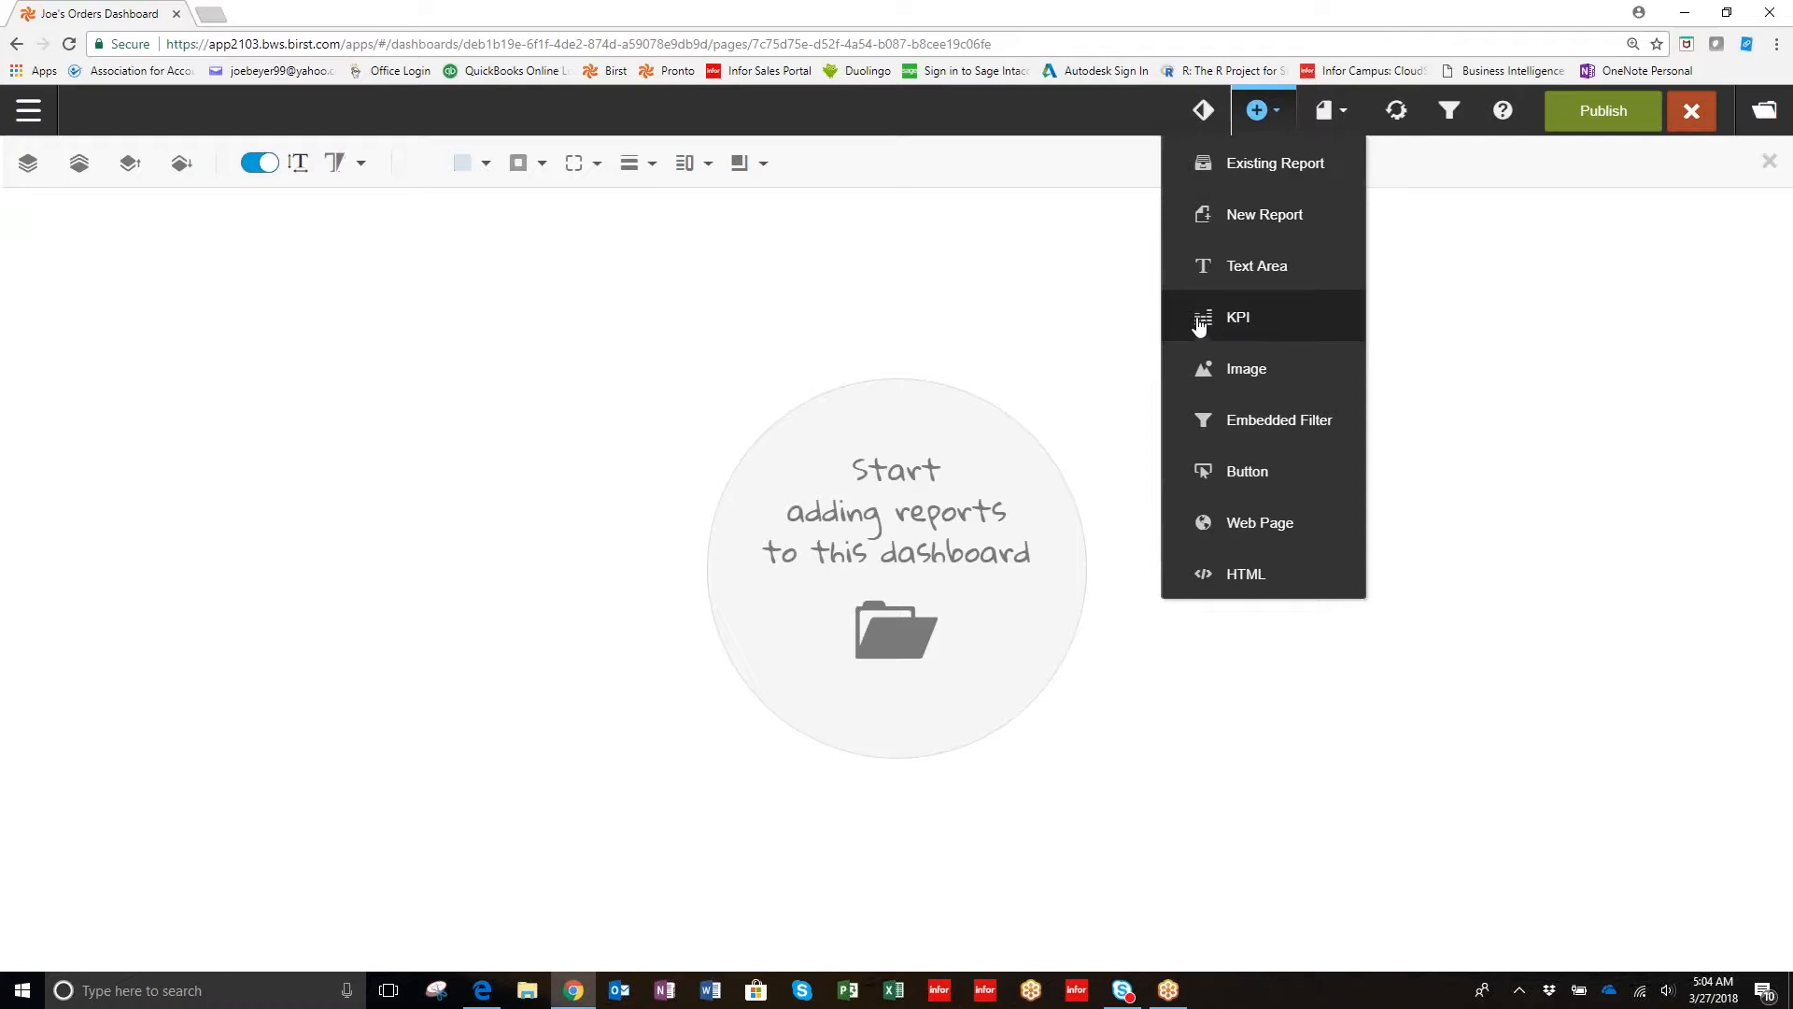
mouse_move(1203, 323)
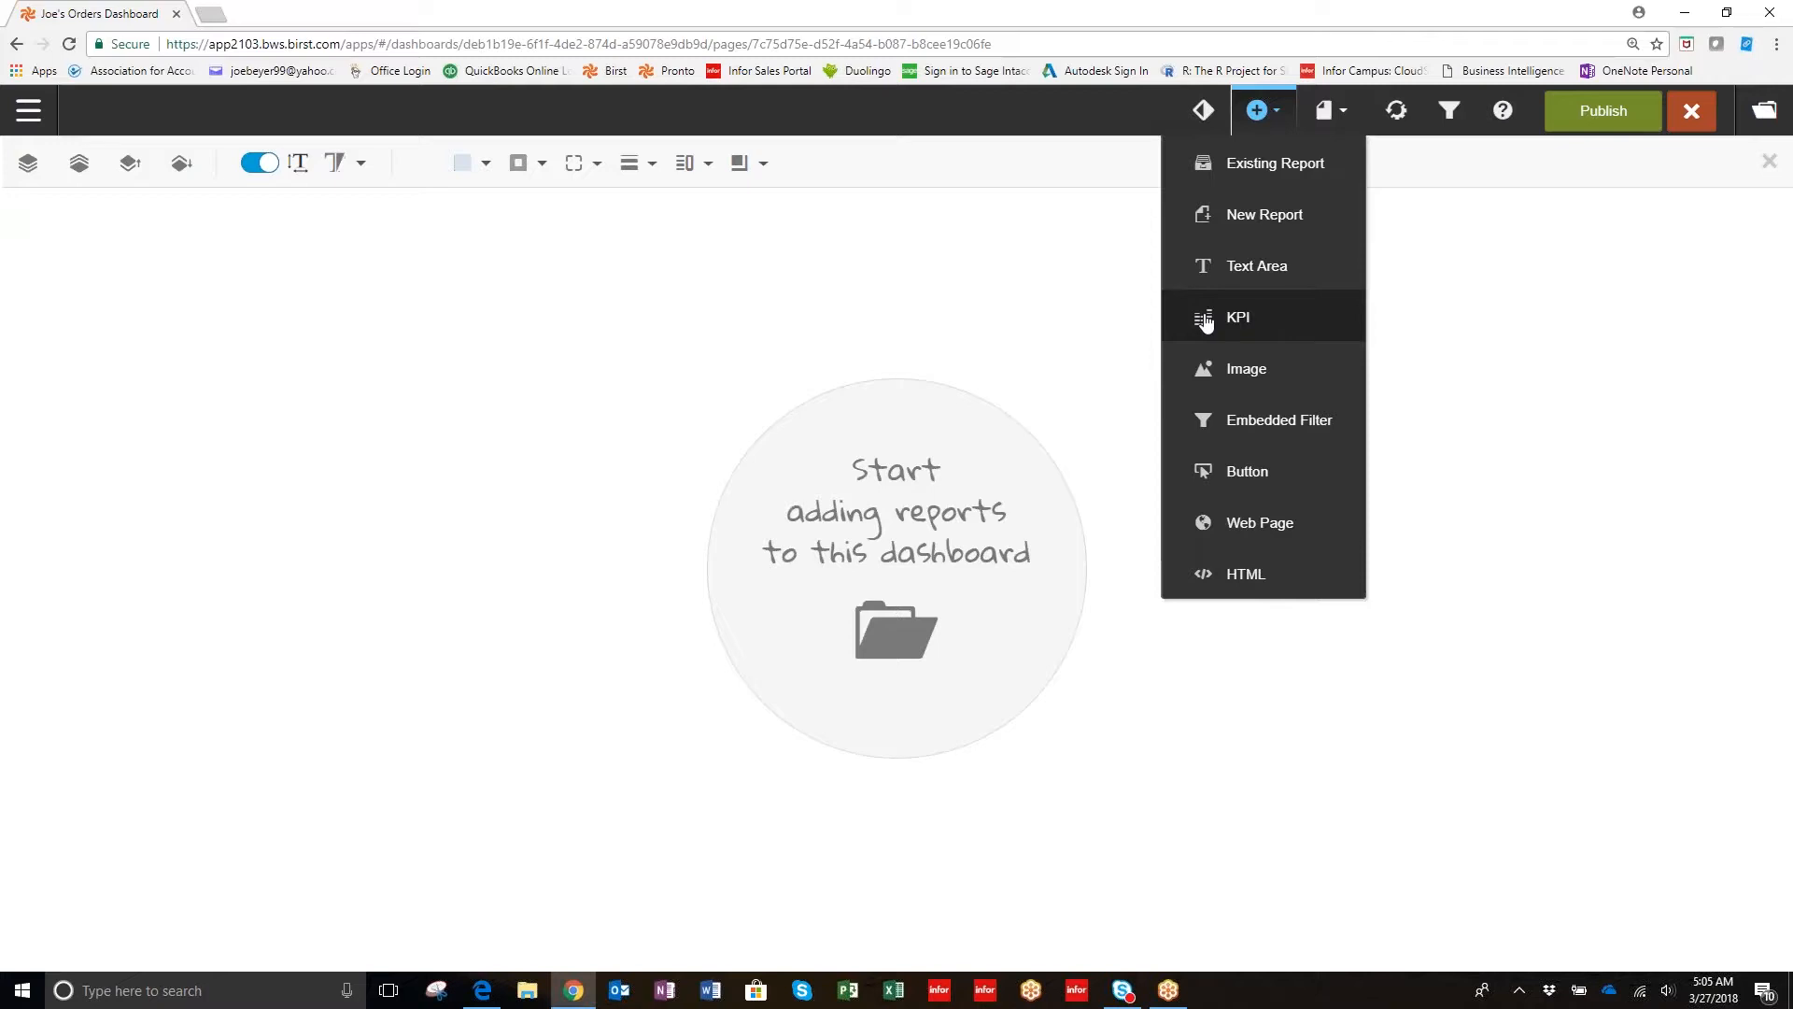
Insert a KPI tile on Qty Ordered (72,030) and view its Chart and Indicator settings.
left_click(1238, 317)
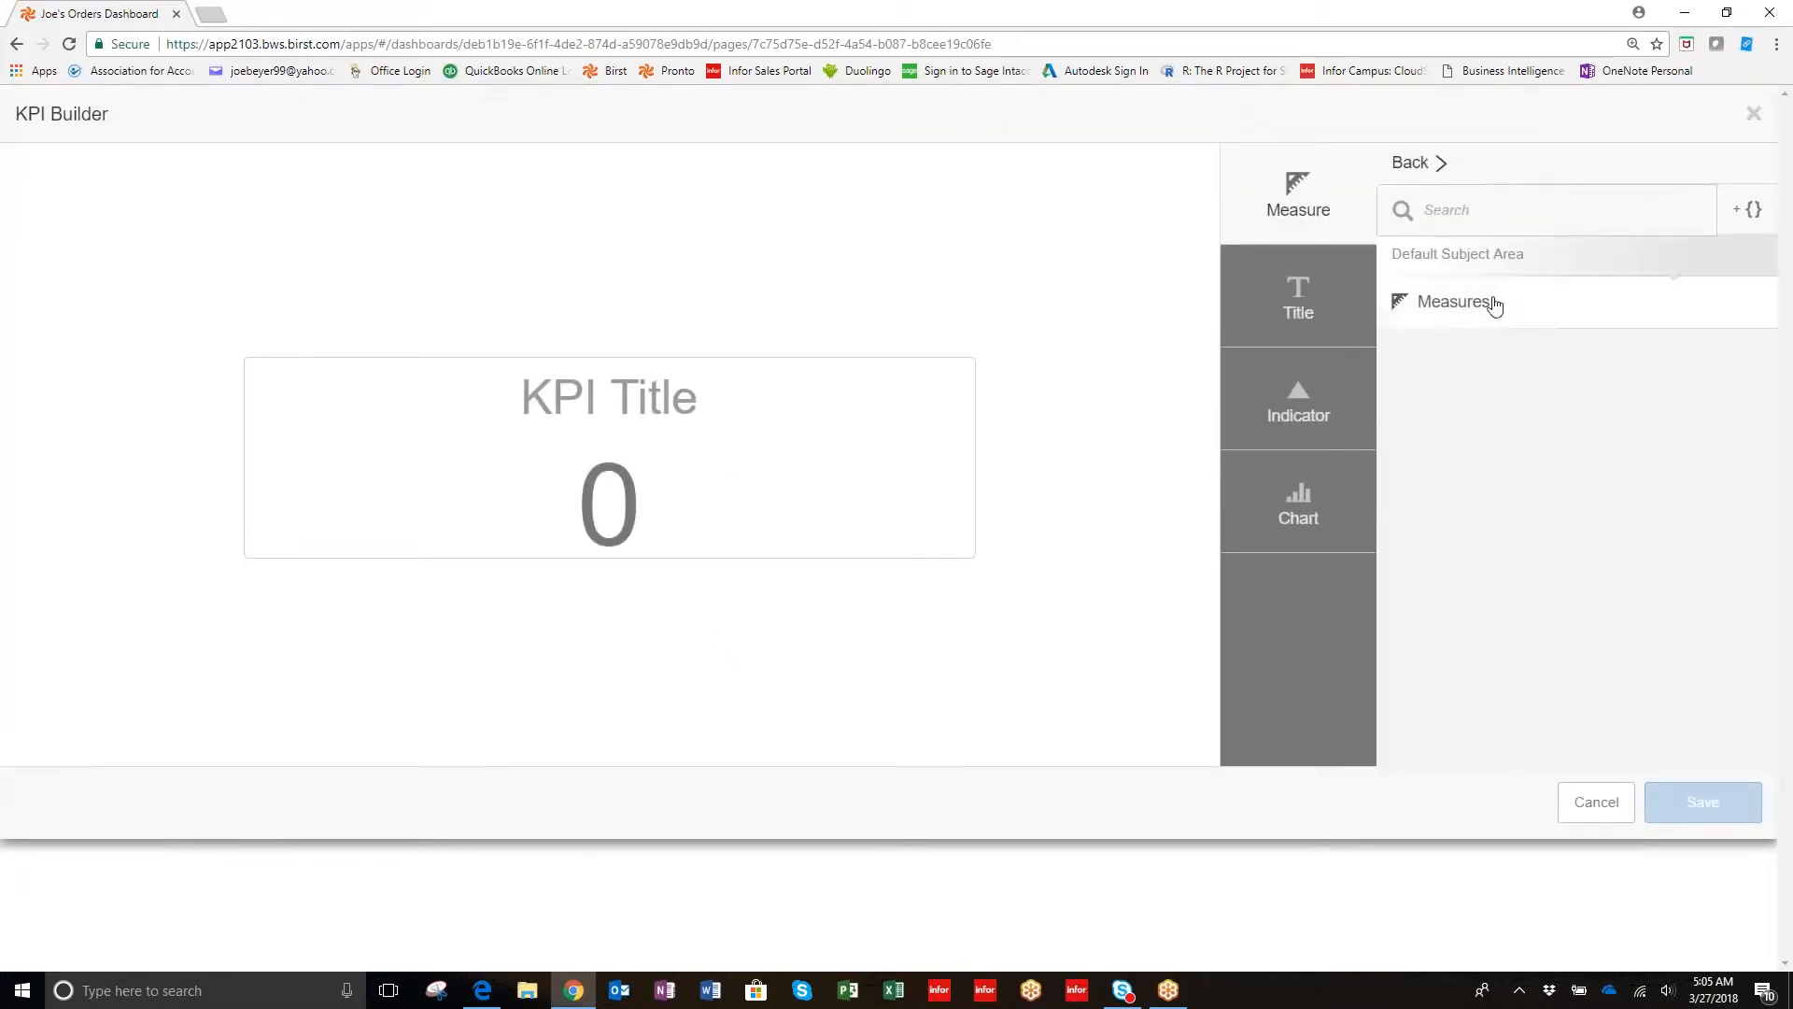
left_click(1458, 300)
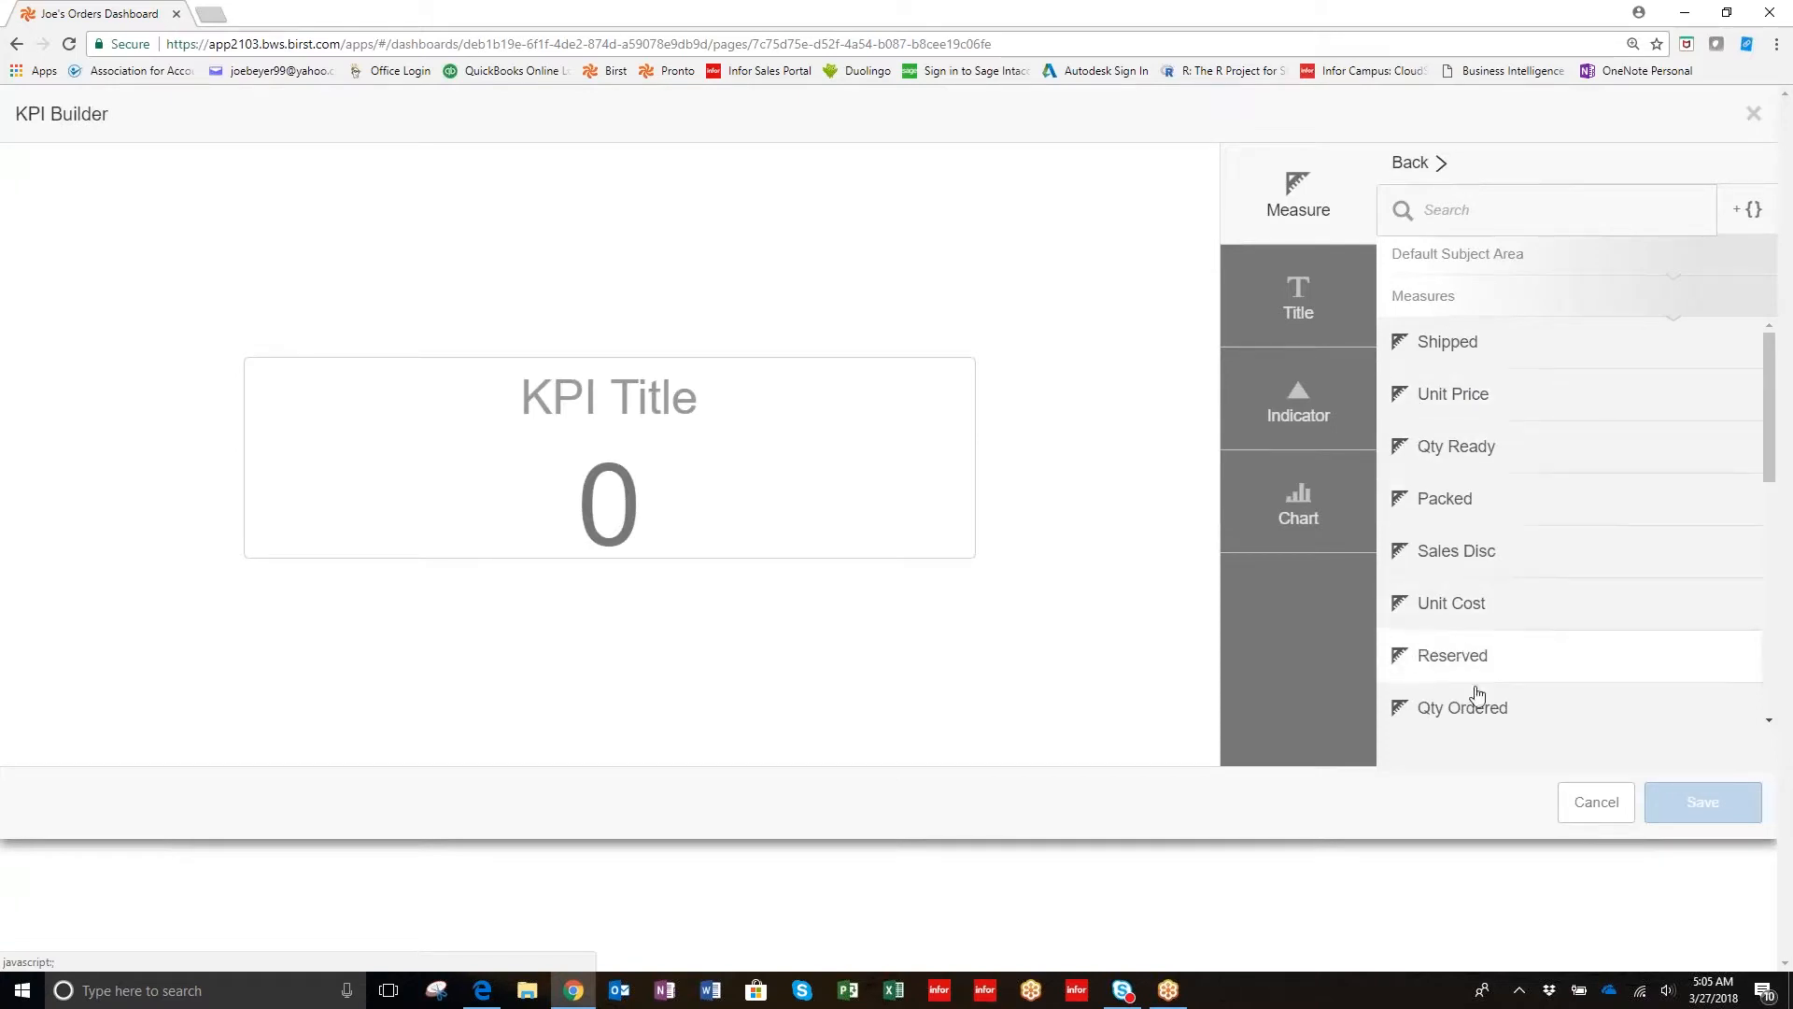
left_click(1462, 707)
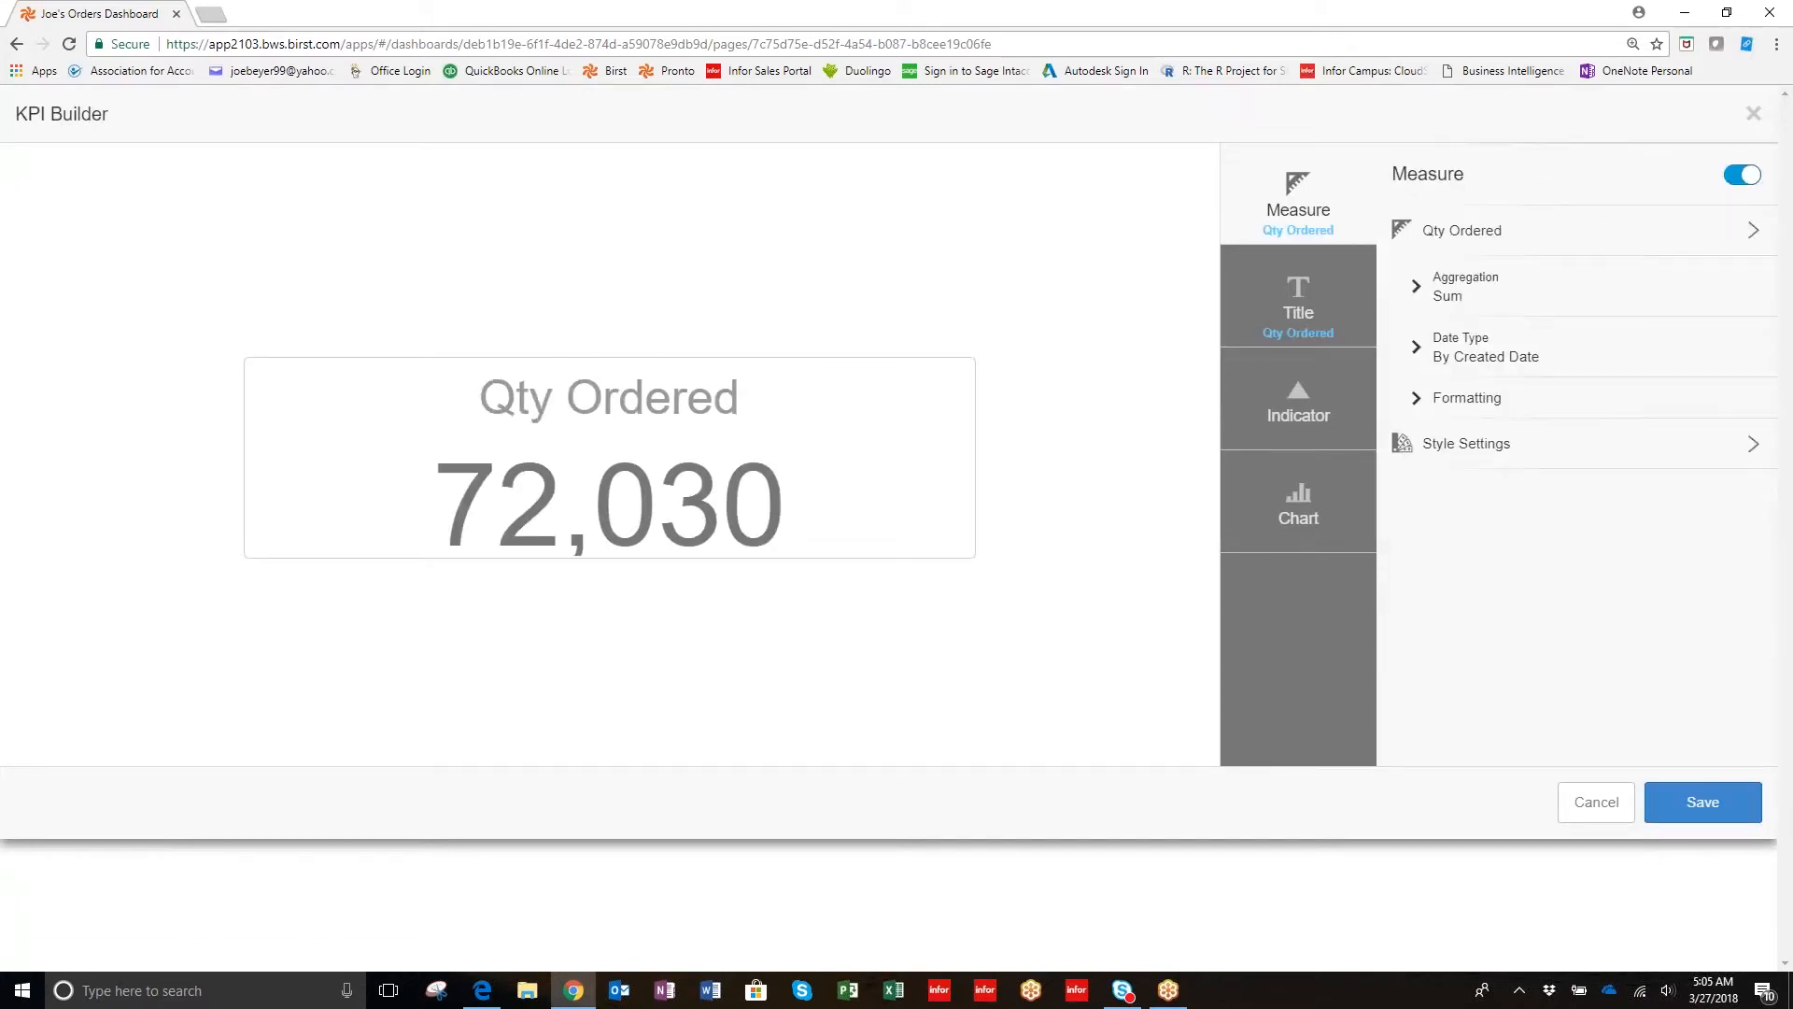
mouse_move(1448, 479)
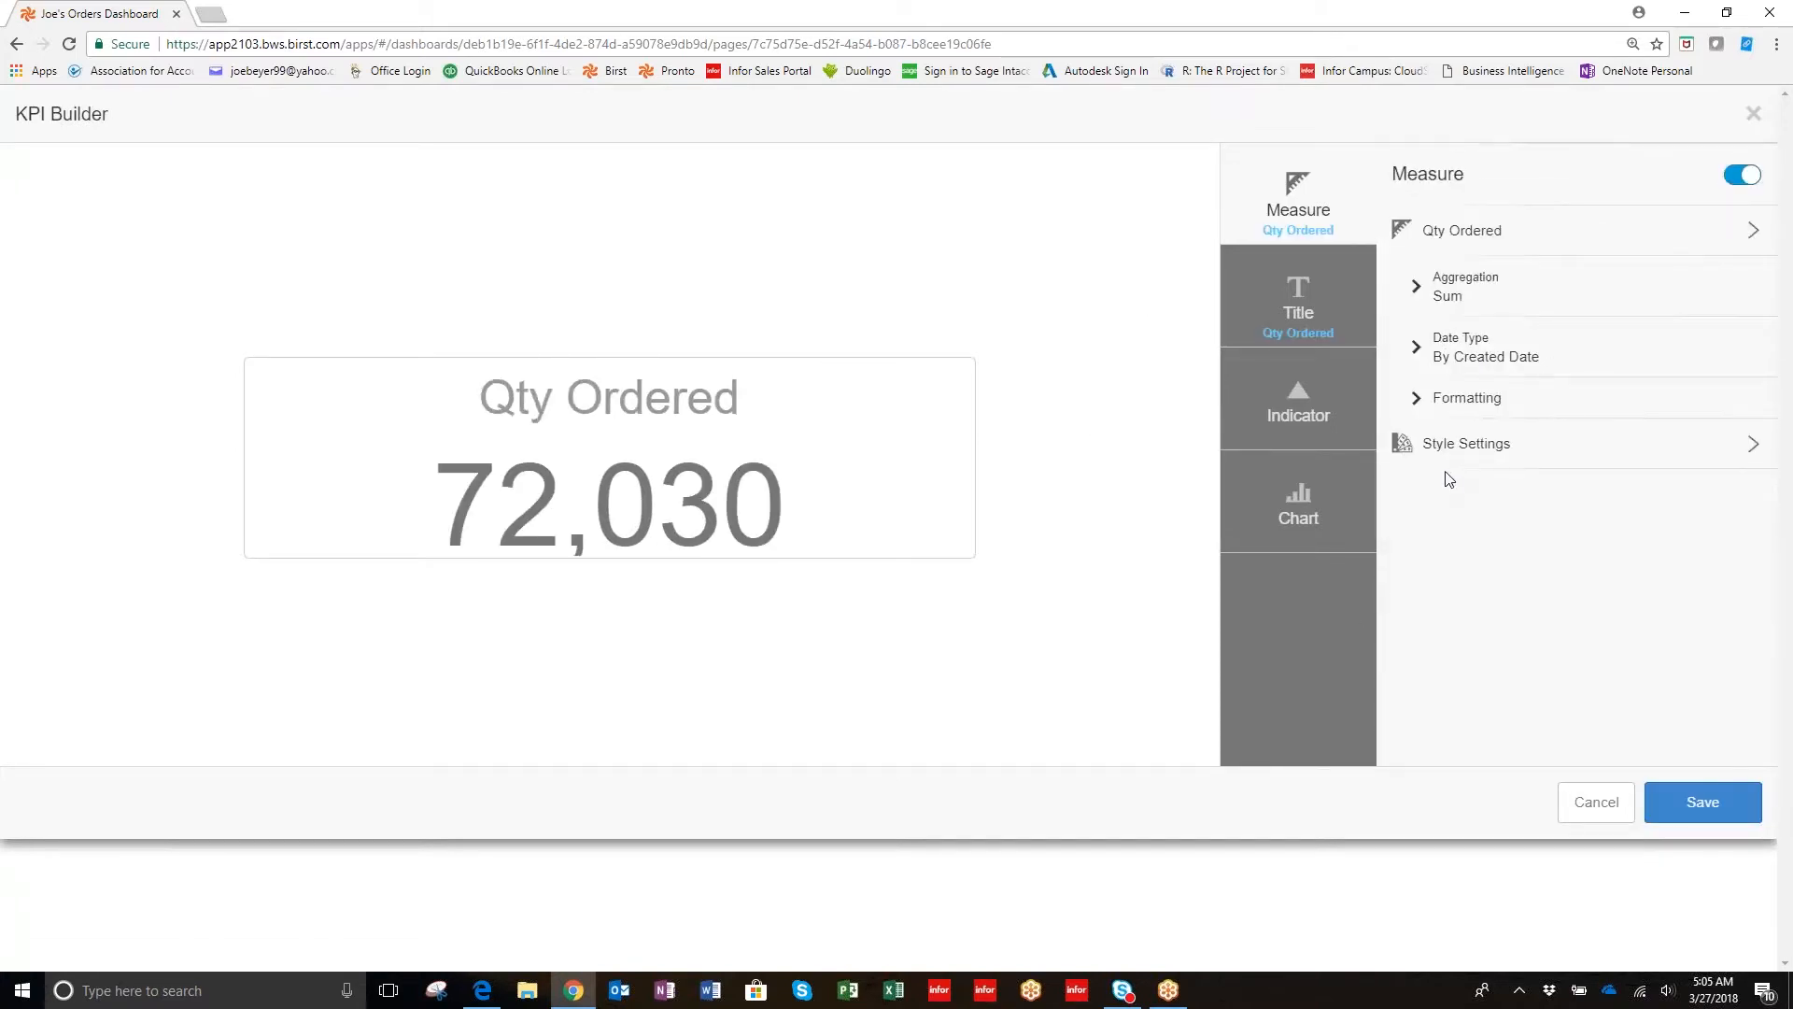
left_click(1298, 504)
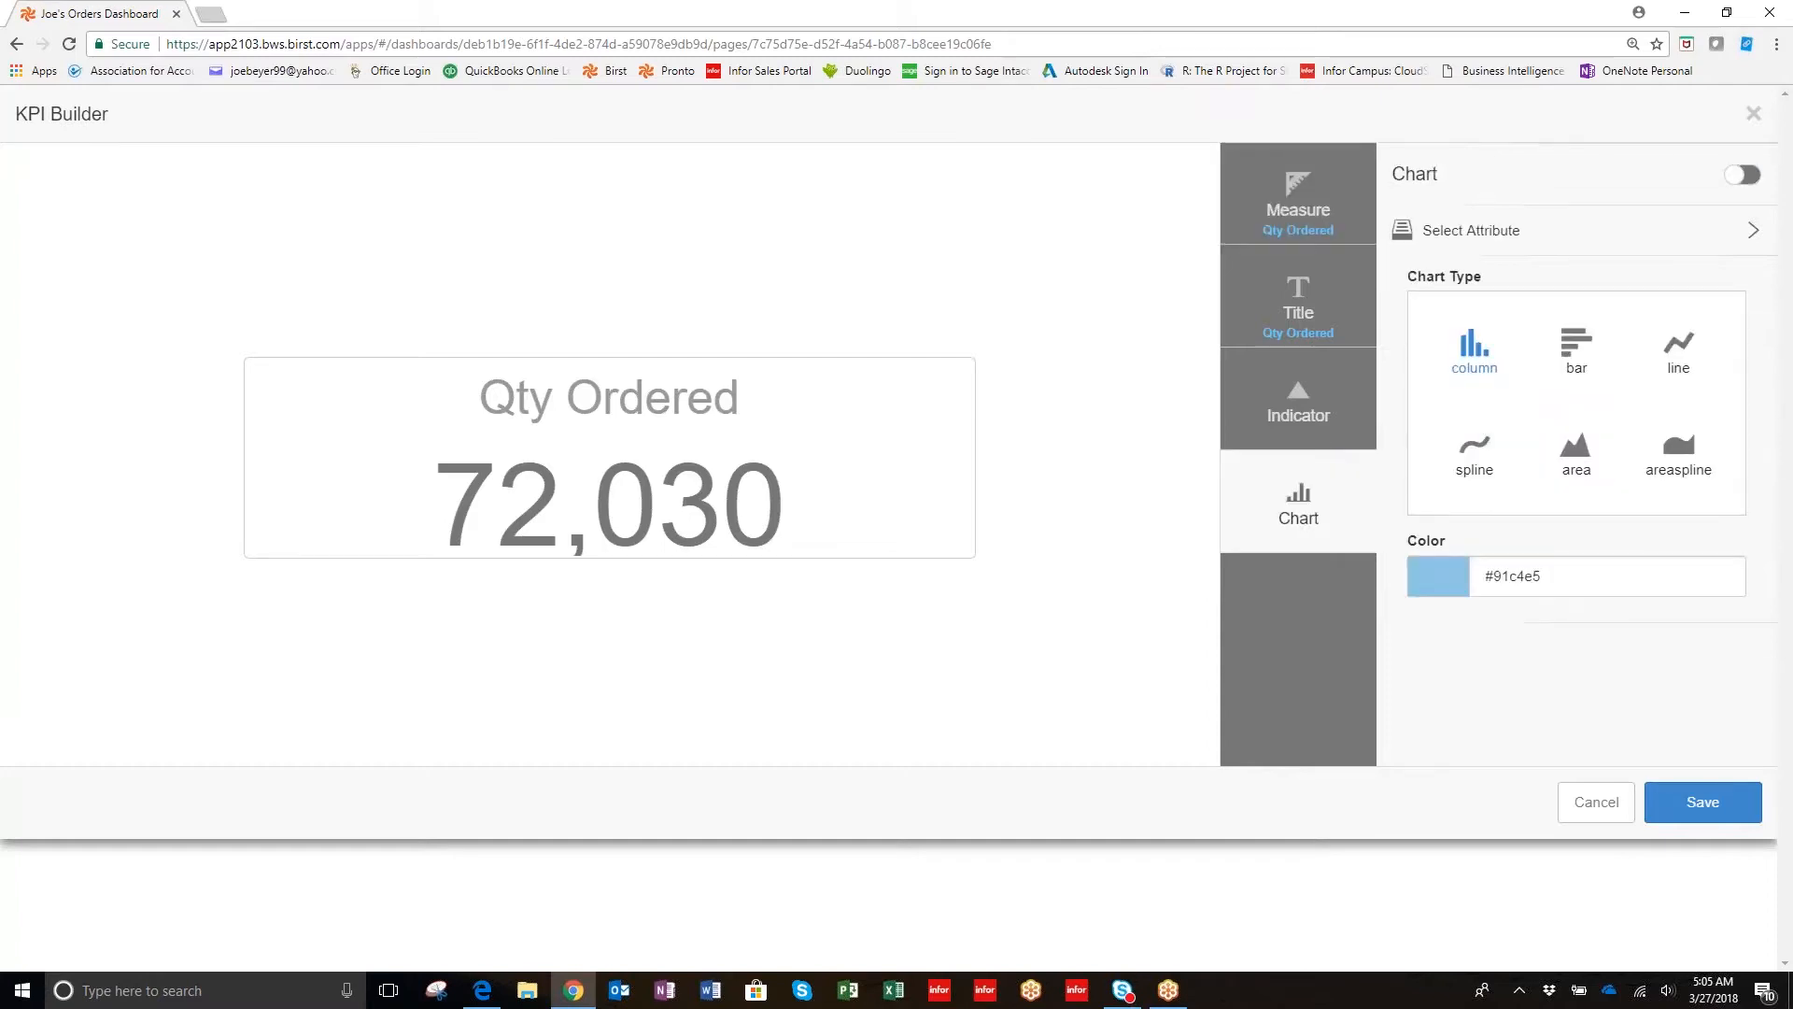
mouse_move(1672, 687)
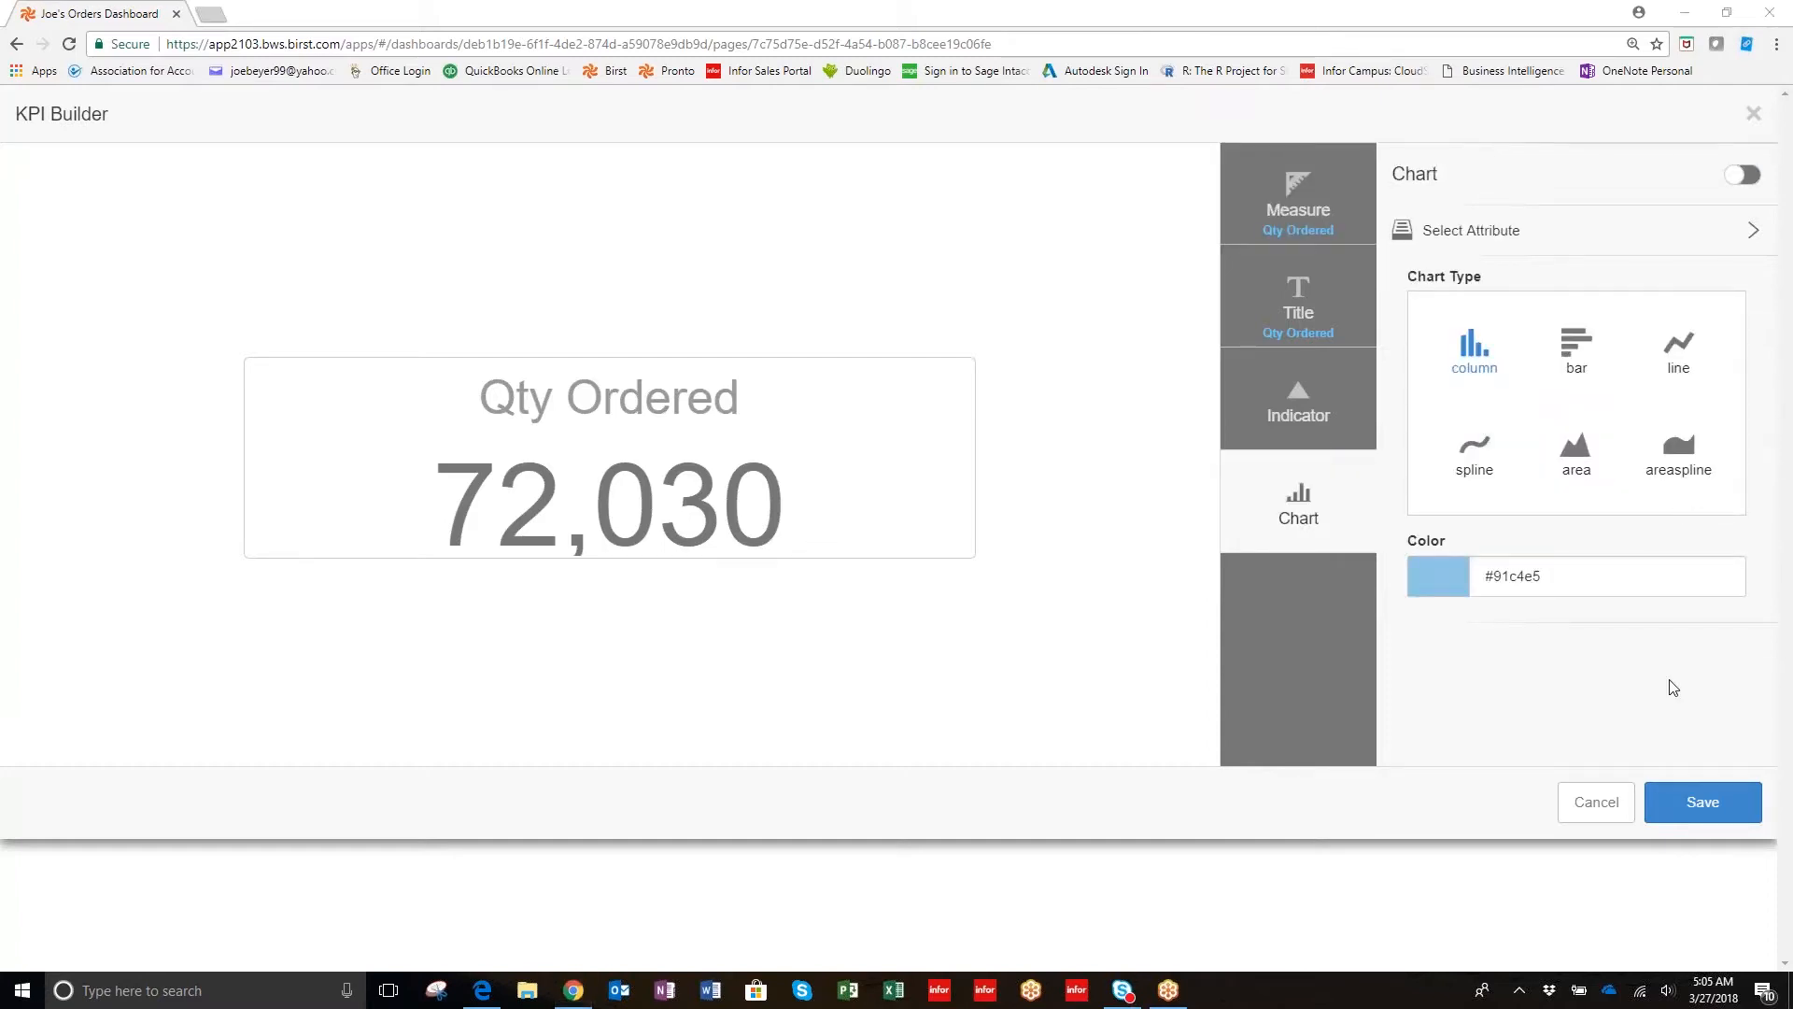
left_click(1298, 401)
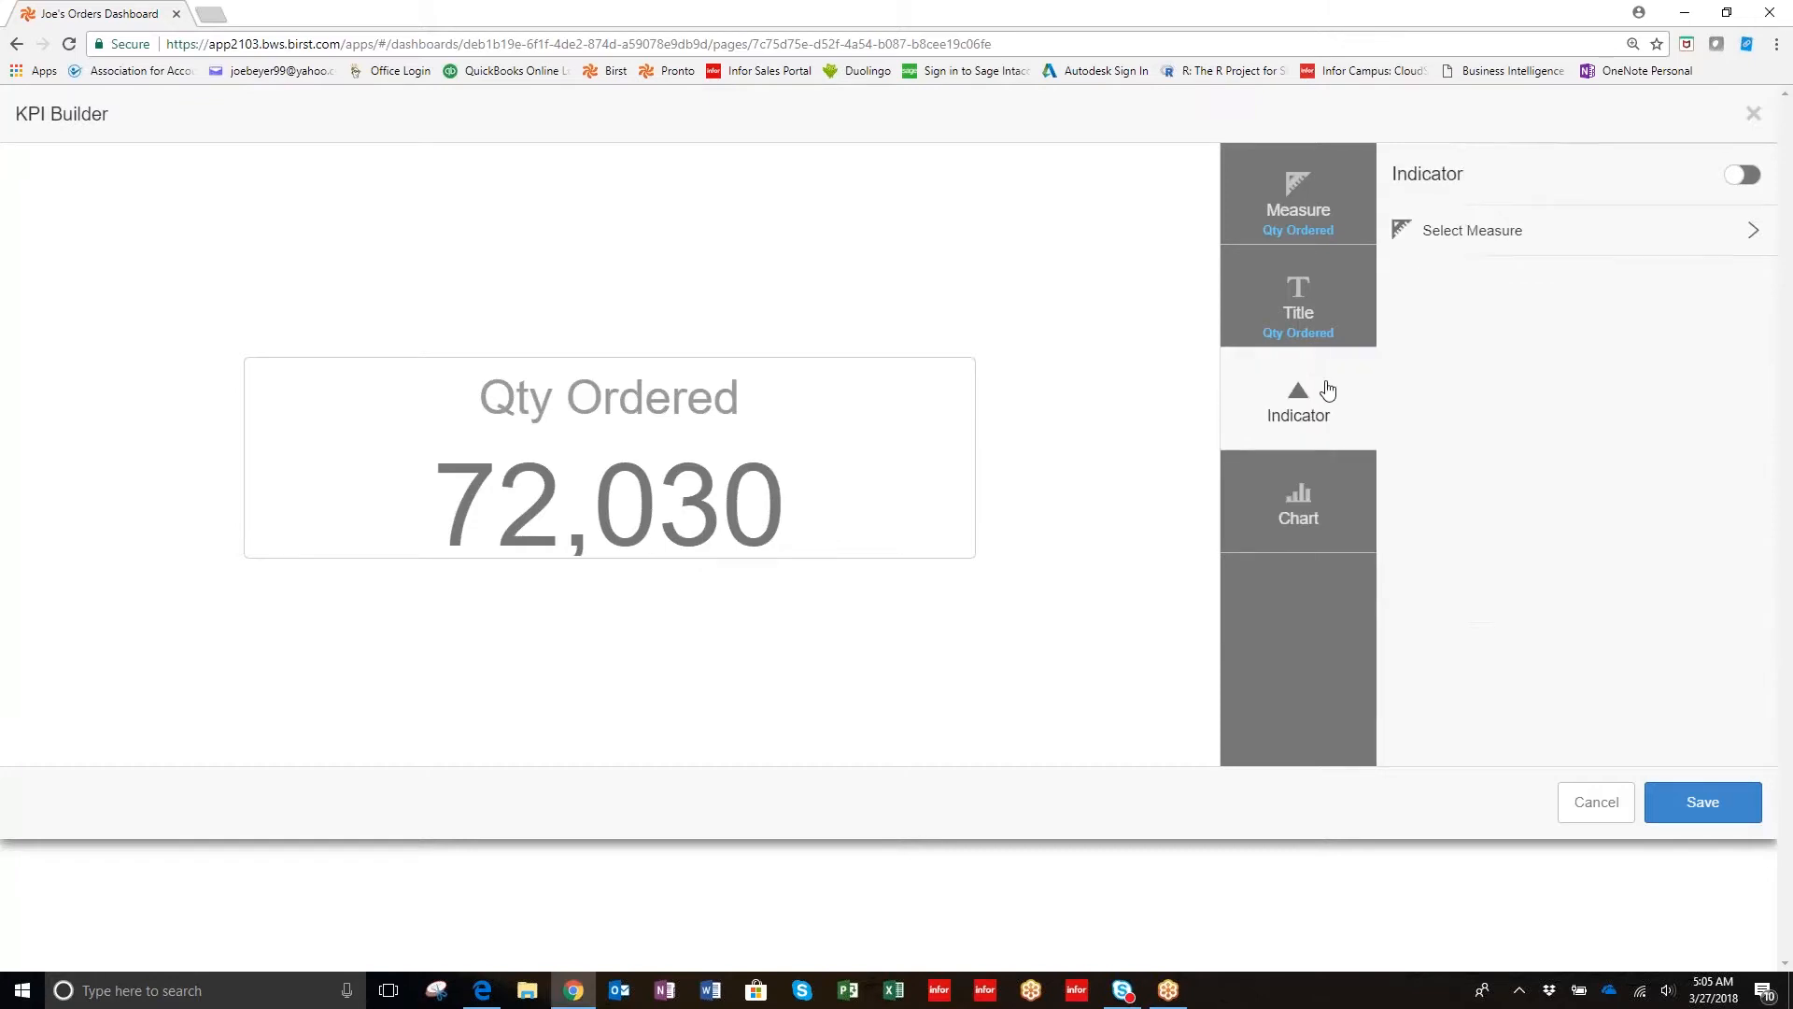
Choose a measure for the KPI indicator and view the green square indicator settings.
left_click(1468, 229)
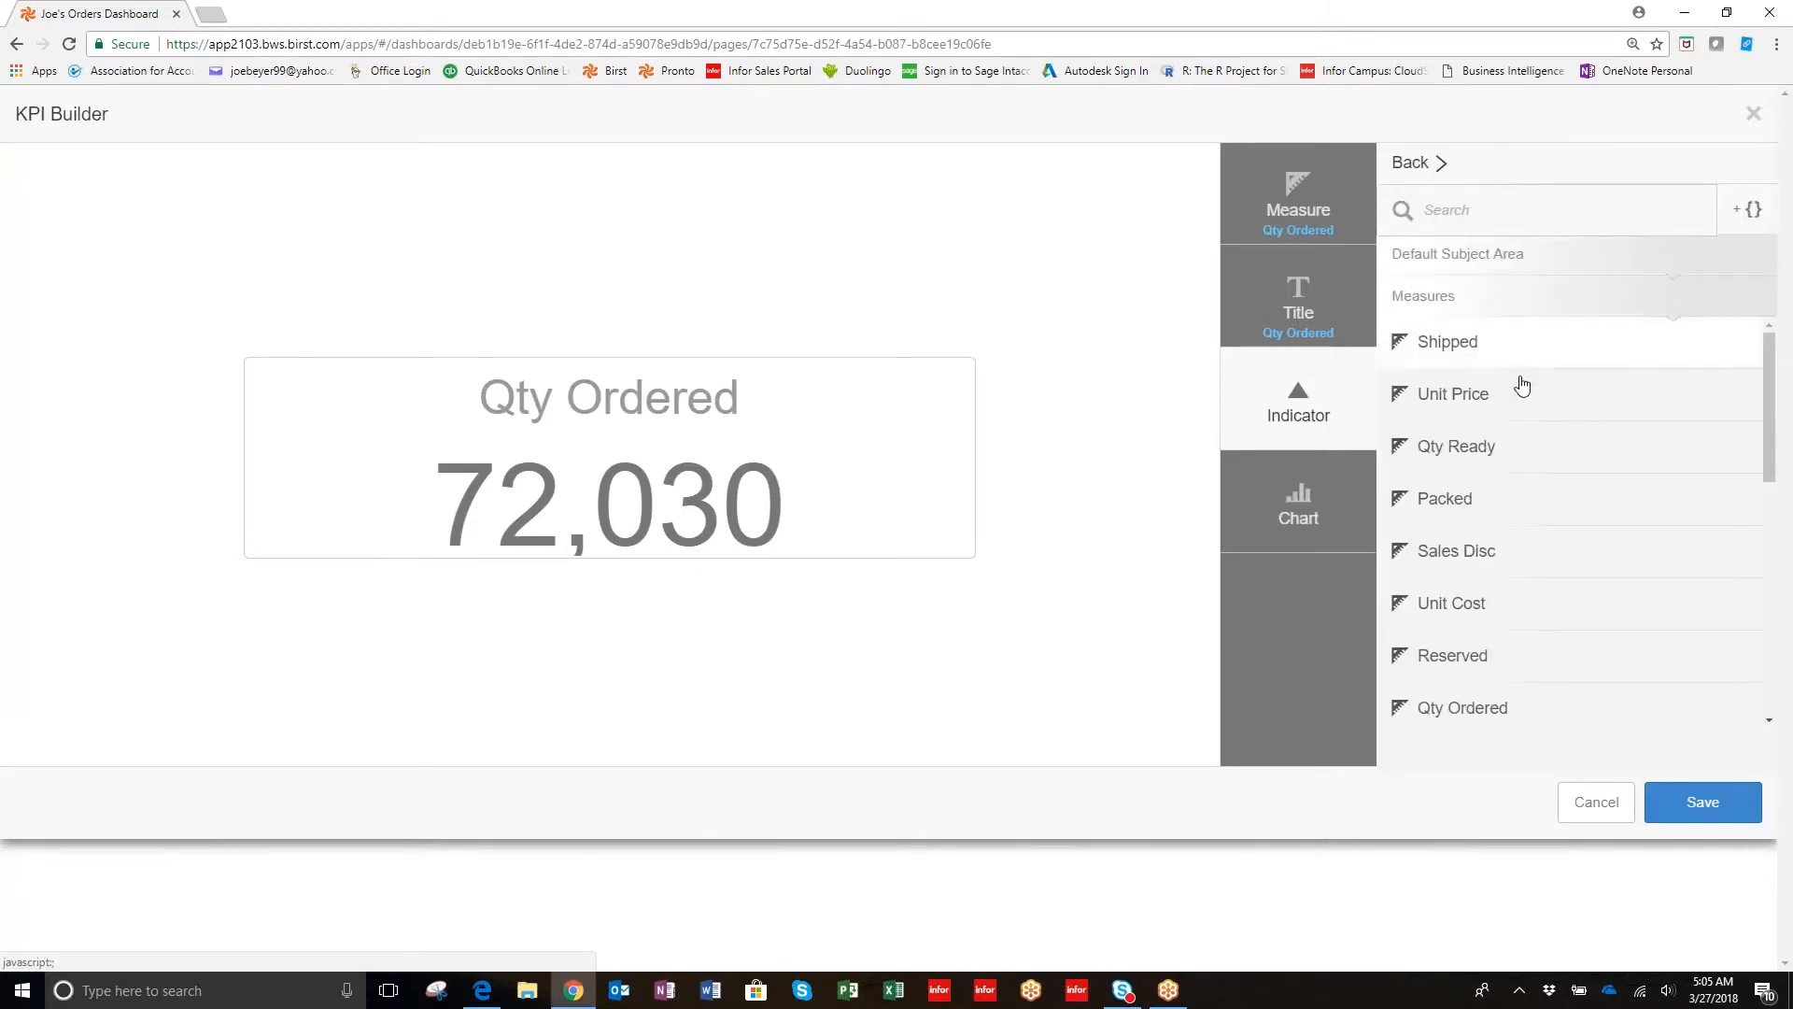
mouse_move(1509, 622)
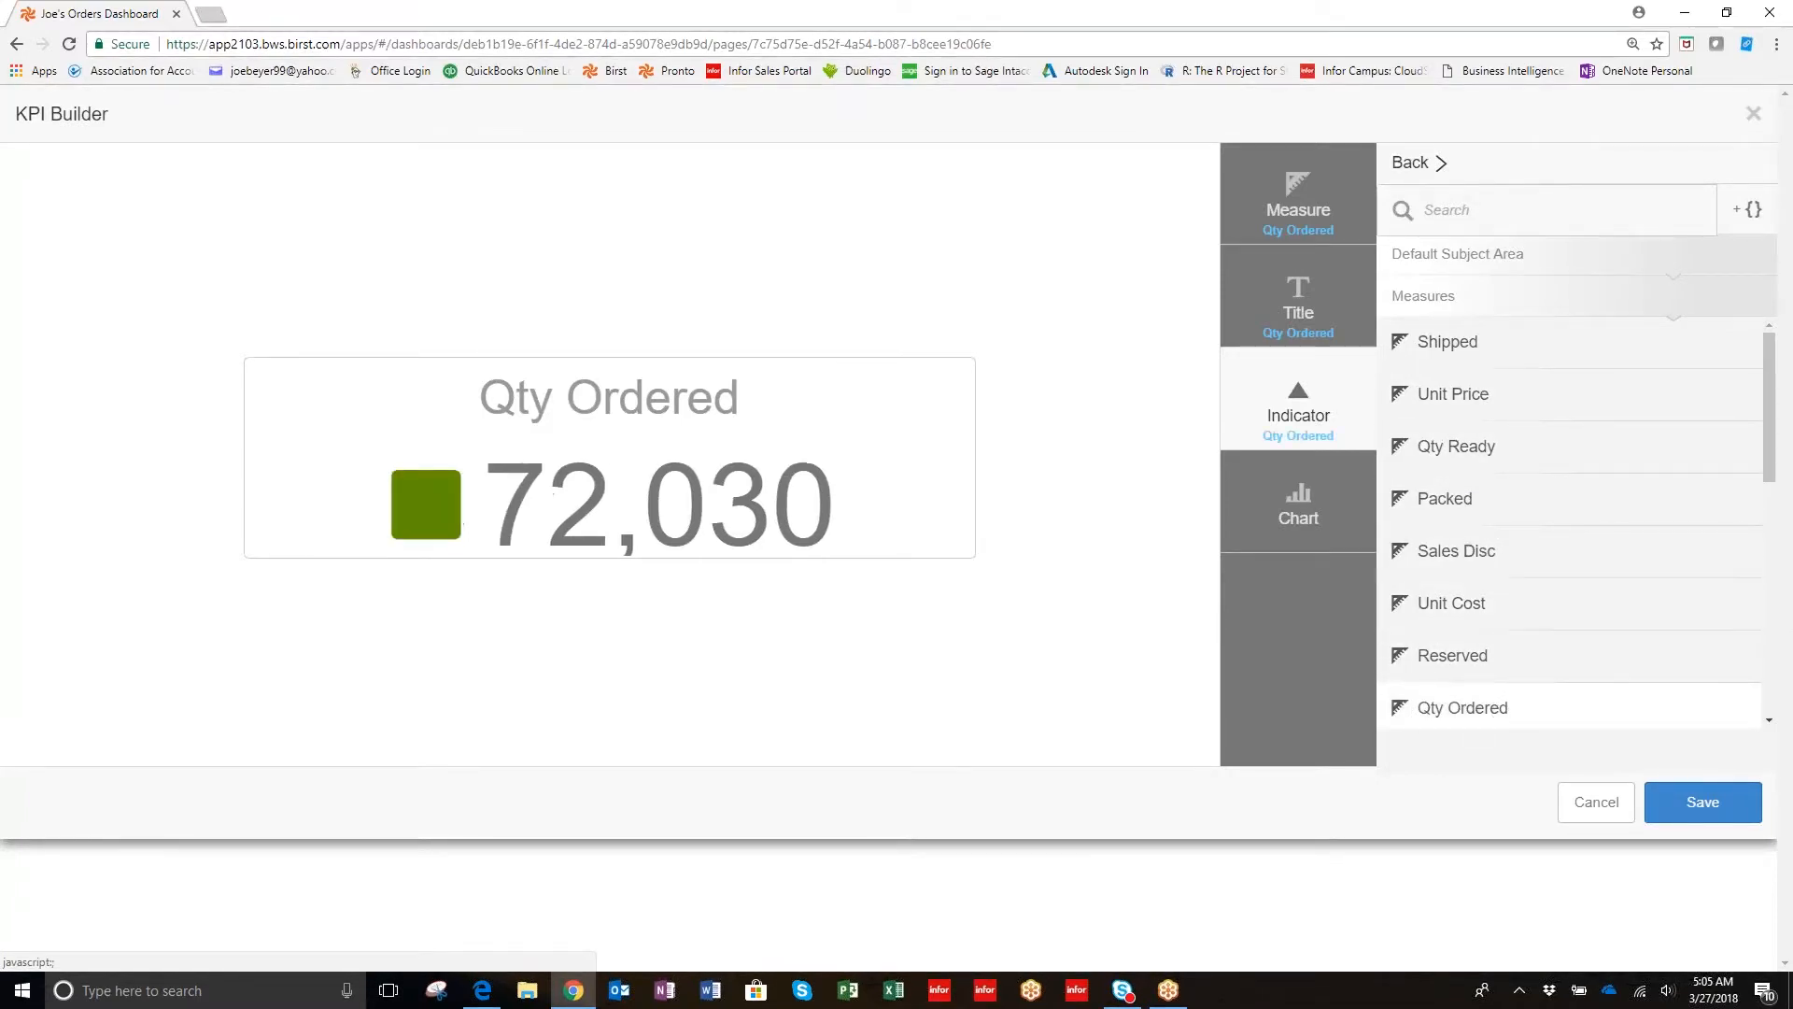
left_click(1298, 406)
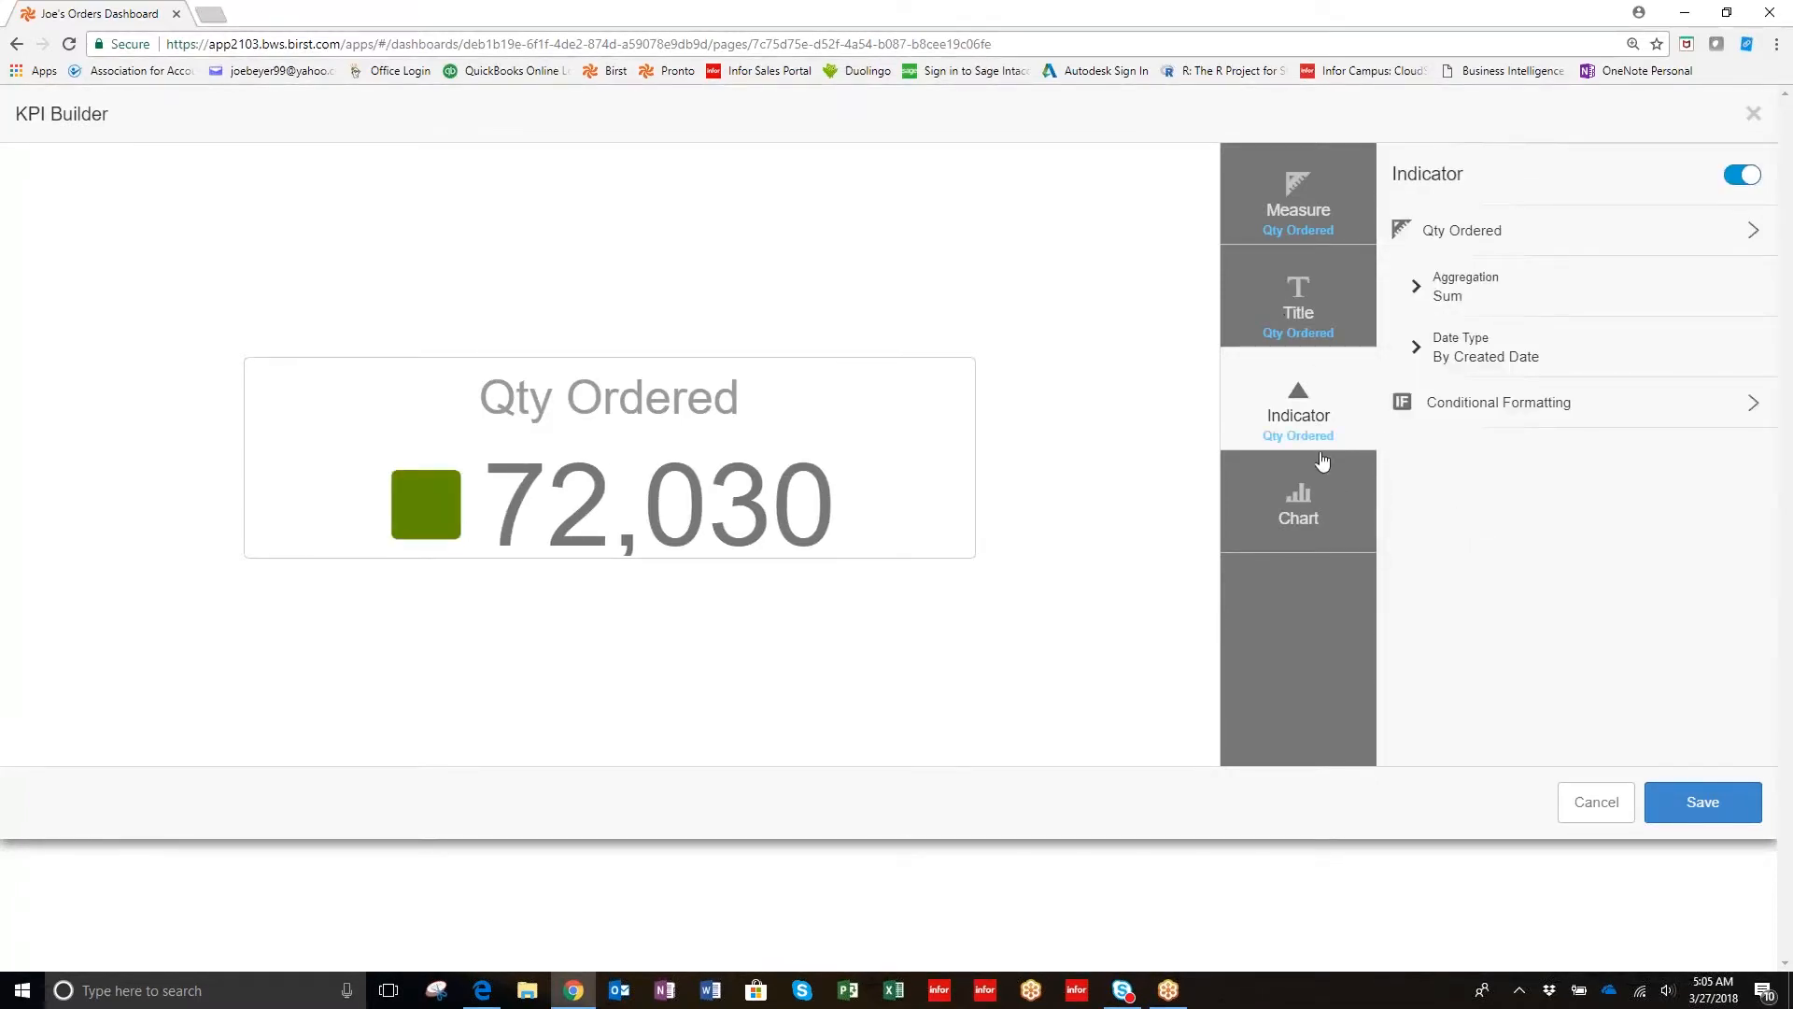
mouse_move(1308, 516)
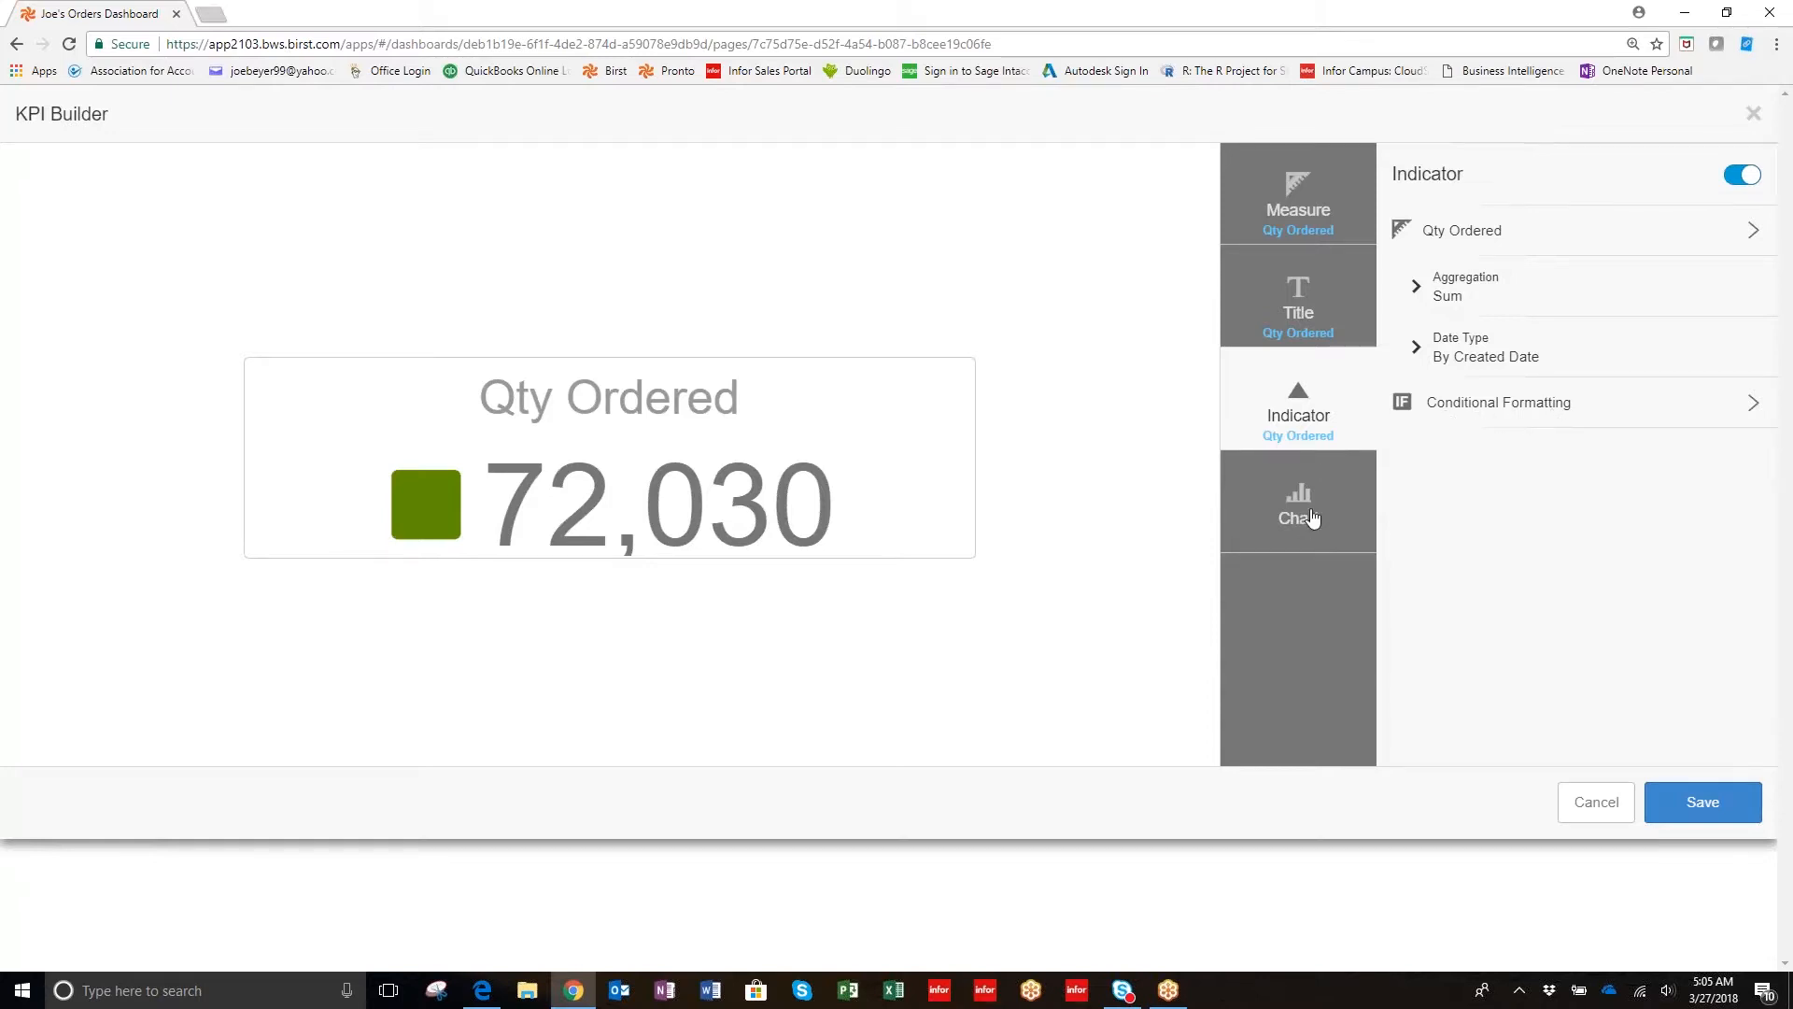
Chart the Qty Ordered KPI by Week of Month from the Time attributes.
left_click(1298, 500)
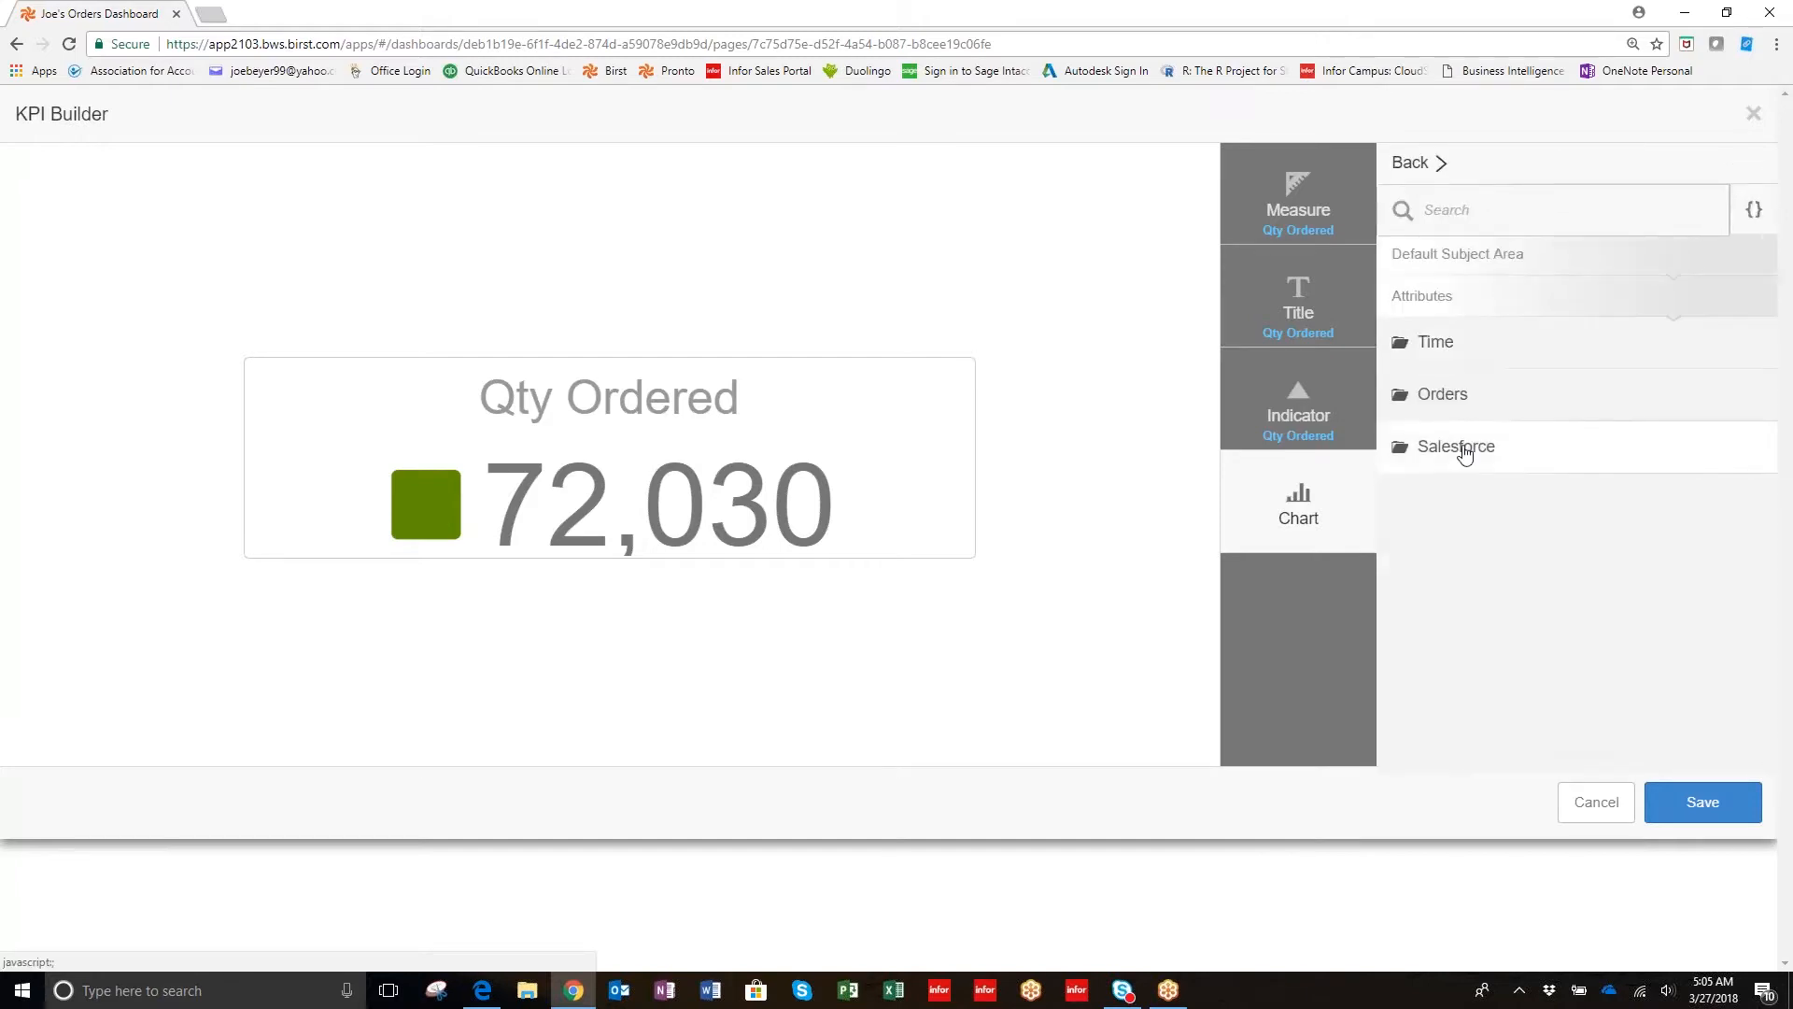
left_click(1435, 341)
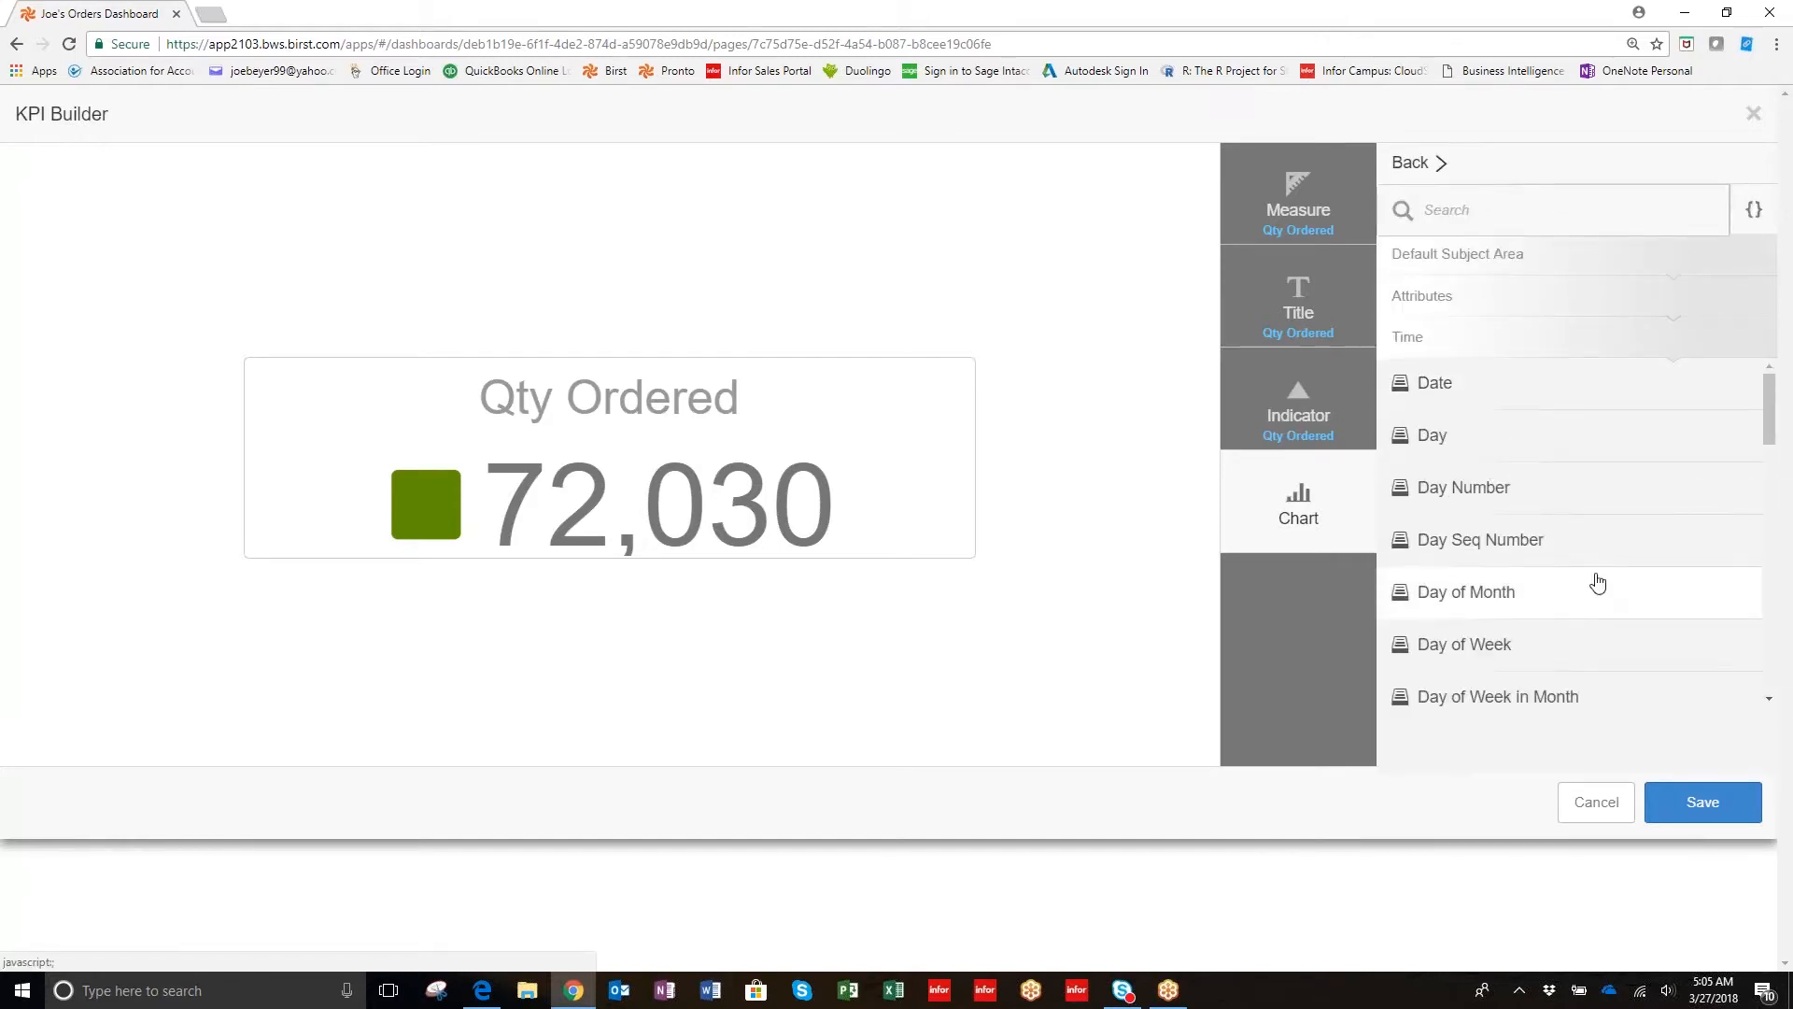
scroll("down", 3)
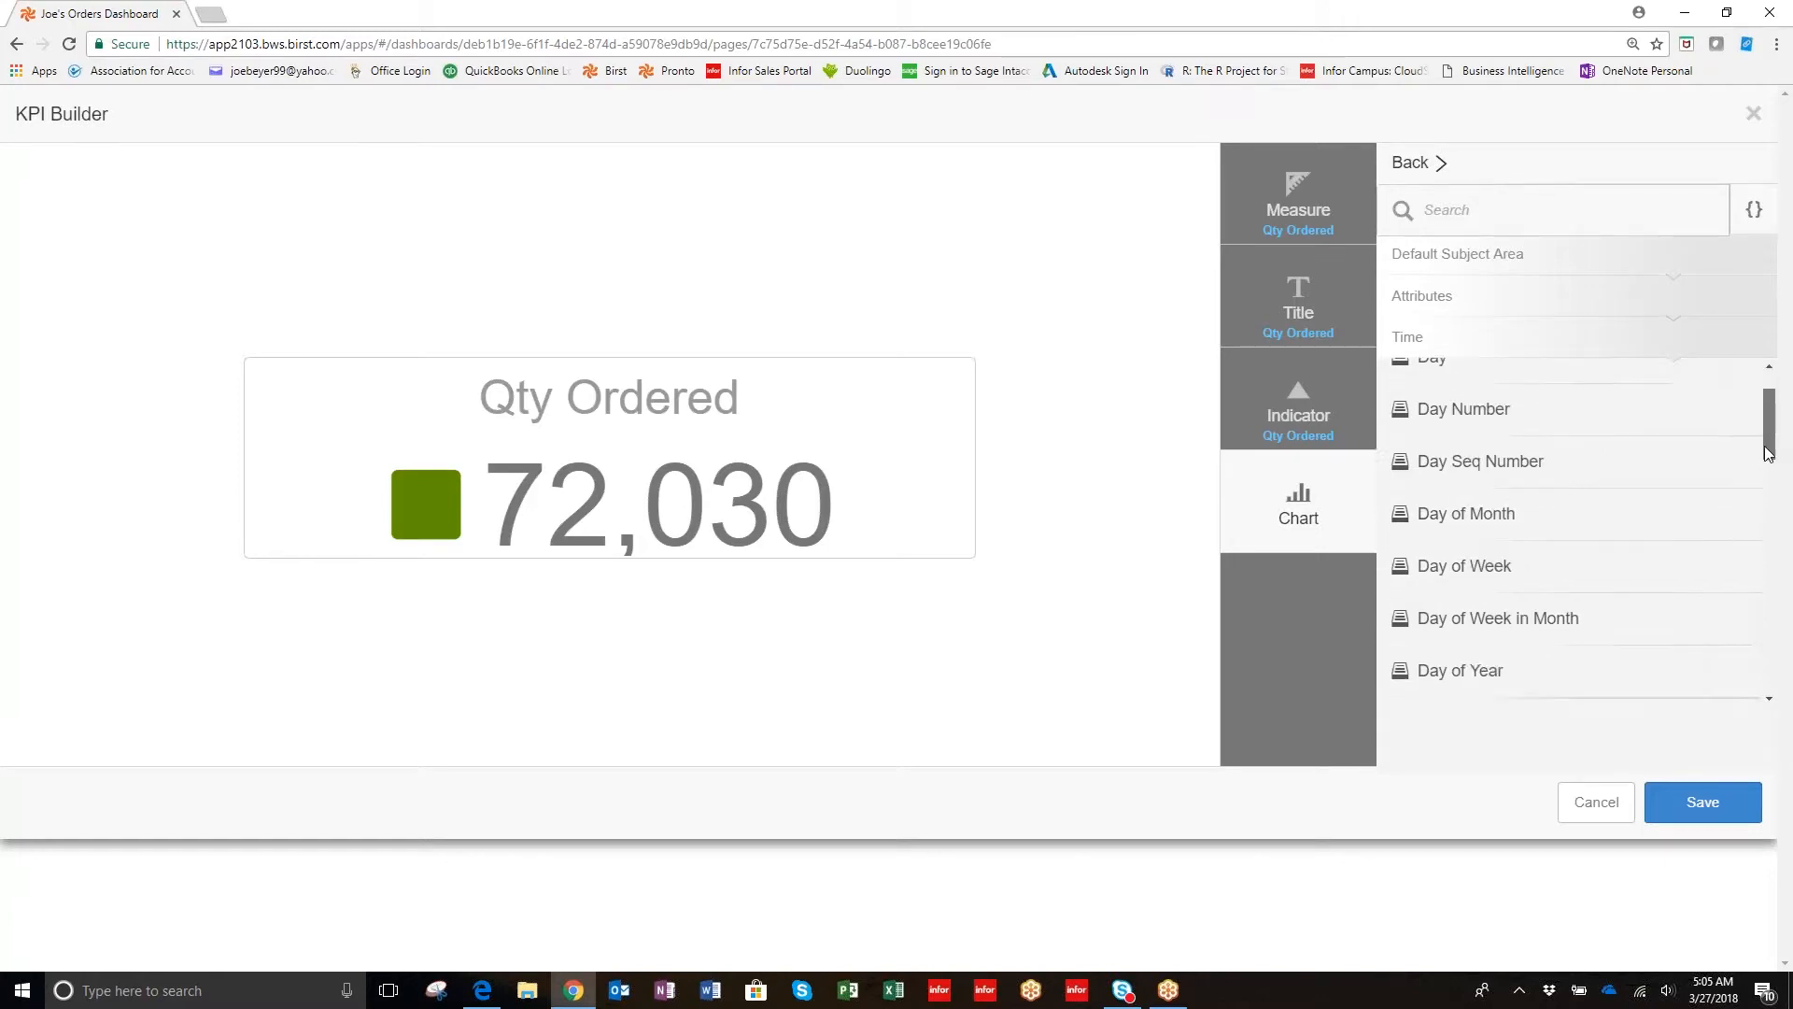
scroll("down", 3)
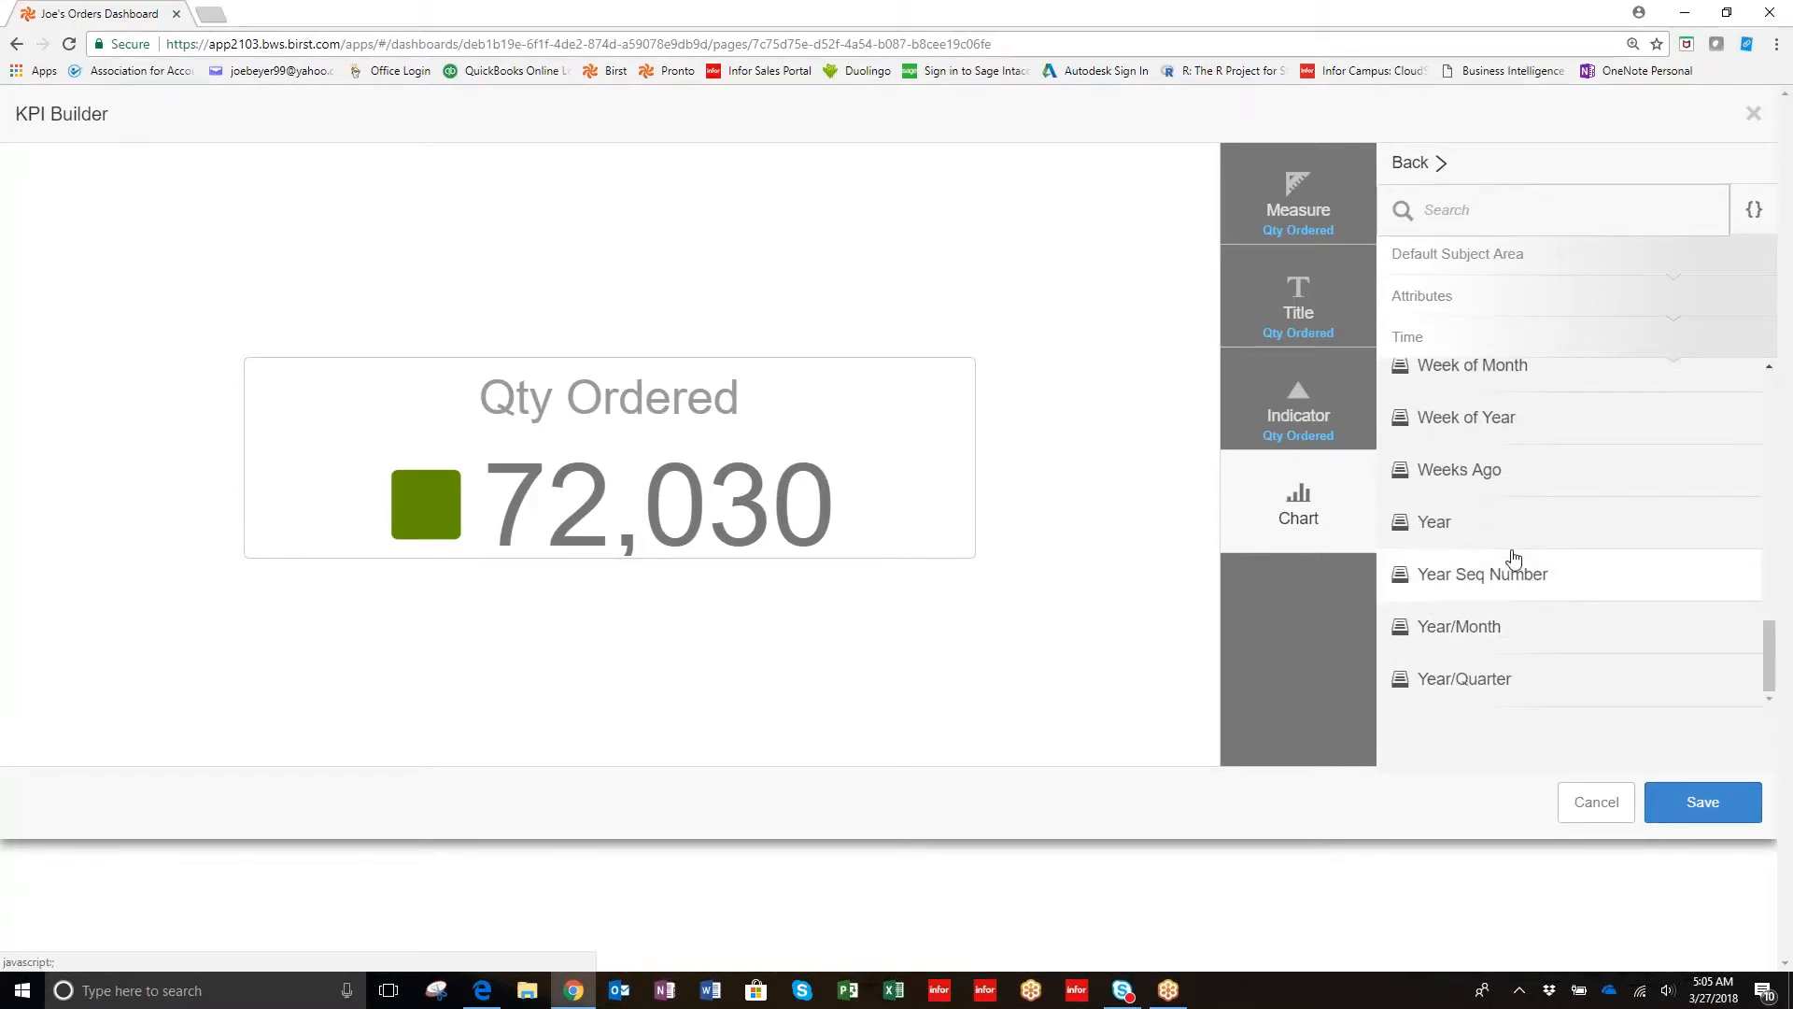
mouse_move(1509, 417)
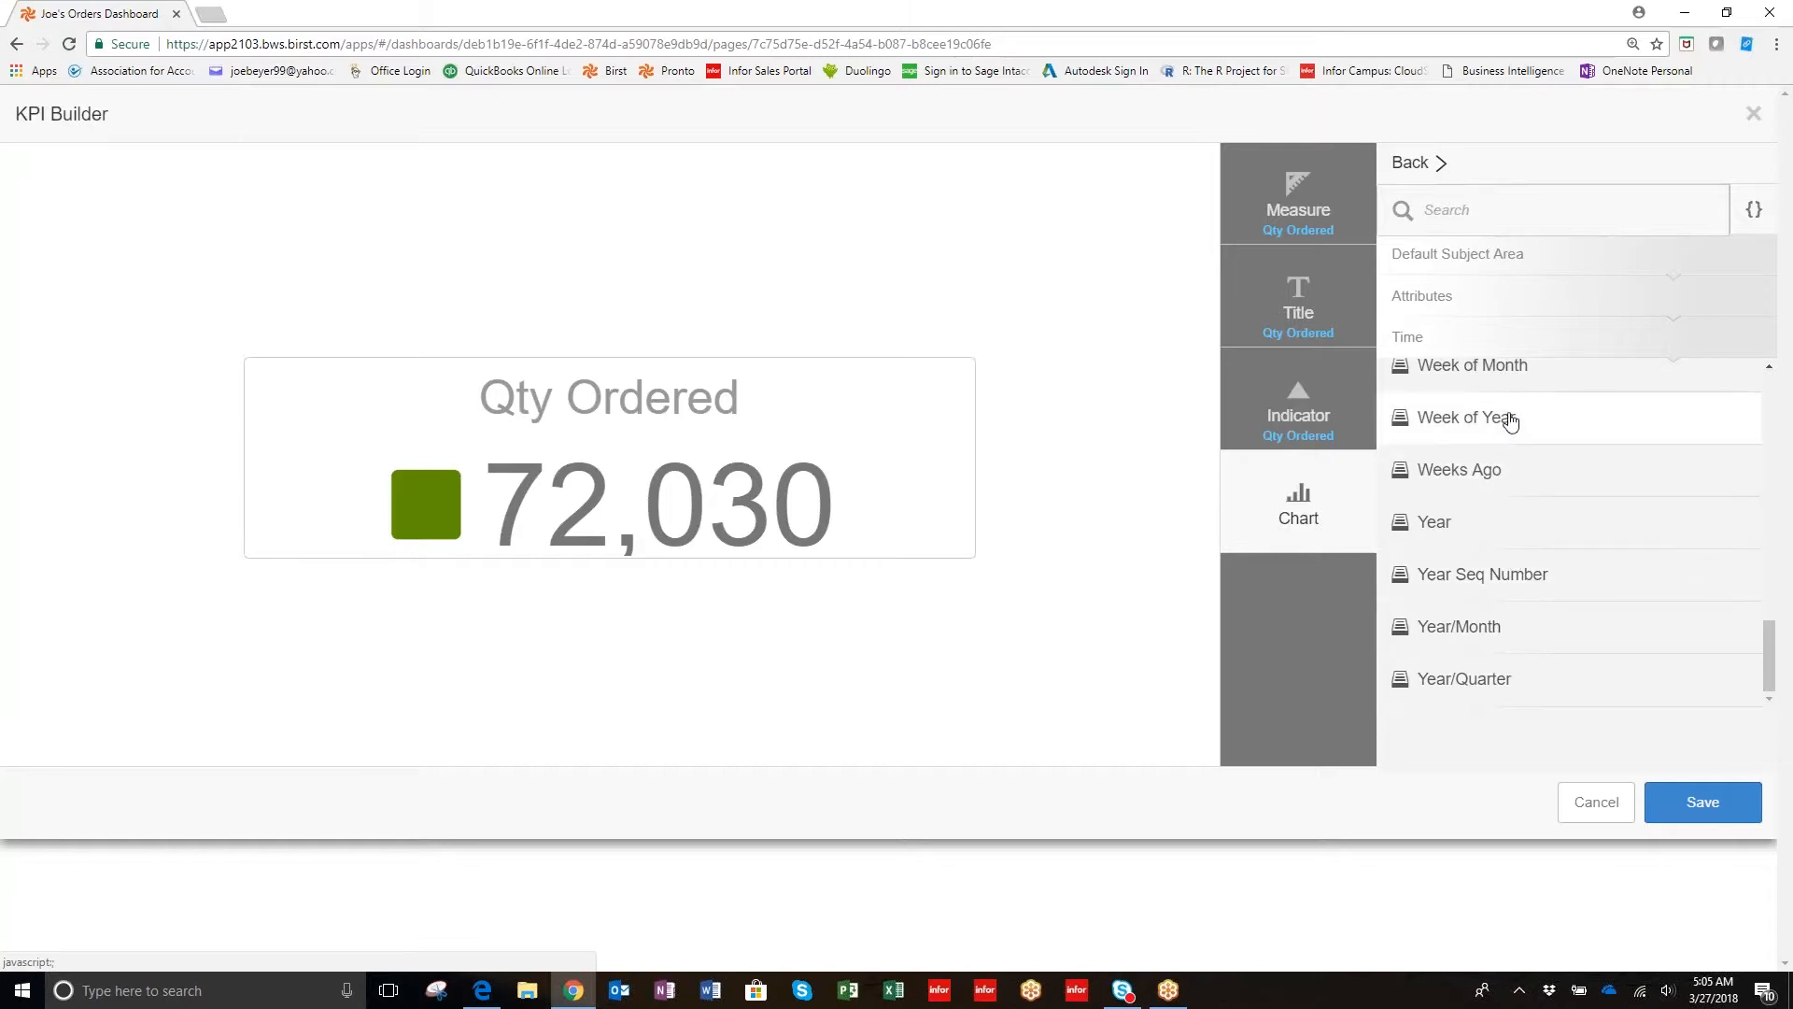
mouse_move(1512, 380)
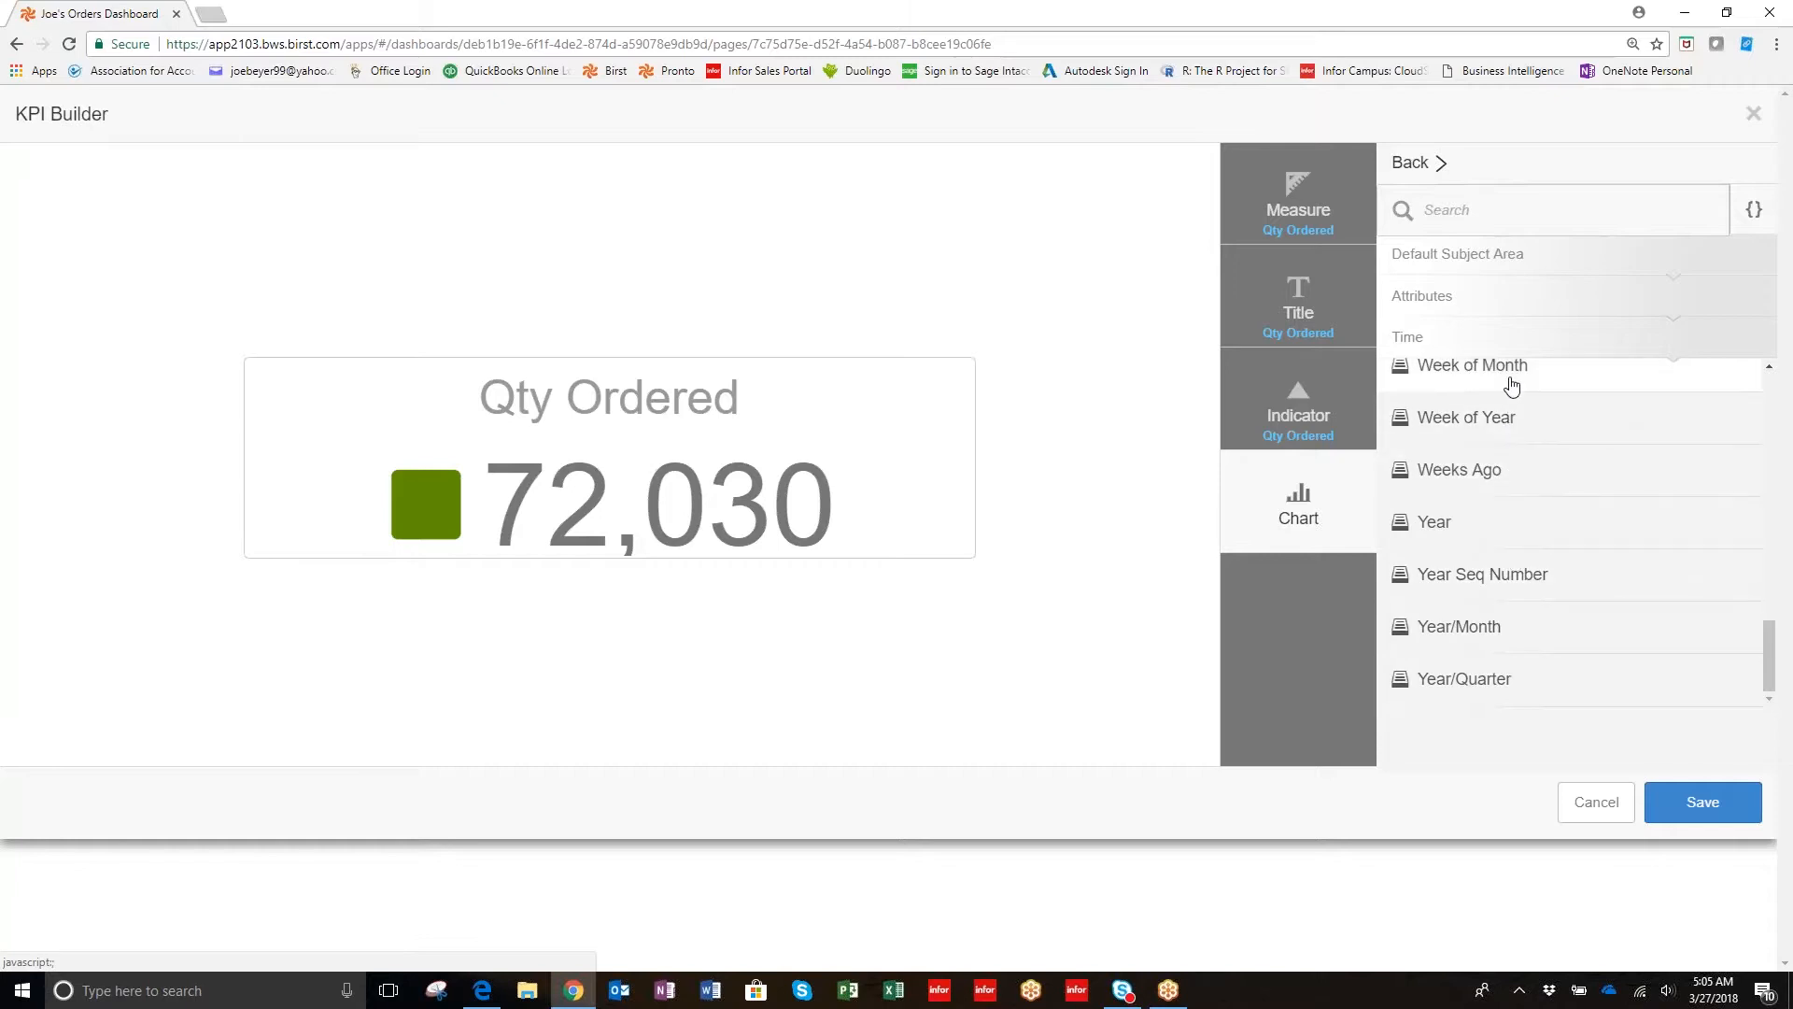
left_click(1471, 363)
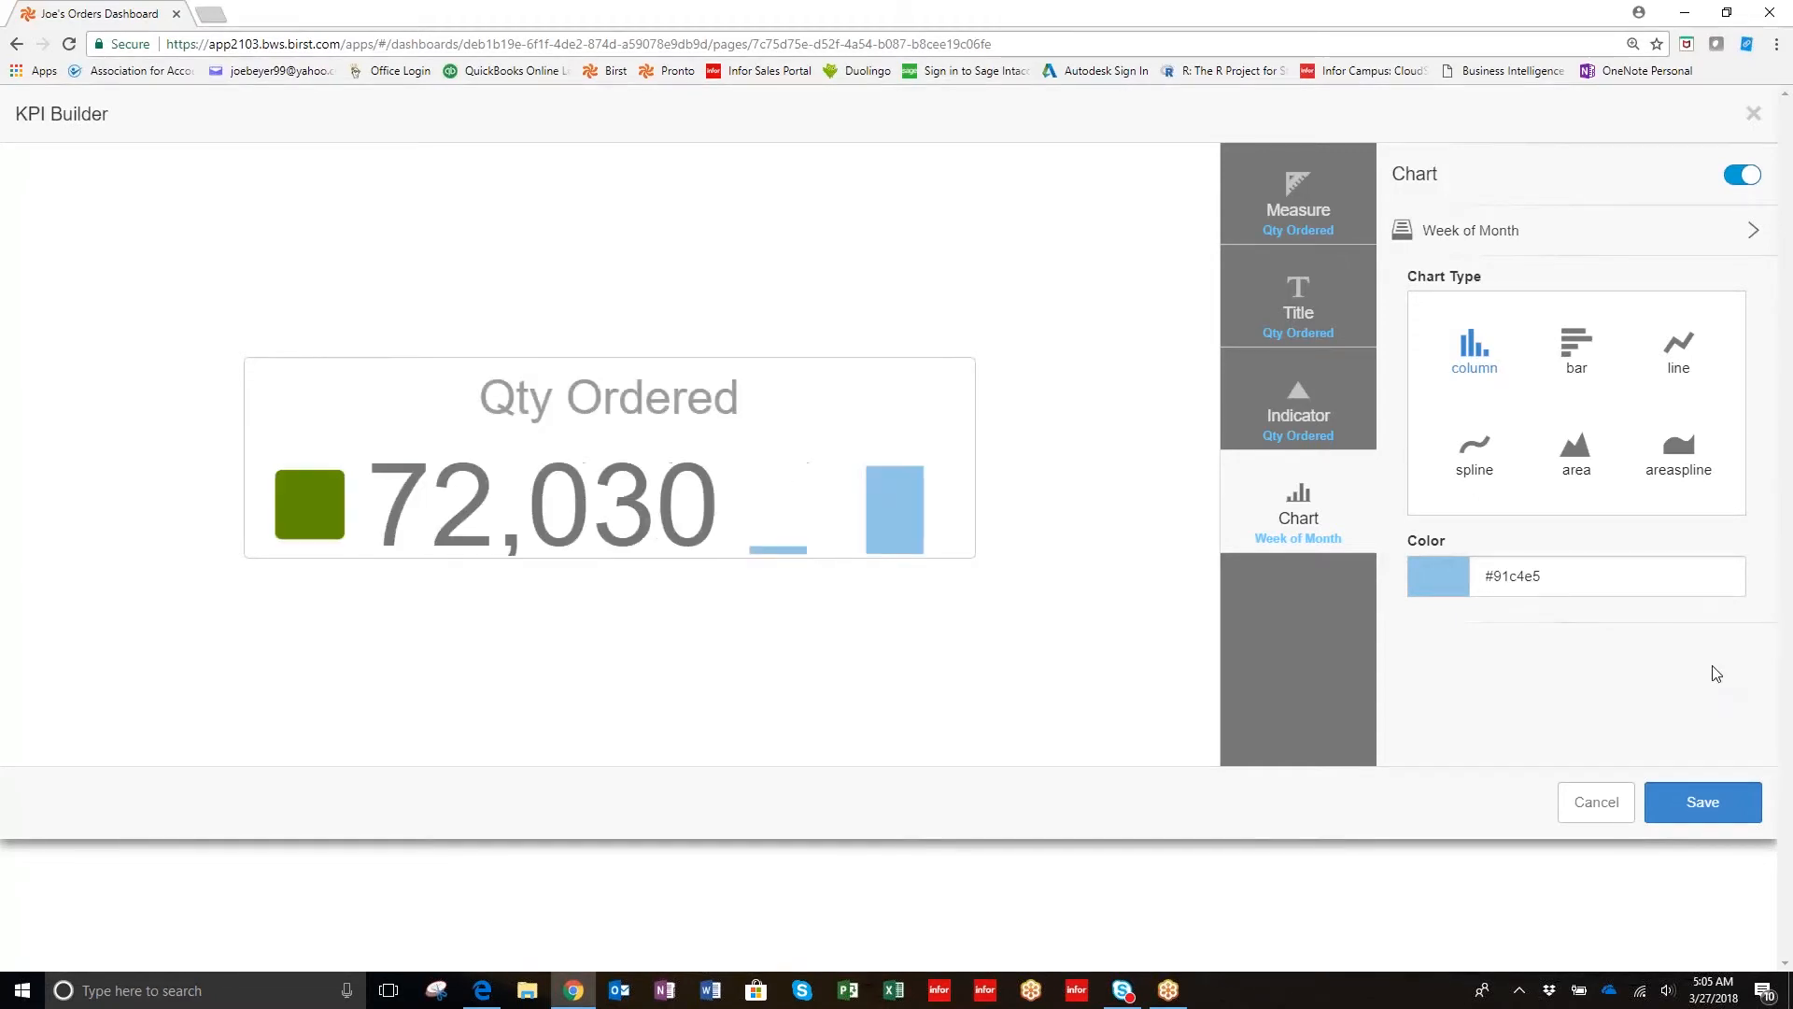
mouse_move(1721, 754)
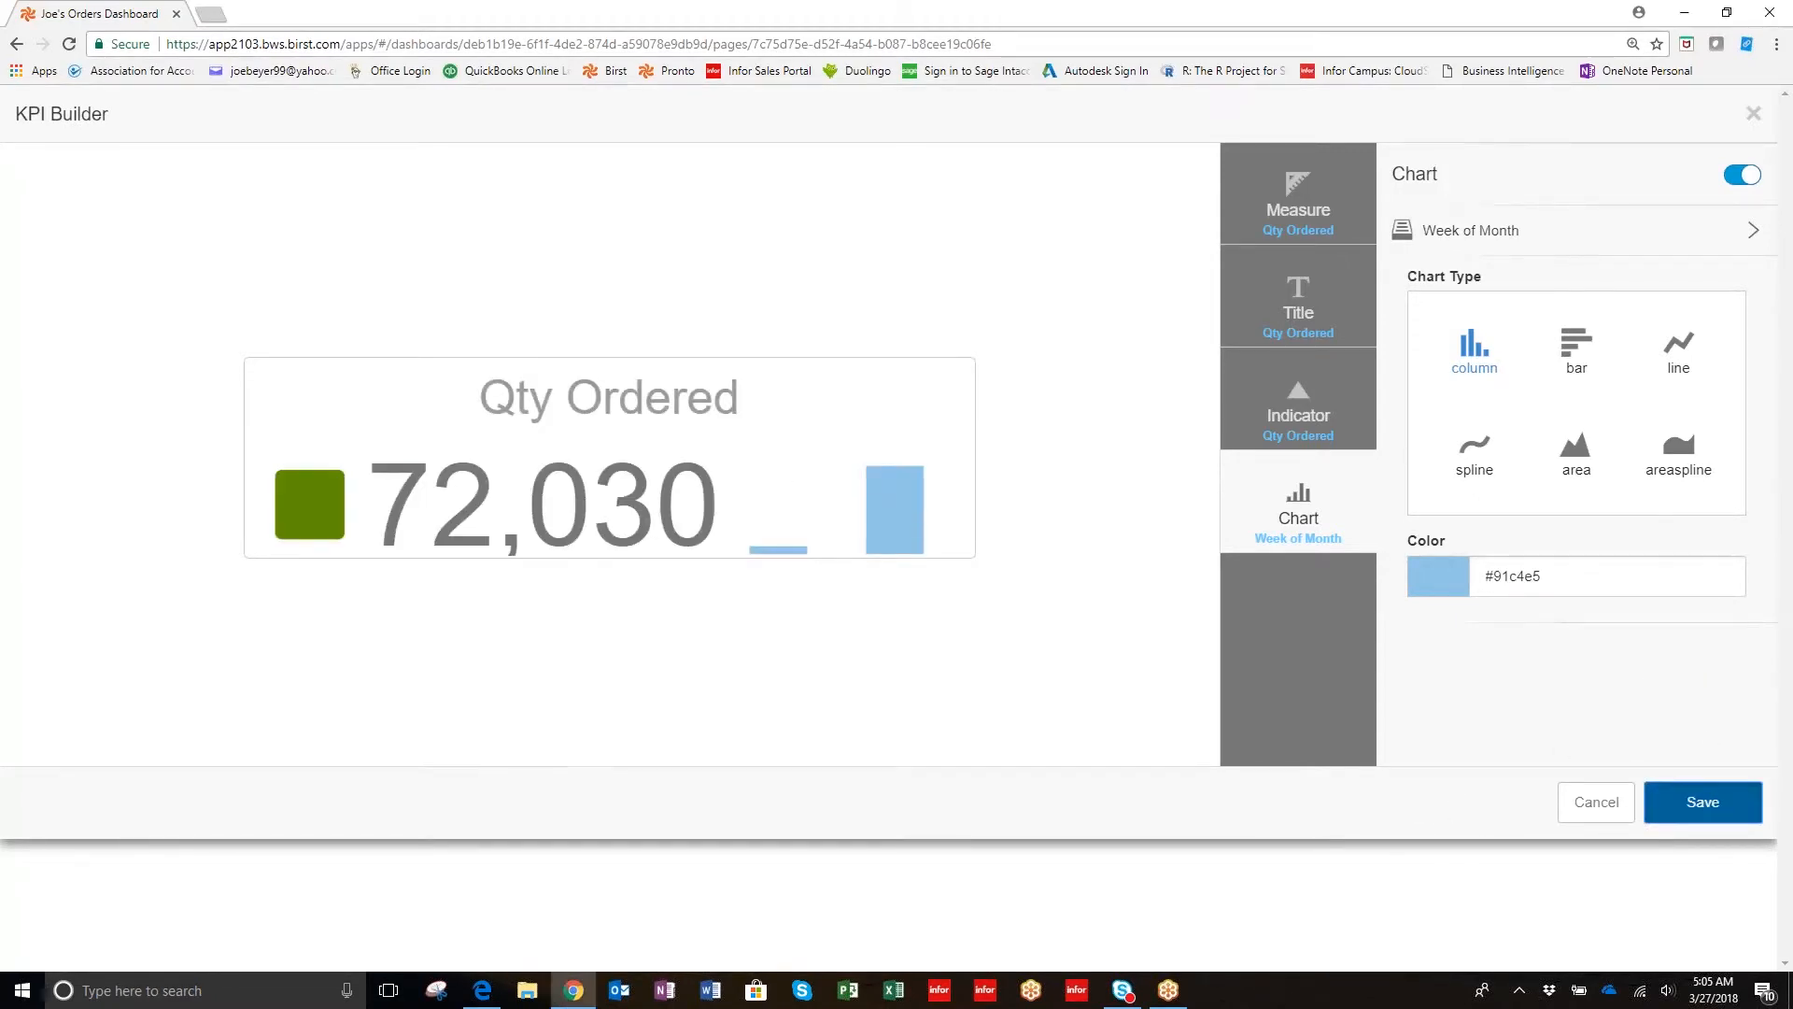
Save the Qty Ordered KPI and drag its tile to the dashboard's top-left corner.
left_click(1701, 801)
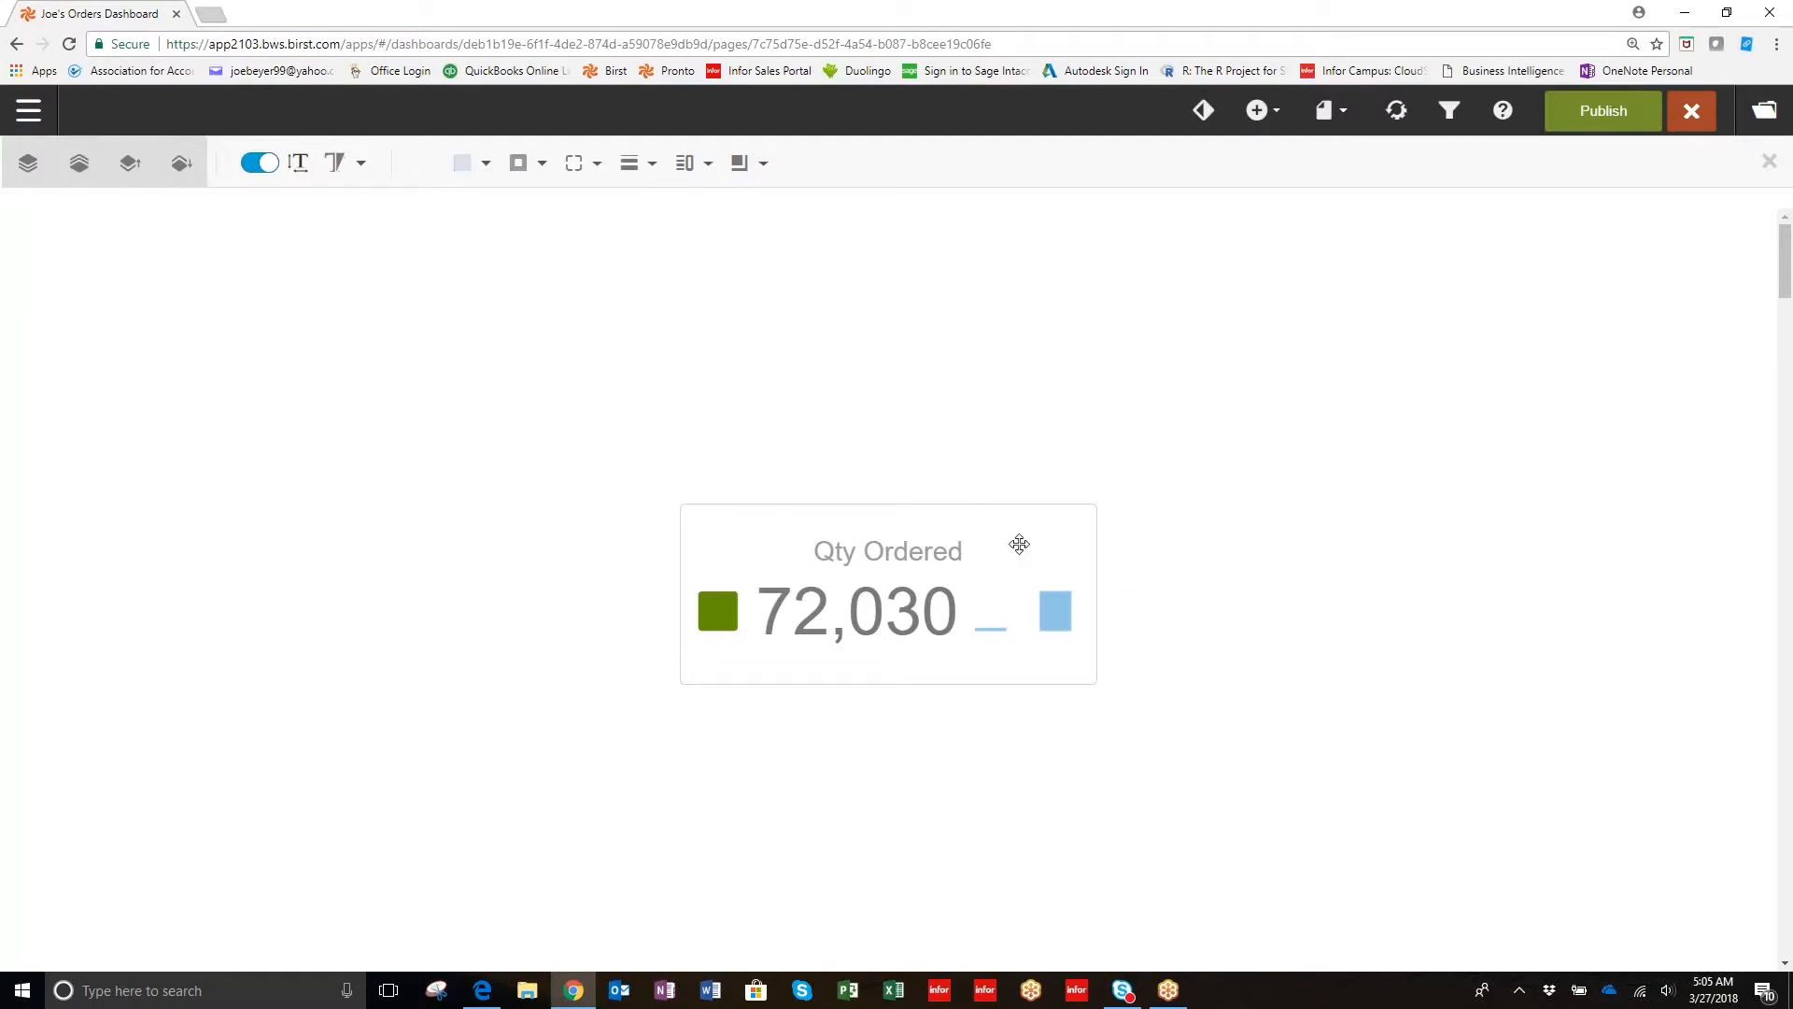
left_click_drag(1018, 544, 270, 218)
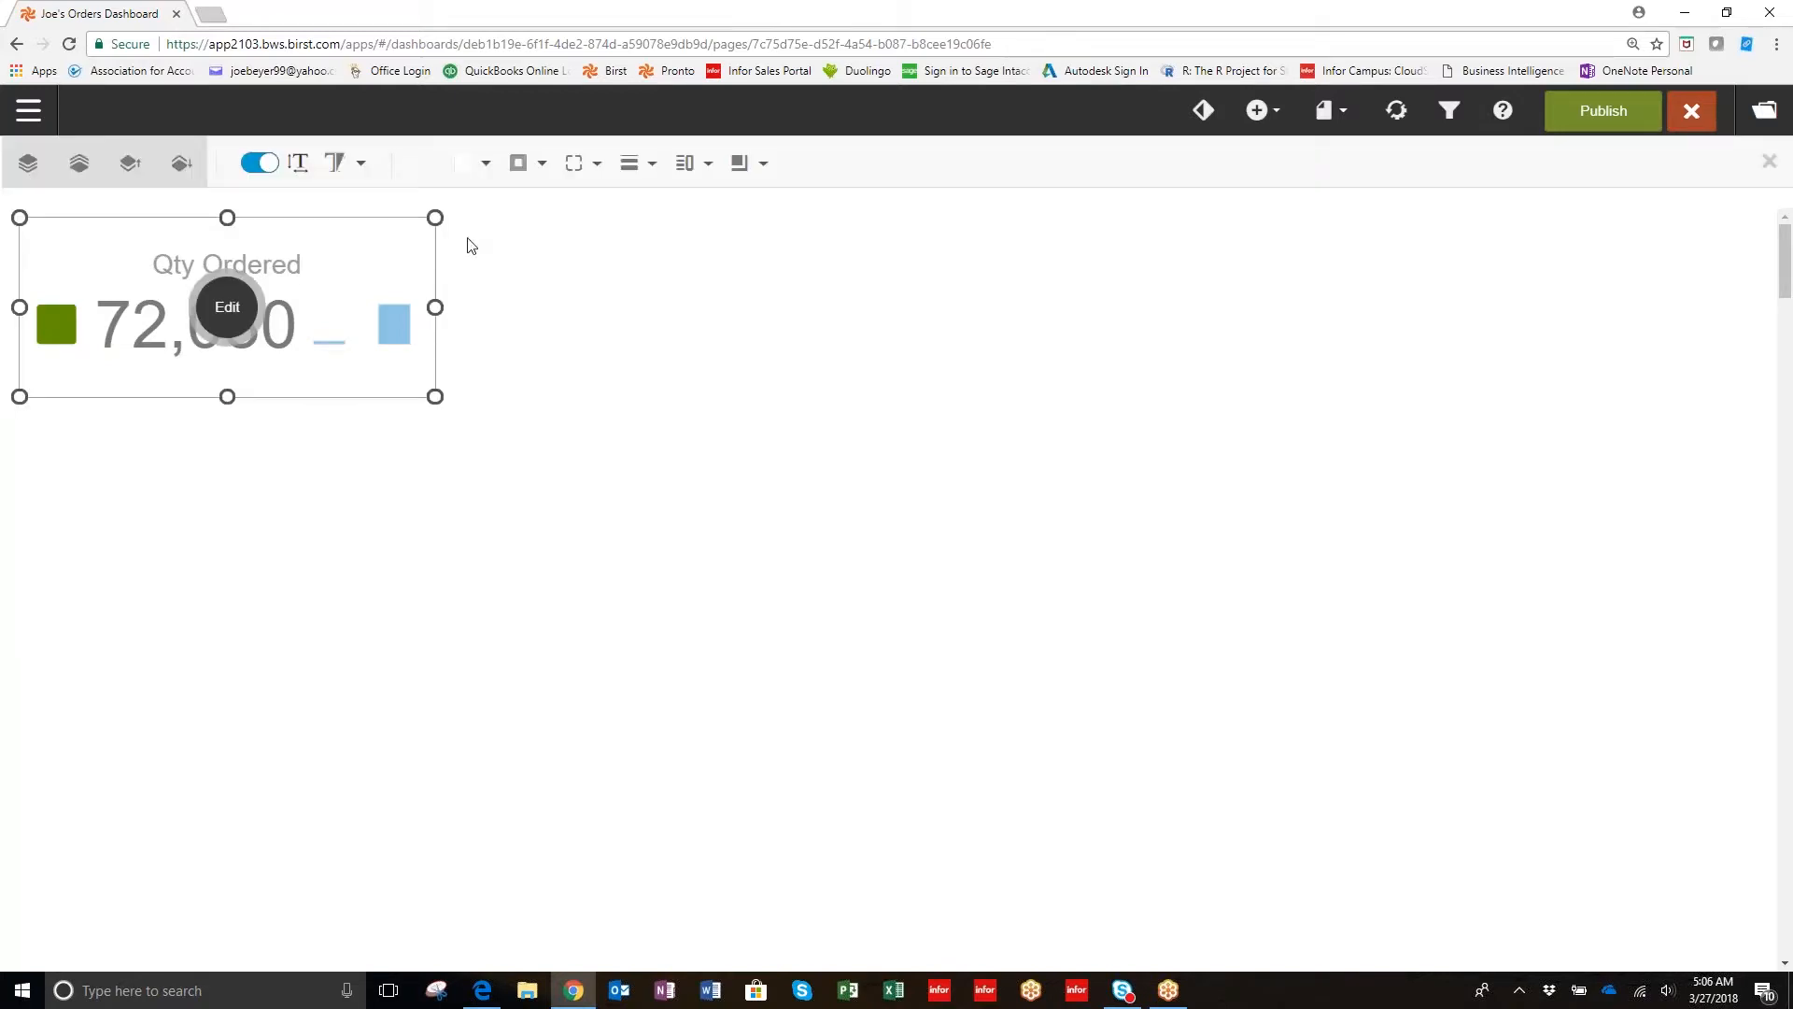
mouse_move(511, 282)
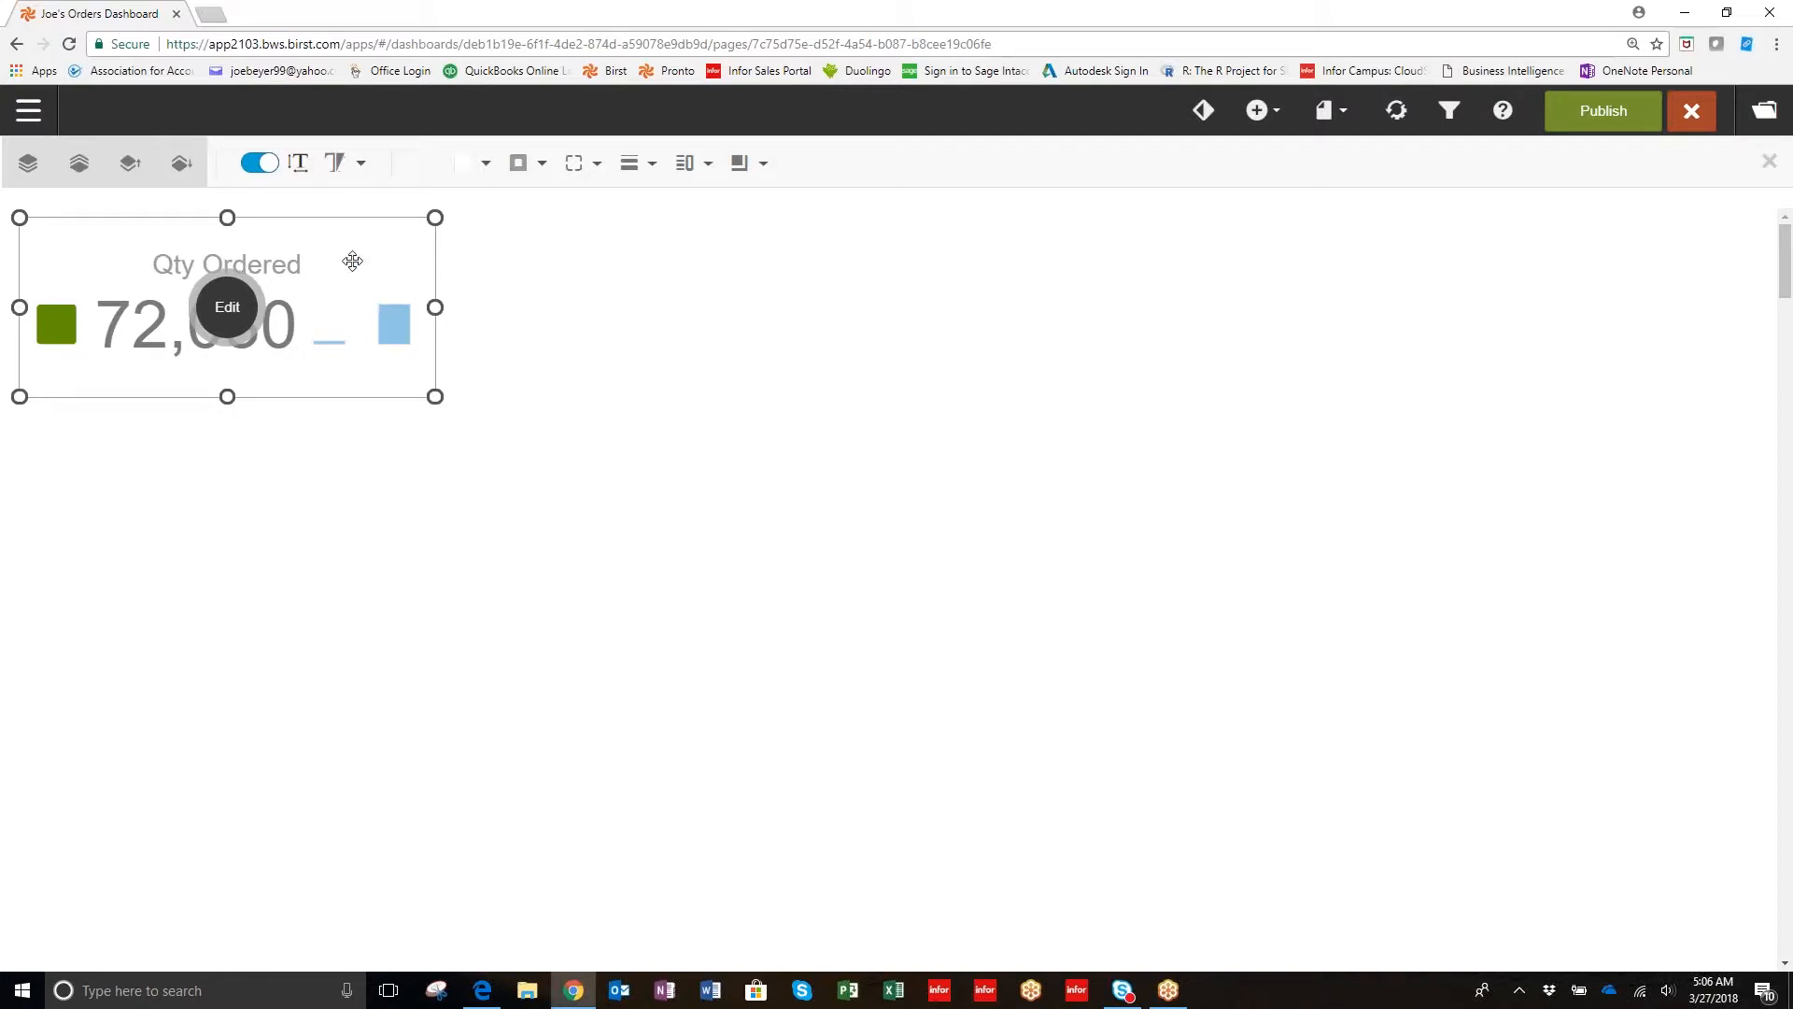
mouse_move(369, 346)
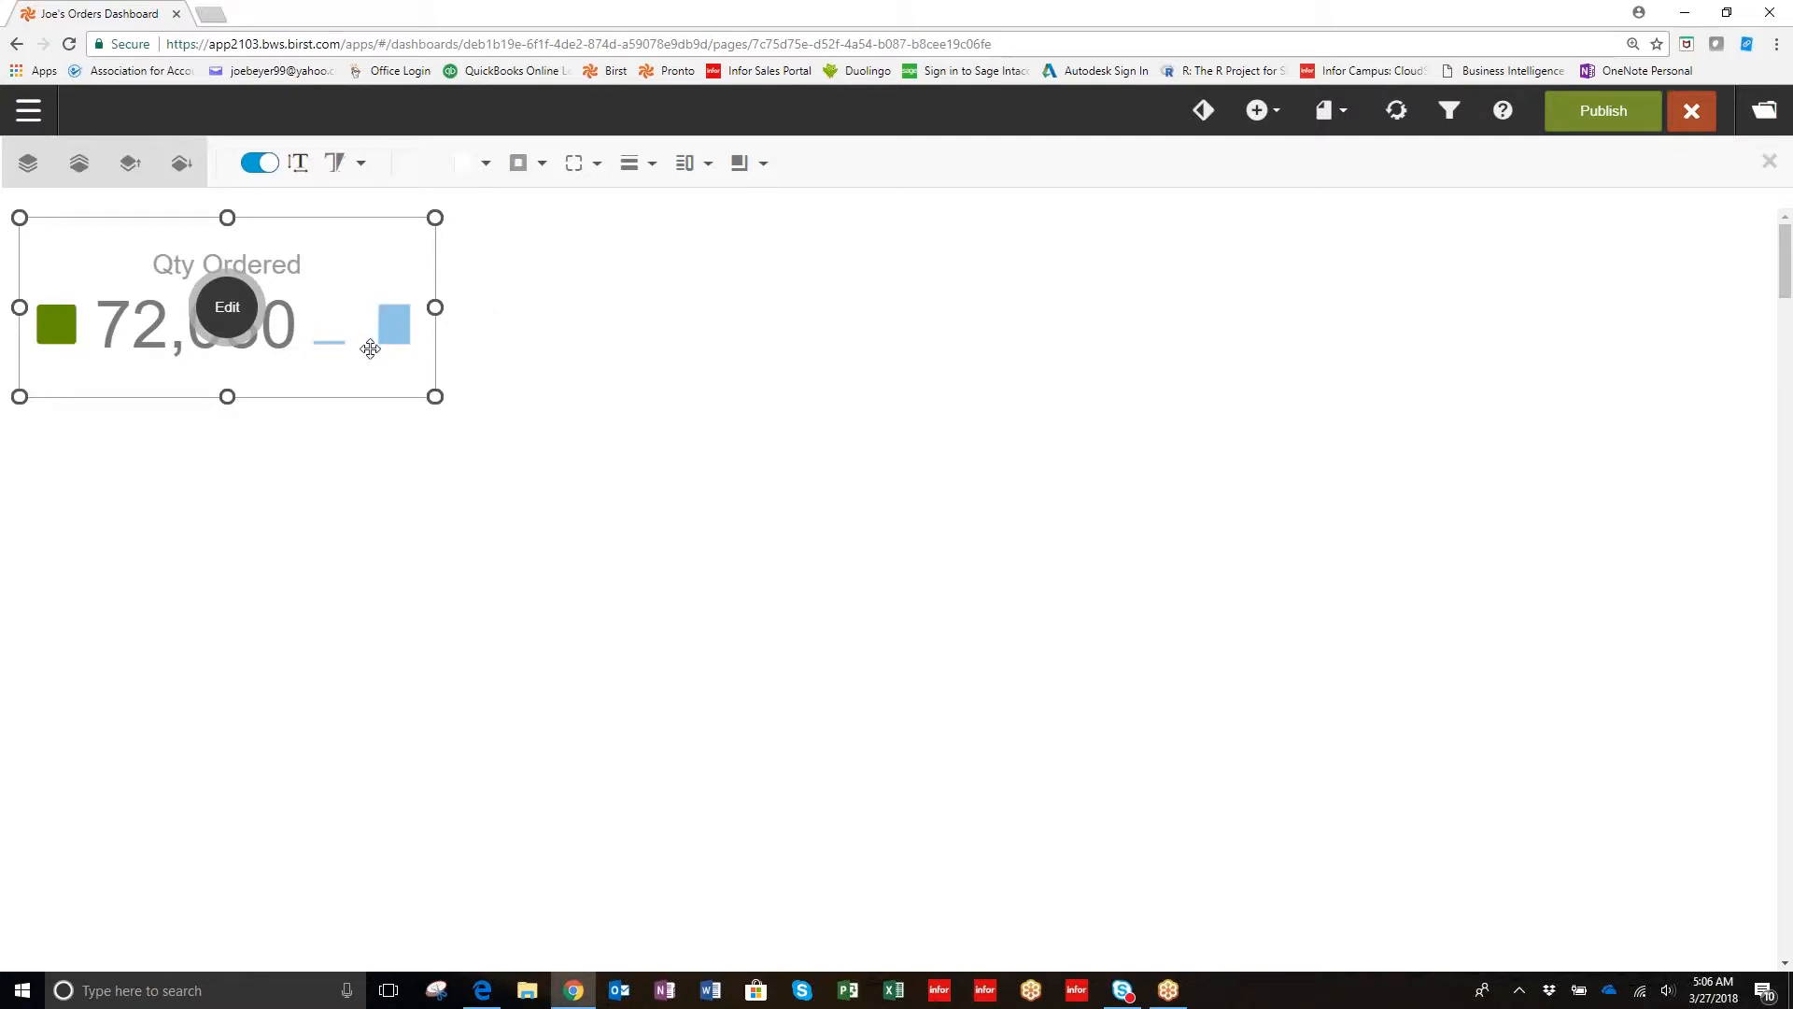
mouse_move(459, 306)
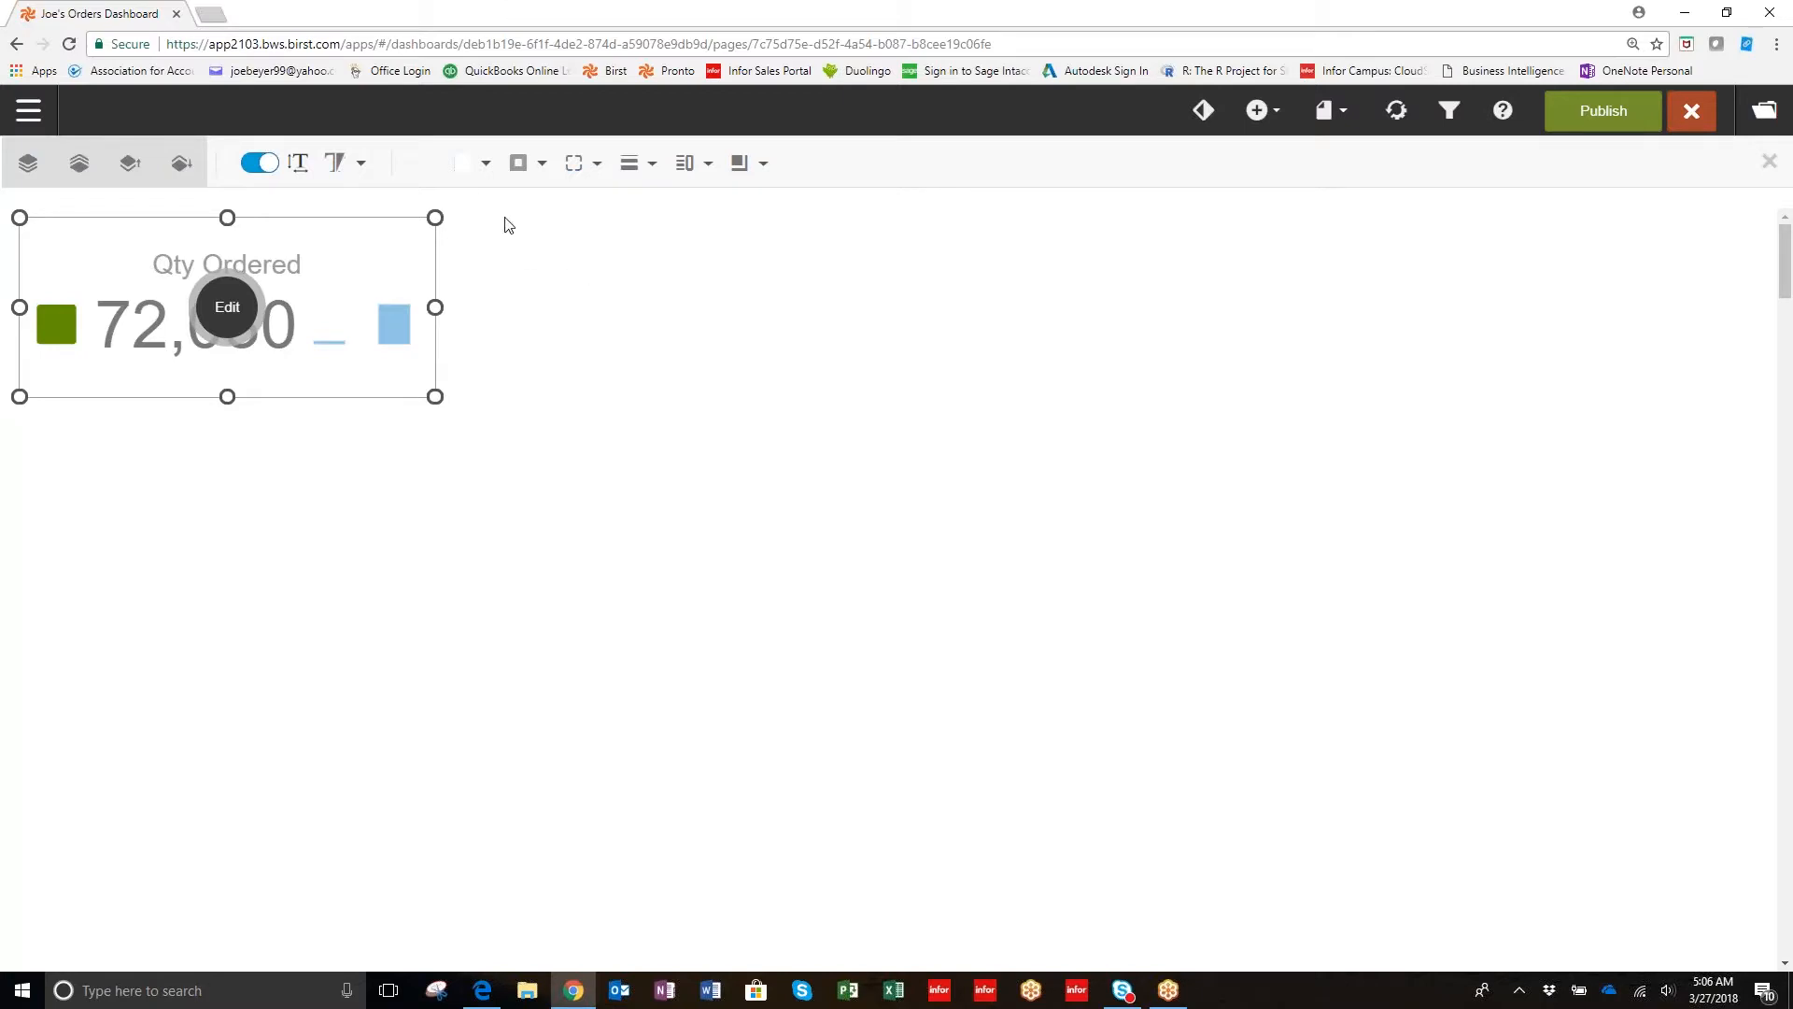
Style the Qty Ordered tile with light blue fill and rounded blue border, then exit editing.
left_click(485, 162)
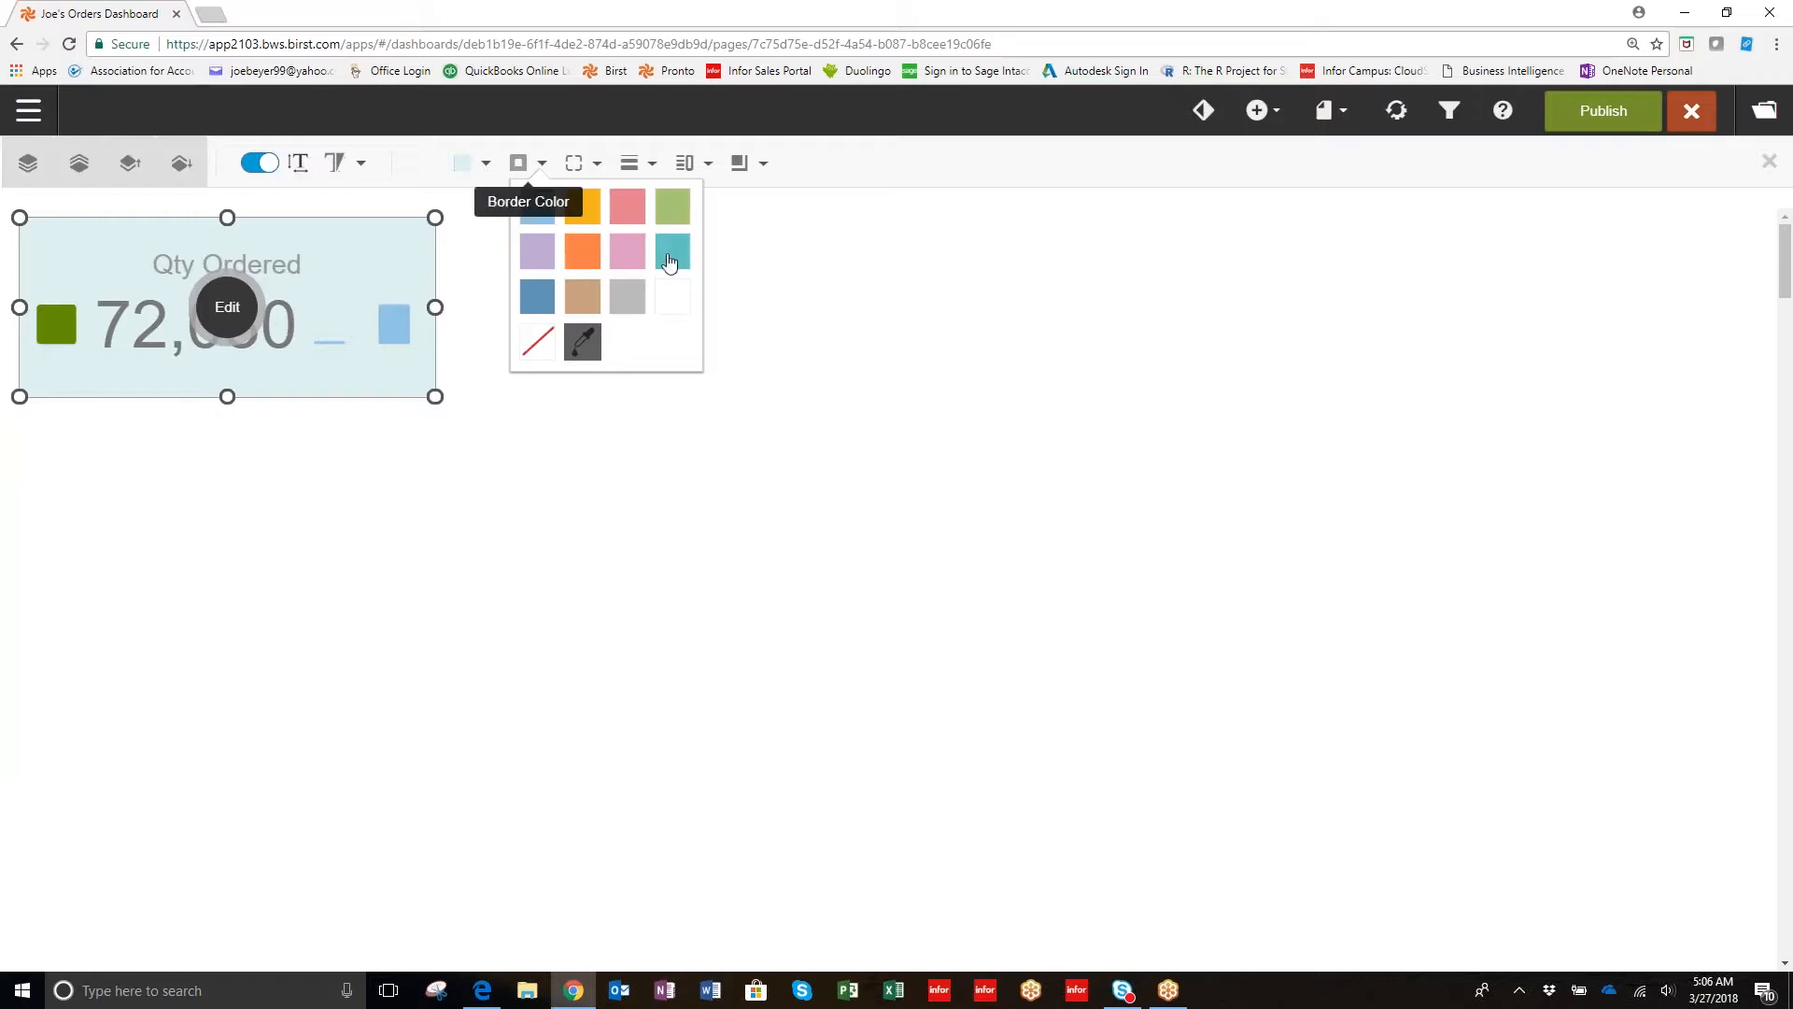
left_click(671, 251)
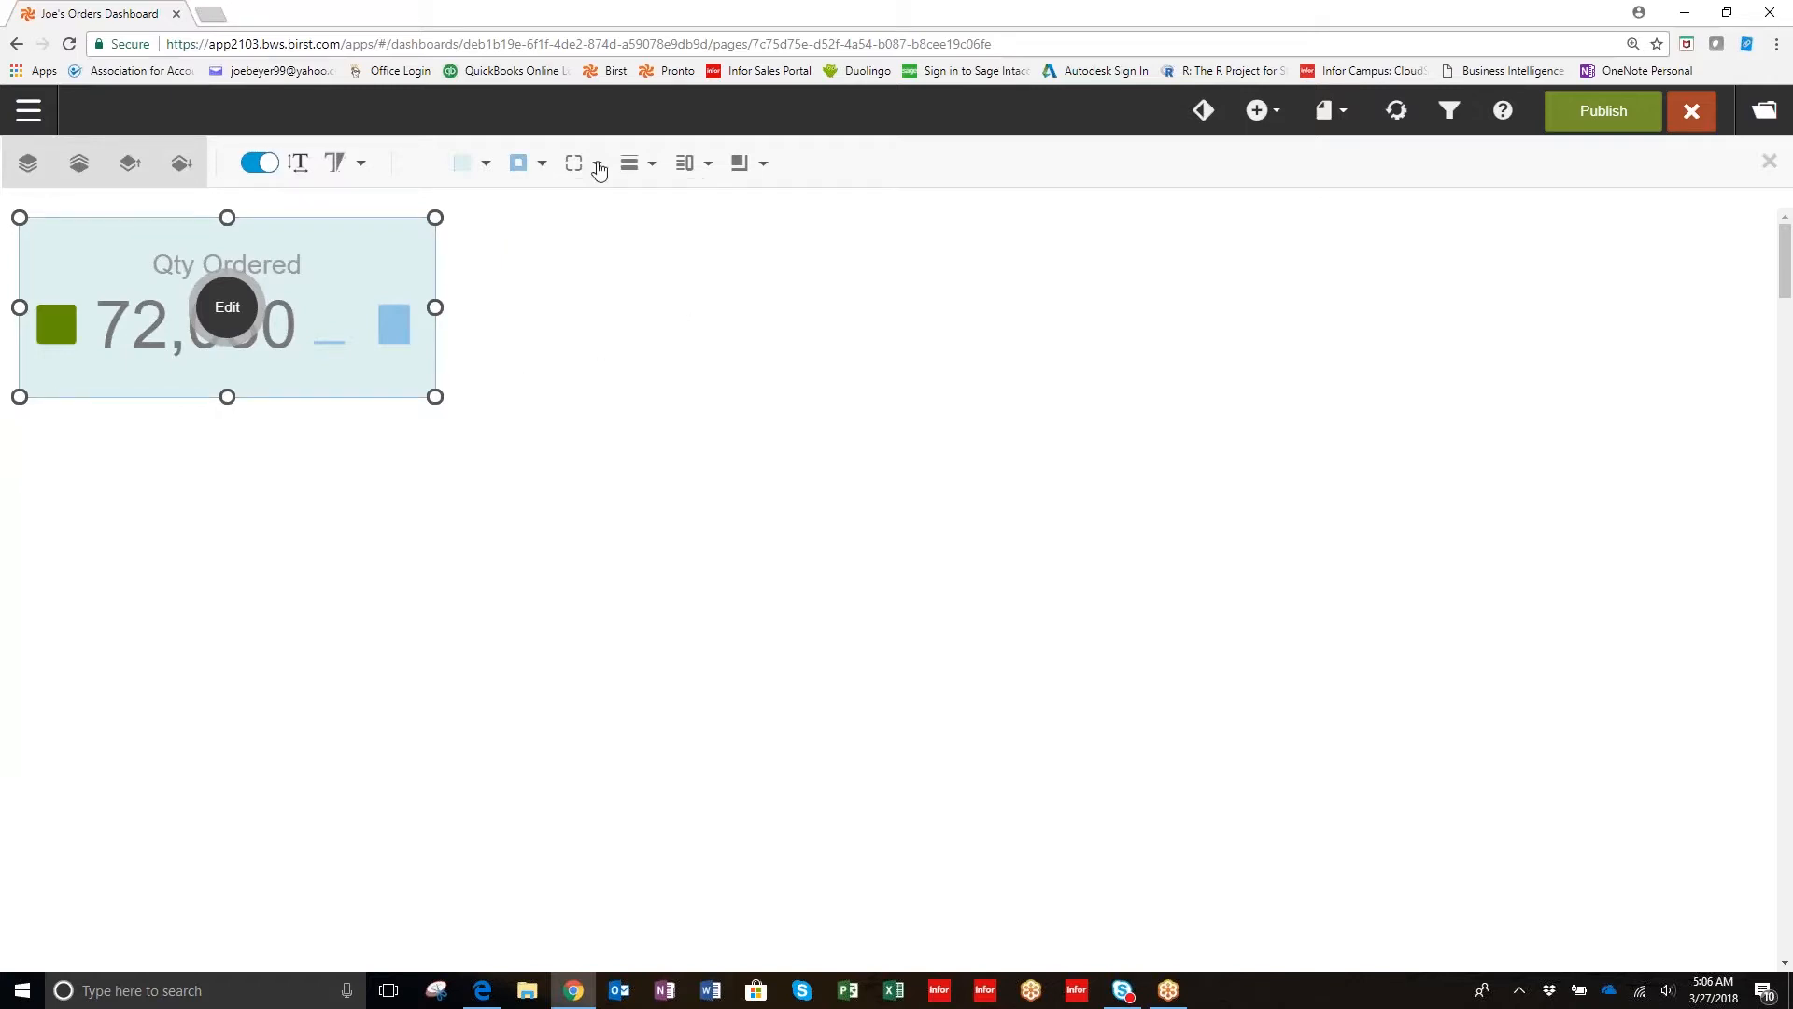
left_click(594, 163)
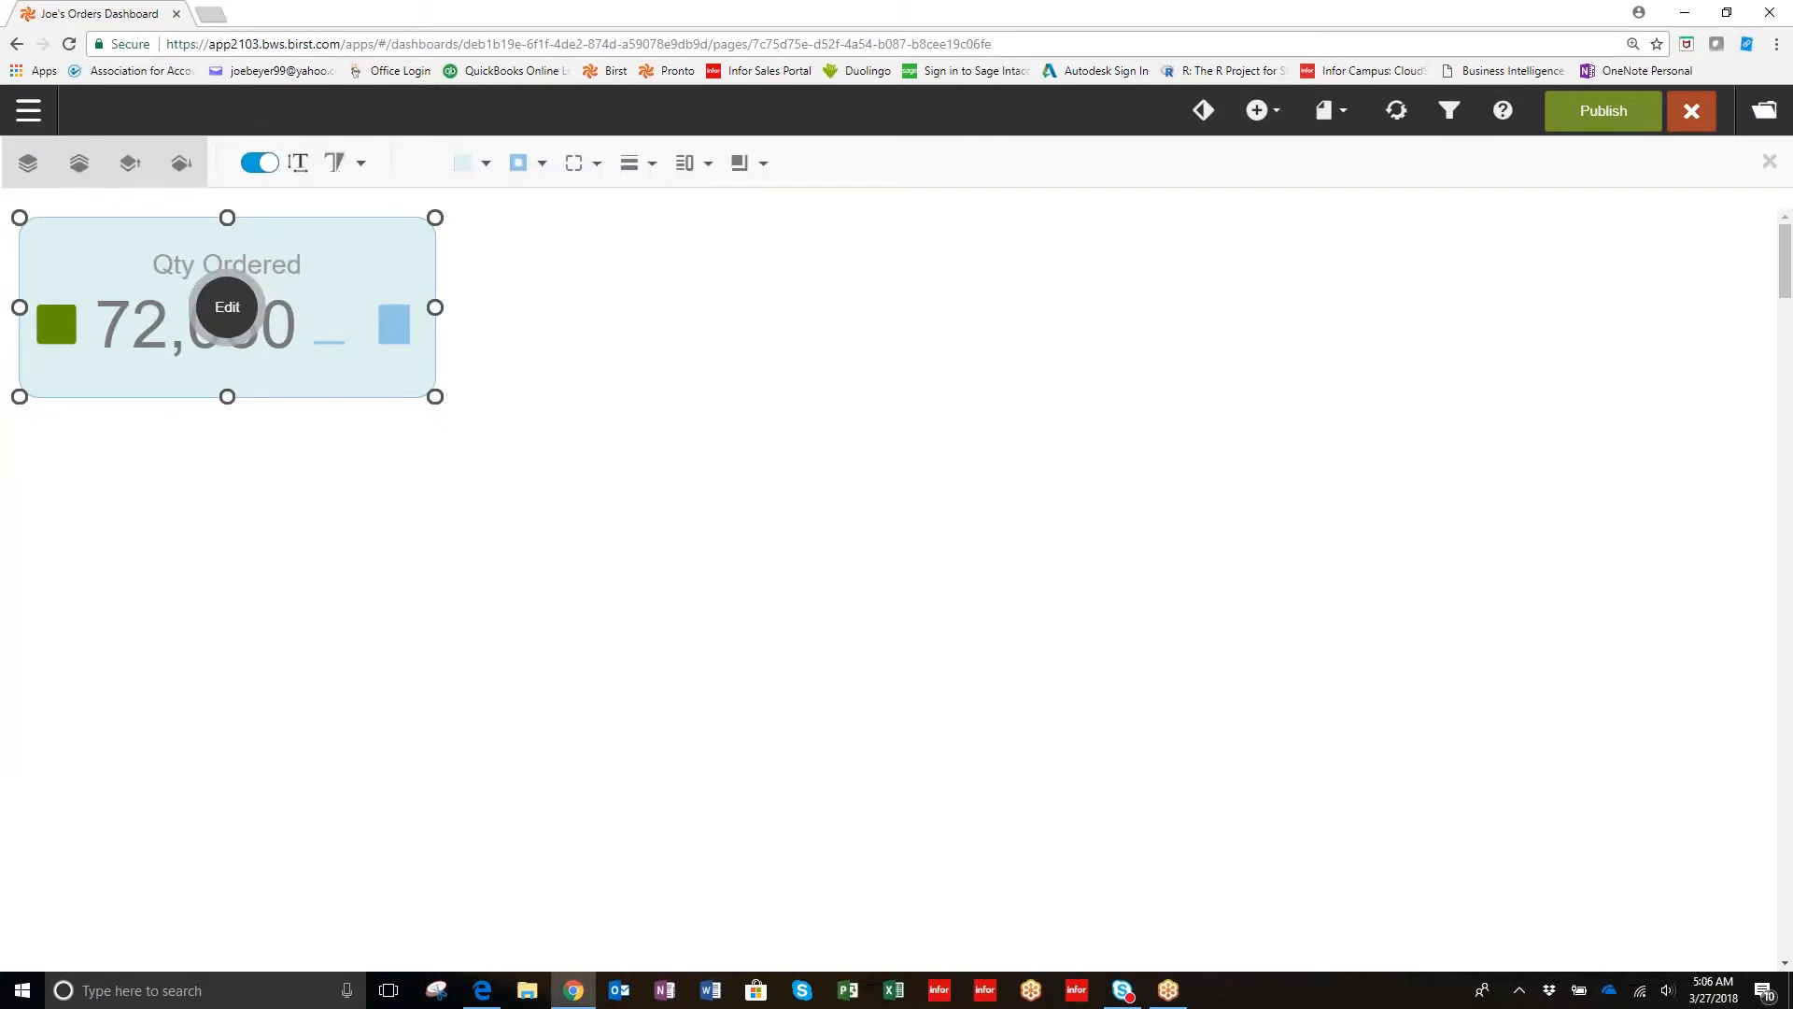
left_click(628, 163)
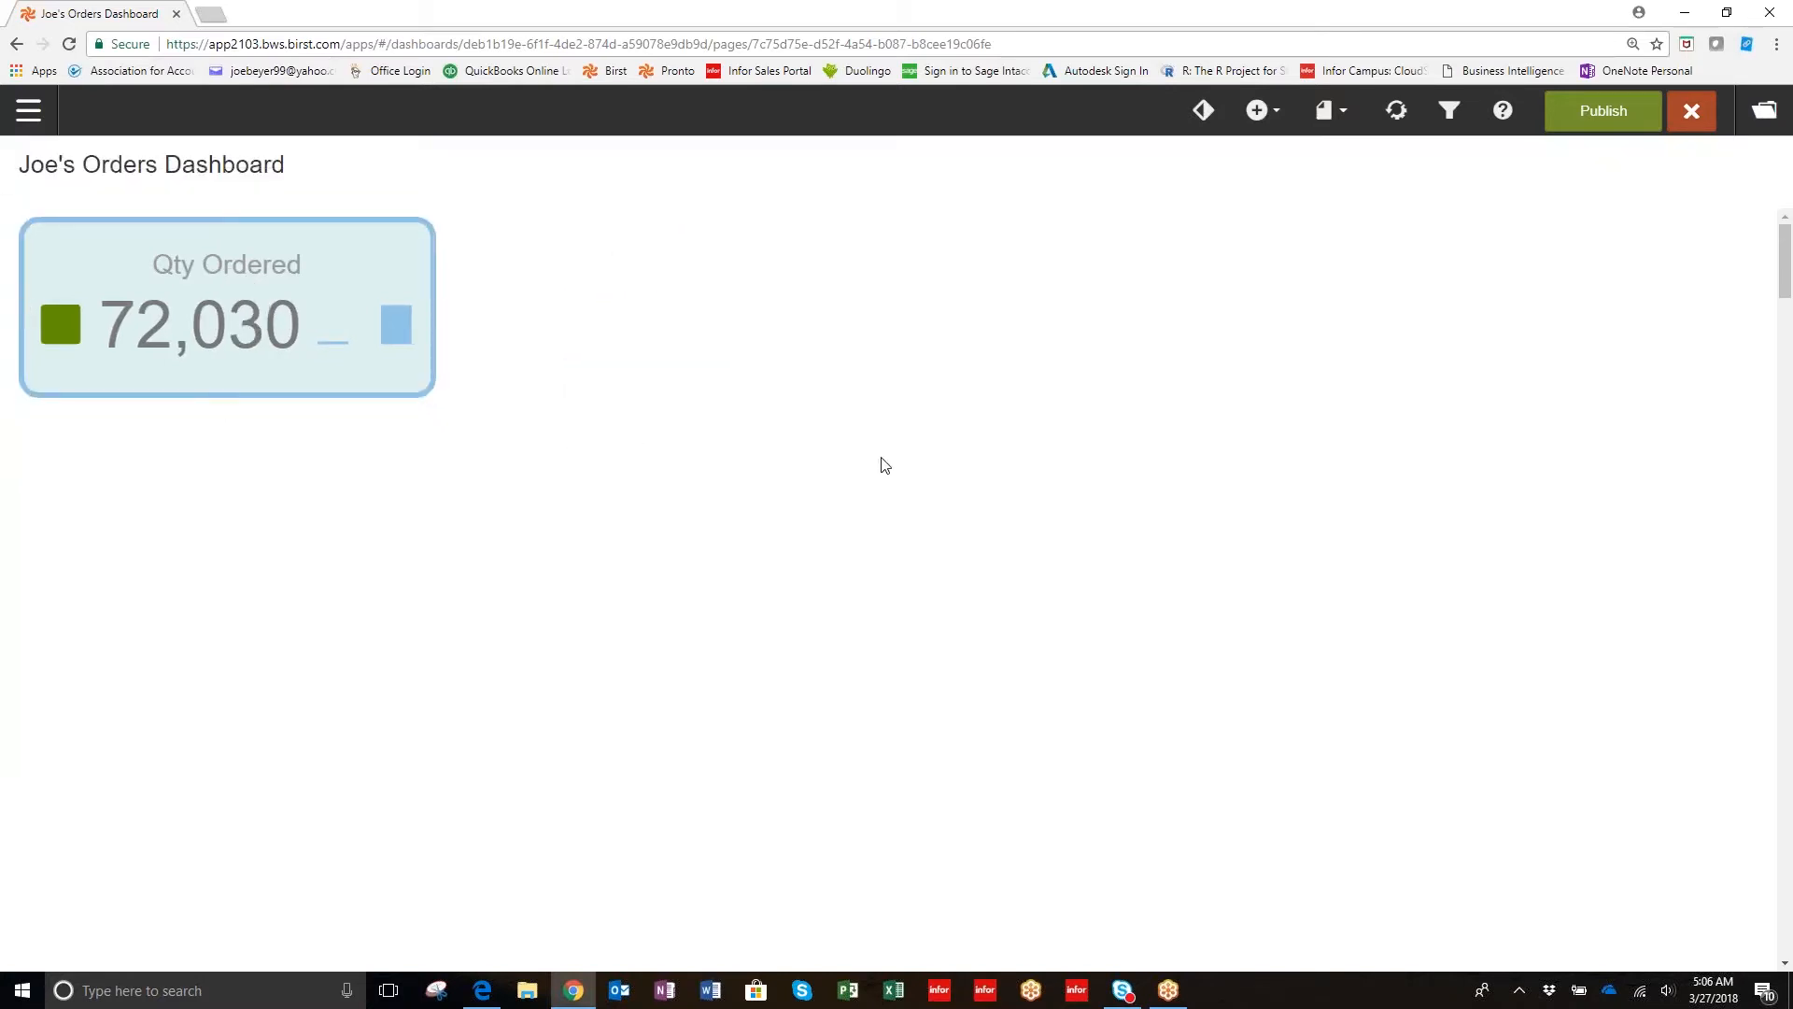
mouse_move(764, 401)
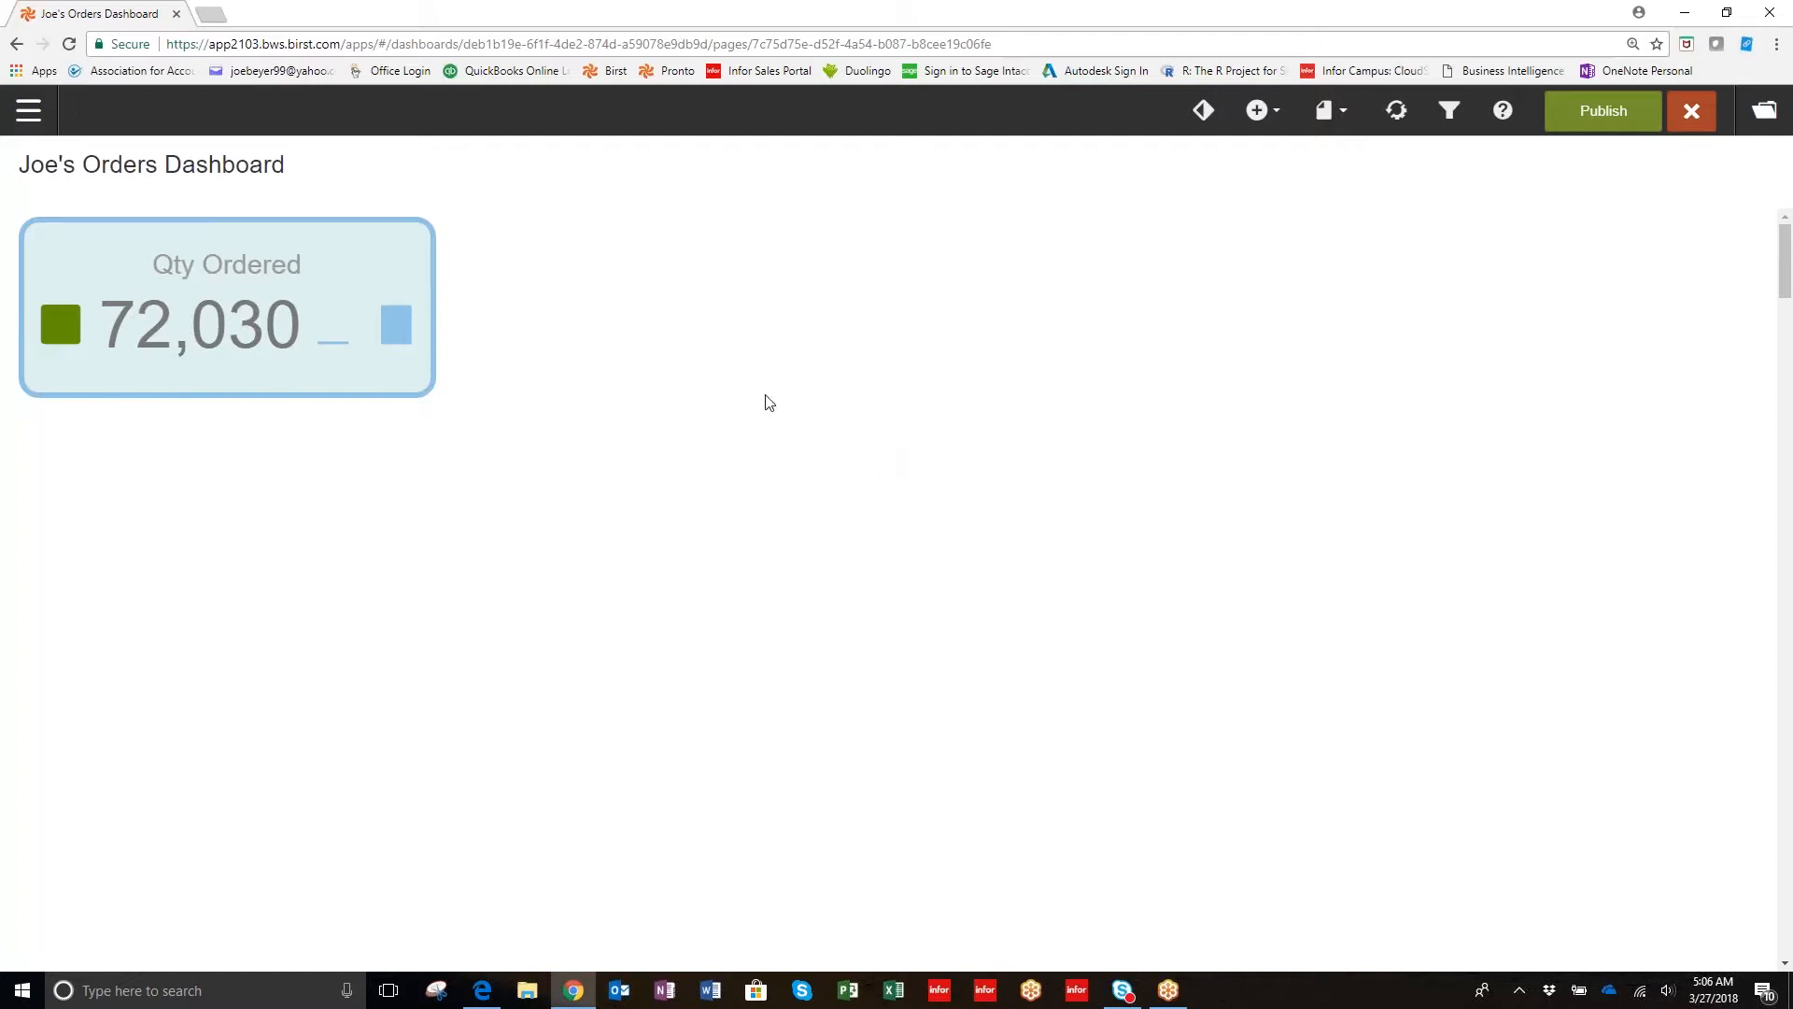
mouse_move(1284, 168)
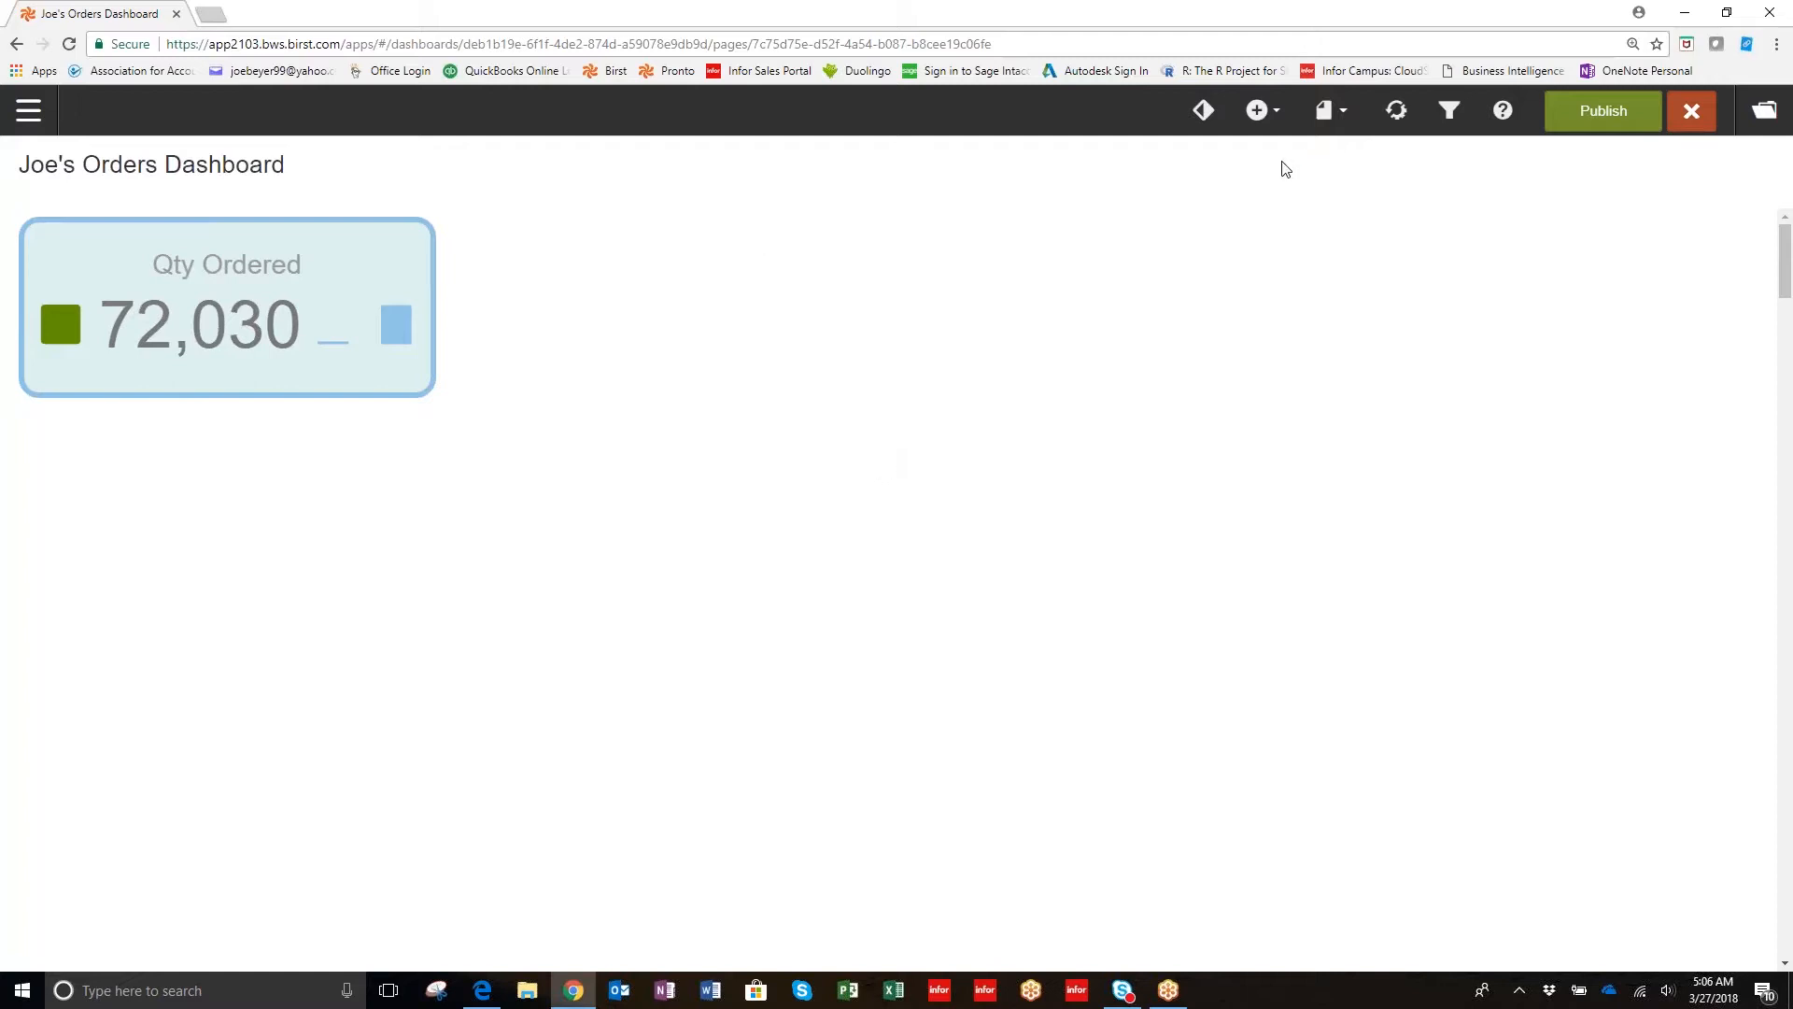
mouse_move(1255, 110)
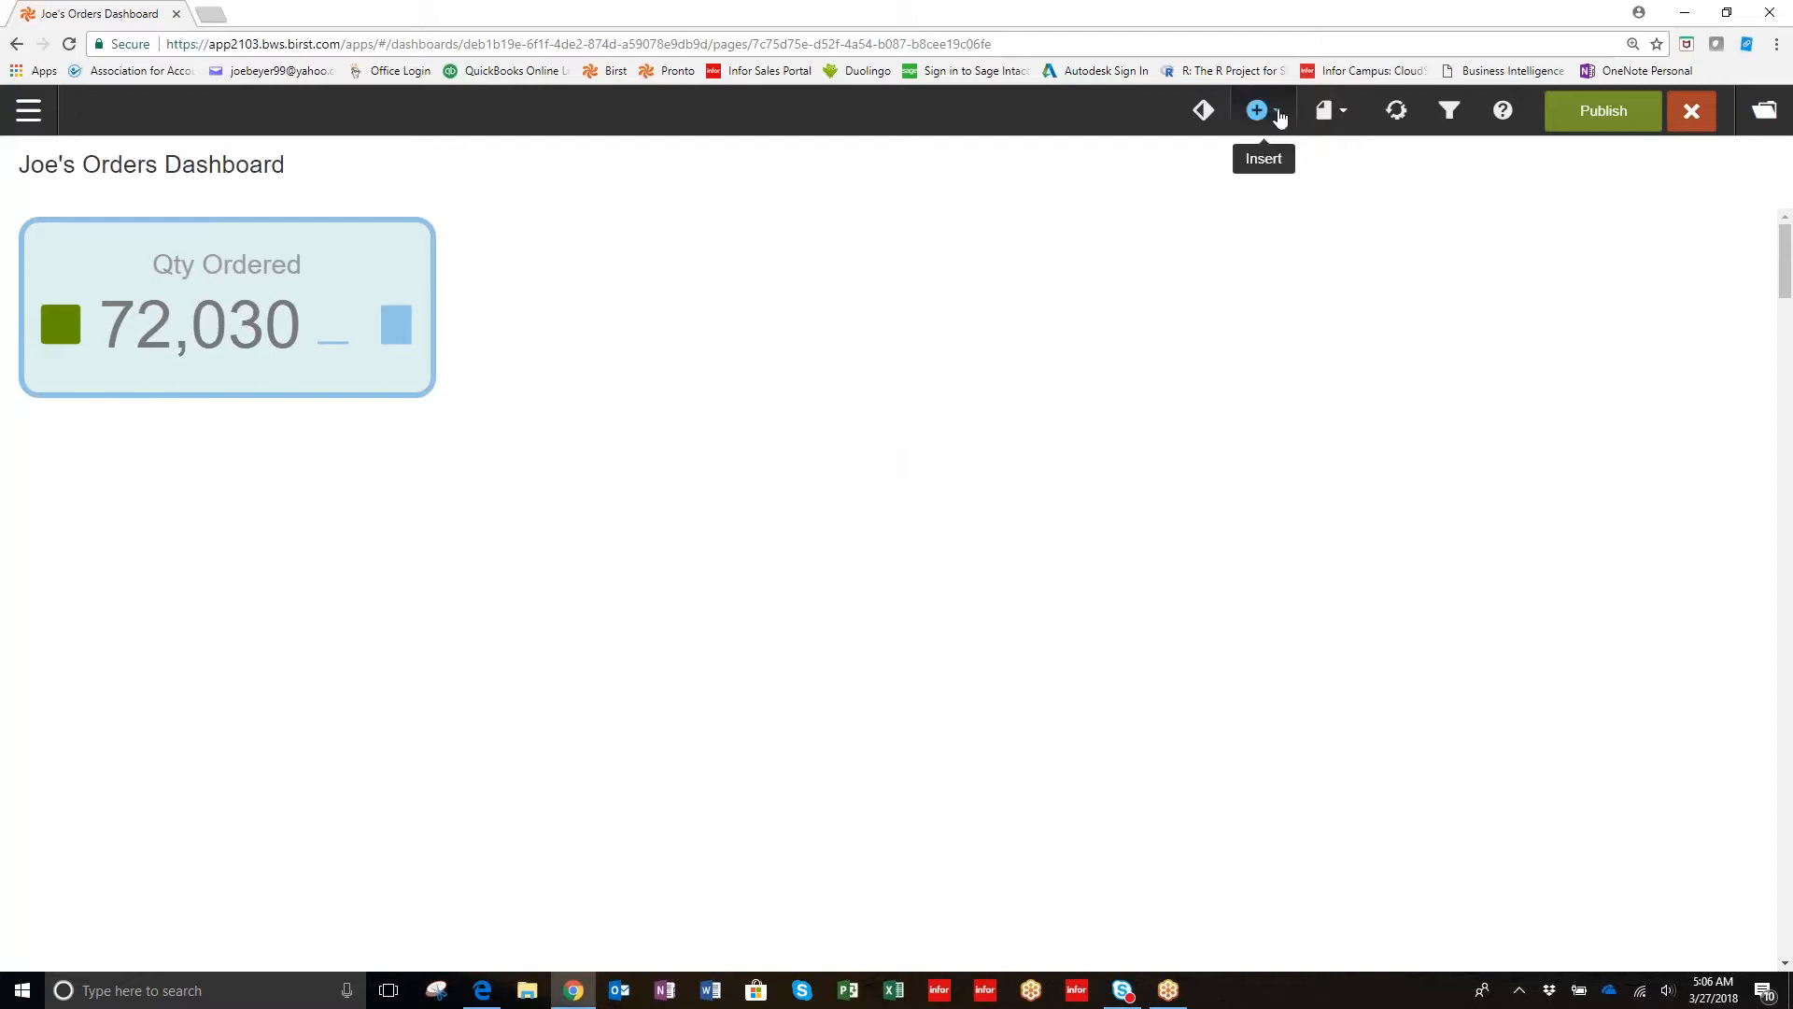
Open the dashboard's Insert list, showing KPI, Image, Button and HTML options.
left_click(1255, 111)
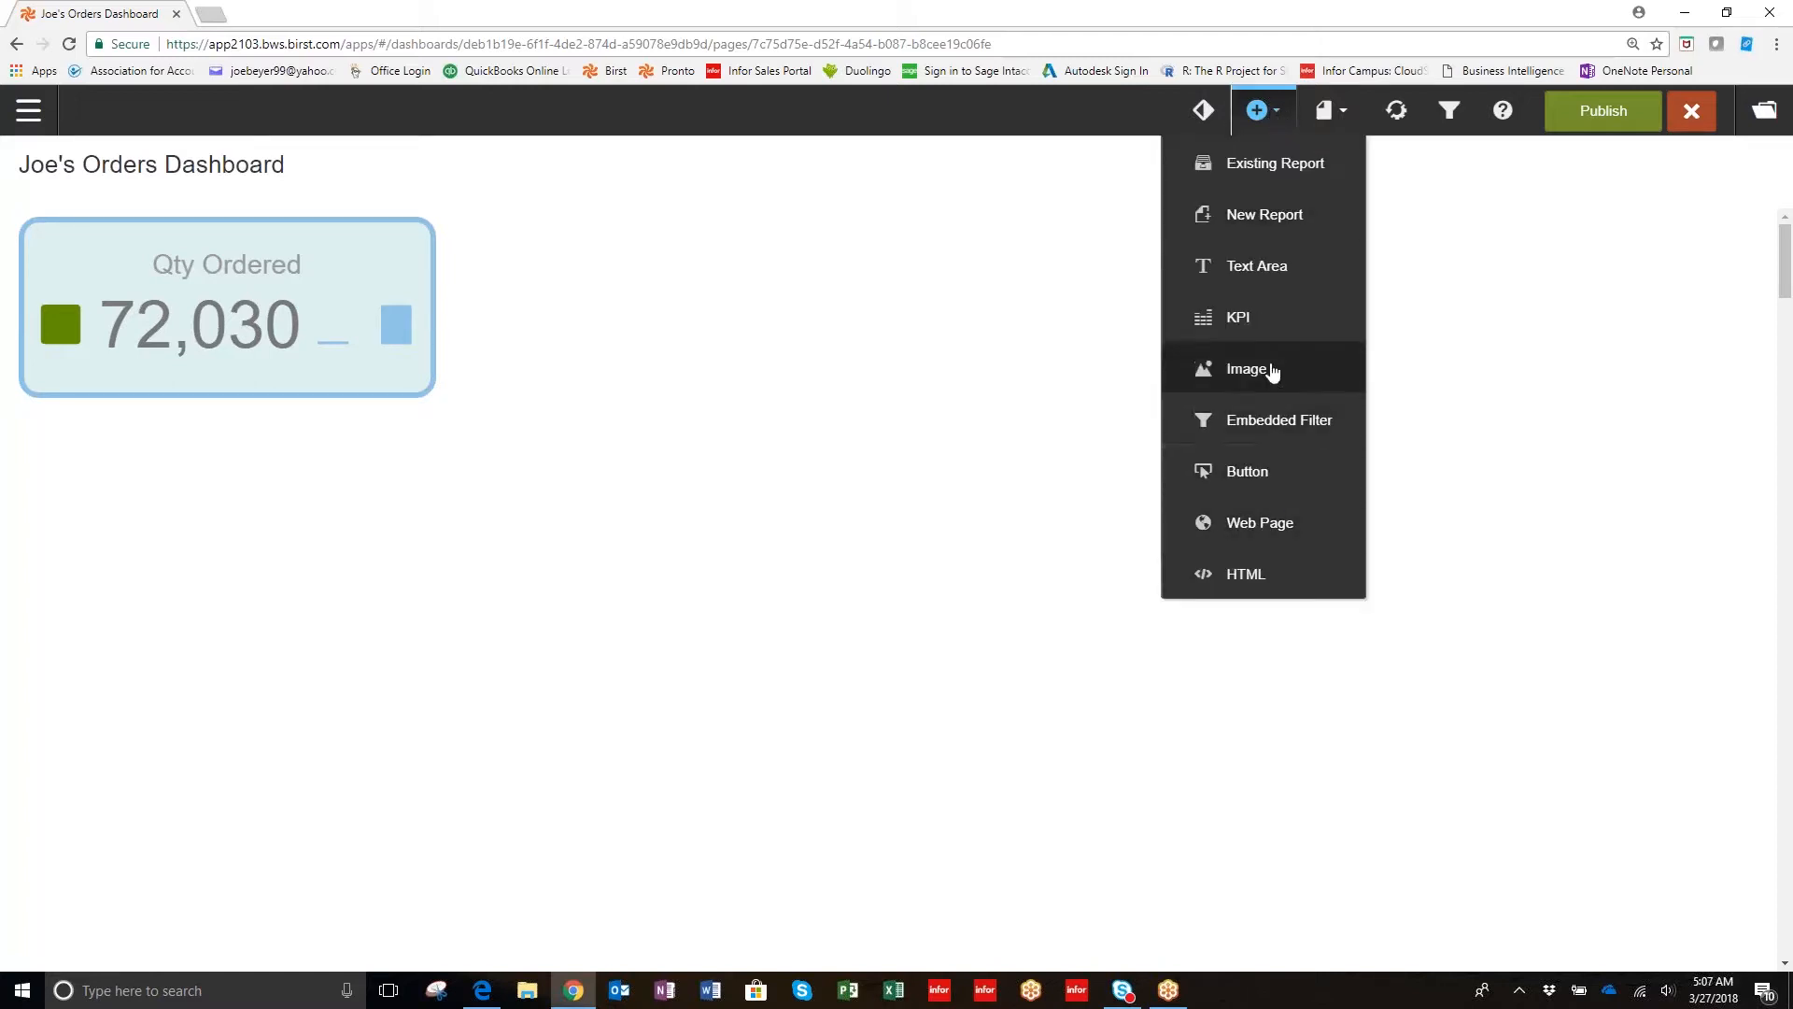
mouse_move(1298, 317)
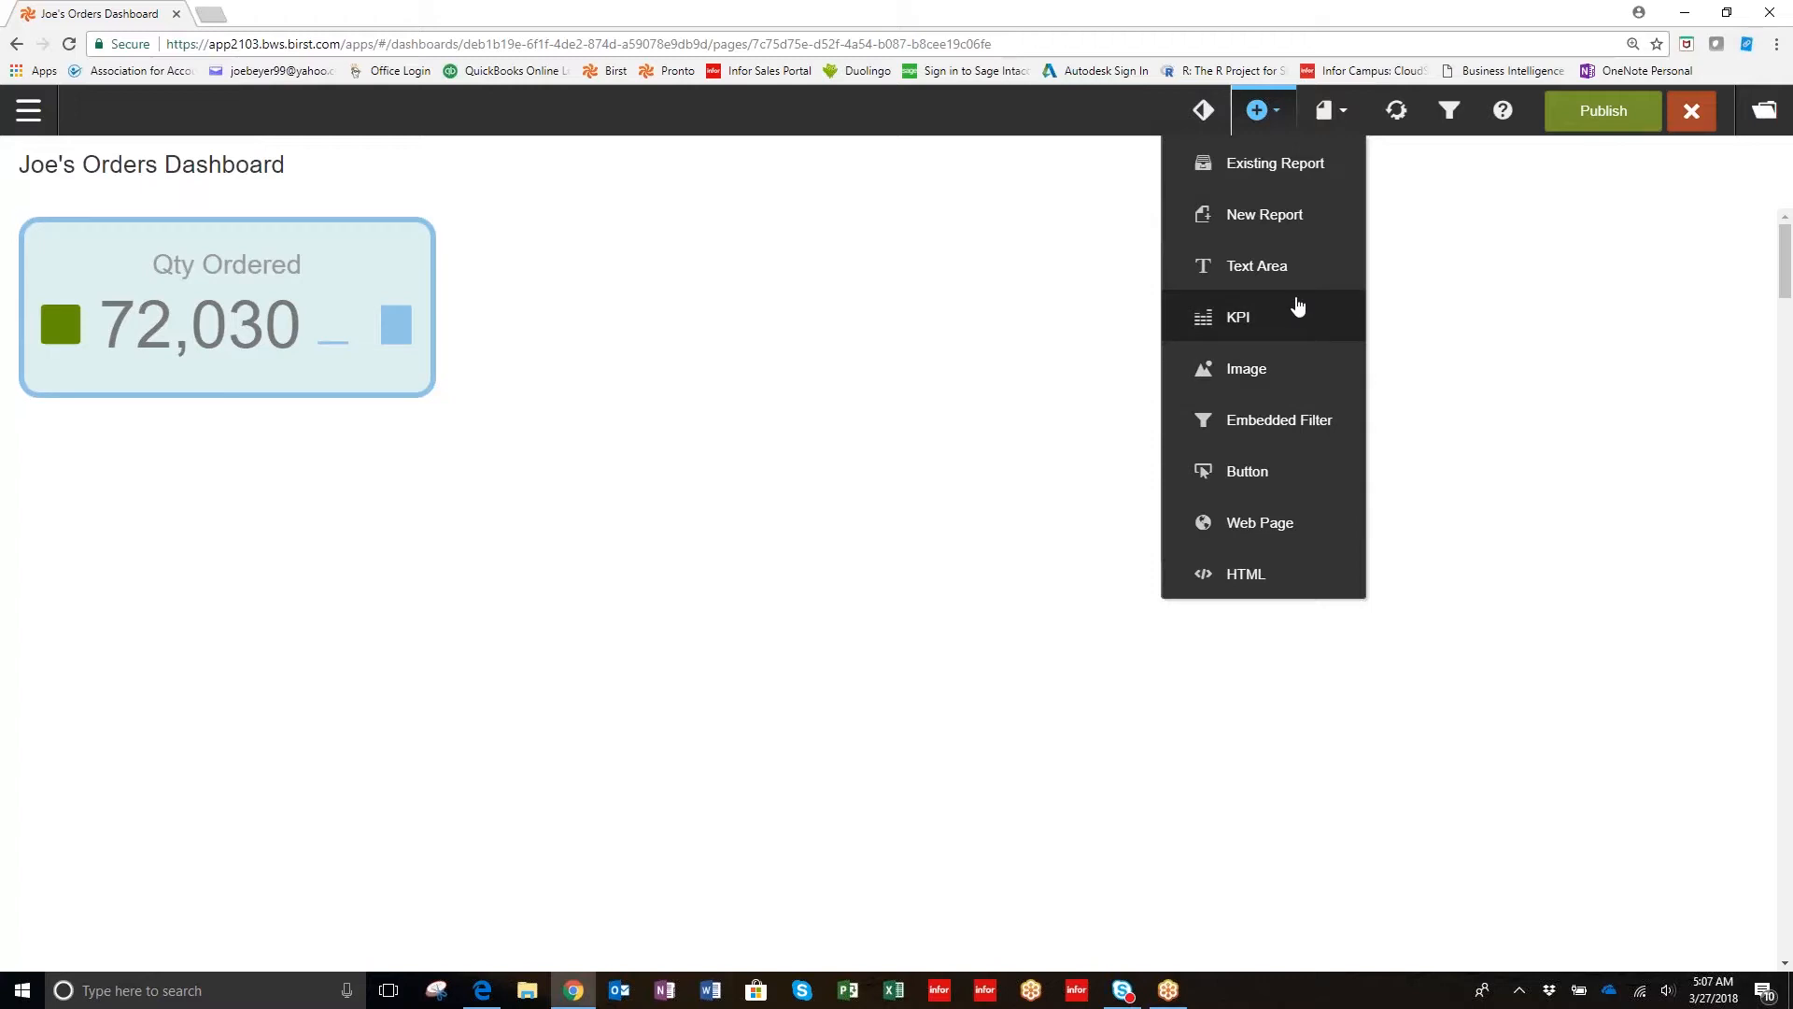
mouse_move(1307, 432)
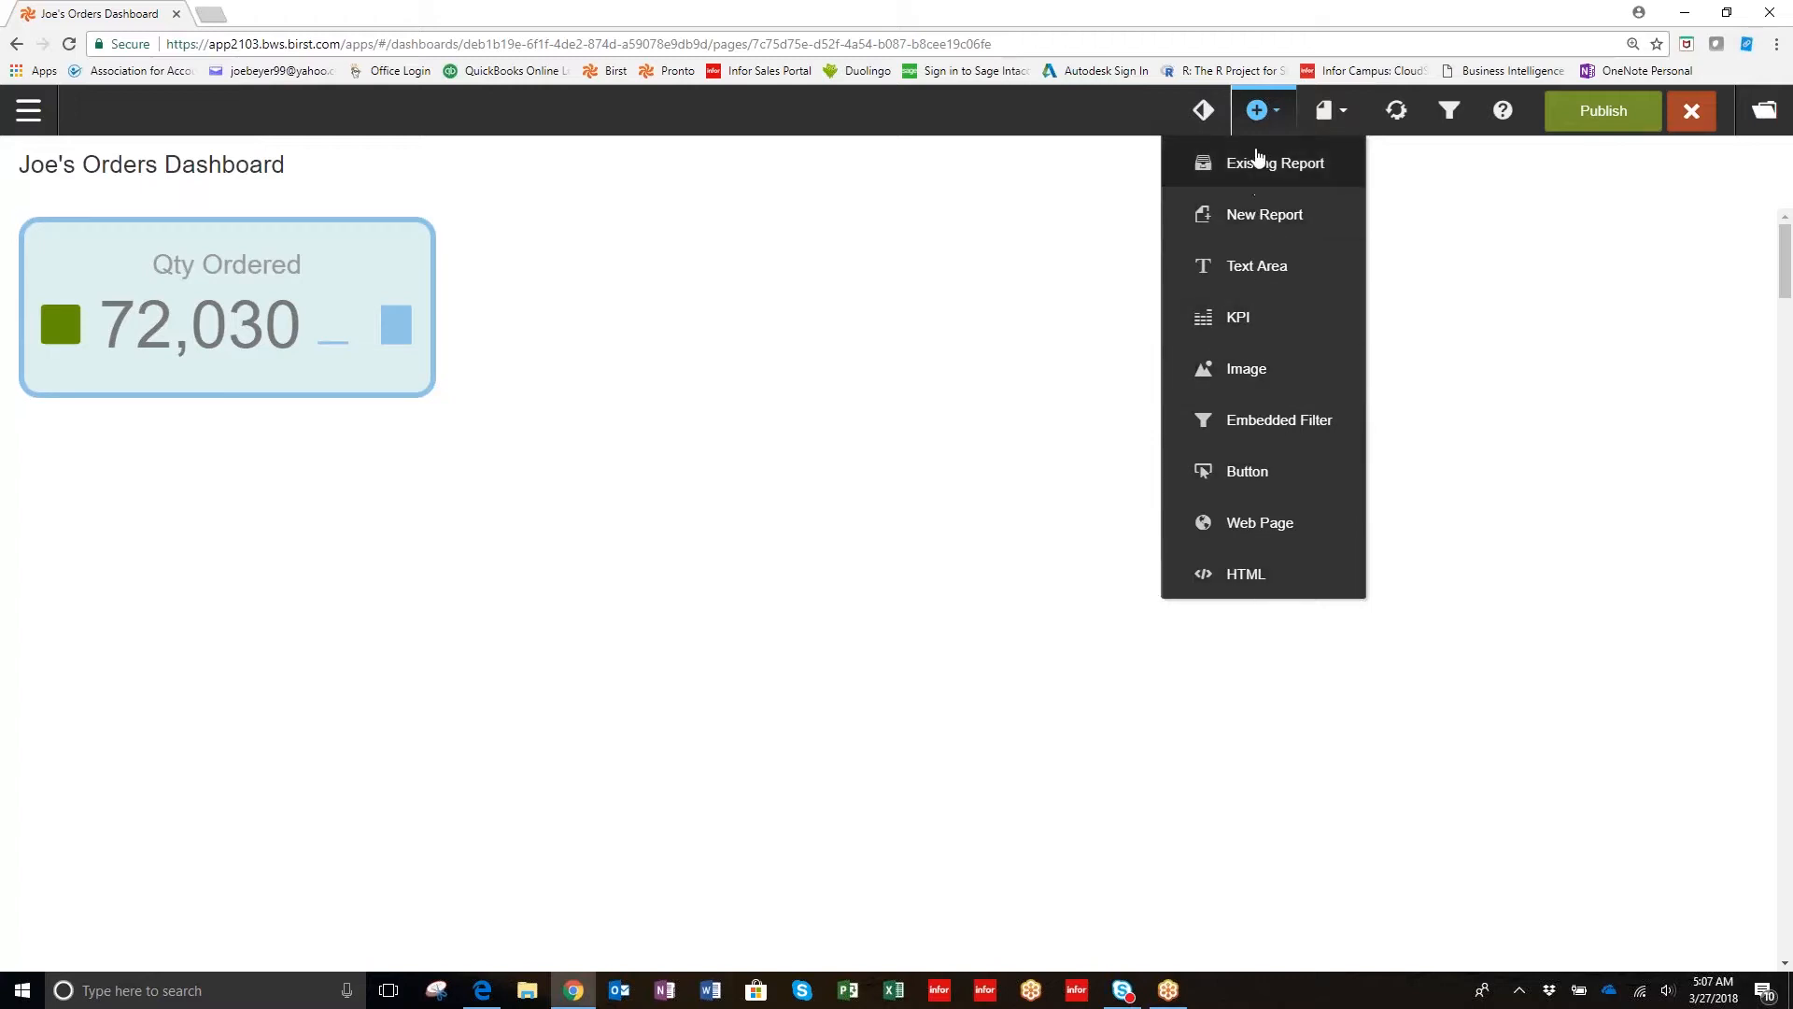
mouse_move(1254, 166)
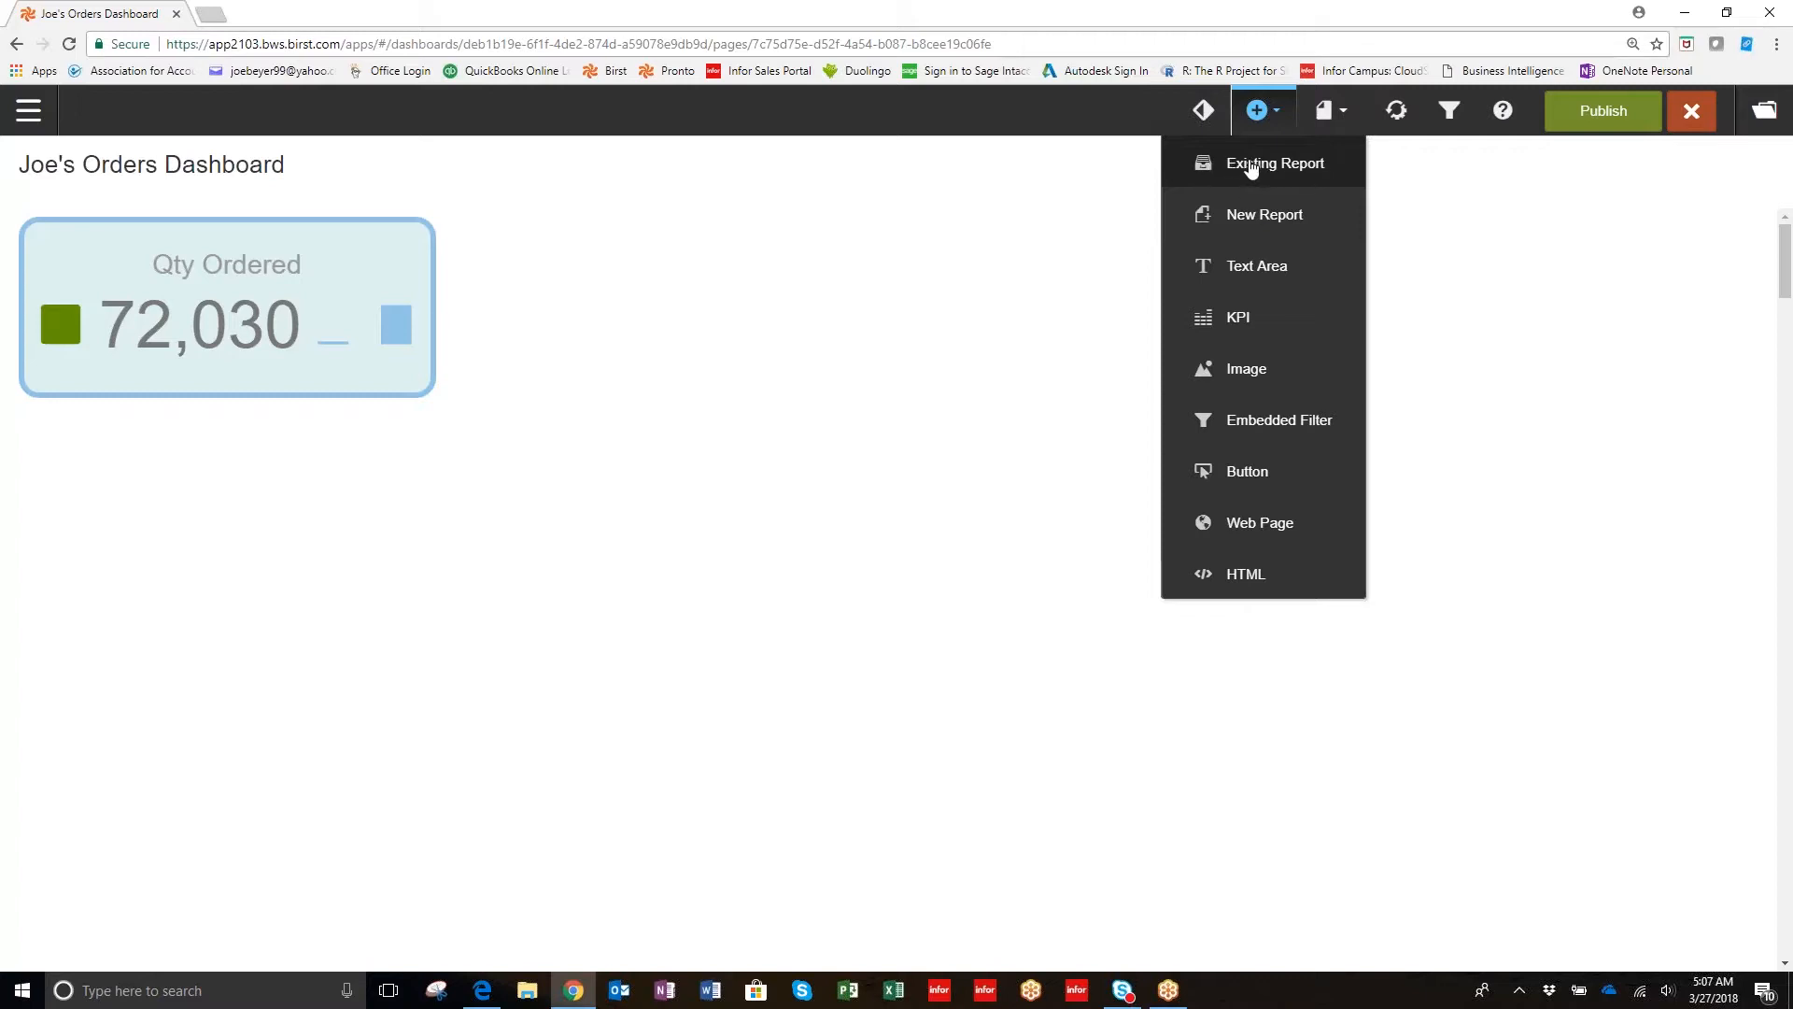
mouse_move(1258, 173)
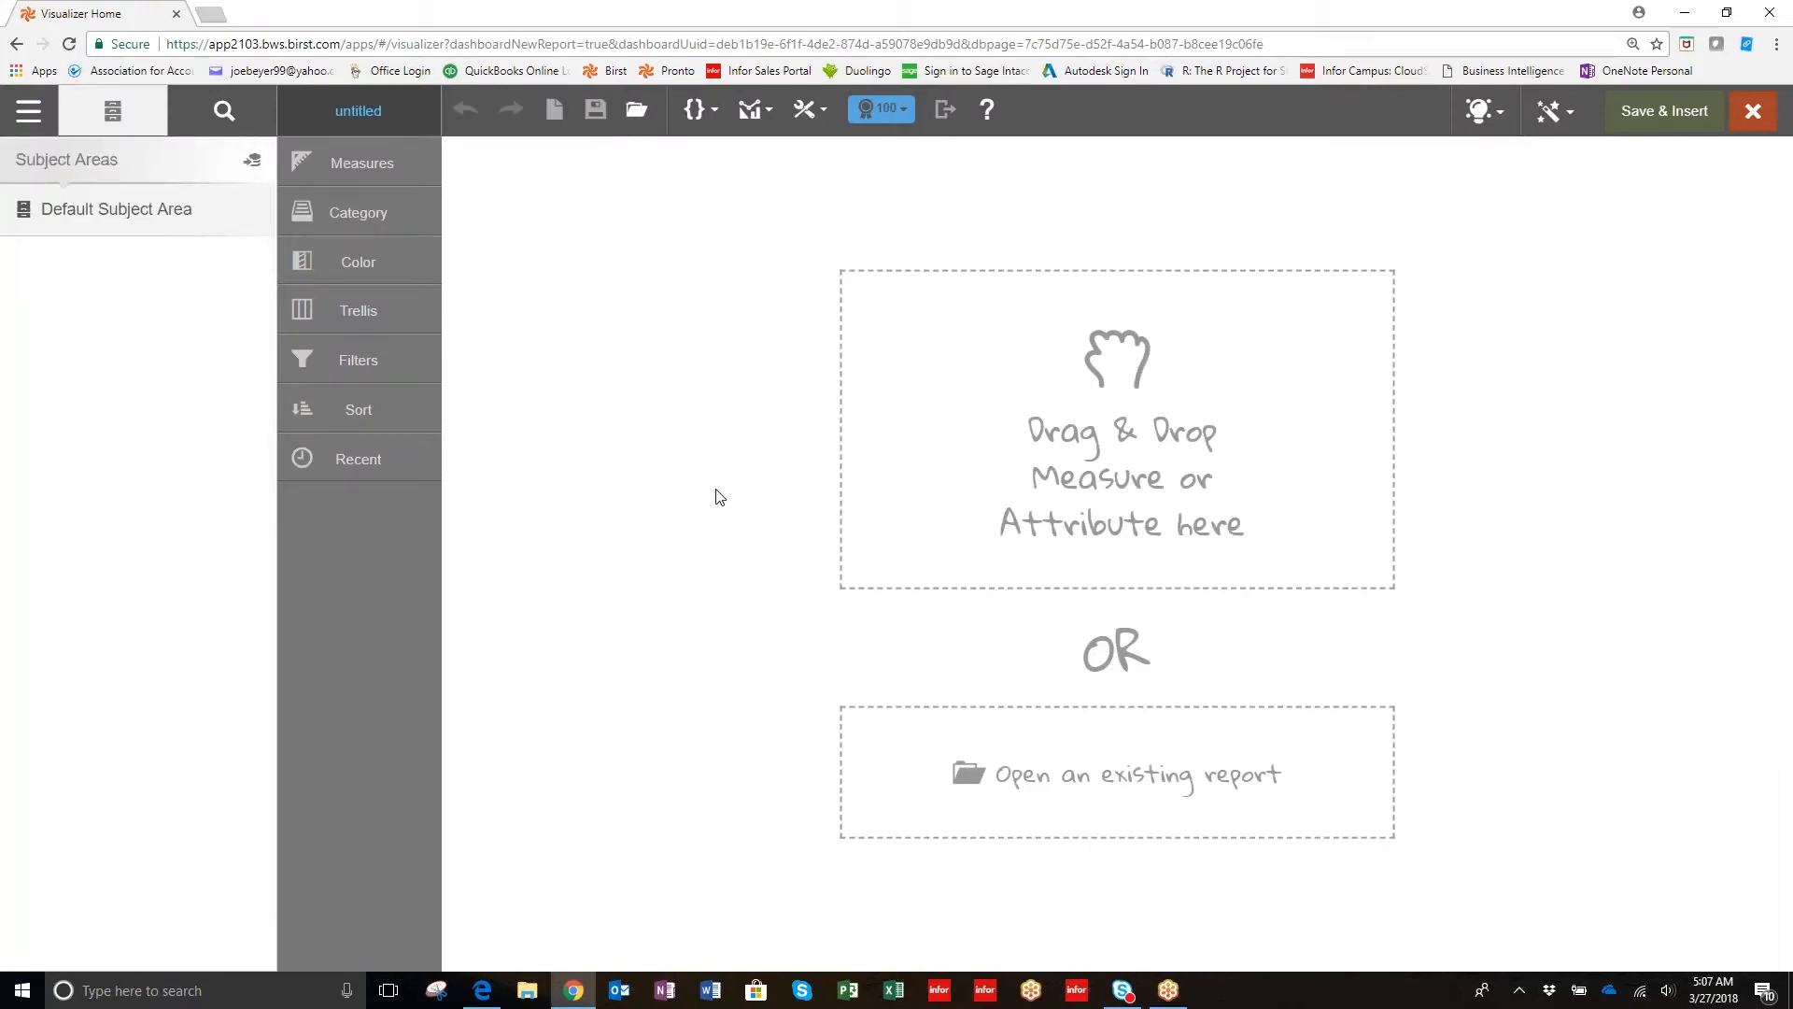
Add the Shipped measure from the Default Subject Area to the new report.
left_click(116, 208)
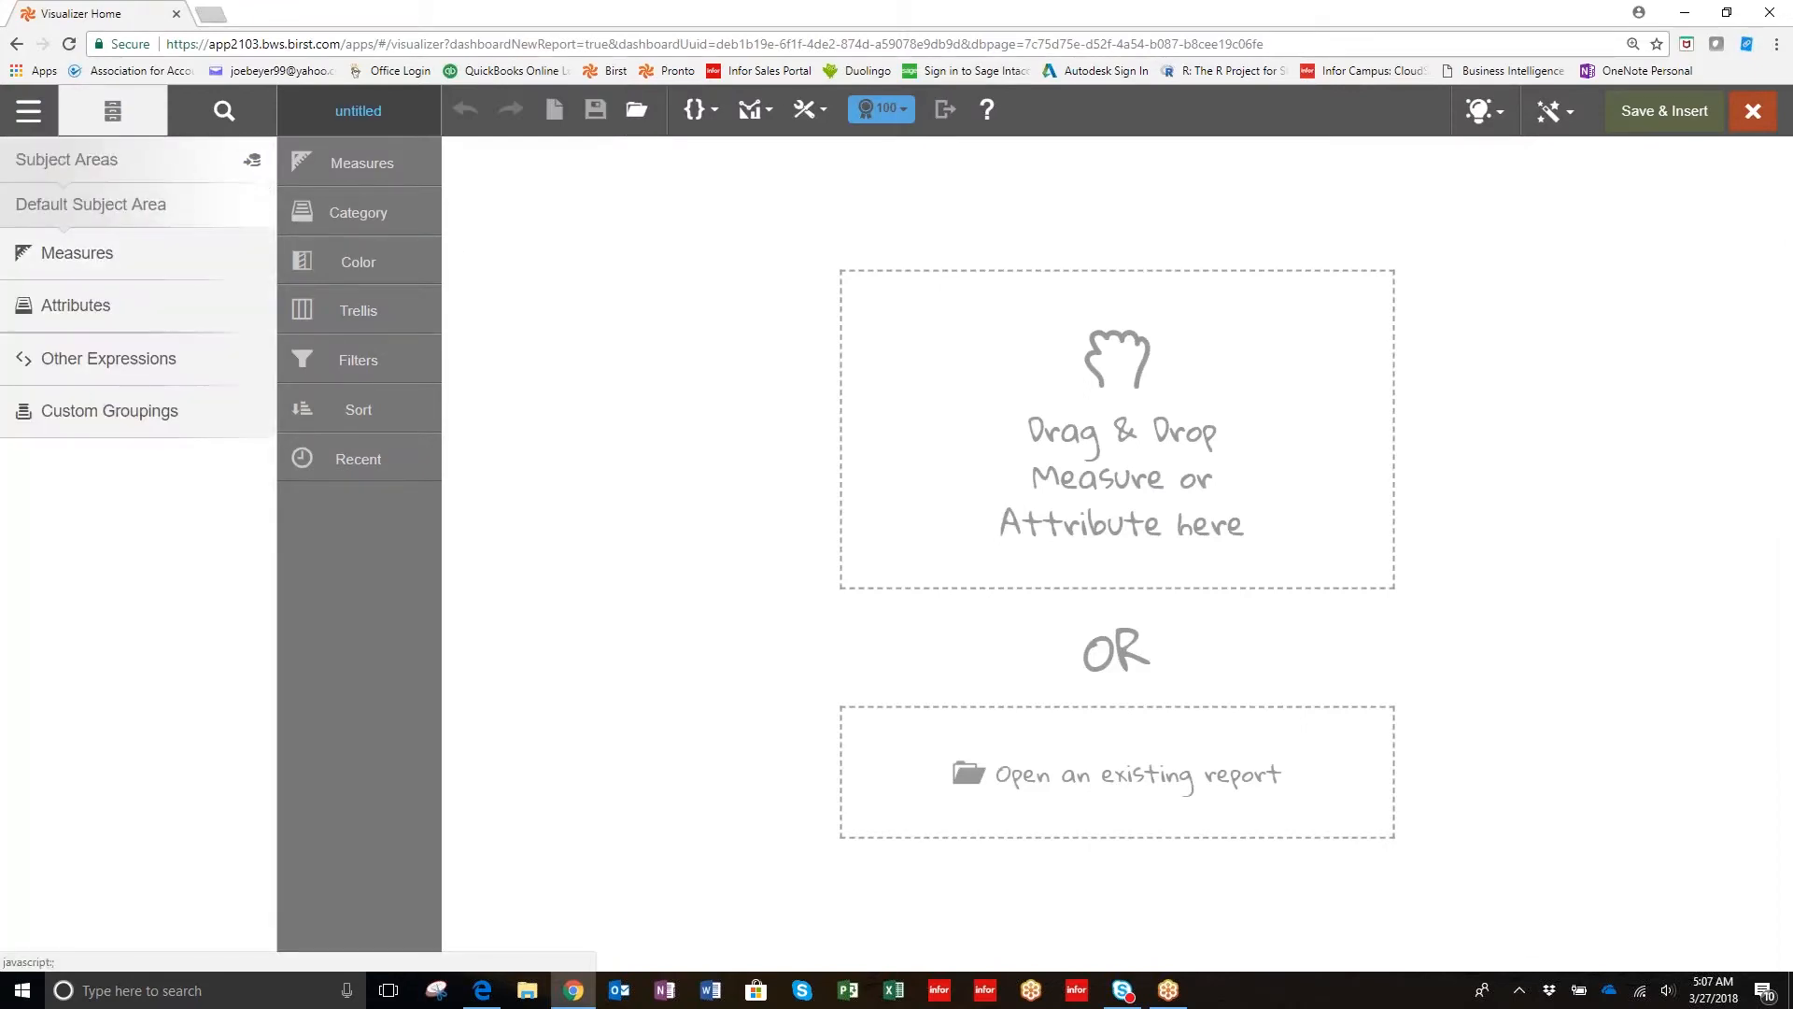
left_click(77, 253)
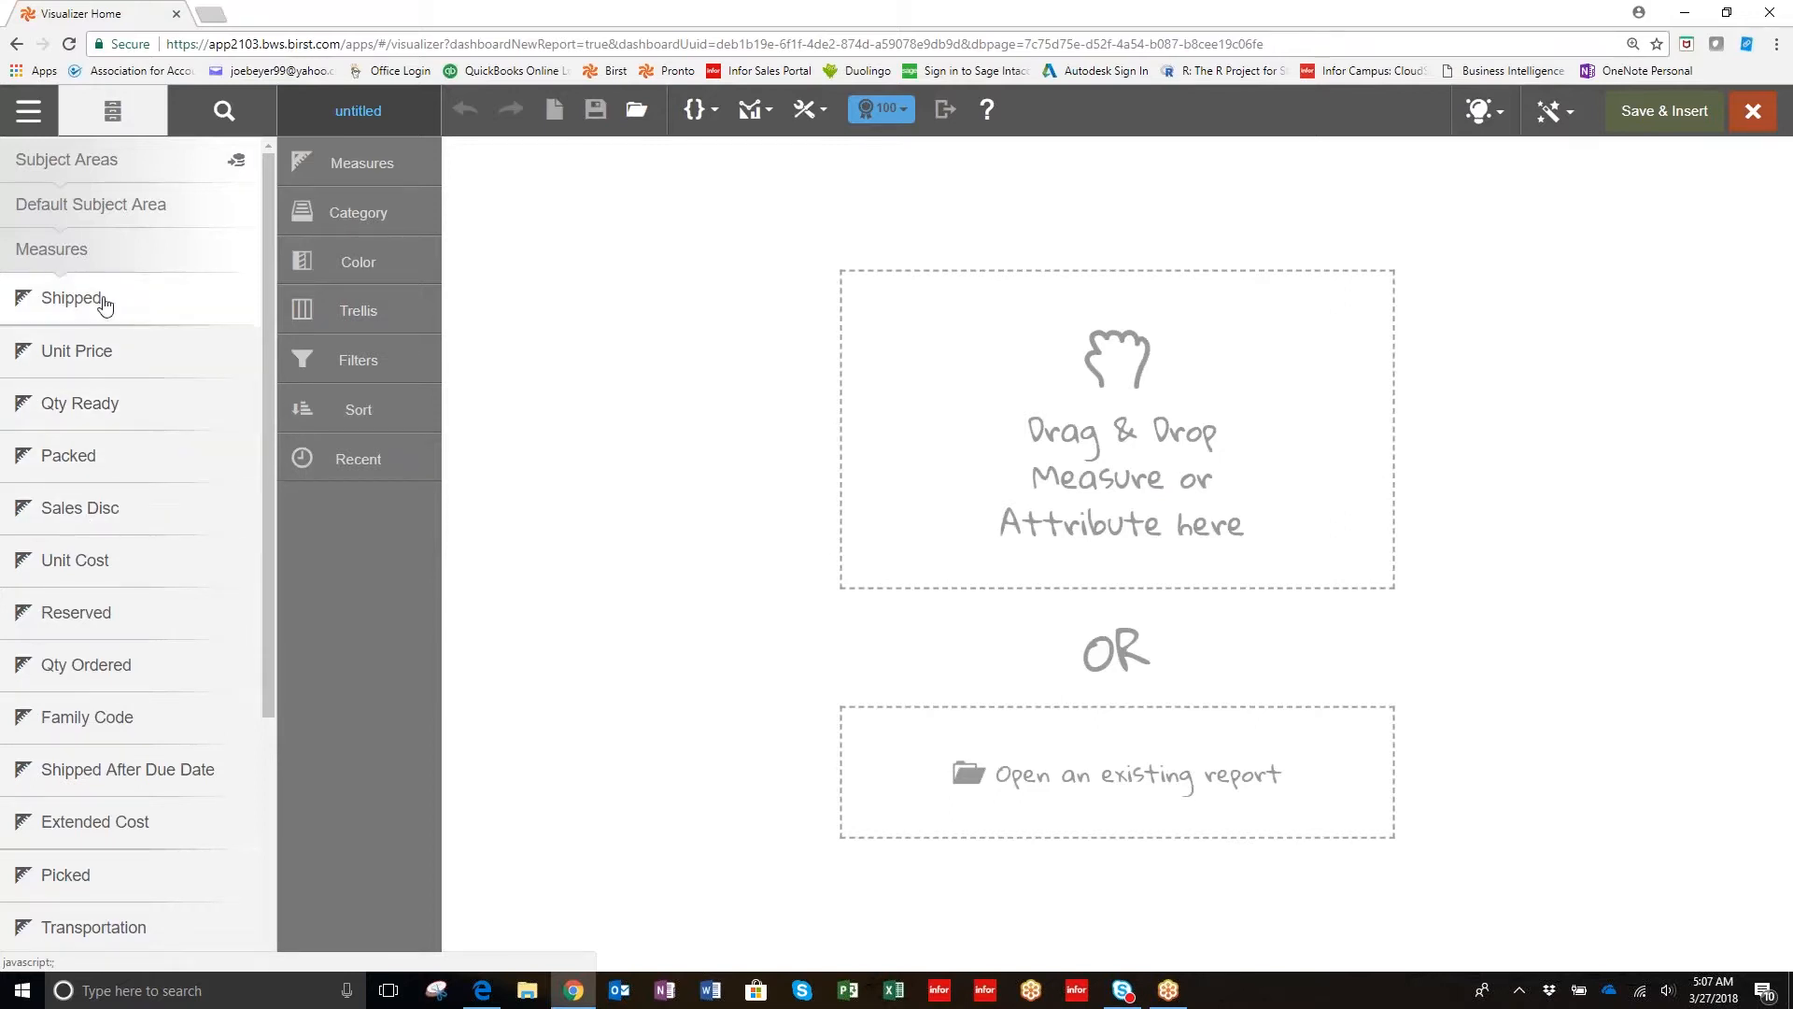
mouse_move(91, 309)
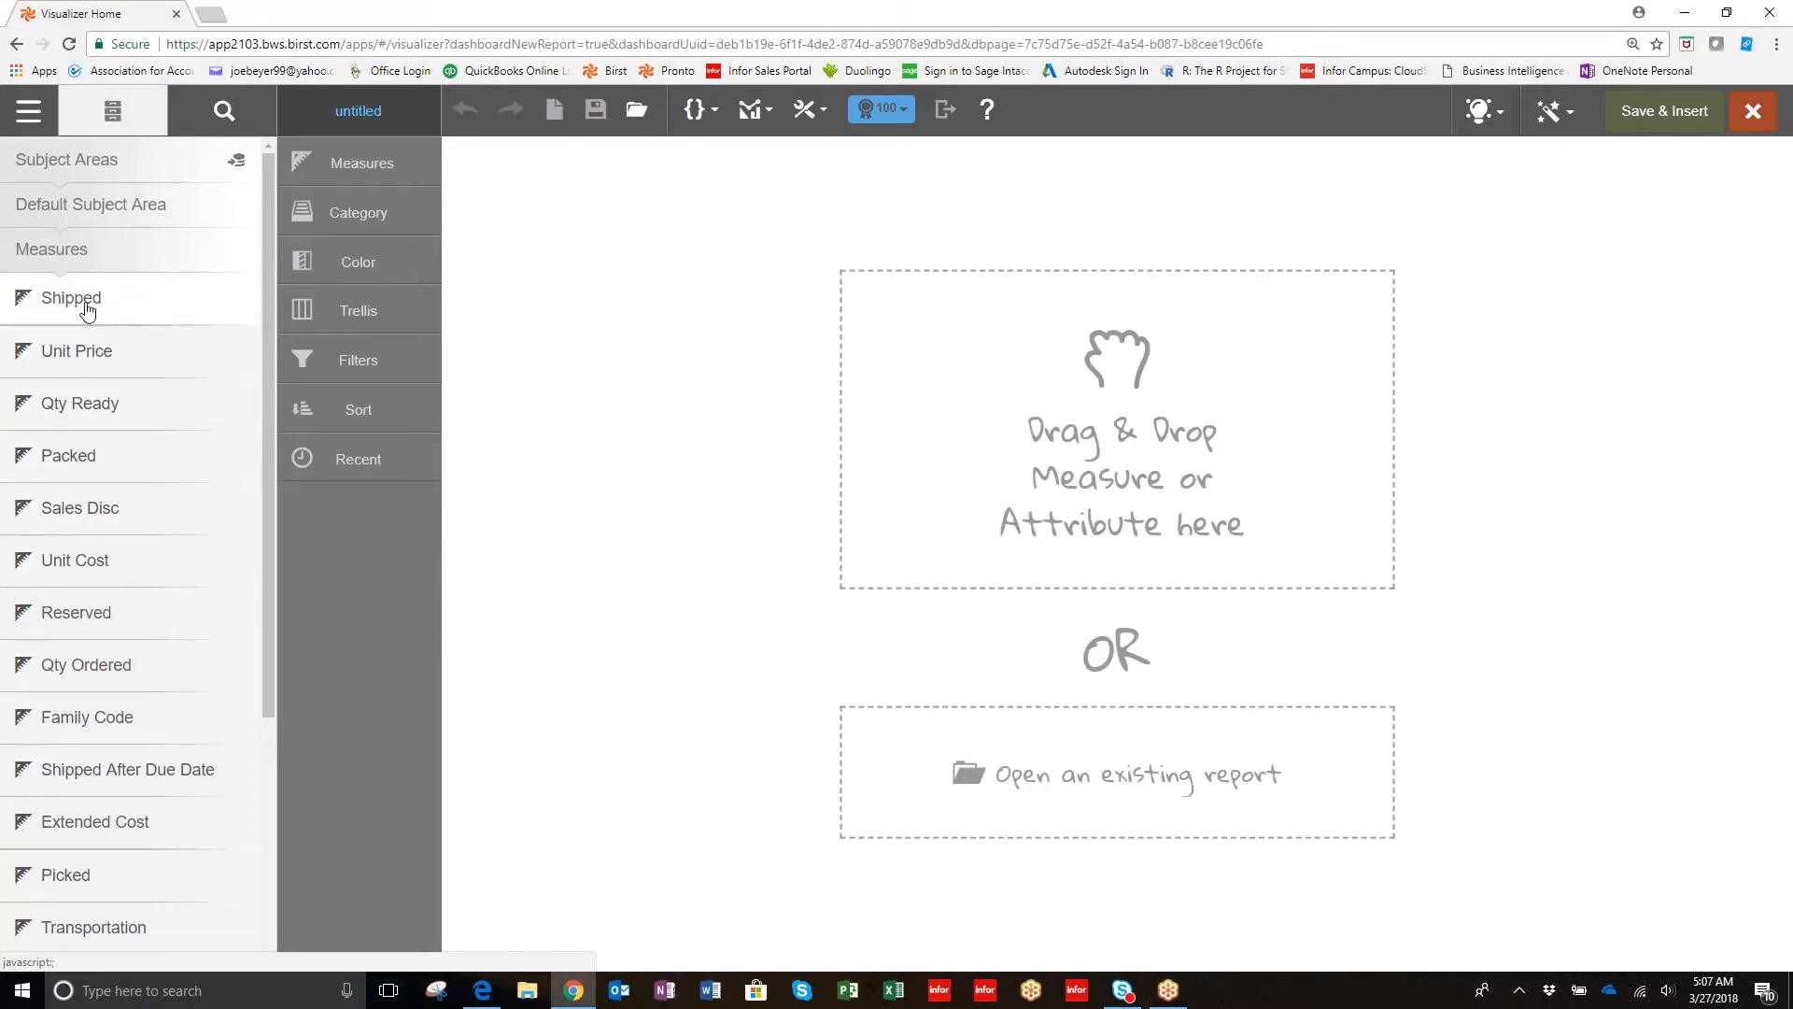
double_click(71, 297)
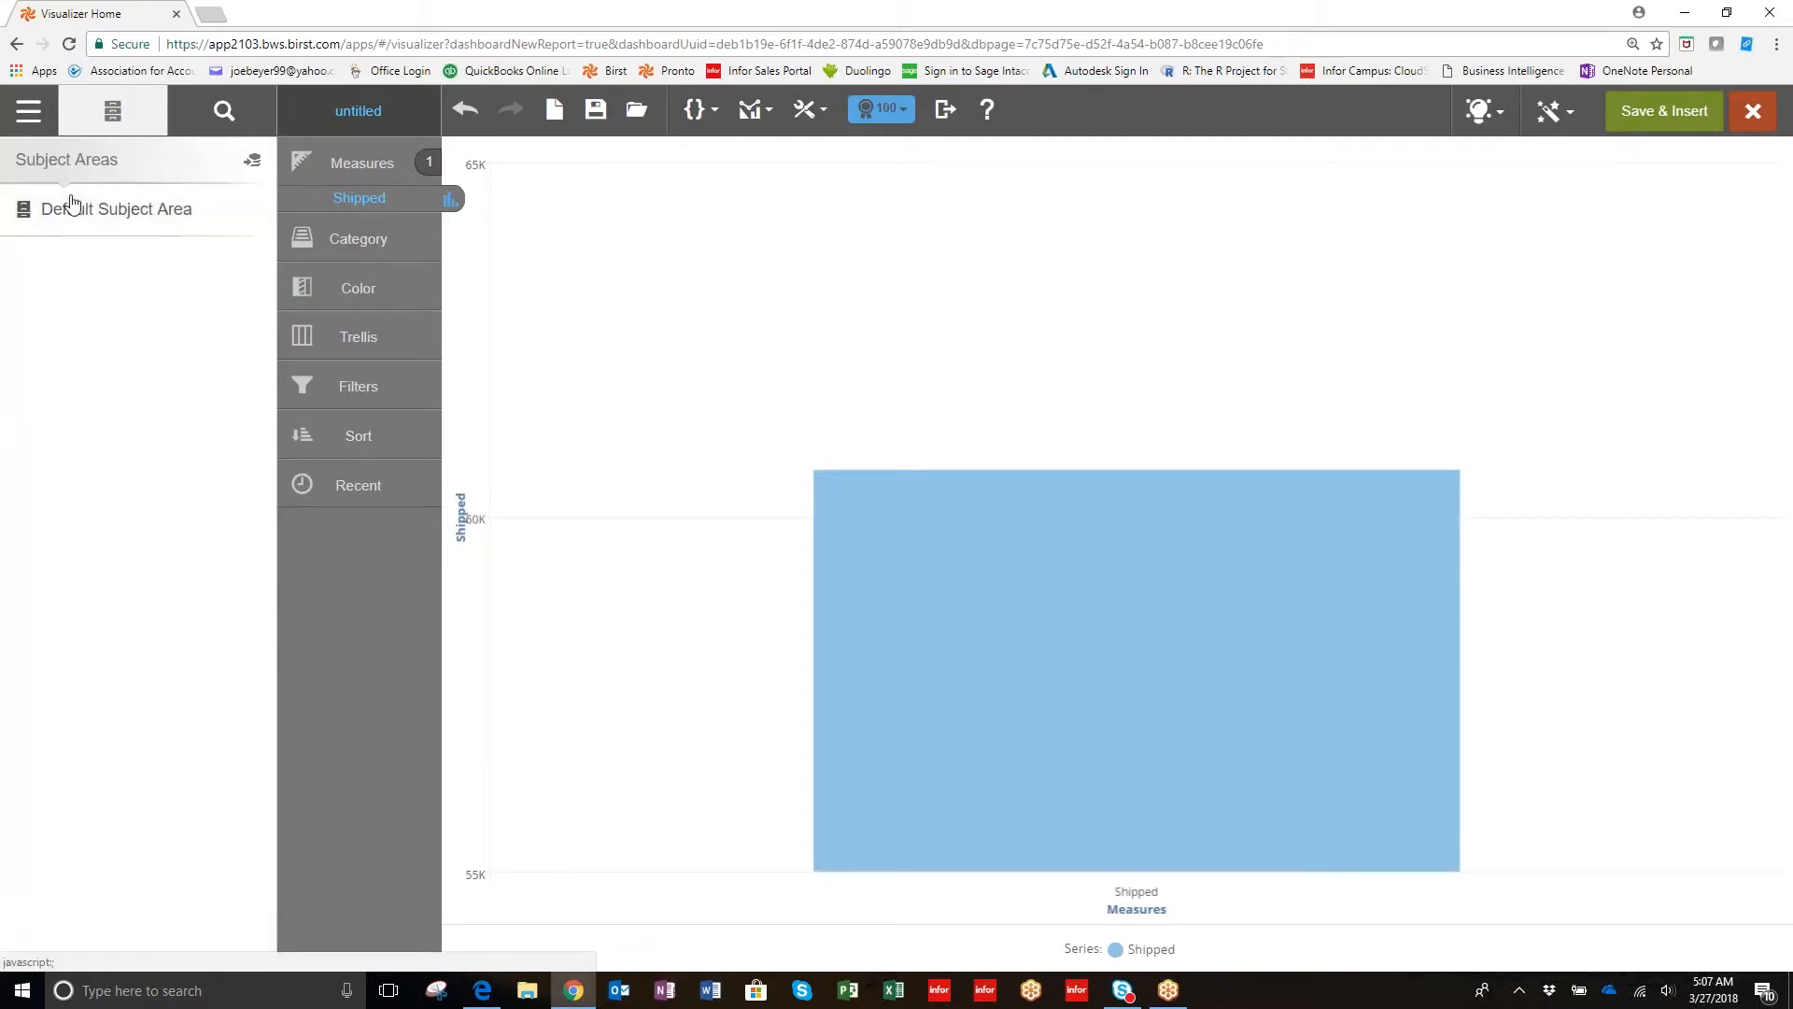
Expand the Default Subject Area attribute folders to show the Salesforce attributes.
left_click(116, 208)
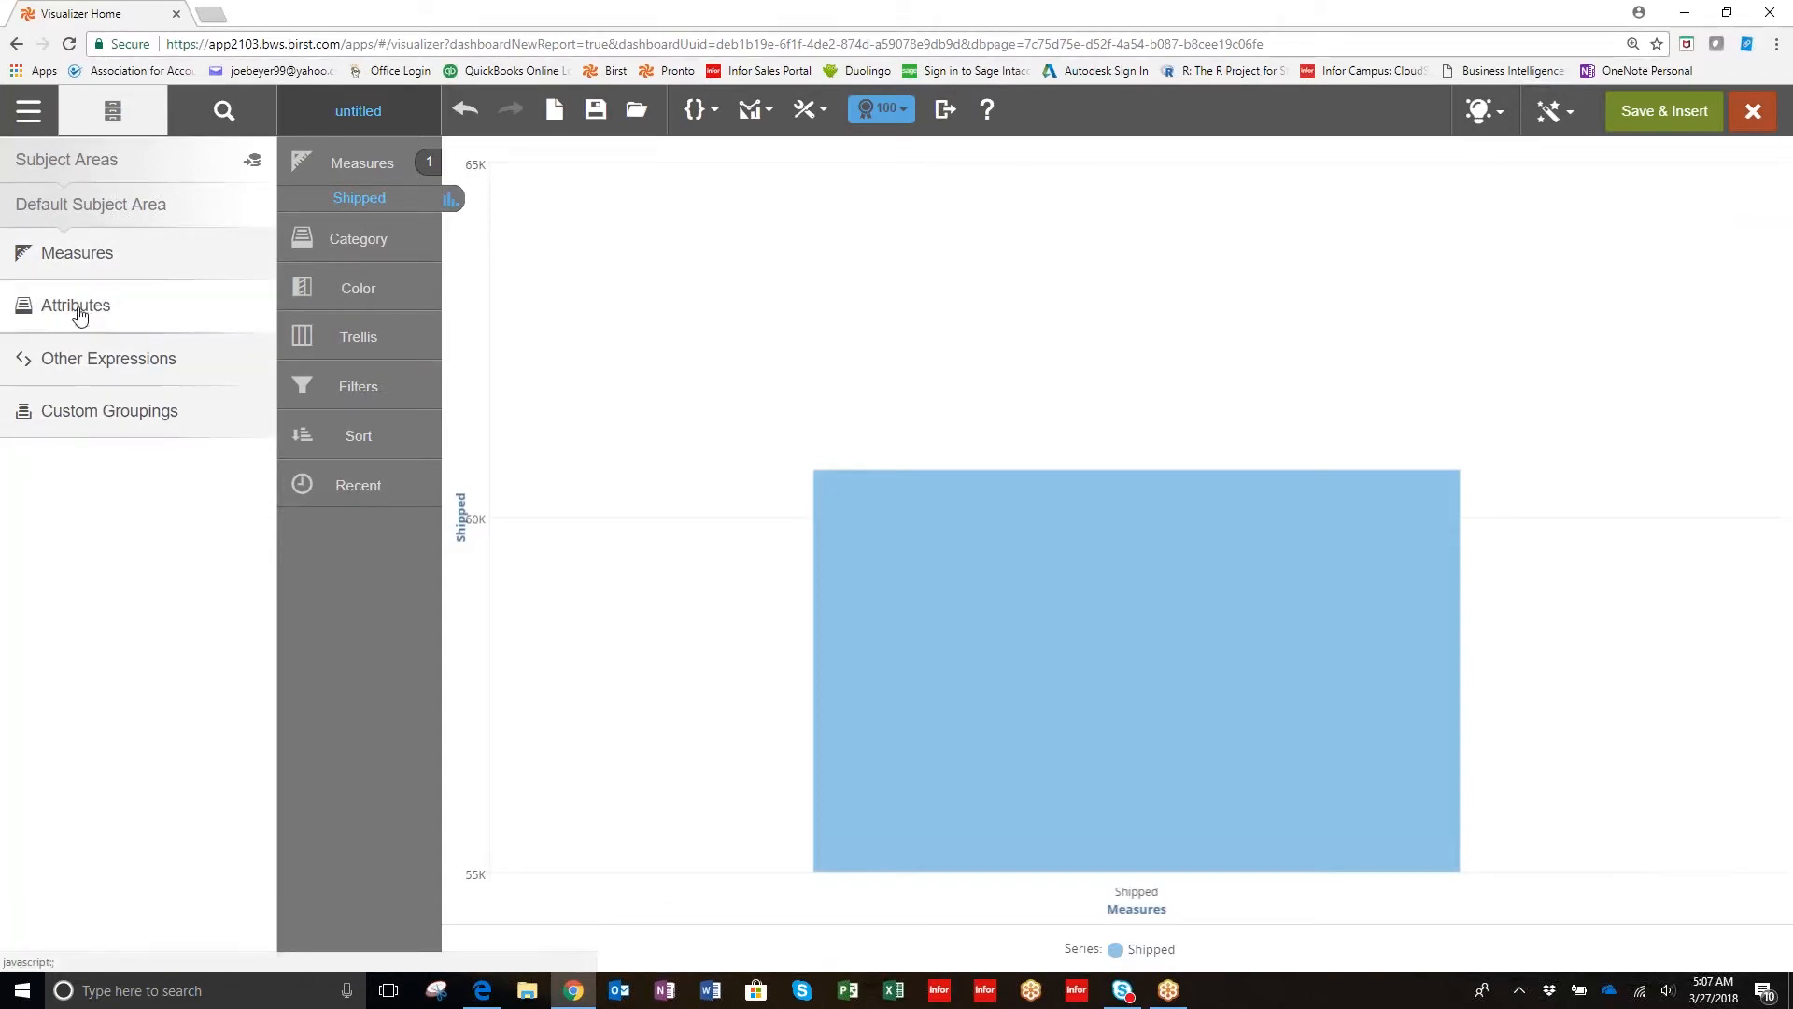
mouse_move(68, 253)
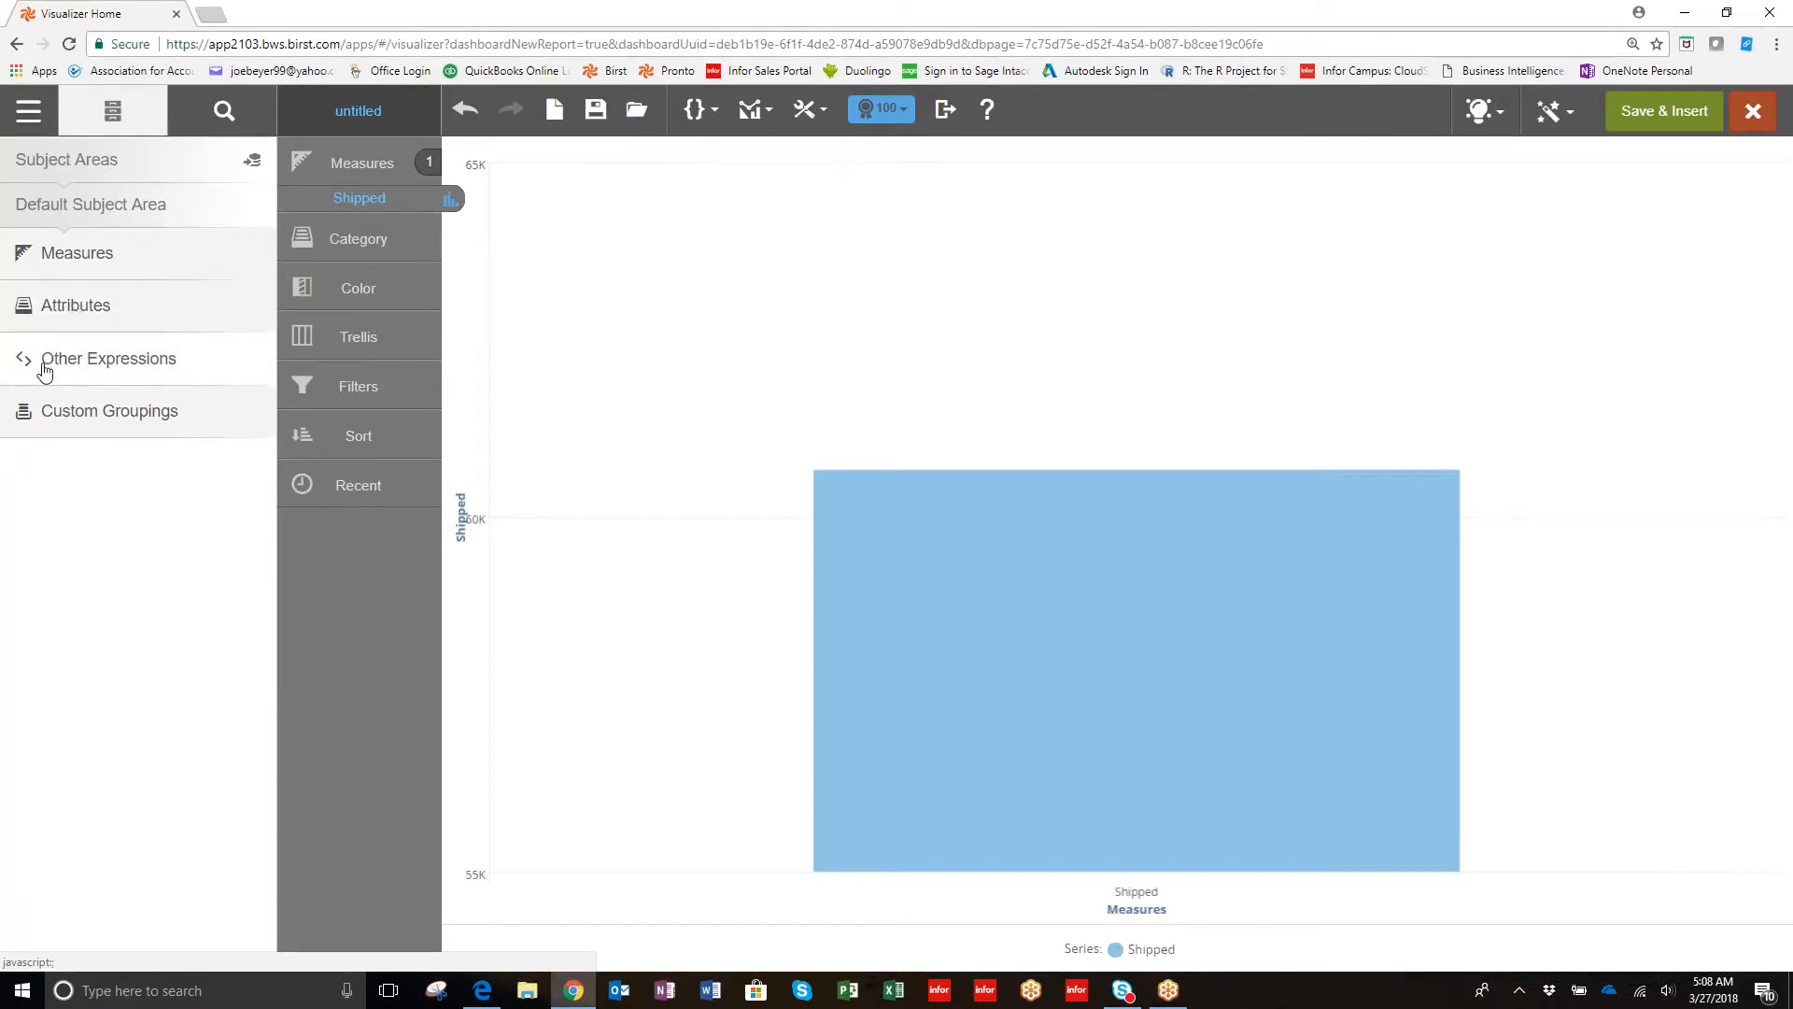
left_click(76, 304)
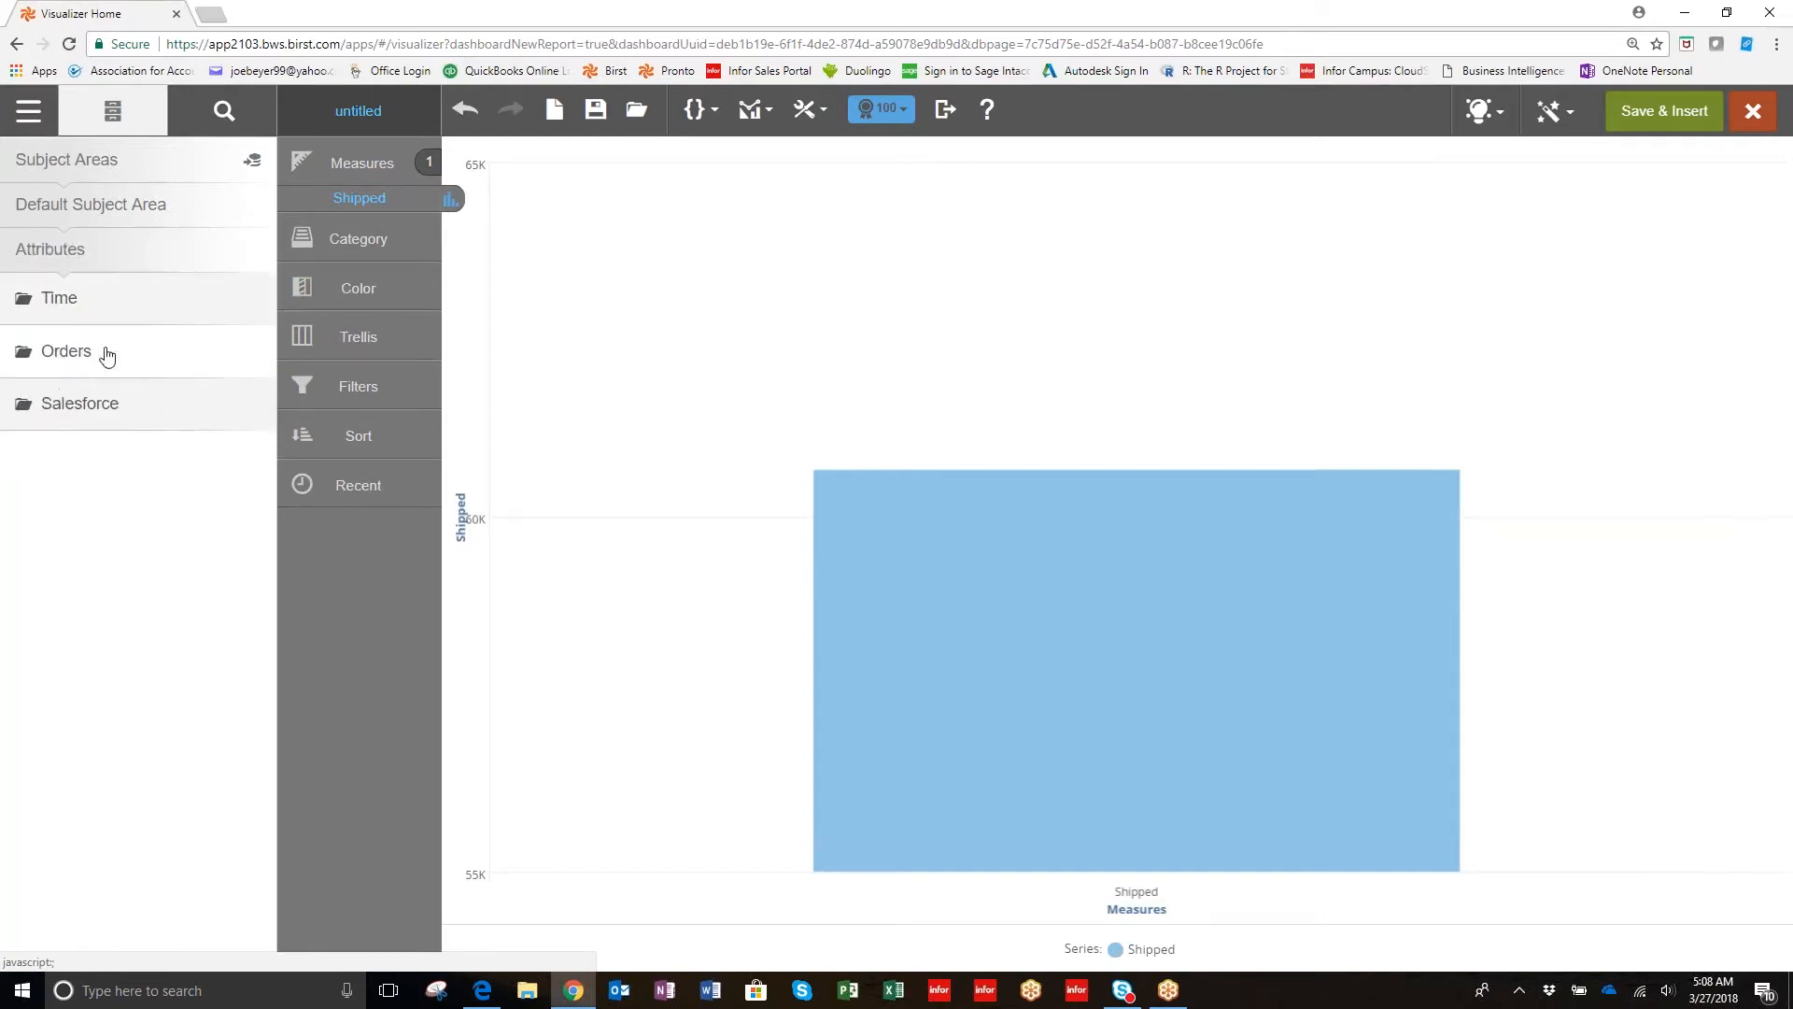
mouse_move(100, 433)
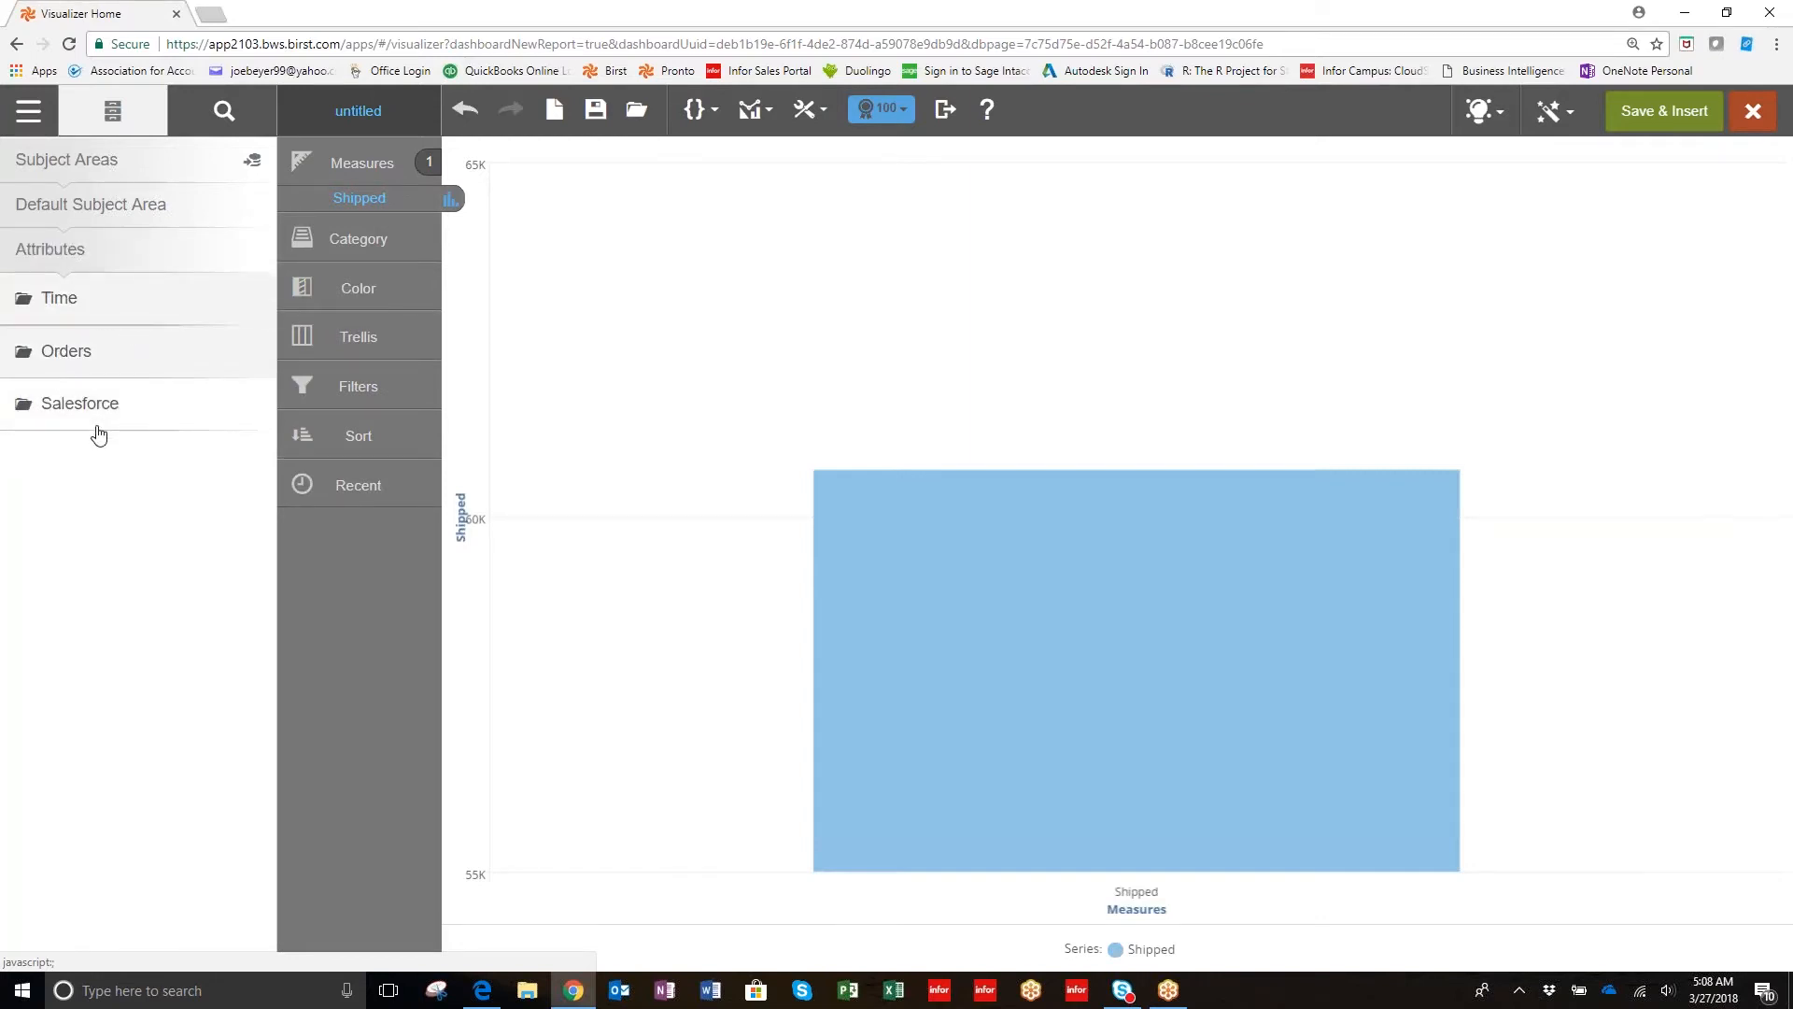
mouse_move(96, 415)
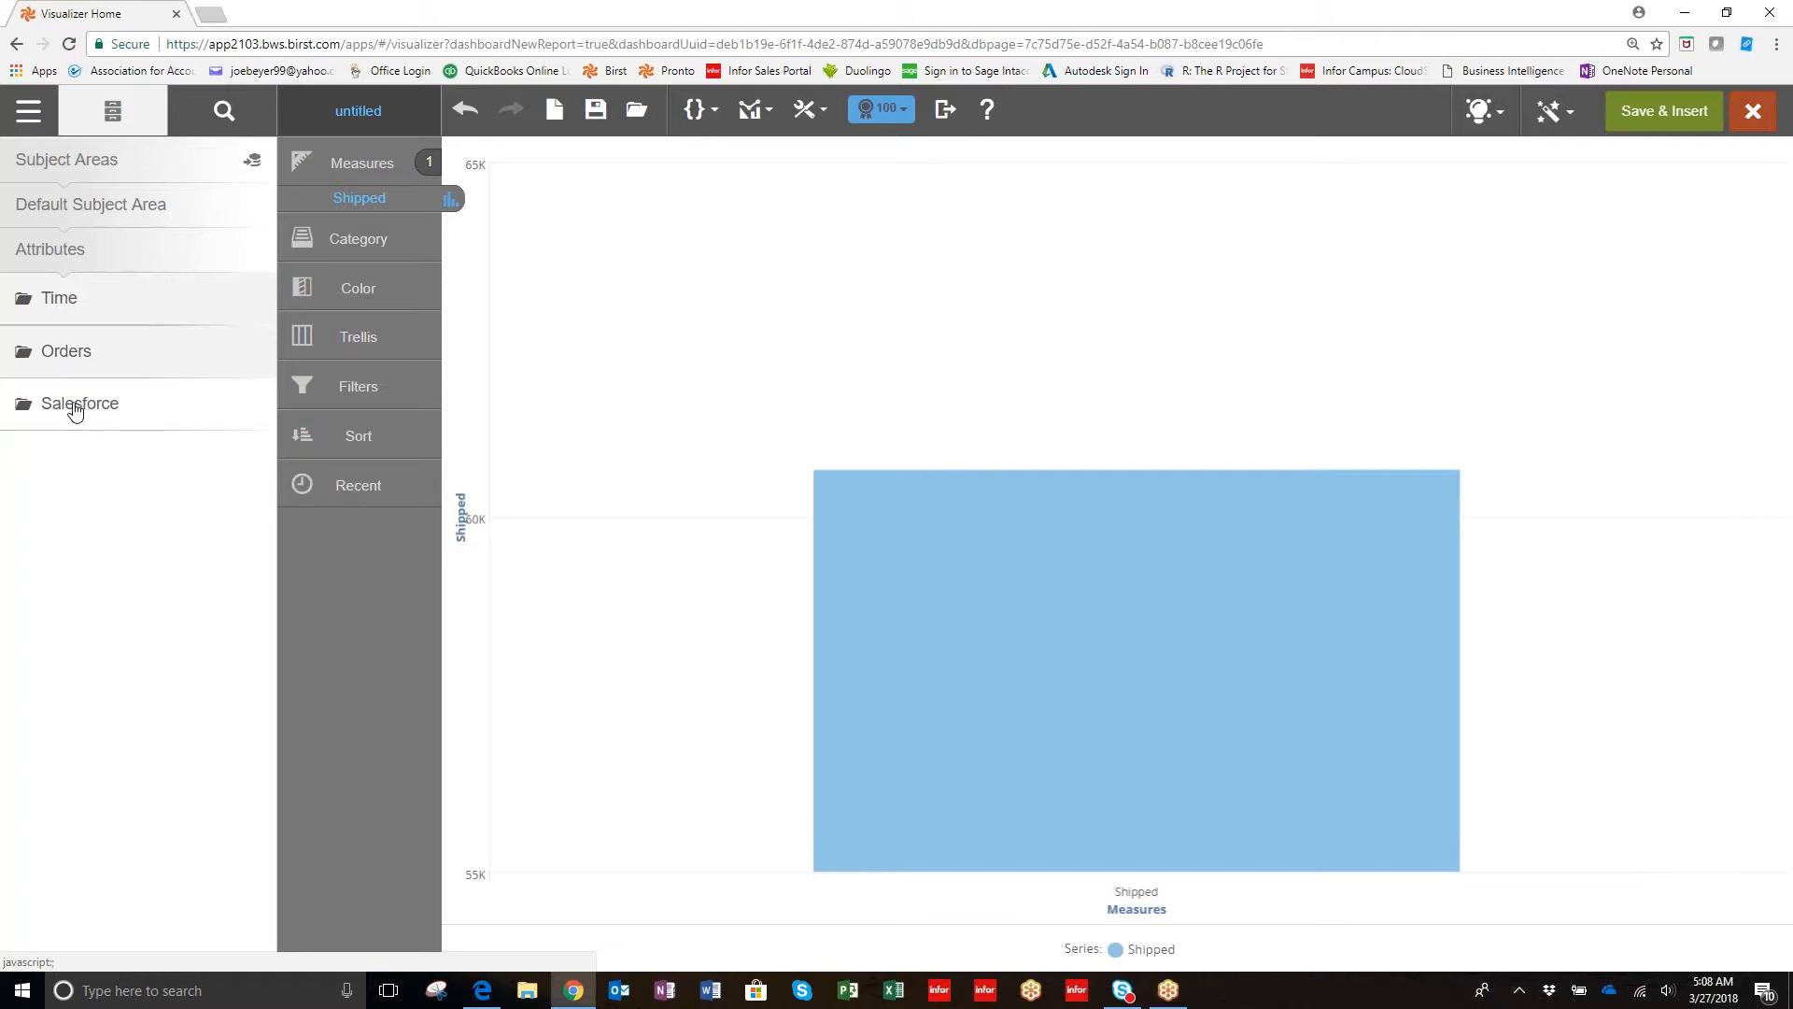
left_click(79, 402)
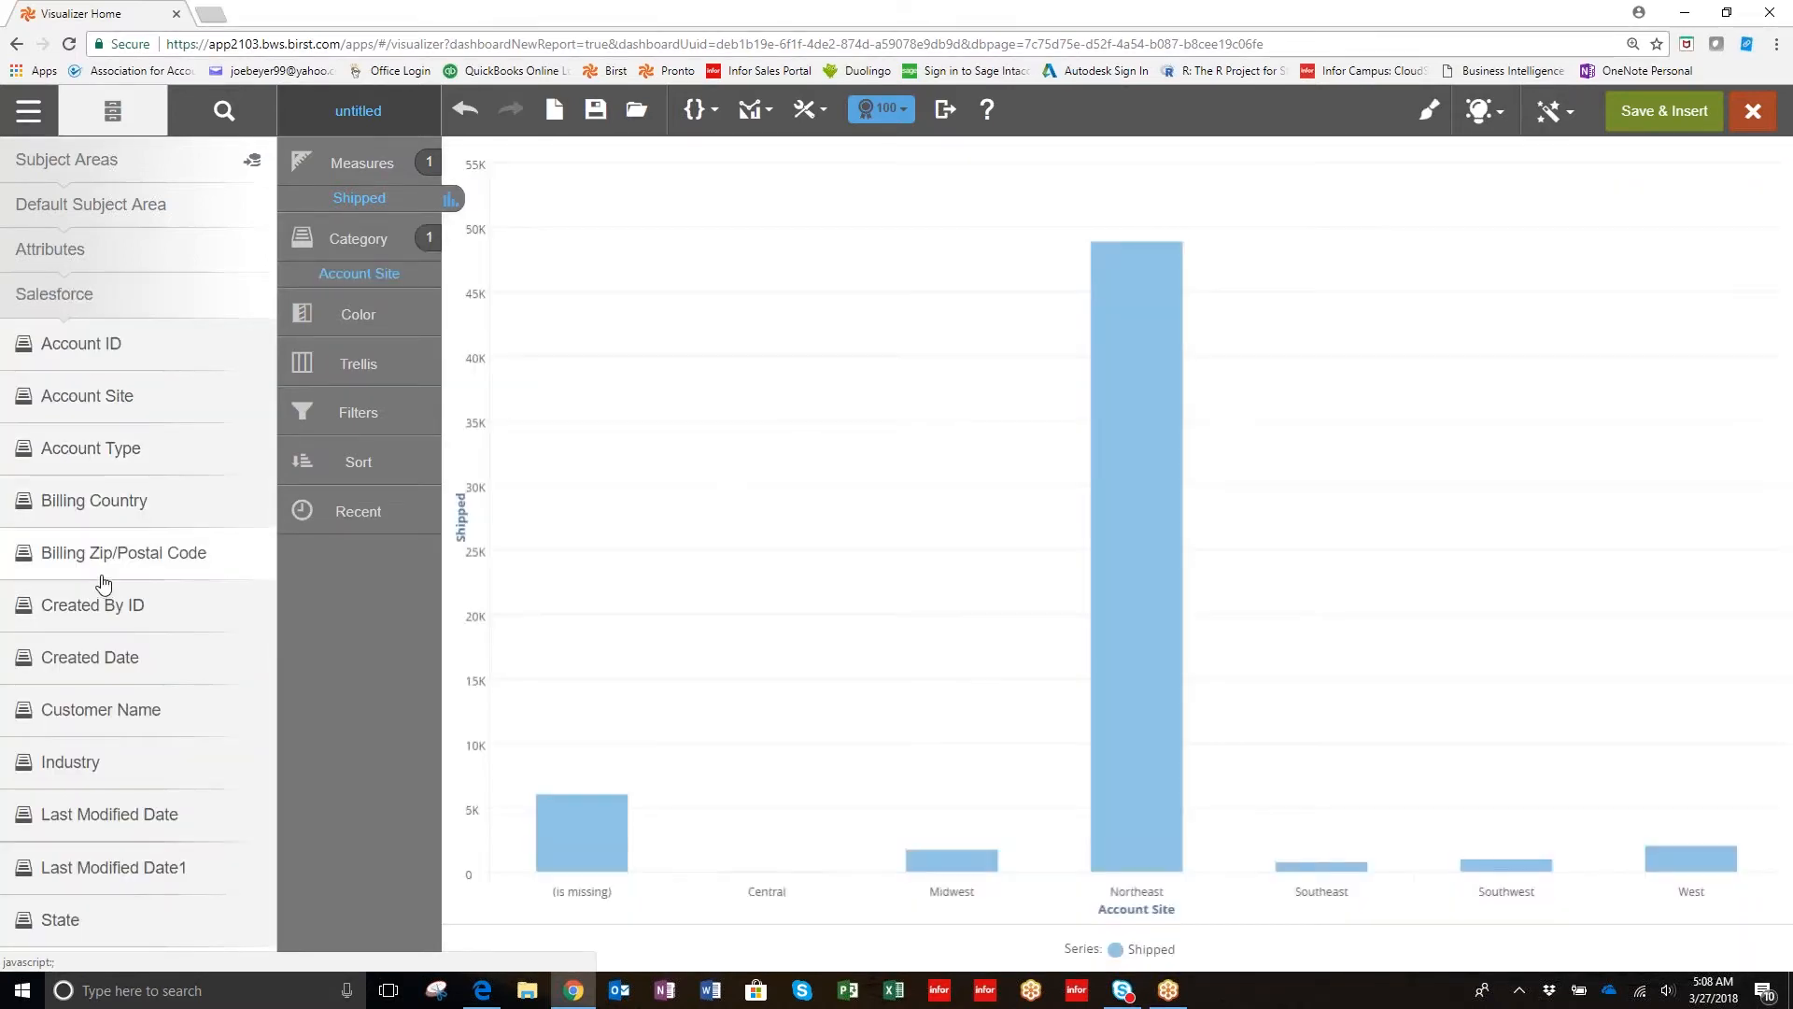
mouse_move(103, 541)
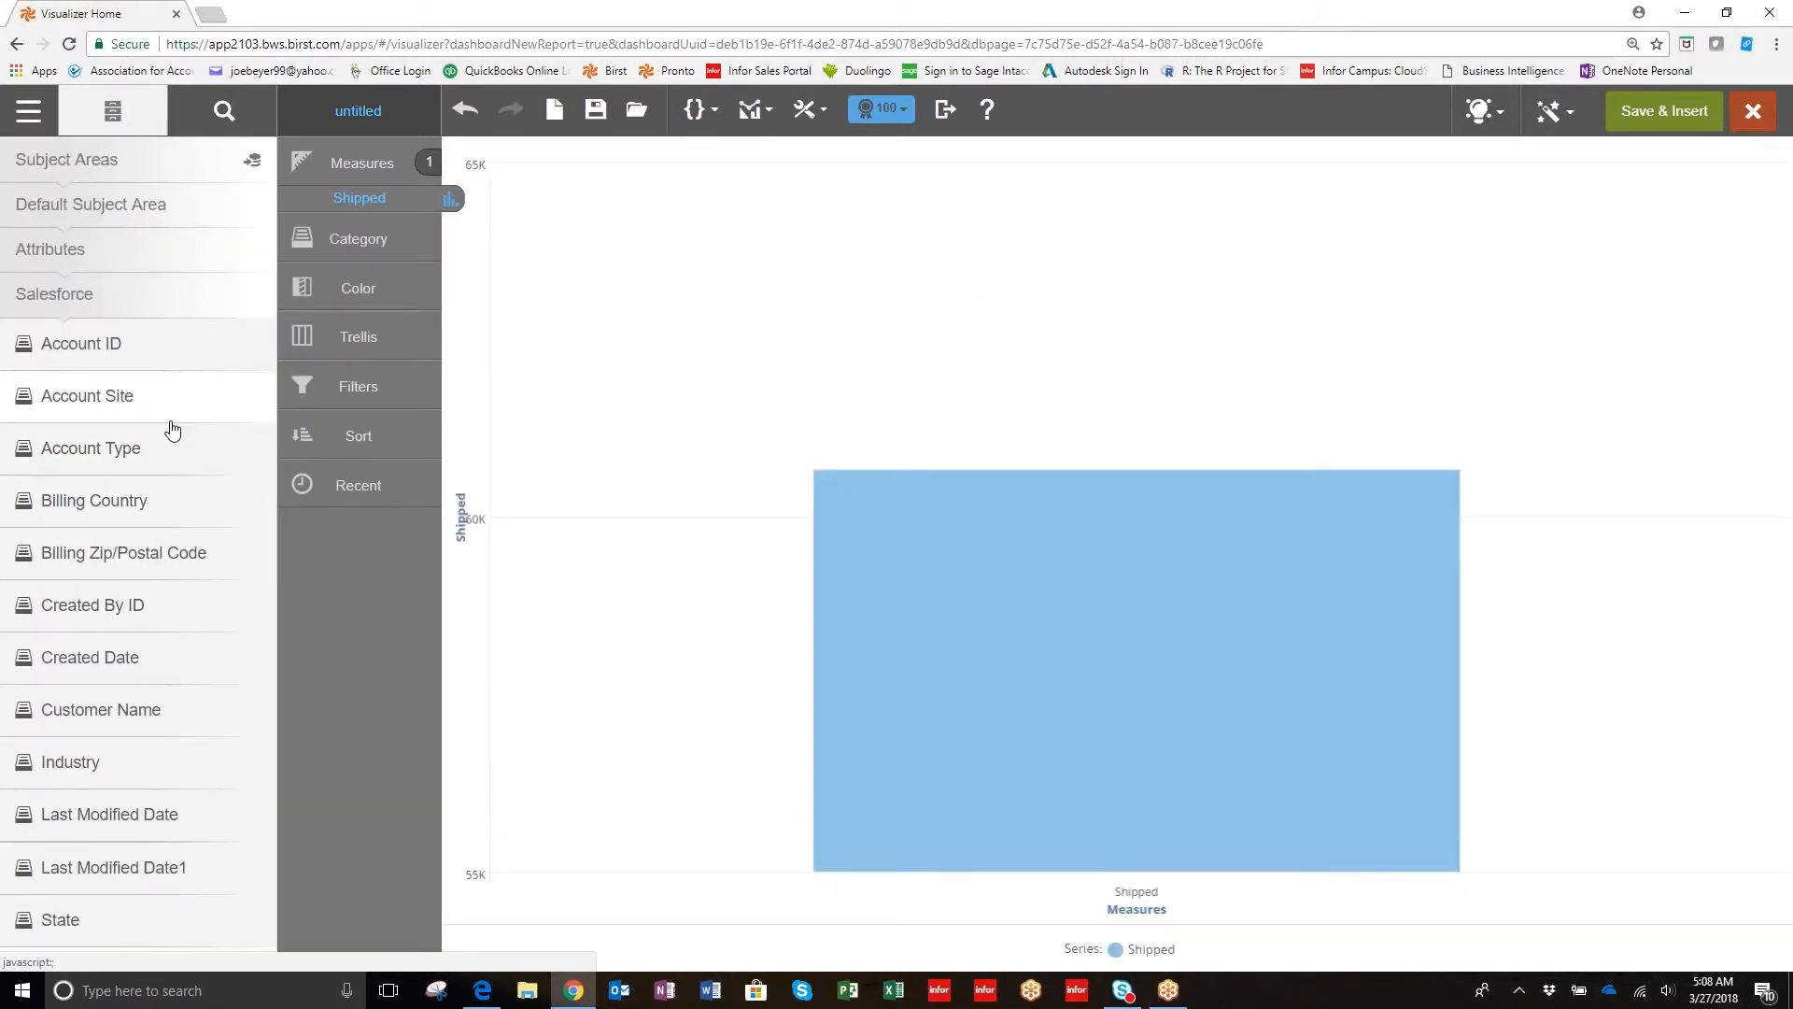
mouse_move(100, 592)
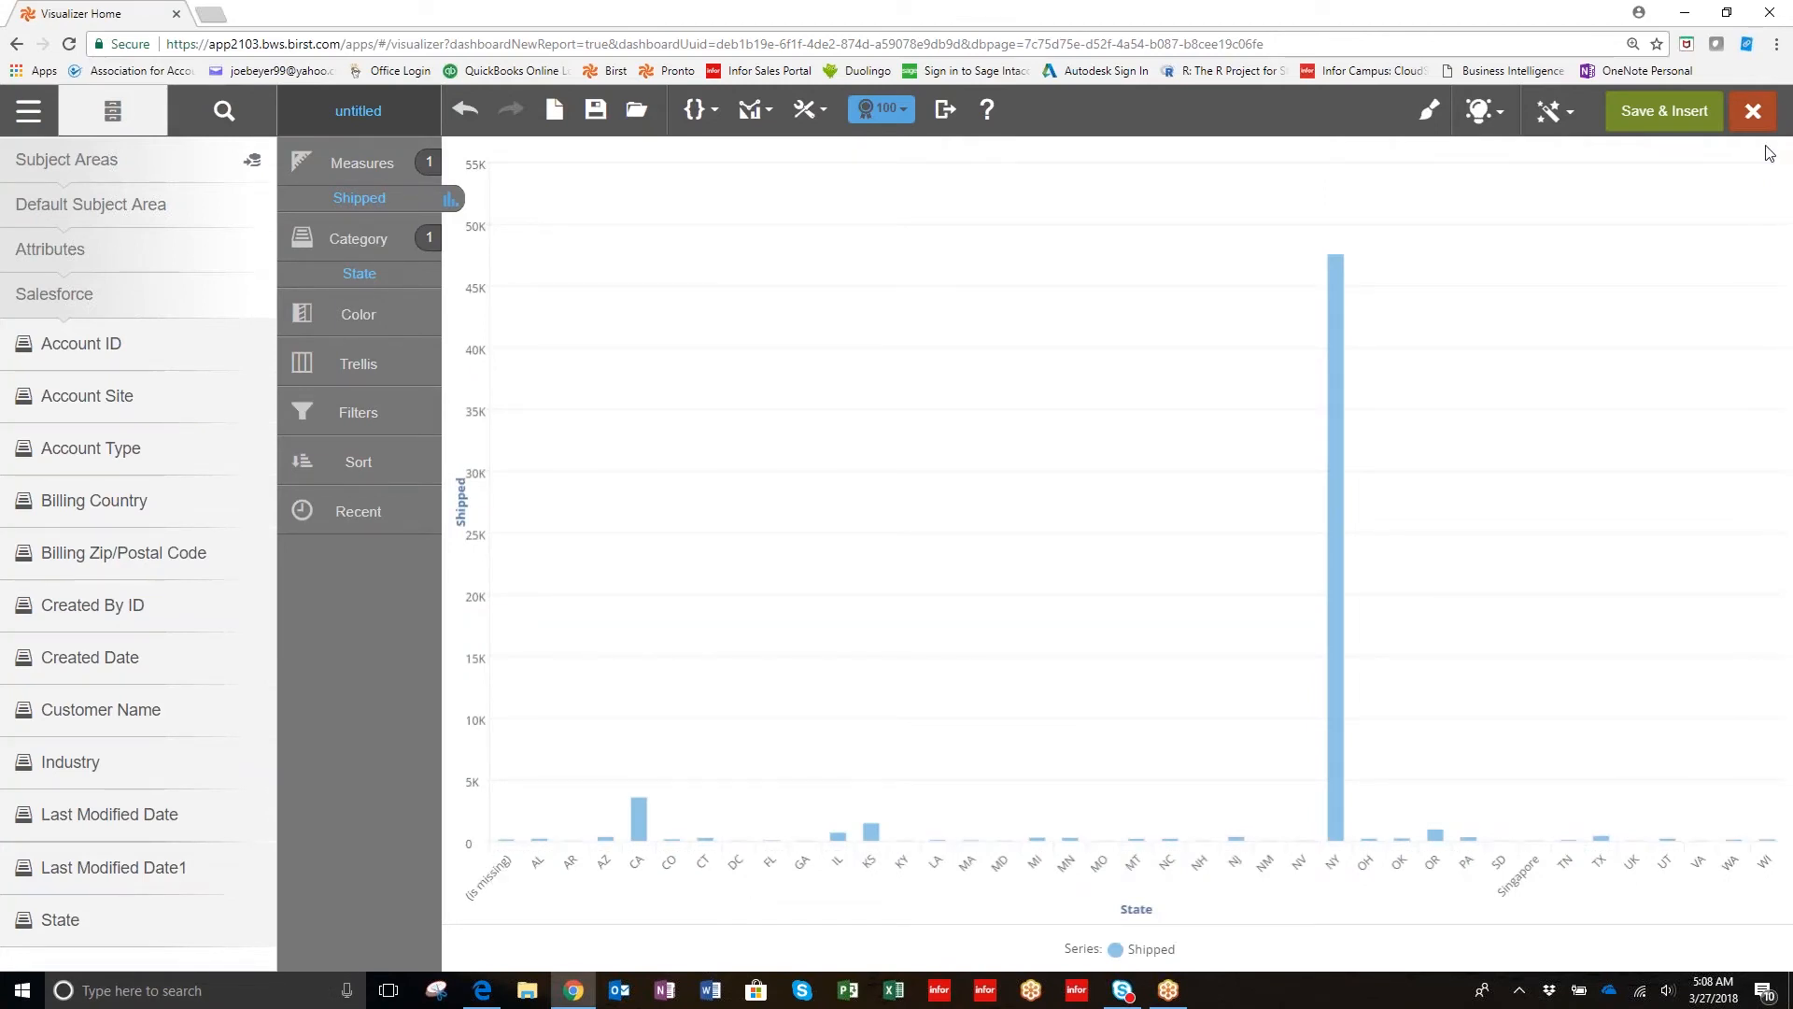
mouse_move(1075, 432)
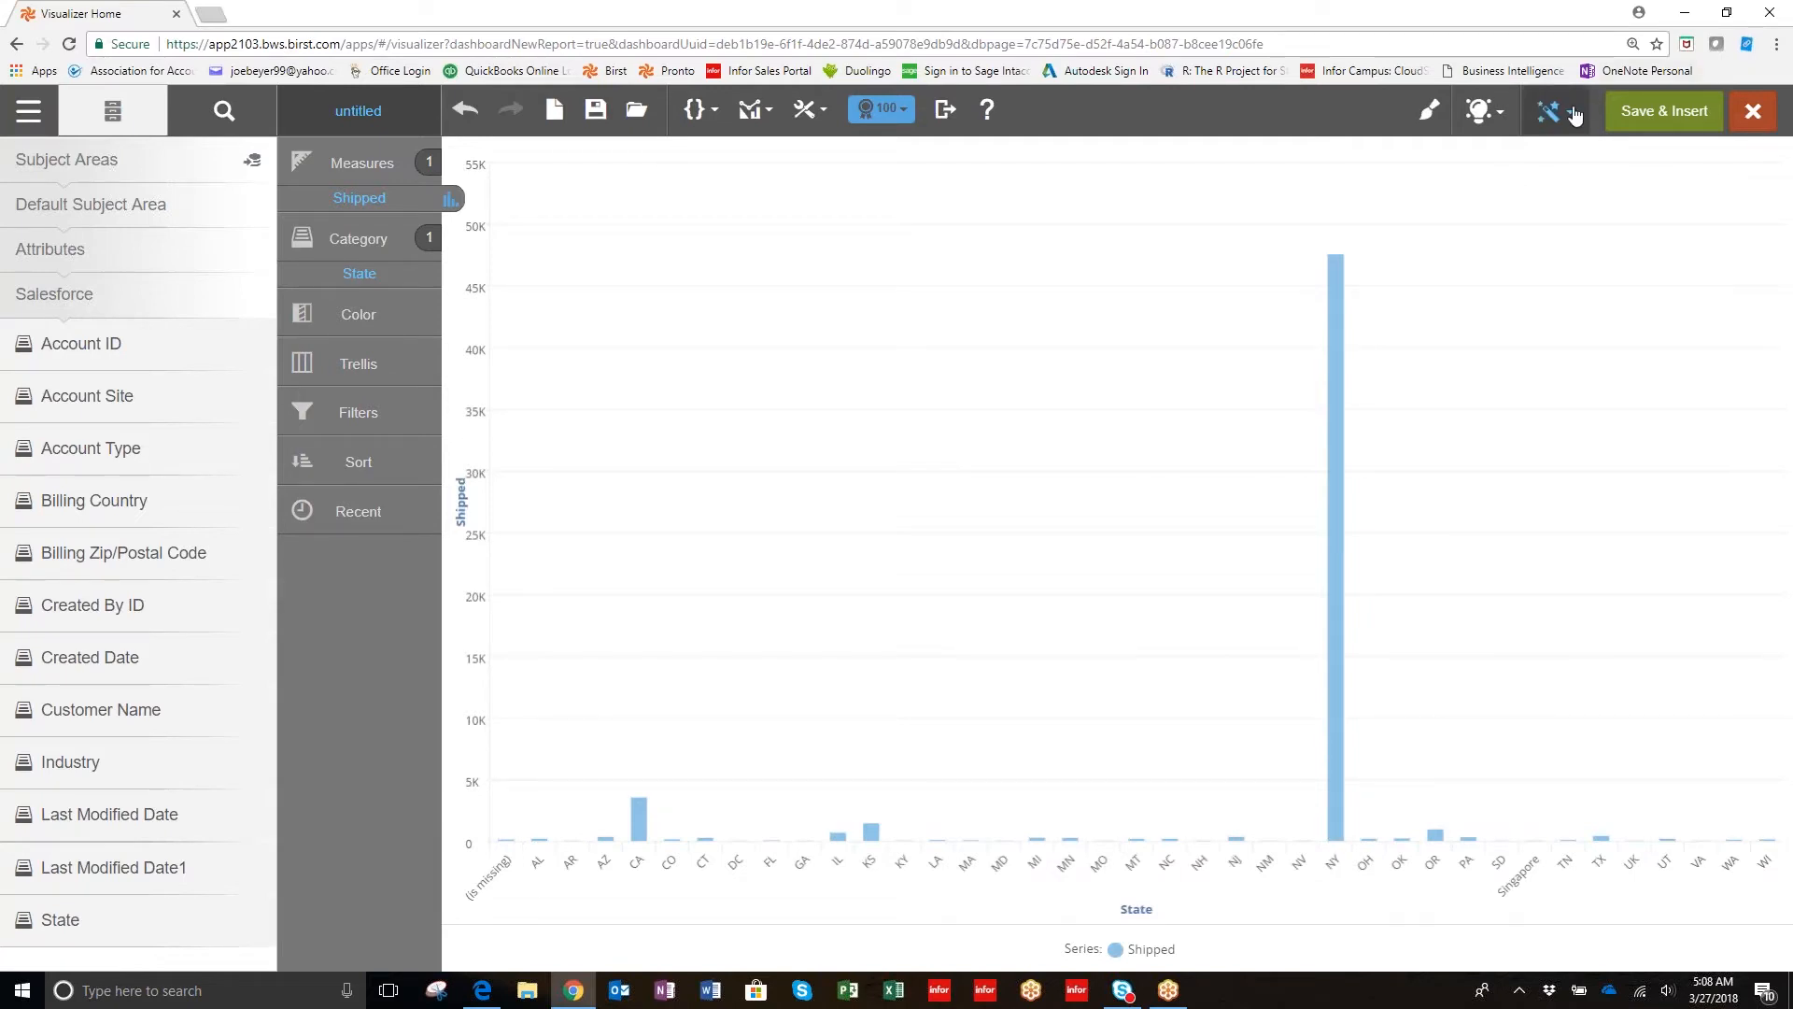
Switch the Shipped by State chart to a pie, then to a table totalling 60,675.
left_click(1549, 110)
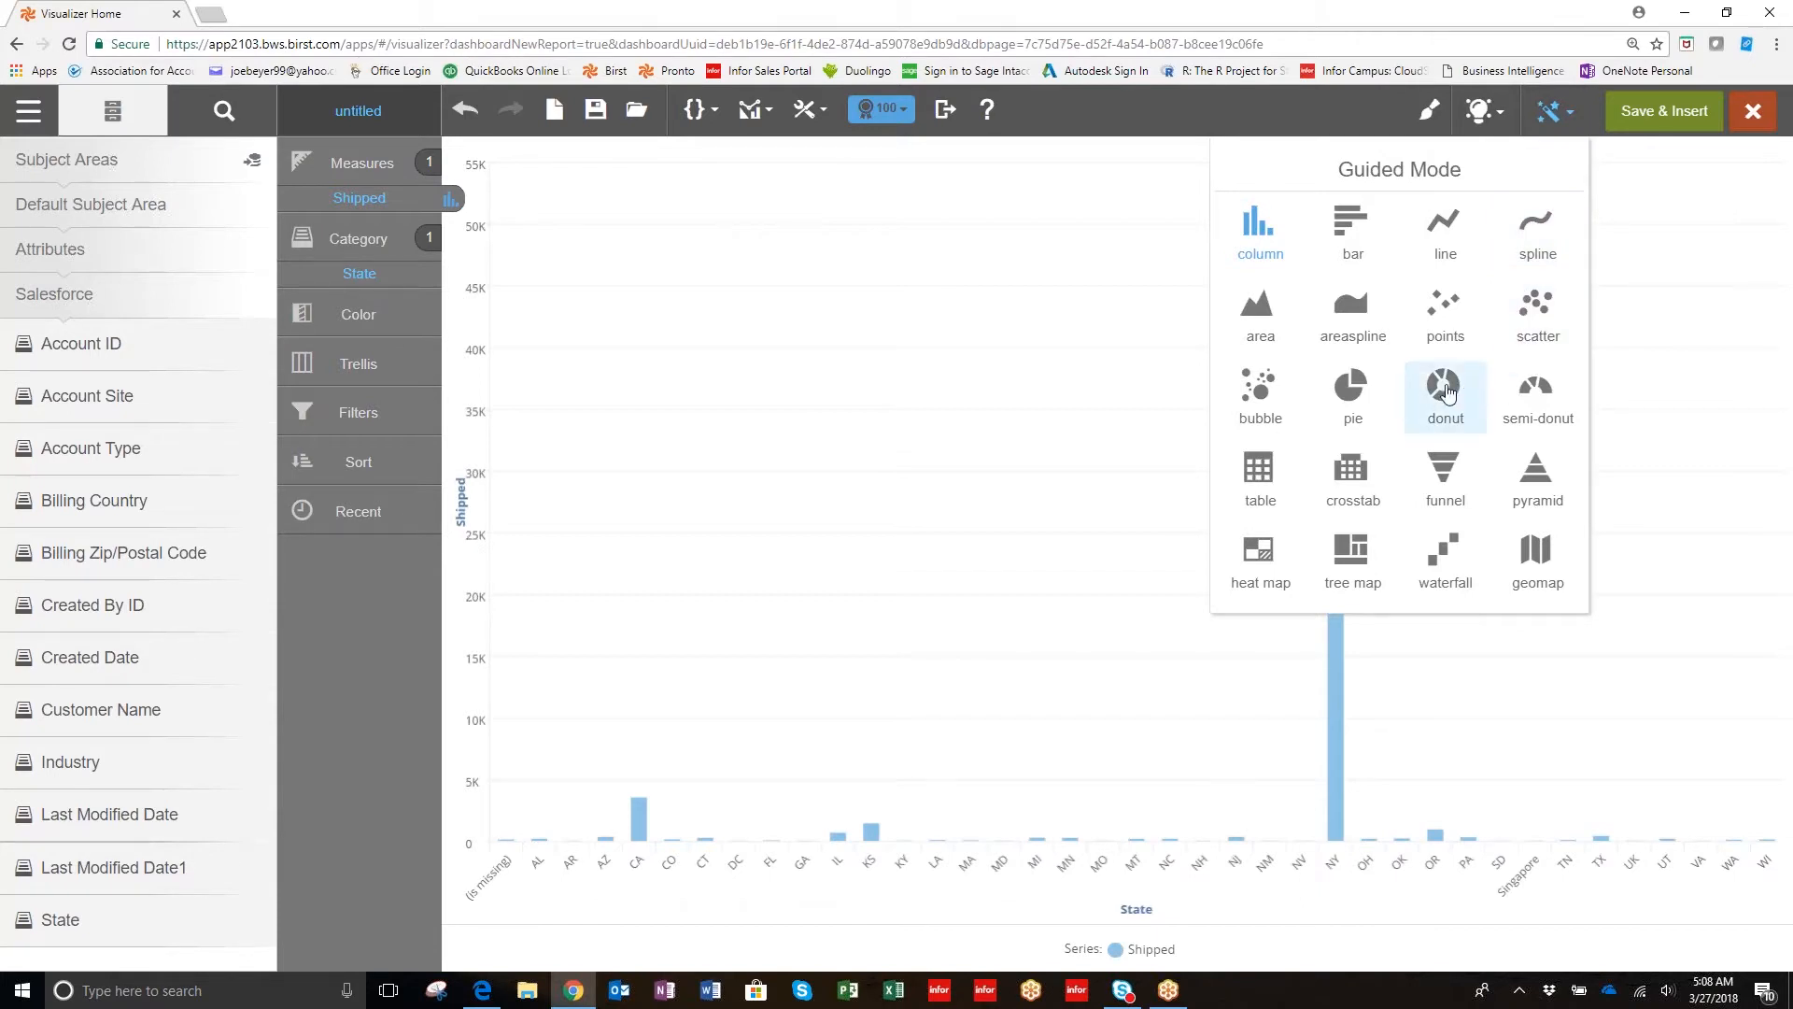
left_click(1445, 389)
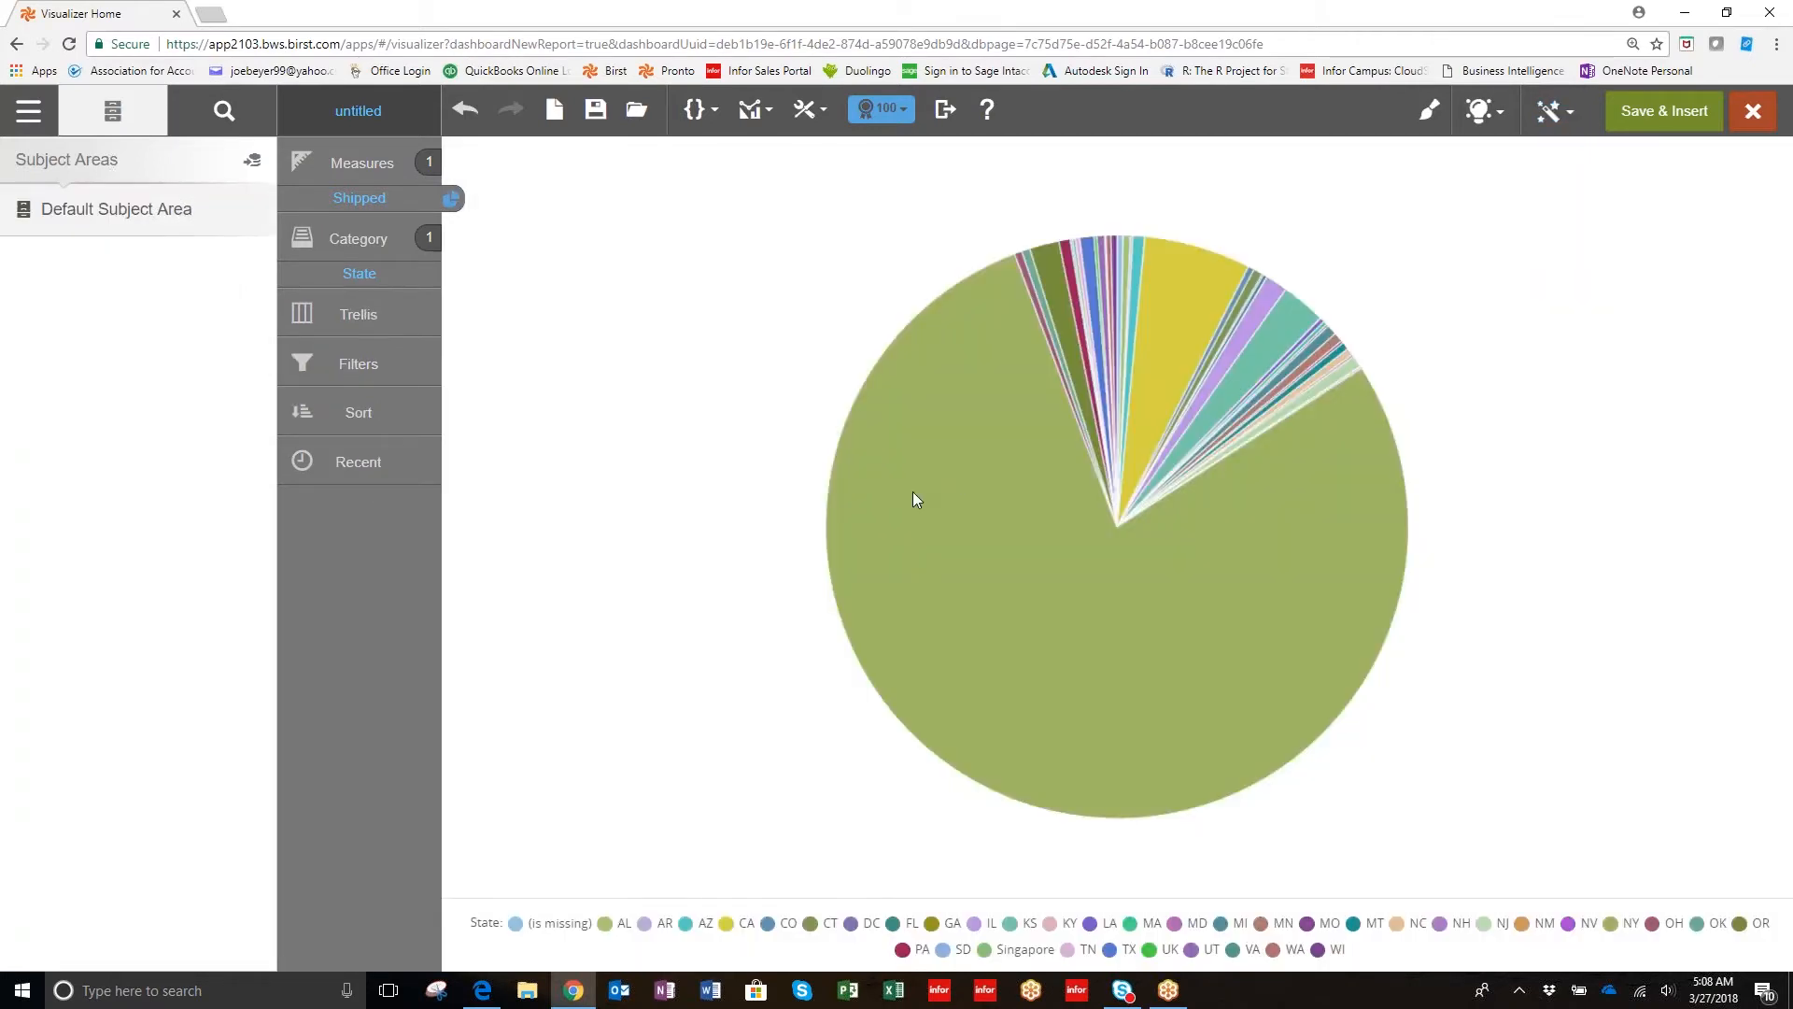
mouse_move(1004, 600)
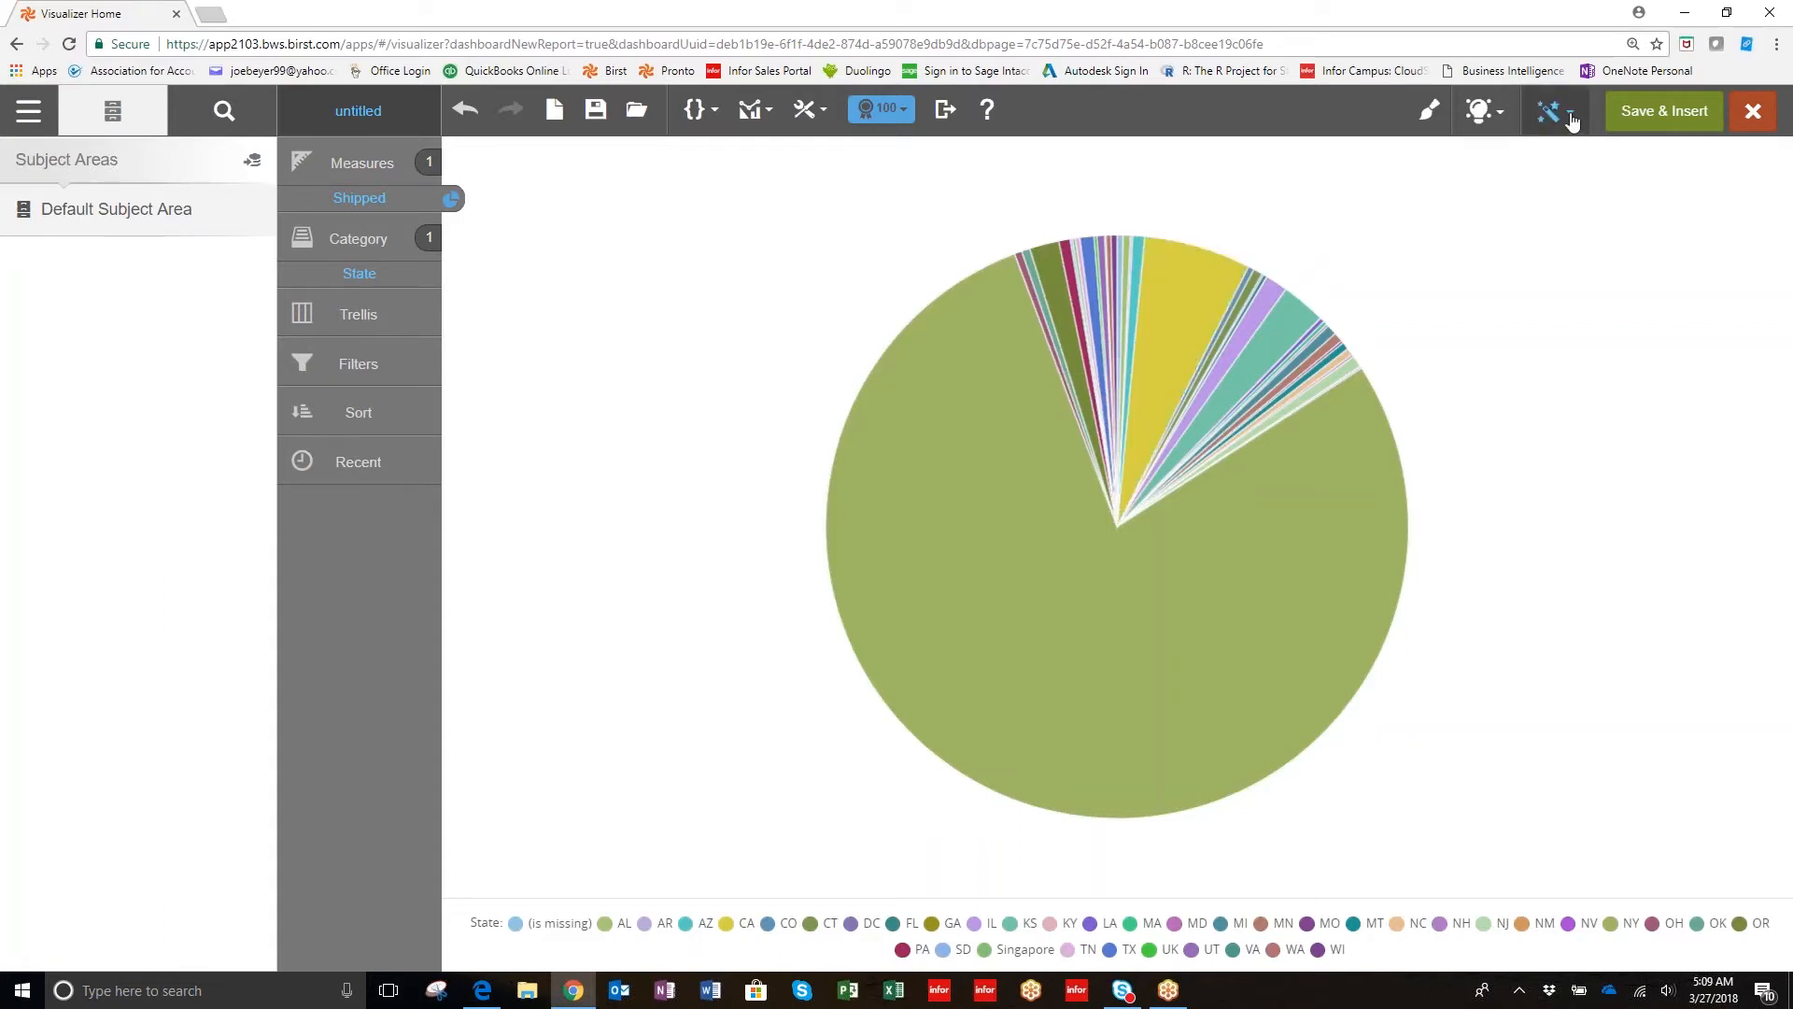
left_click(1553, 110)
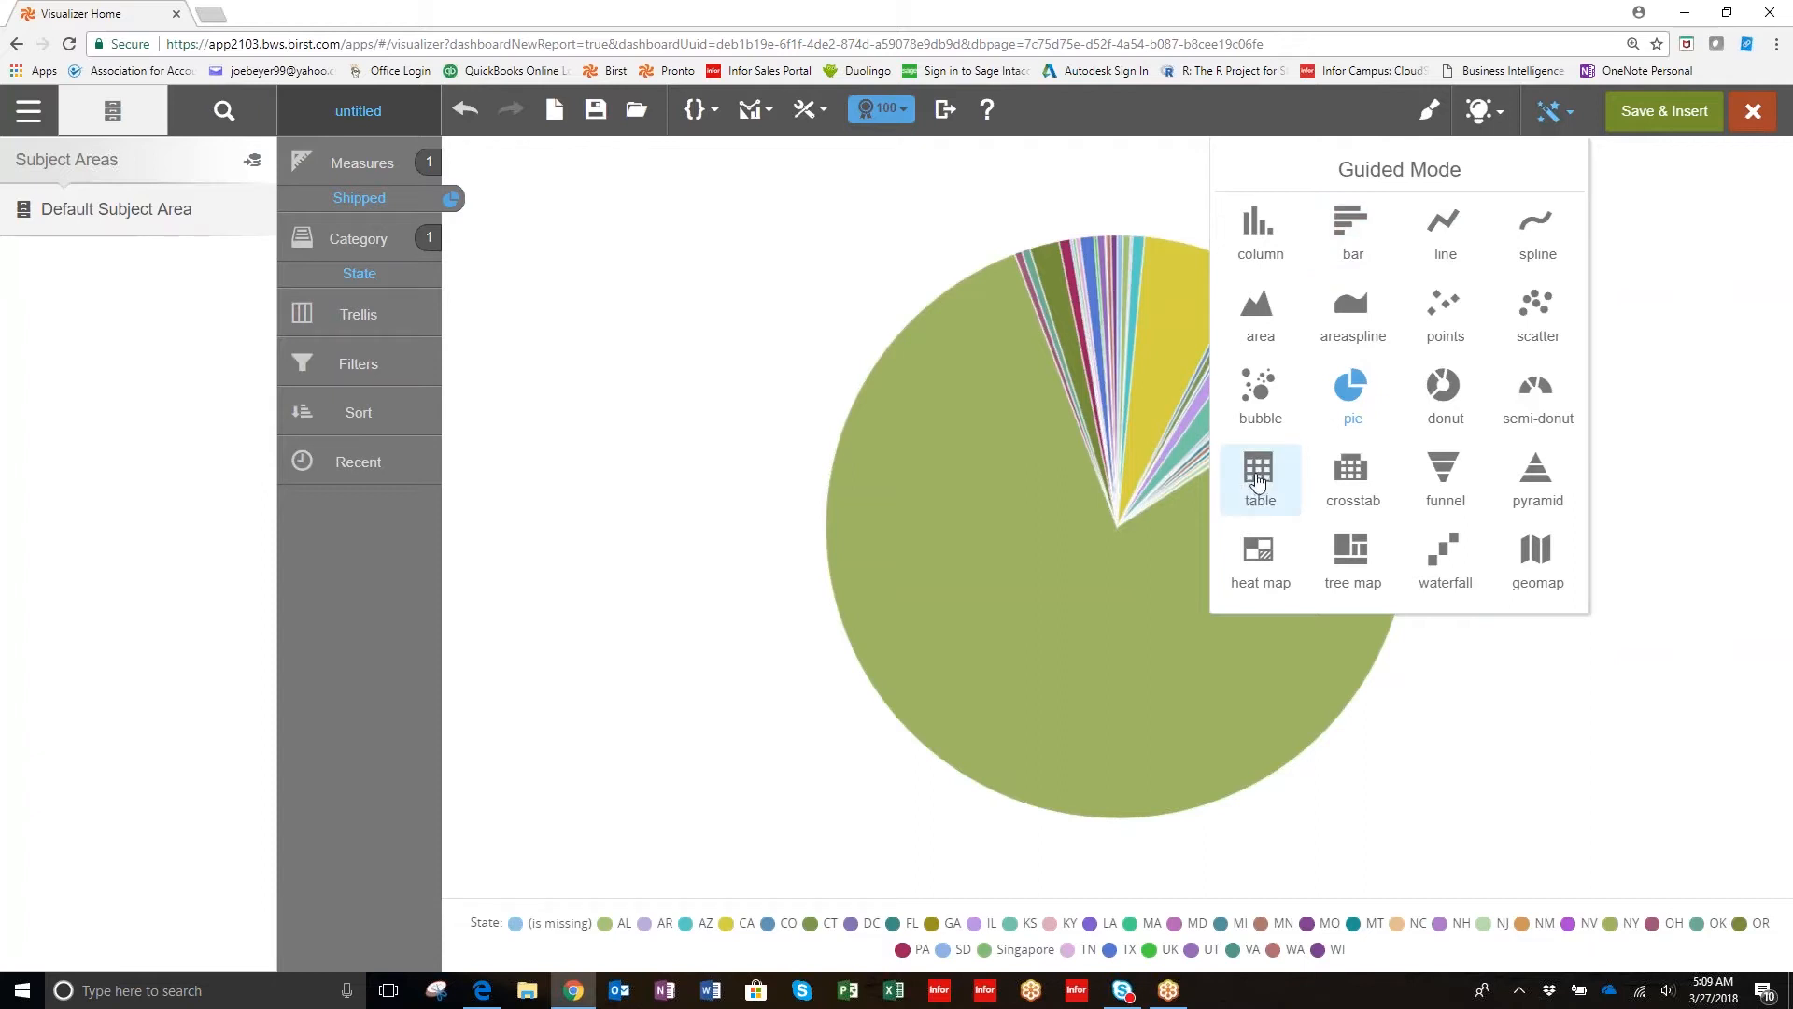
left_click(1259, 478)
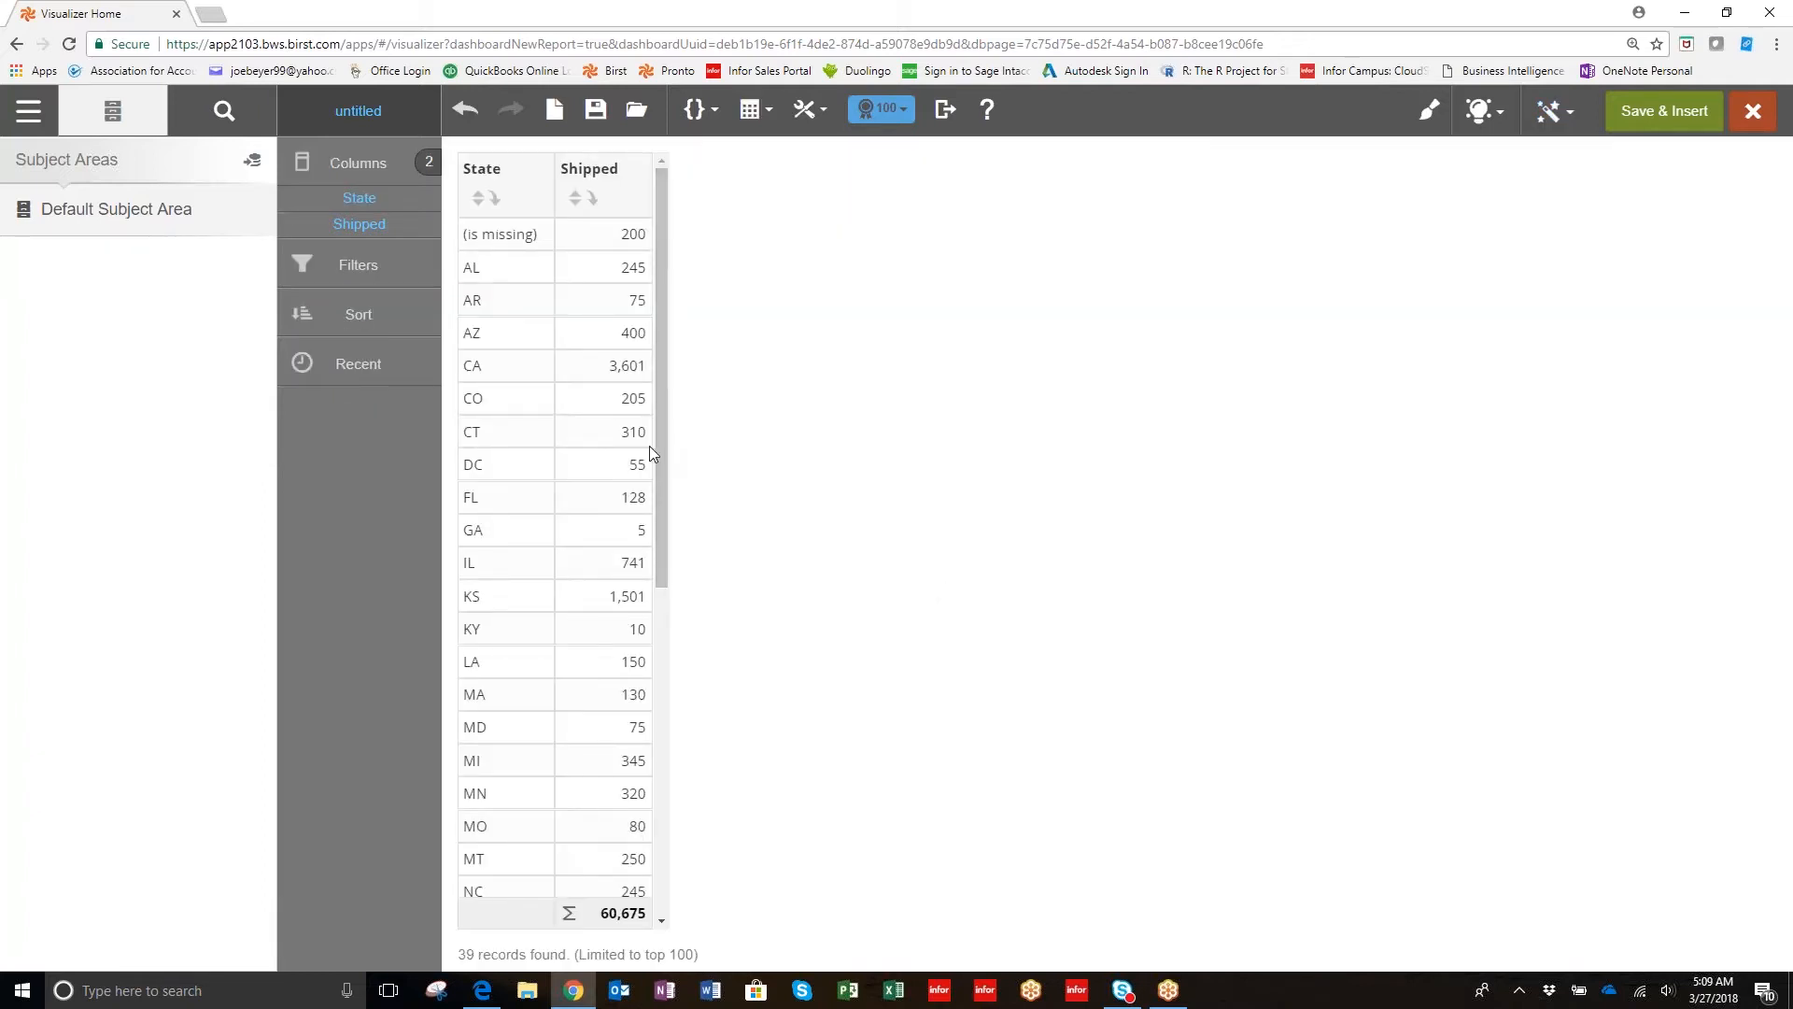
mouse_move(678, 351)
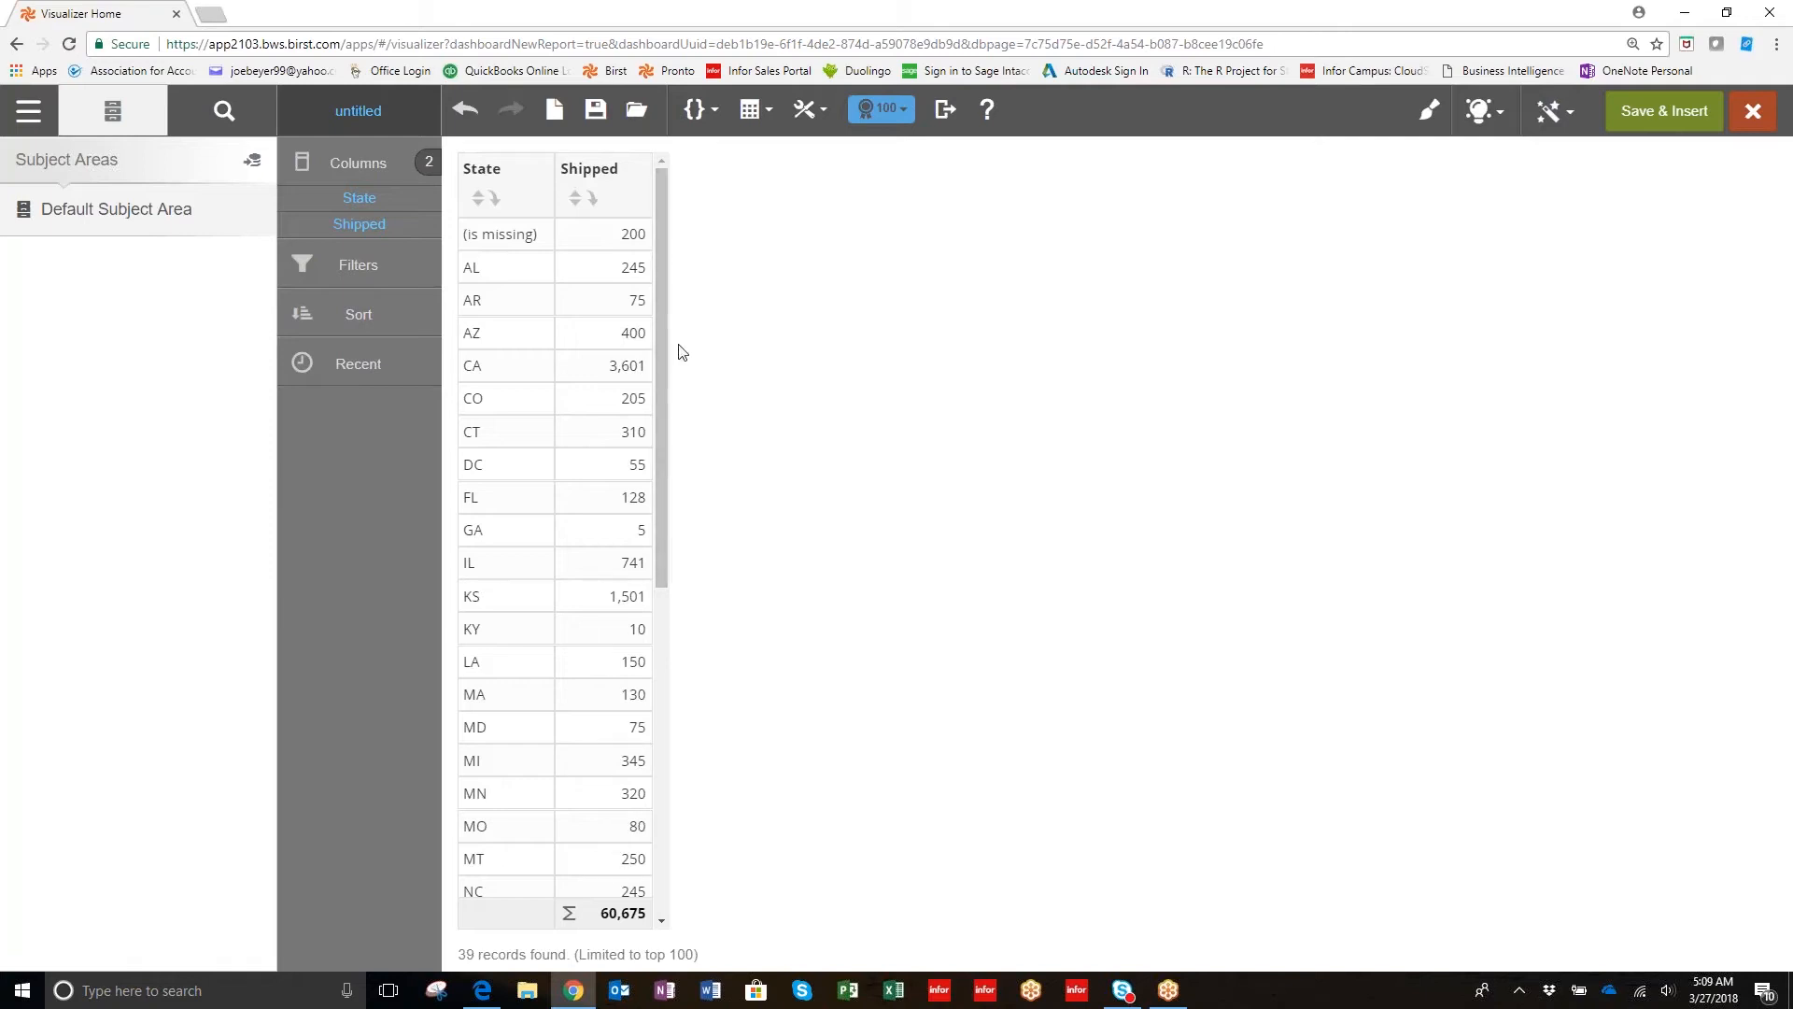
mouse_move(500, 246)
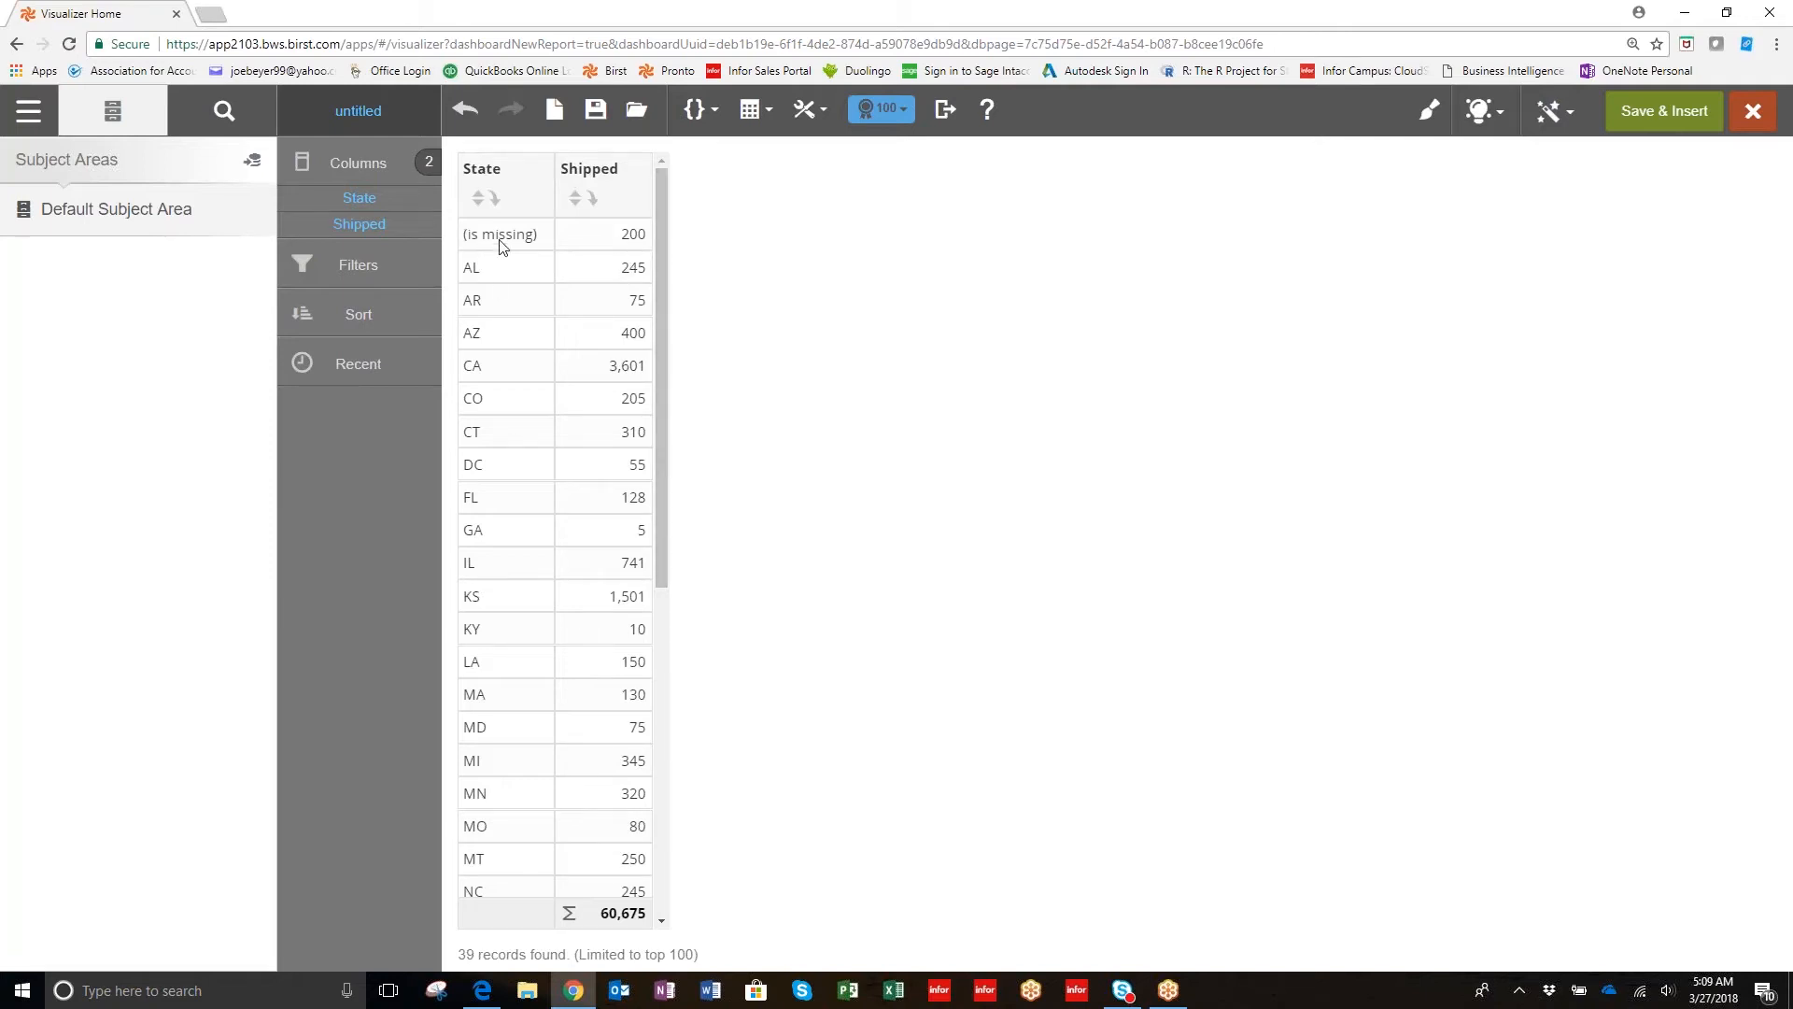
mouse_move(509, 306)
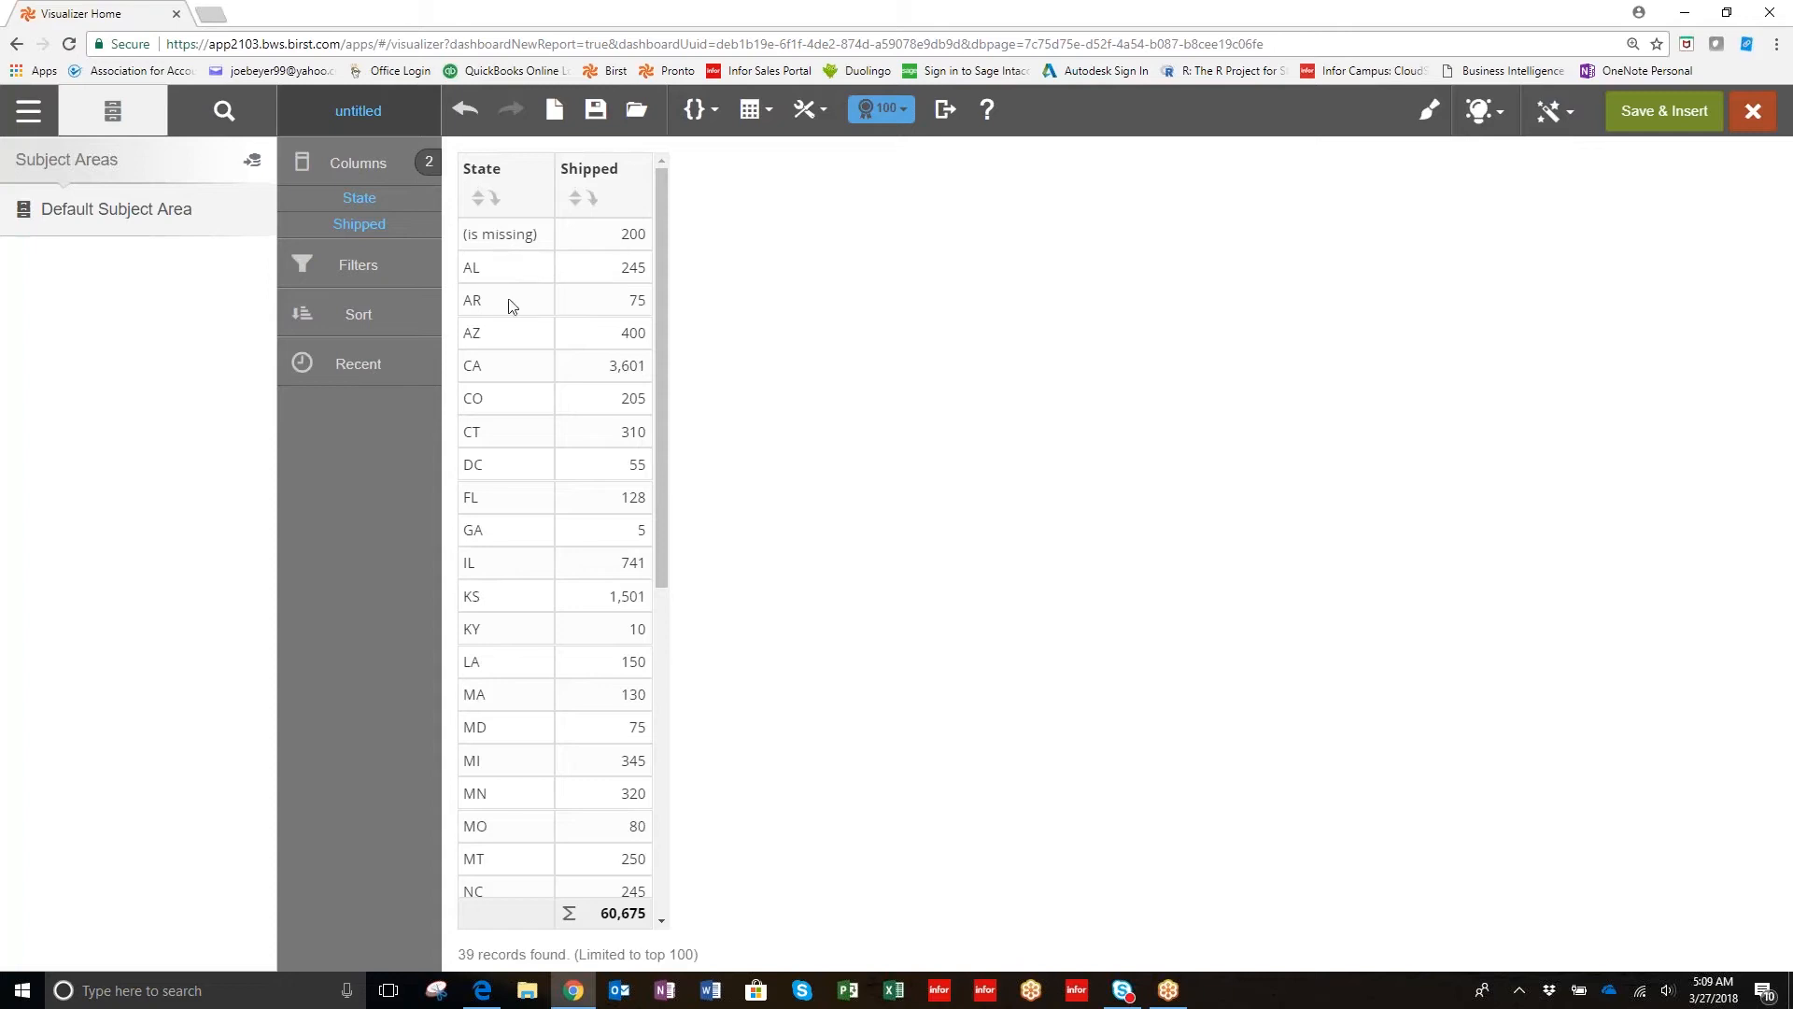
mouse_move(561, 270)
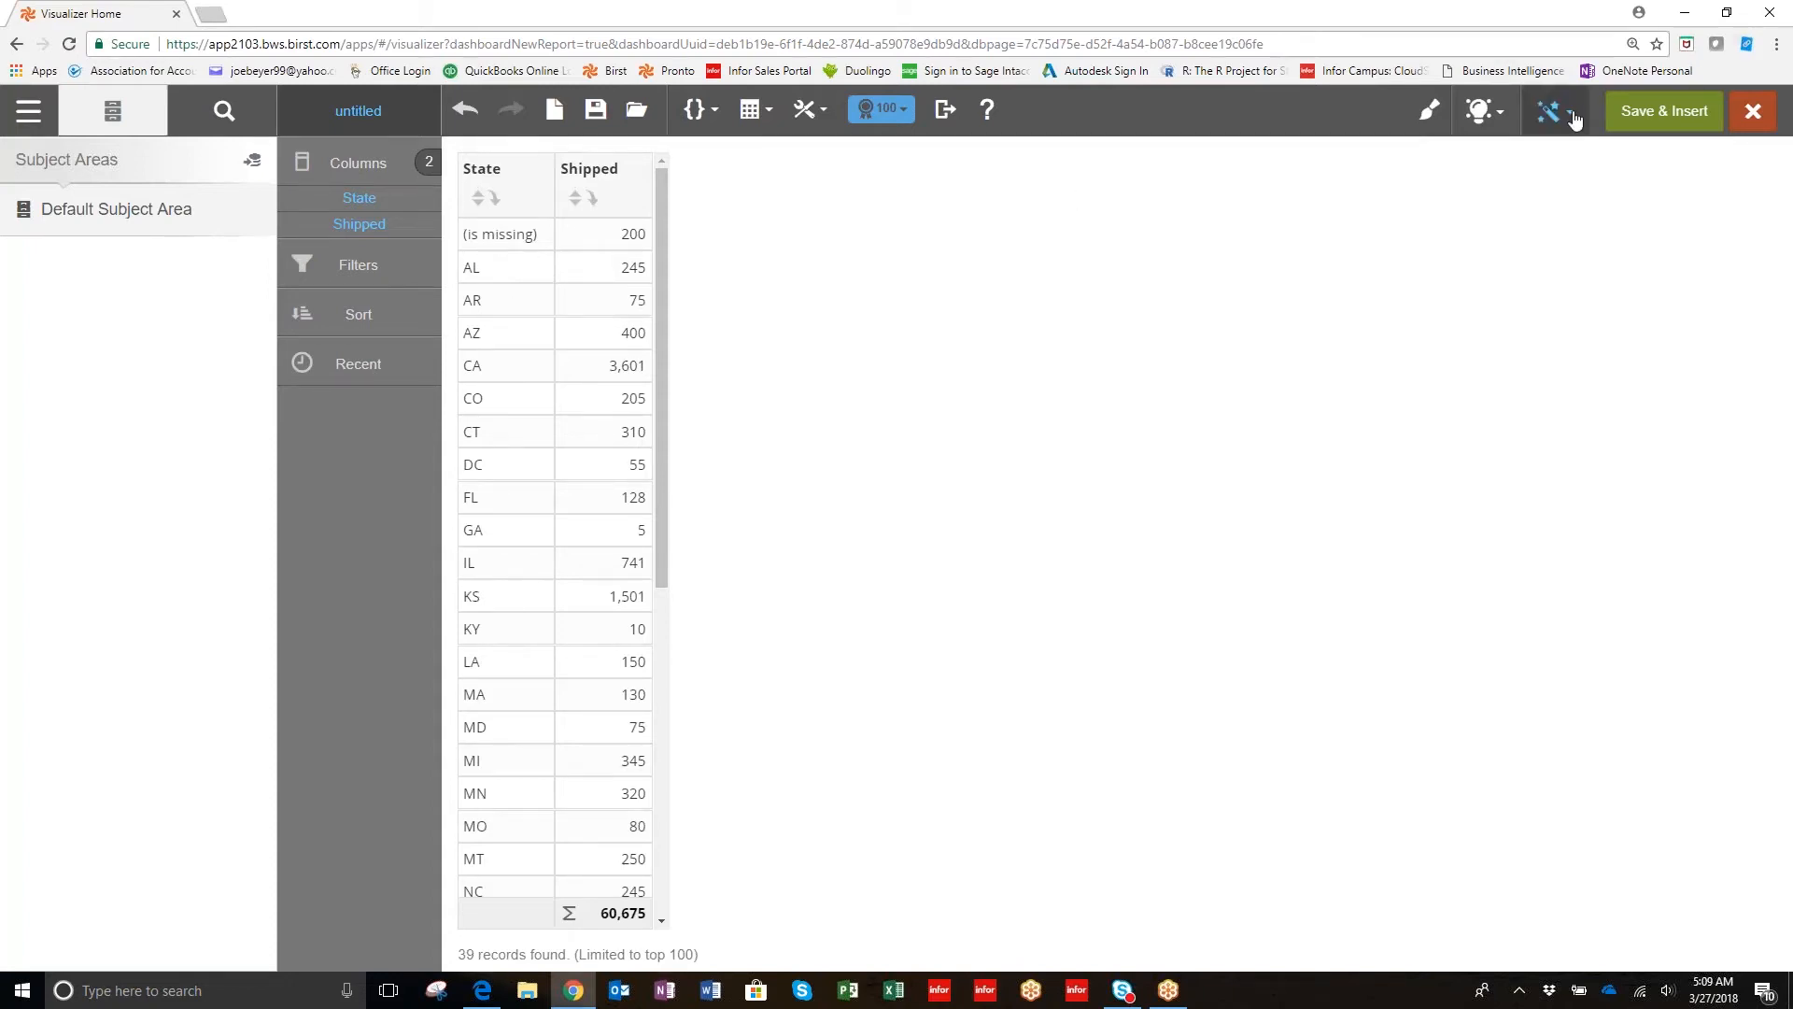
Change the Shipped by State report's chart type to geomap.
left_click(1550, 111)
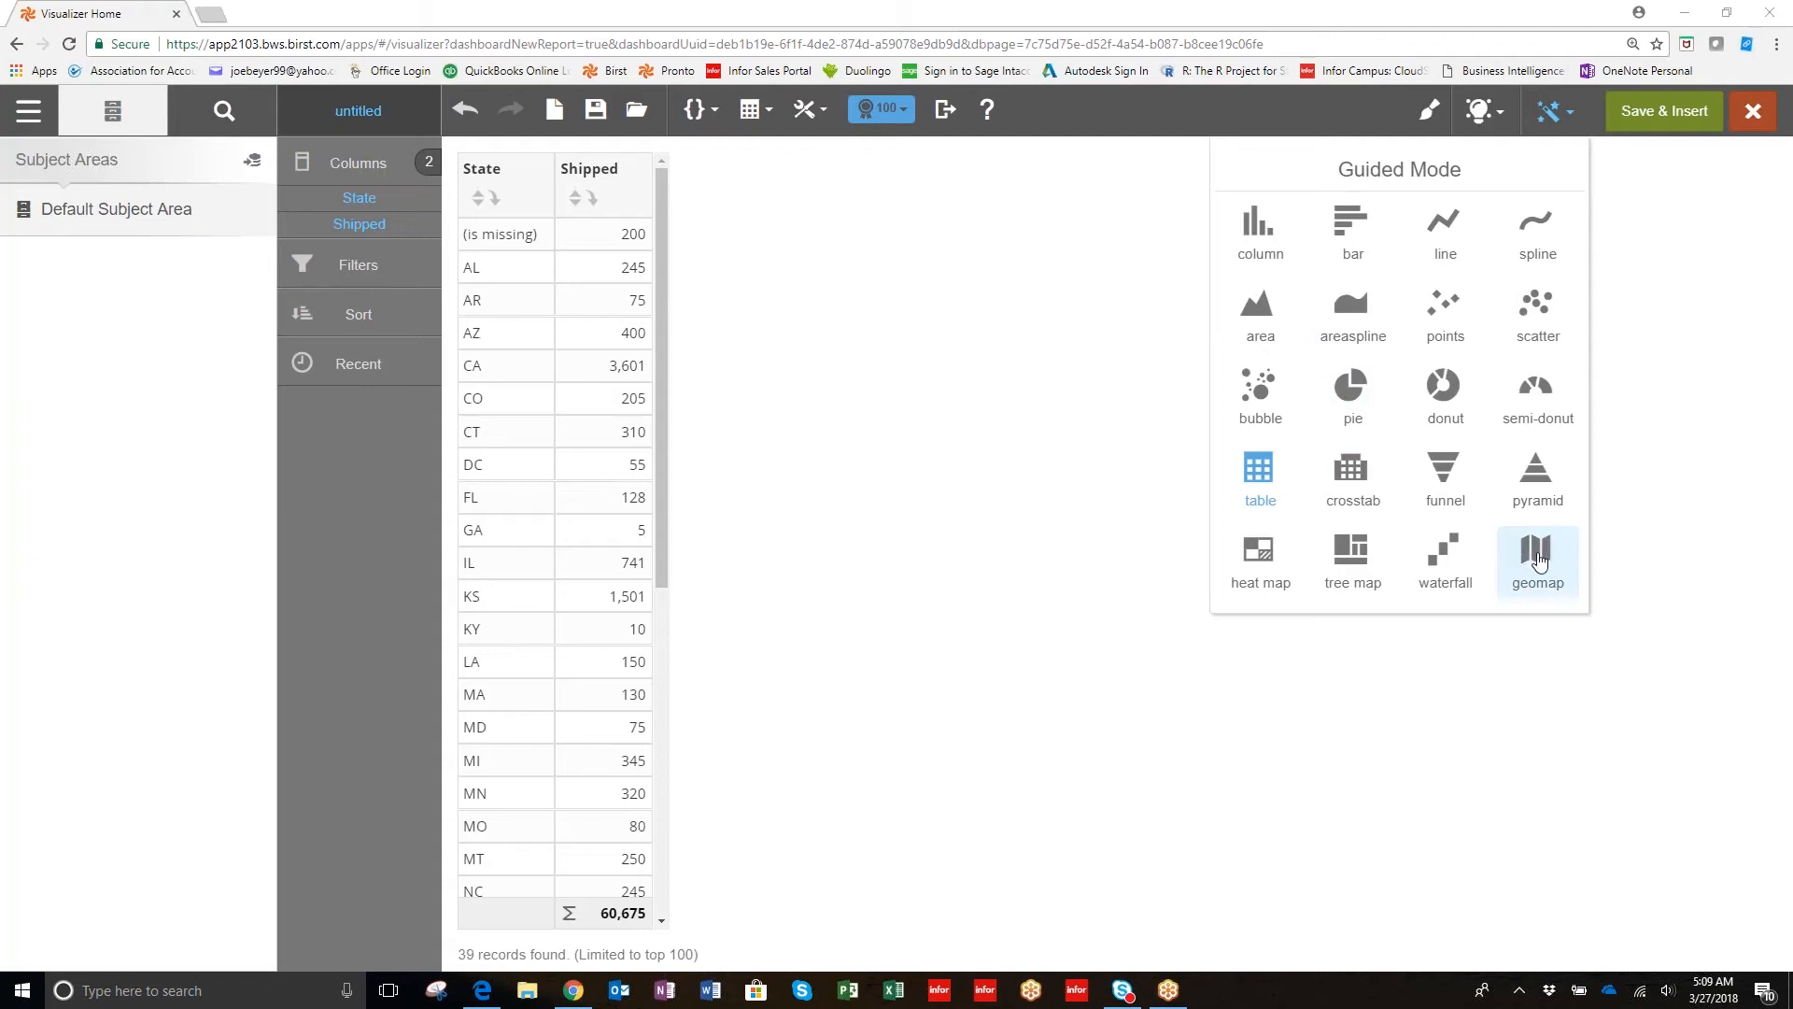
mouse_move(1402, 582)
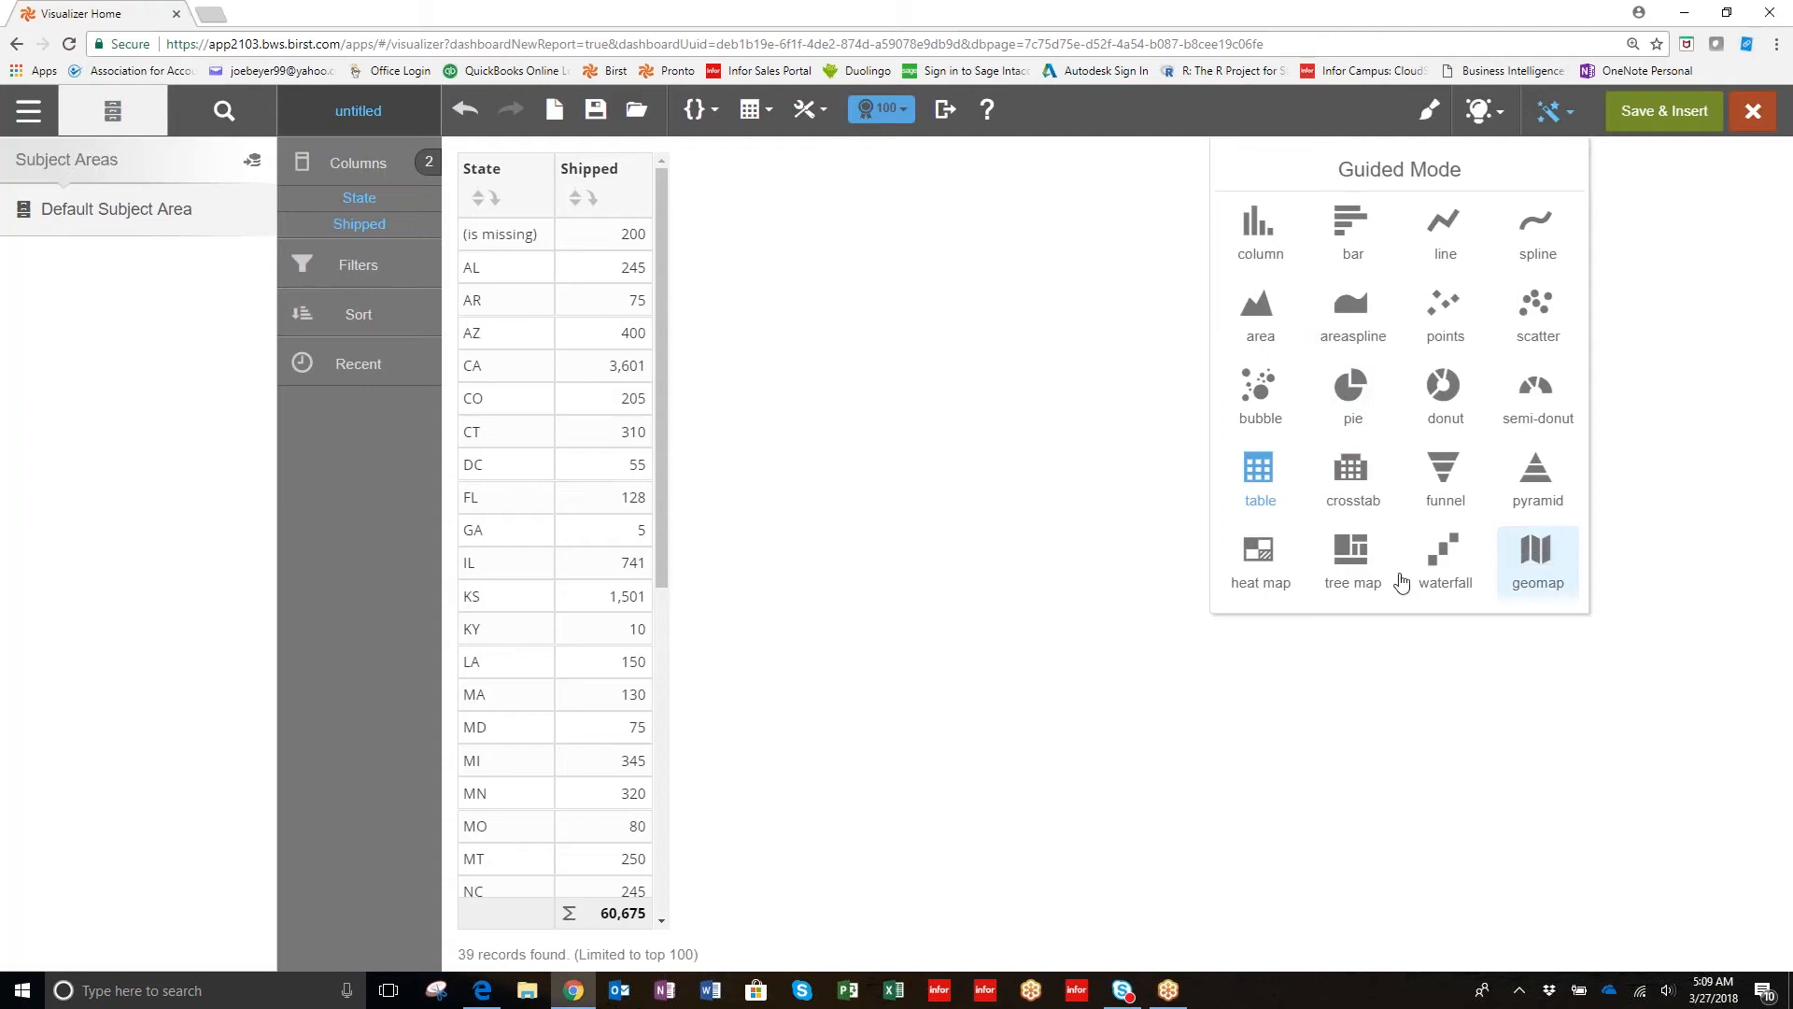
left_click(1535, 555)
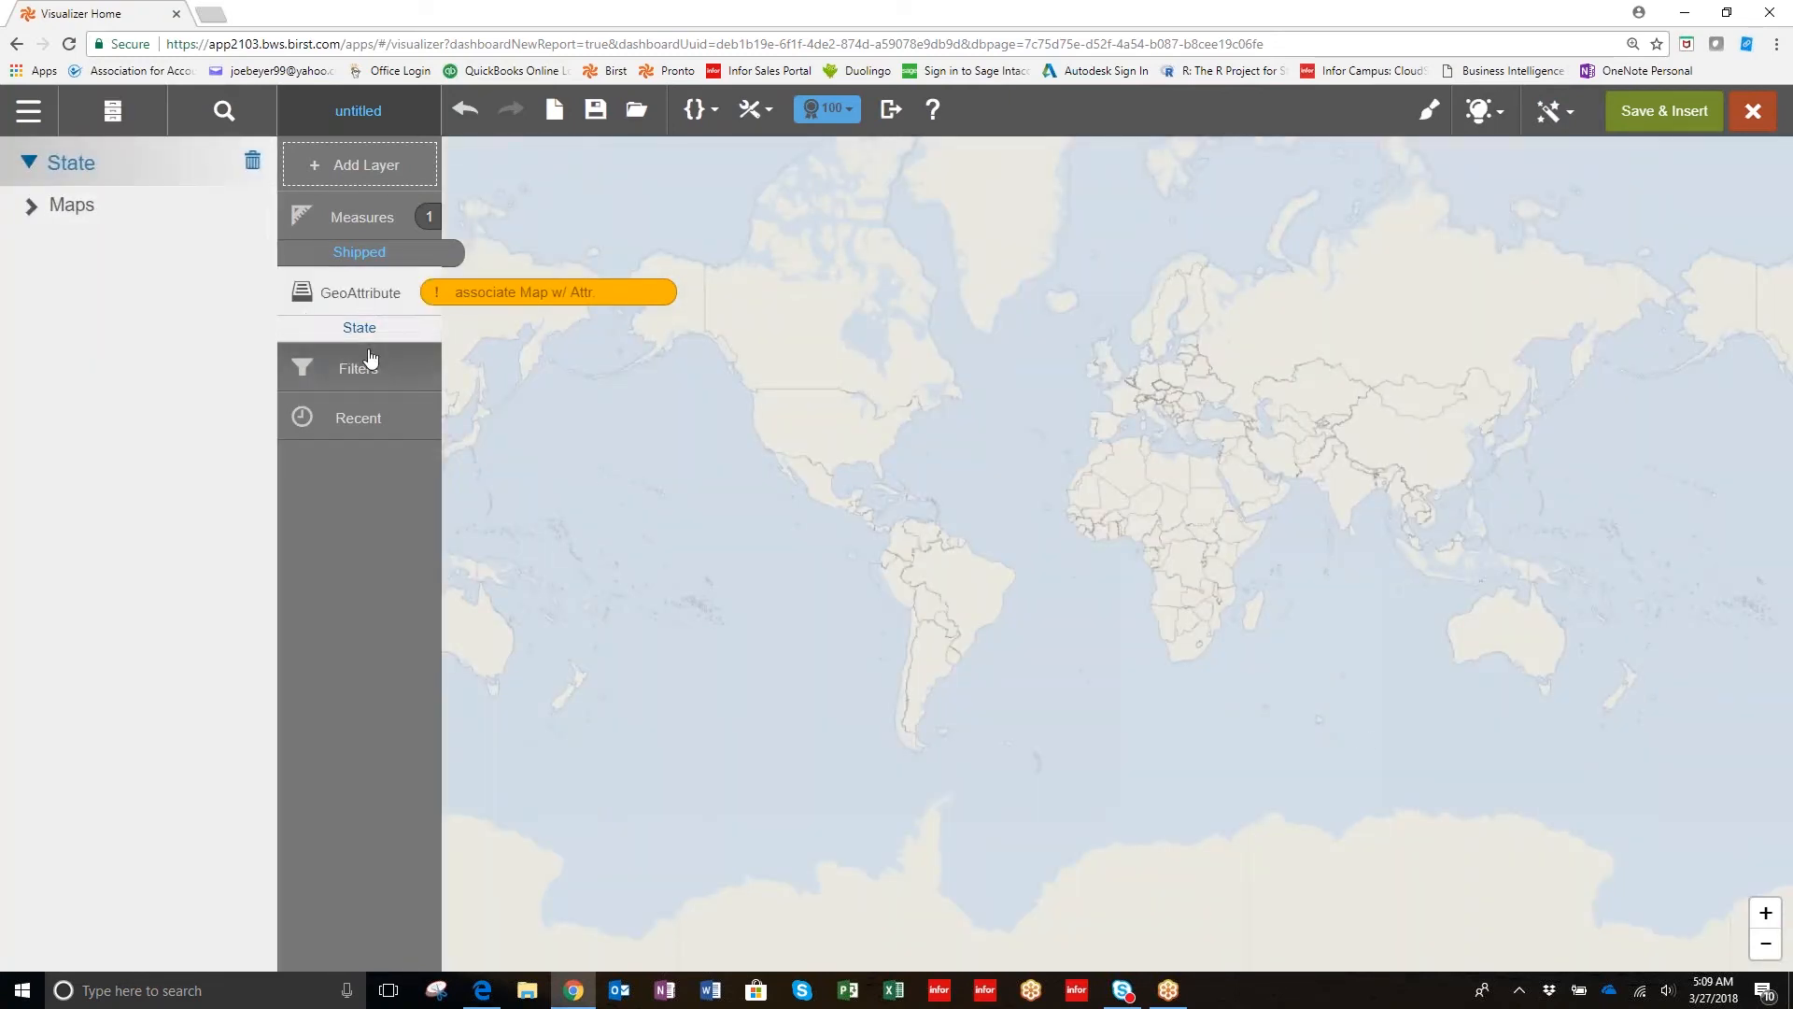
Choose the United States States map so Shipped shades each state.
left_click(111, 112)
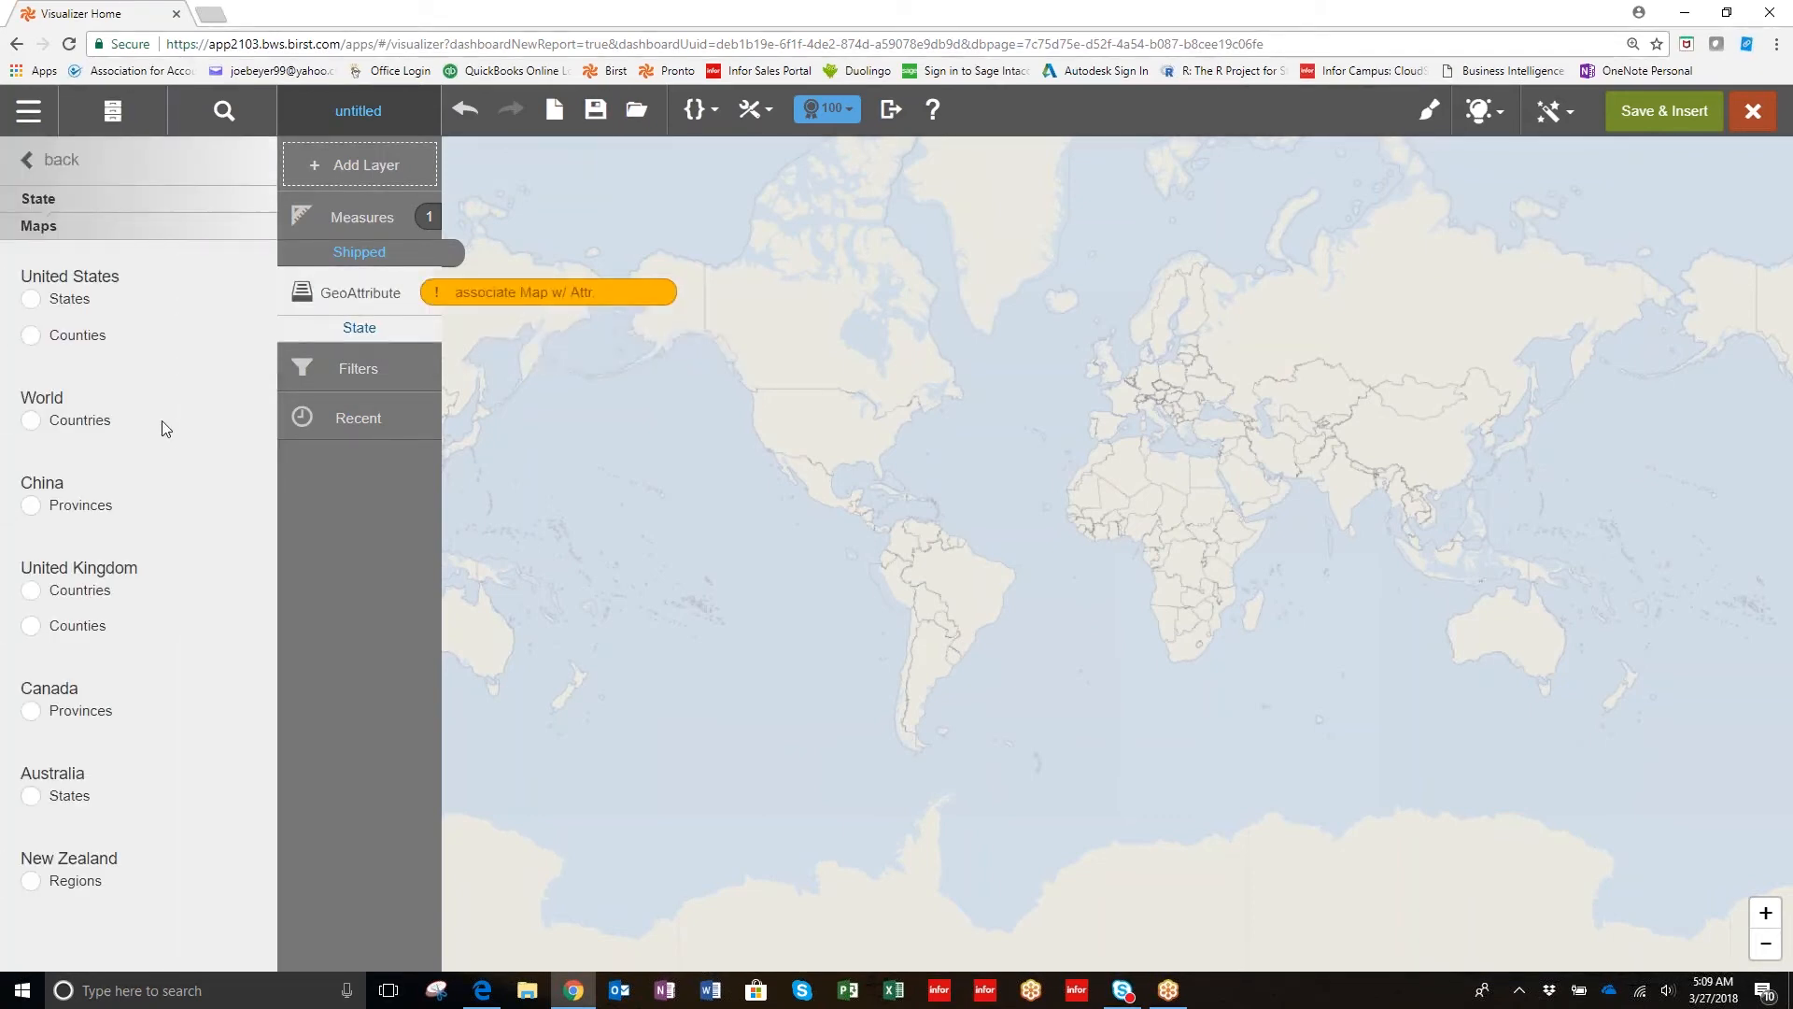
mouse_move(158, 638)
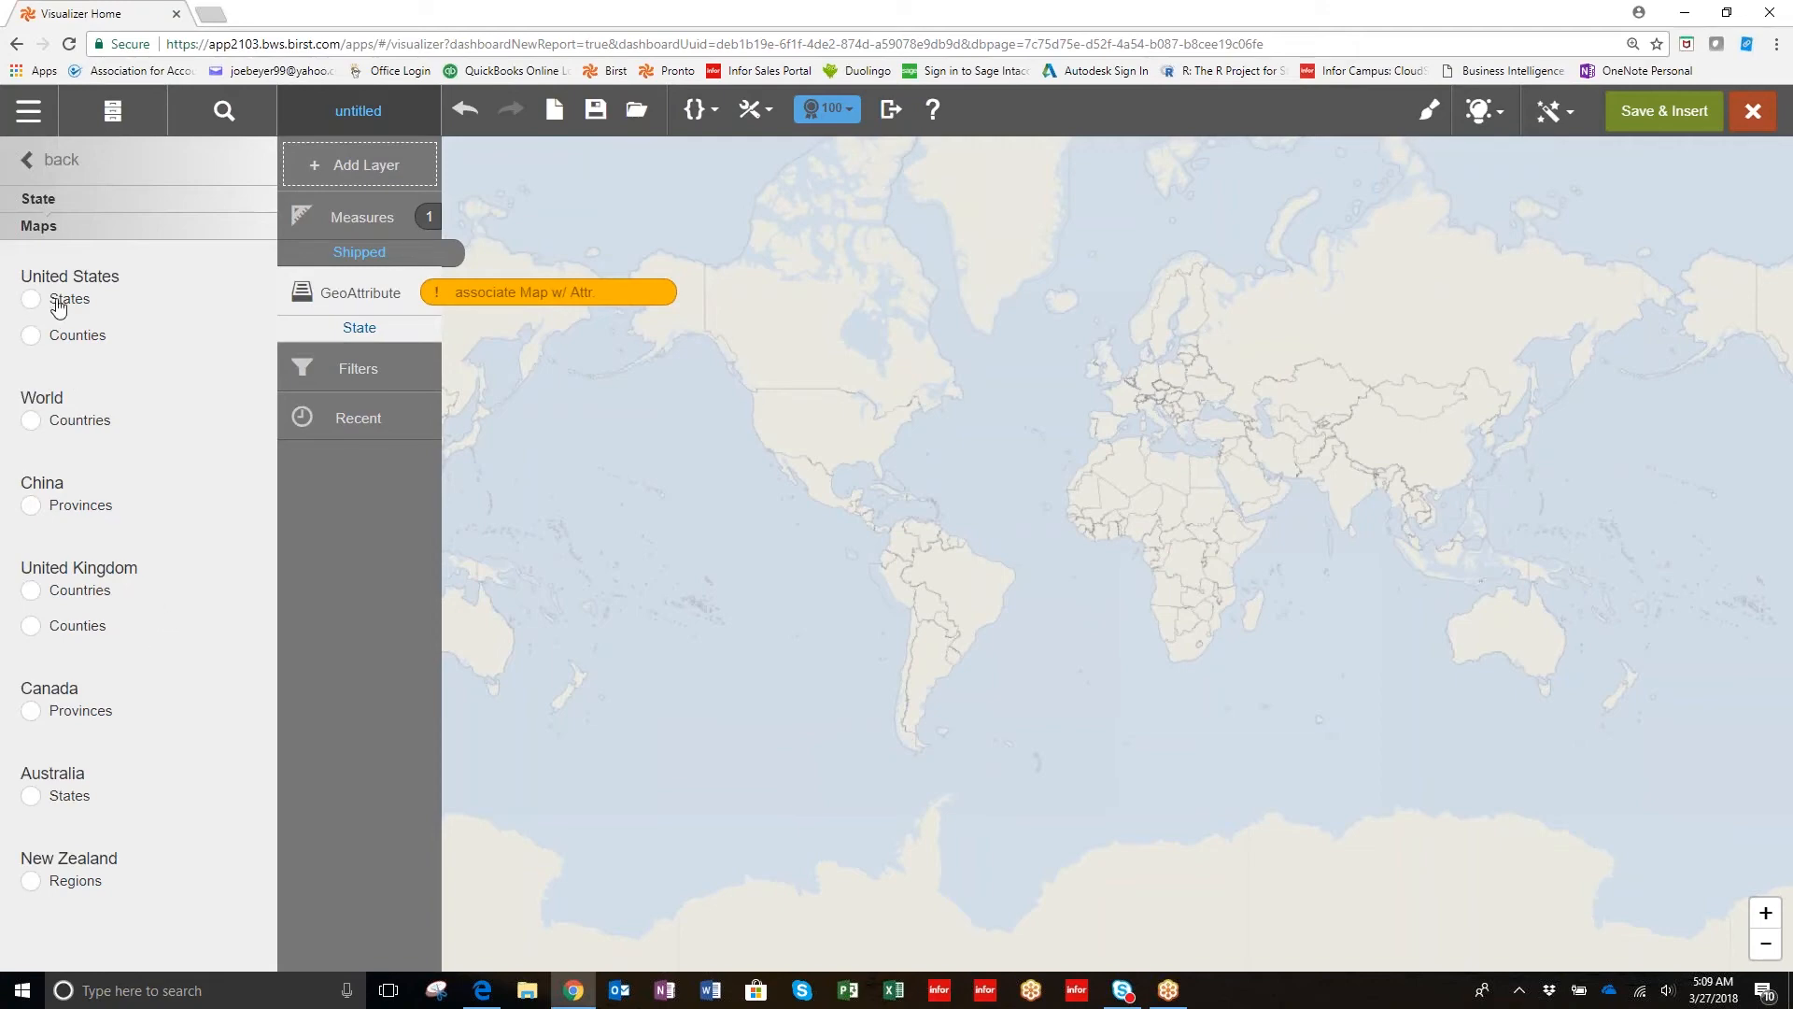
left_click(31, 299)
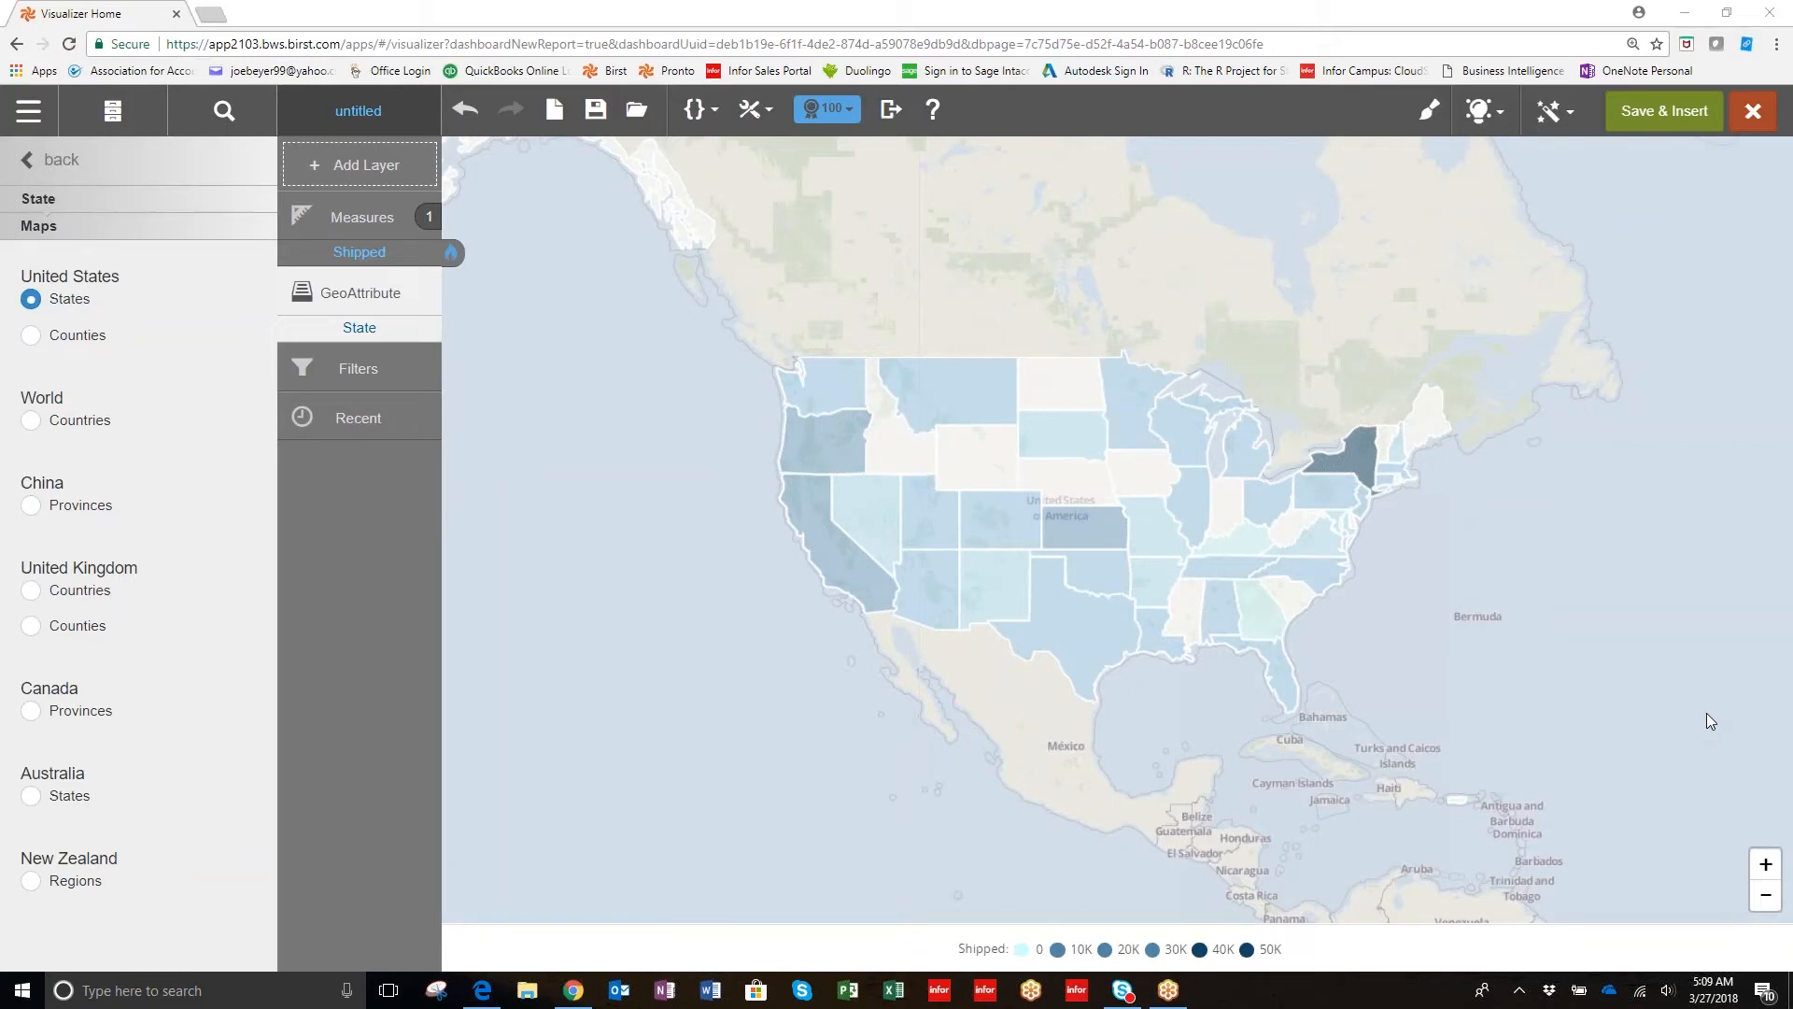
mouse_move(1043, 565)
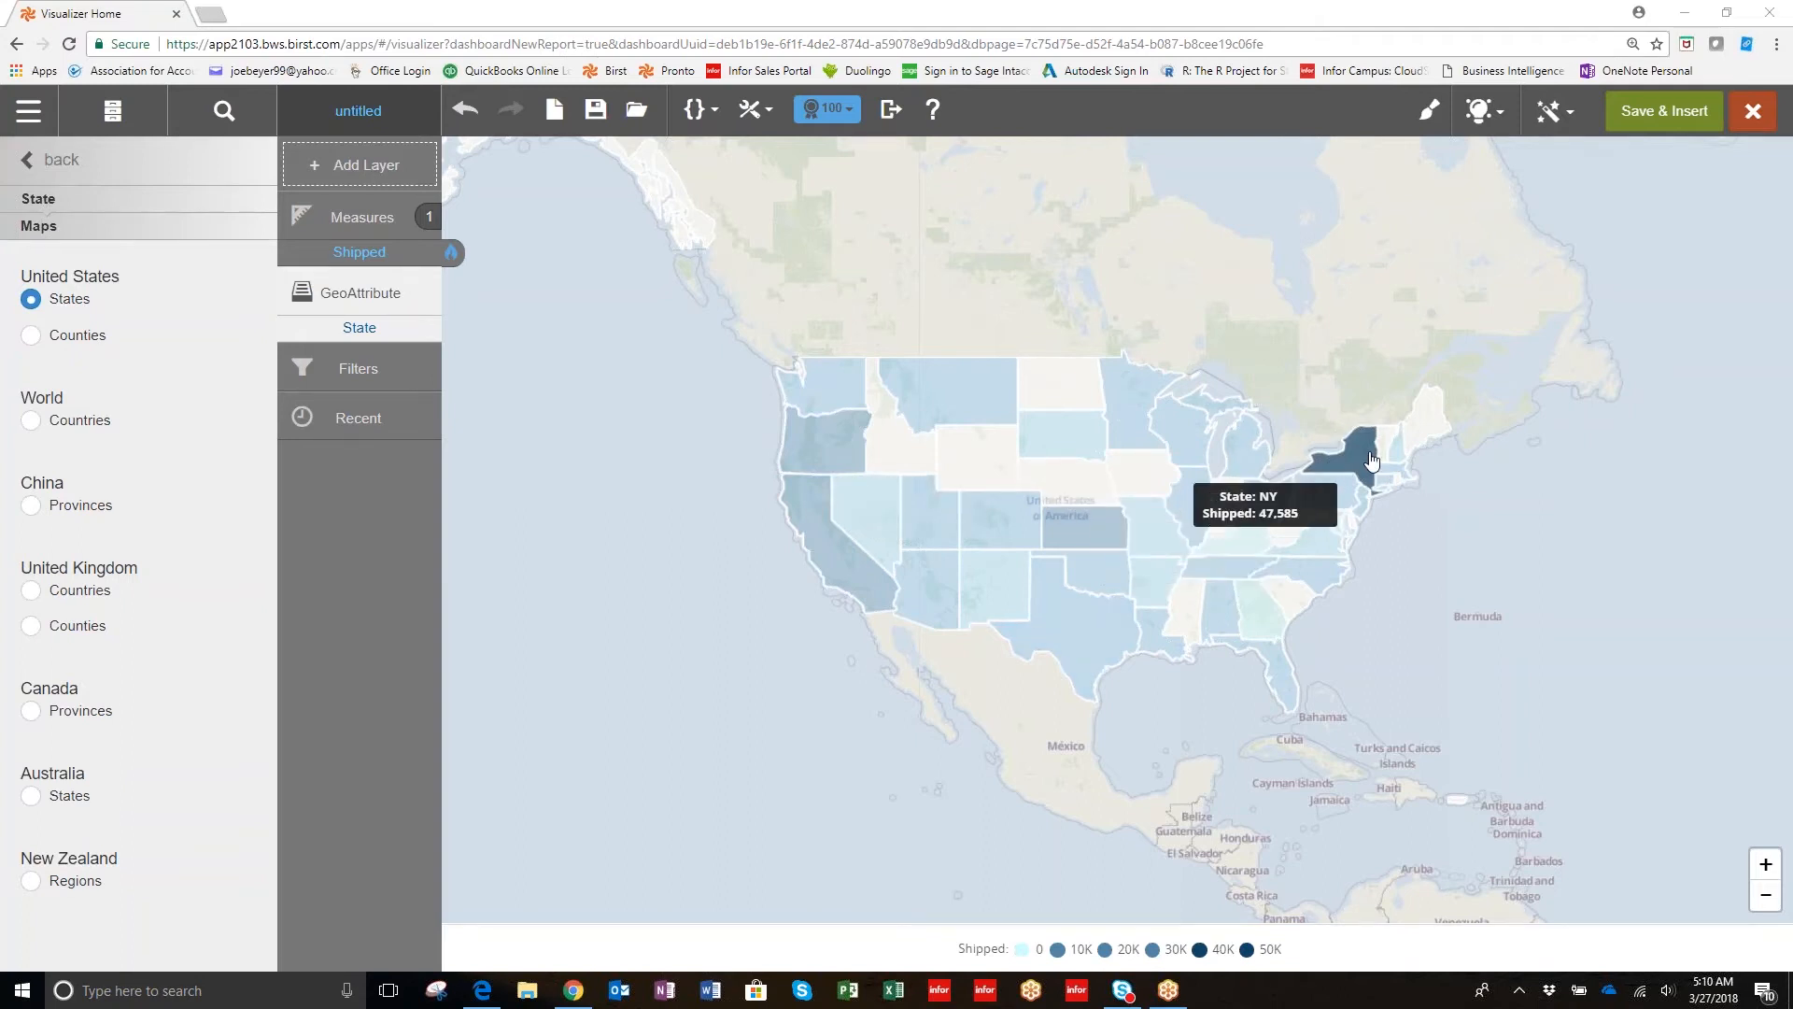
mouse_move(1677, 168)
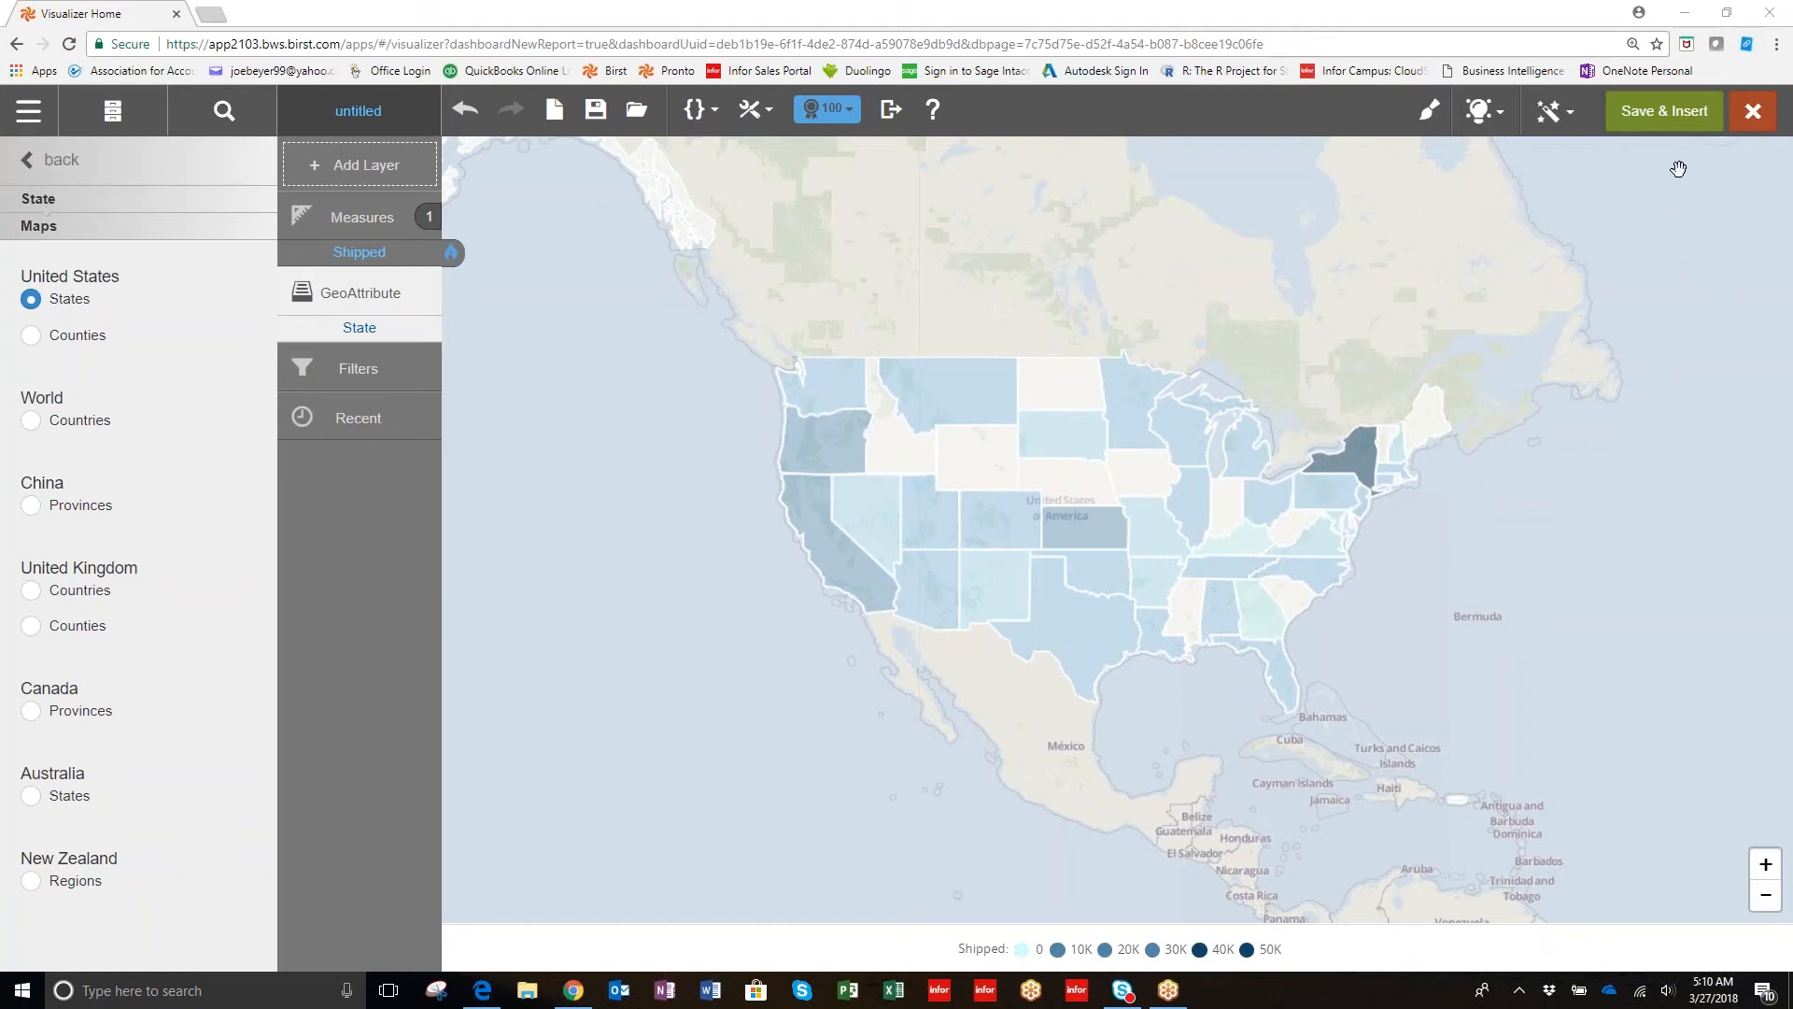
Save the map report as 'By State Shipping' in the shared folder.
left_click(1662, 112)
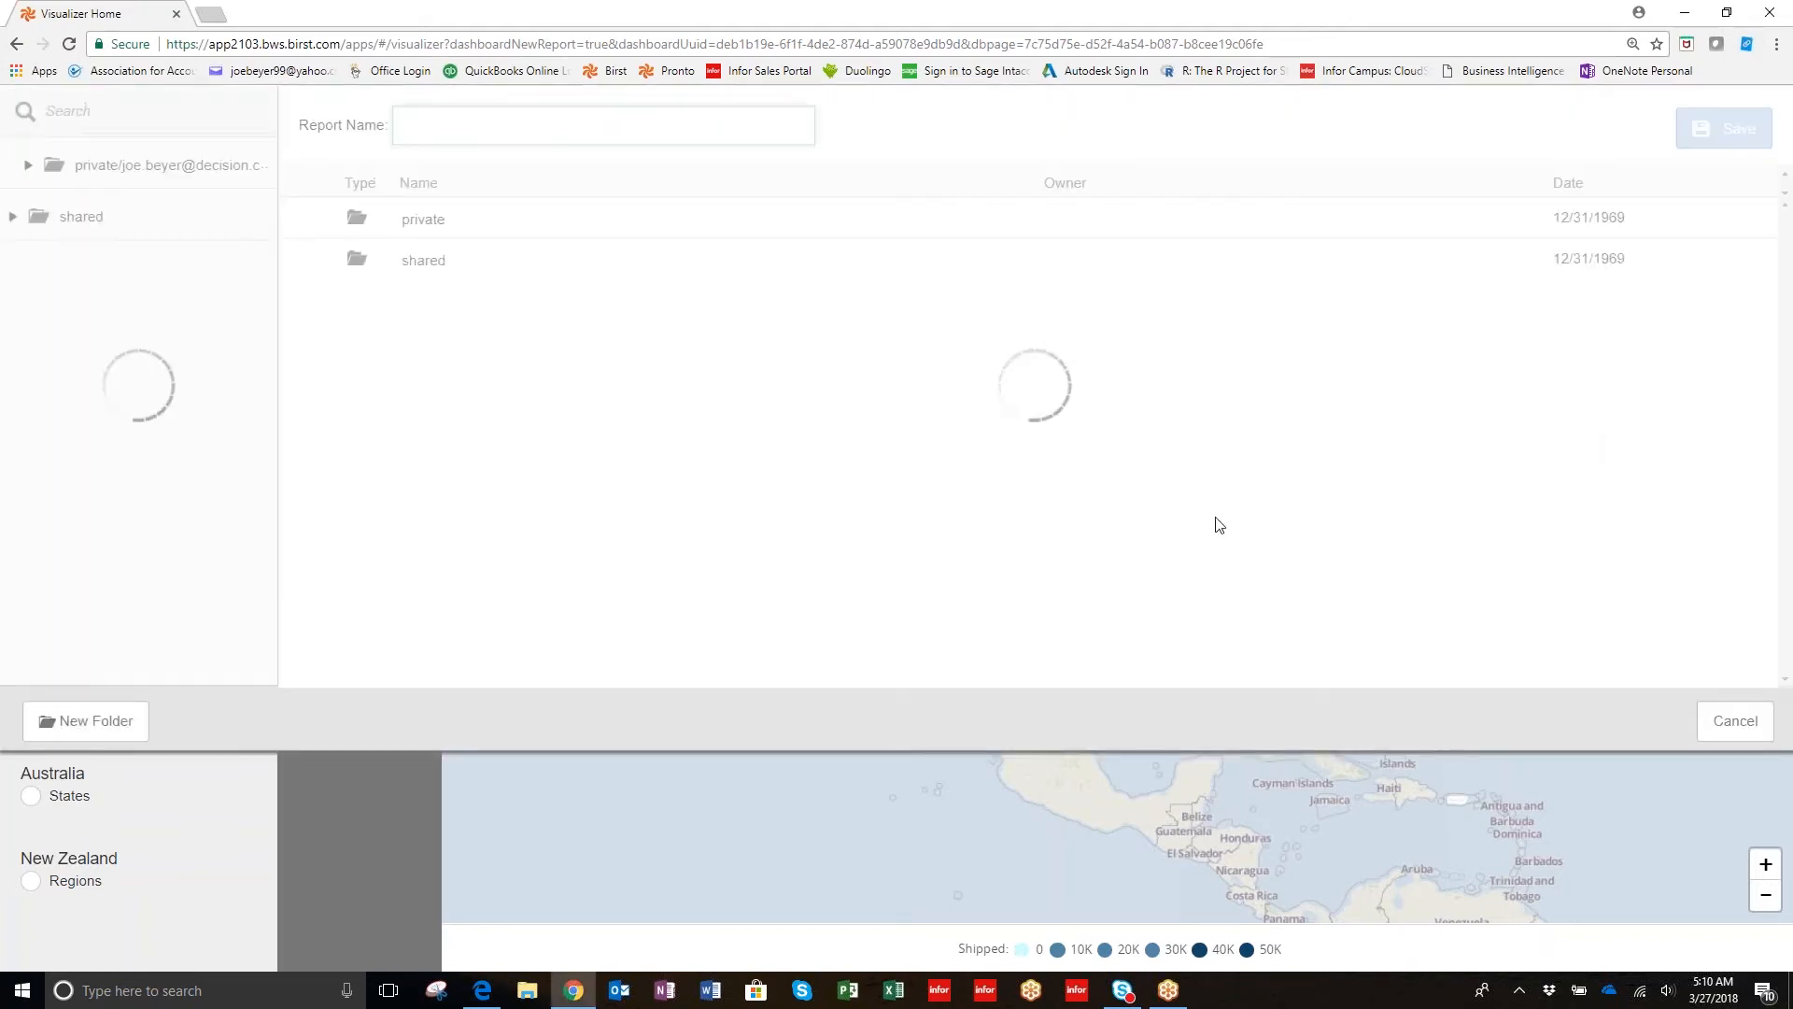
left_click(81, 216)
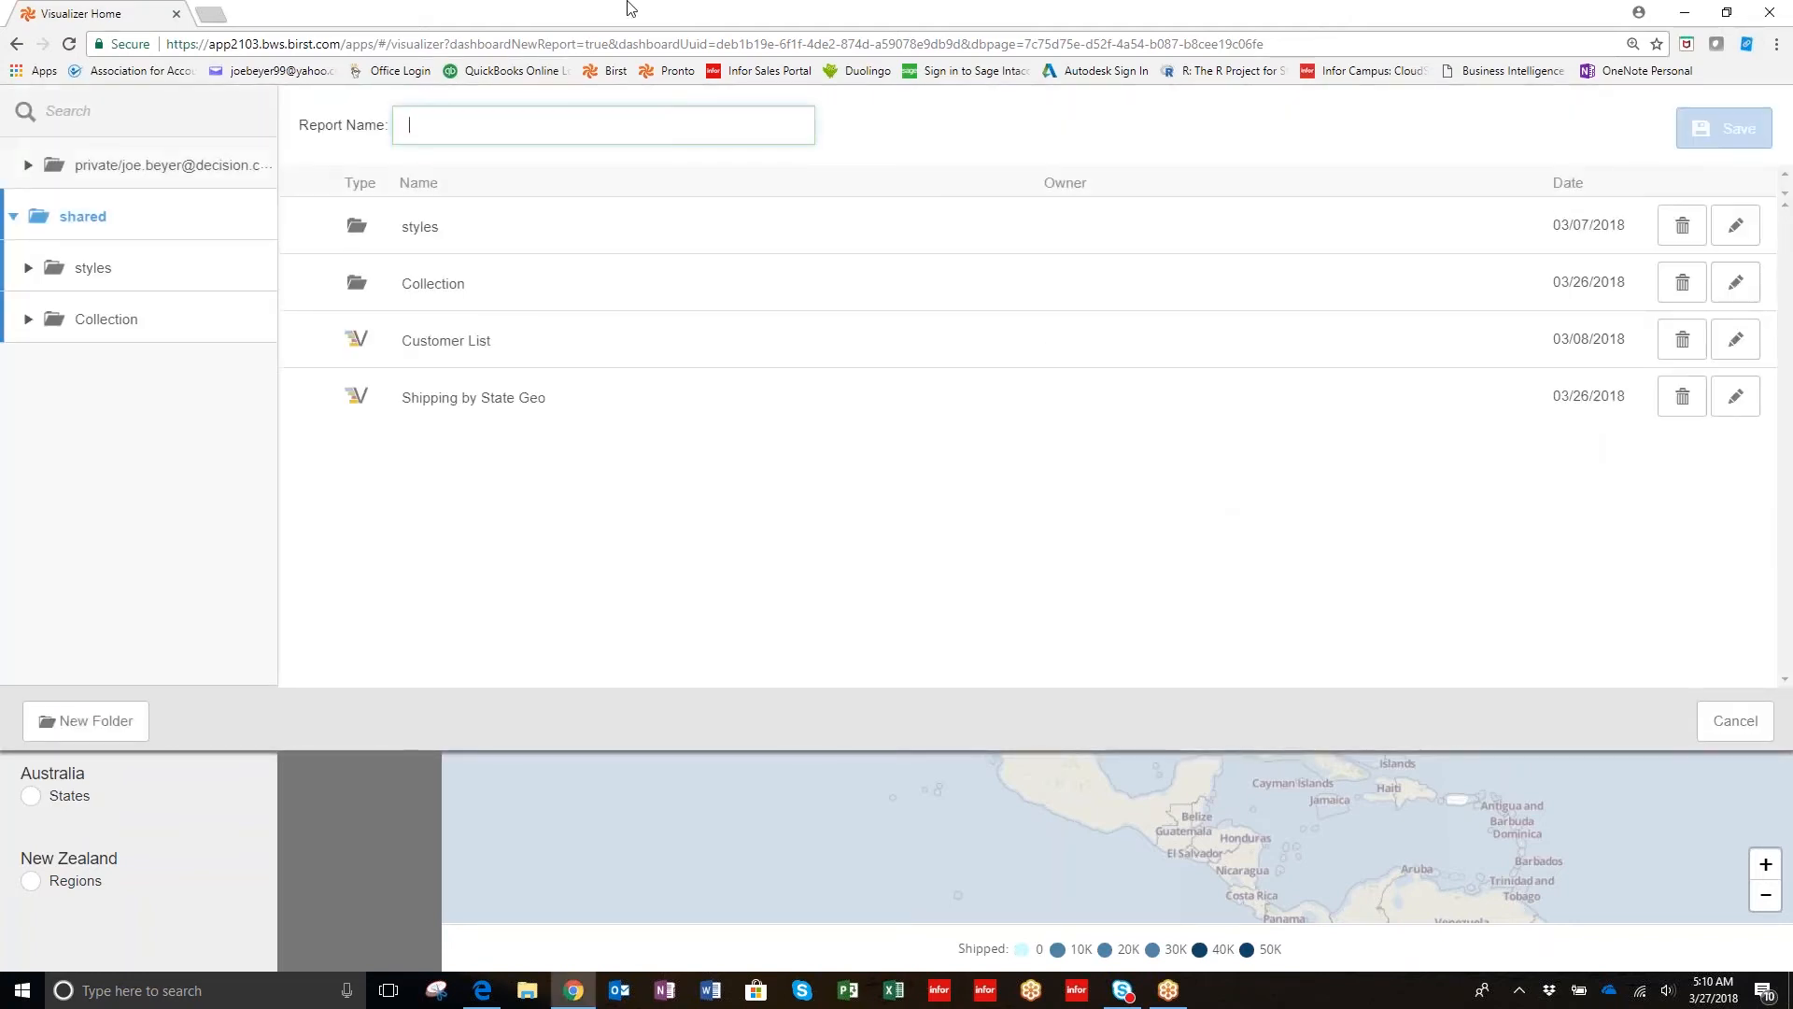
type("By State Sh")
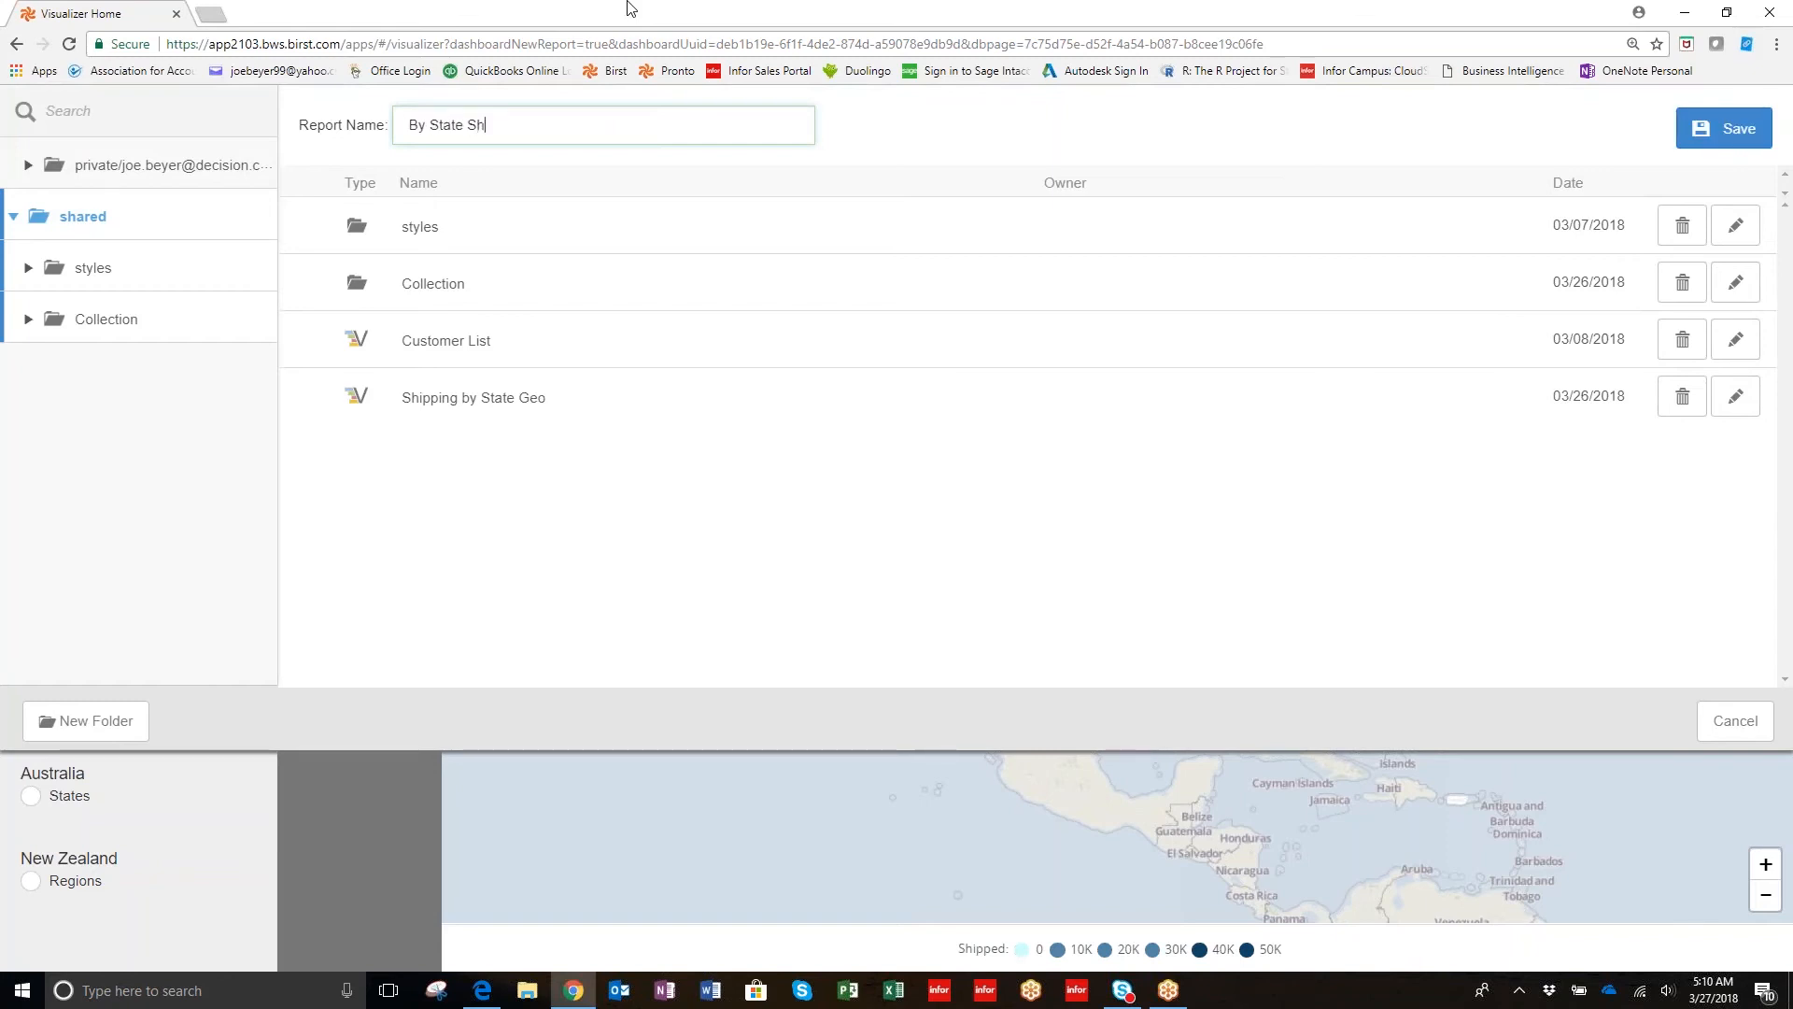
type("ipping")
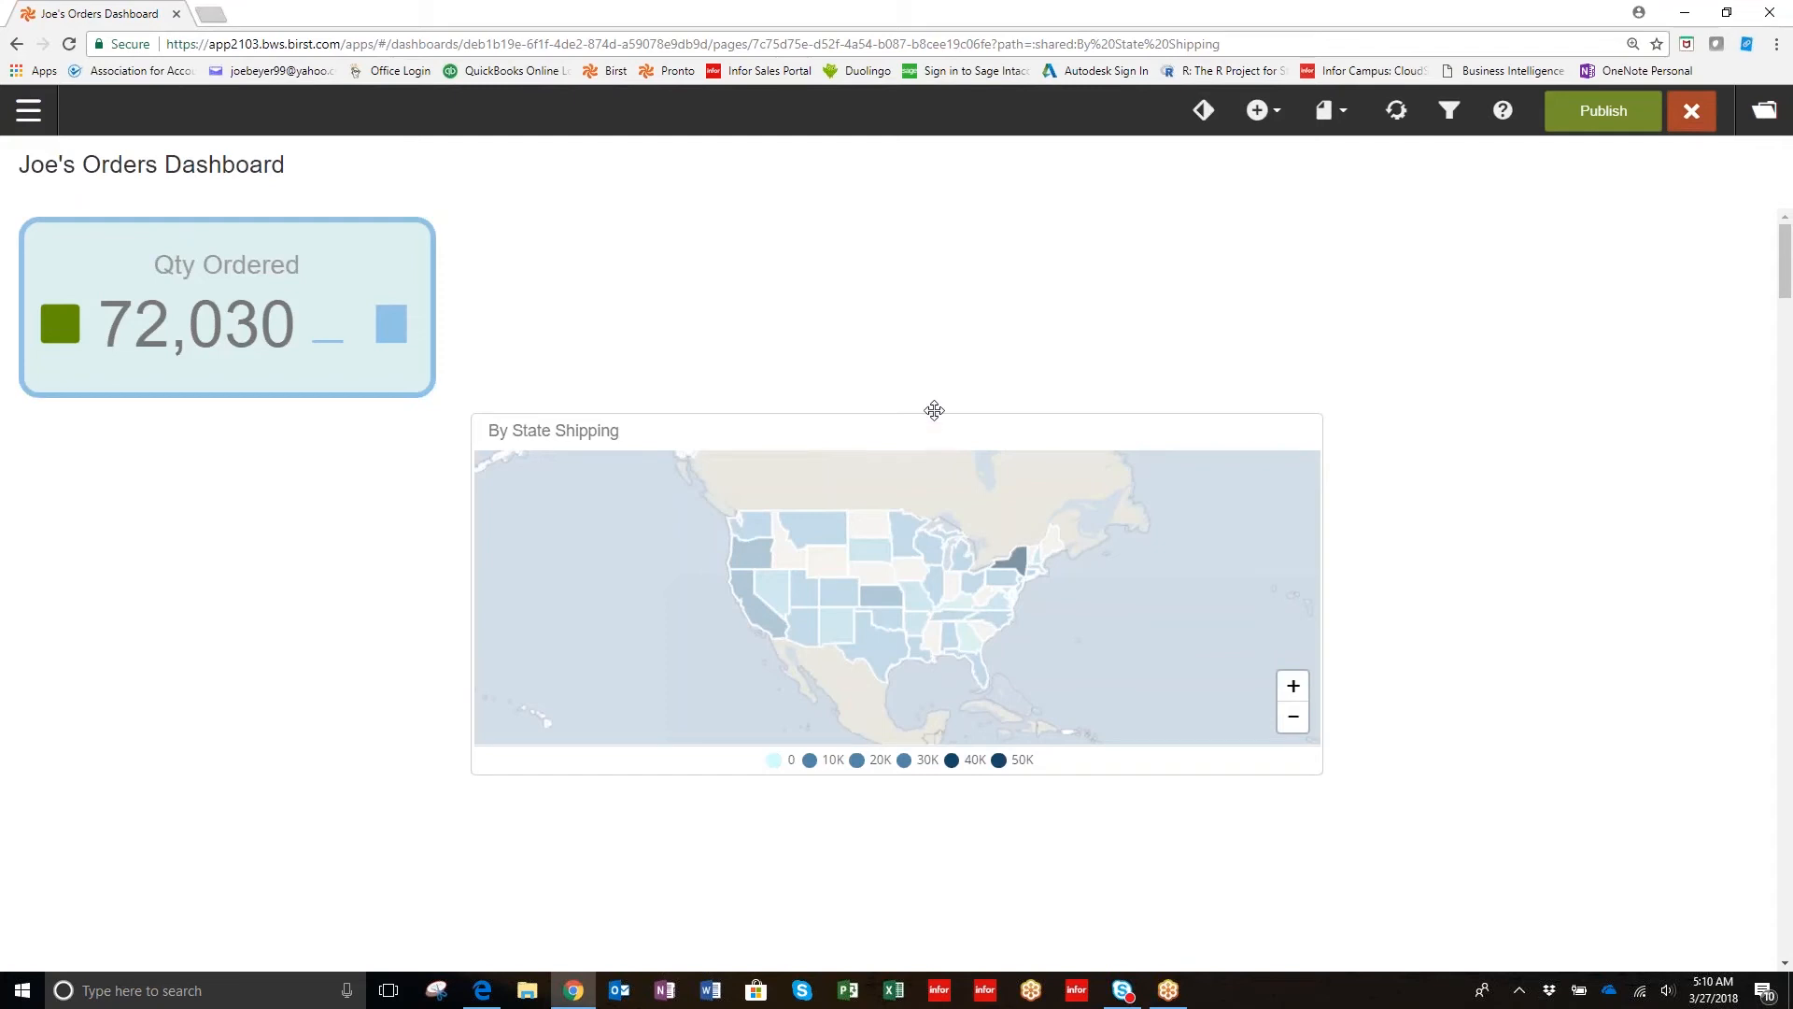
Move the By State Shipping map up level with the Qty Ordered tile.
left_click(934, 409)
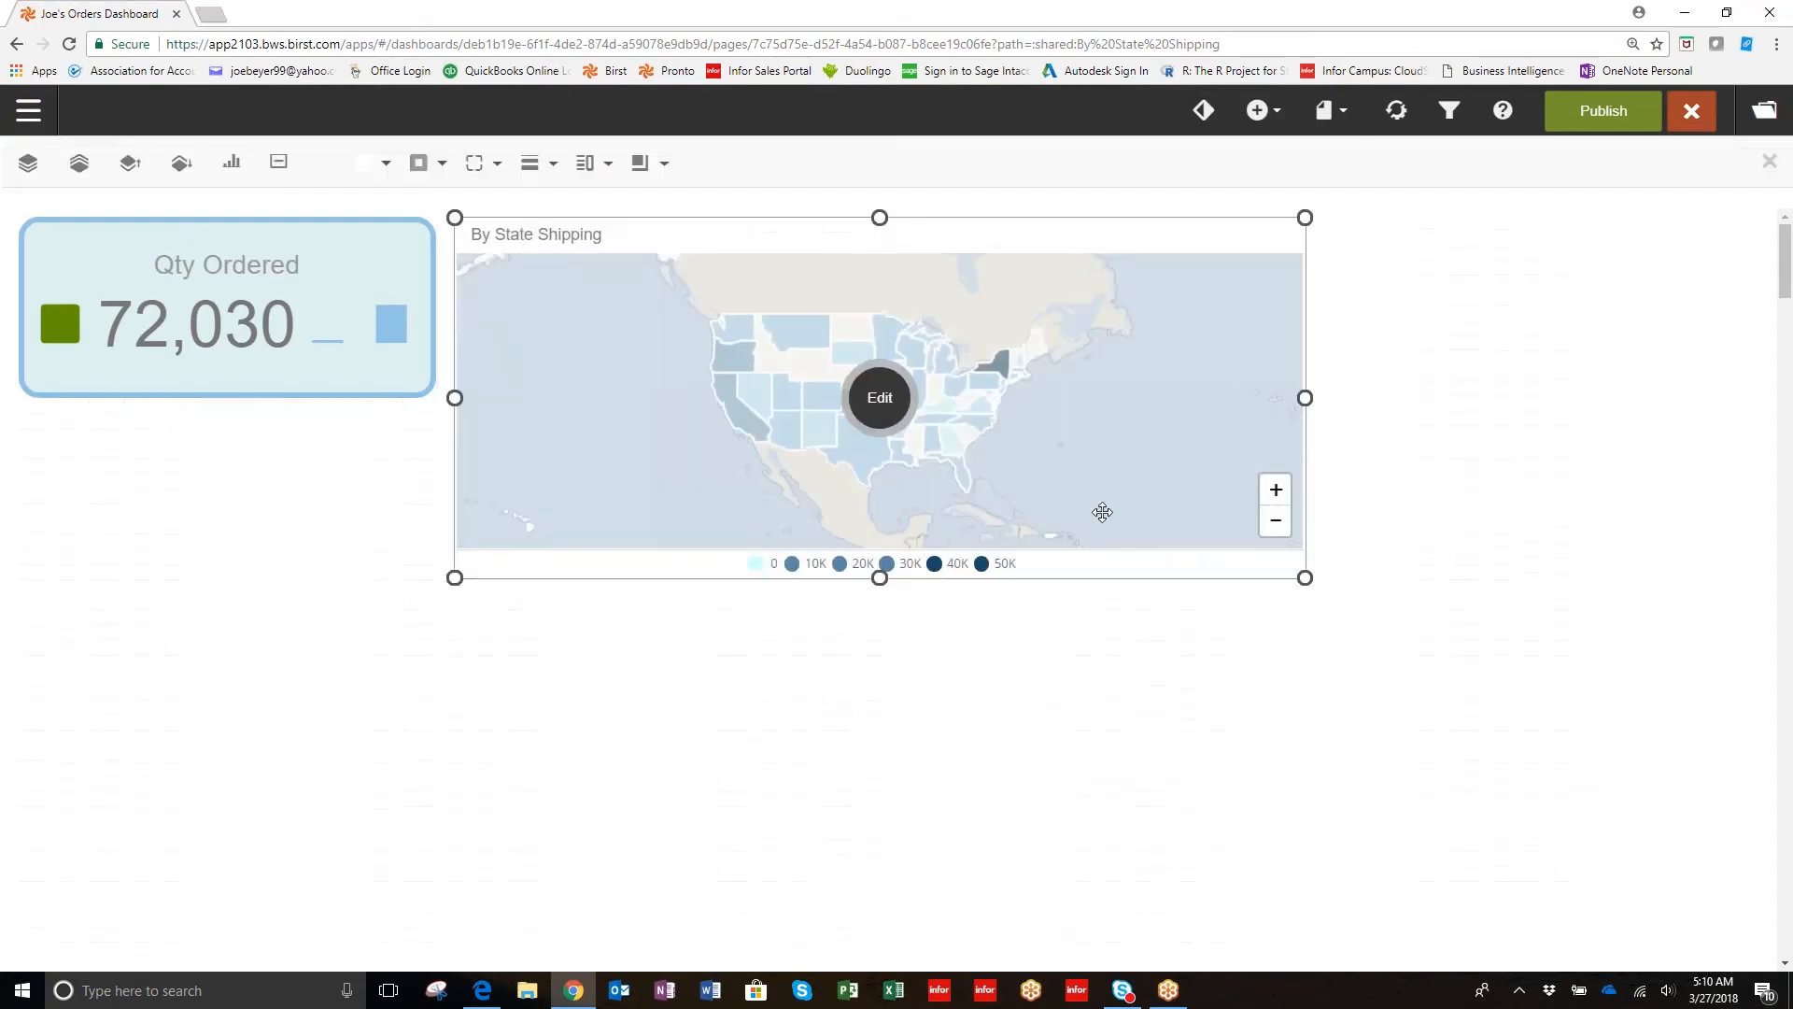
left_click(880, 397)
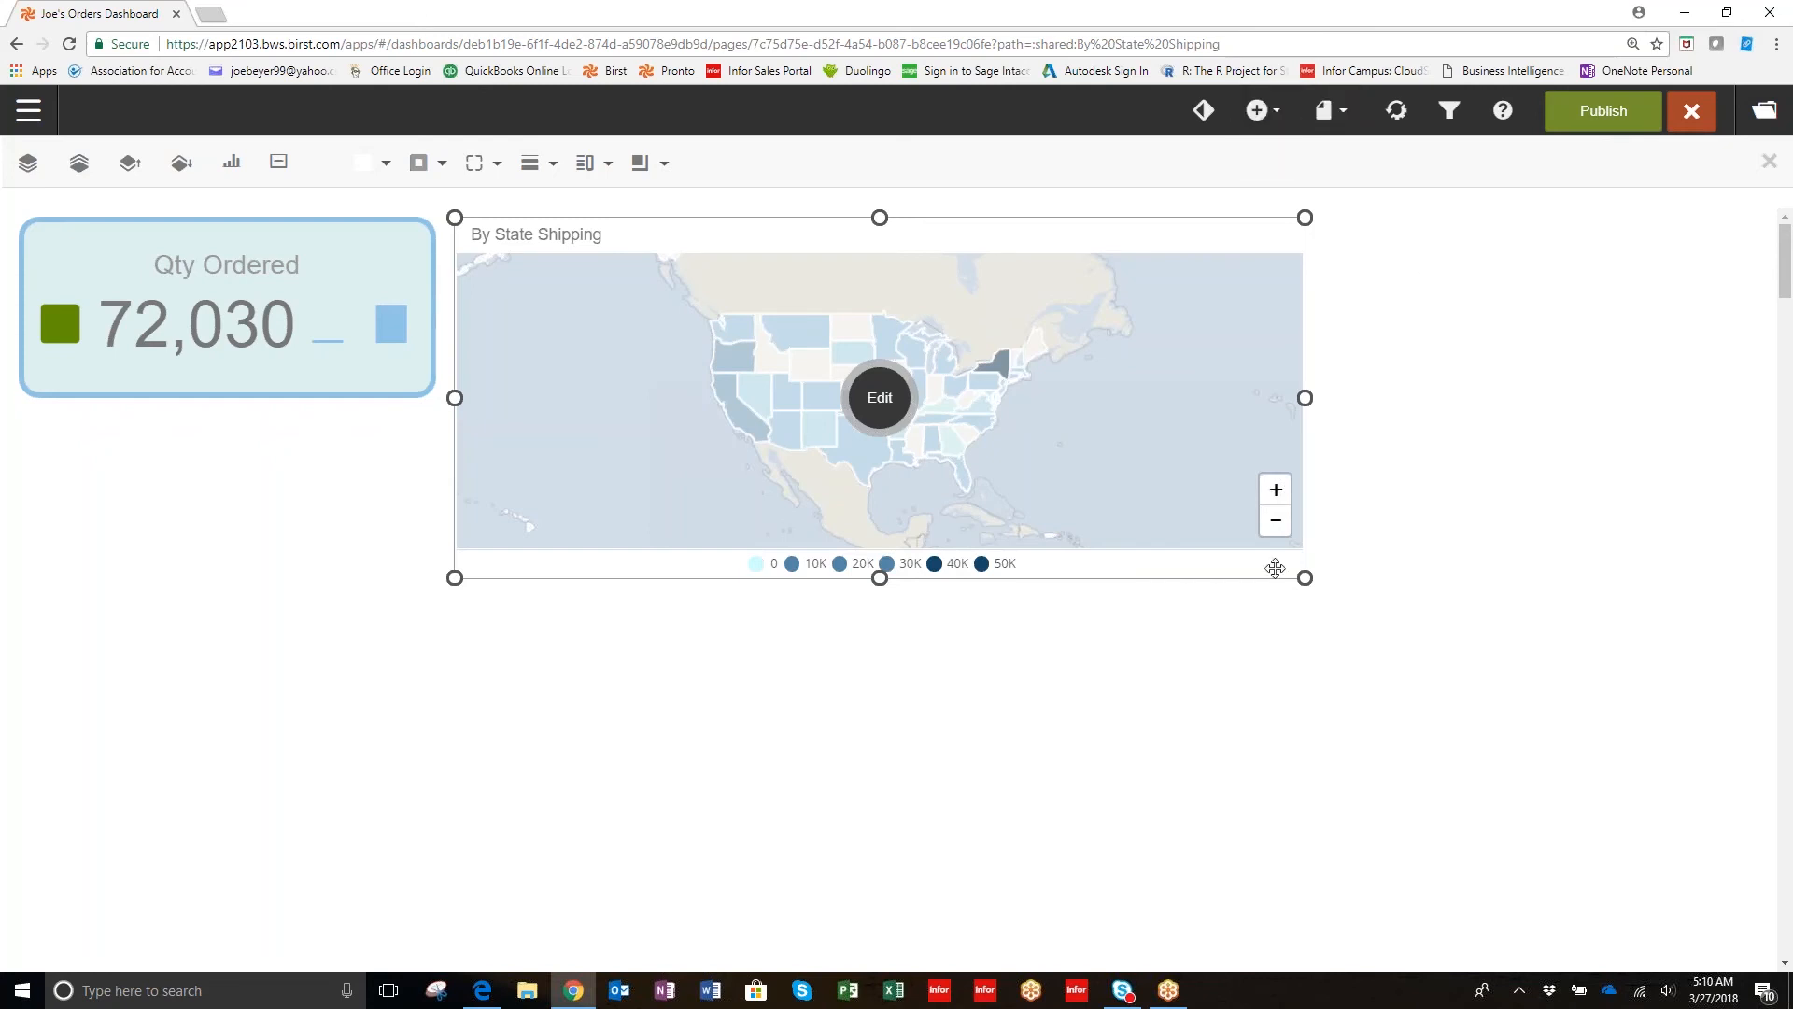
mouse_move(1647, 690)
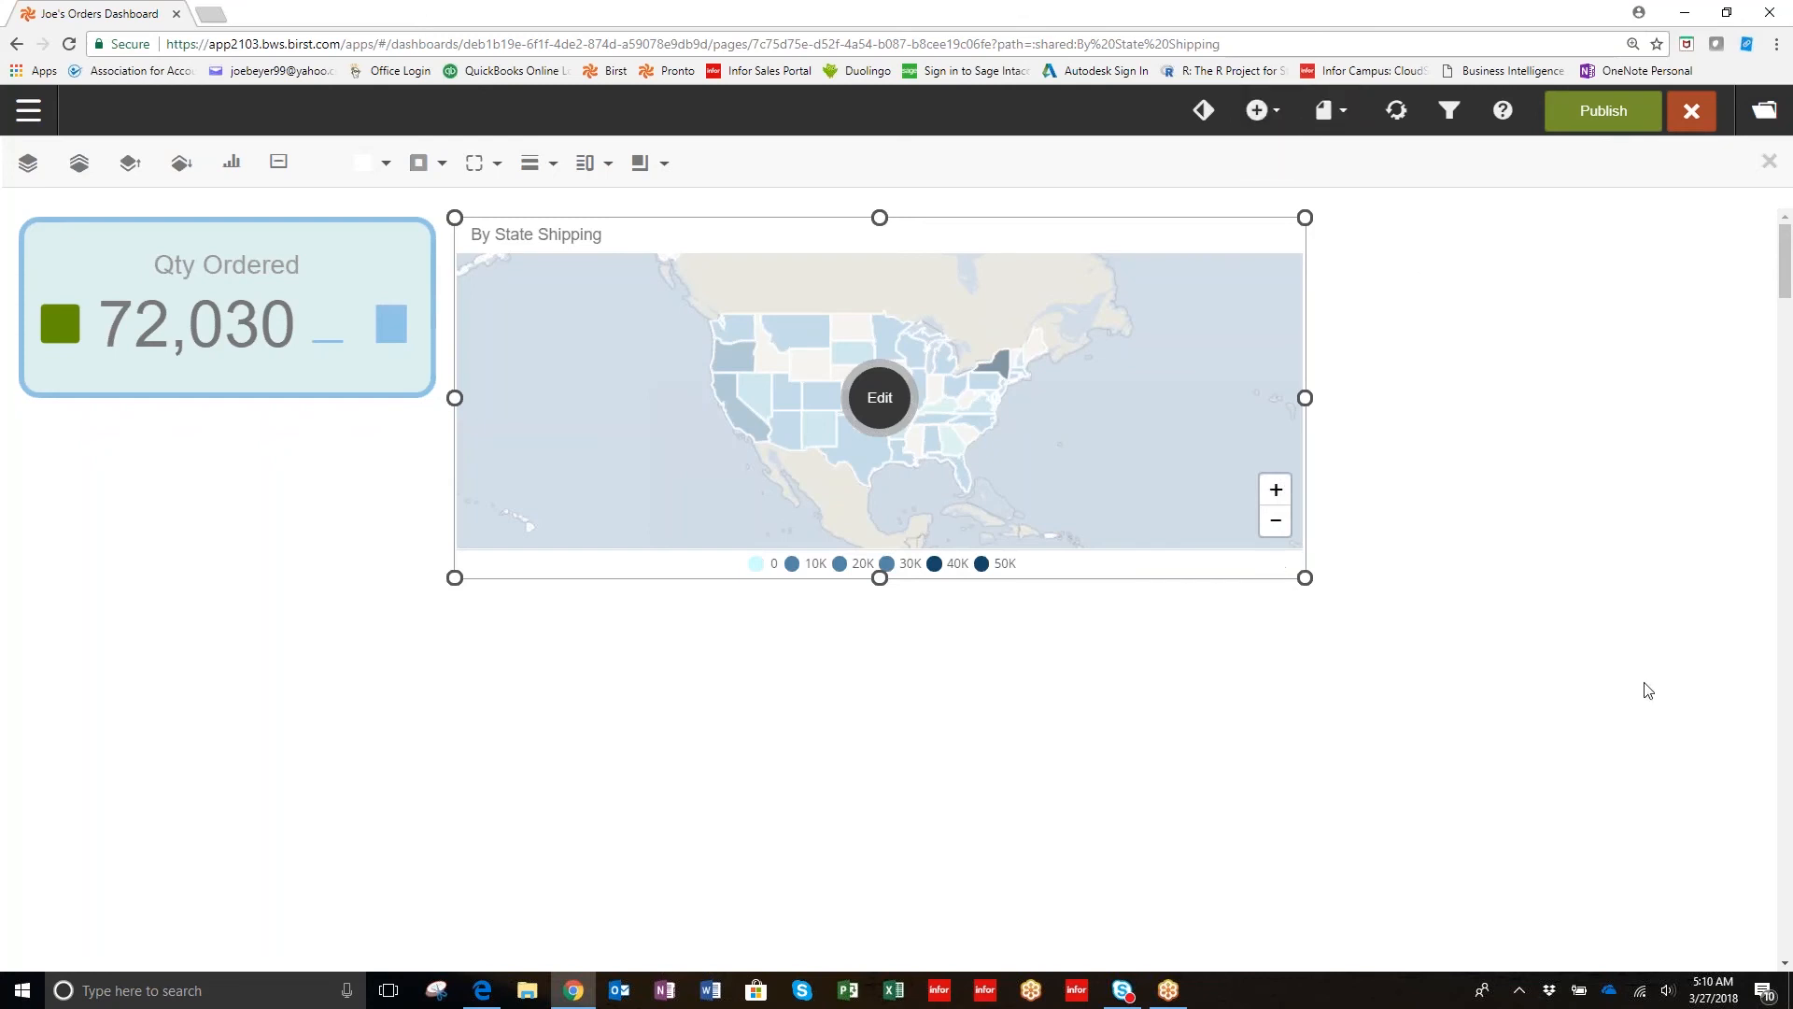
mouse_move(1146, 675)
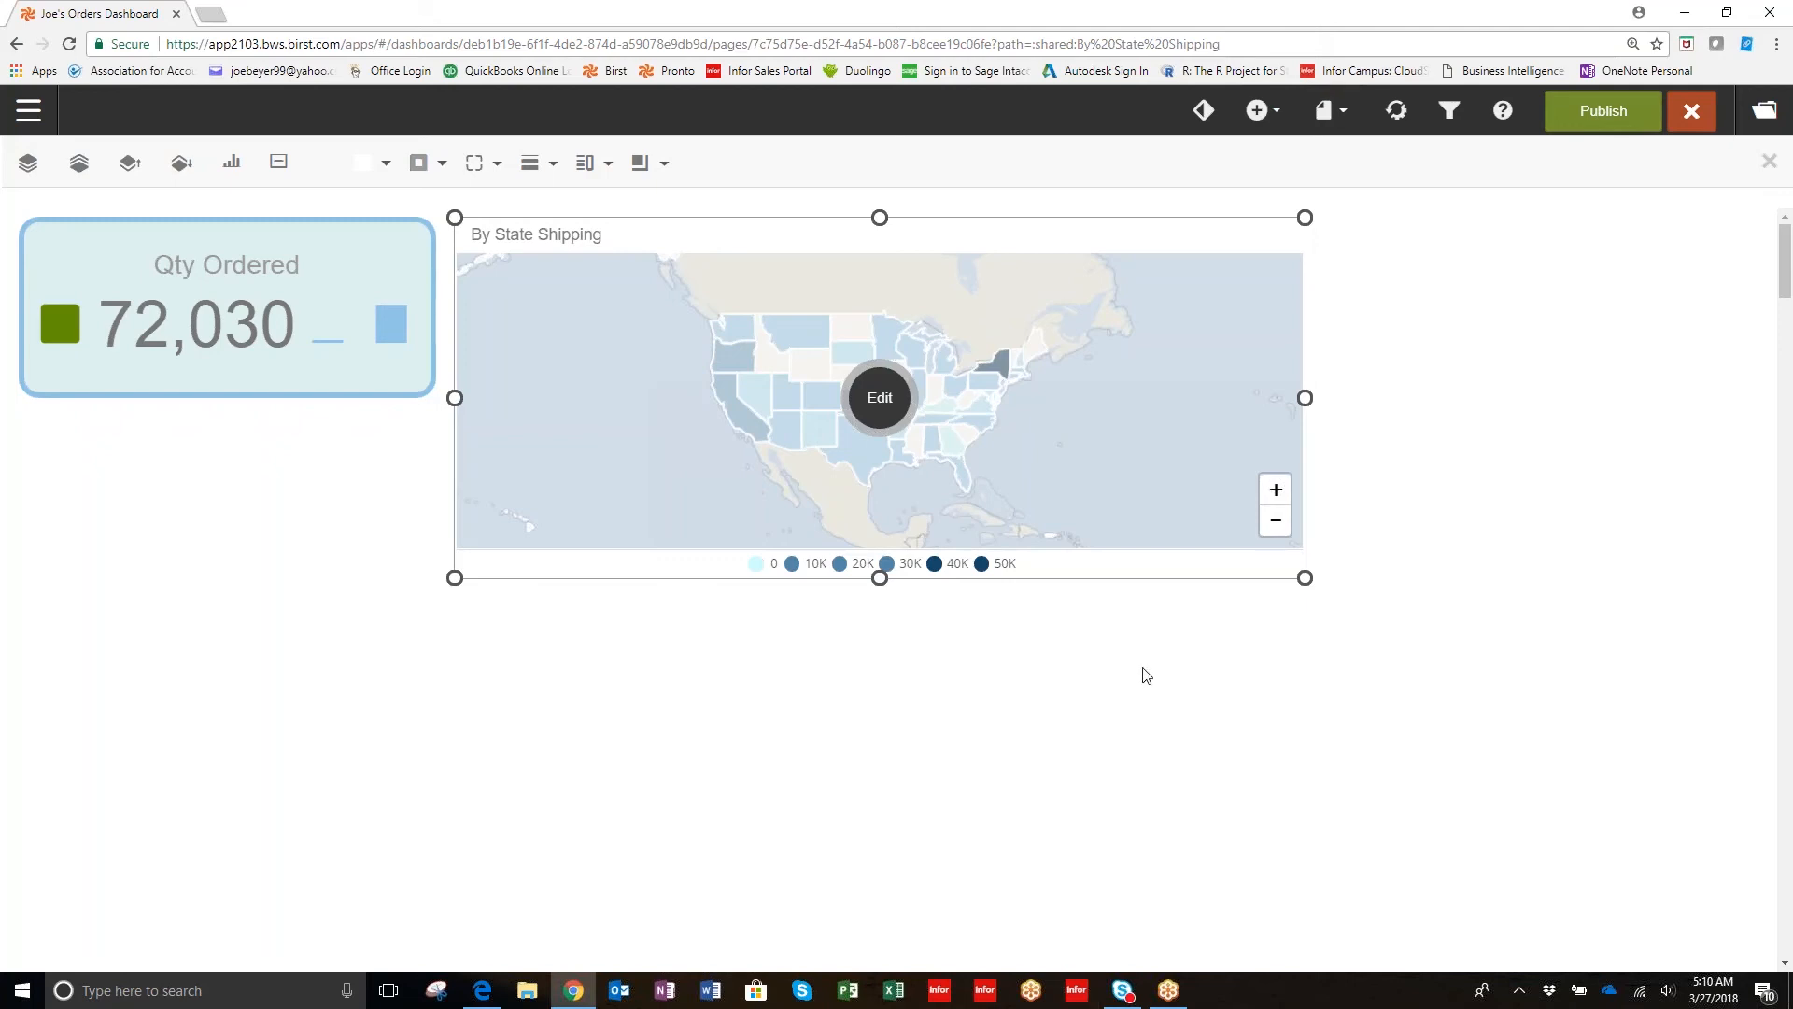
mouse_move(1112, 729)
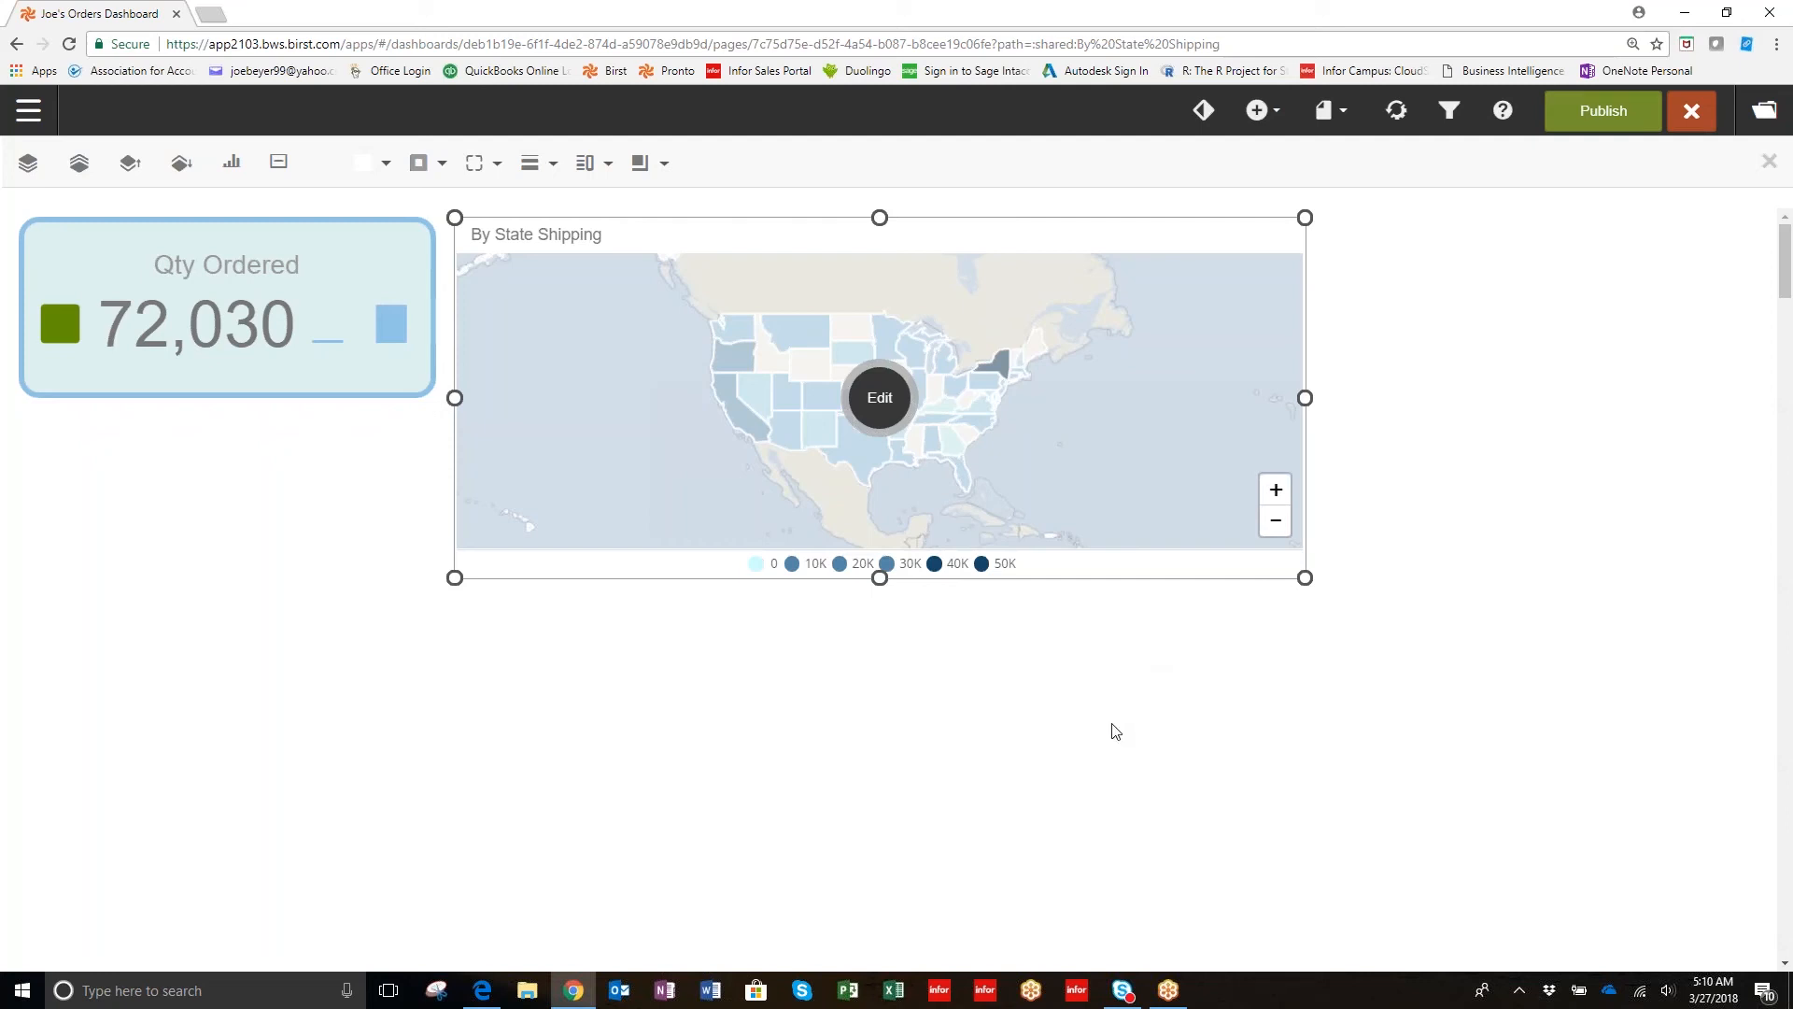
left_click(1448, 111)
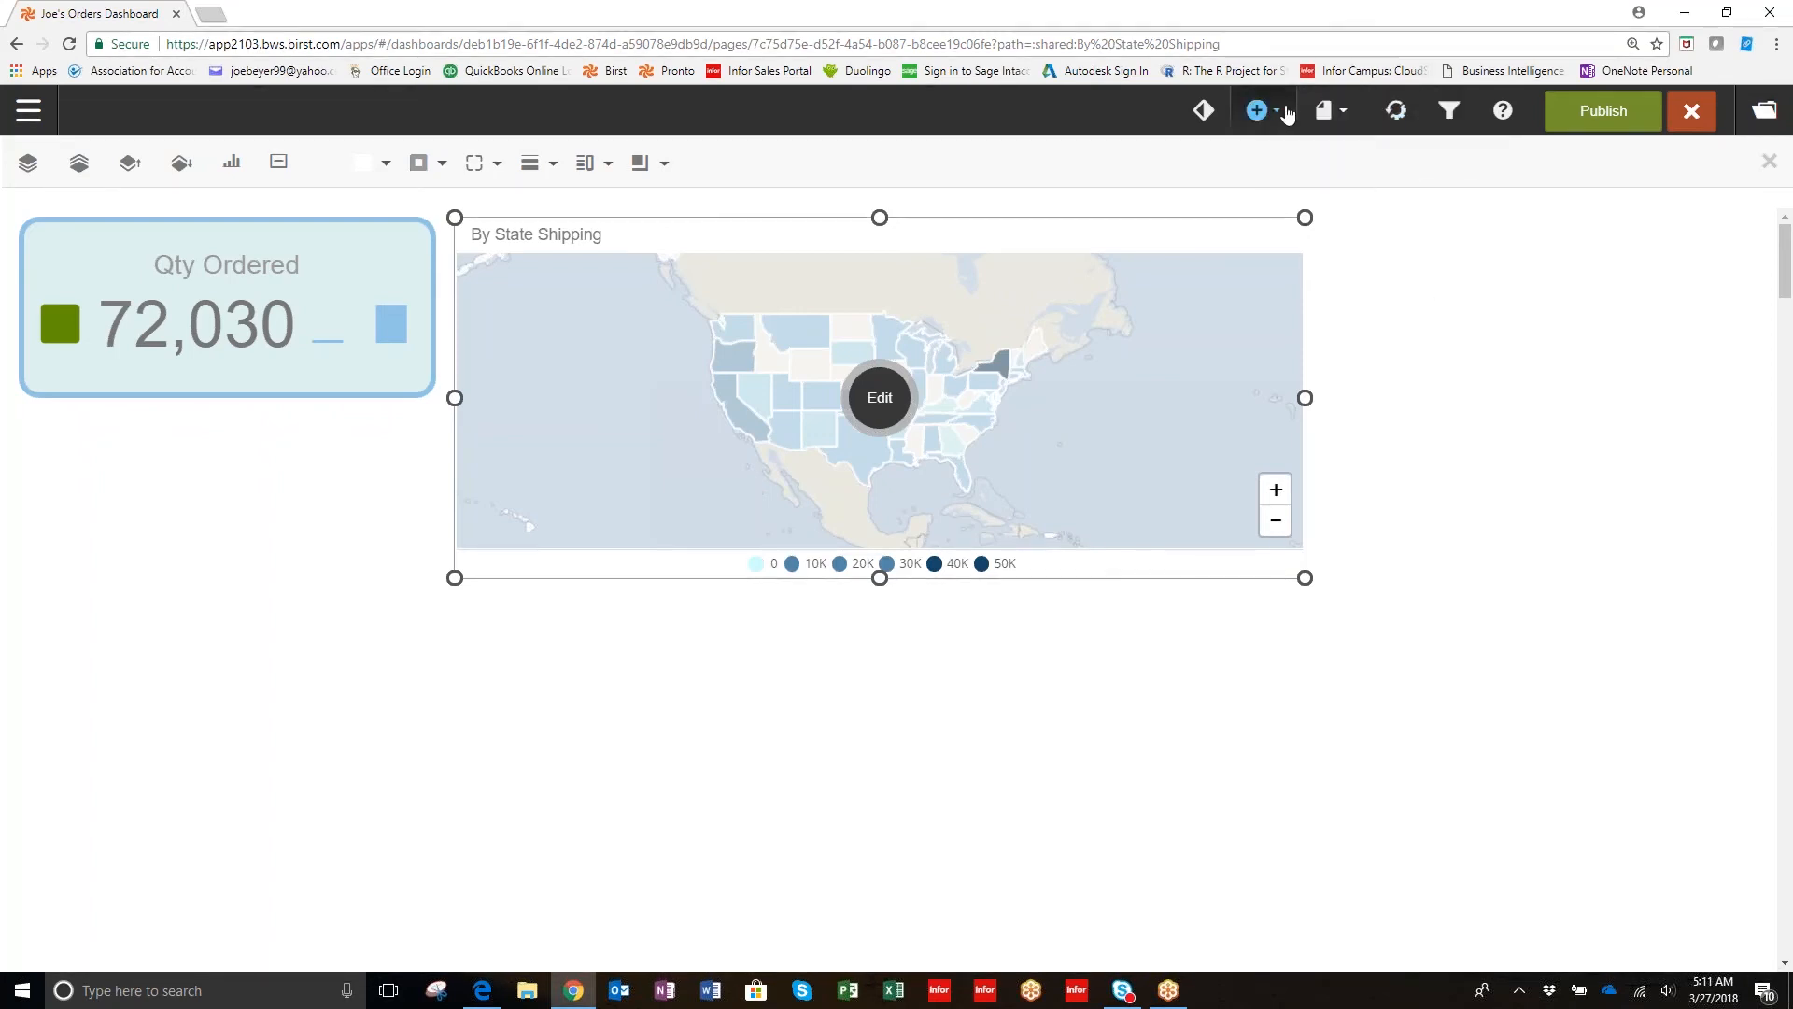
Review dashboard display settings, keeping title and filter card display on, then list addable content.
left_click(1324, 112)
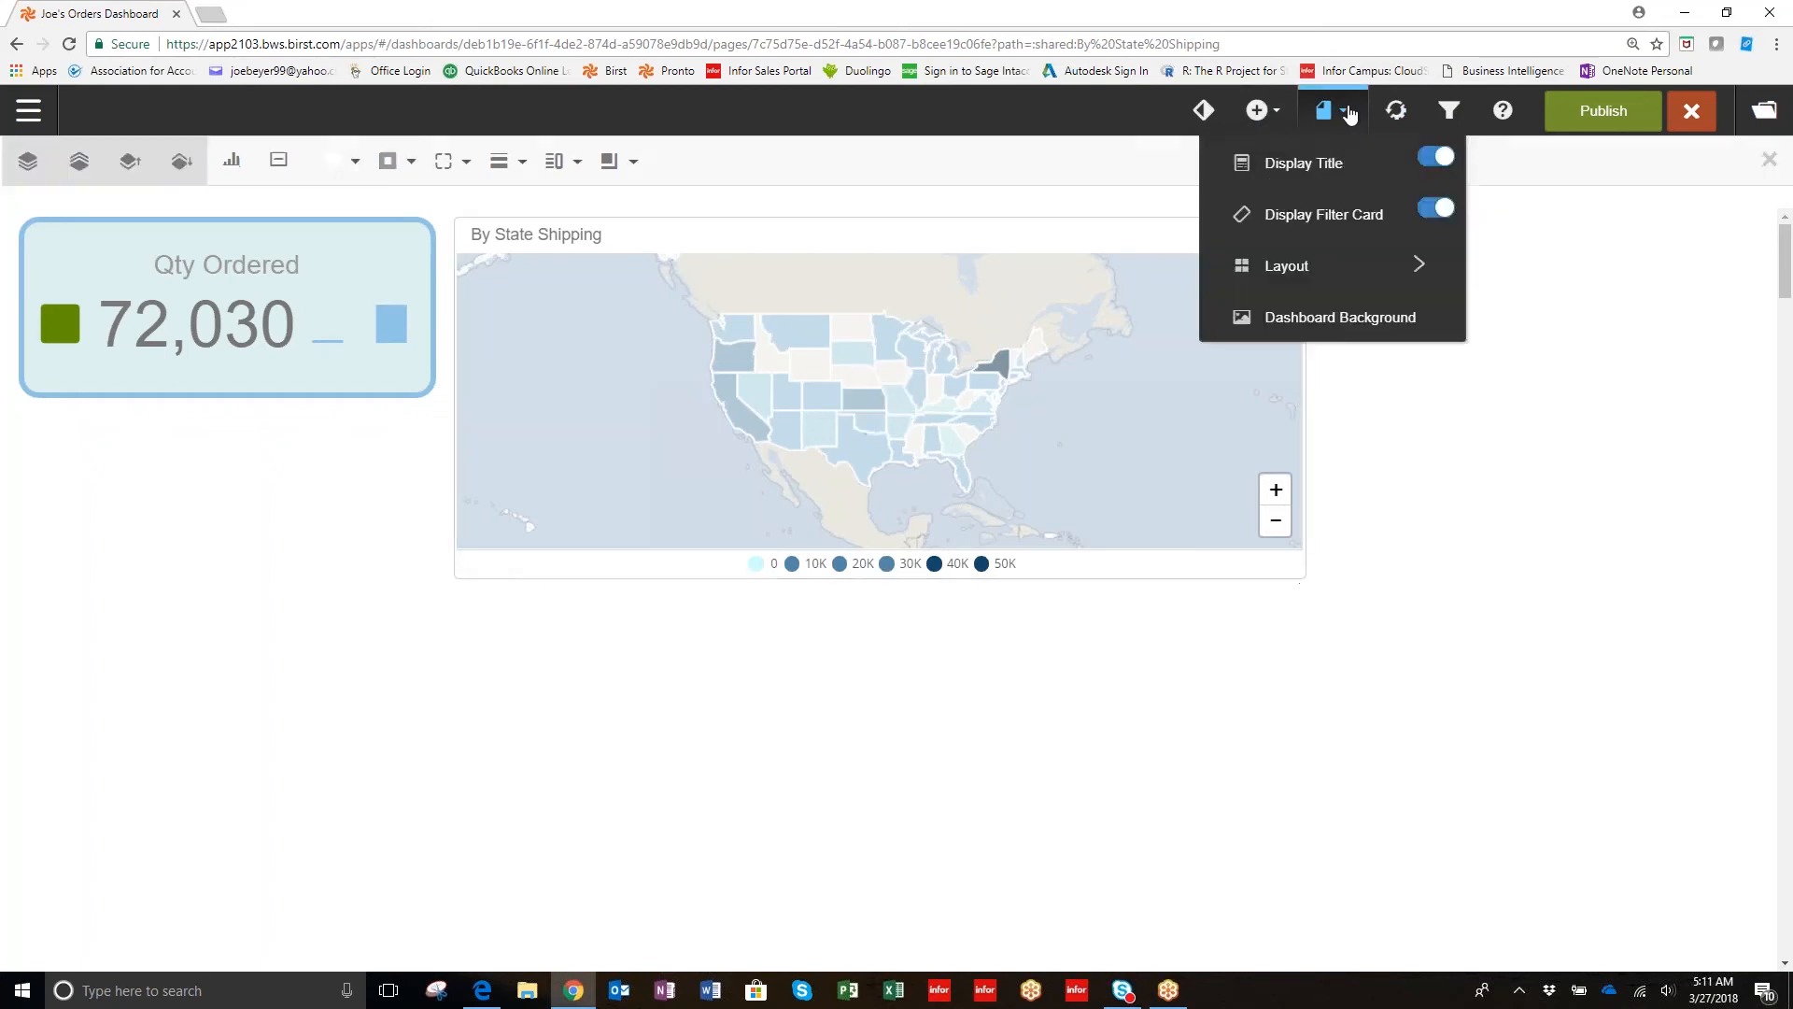
left_click(1435, 157)
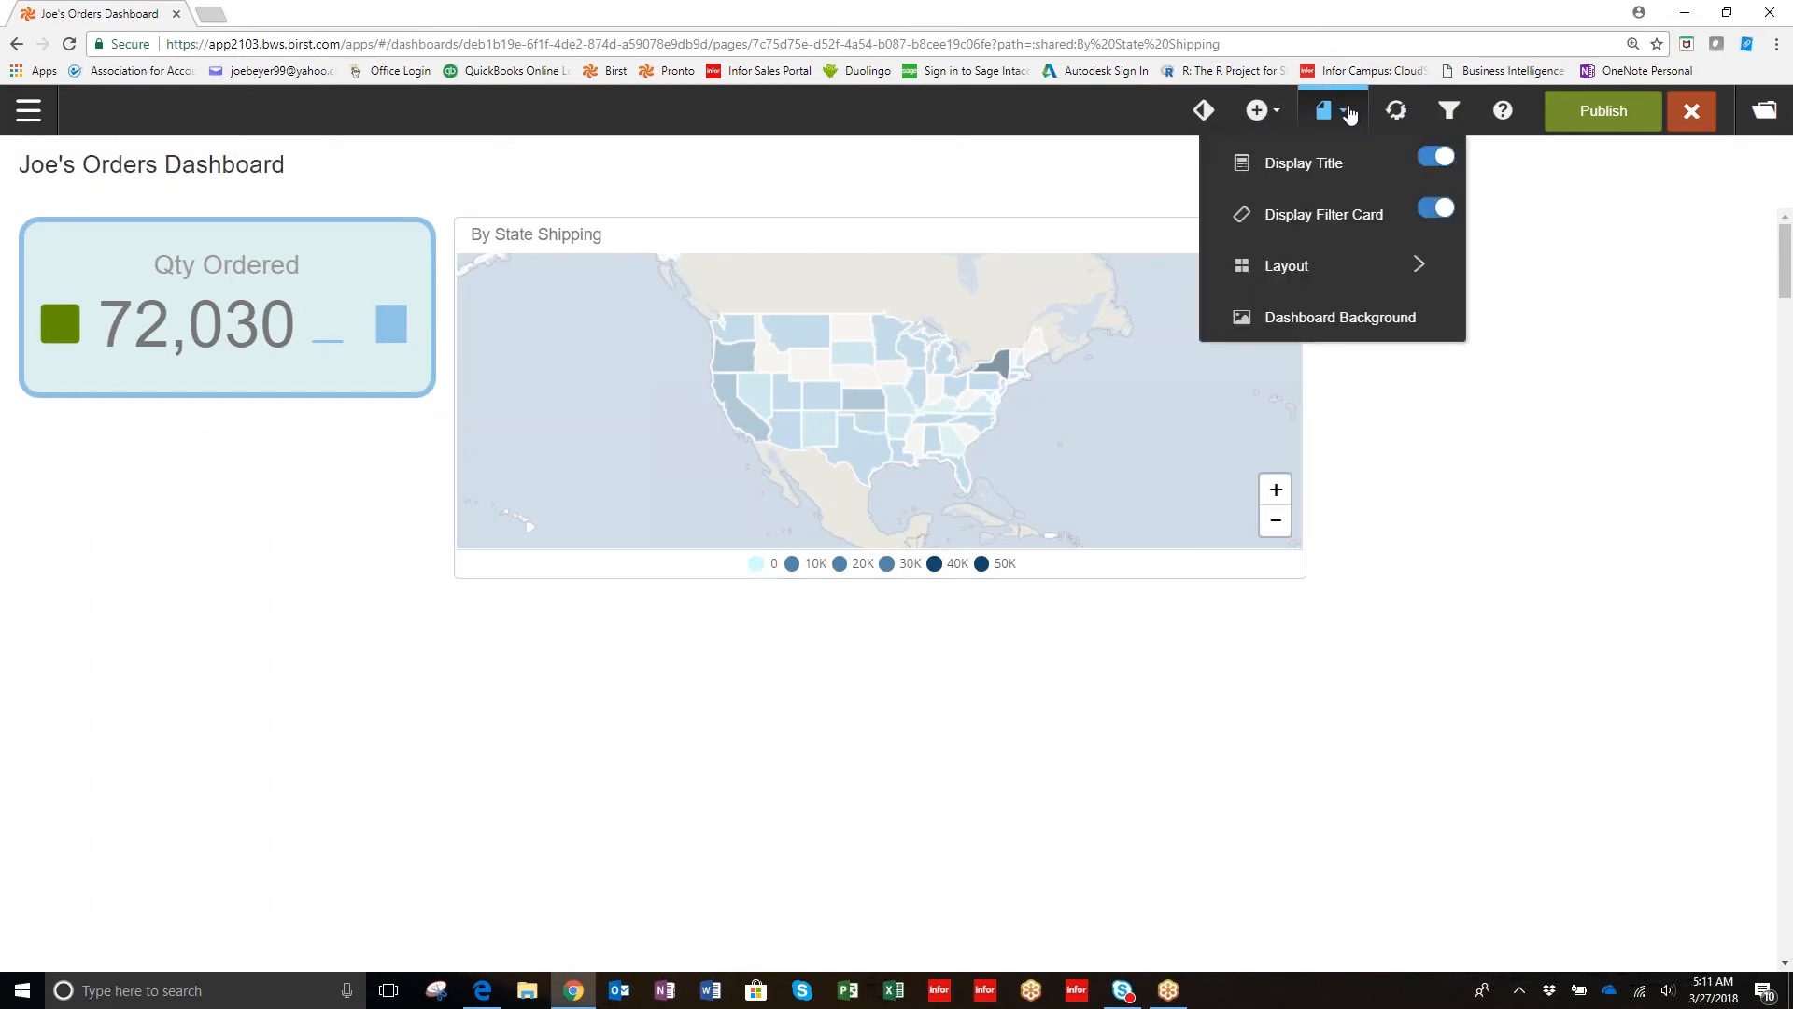
mouse_move(1395, 111)
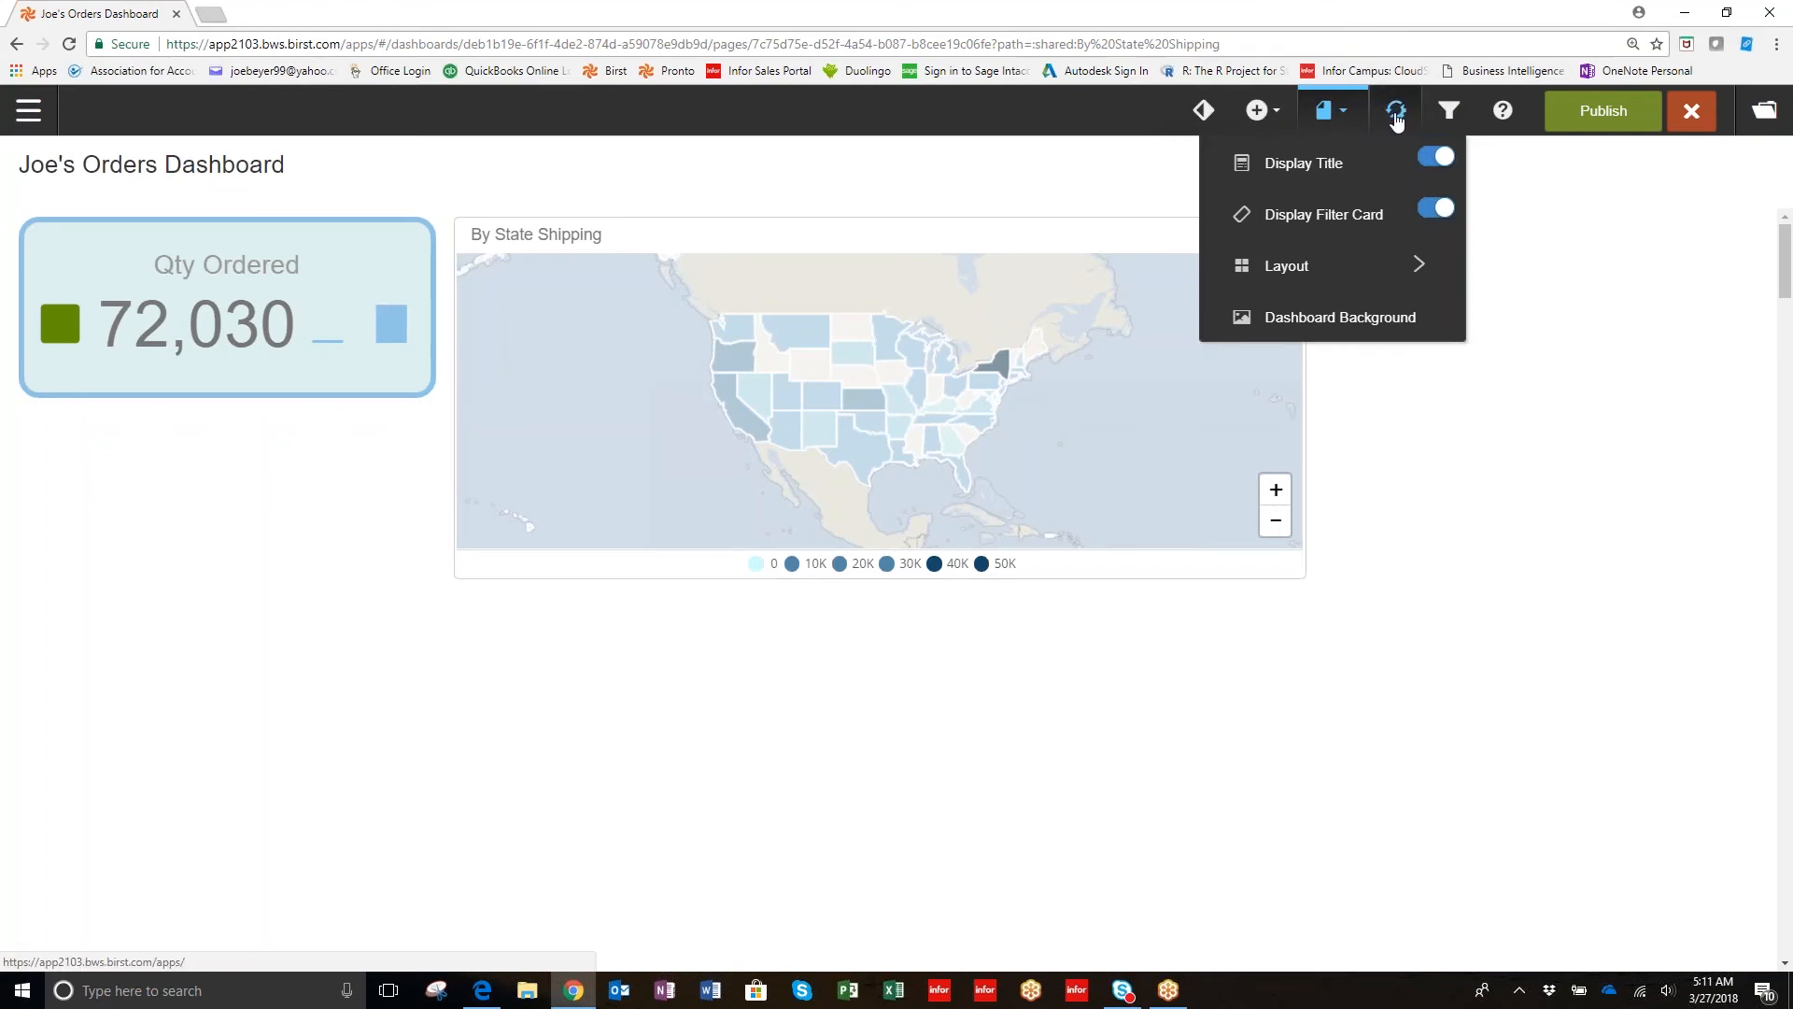
mouse_move(1449, 111)
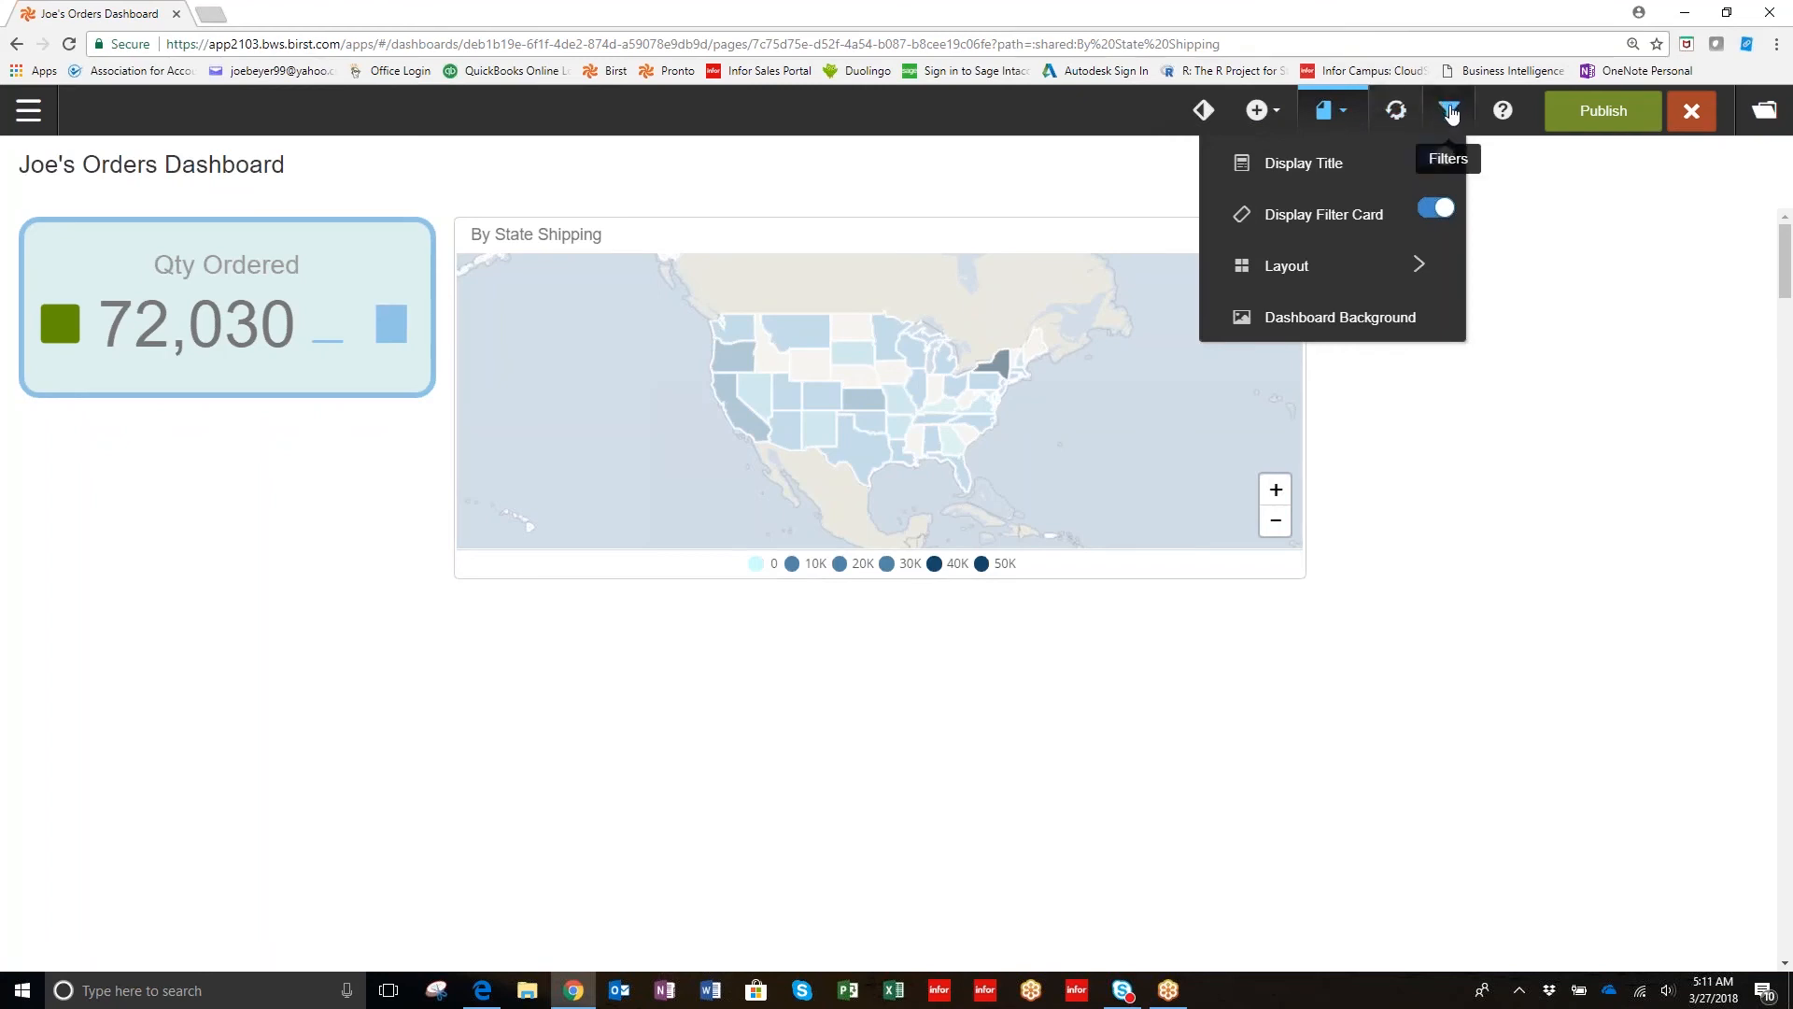
left_click(1436, 163)
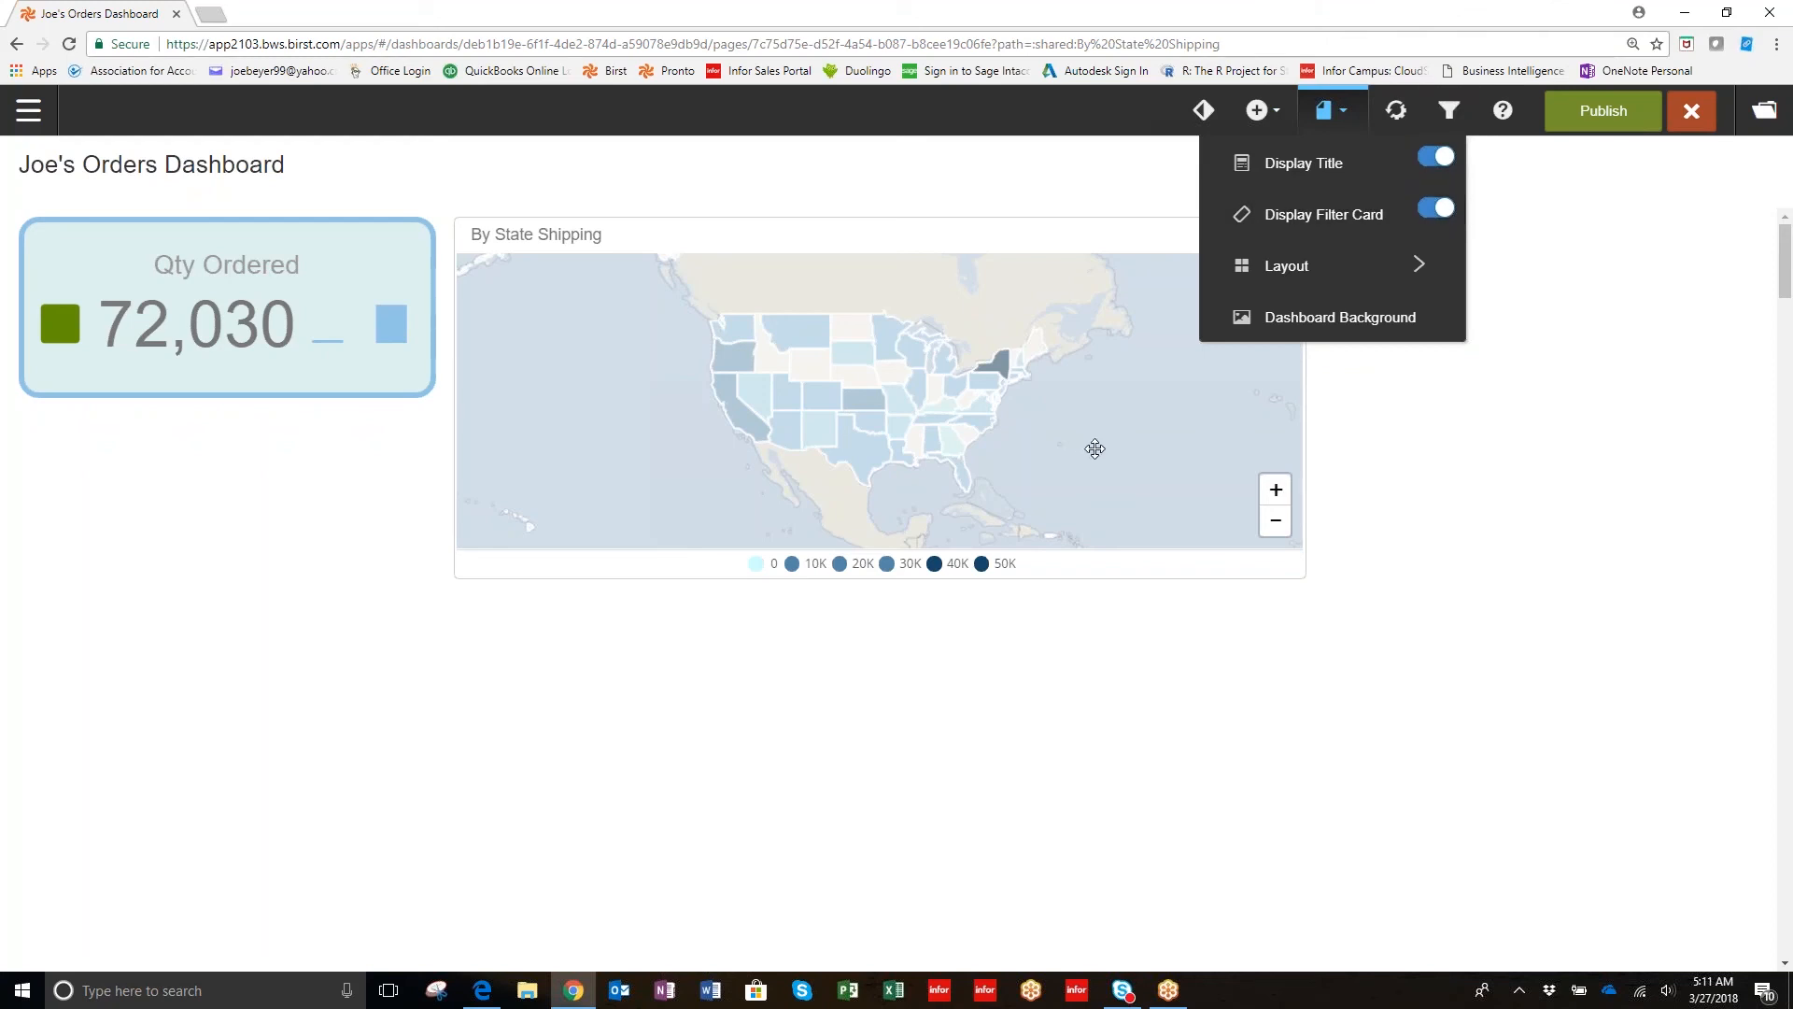
mouse_move(1119, 439)
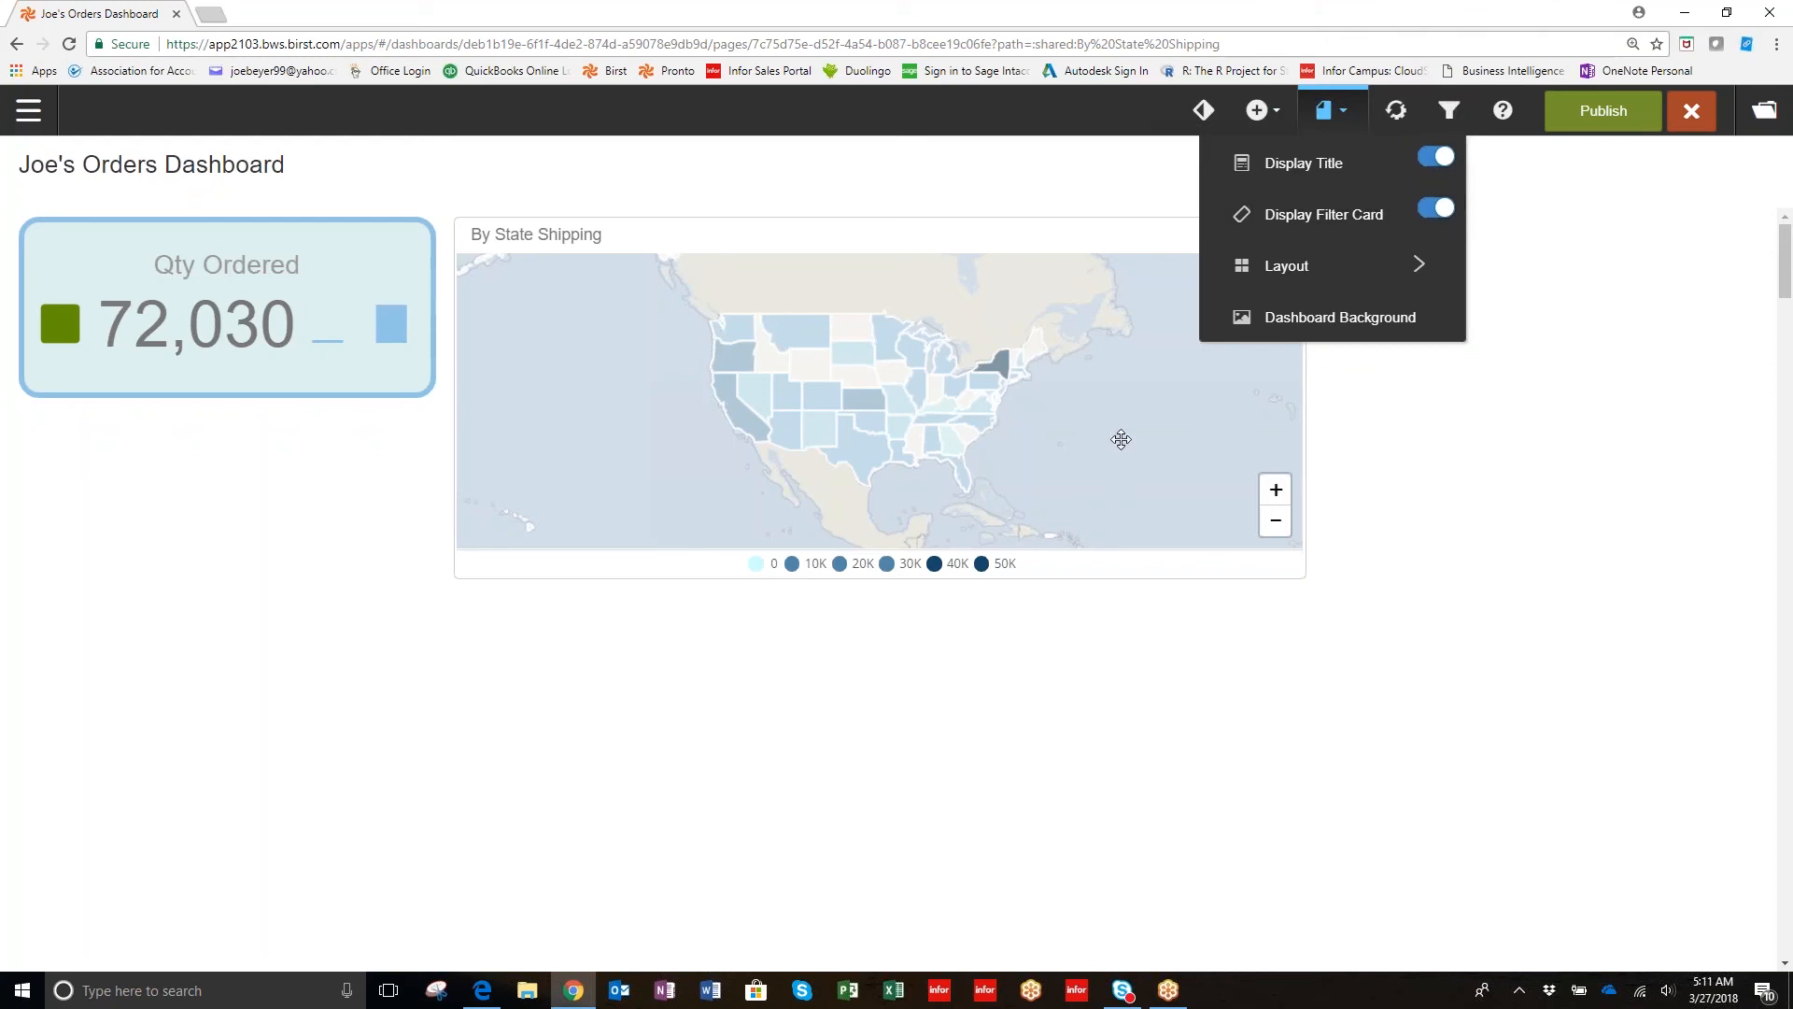
mouse_move(1156, 480)
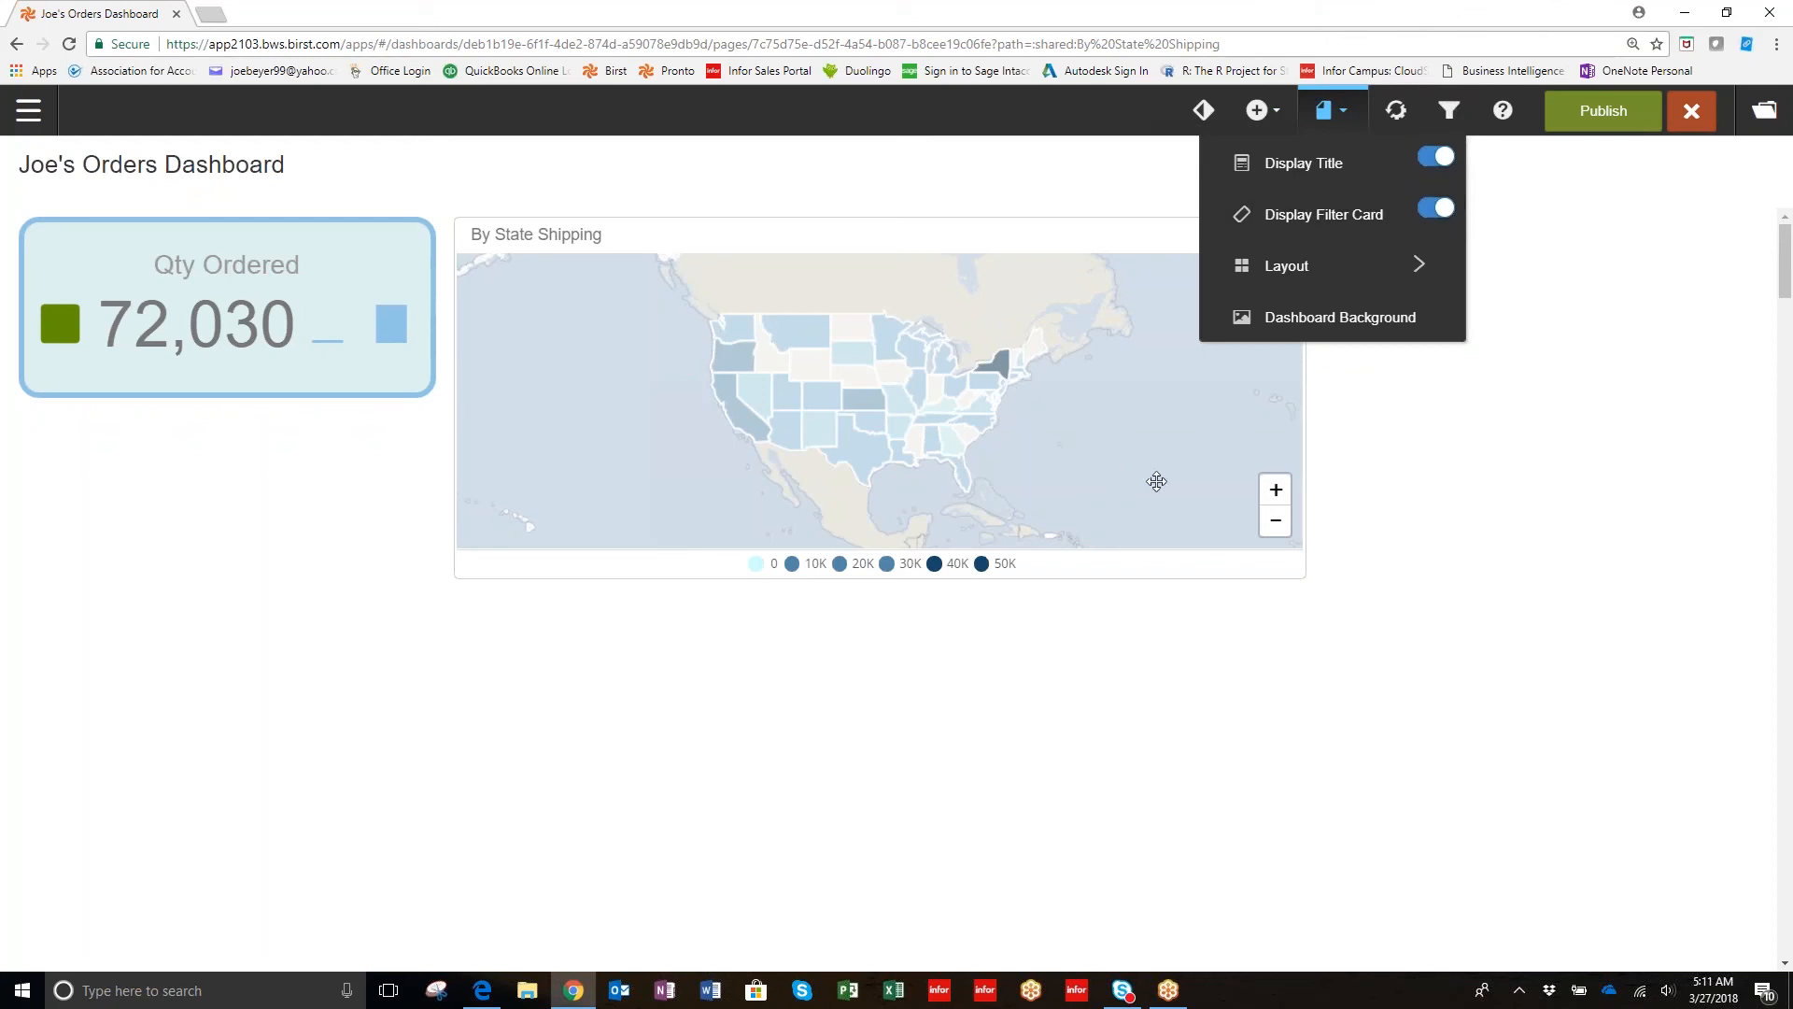
mouse_move(1371, 471)
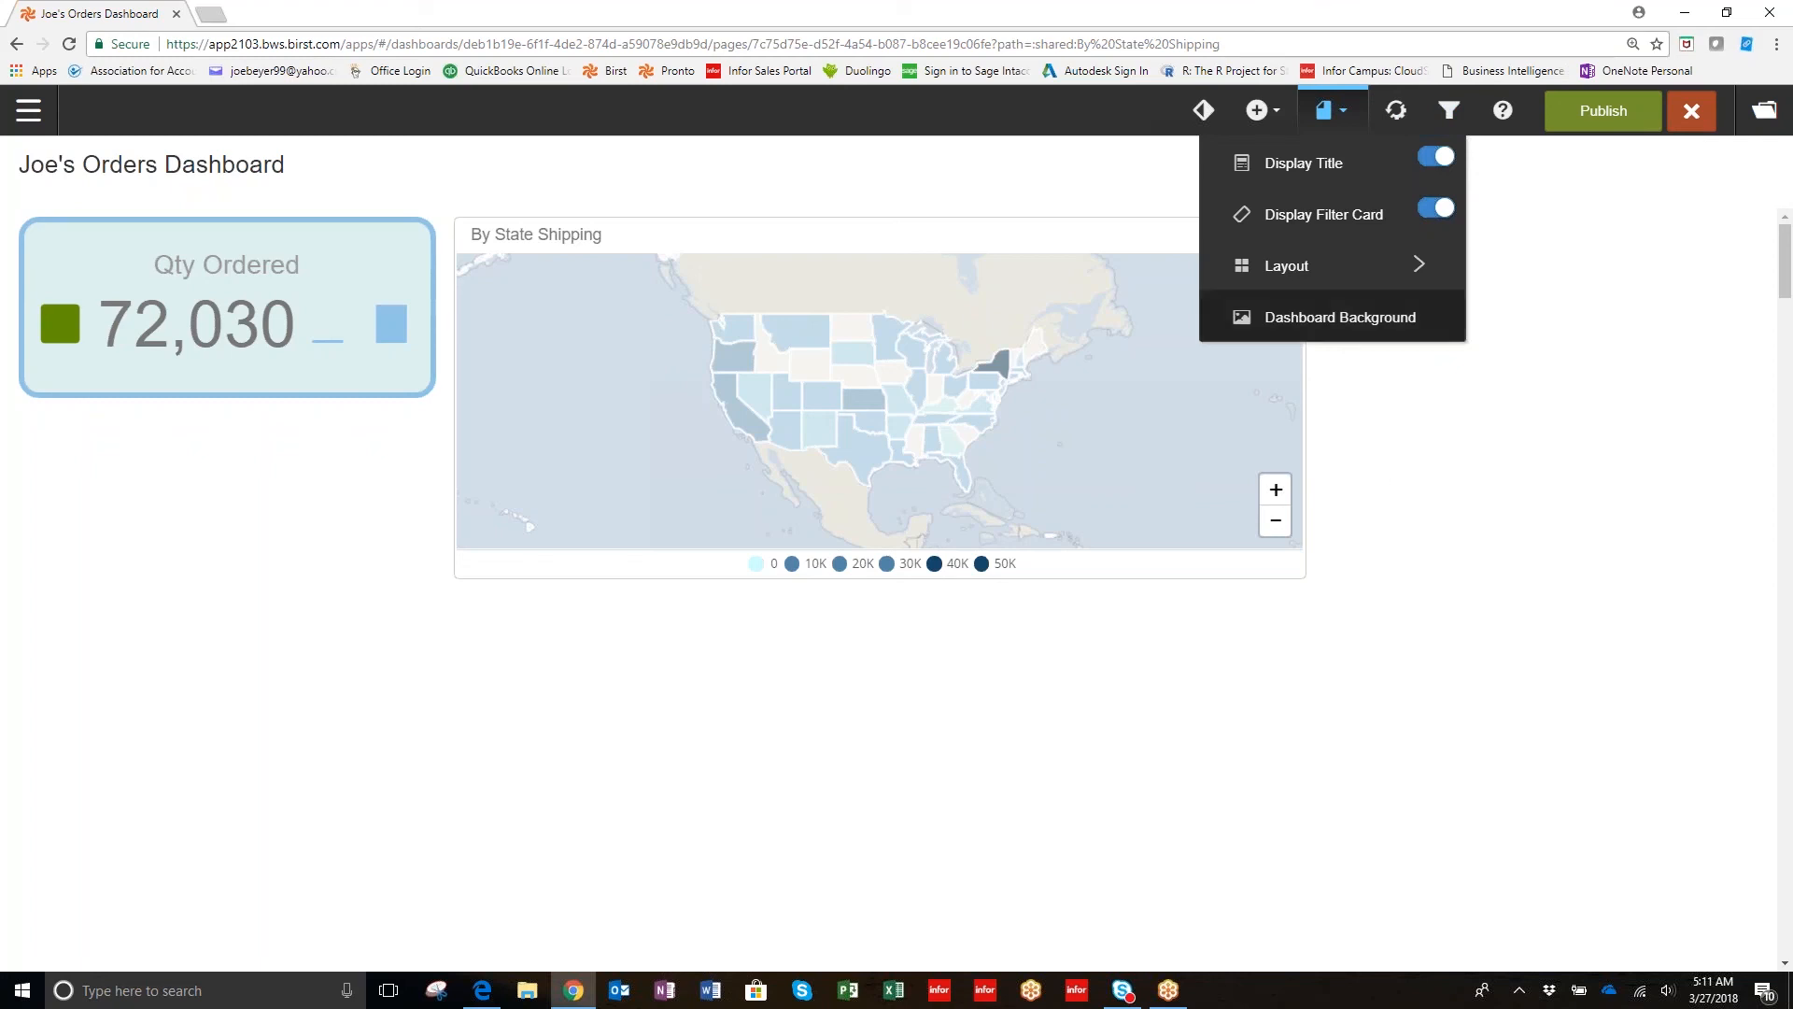
mouse_move(1353, 325)
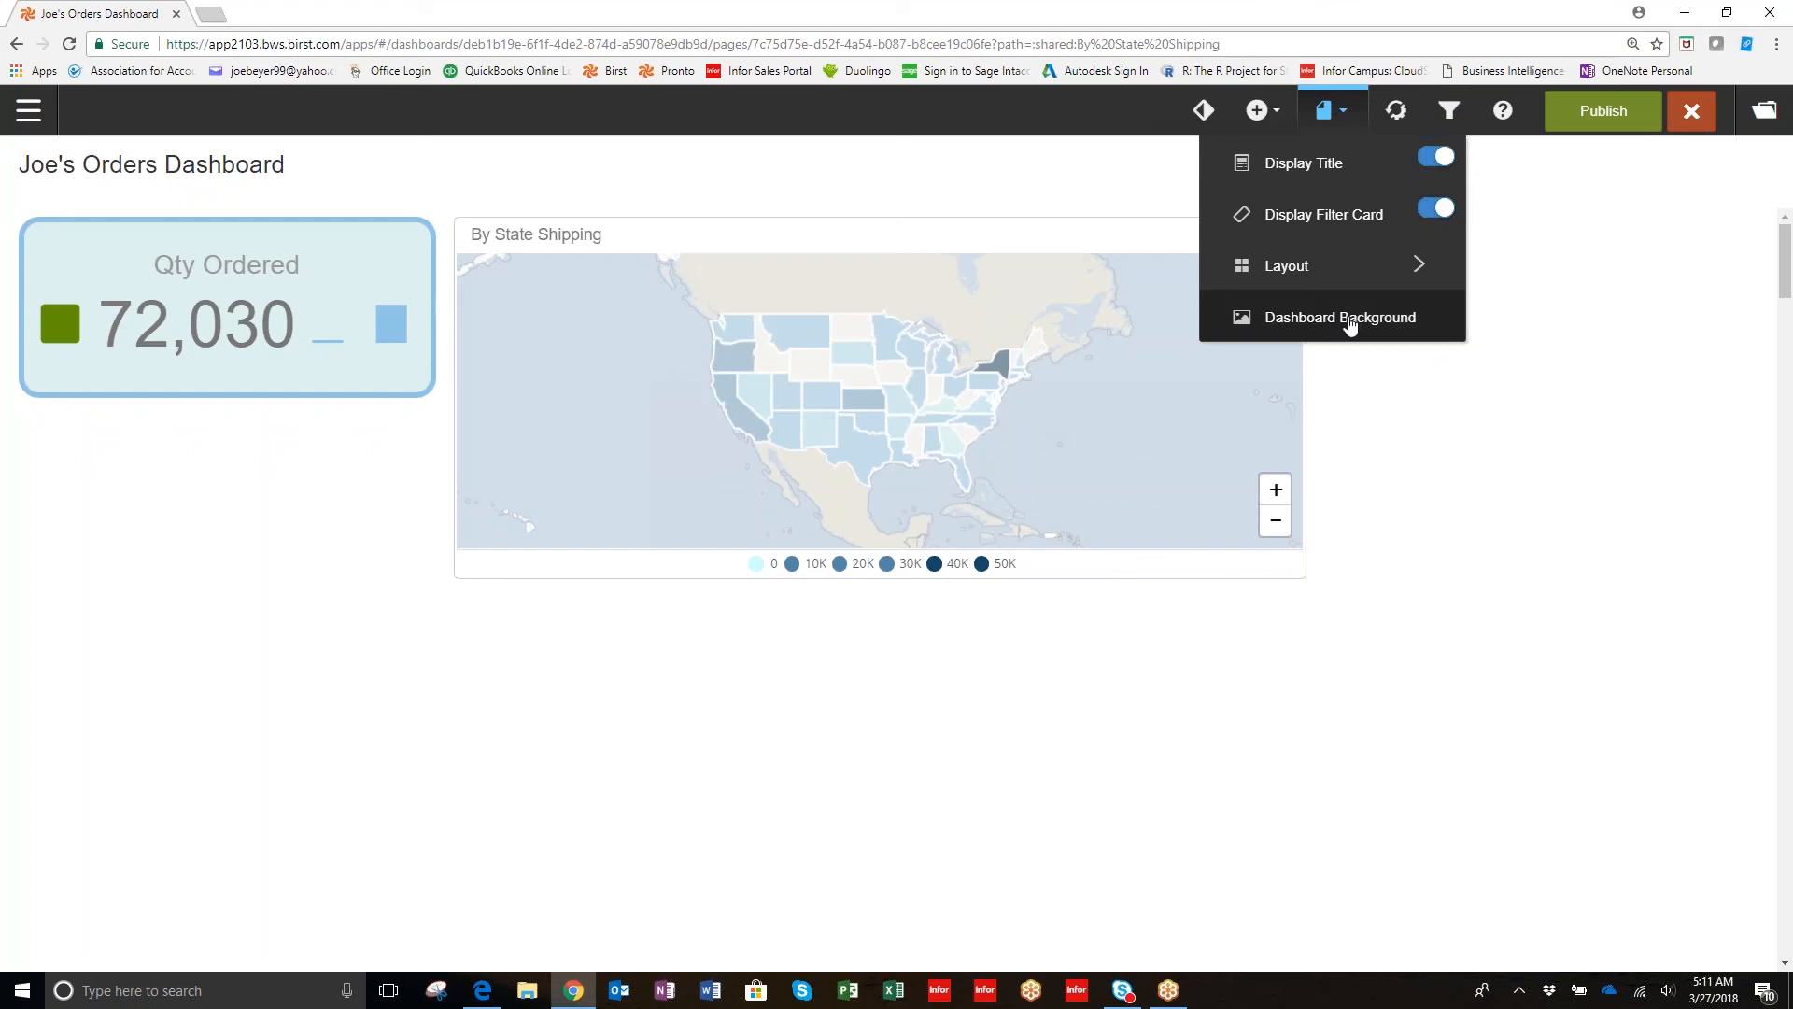
left_click(1254, 111)
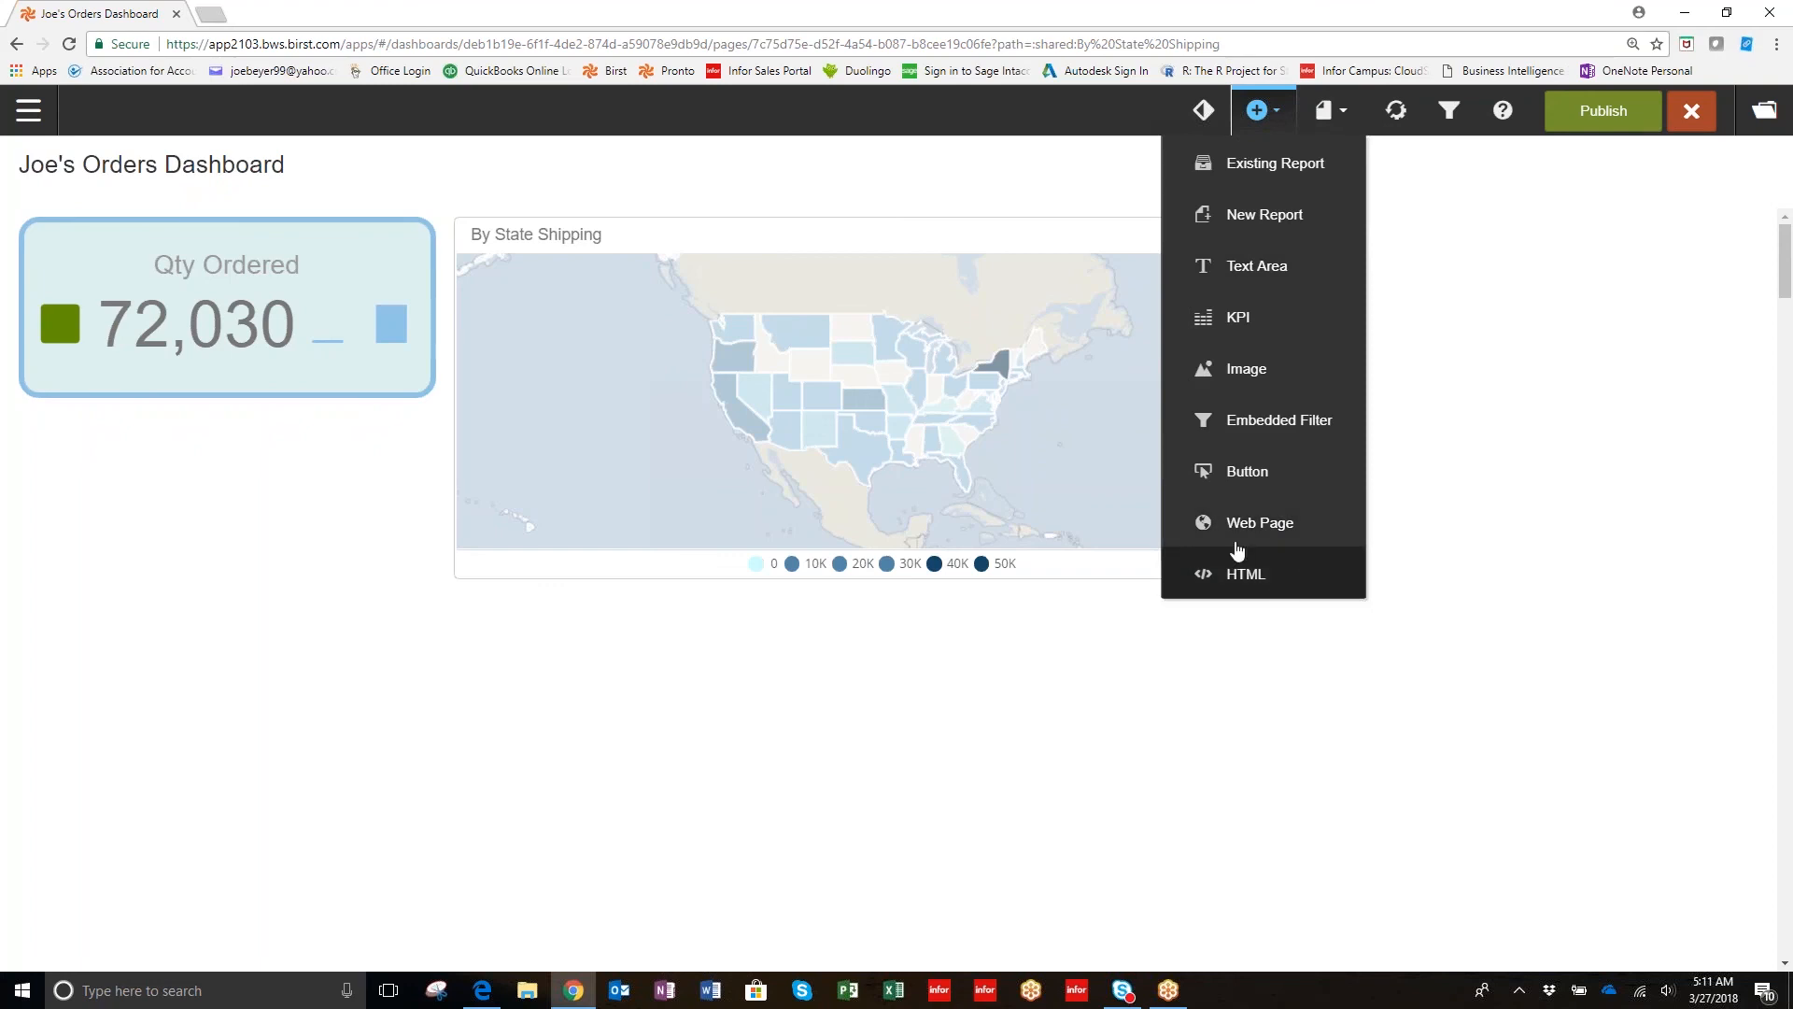
mouse_move(1171, 412)
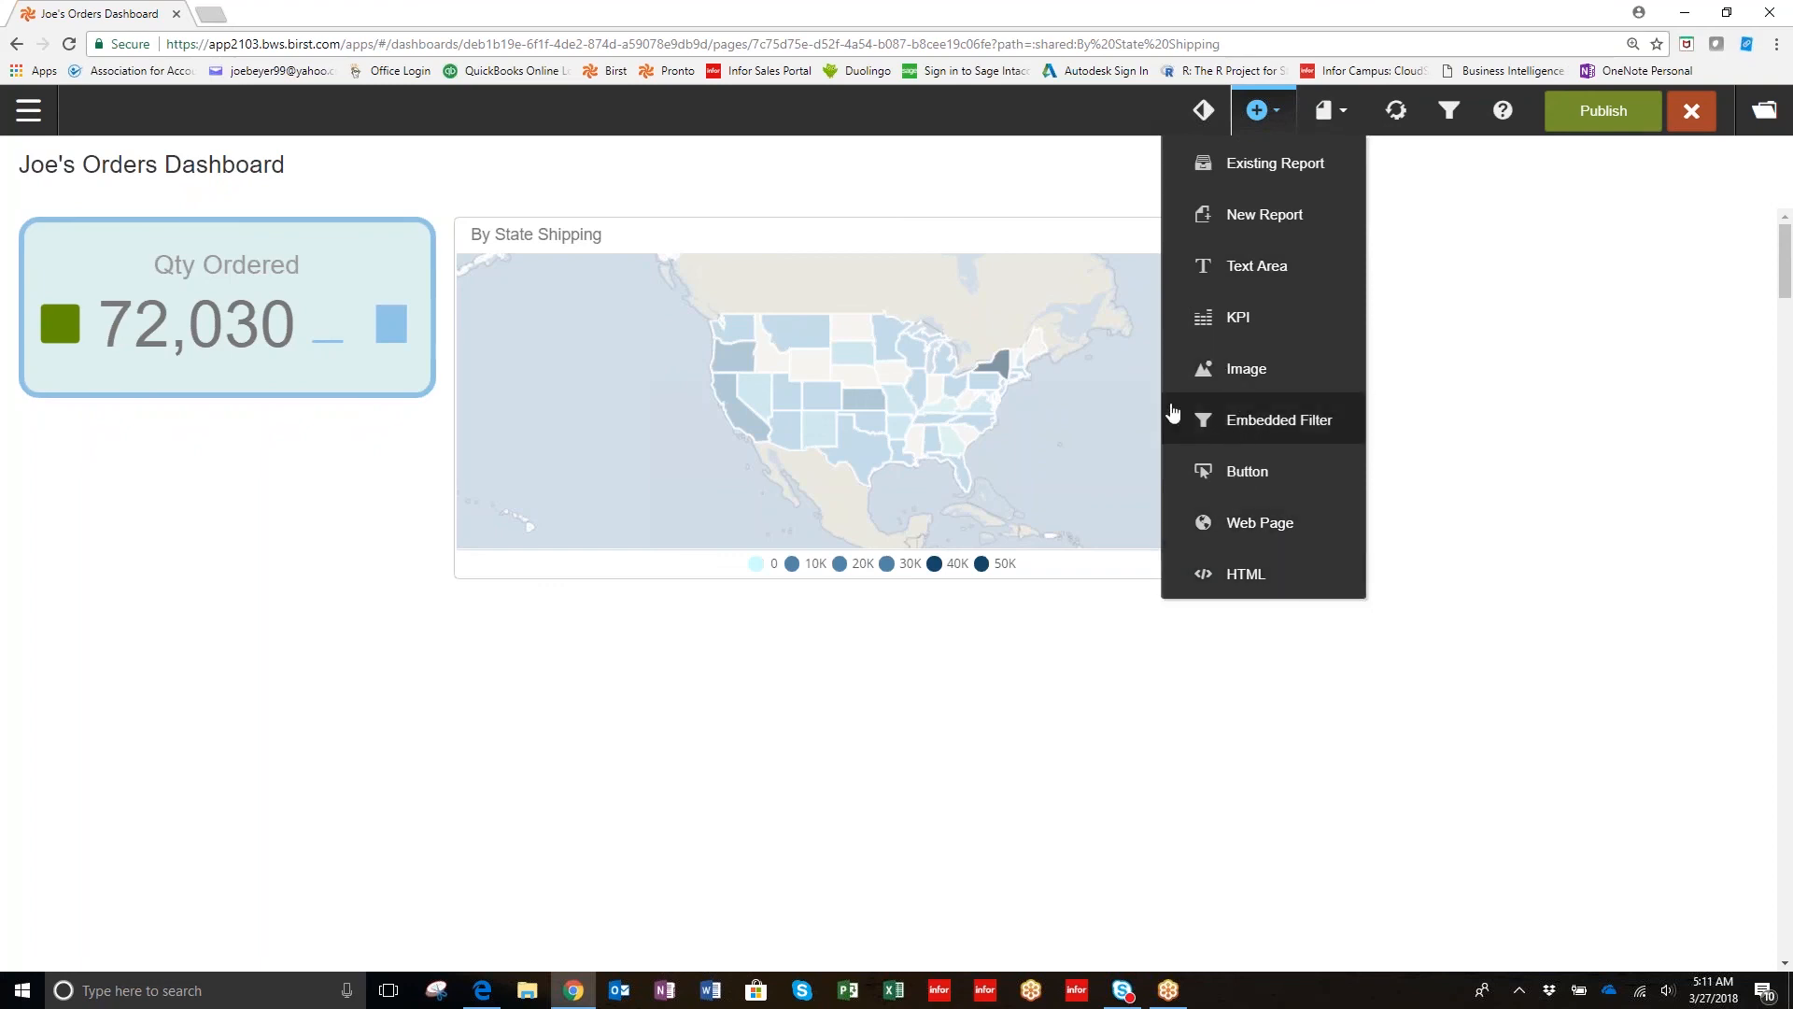
mouse_move(1234, 388)
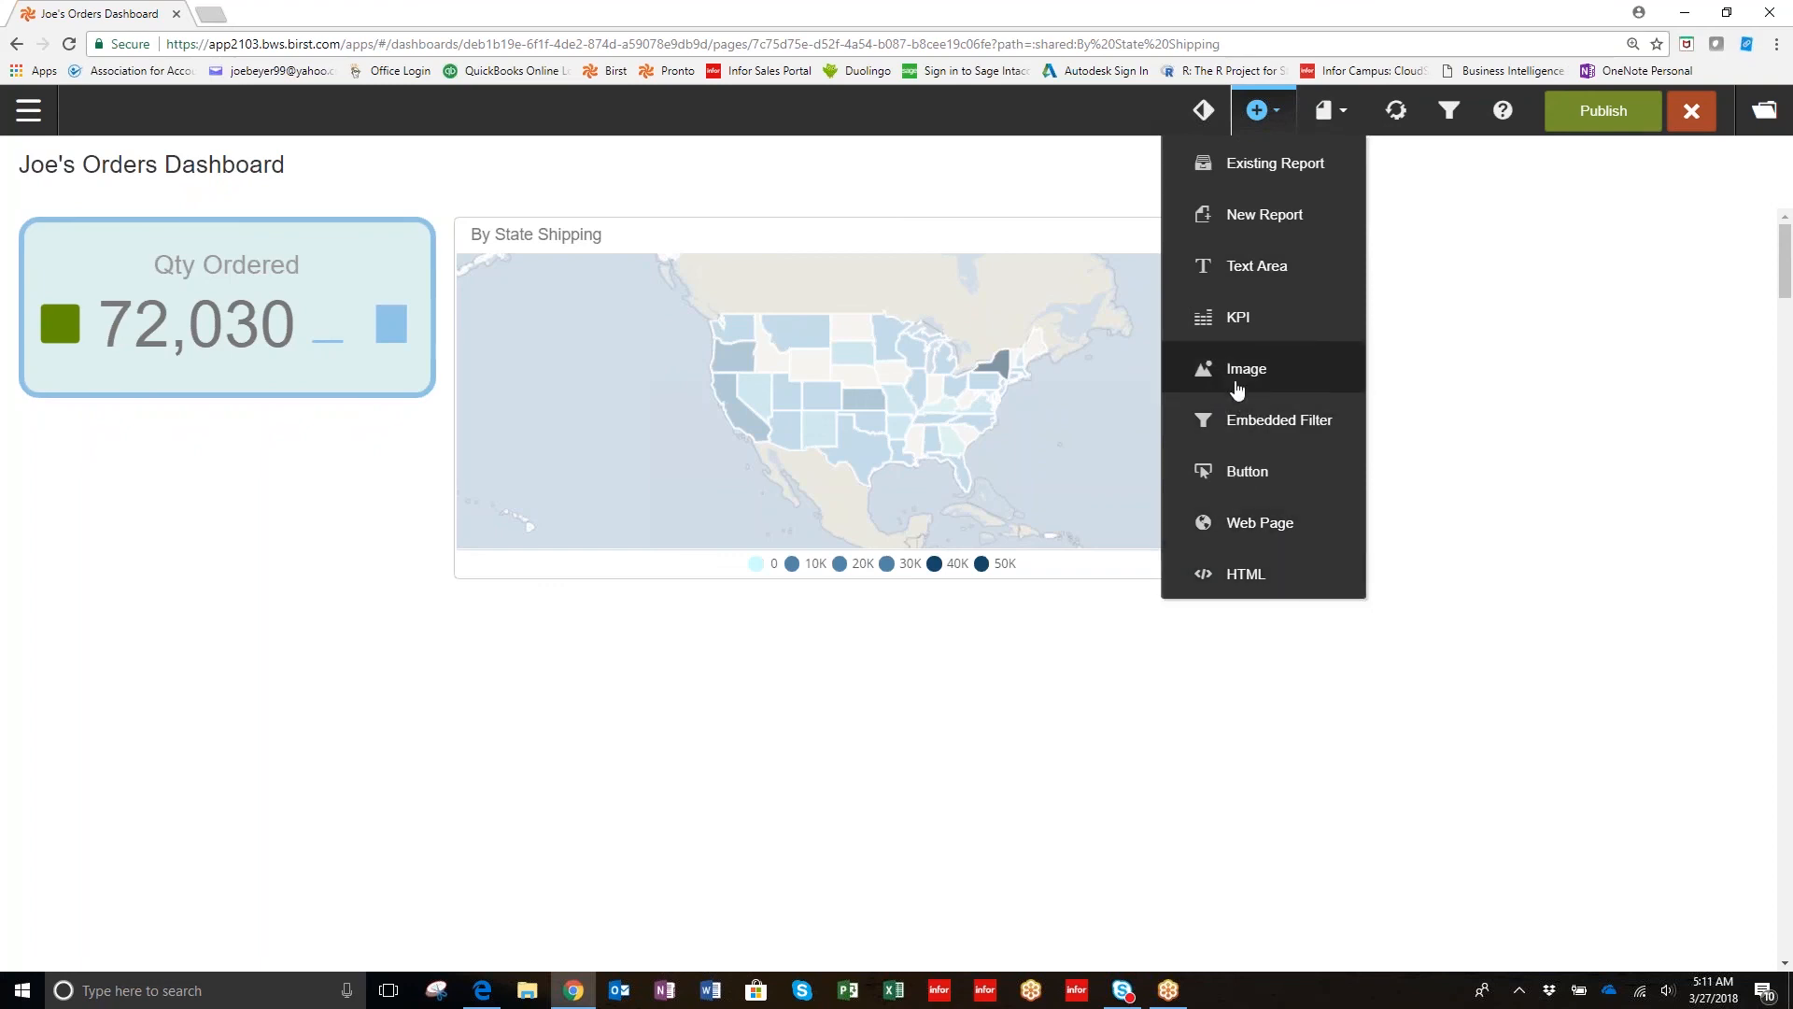
mouse_move(1228, 368)
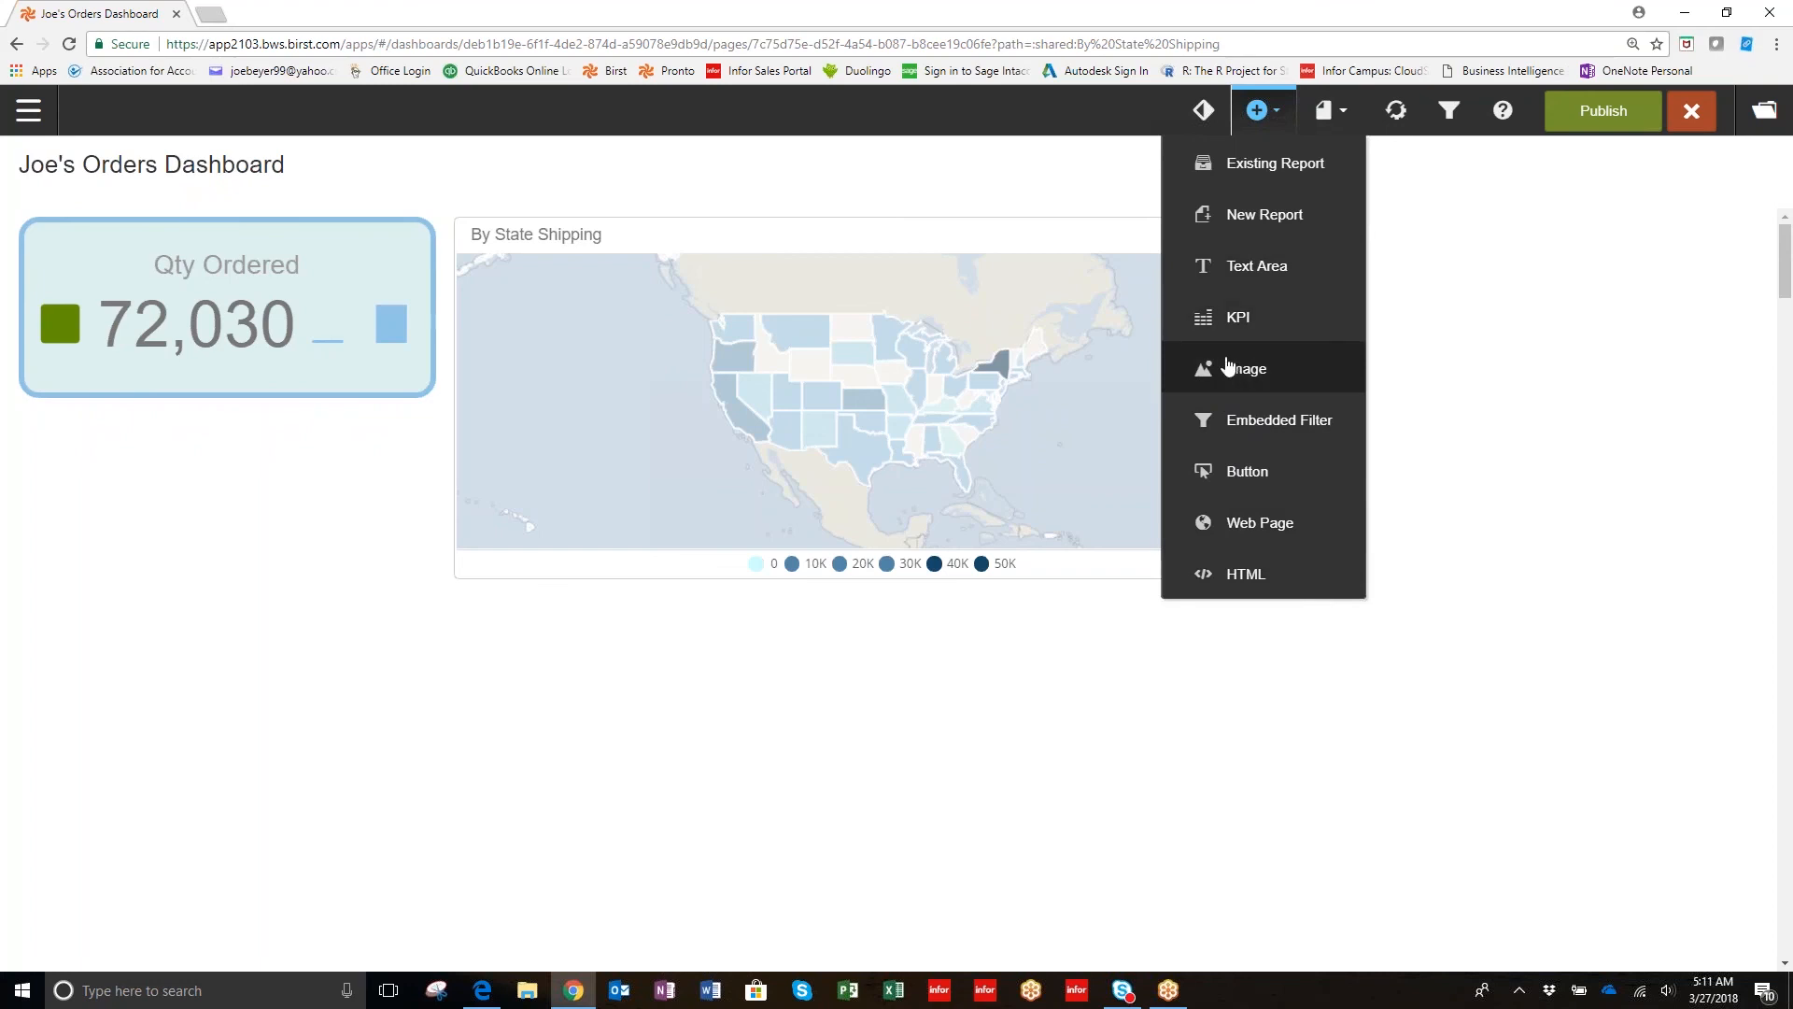
mouse_move(1141, 722)
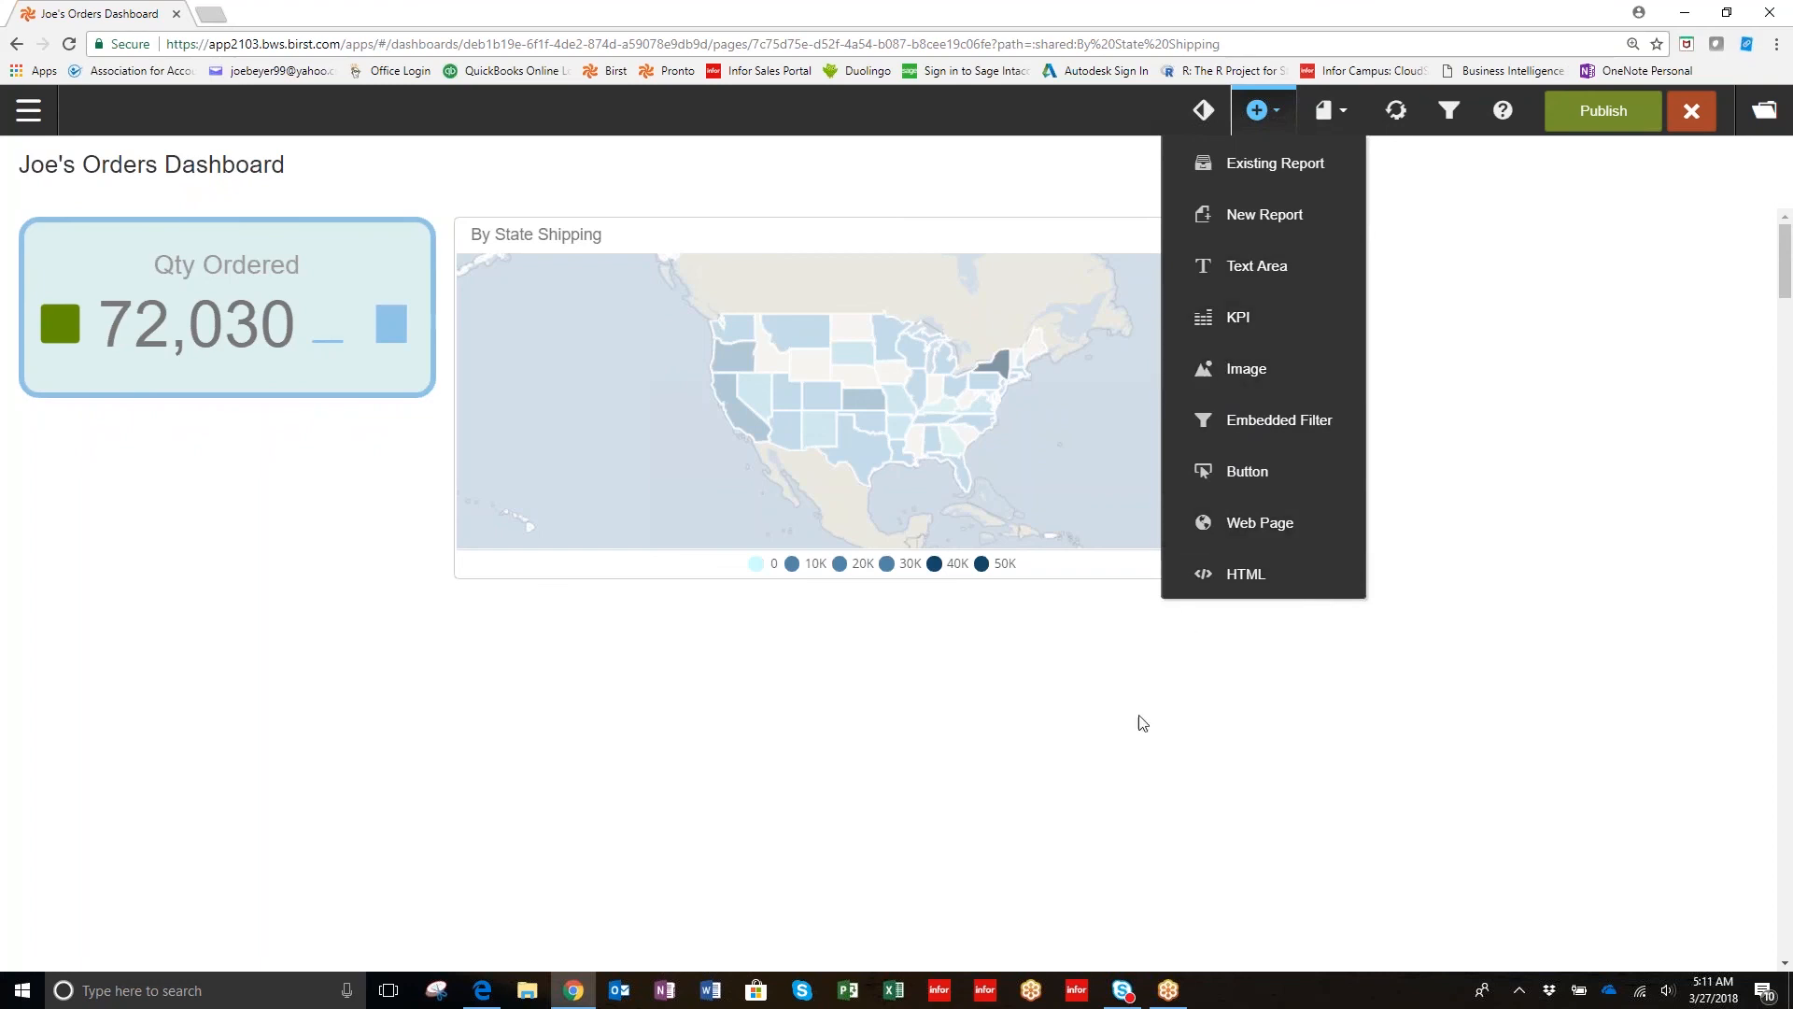
mouse_move(1267, 713)
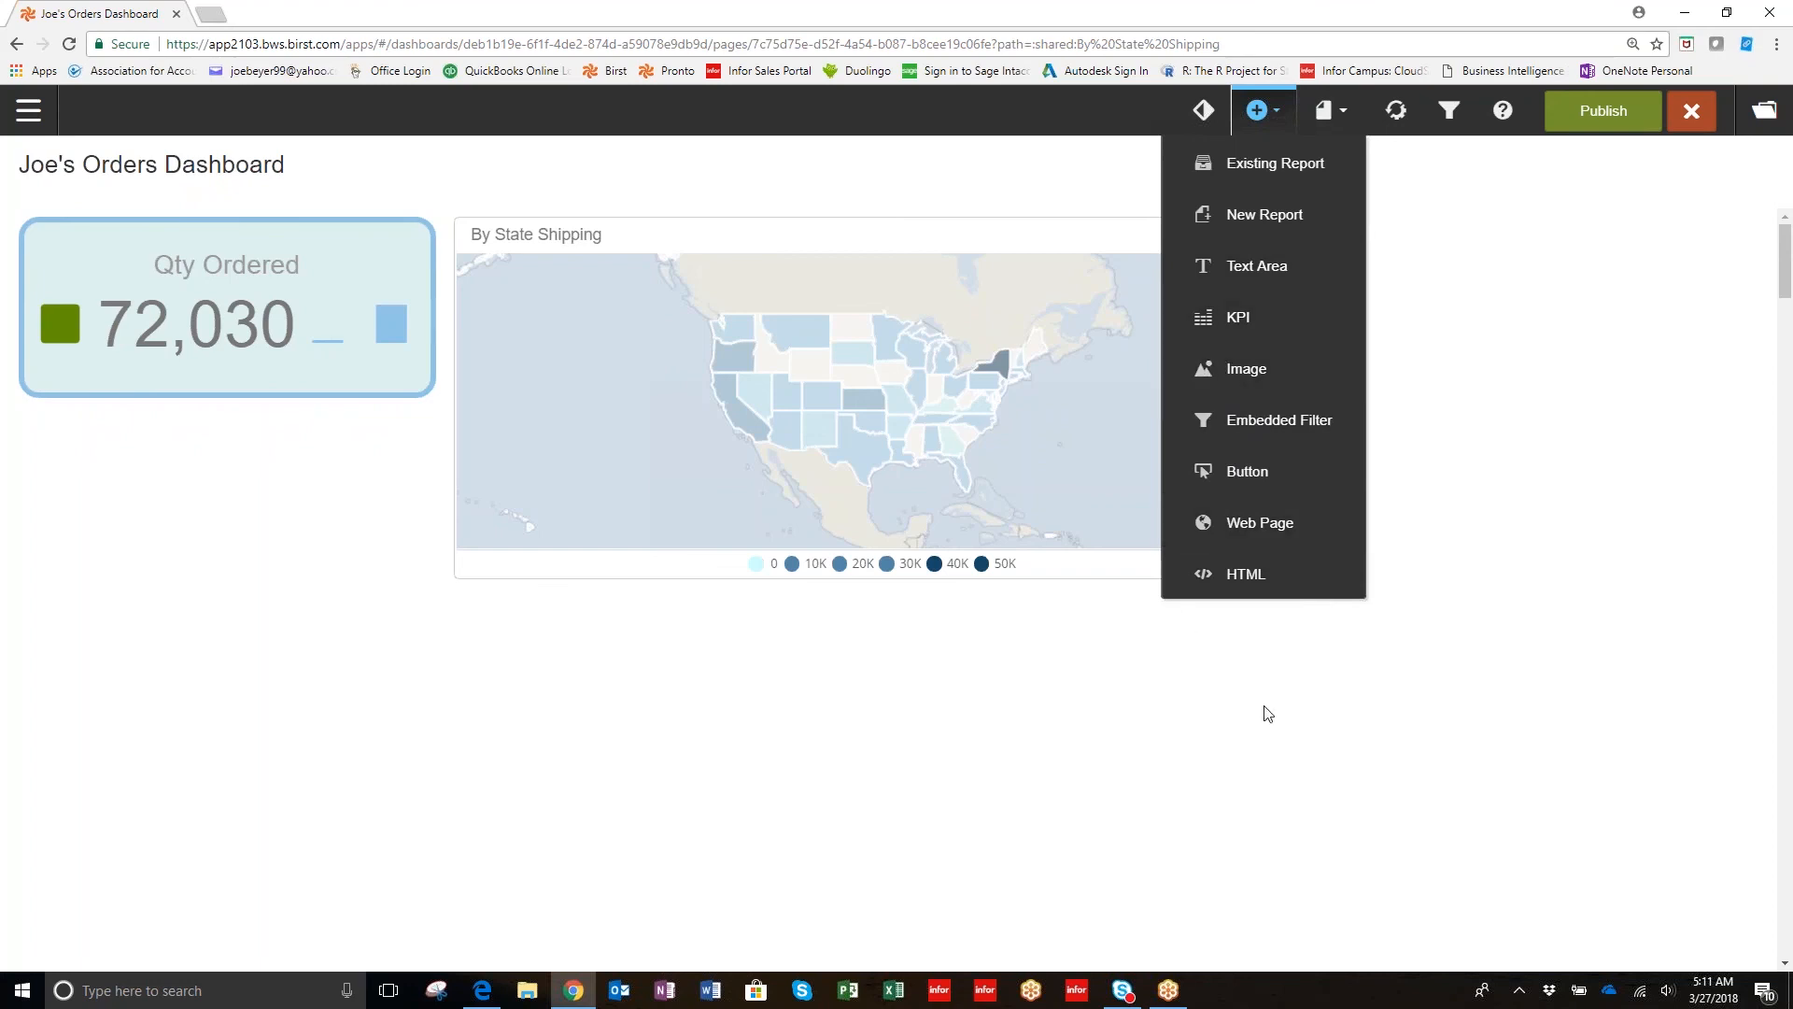